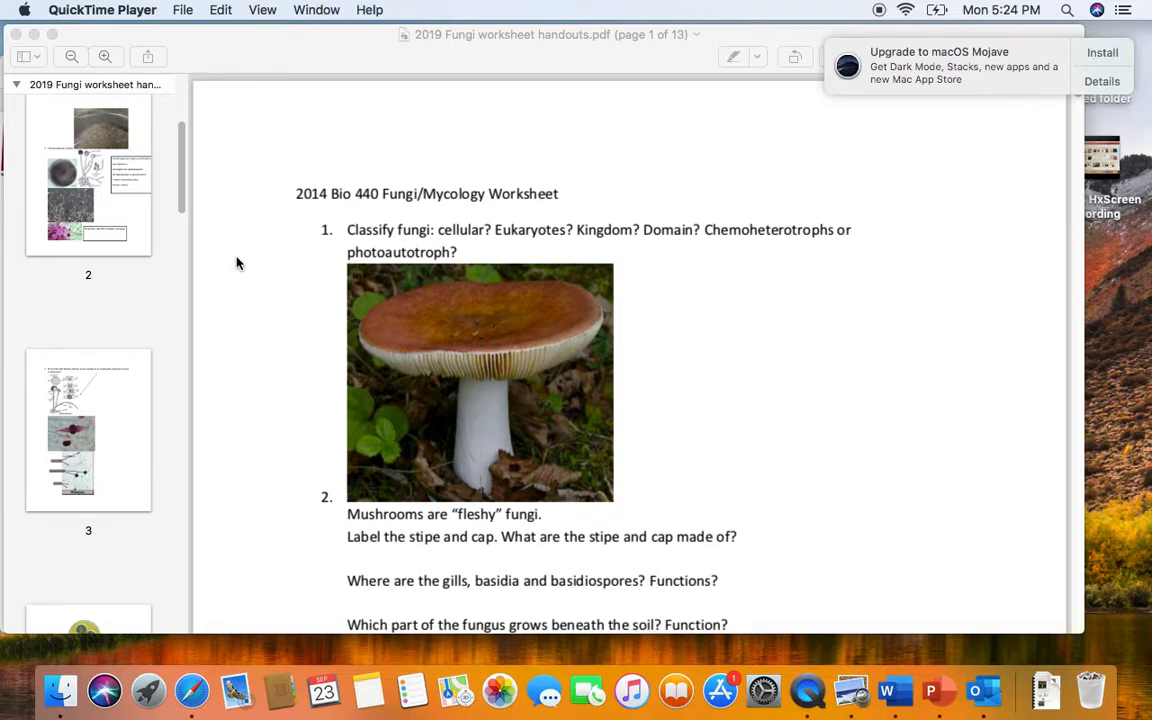
{"action": "mouse_move", "coordinate": [253, 258]}
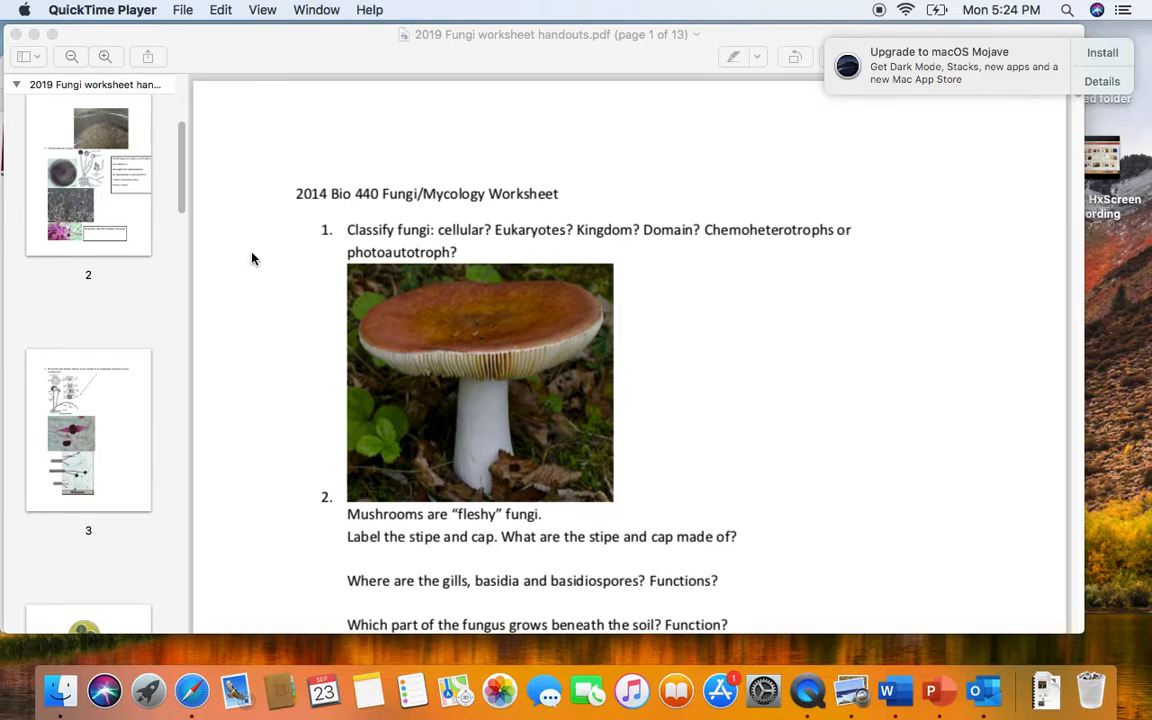
{"action": "mouse_move", "coordinate": [1055, 149]}
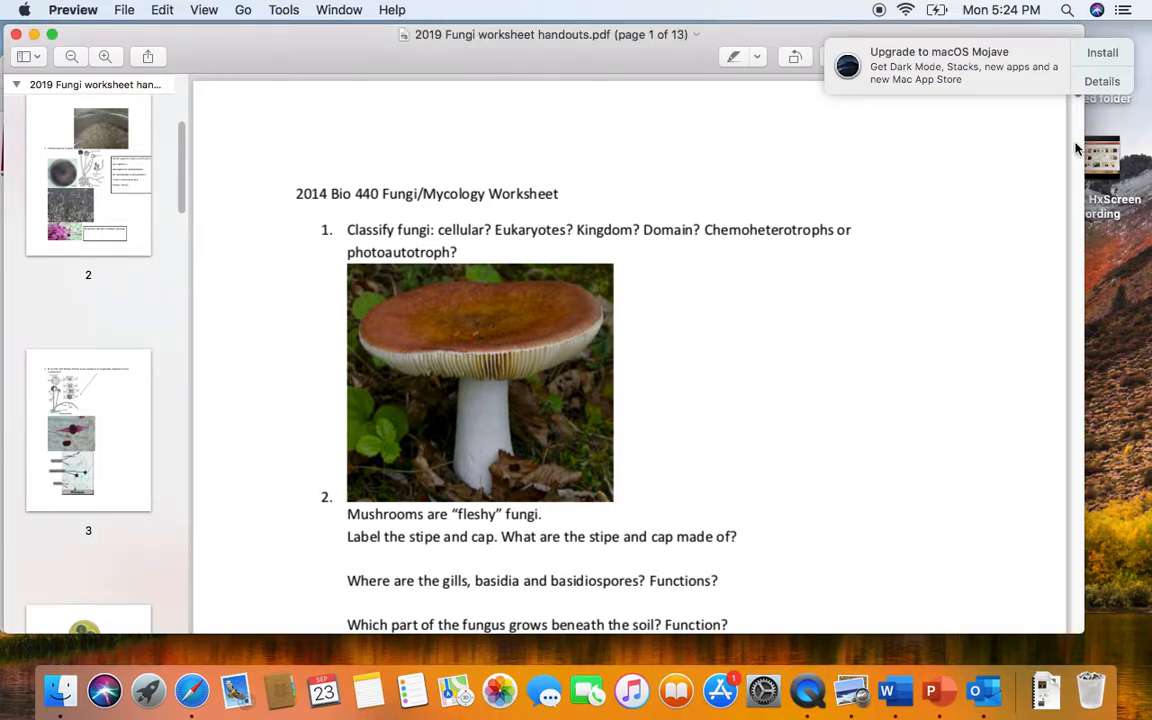
{"action": "mouse_move", "coordinate": [1053, 107]}
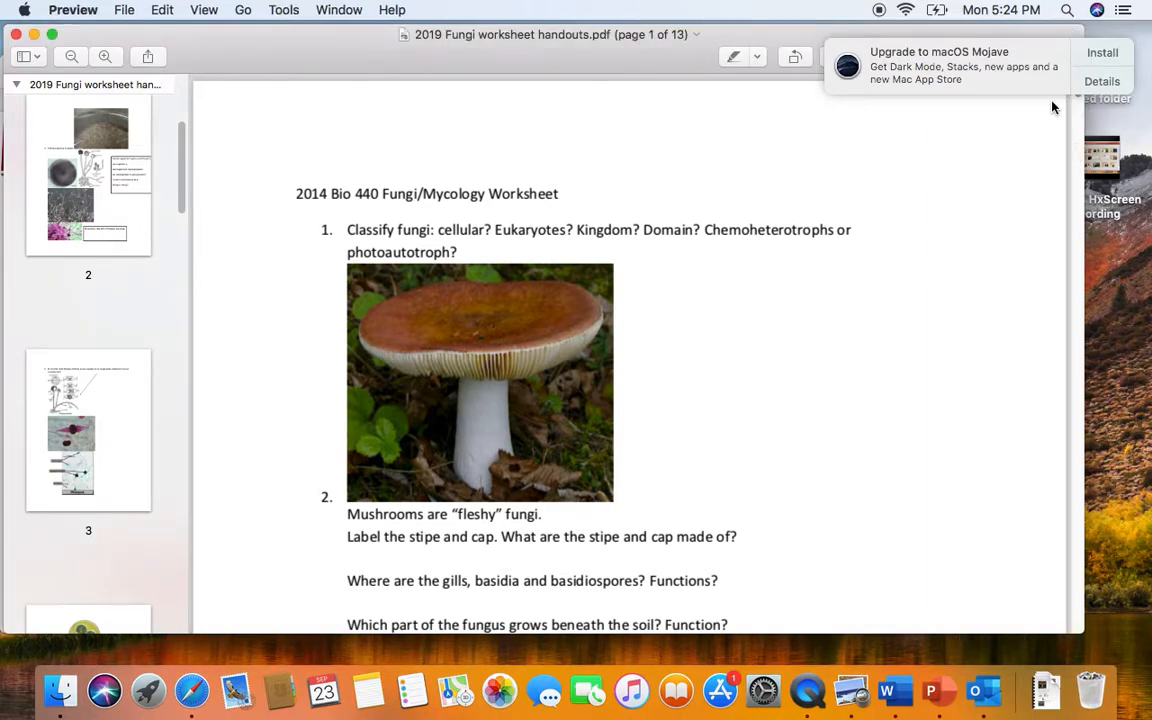
{"action": "mouse_move", "coordinate": [1078, 105]}
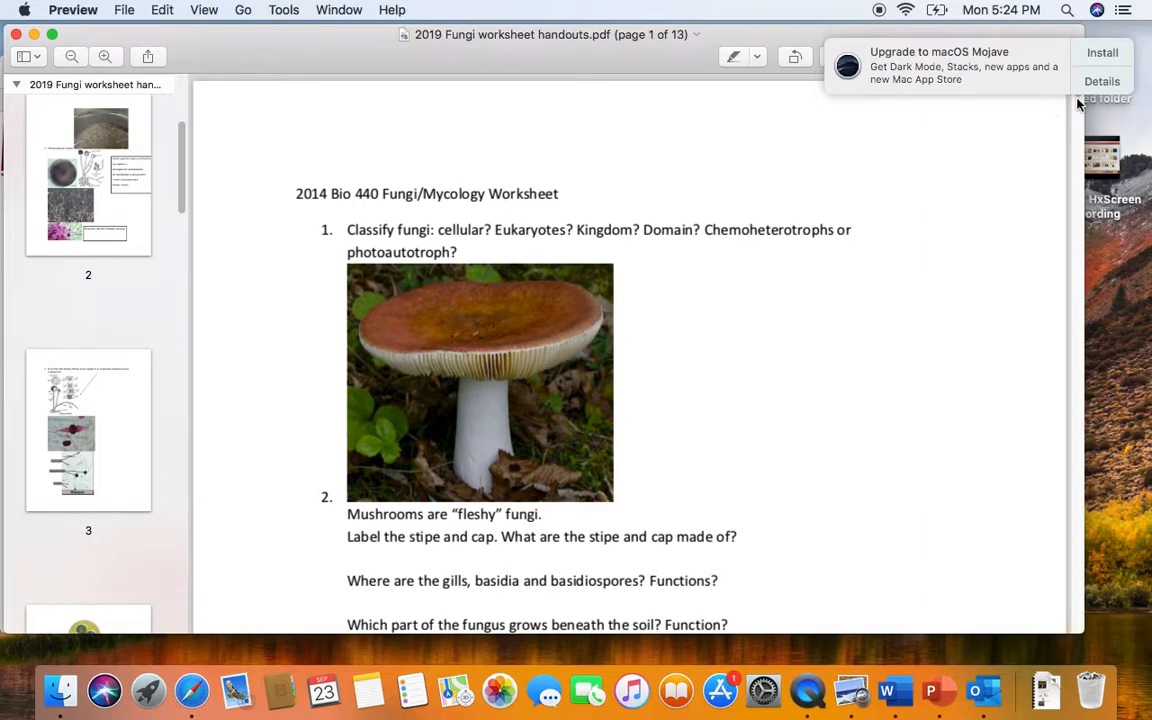
{"action": "mouse_move", "coordinate": [1020, 125]}
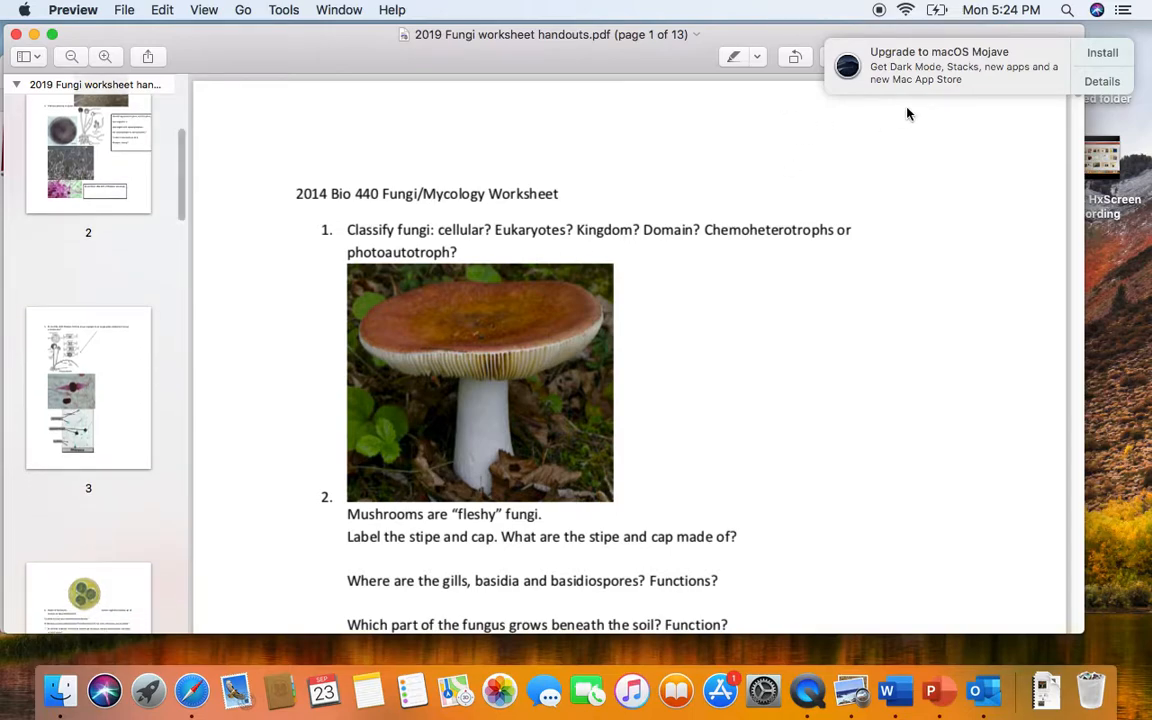
{"action": "mouse_move", "coordinate": [1072, 116]}
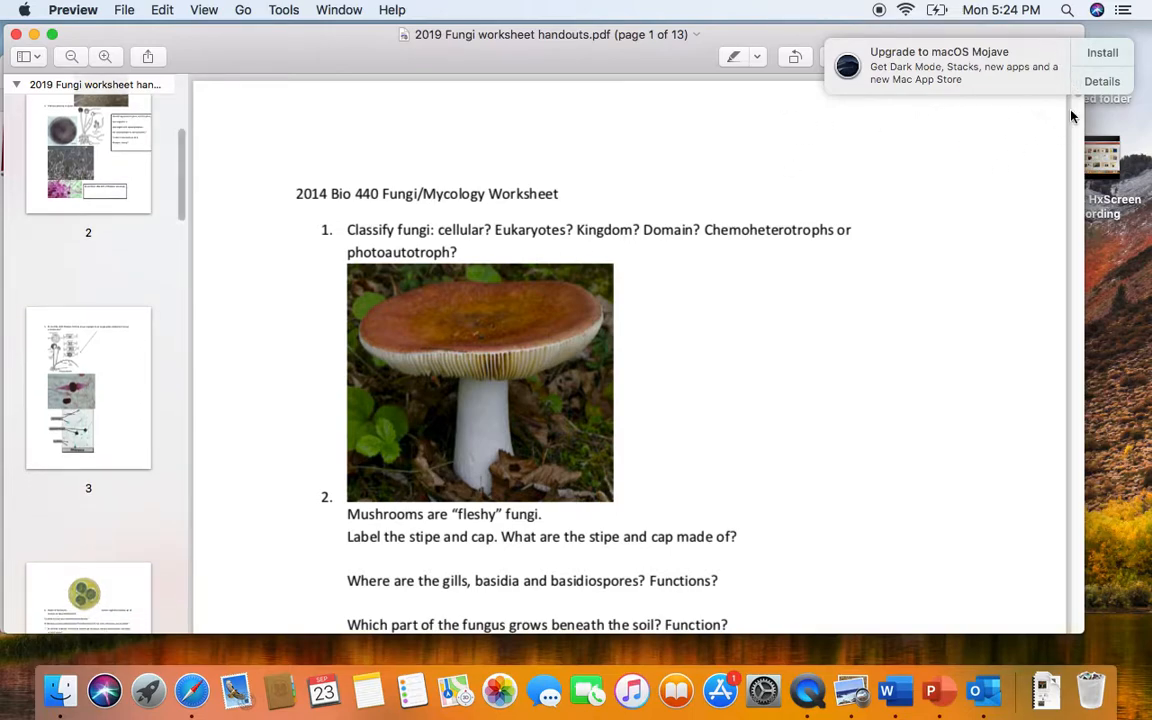
{"action": "mouse_move", "coordinate": [1075, 103]}
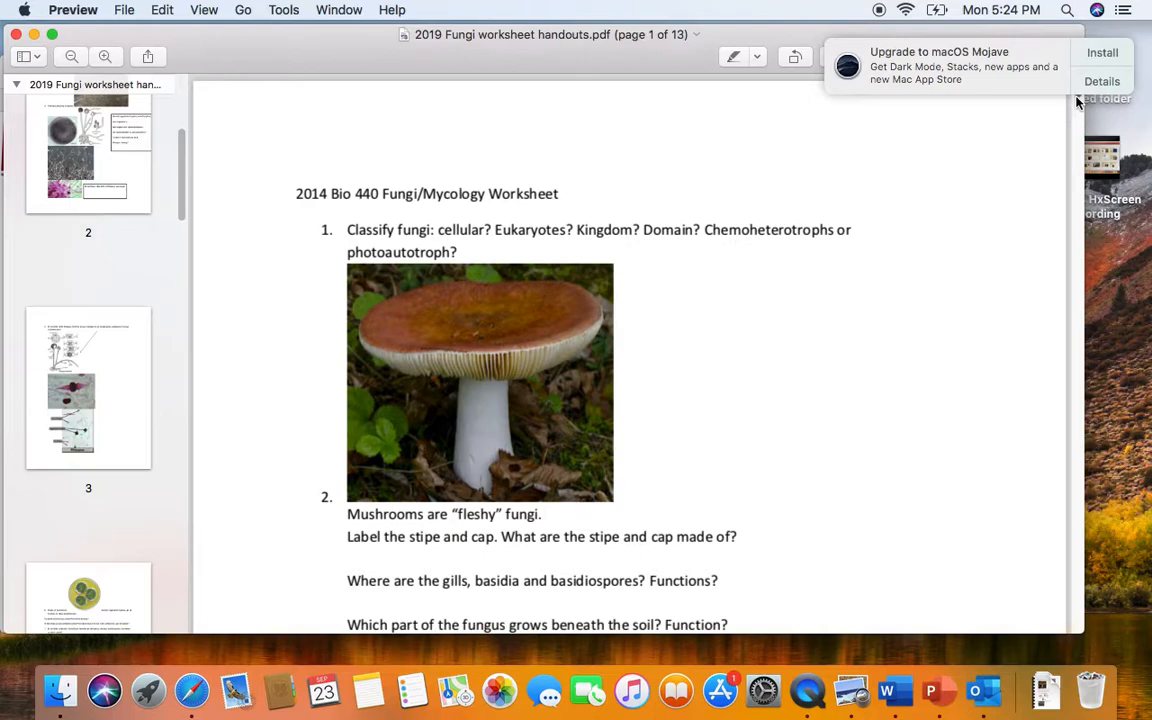
- Scroll page 1 down to question 2's mushroom prompts and the basidia diagram
{"action": "scroll", "scroll_direction": "down", "scroll_amount": 3}
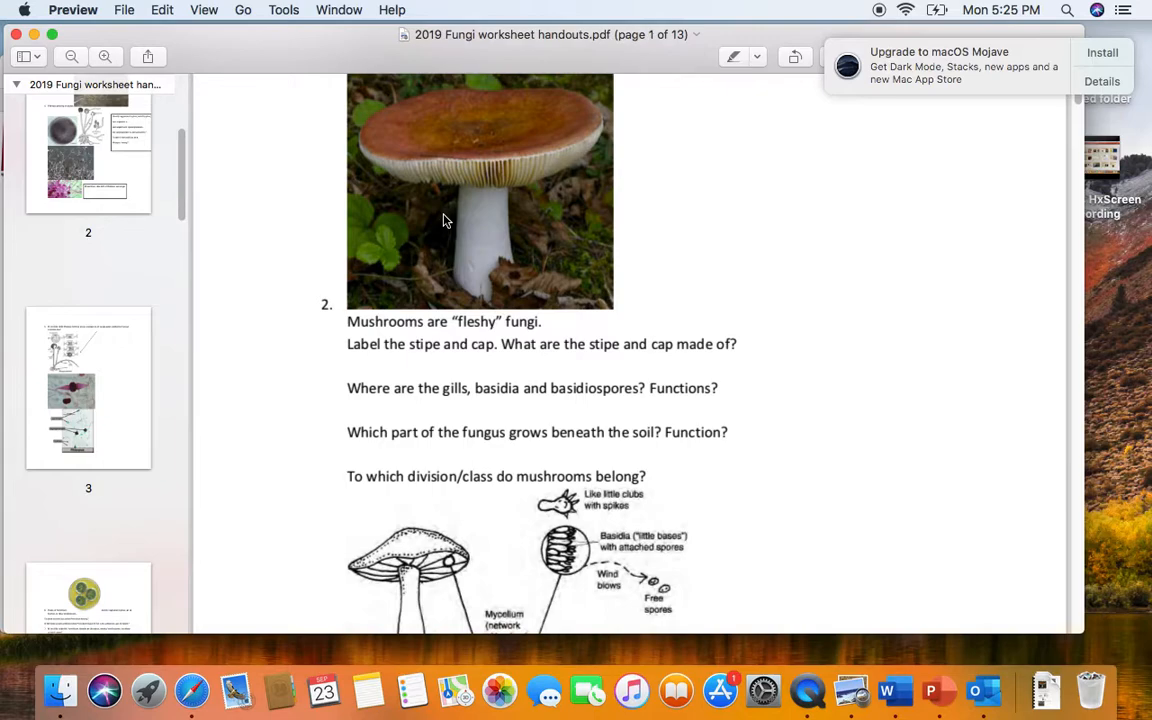
{"action": "mouse_move", "coordinate": [472, 216]}
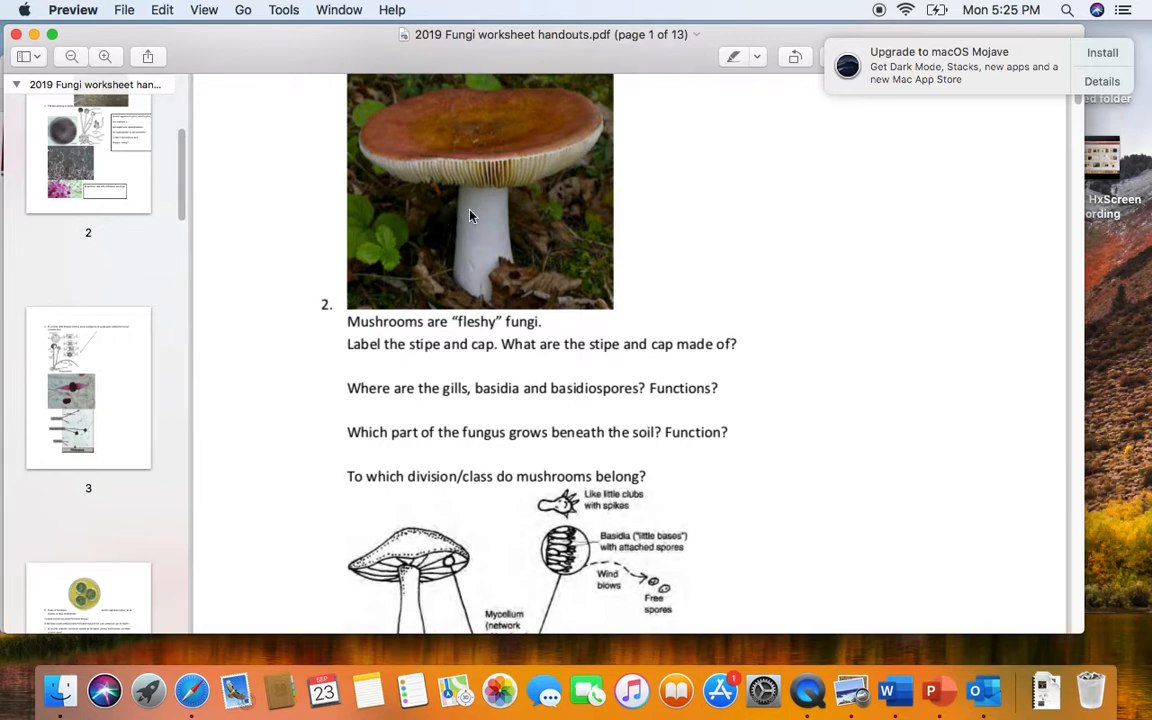
{"action": "mouse_move", "coordinate": [490, 197]}
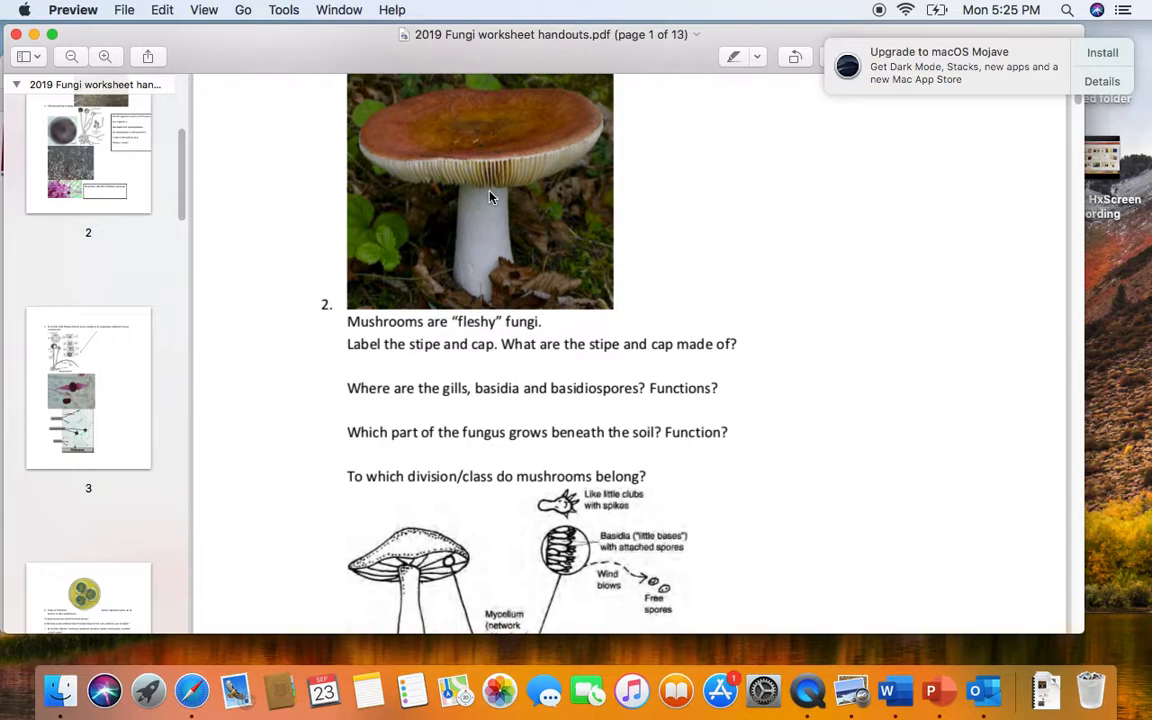
{"action": "mouse_move", "coordinate": [427, 405]}
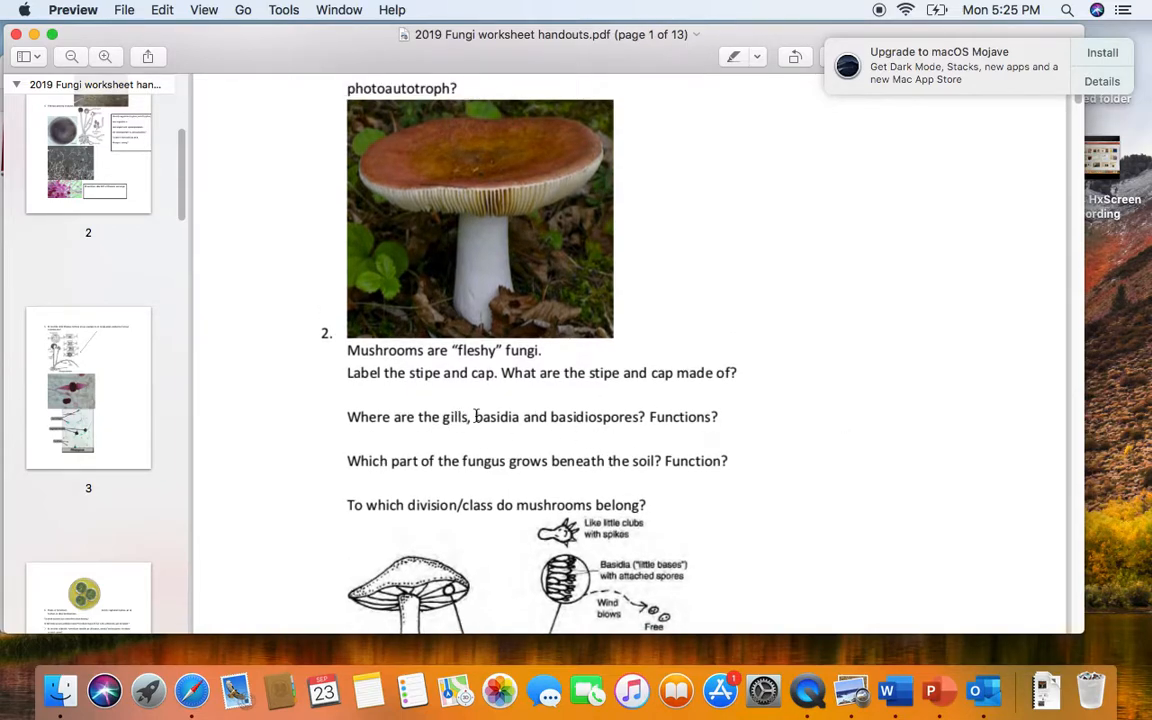
{"action": "mouse_move", "coordinate": [481, 208]}
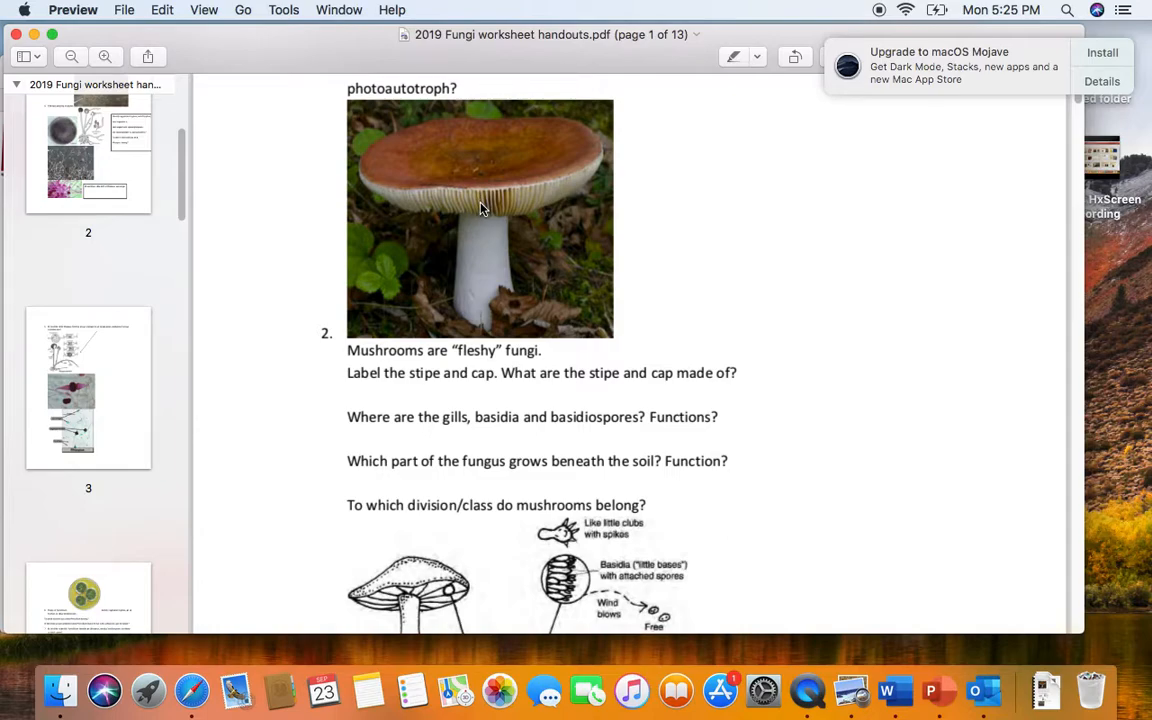
{"action": "mouse_move", "coordinate": [510, 457]}
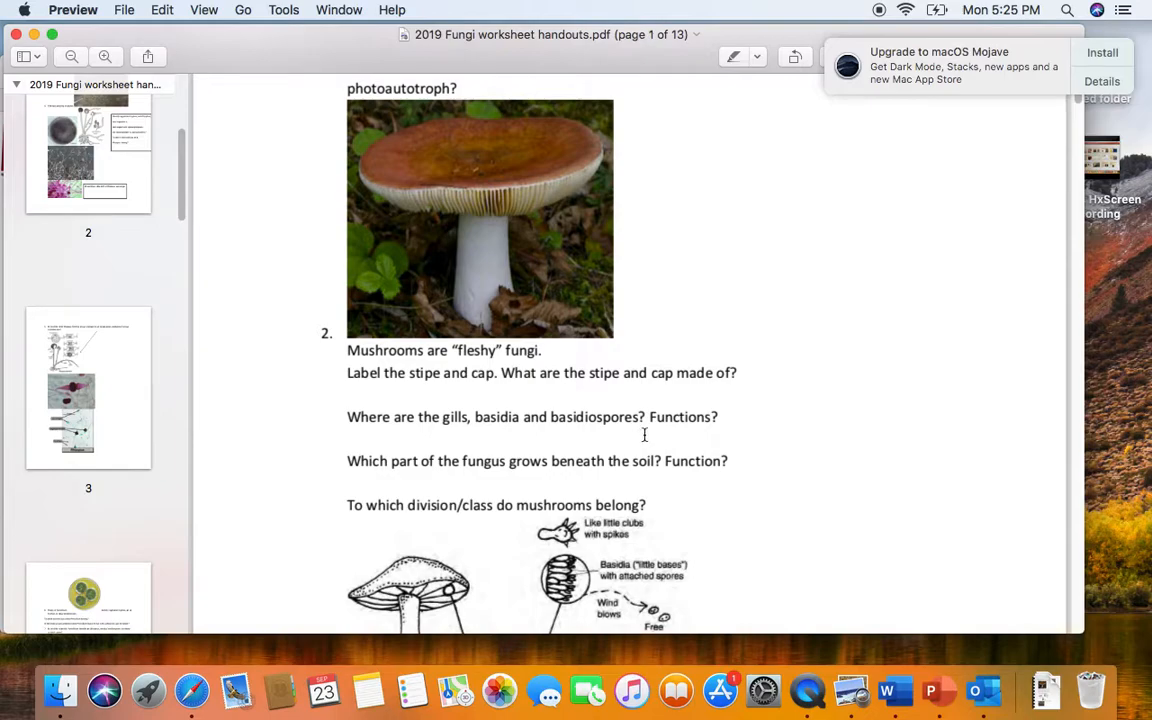
{"action": "mouse_move", "coordinate": [640, 420]}
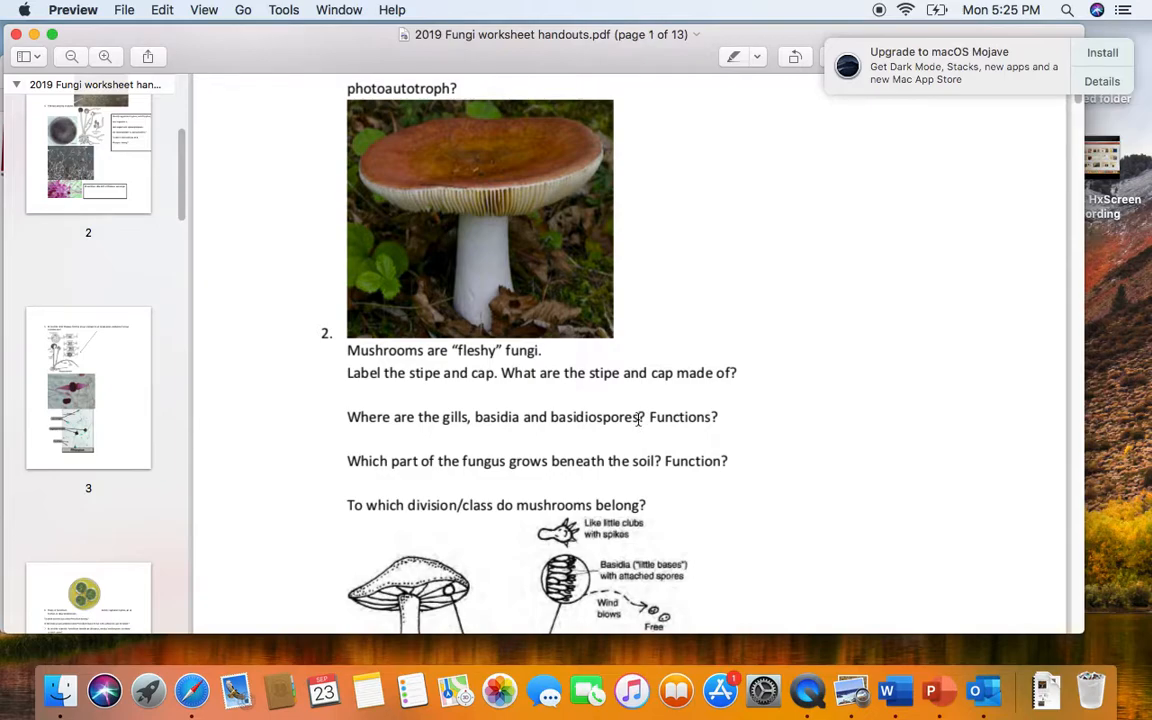
{"action": "mouse_move", "coordinate": [735, 432]}
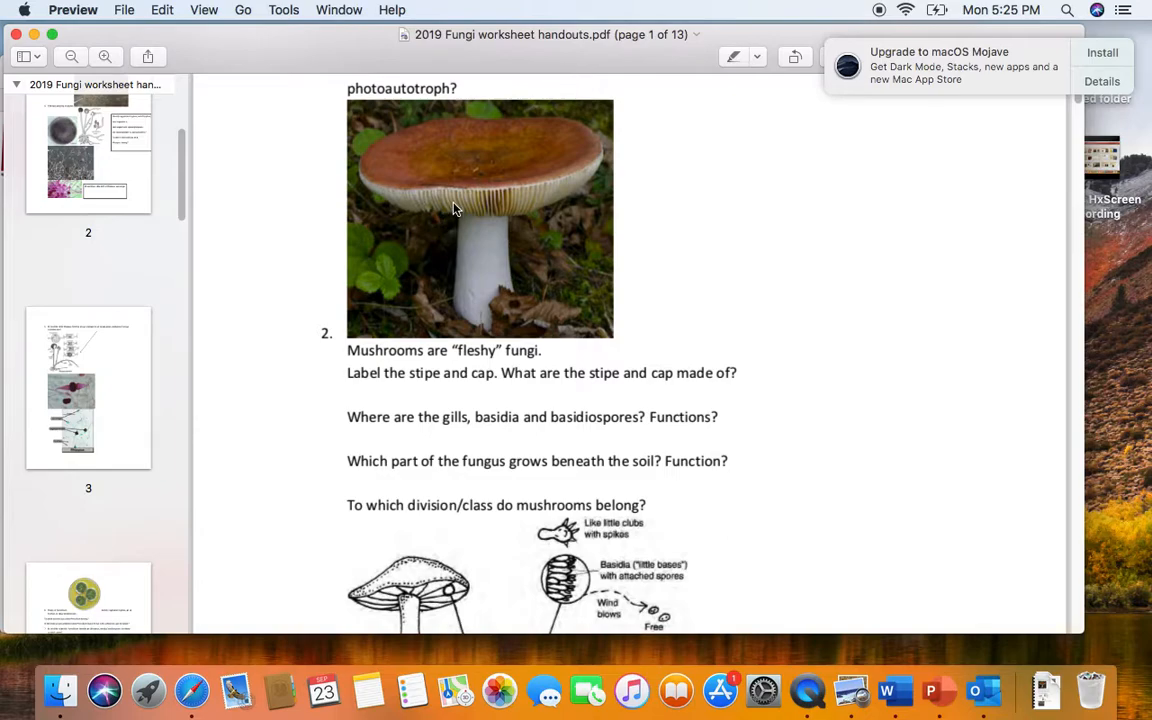
{"action": "mouse_move", "coordinate": [456, 234]}
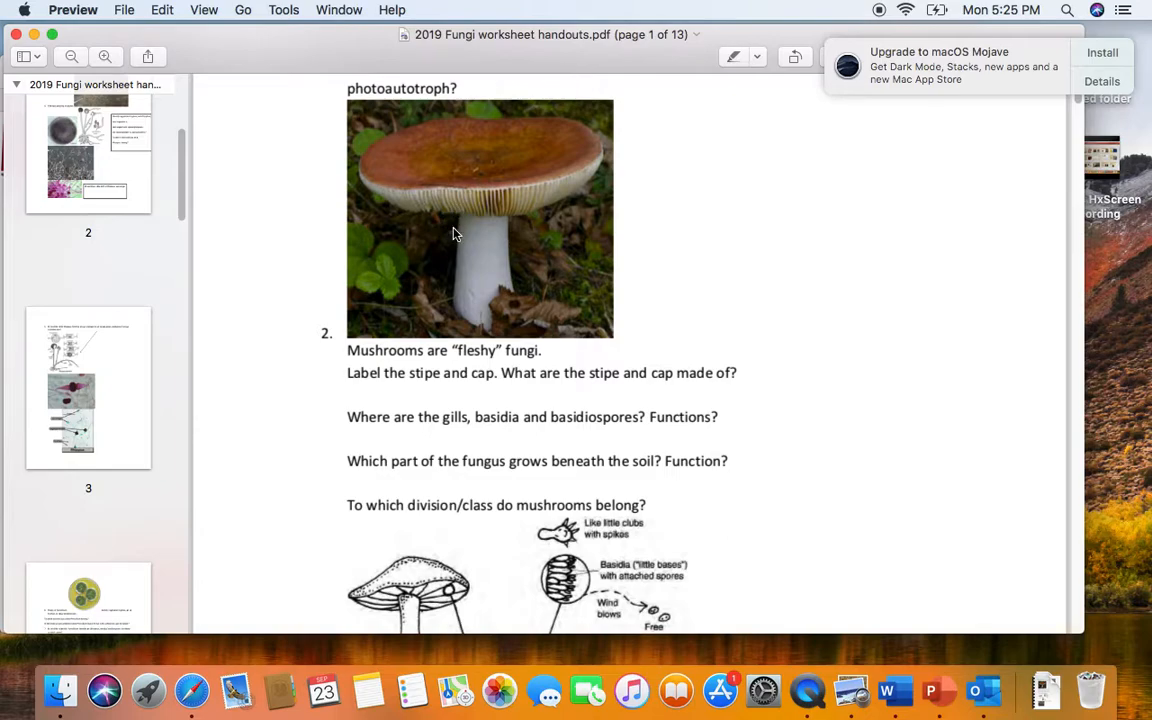
{"action": "mouse_move", "coordinate": [520, 248]}
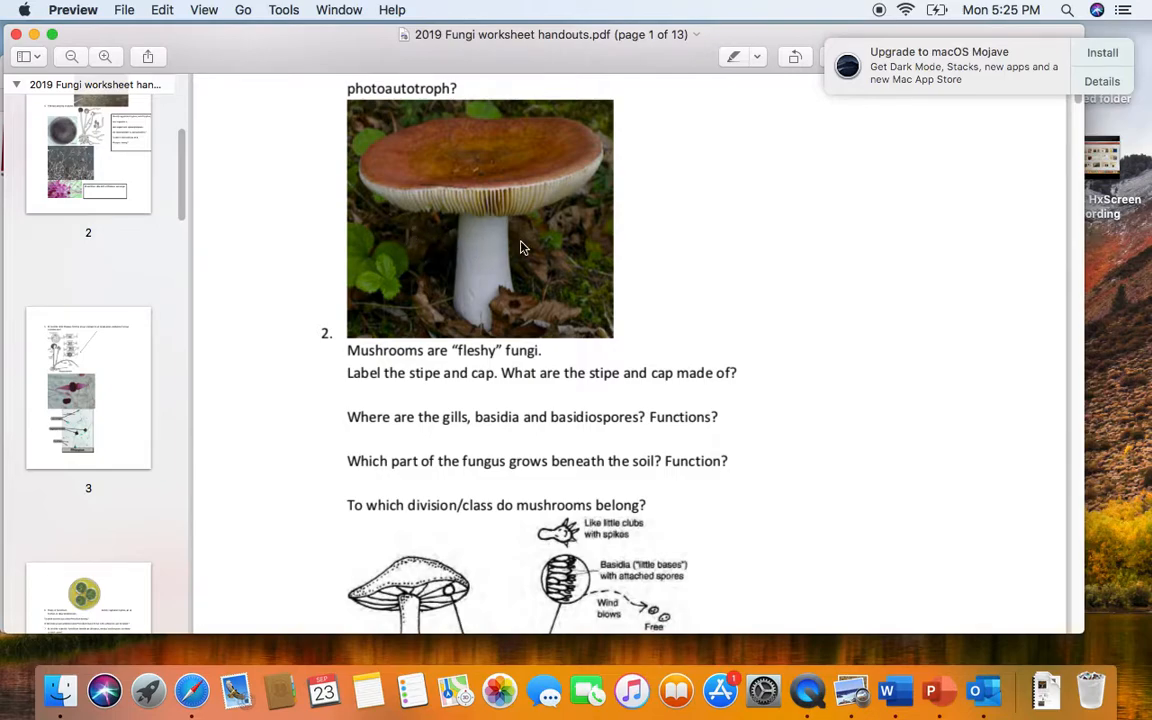
{"action": "mouse_move", "coordinate": [561, 229]}
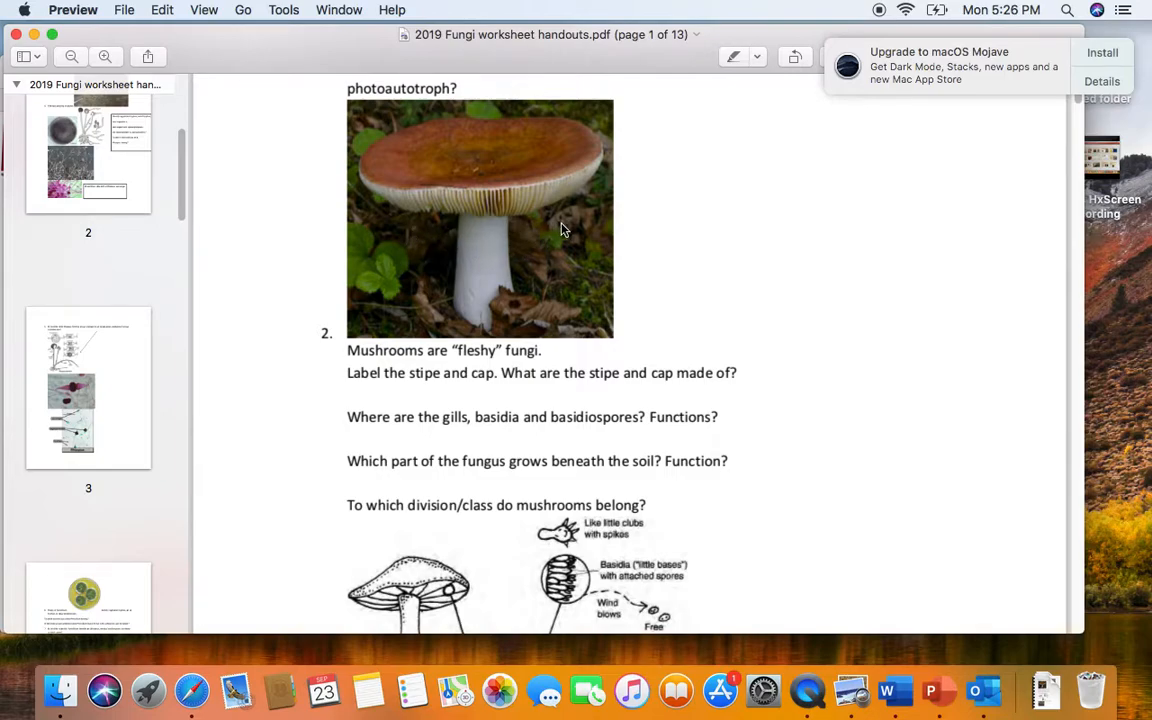
{"action": "mouse_move", "coordinate": [574, 222]}
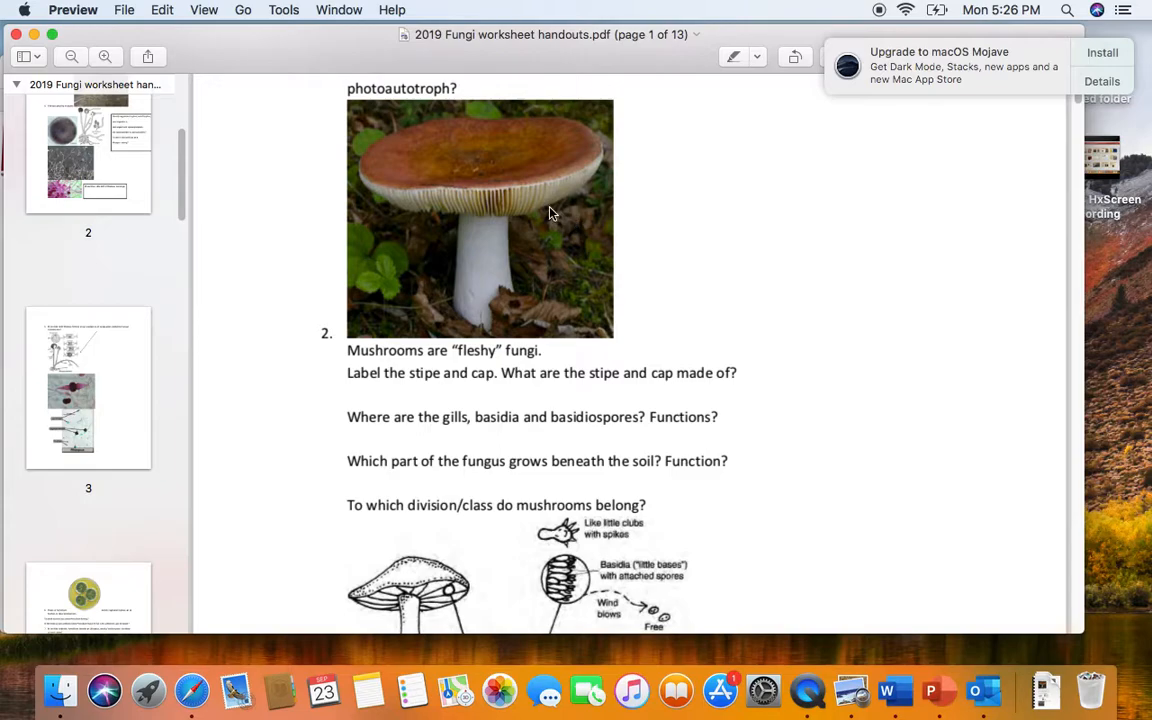
{"action": "mouse_move", "coordinate": [556, 291]}
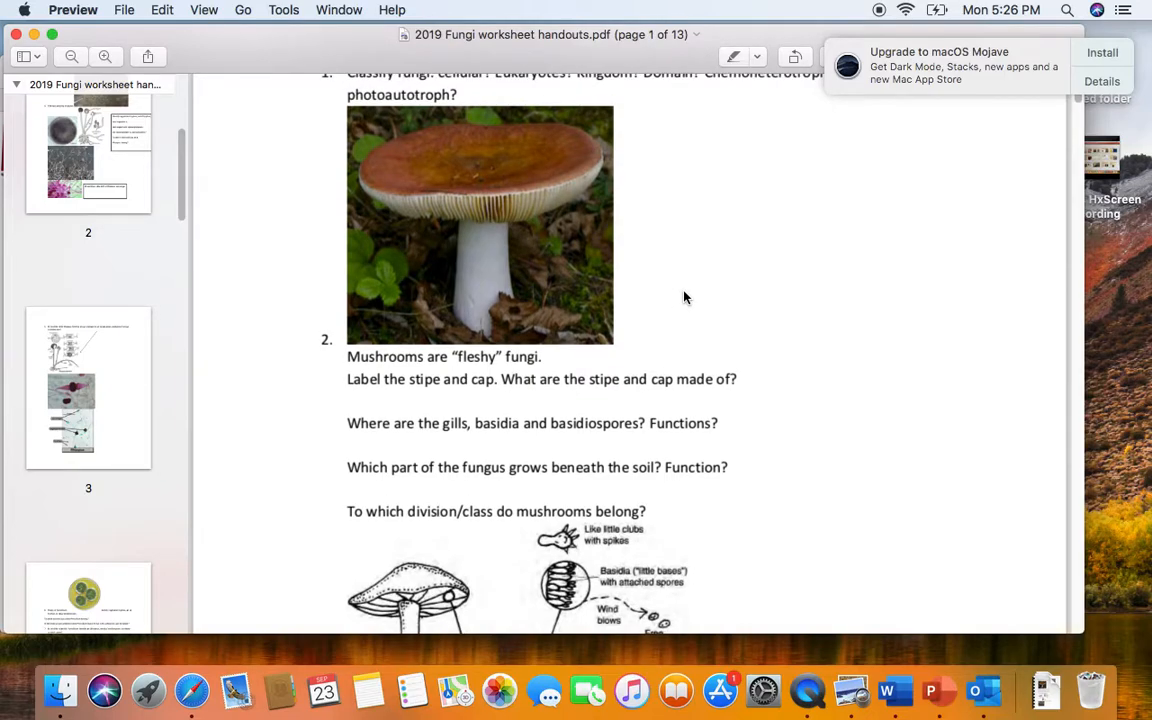
- Scroll to question 3's morels photo, with page 2's Petri-dish photo starting below
{"action": "scroll", "scroll_direction": "down", "scroll_amount": 3}
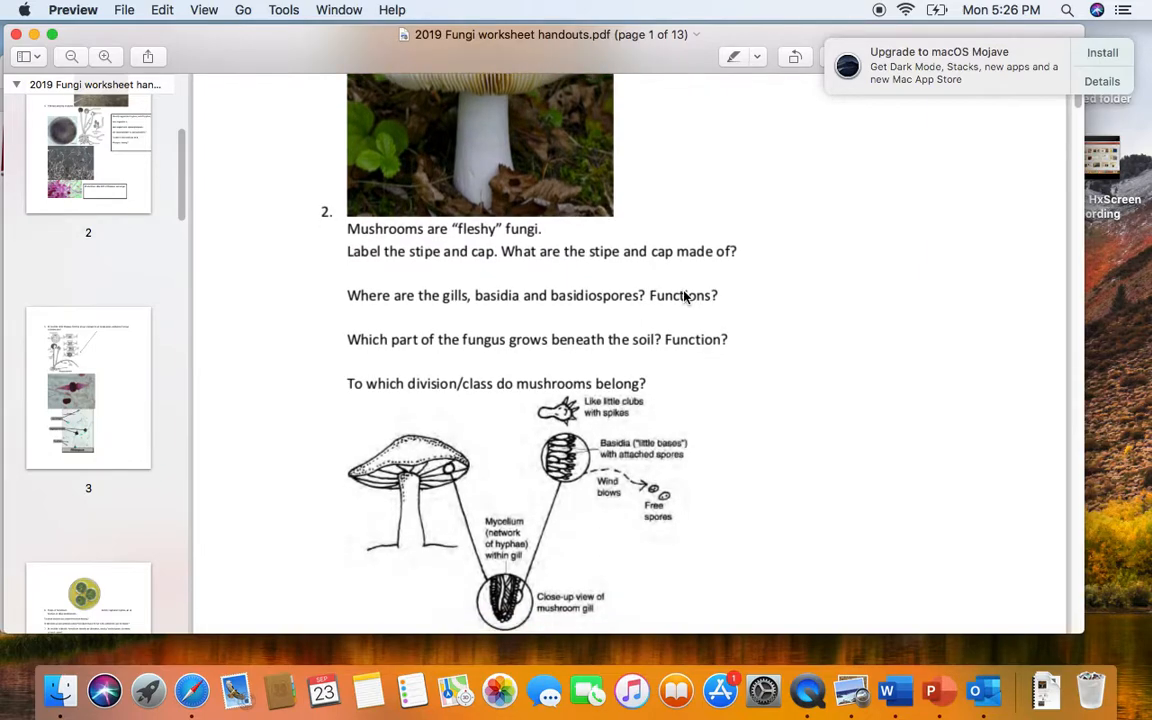
{"action": "scroll", "scroll_direction": "down", "scroll_amount": 3}
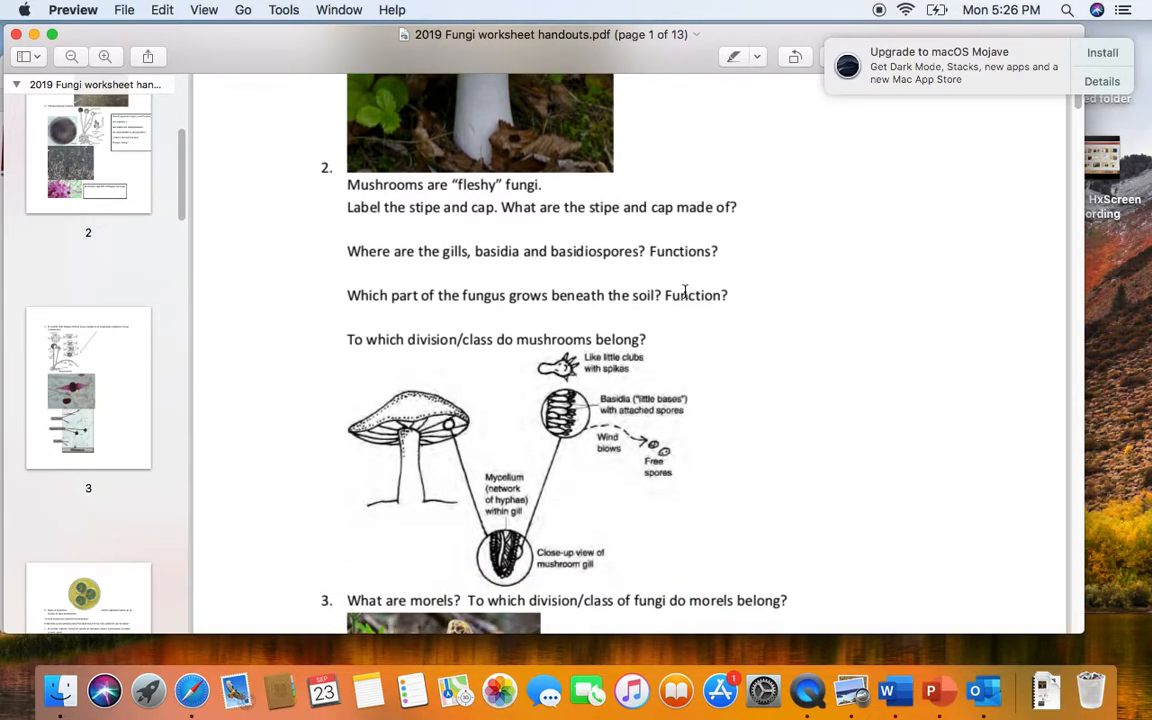
{"action": "mouse_move", "coordinate": [540, 170]}
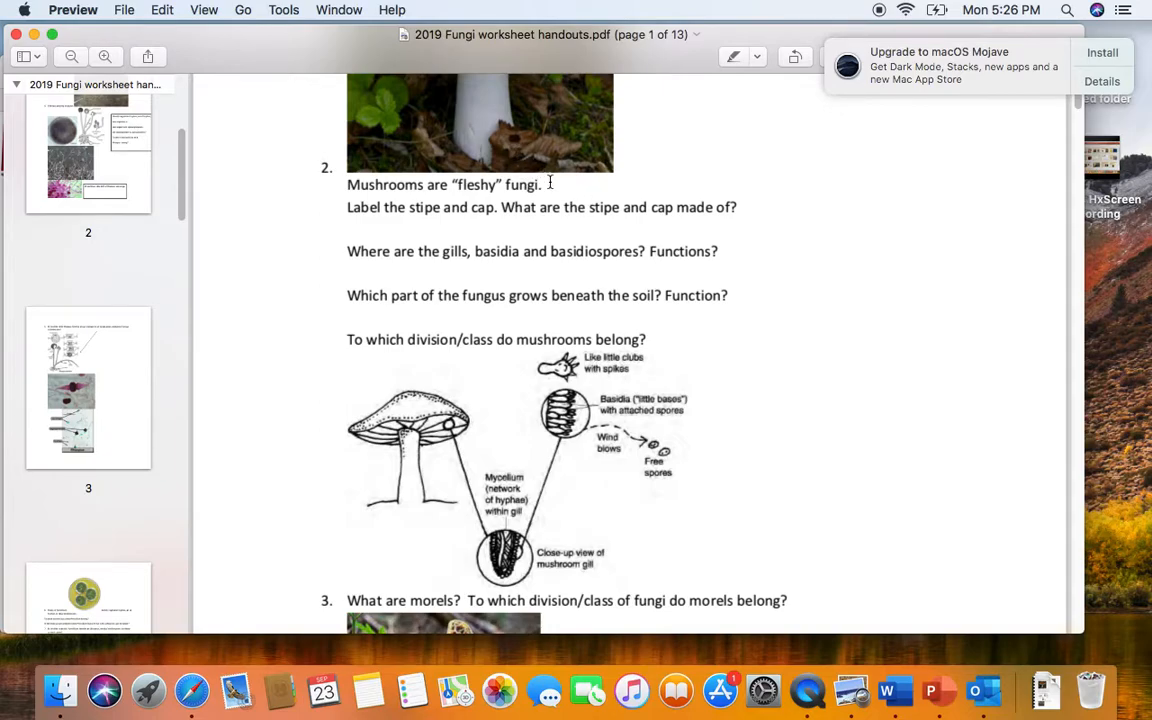
{"action": "mouse_move", "coordinate": [640, 250]}
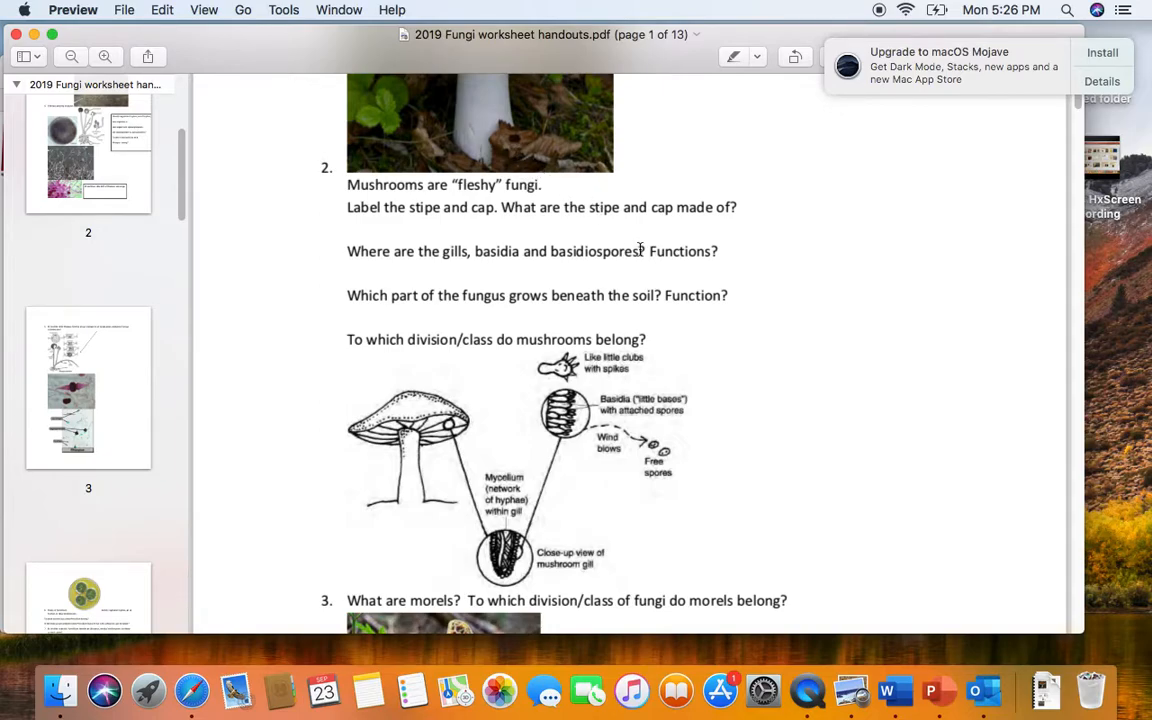
{"action": "mouse_move", "coordinate": [673, 310]}
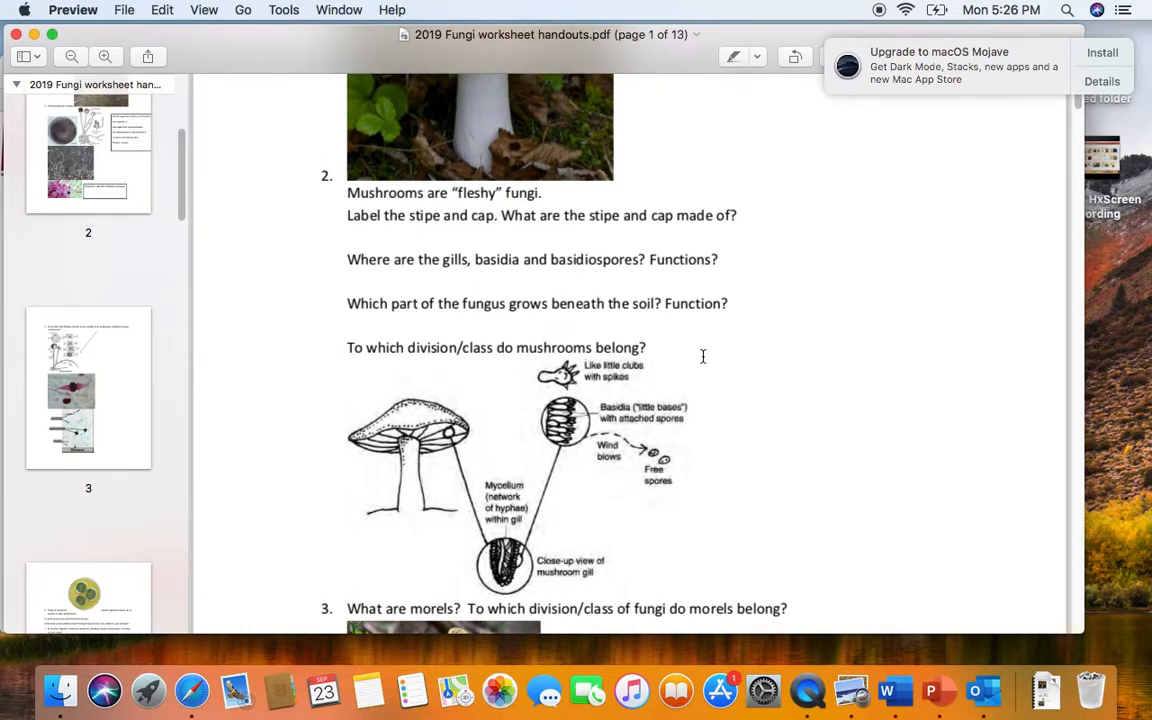
{"action": "scroll", "scroll_direction": "down", "scroll_amount": 3}
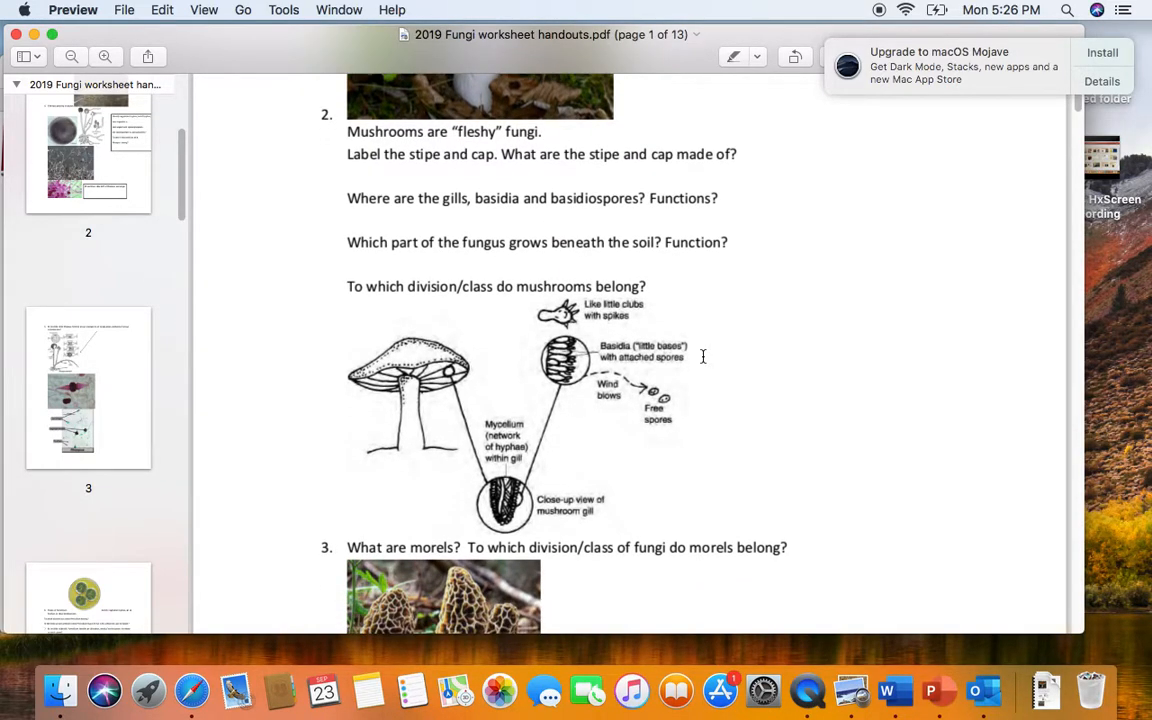
{"action": "scroll", "scroll_direction": "down", "scroll_amount": 3}
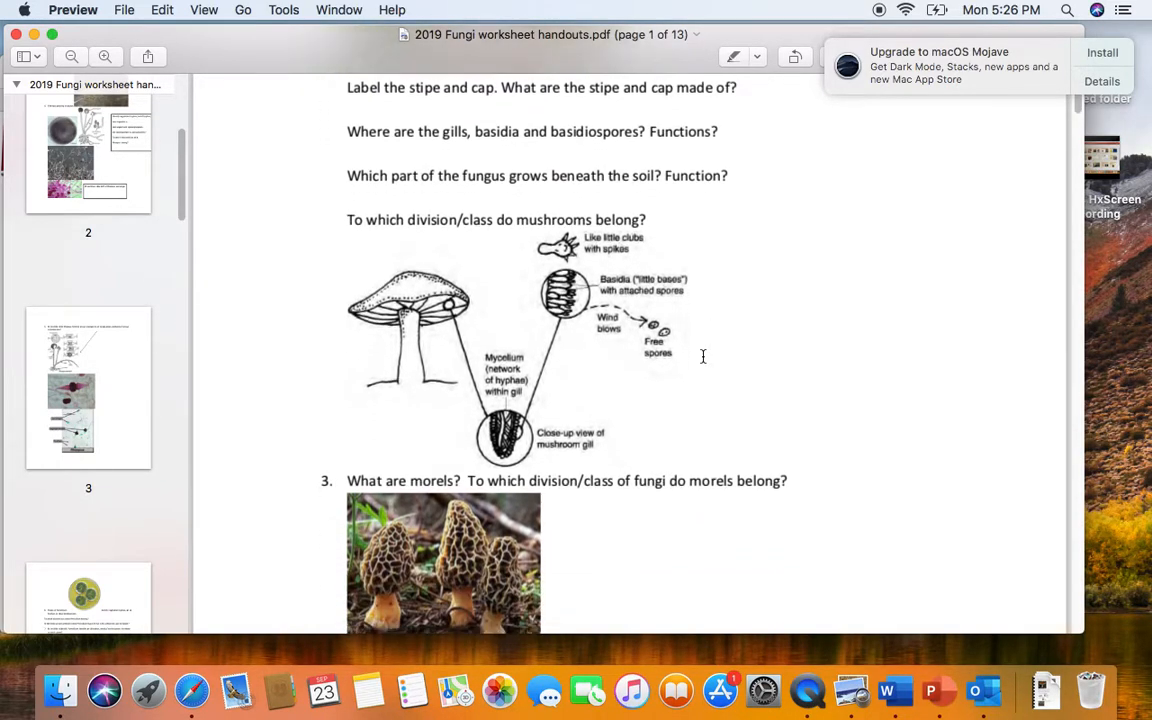
{"action": "scroll", "scroll_direction": "down", "scroll_amount": 3}
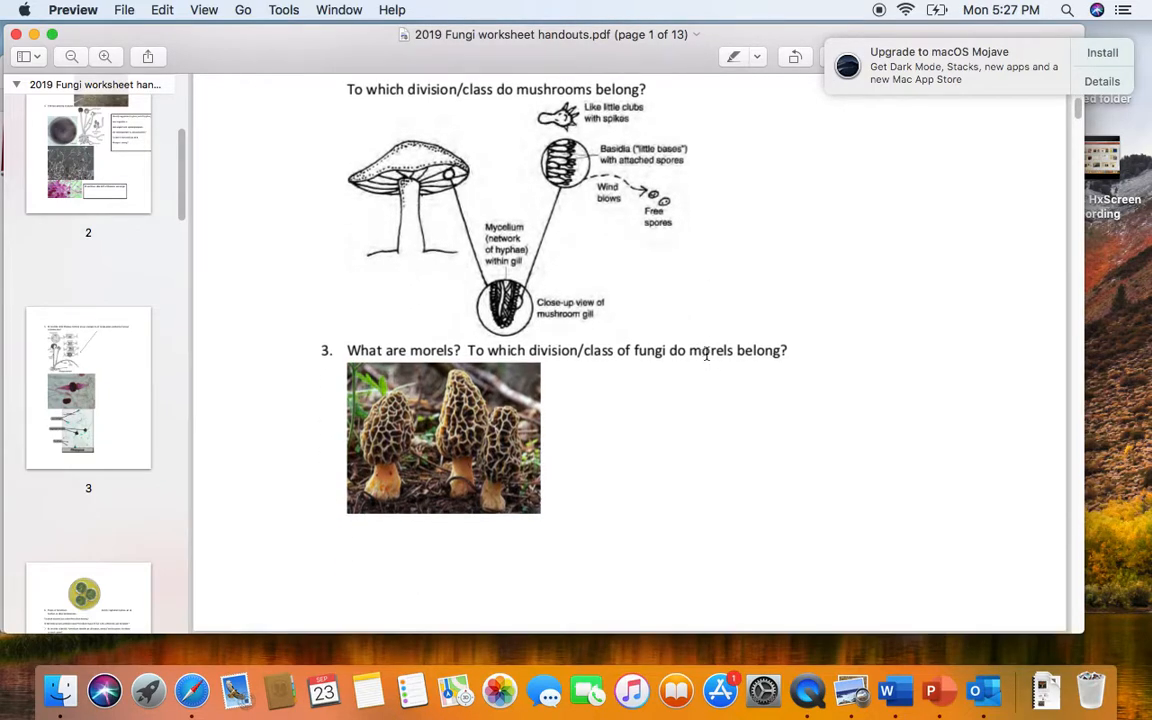
{"action": "mouse_move", "coordinate": [614, 490]}
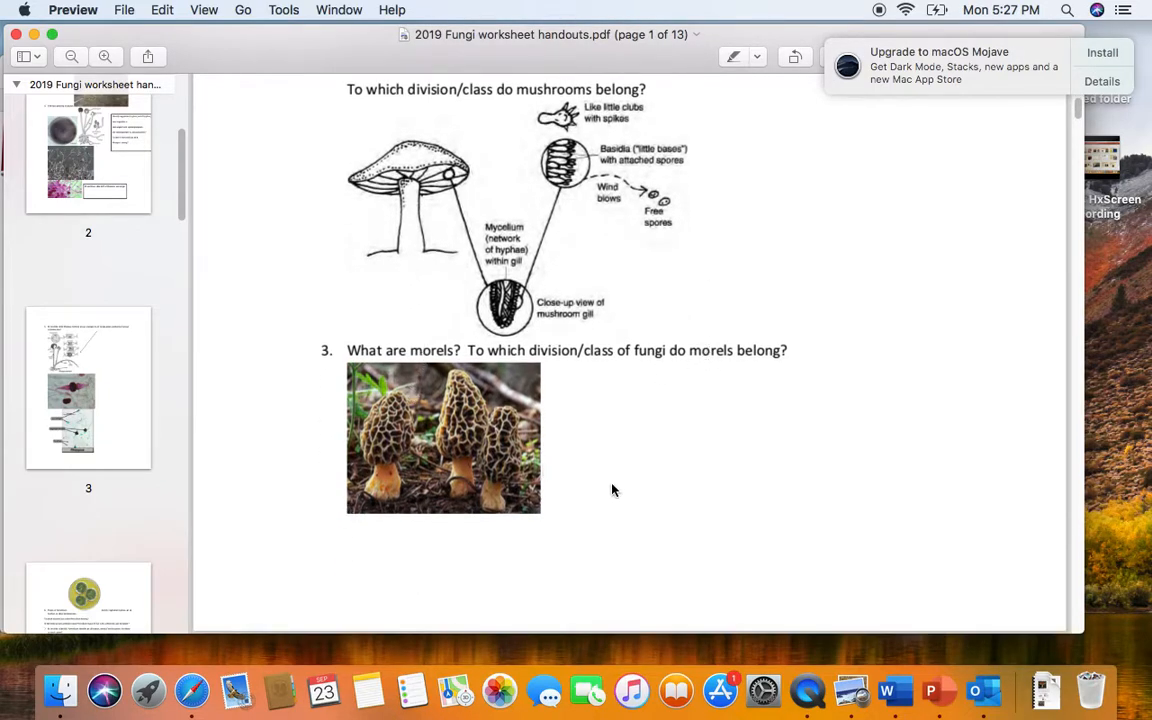
{"action": "mouse_move", "coordinate": [660, 463]}
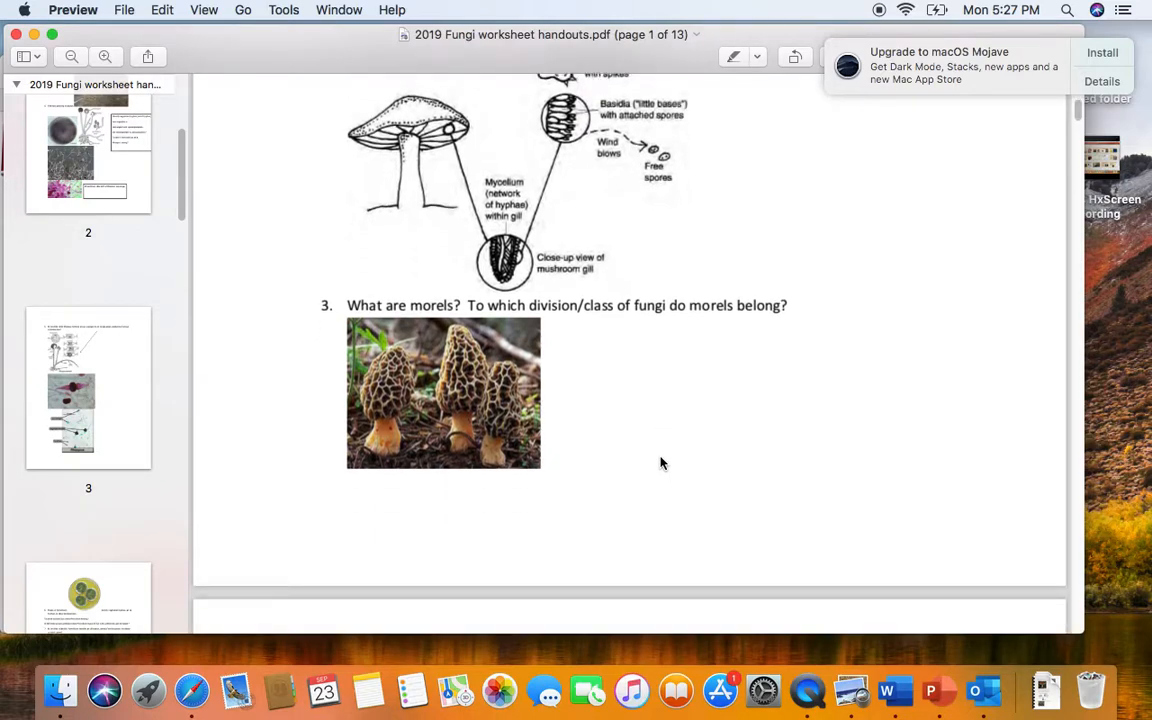
{"action": "mouse_move", "coordinate": [463, 381]}
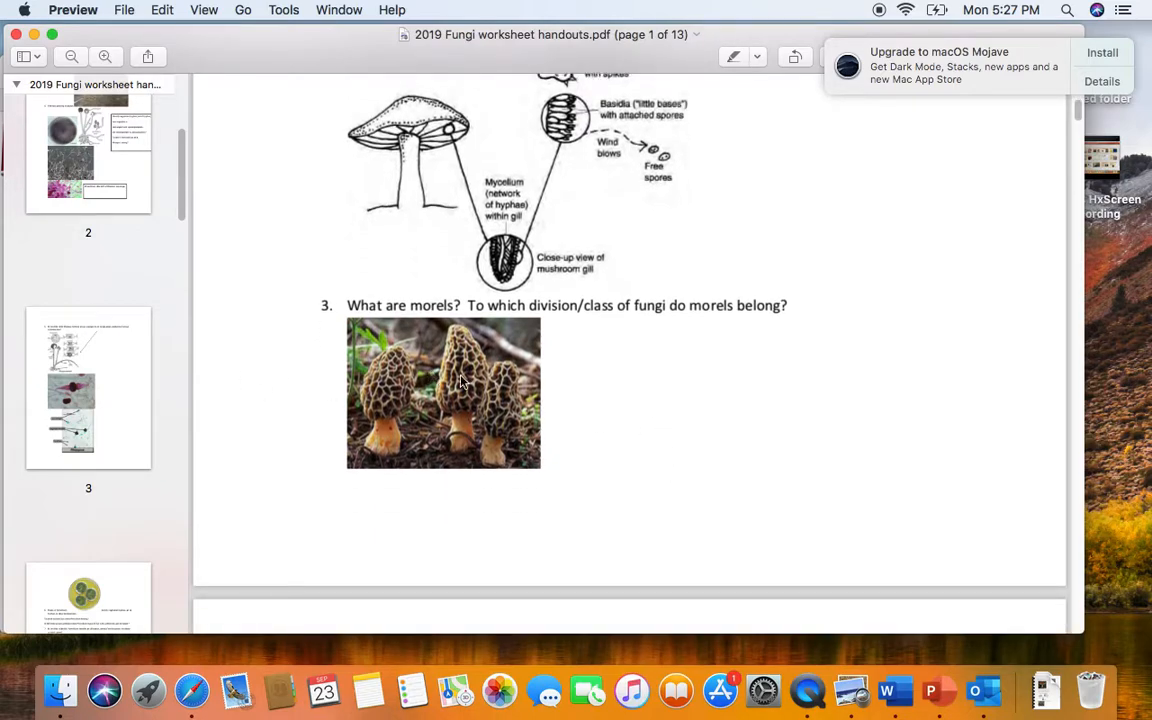
{"action": "scroll", "scroll_direction": "down", "scroll_amount": 3}
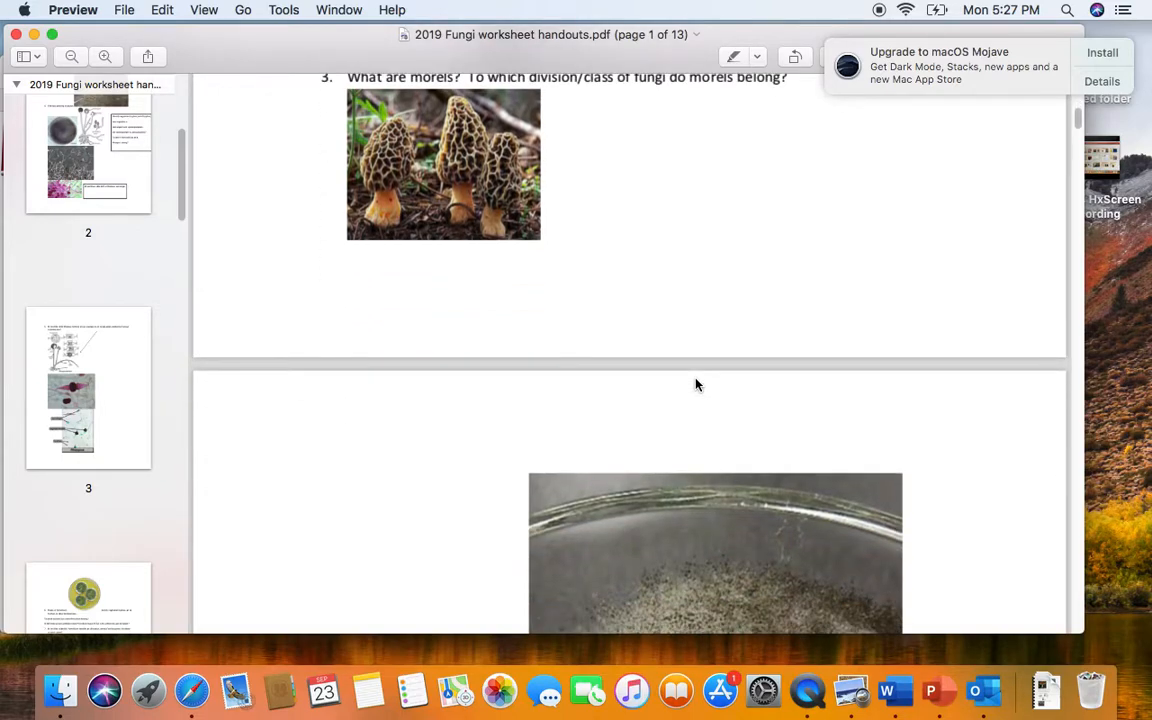
- Scroll to question 4: Rhizopus plate photos, sporangium diagram and identification prompts
{"action": "scroll", "scroll_direction": "down", "scroll_amount": 3}
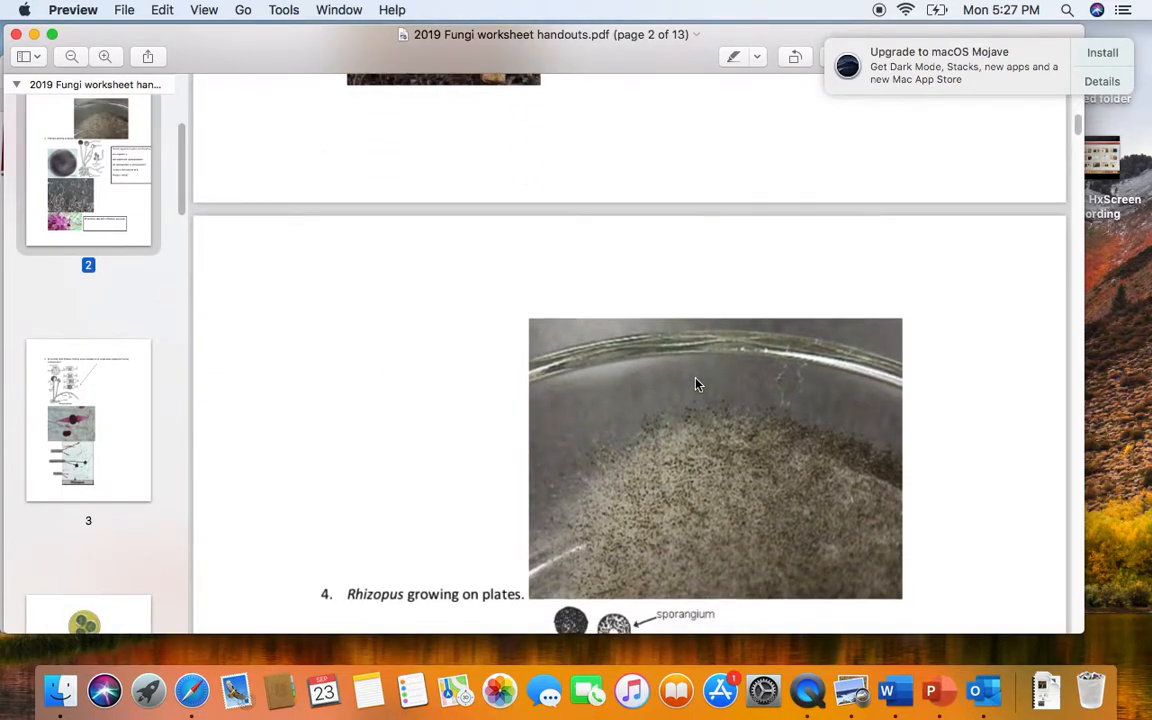
{"action": "scroll", "scroll_direction": "down", "scroll_amount": 3}
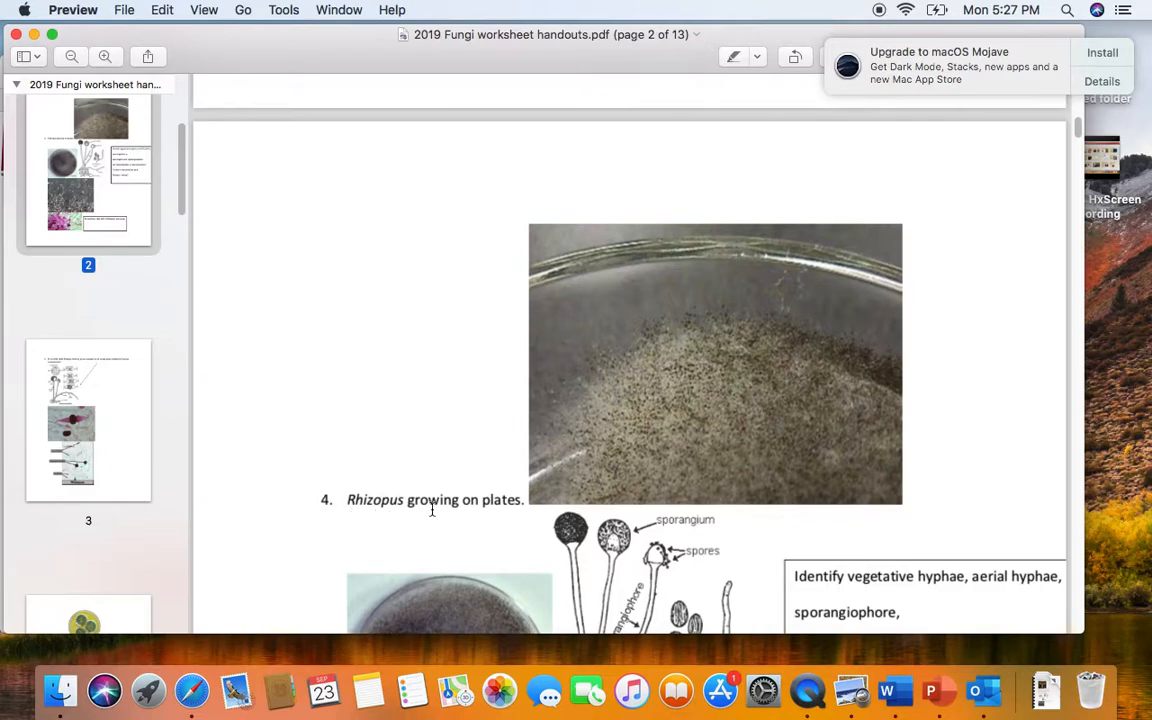
{"action": "mouse_move", "coordinate": [593, 428]}
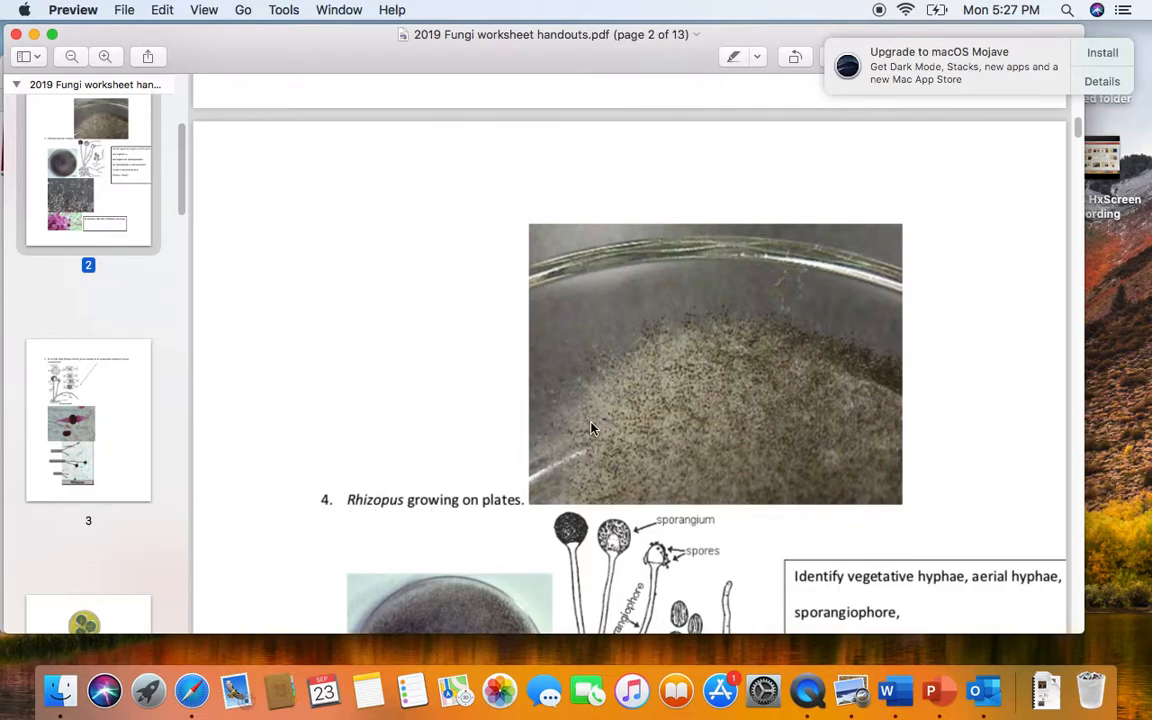
{"action": "mouse_move", "coordinate": [524, 465]}
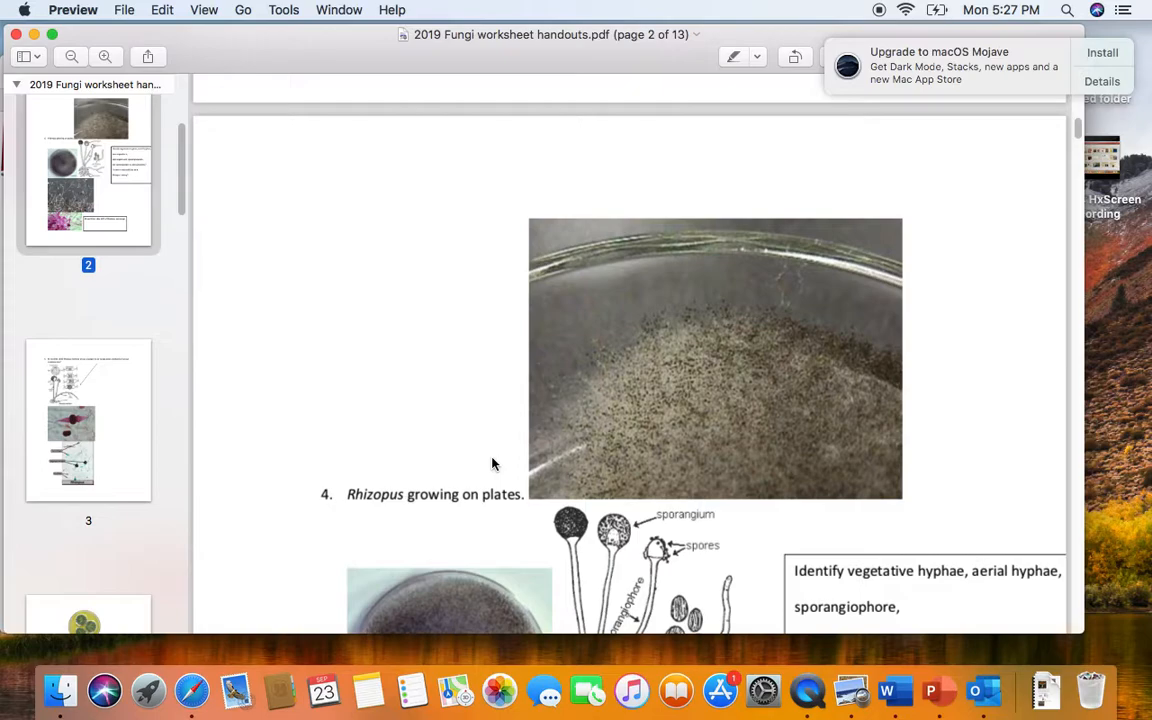
{"action": "mouse_move", "coordinate": [508, 457]}
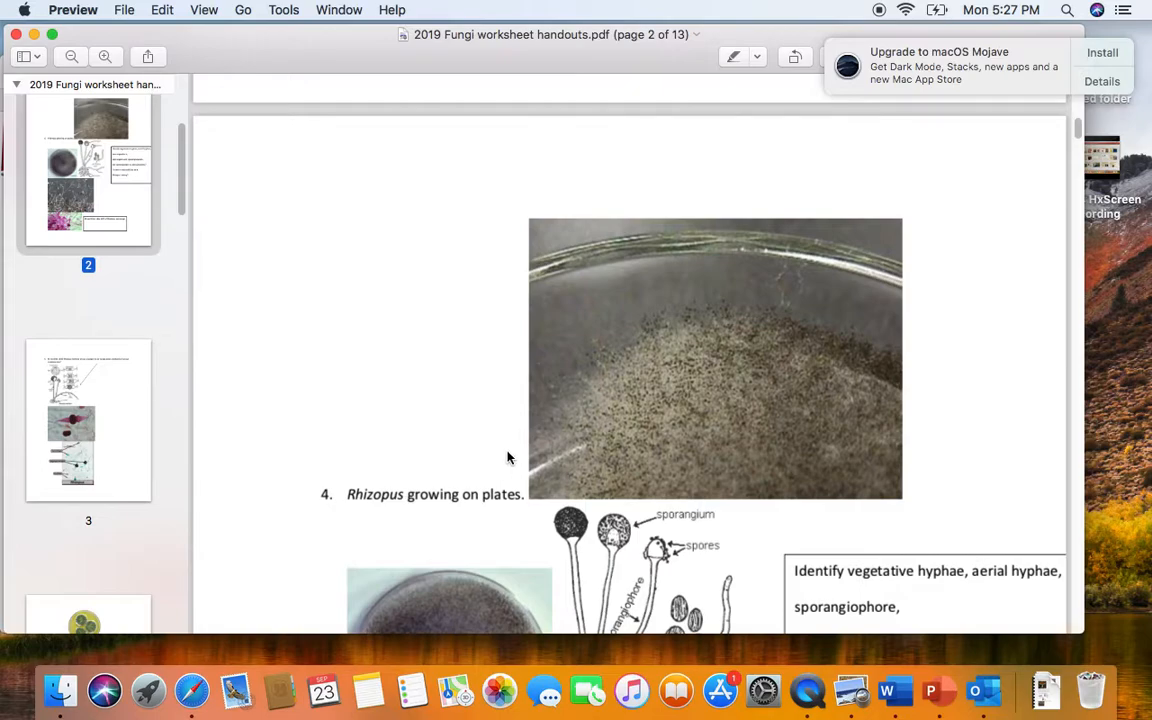
{"action": "mouse_move", "coordinate": [618, 452]}
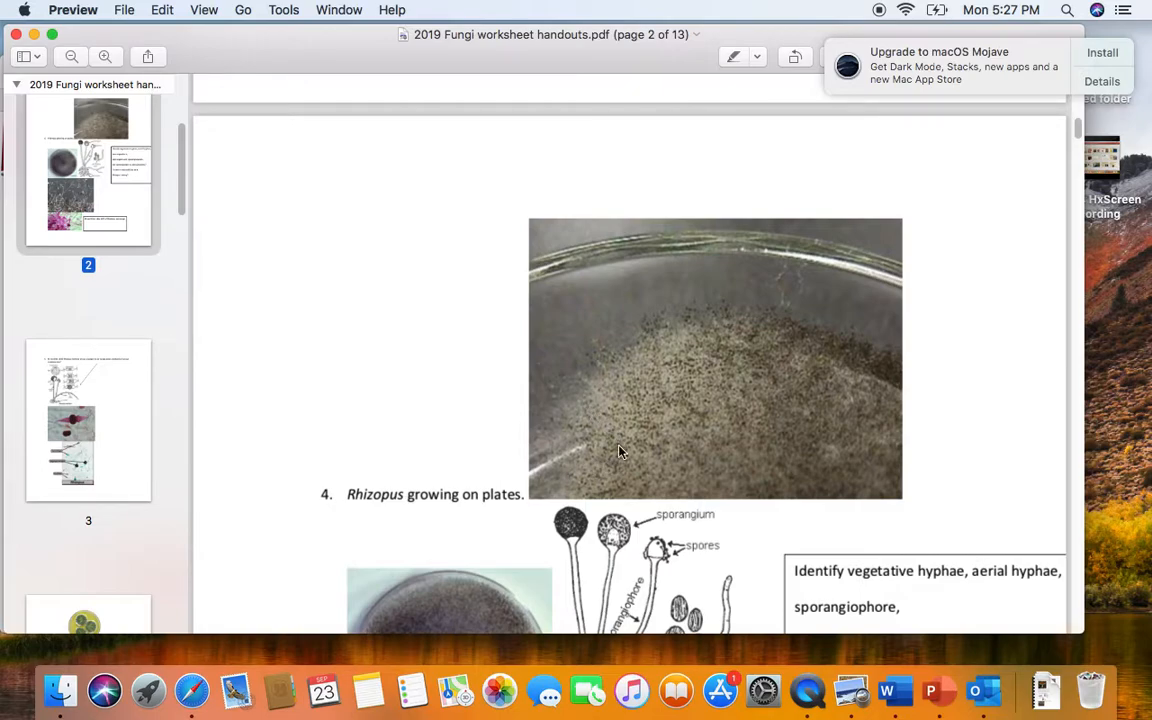
{"action": "scroll", "scroll_direction": "down", "scroll_amount": 3}
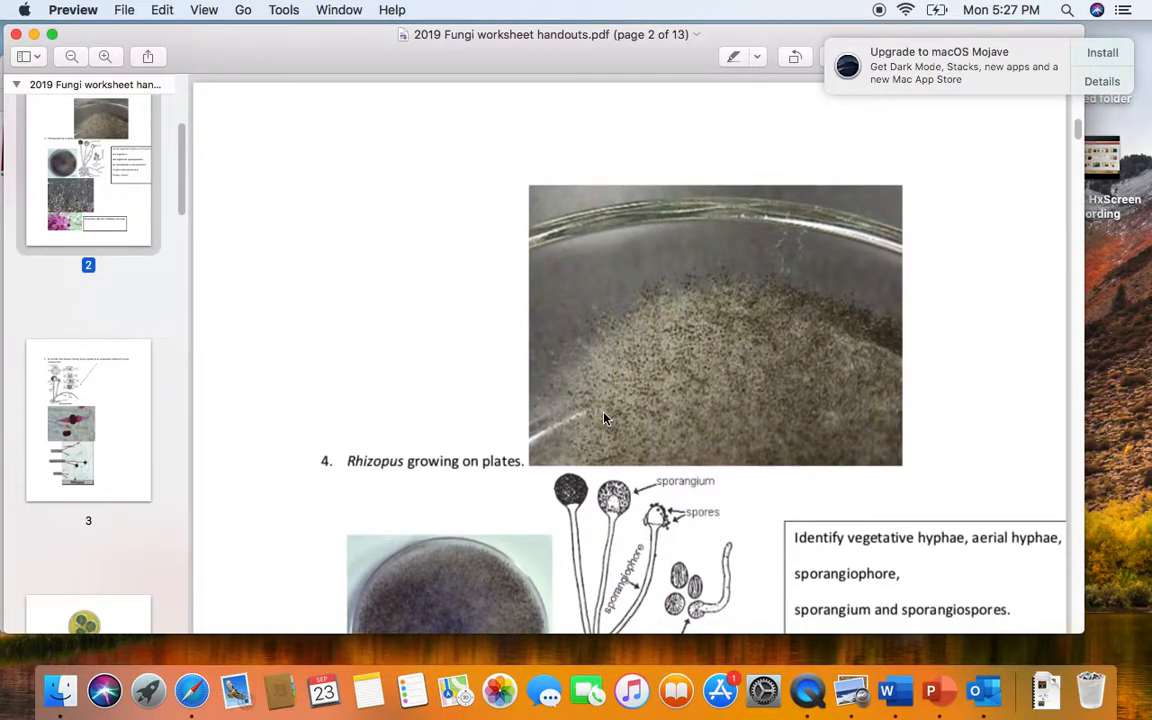
{"action": "scroll", "scroll_direction": "down", "scroll_amount": 3}
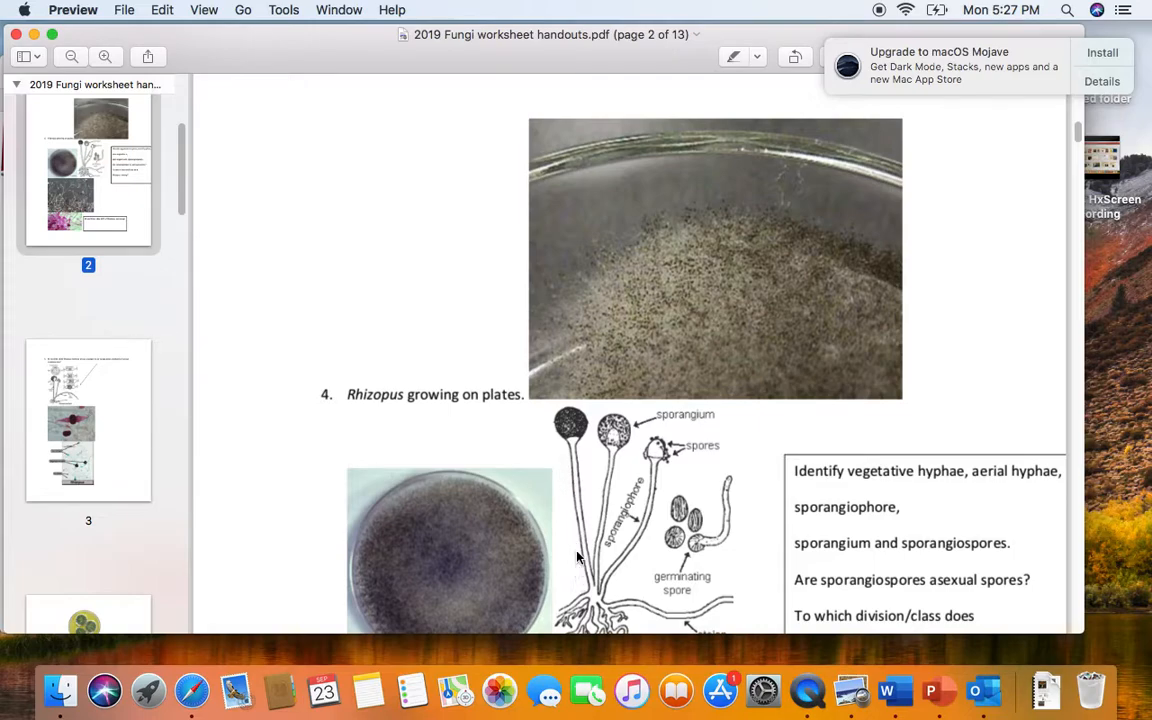
{"action": "mouse_move", "coordinate": [558, 458]}
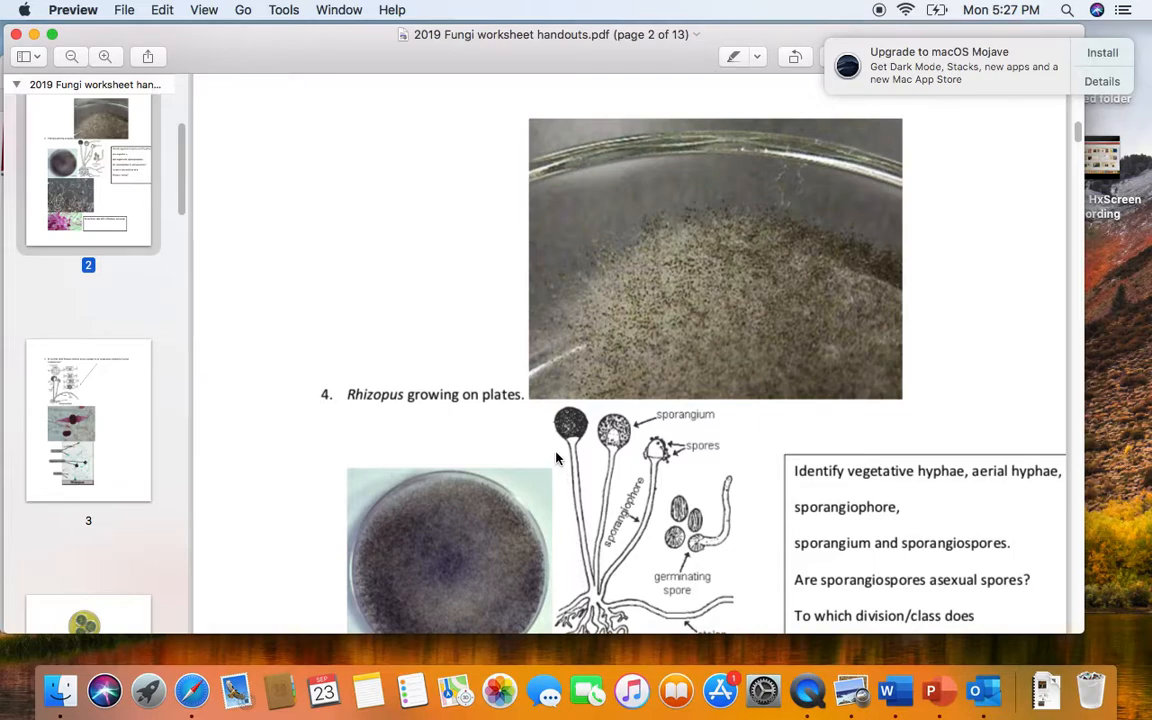
{"action": "mouse_move", "coordinate": [562, 450]}
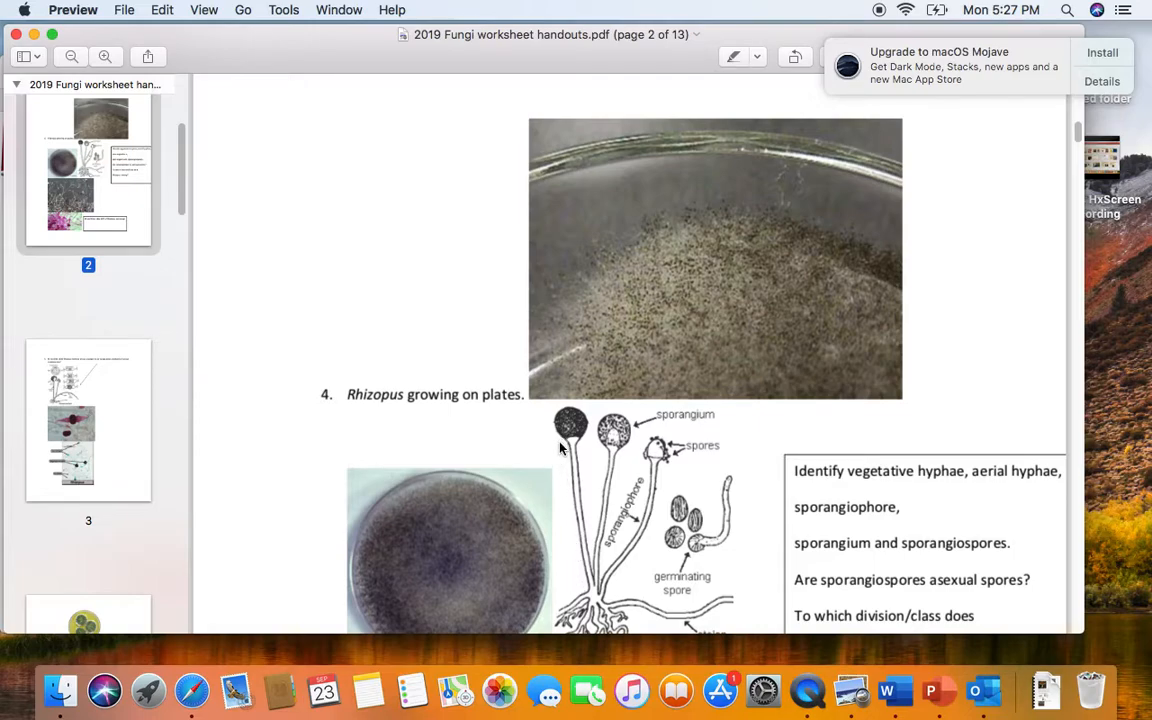
{"action": "mouse_move", "coordinate": [589, 426]}
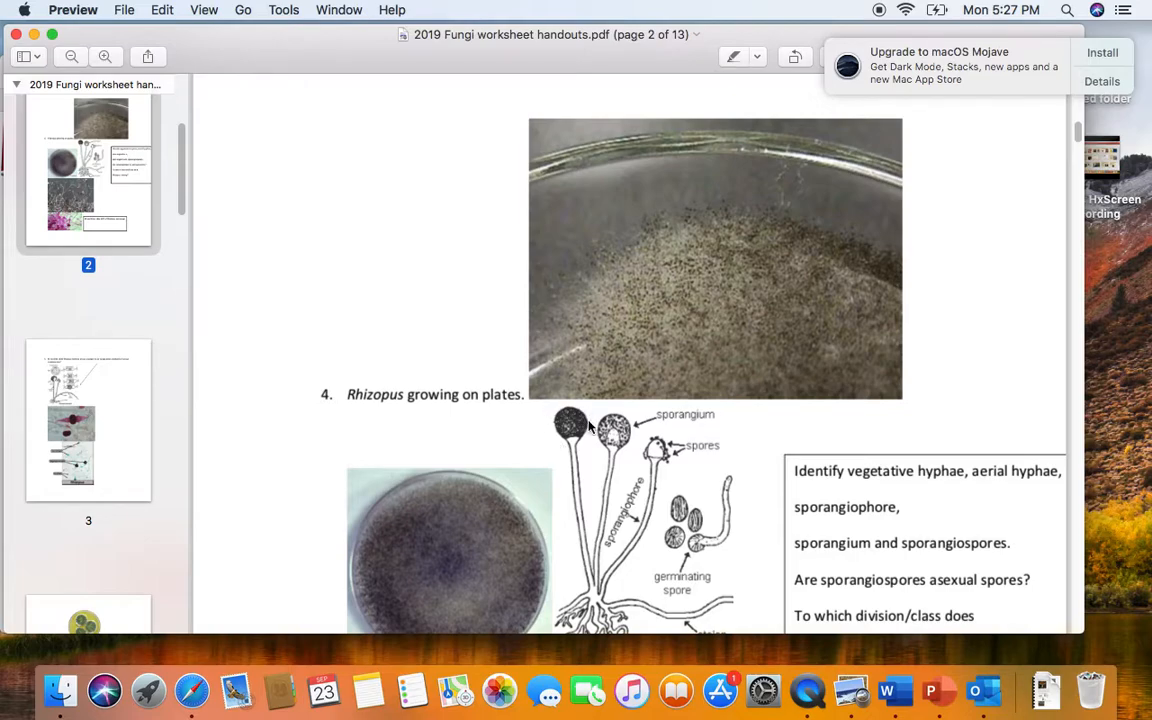
{"action": "mouse_move", "coordinate": [589, 393]}
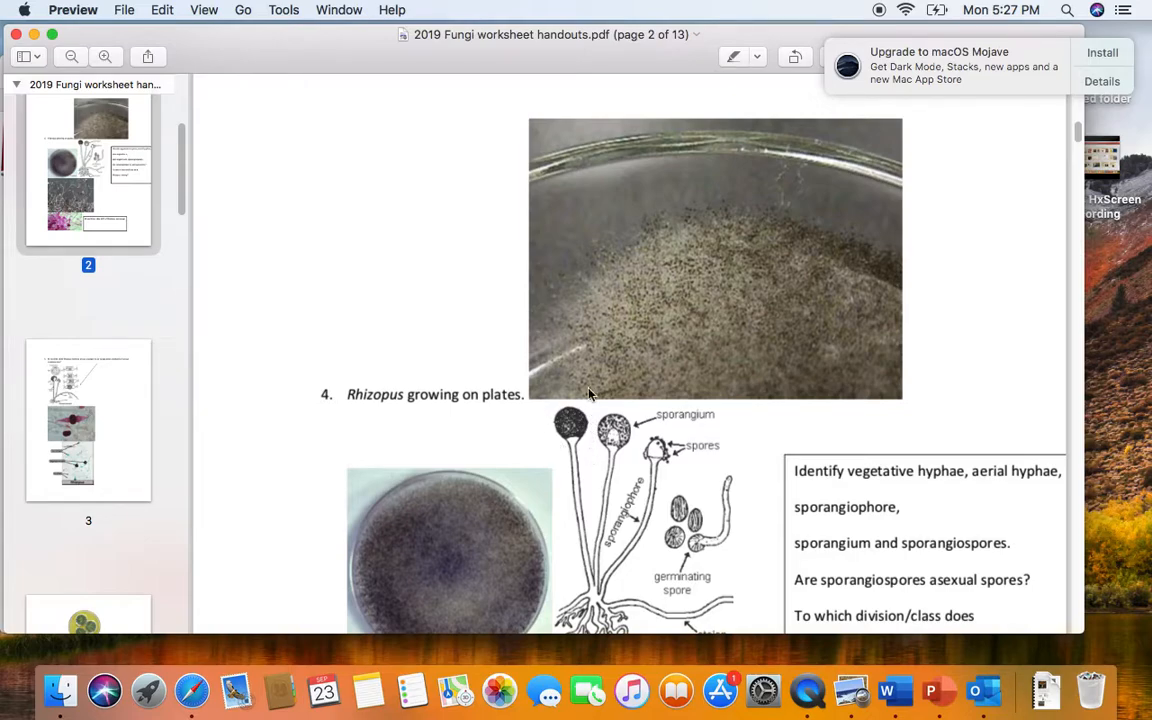
{"action": "mouse_move", "coordinate": [580, 533]}
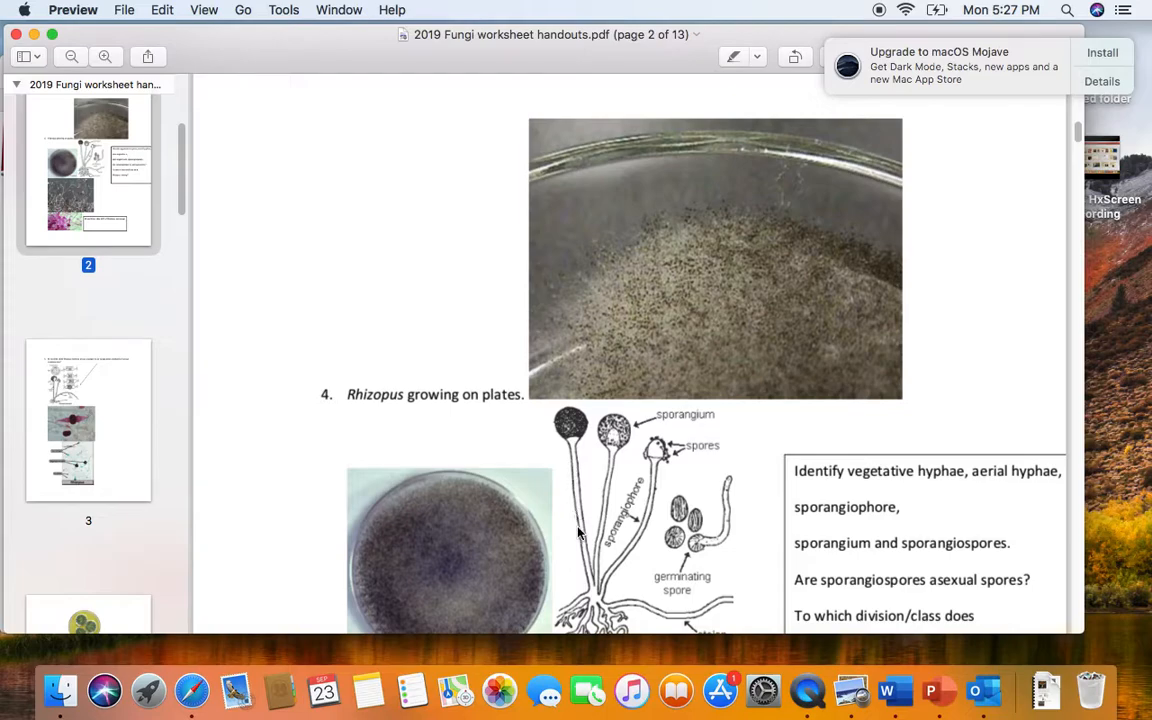
{"action": "mouse_move", "coordinate": [583, 308]}
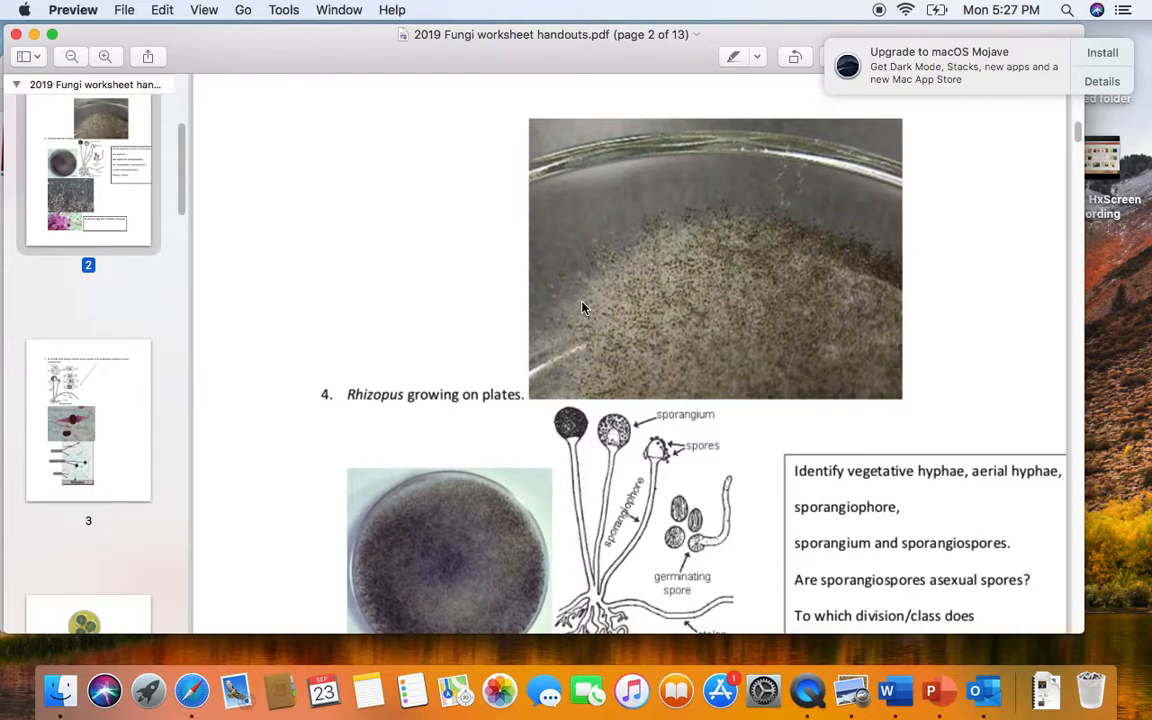
{"action": "mouse_move", "coordinate": [560, 435]}
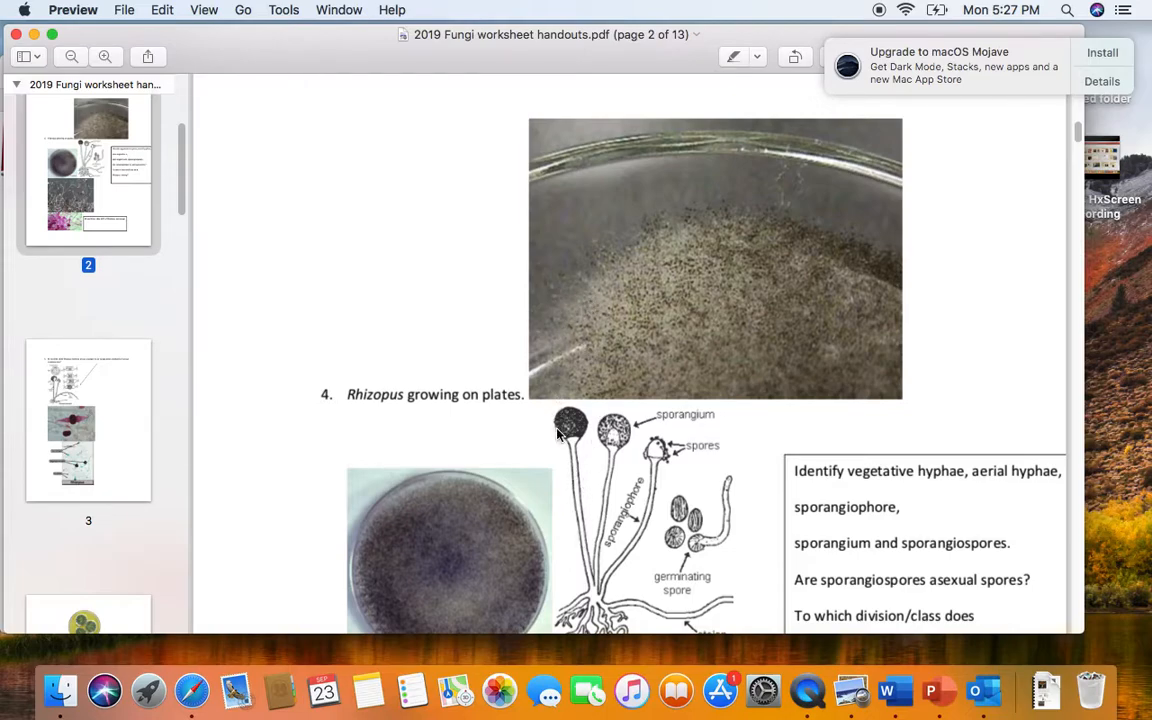
{"action": "mouse_move", "coordinate": [585, 440]}
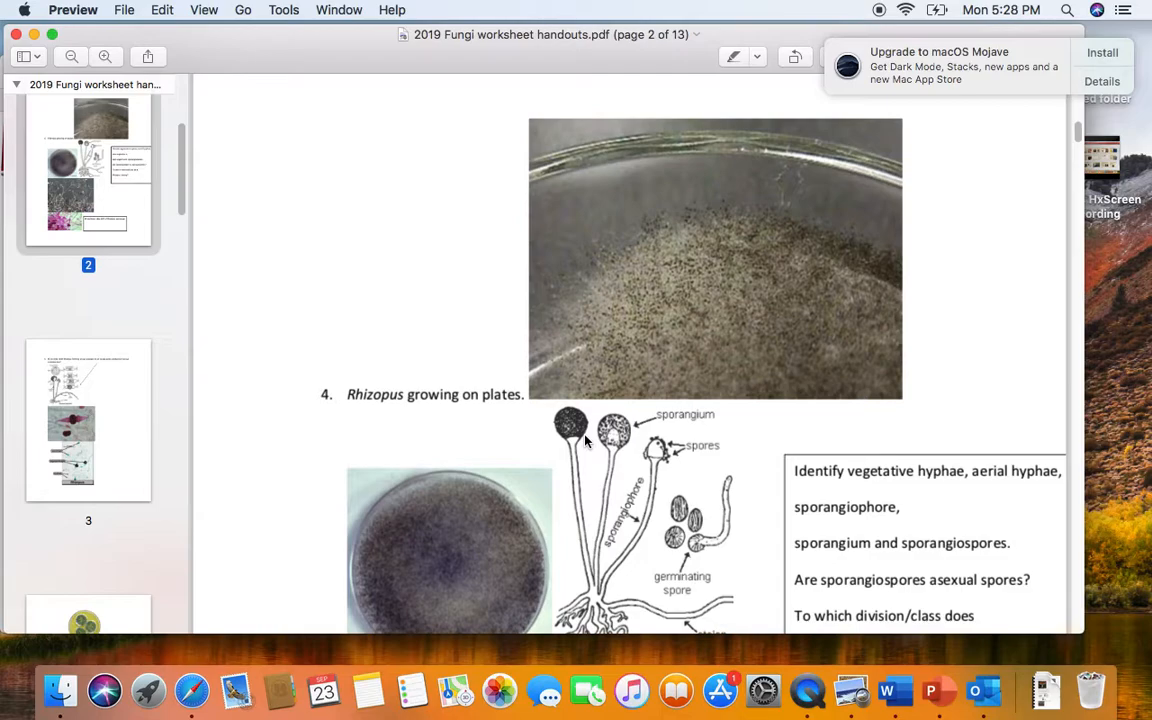
{"action": "mouse_move", "coordinate": [580, 435]}
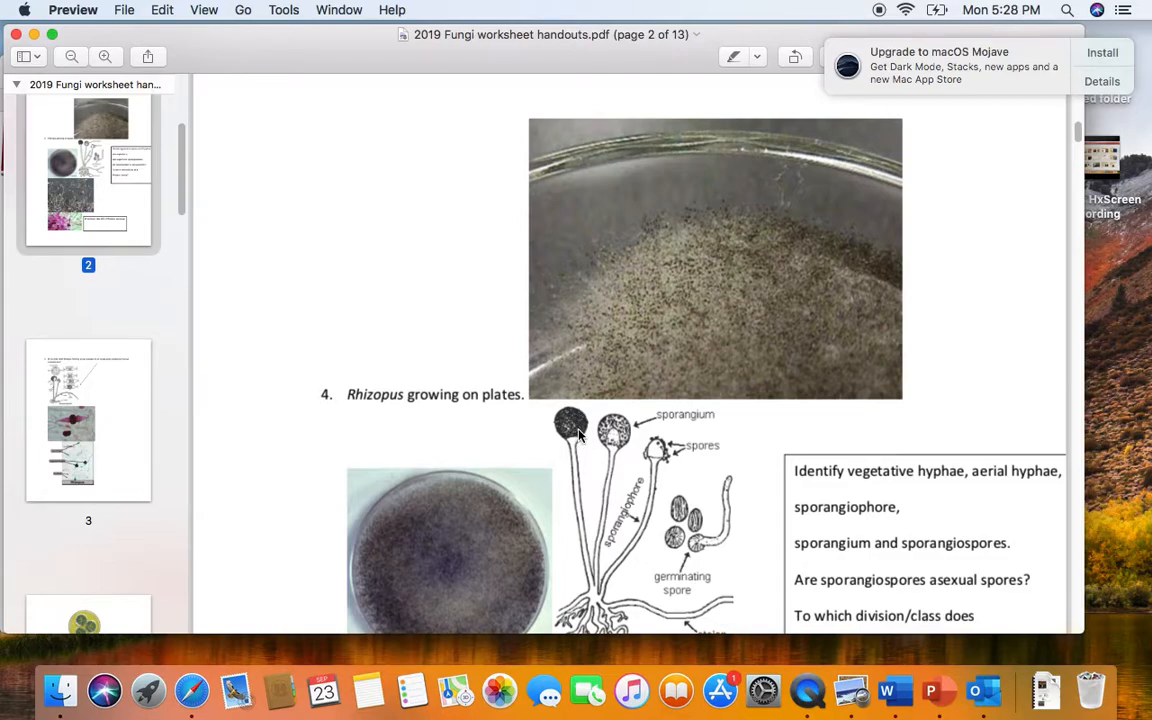
{"action": "mouse_move", "coordinate": [568, 424]}
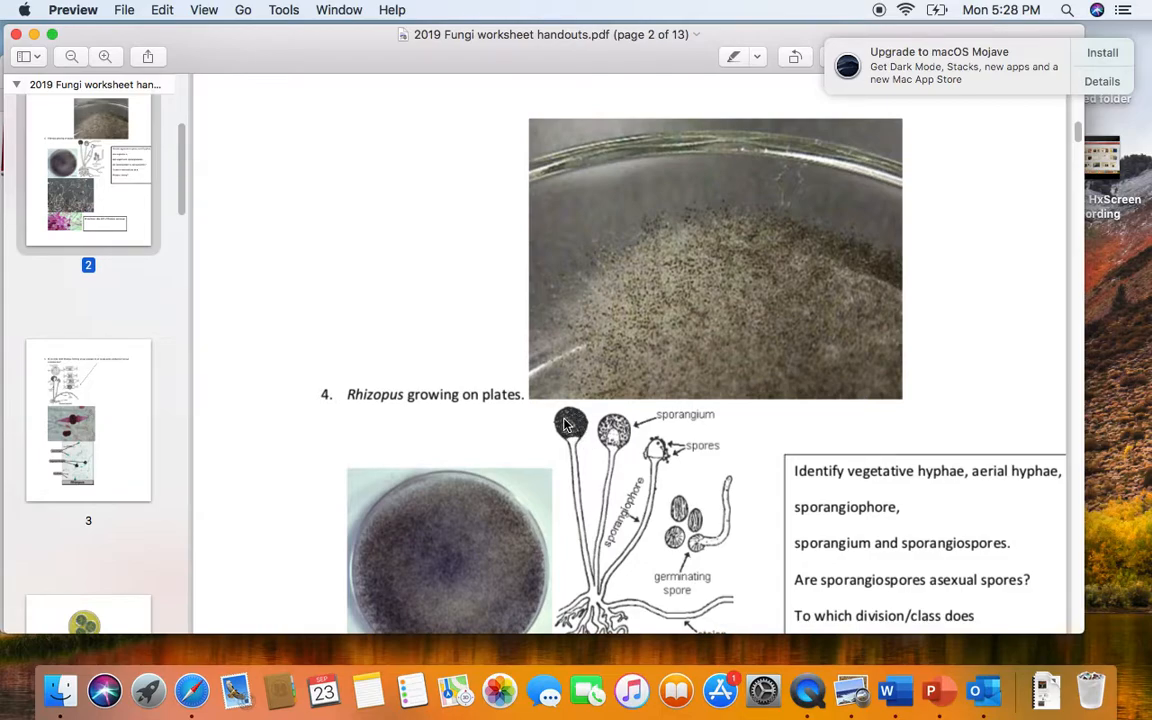
{"action": "mouse_move", "coordinate": [560, 453]}
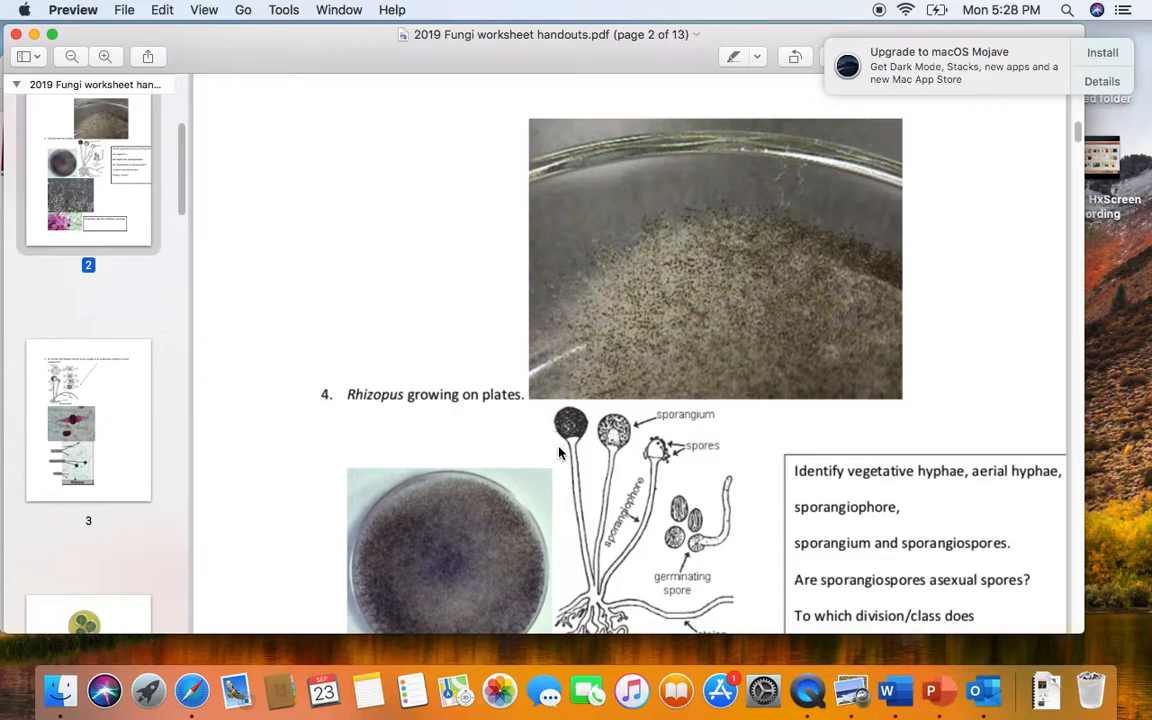
{"action": "mouse_move", "coordinate": [573, 452]}
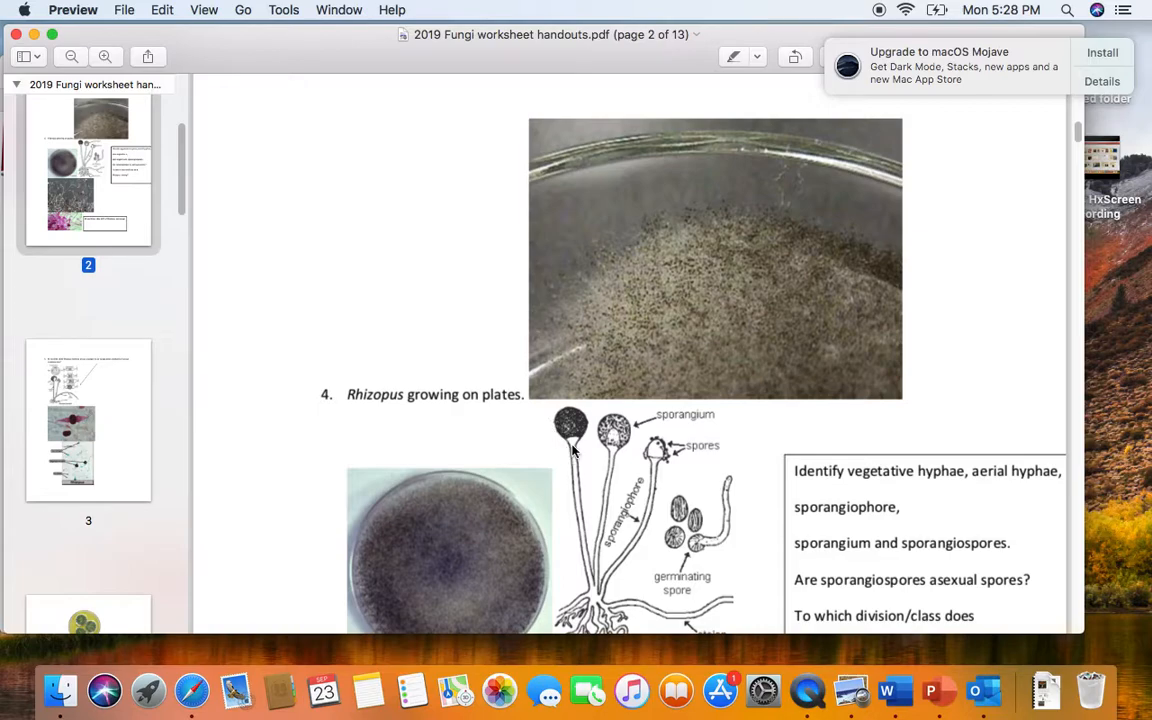
{"action": "mouse_move", "coordinate": [668, 343]}
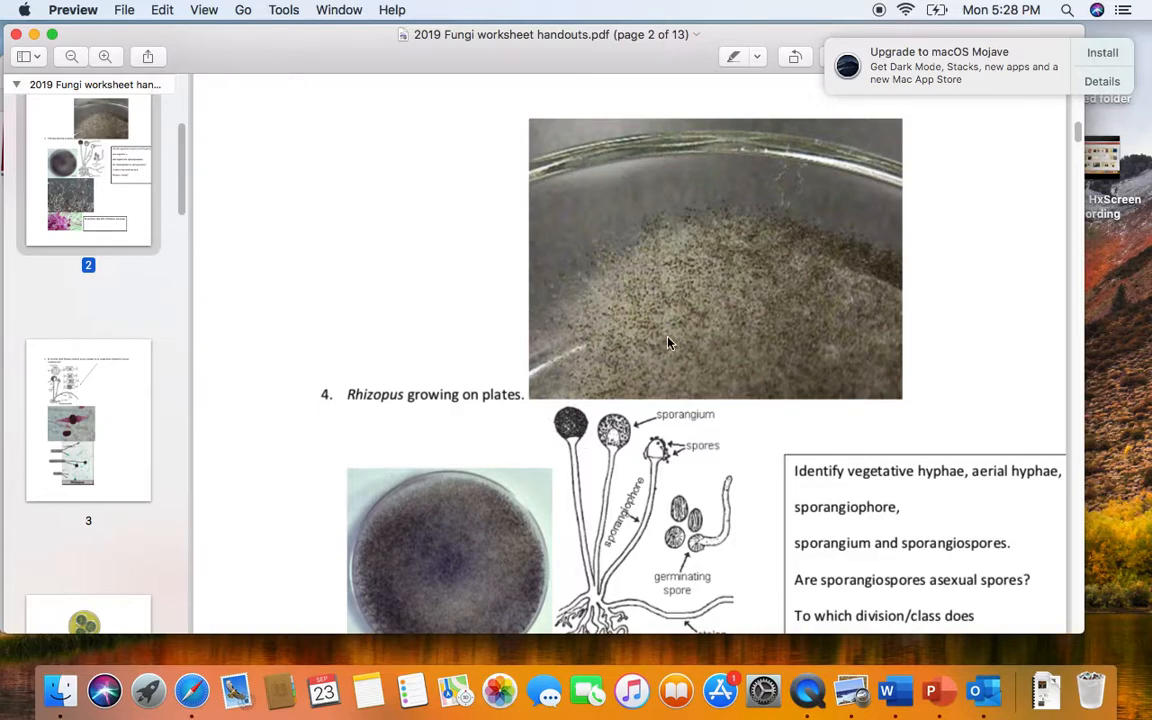
{"action": "mouse_move", "coordinate": [668, 345]}
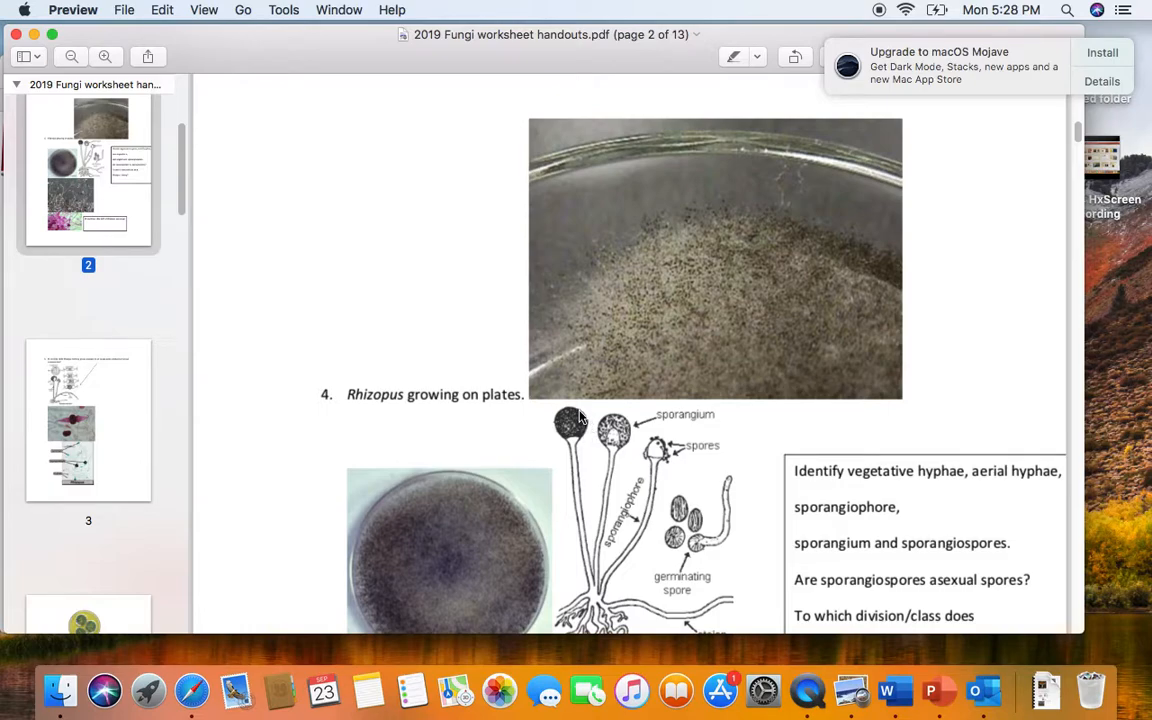
{"action": "mouse_move", "coordinate": [563, 444]}
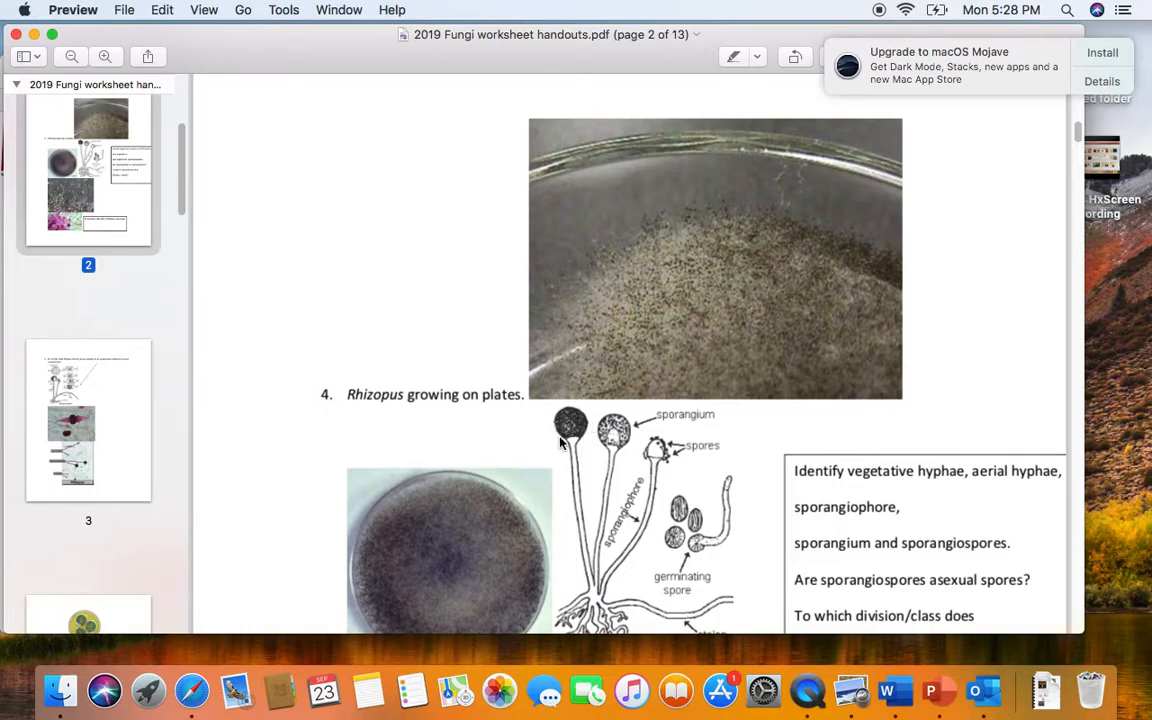
{"action": "mouse_move", "coordinate": [583, 422]}
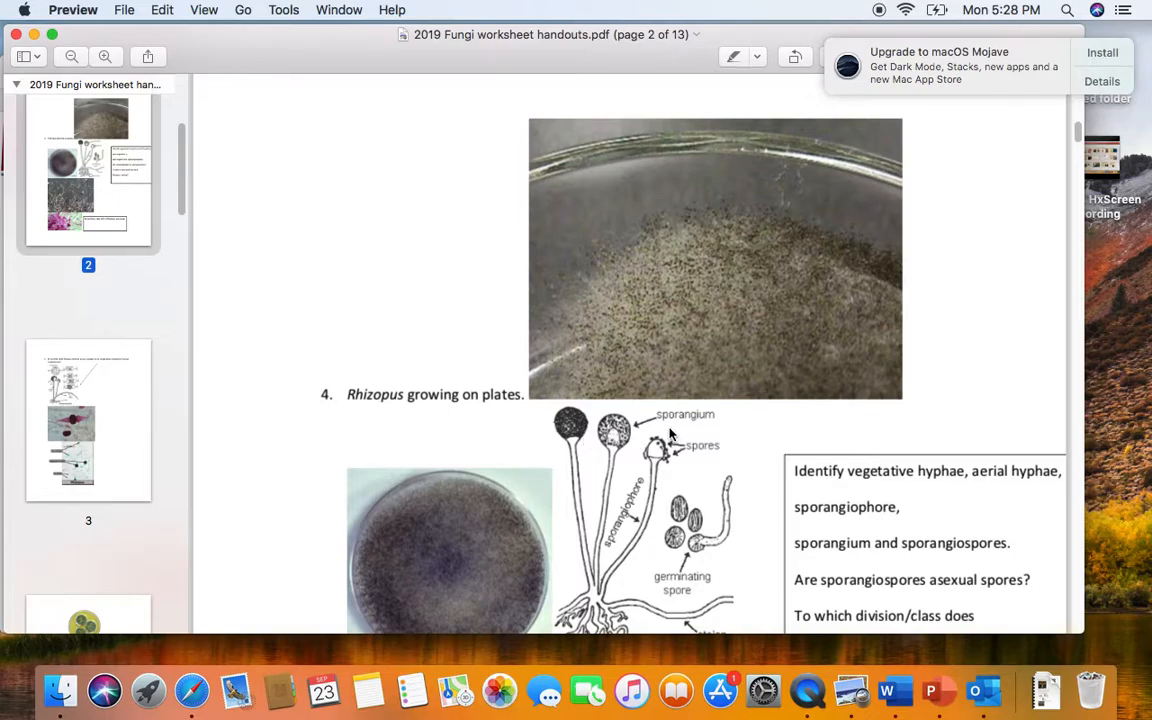
{"action": "mouse_move", "coordinate": [600, 430]}
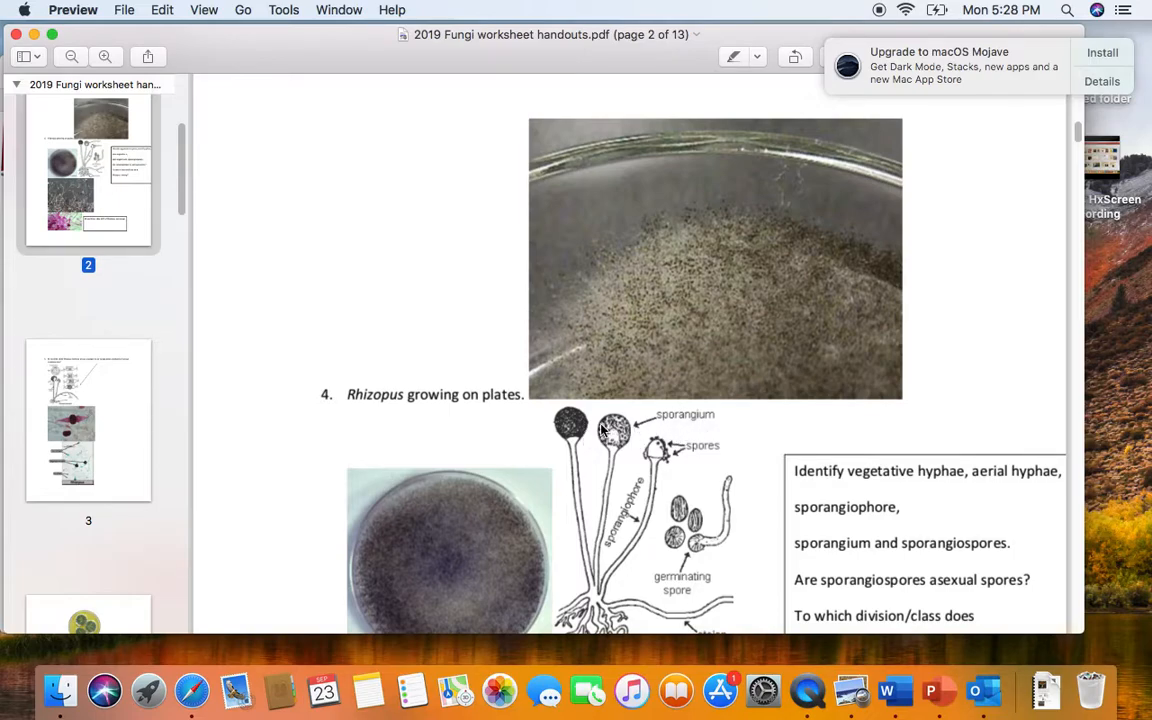
{"action": "mouse_move", "coordinate": [615, 432]}
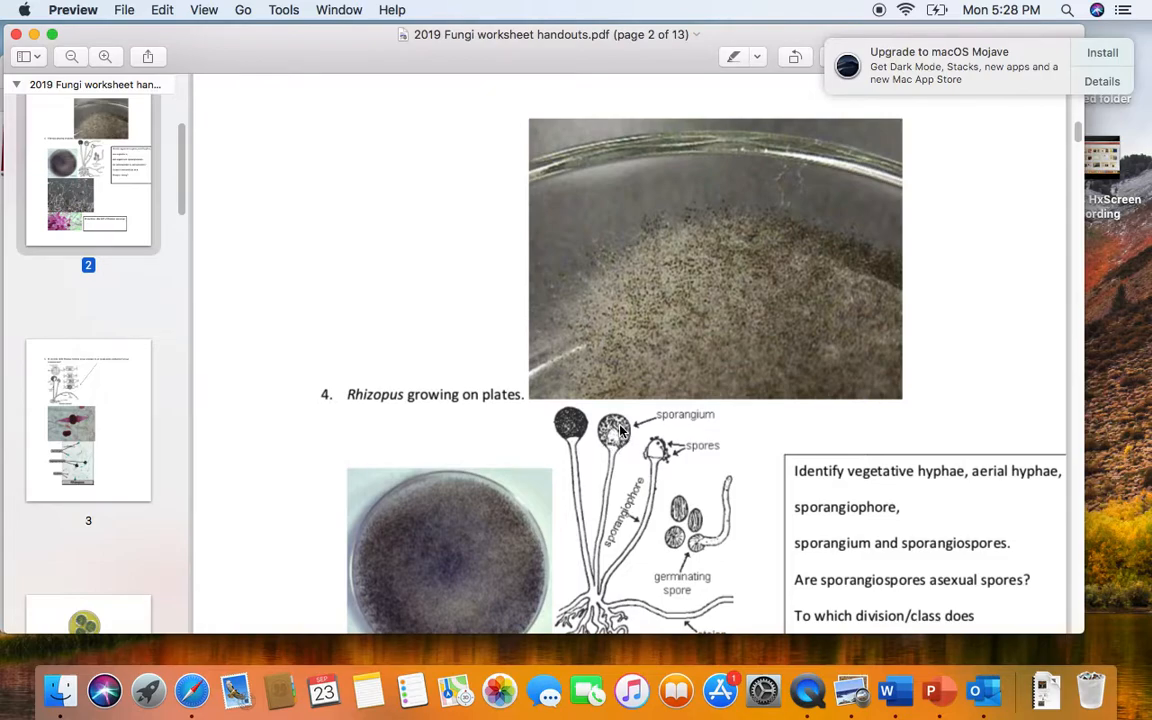
{"action": "mouse_move", "coordinate": [614, 432]}
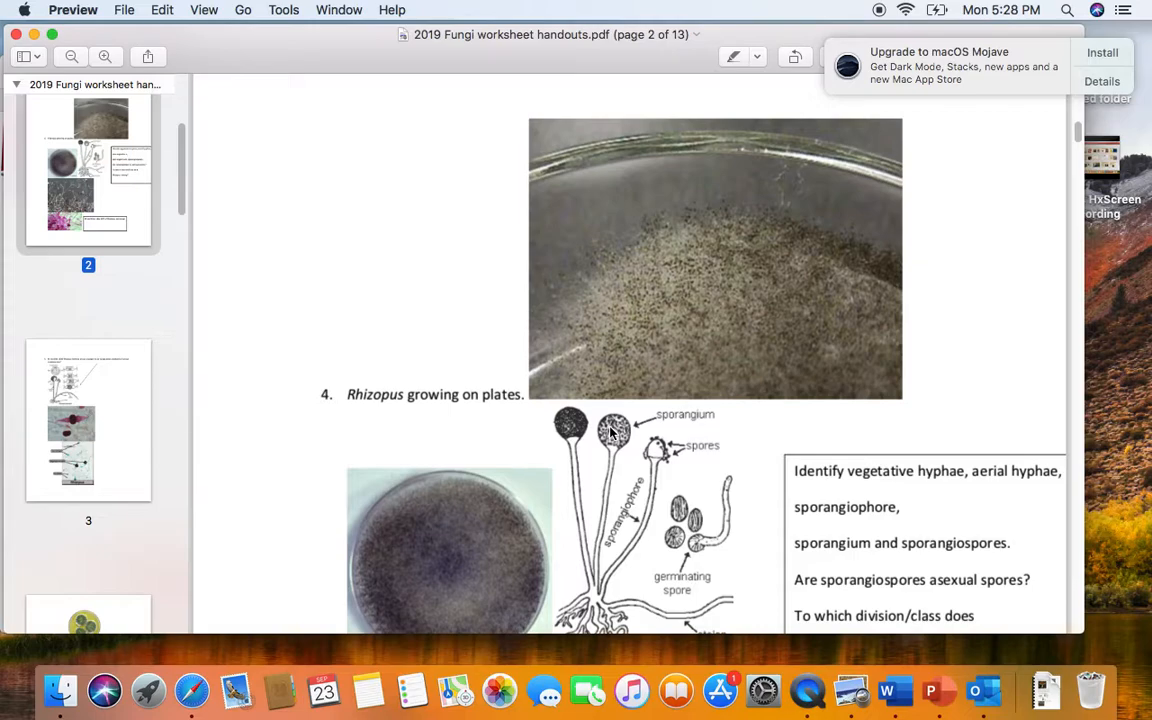
{"action": "mouse_move", "coordinate": [625, 503]}
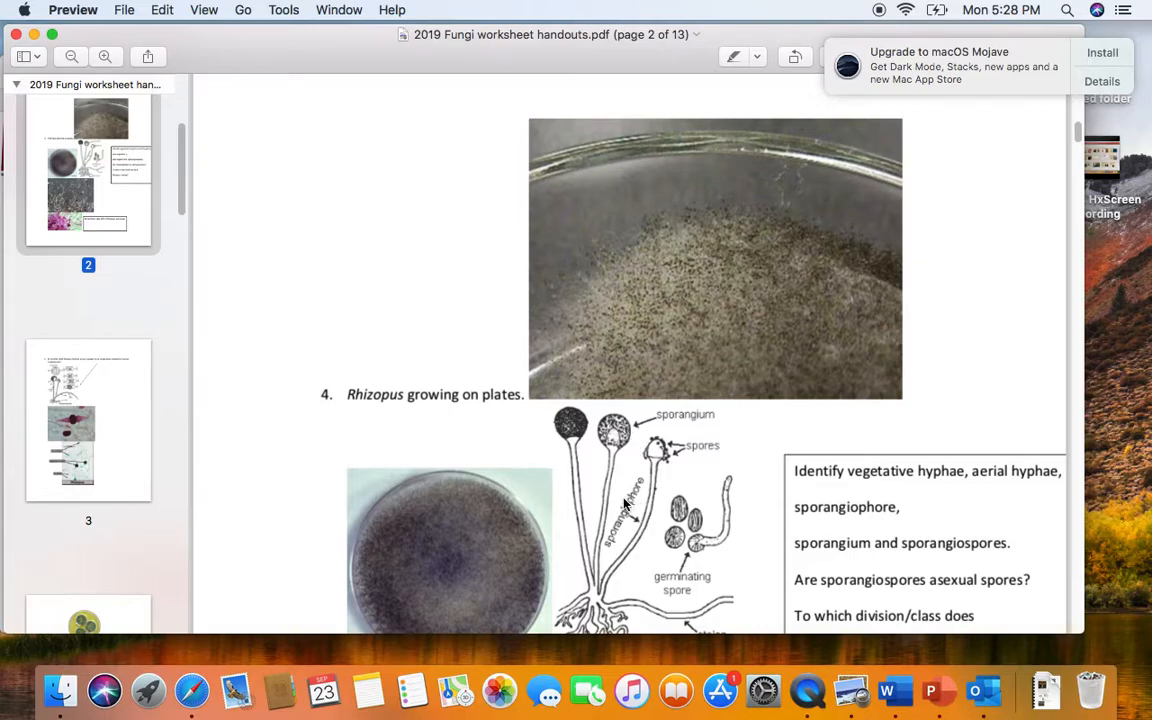
{"action": "mouse_move", "coordinate": [648, 490]}
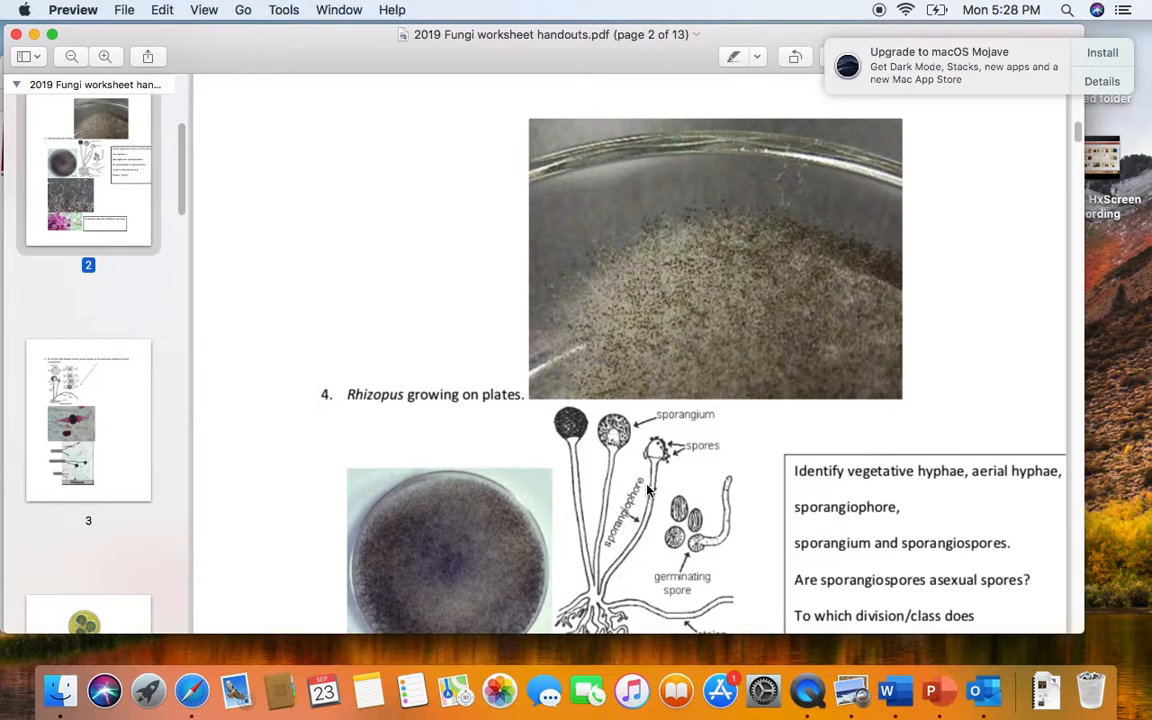
{"action": "mouse_move", "coordinate": [641, 588]}
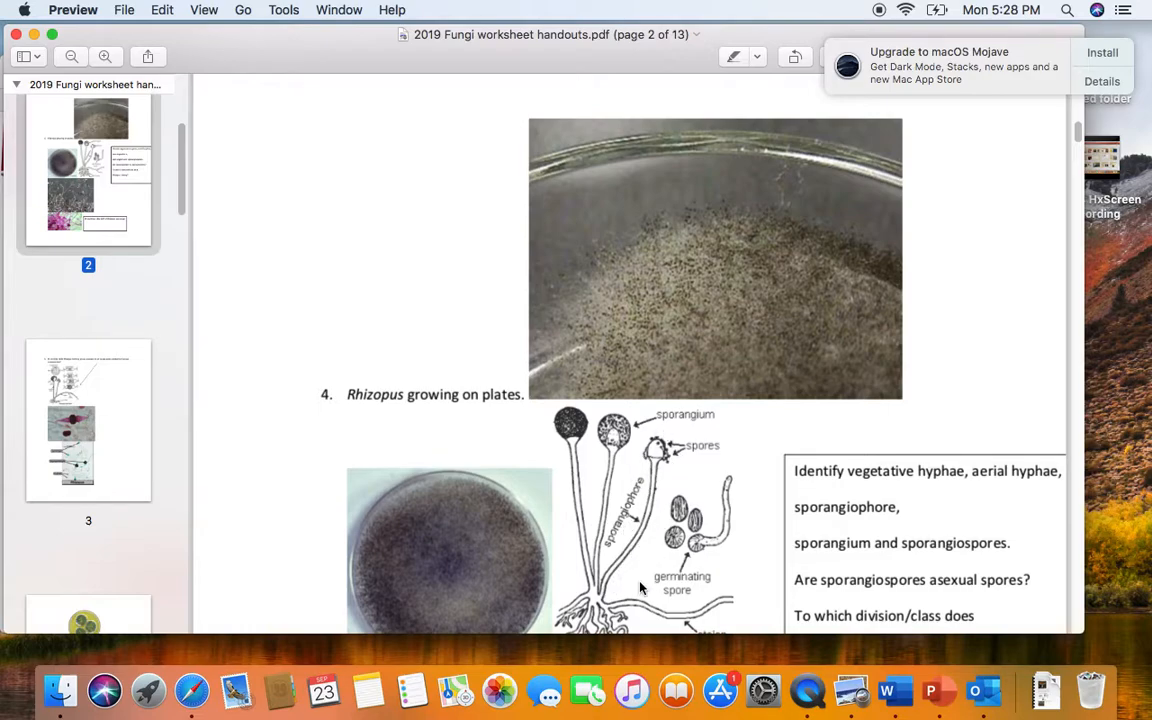
{"action": "mouse_move", "coordinate": [591, 600]}
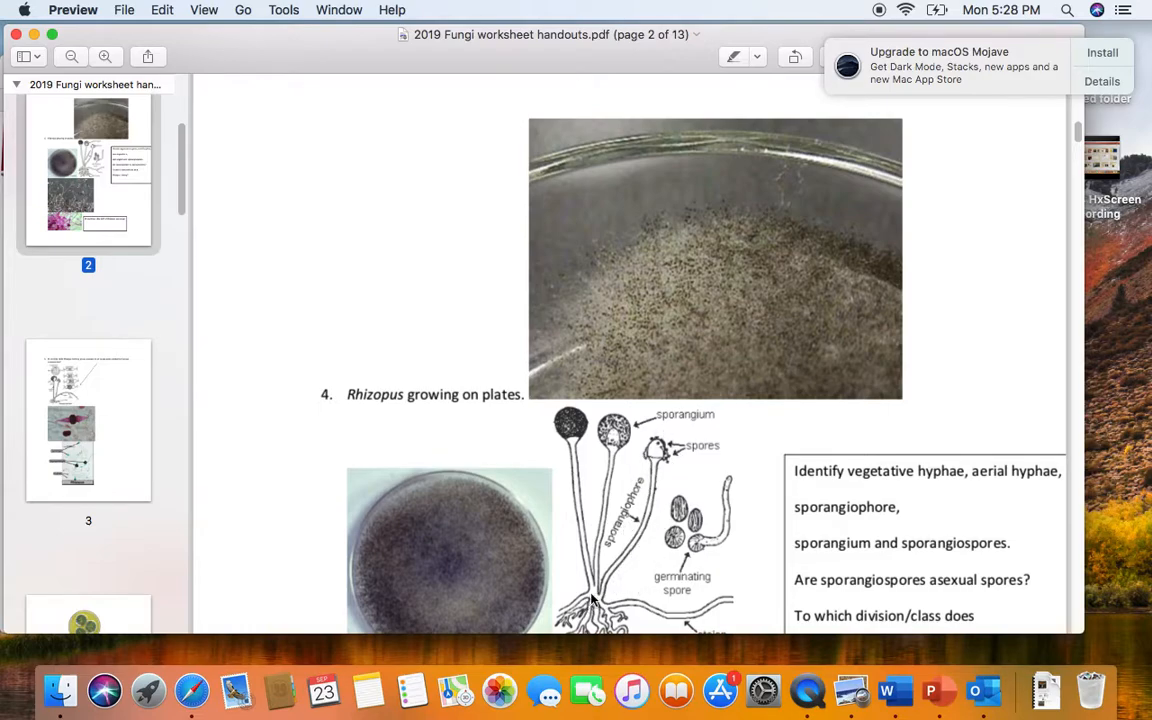
{"action": "mouse_move", "coordinate": [630, 513]}
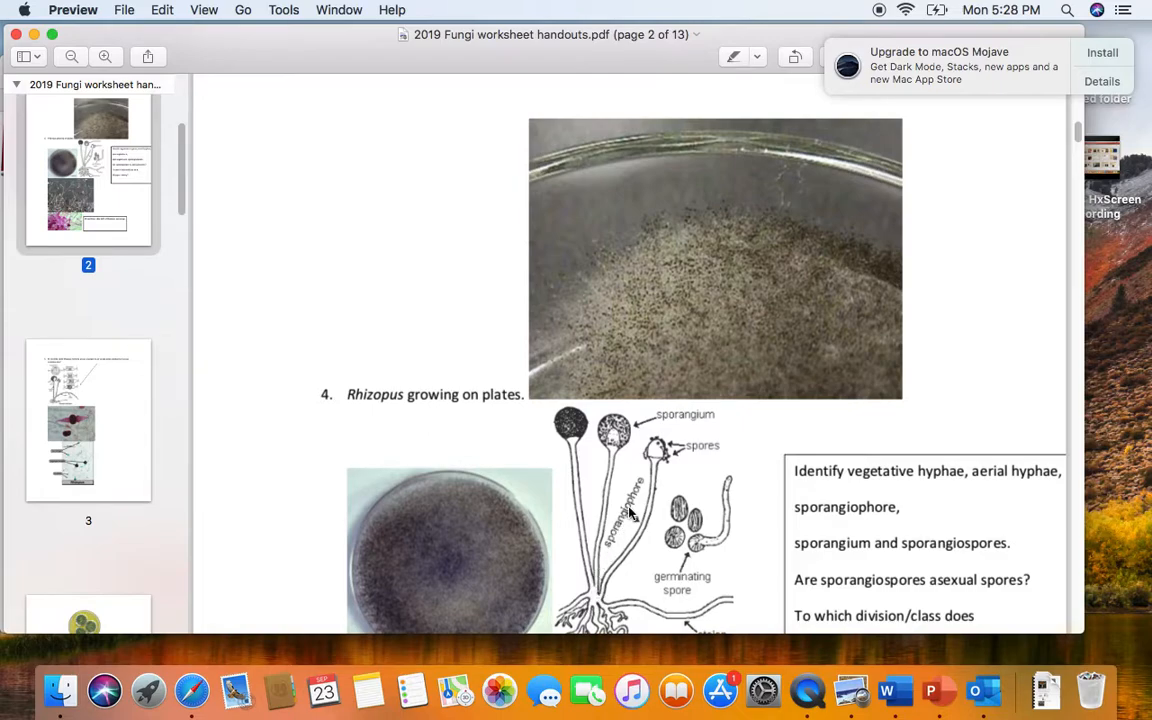
{"action": "mouse_move", "coordinate": [632, 505]}
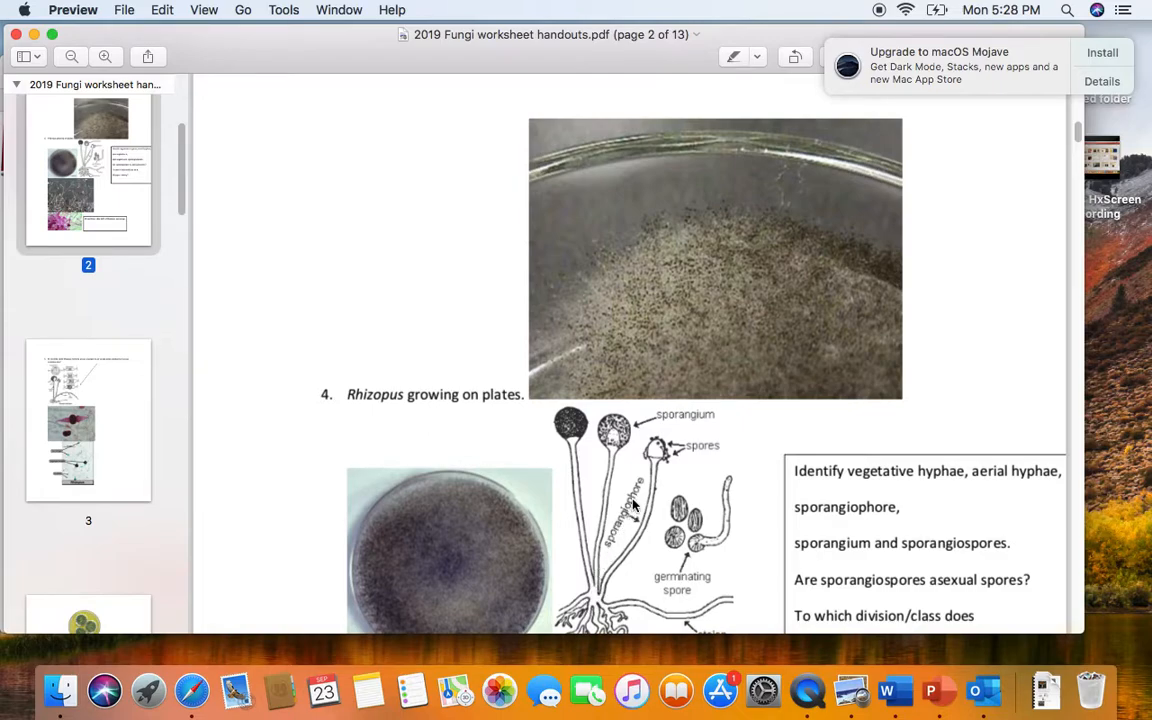
{"action": "mouse_move", "coordinate": [600, 568]}
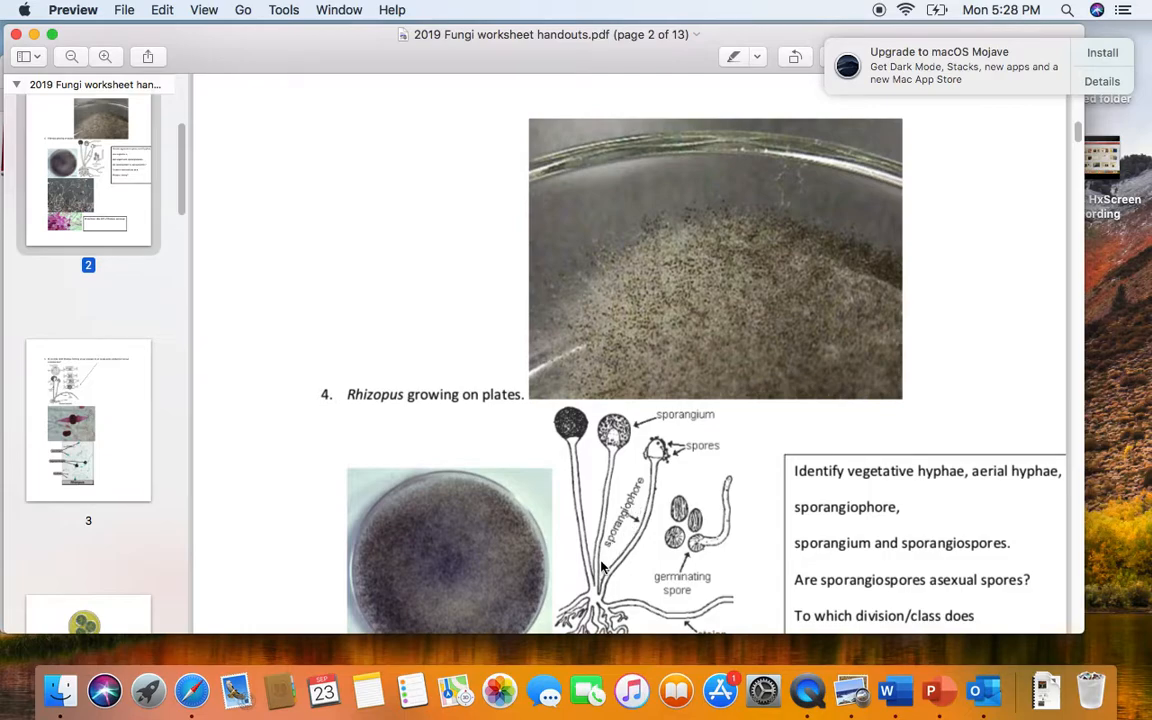
{"action": "mouse_move", "coordinate": [613, 458]}
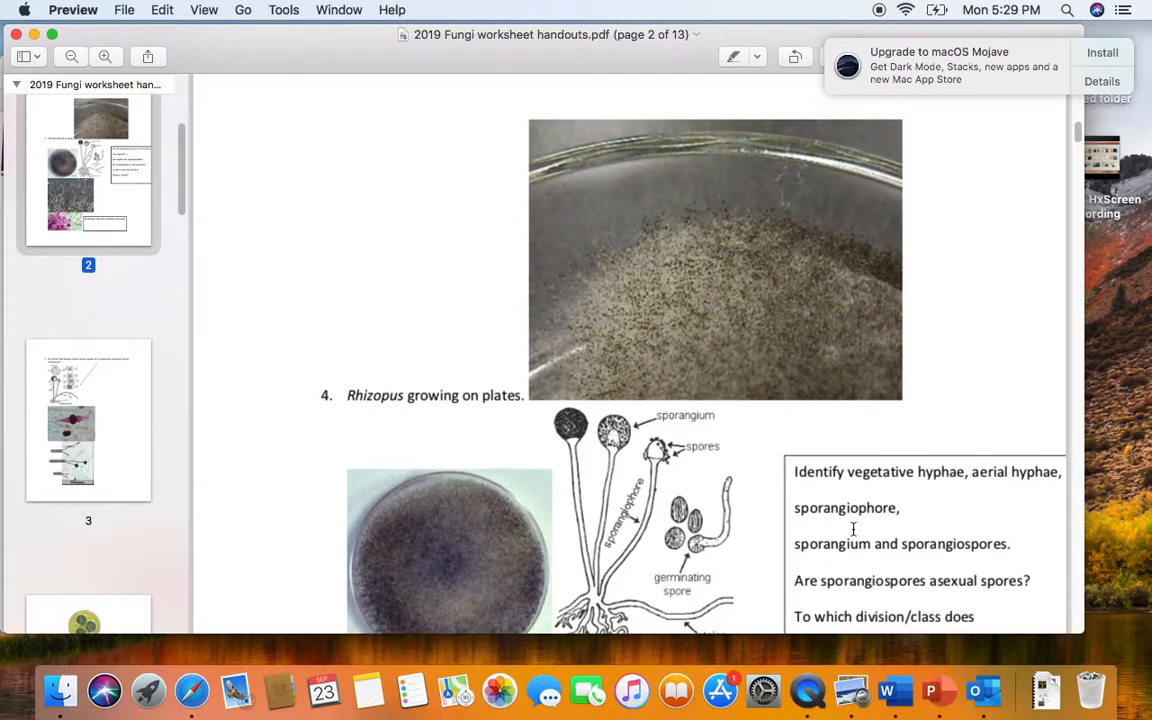
- Scroll to the stolon photo and the Micro B box slide #29 sporangia micrograph
{"action": "scroll", "scroll_direction": "down", "scroll_amount": 3}
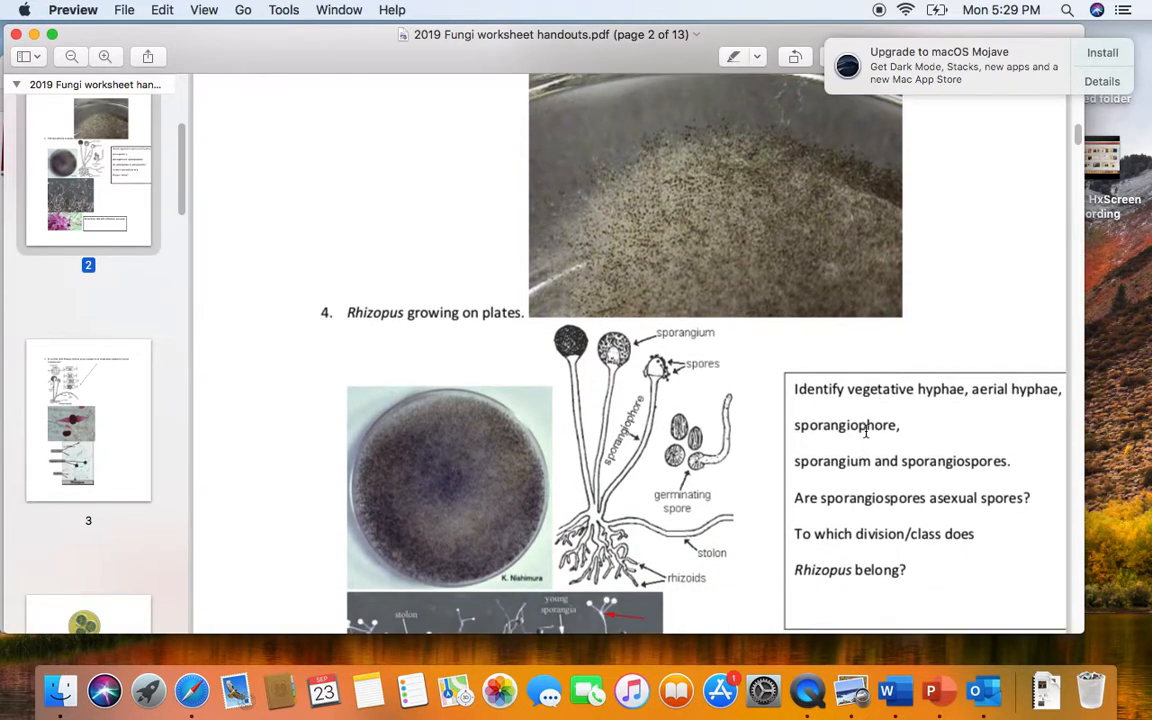
{"action": "mouse_move", "coordinate": [613, 590]}
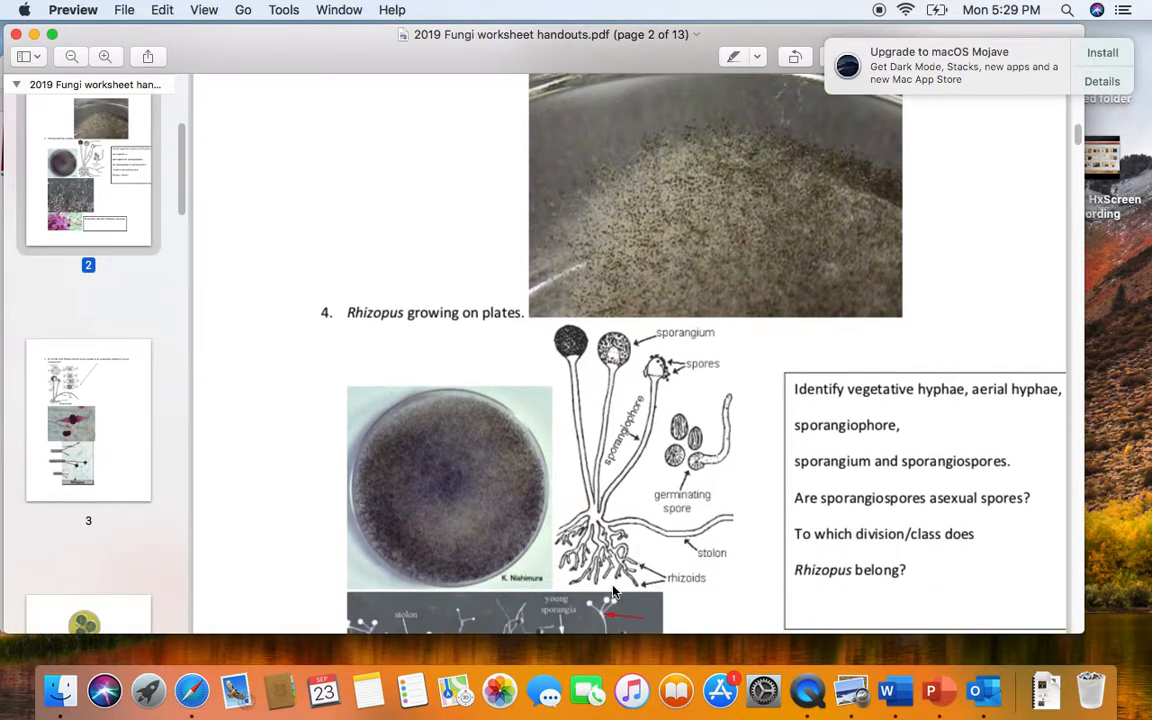
{"action": "mouse_move", "coordinate": [600, 543]}
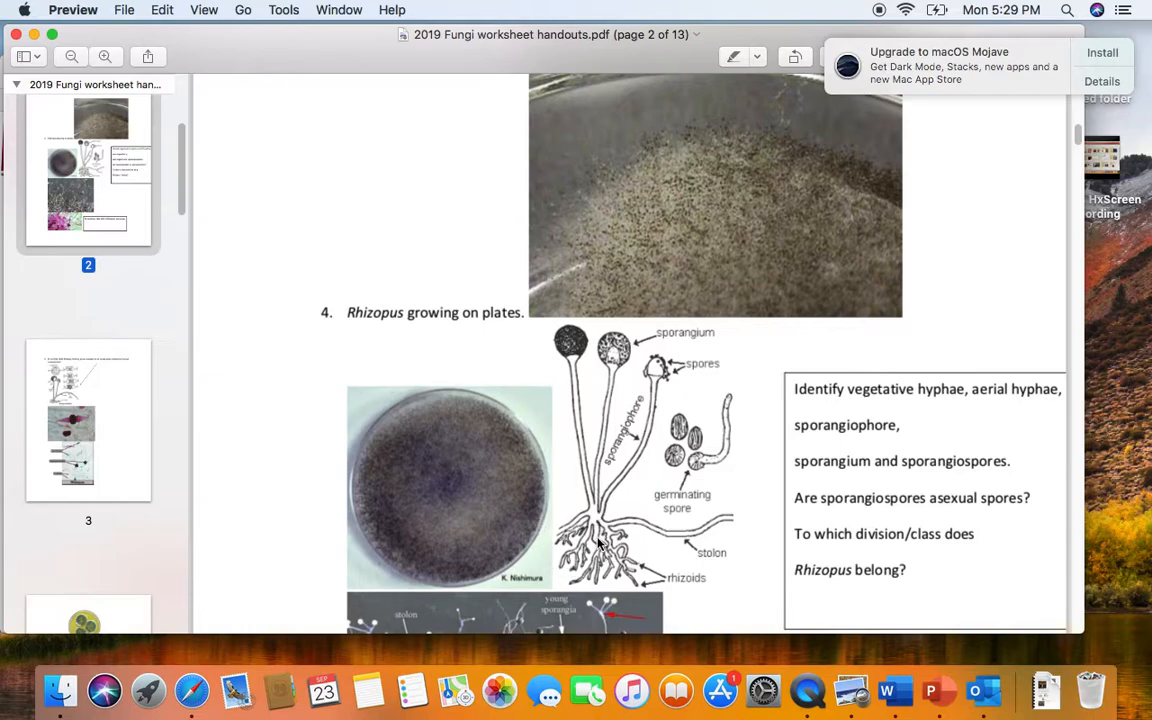
{"action": "mouse_move", "coordinate": [625, 580]}
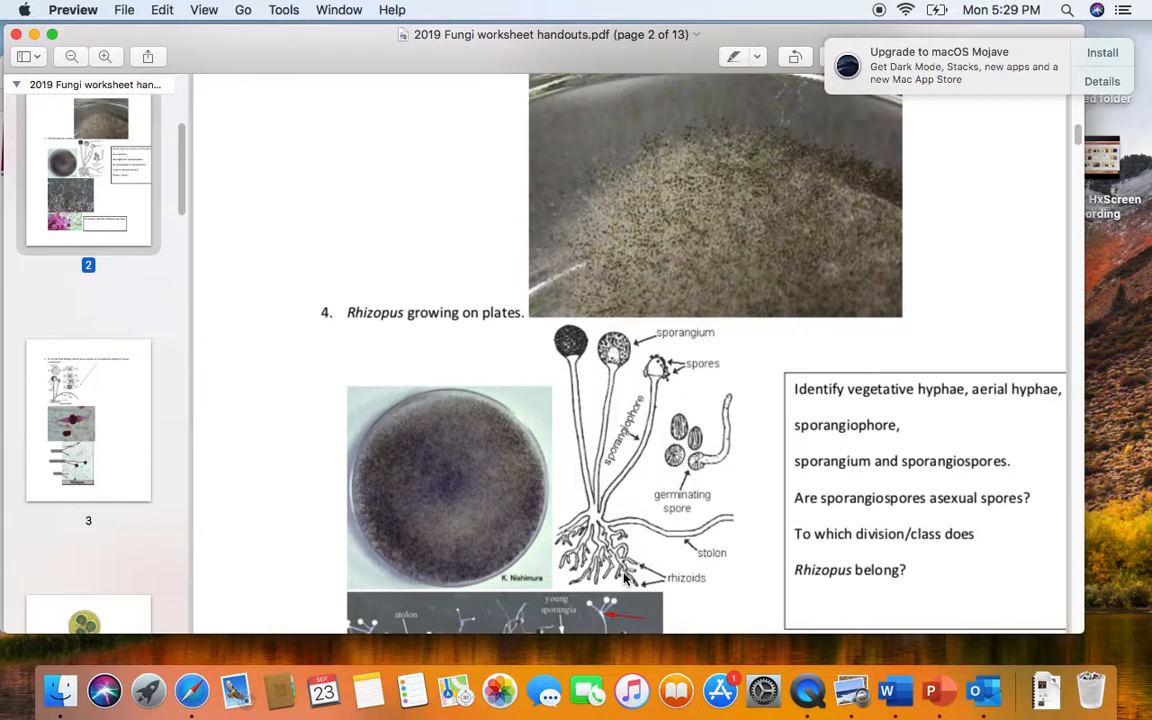
{"action": "mouse_move", "coordinate": [568, 385]}
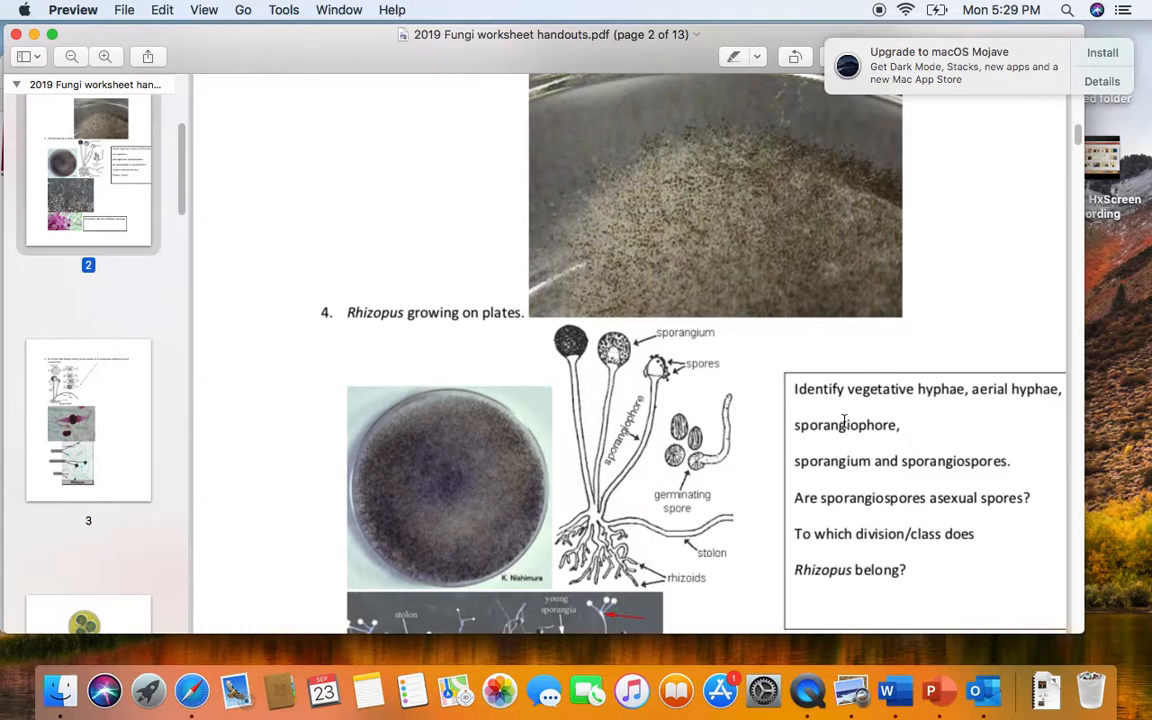
{"action": "mouse_move", "coordinate": [893, 690]}
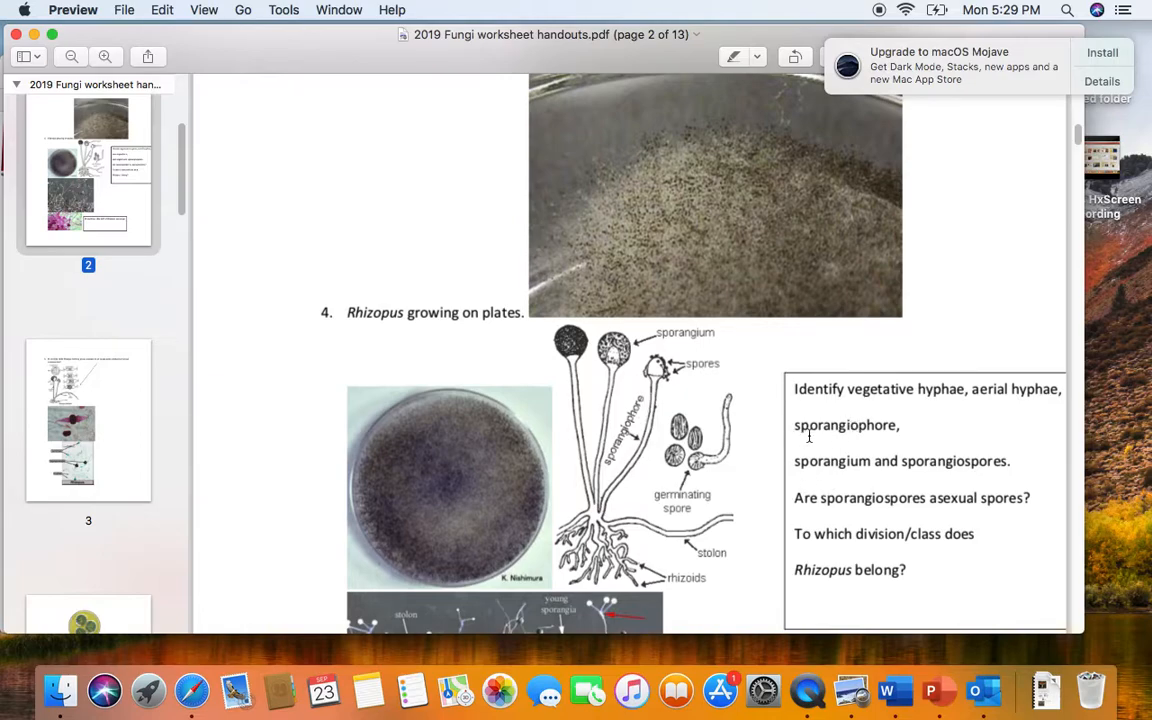
{"action": "mouse_move", "coordinate": [570, 335]}
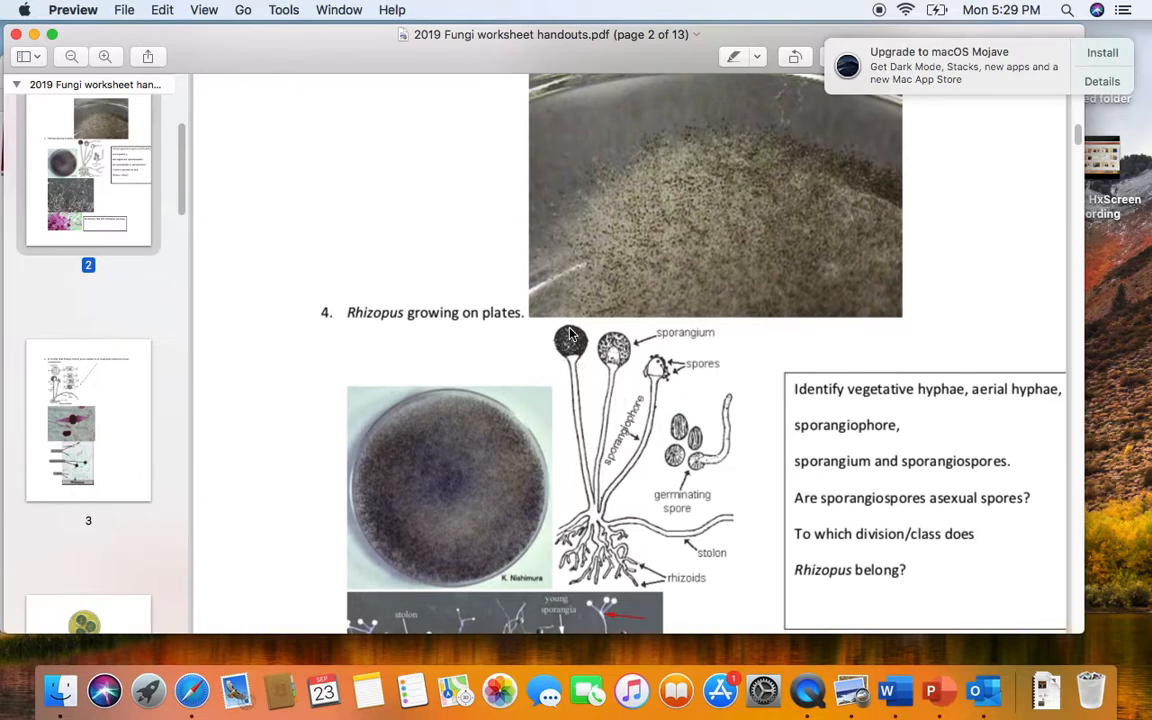
{"action": "mouse_move", "coordinate": [570, 348]}
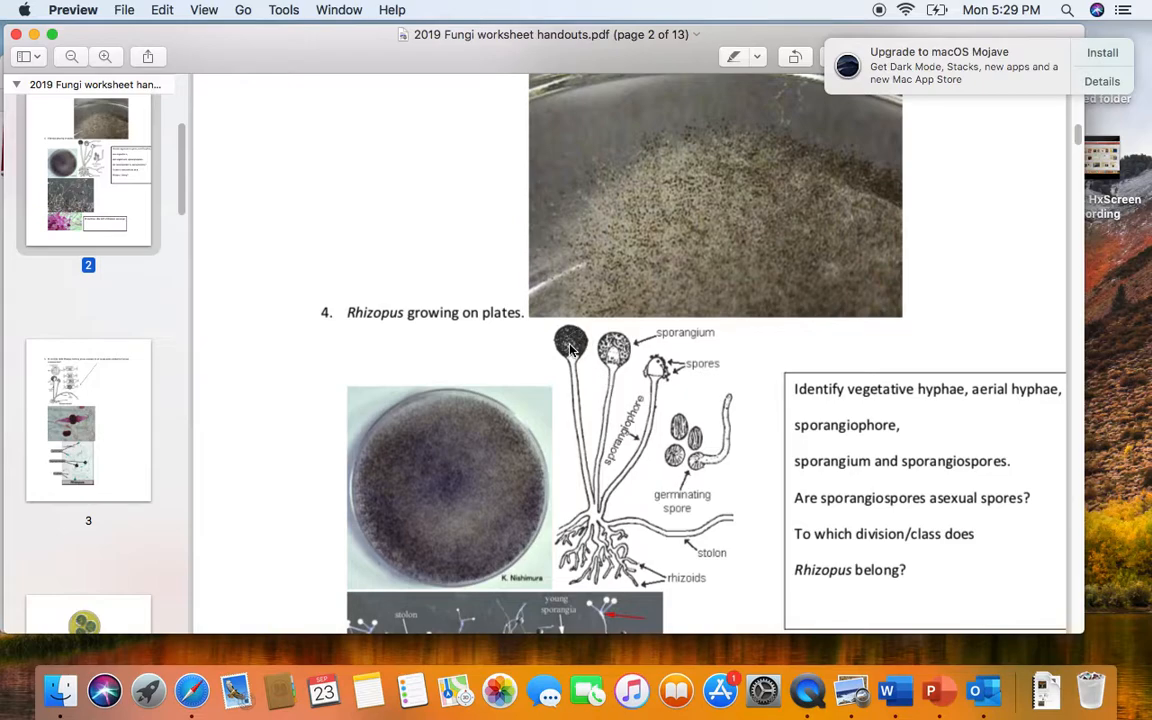
{"action": "mouse_move", "coordinate": [729, 528]}
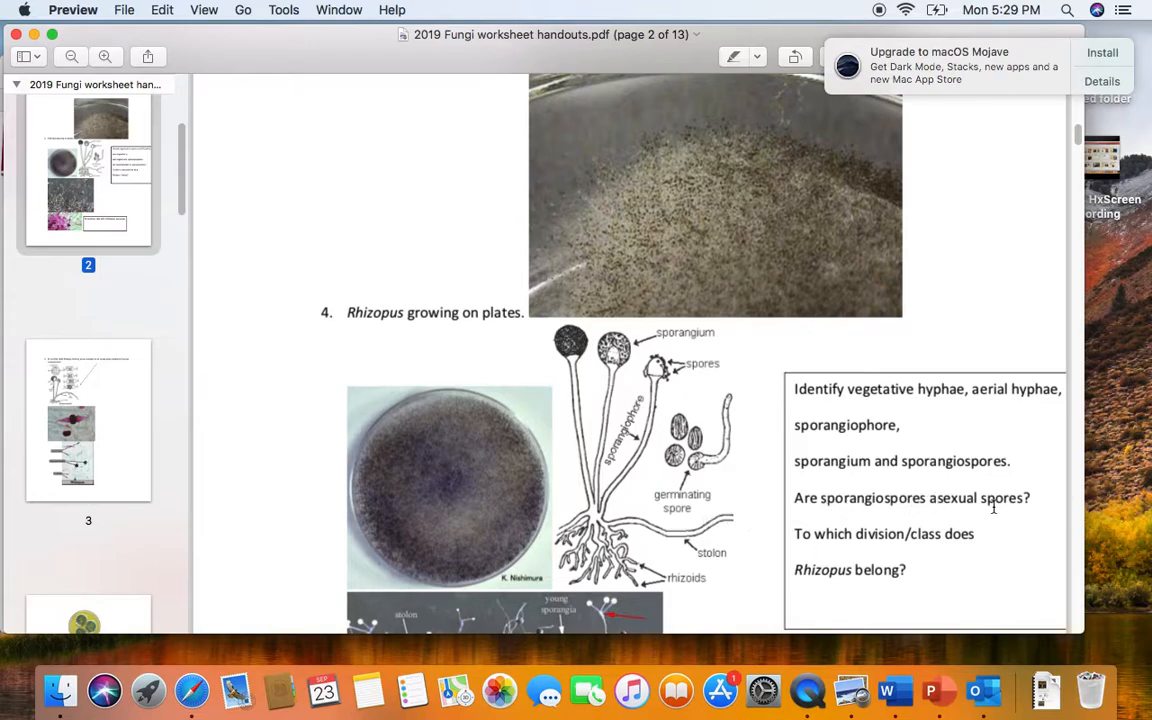
{"action": "mouse_move", "coordinate": [1018, 514]}
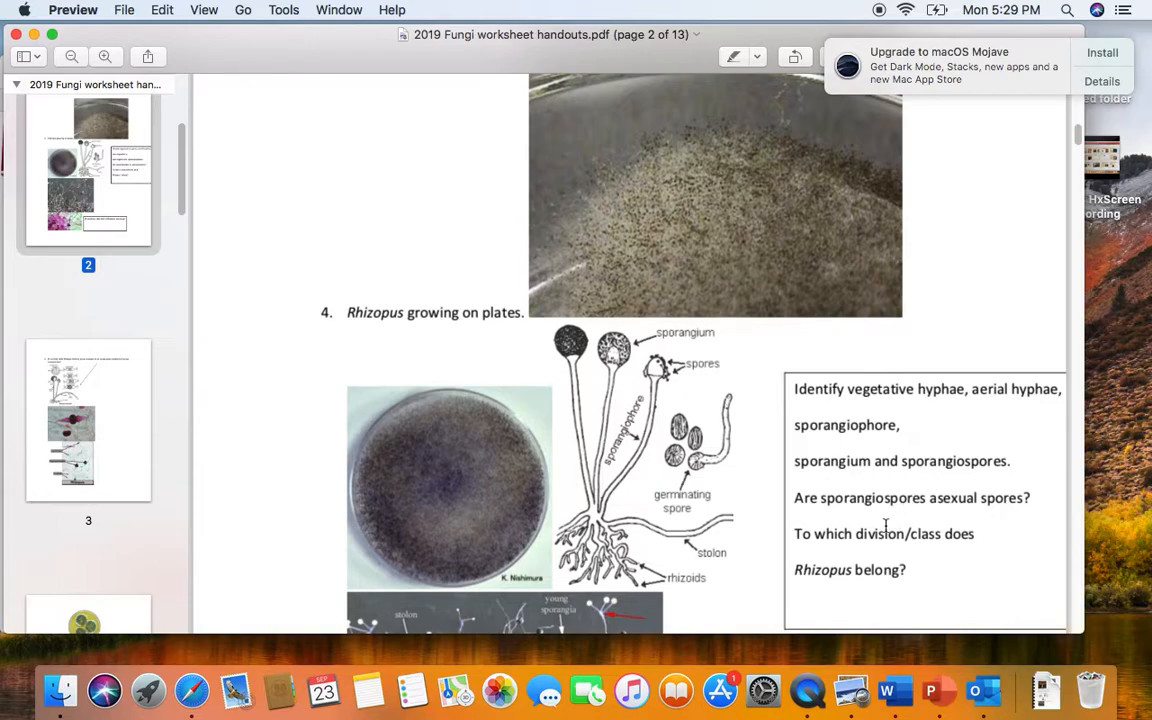
{"action": "mouse_move", "coordinate": [787, 537]}
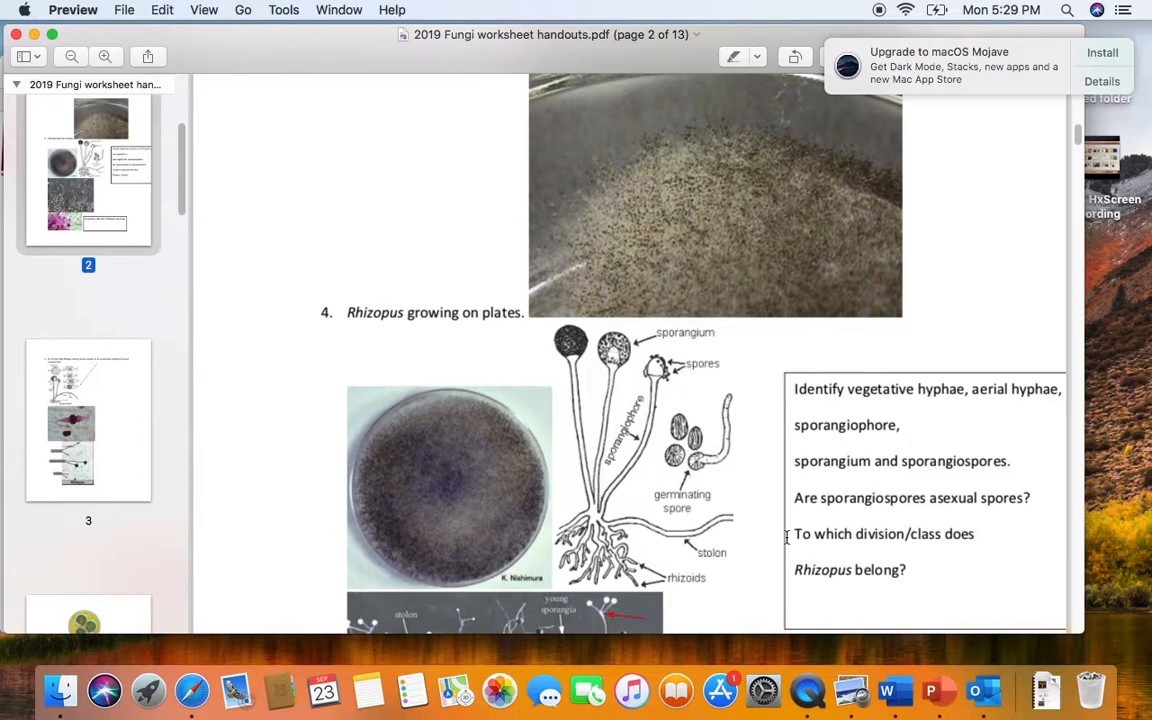
{"action": "mouse_move", "coordinate": [803, 535]}
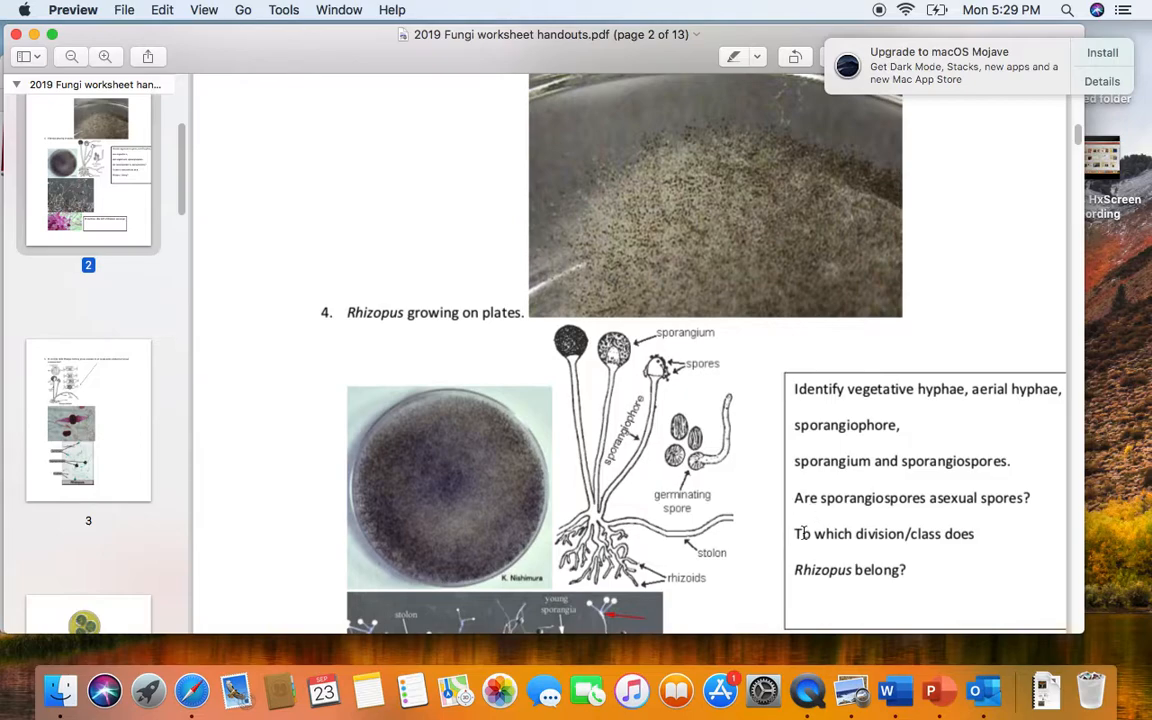
{"action": "mouse_move", "coordinate": [798, 534]}
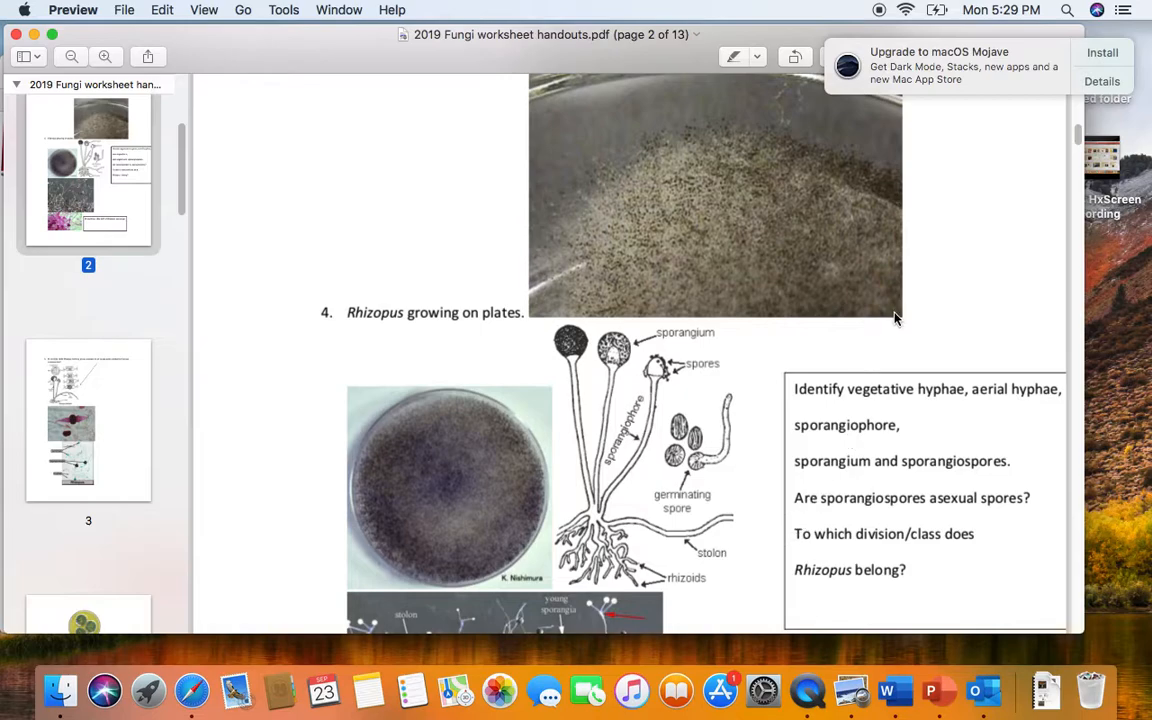
{"action": "mouse_move", "coordinate": [1072, 128]}
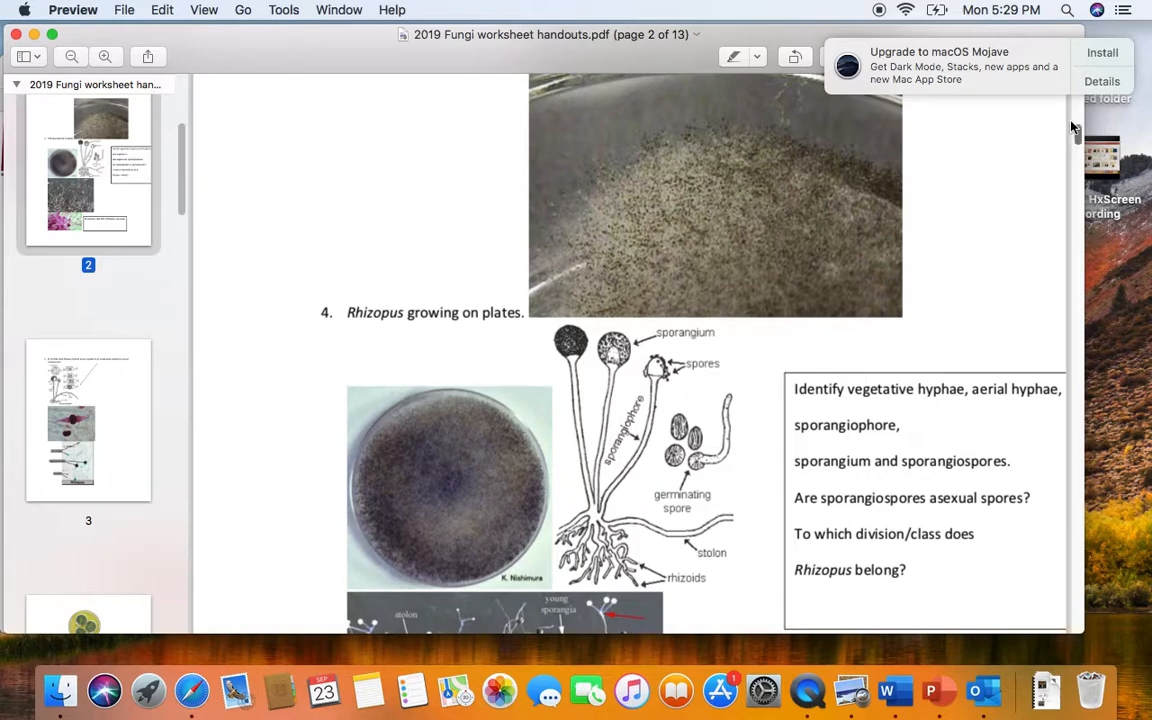
{"action": "mouse_move", "coordinate": [1075, 135]}
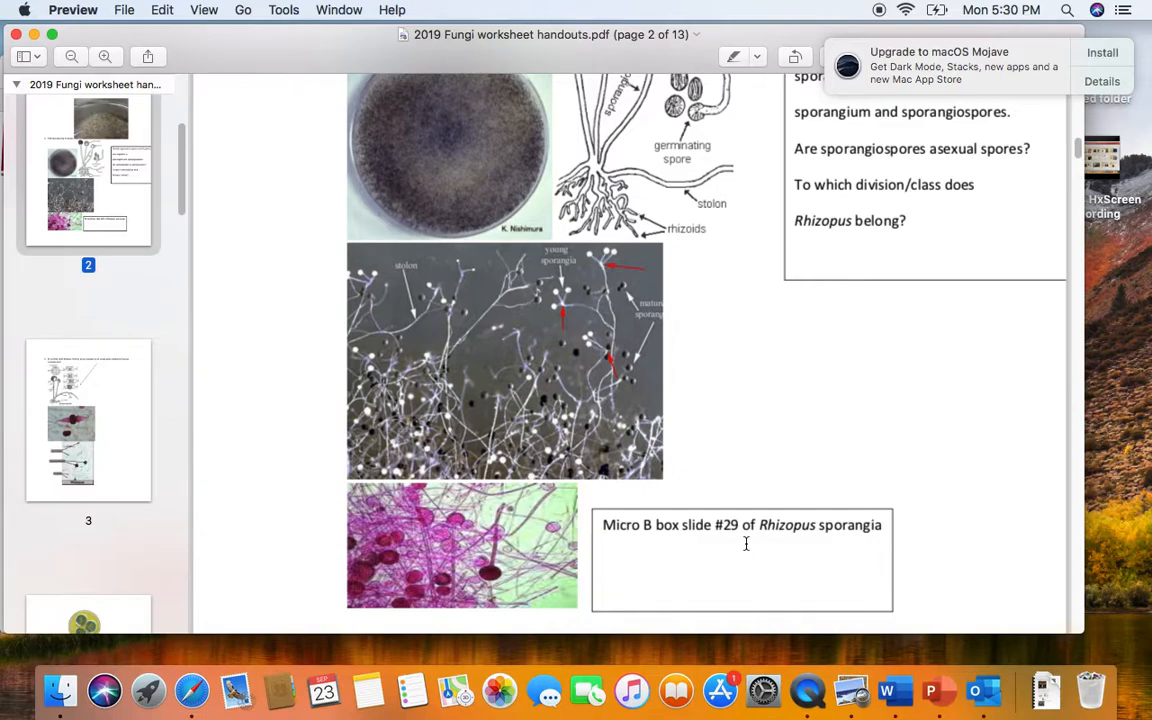
{"action": "mouse_move", "coordinate": [759, 537]}
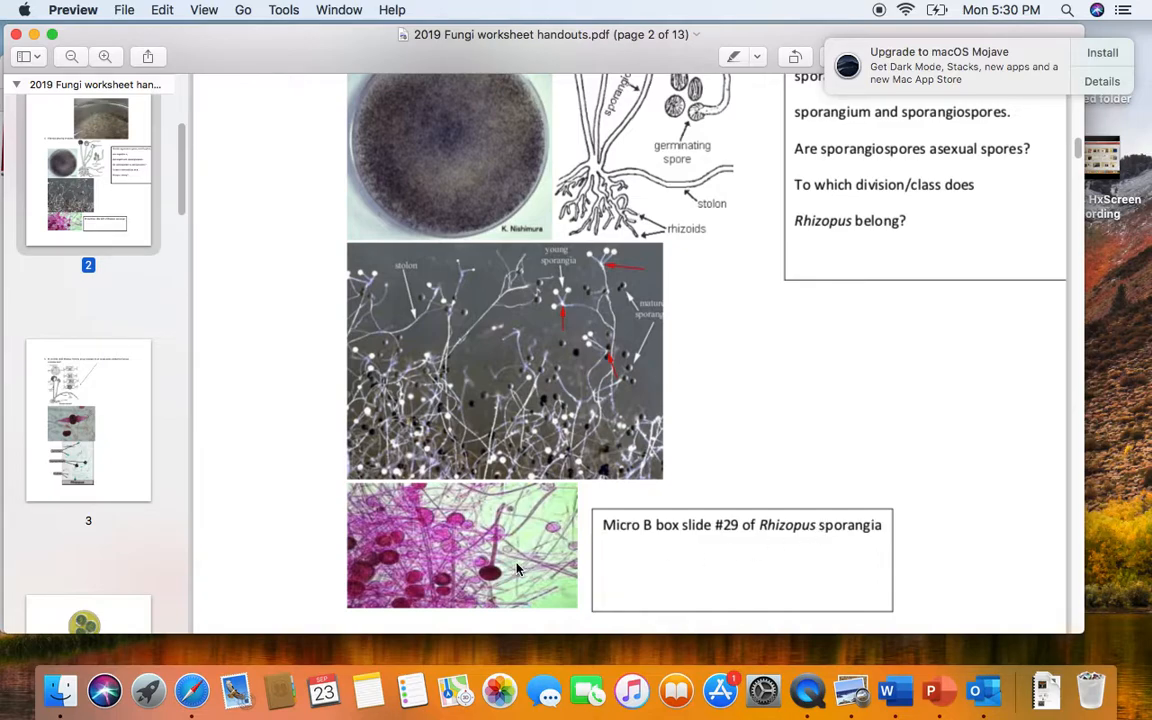
{"action": "mouse_move", "coordinate": [492, 573]}
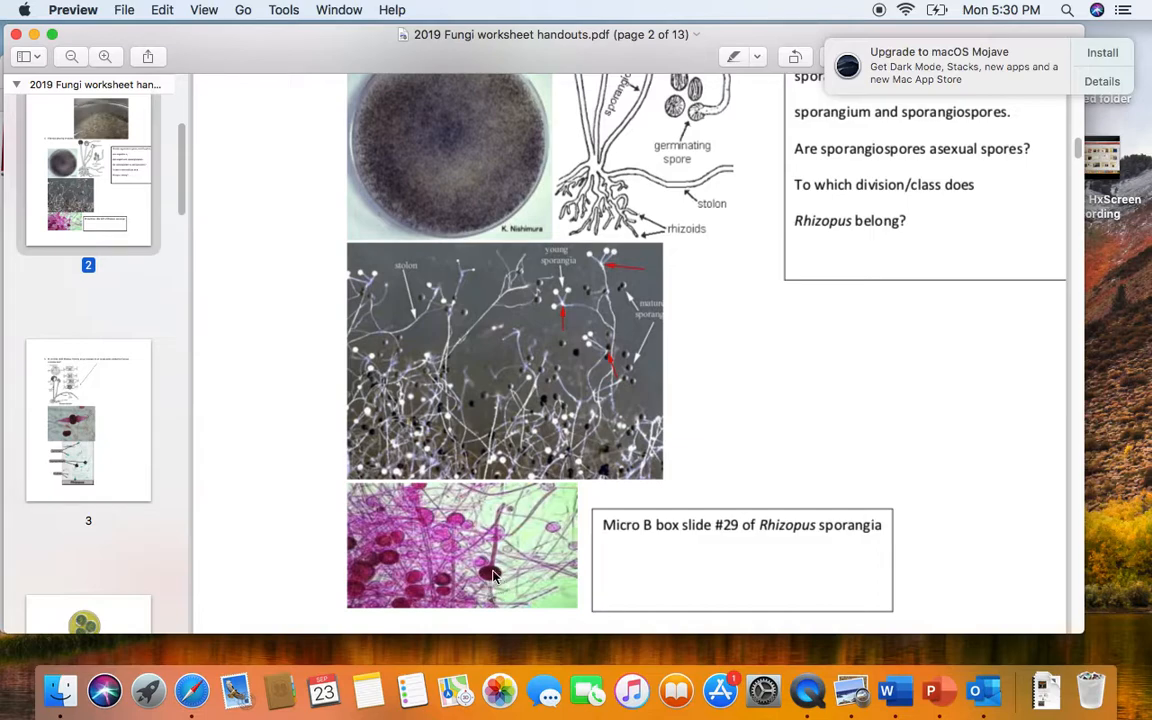
{"action": "mouse_move", "coordinate": [500, 570]}
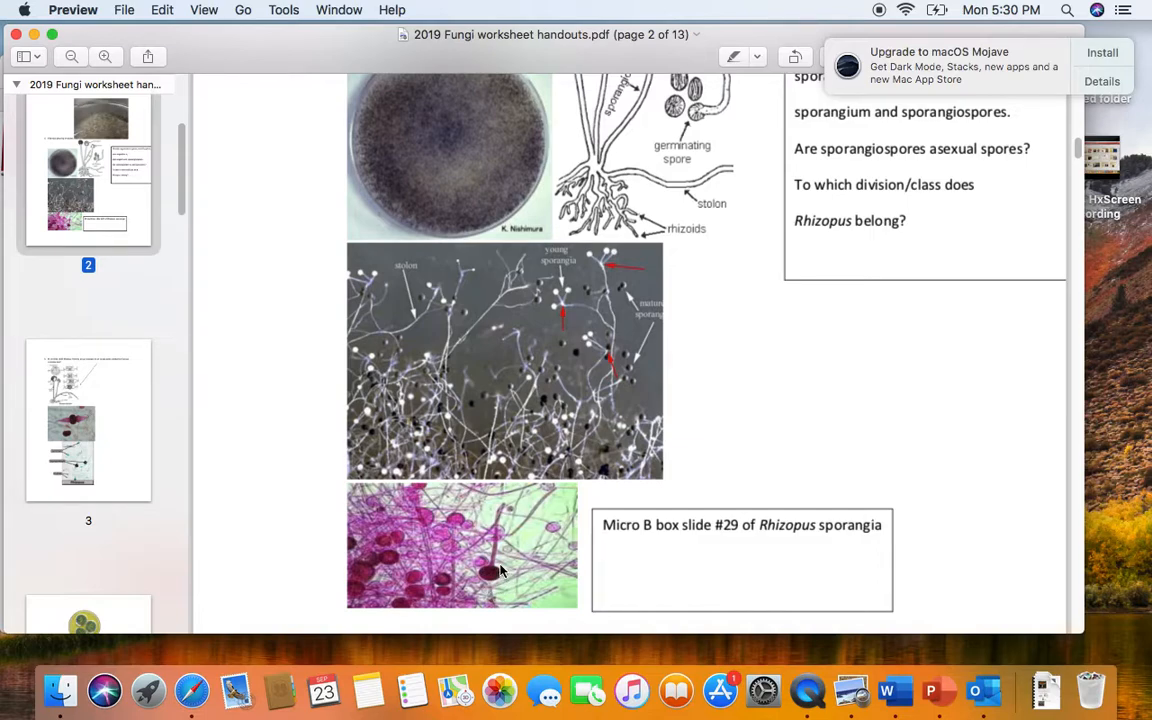
{"action": "mouse_move", "coordinate": [495, 529]}
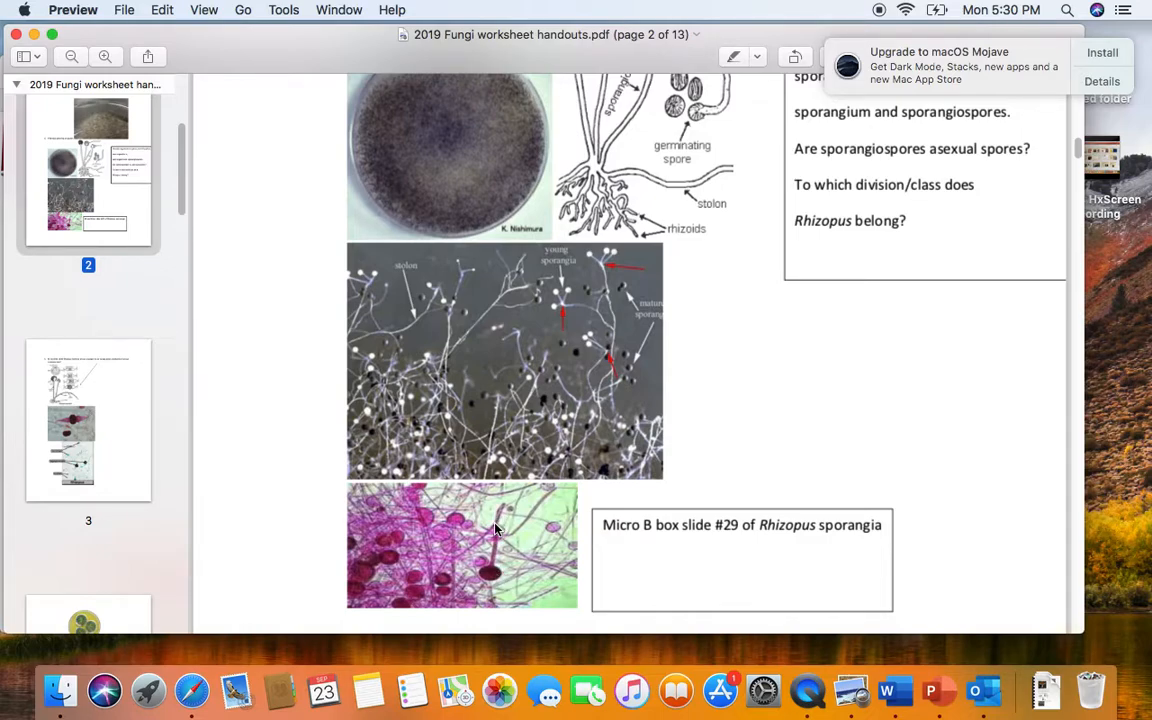
{"action": "mouse_move", "coordinate": [492, 567]}
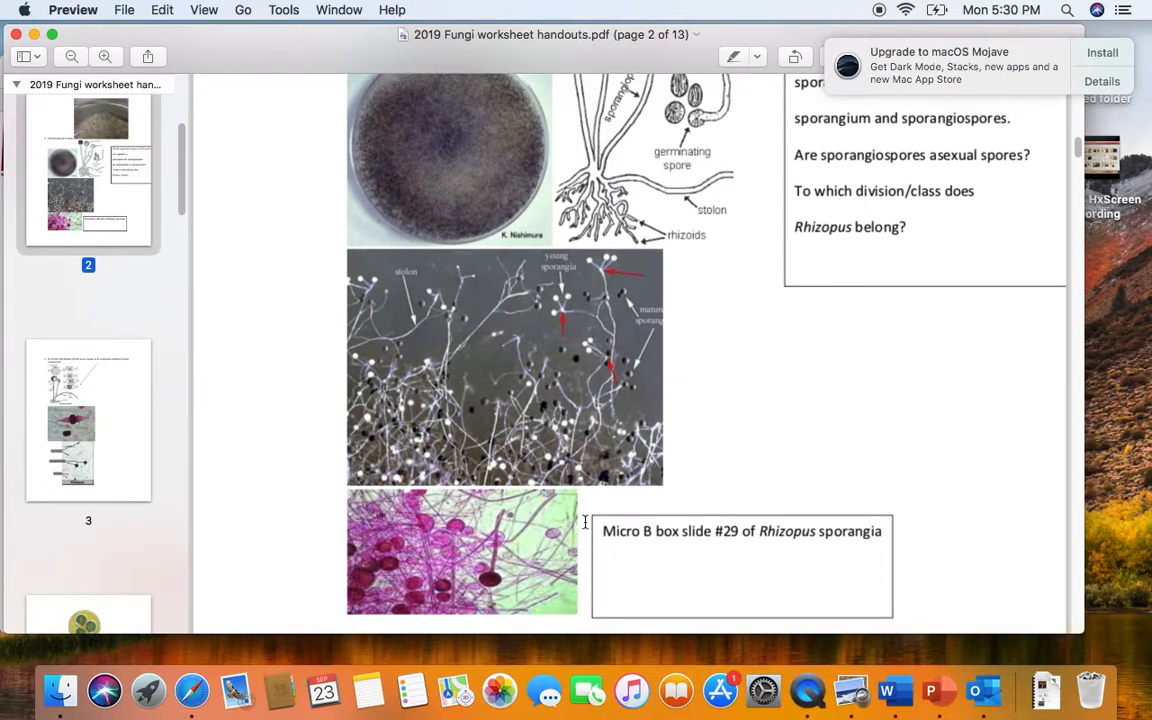
{"action": "scroll", "scroll_direction": "down", "scroll_amount": 3}
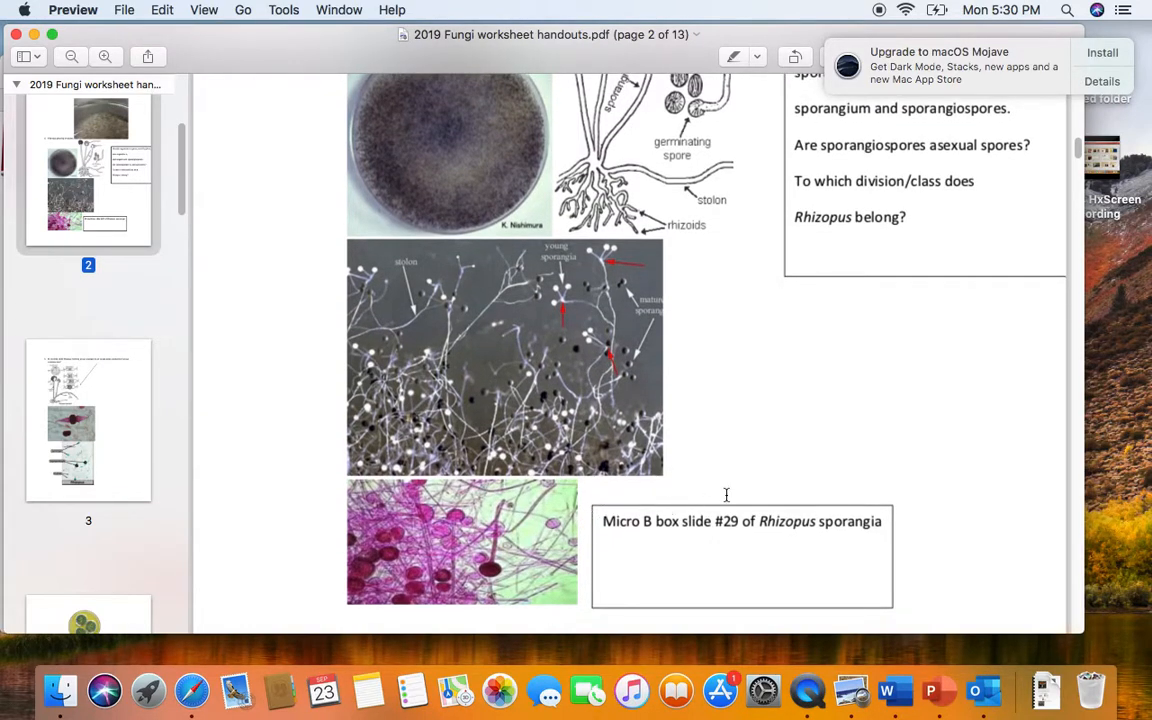
{"action": "scroll", "scroll_direction": "down", "scroll_amount": 3}
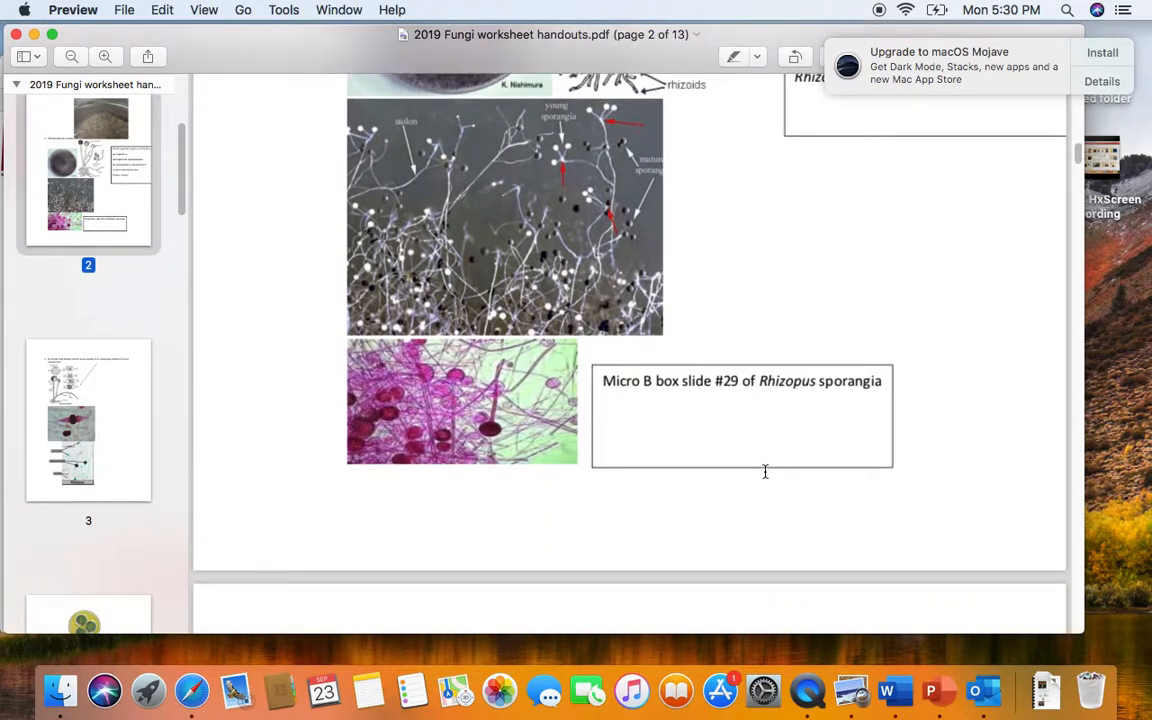
{"action": "scroll", "scroll_direction": "down", "scroll_amount": 3}
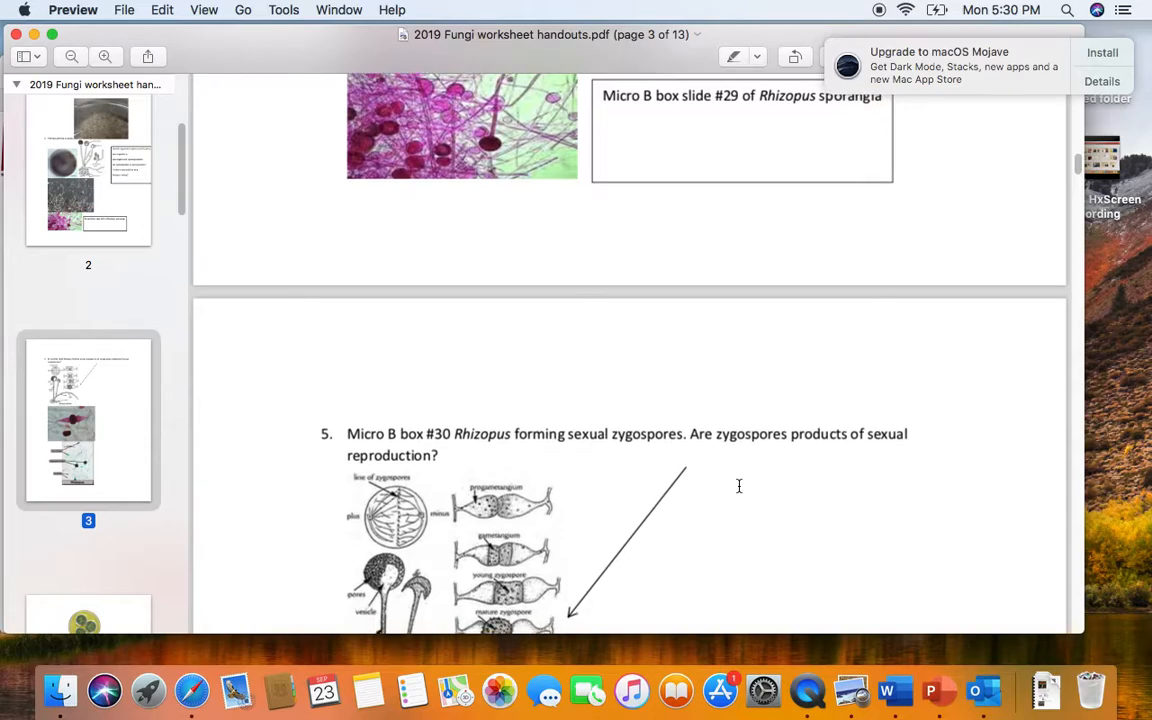
{"action": "scroll", "scroll_direction": "down", "scroll_amount": 3}
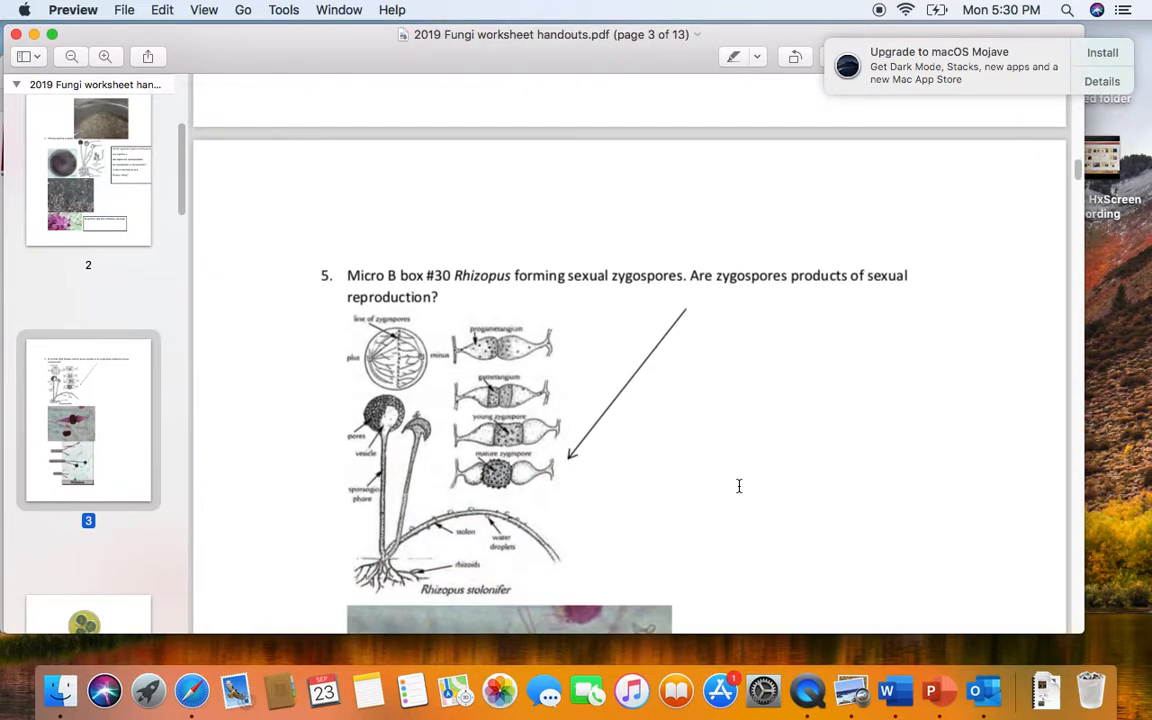
{"action": "mouse_move", "coordinate": [655, 275]}
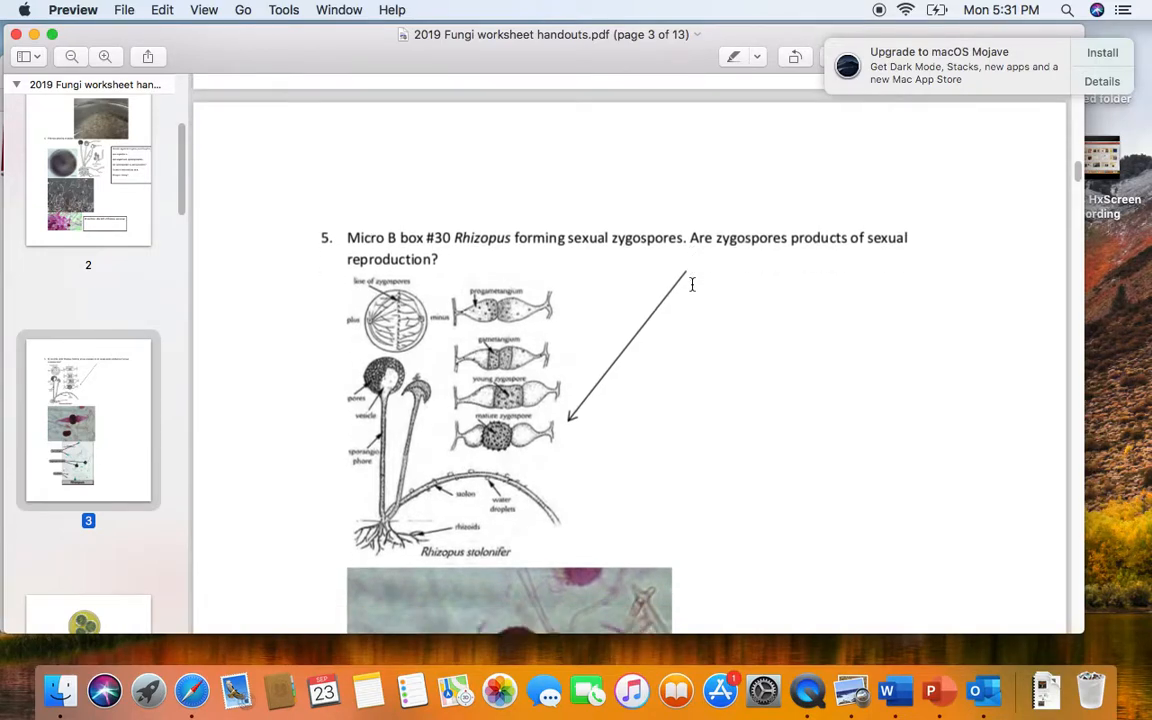
{"action": "scroll", "scroll_direction": "down", "scroll_amount": 3}
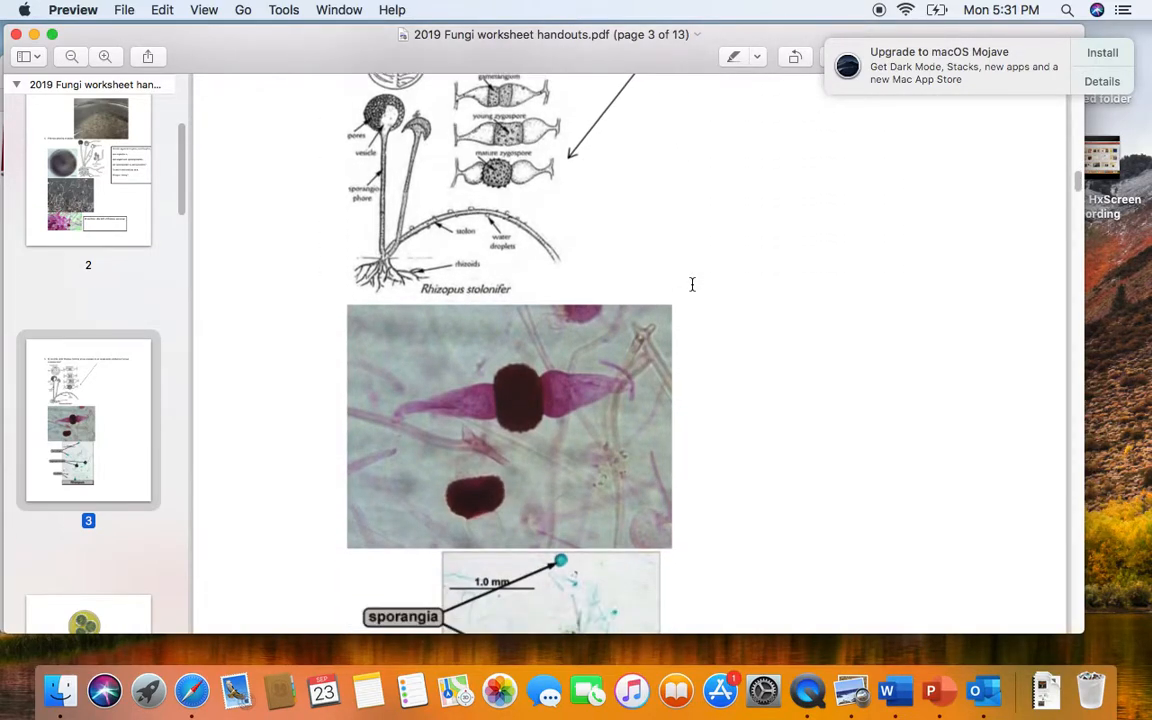
{"action": "scroll", "scroll_direction": "down", "scroll_amount": 3}
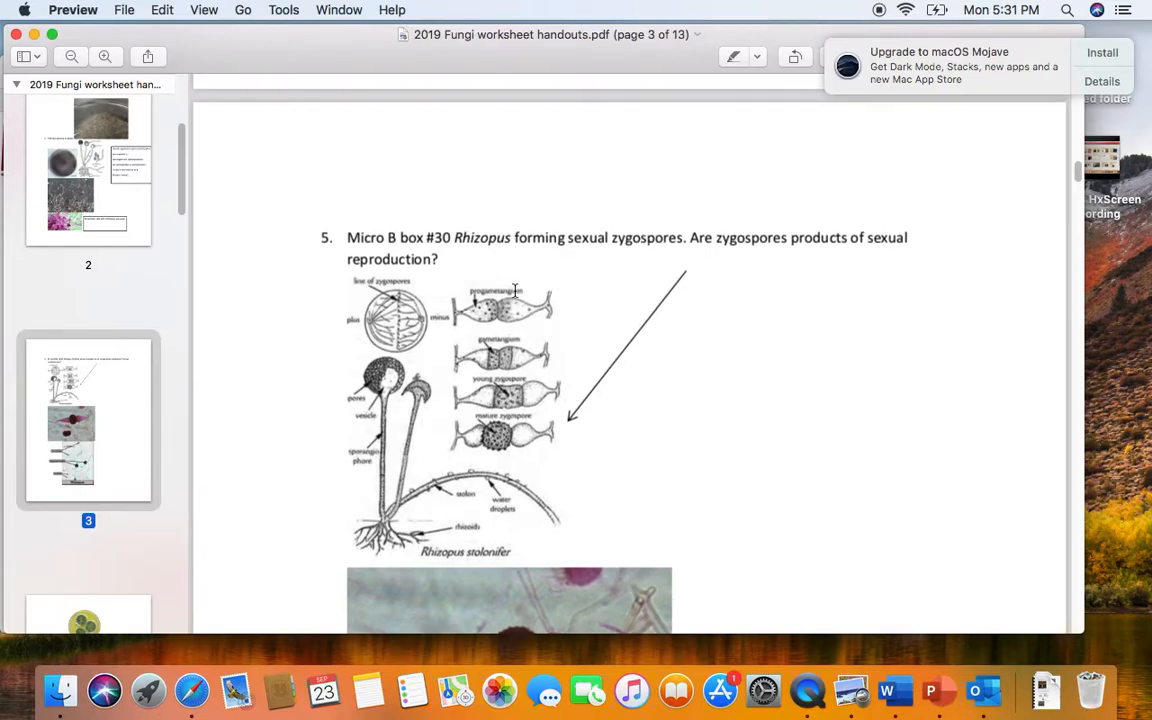
{"action": "mouse_move", "coordinate": [575, 293]}
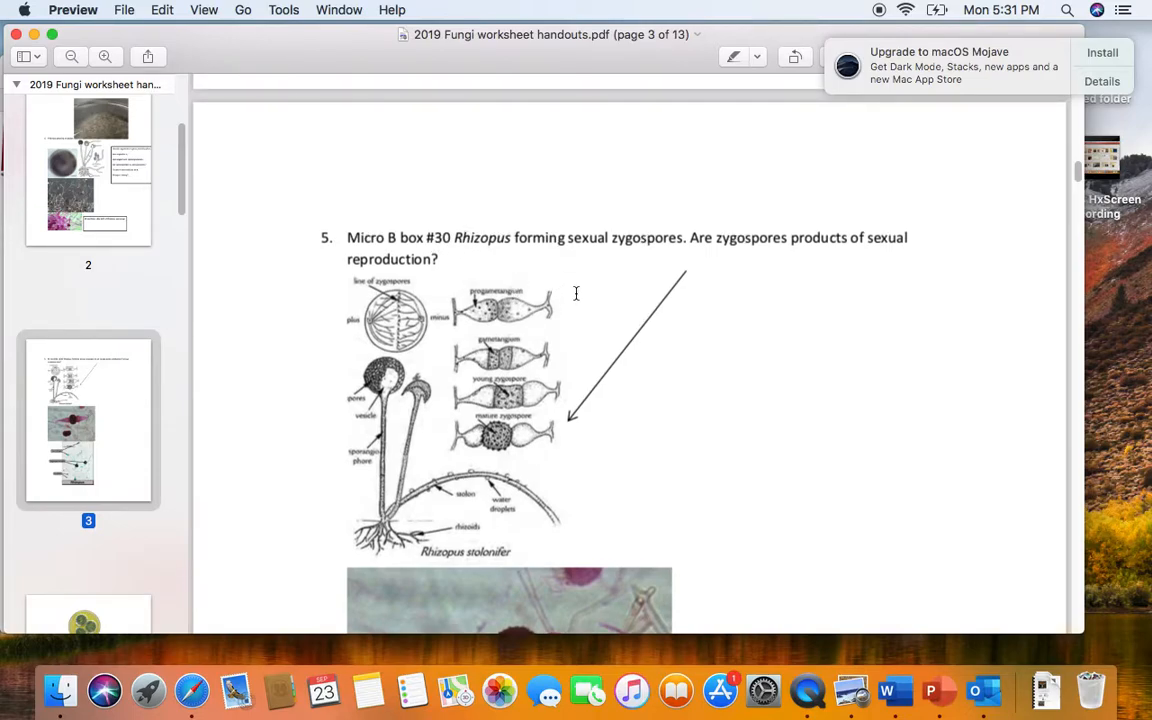
{"action": "mouse_move", "coordinate": [449, 295]}
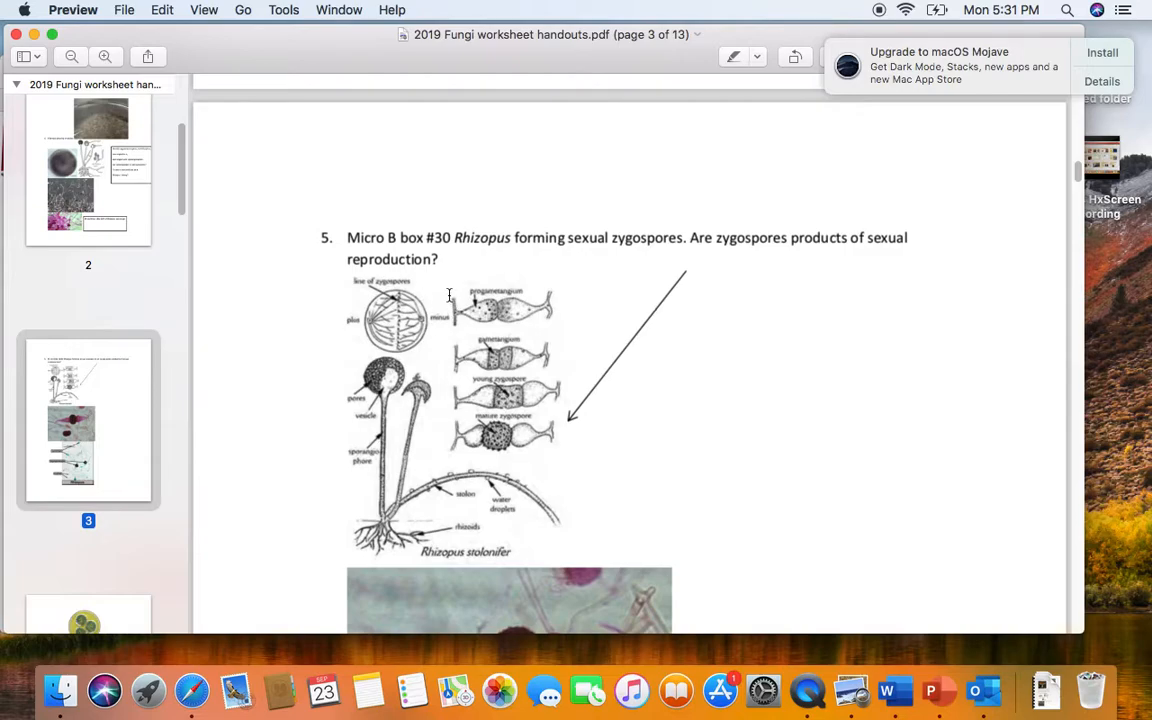
{"action": "mouse_move", "coordinate": [557, 305]}
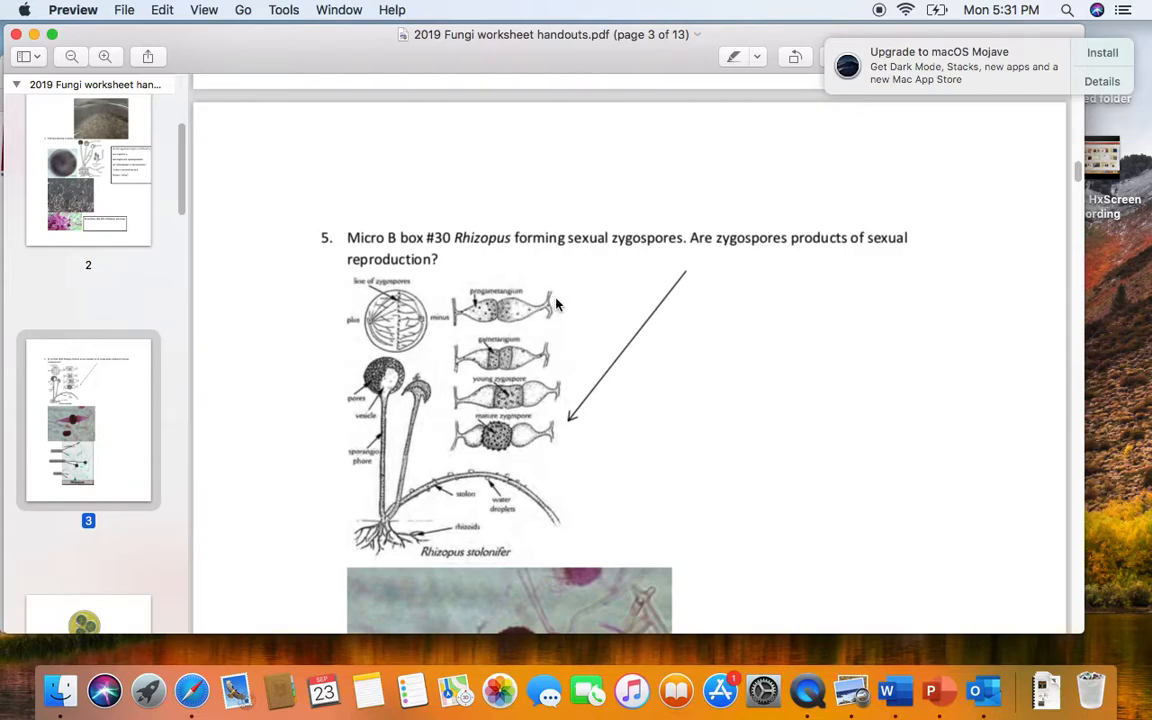
{"action": "mouse_move", "coordinate": [547, 308]}
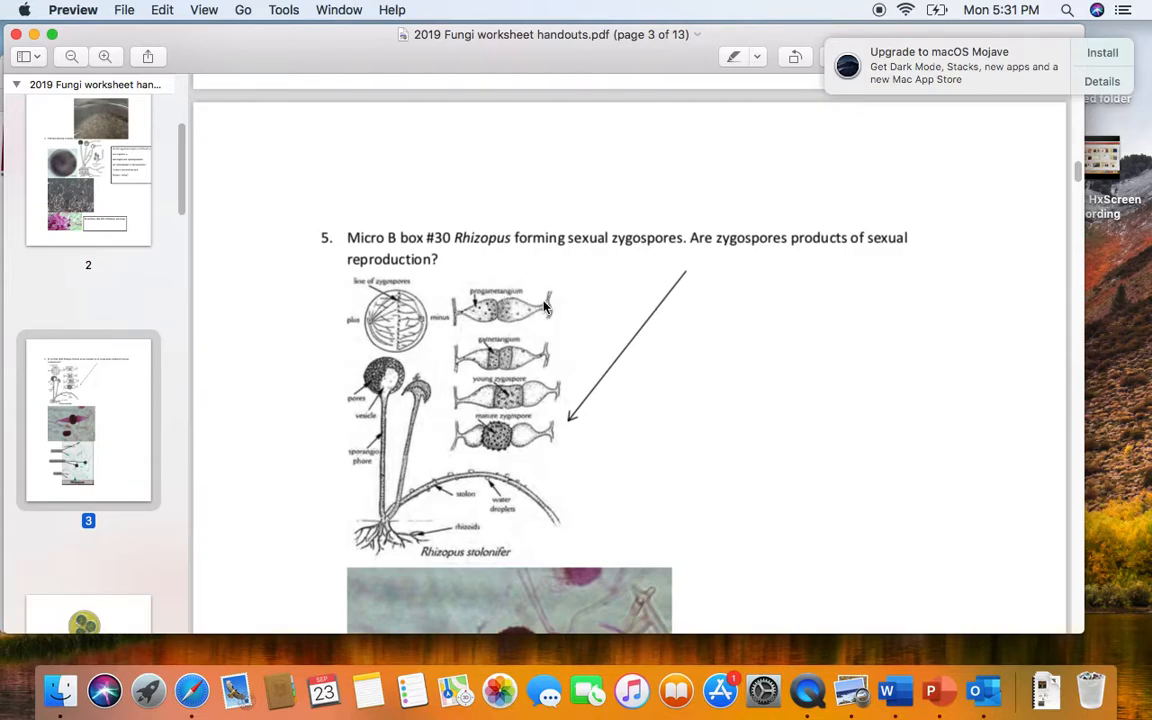
{"action": "mouse_move", "coordinate": [453, 310]}
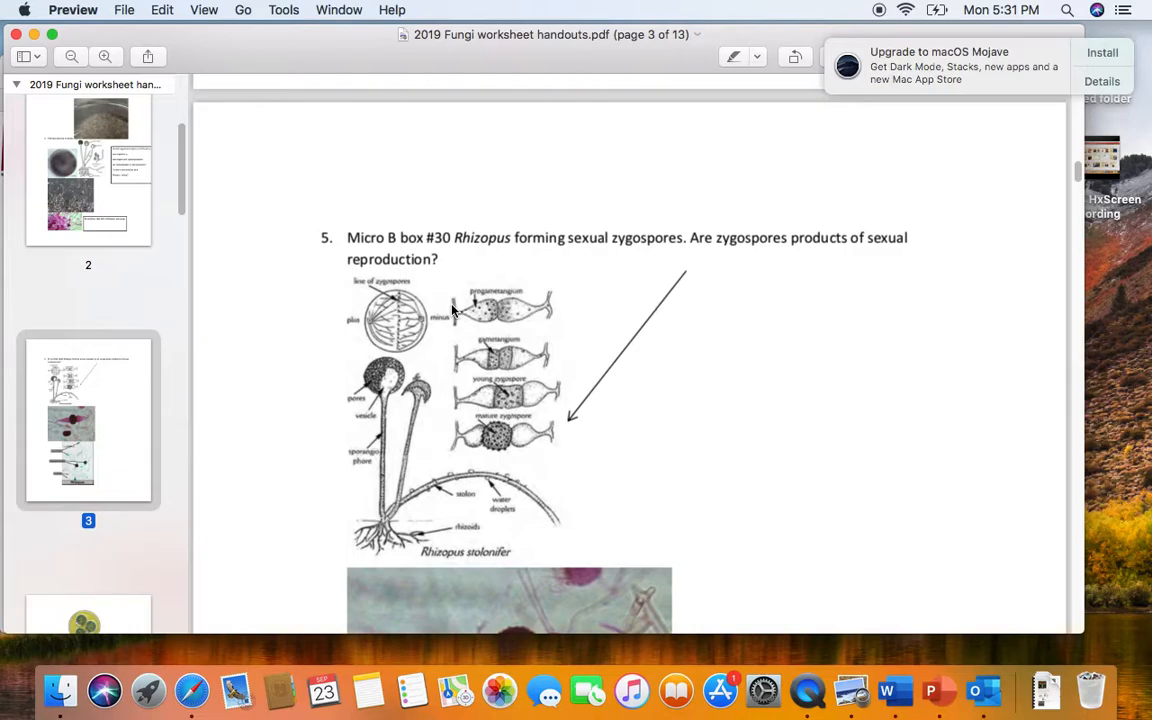
{"action": "mouse_move", "coordinate": [458, 308]}
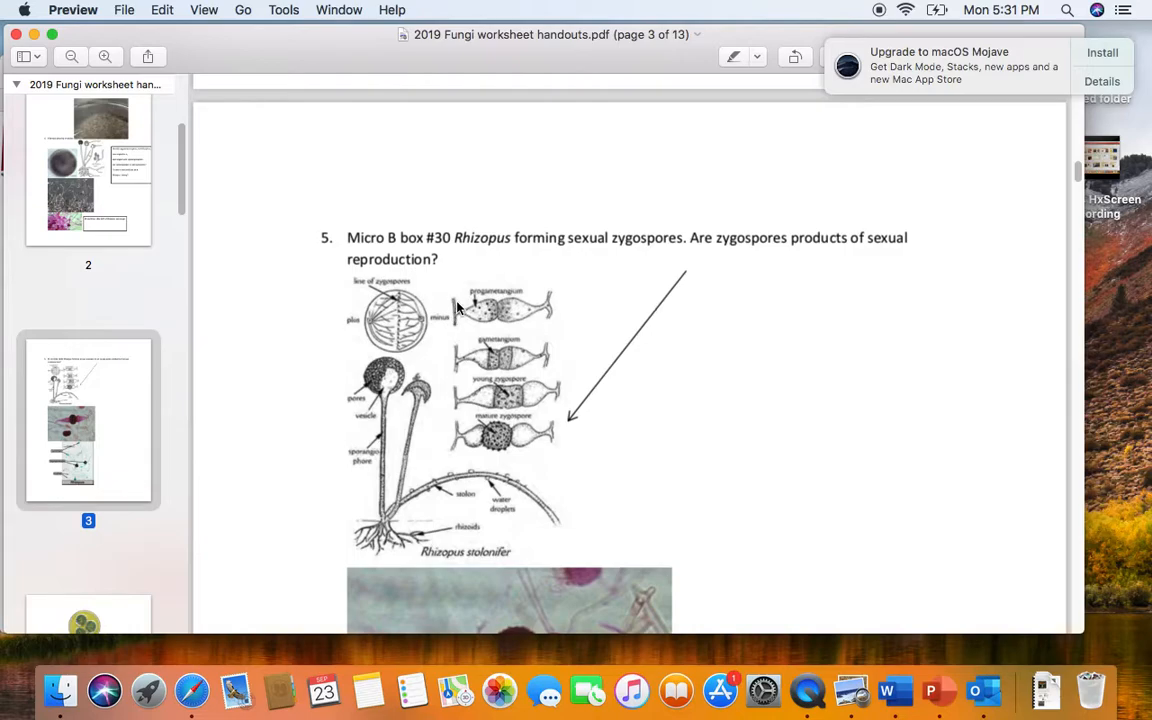
{"action": "mouse_move", "coordinate": [466, 367]}
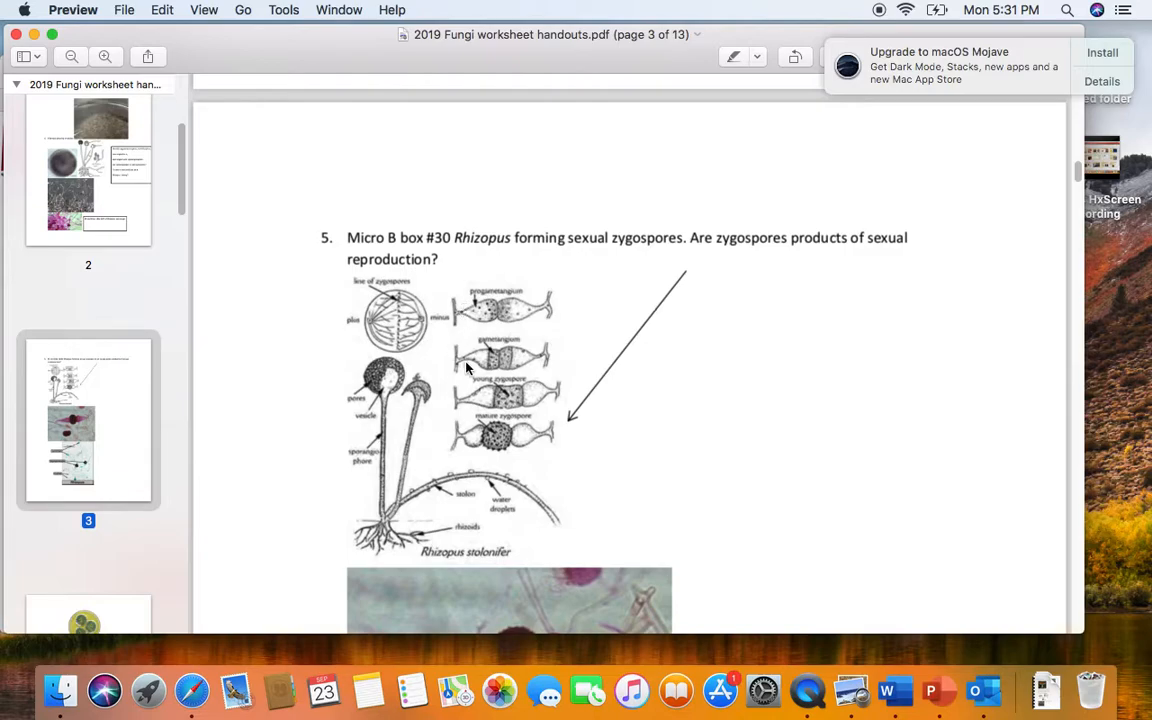
{"action": "mouse_move", "coordinate": [487, 359]}
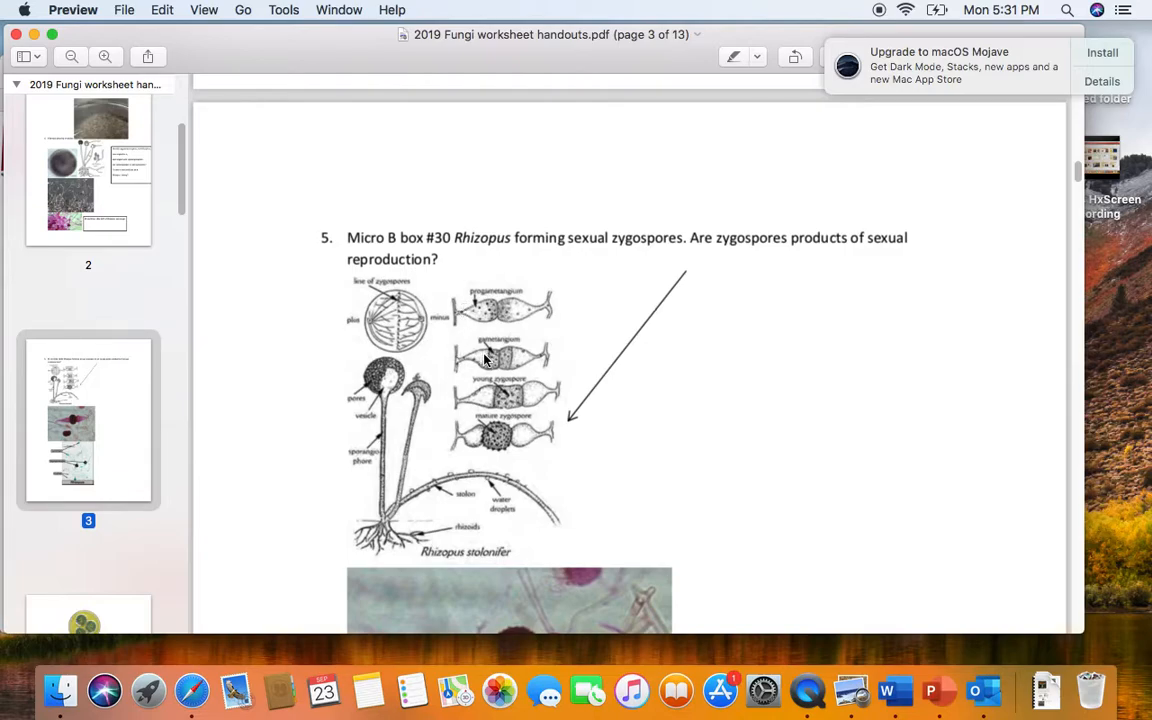
{"action": "mouse_move", "coordinate": [505, 398]}
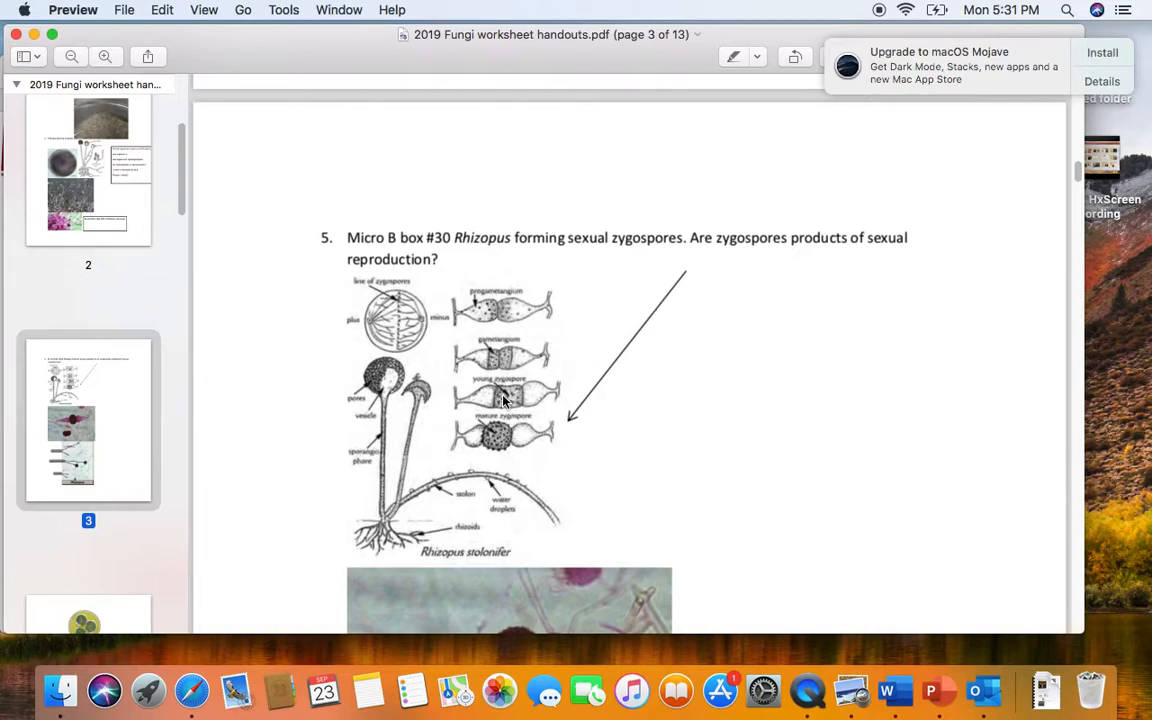
{"action": "mouse_move", "coordinate": [492, 398]}
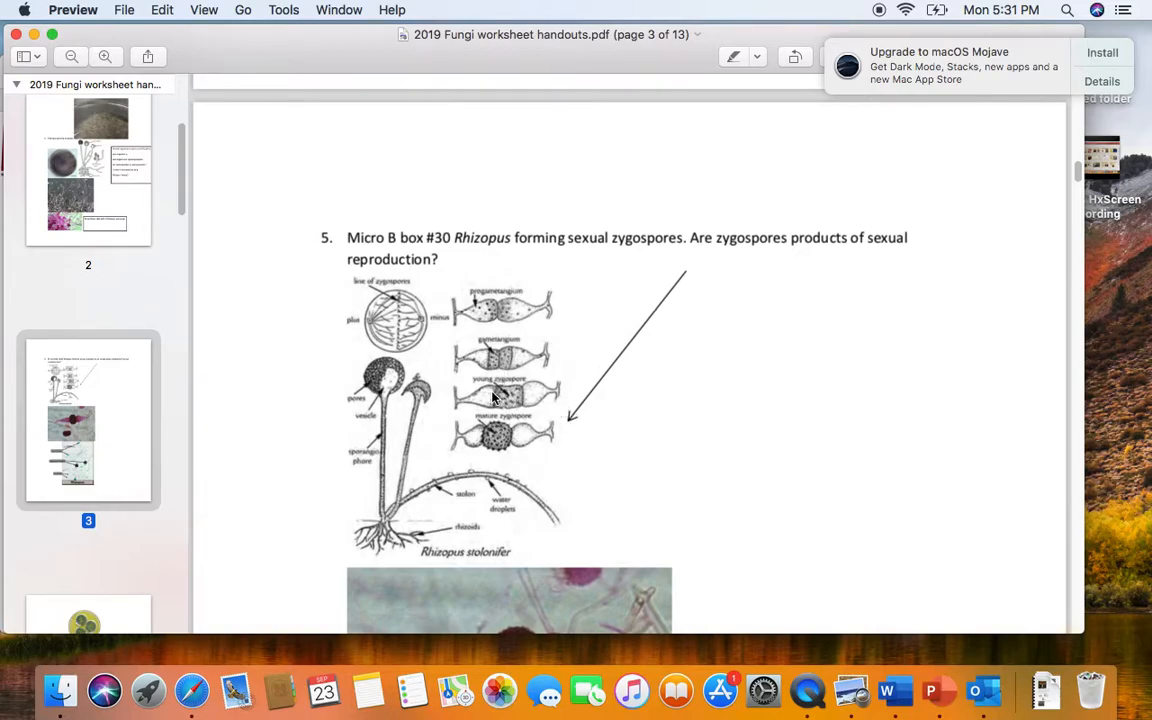
{"action": "mouse_move", "coordinate": [502, 396]}
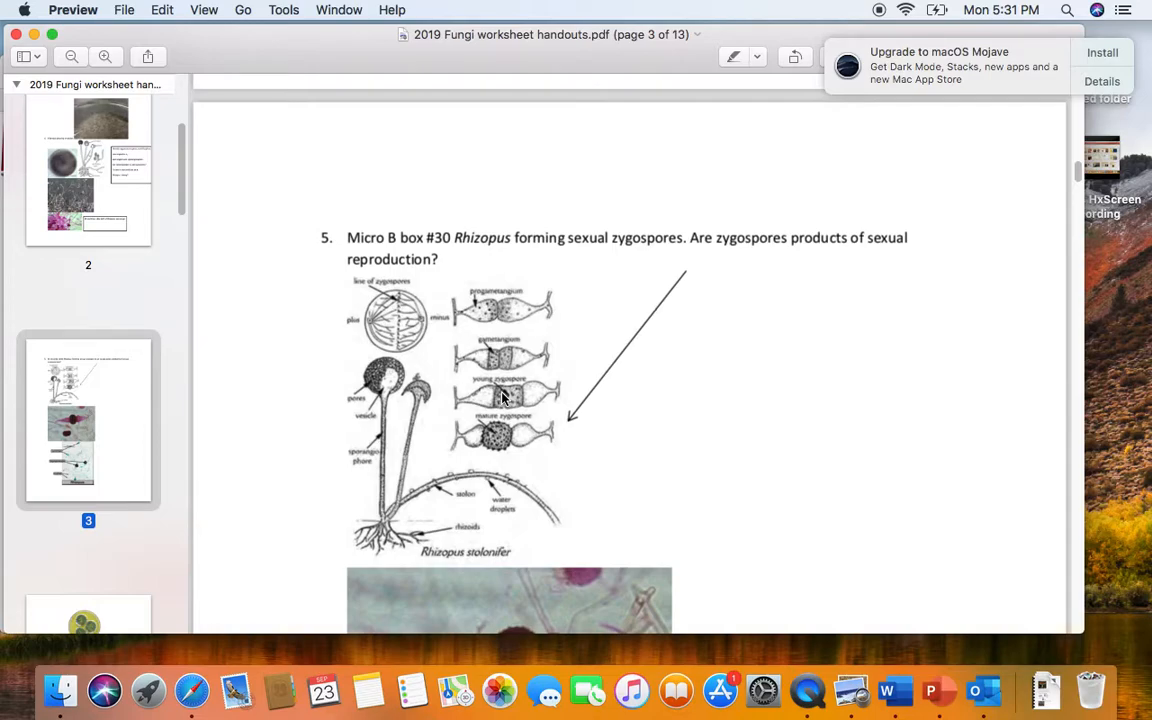
{"action": "mouse_move", "coordinate": [503, 452]}
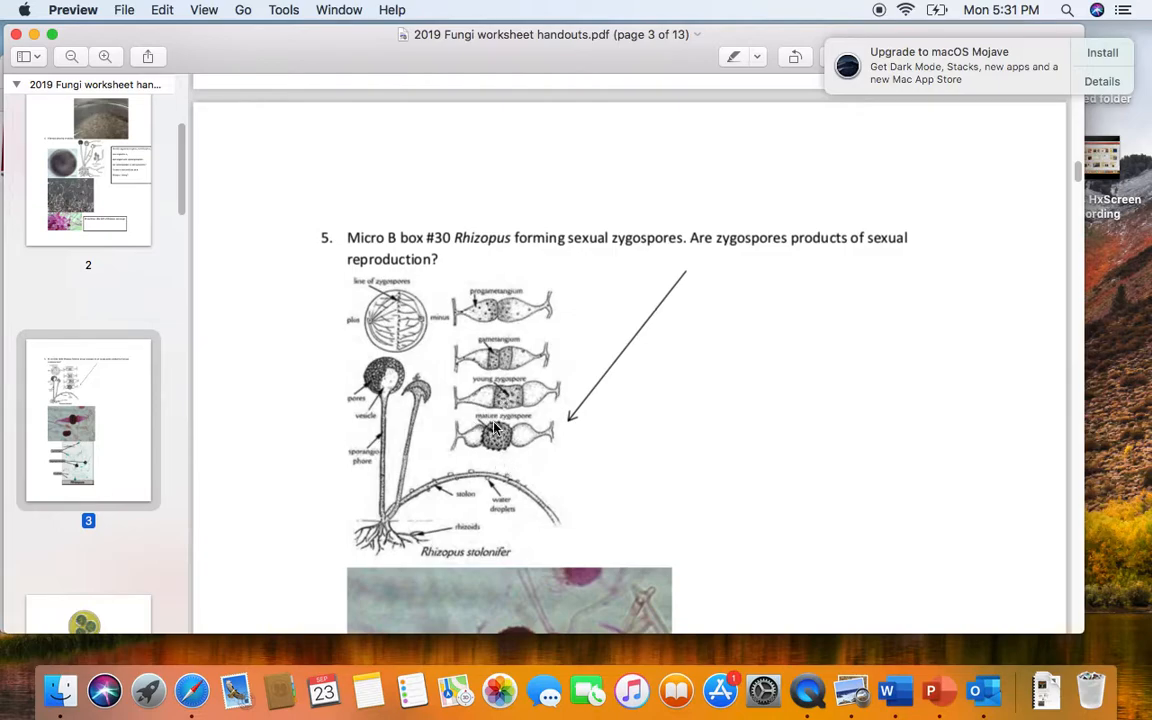
{"action": "mouse_move", "coordinate": [498, 445]}
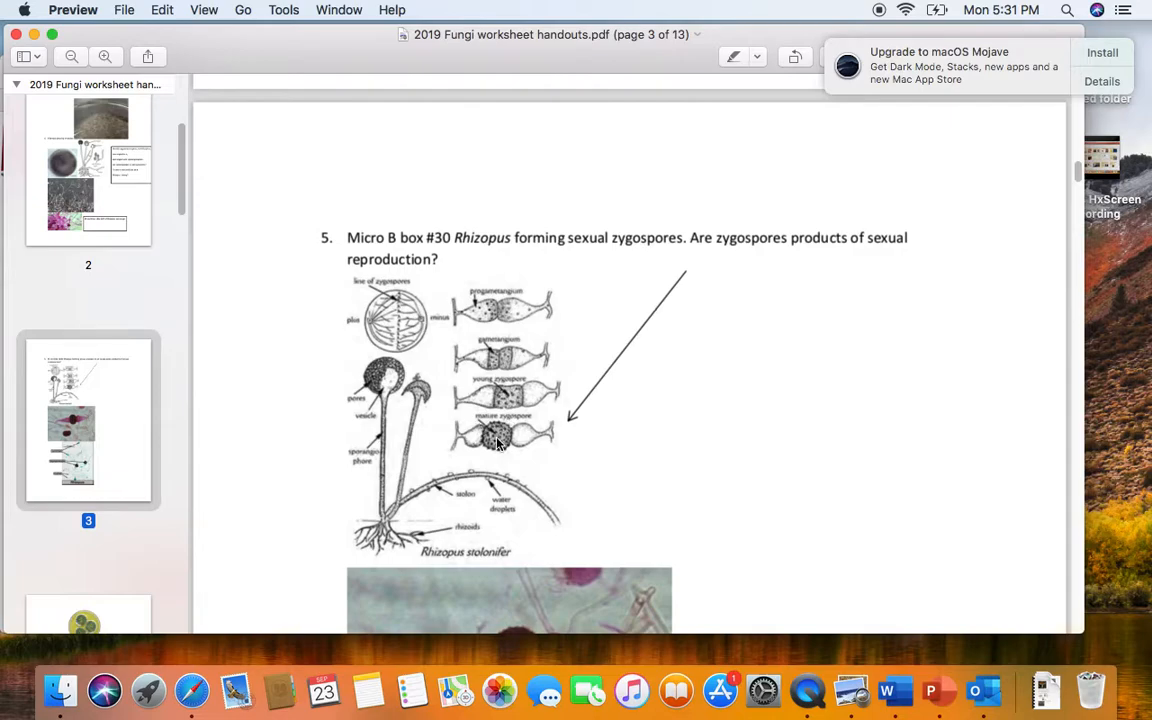
{"action": "mouse_move", "coordinate": [575, 440]}
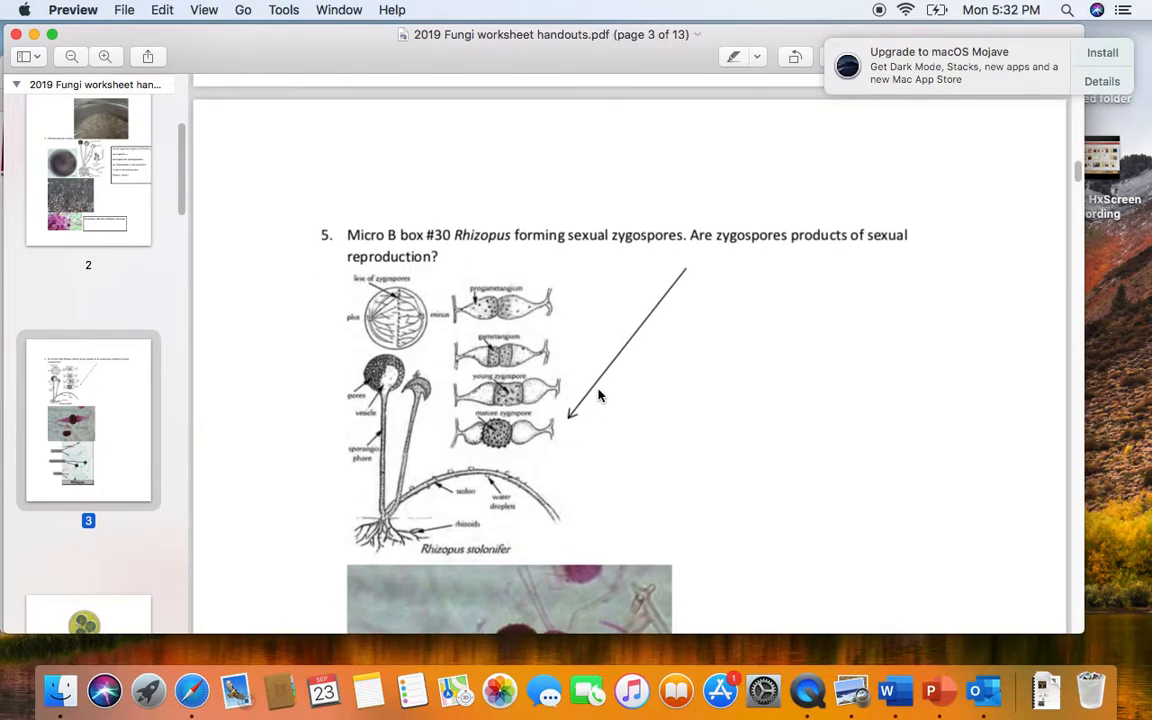
- Scroll past page 3's zygospore and labelled Rhizopus micrographs to page 4's Petri dish
{"action": "scroll", "scroll_direction": "down", "scroll_amount": 3}
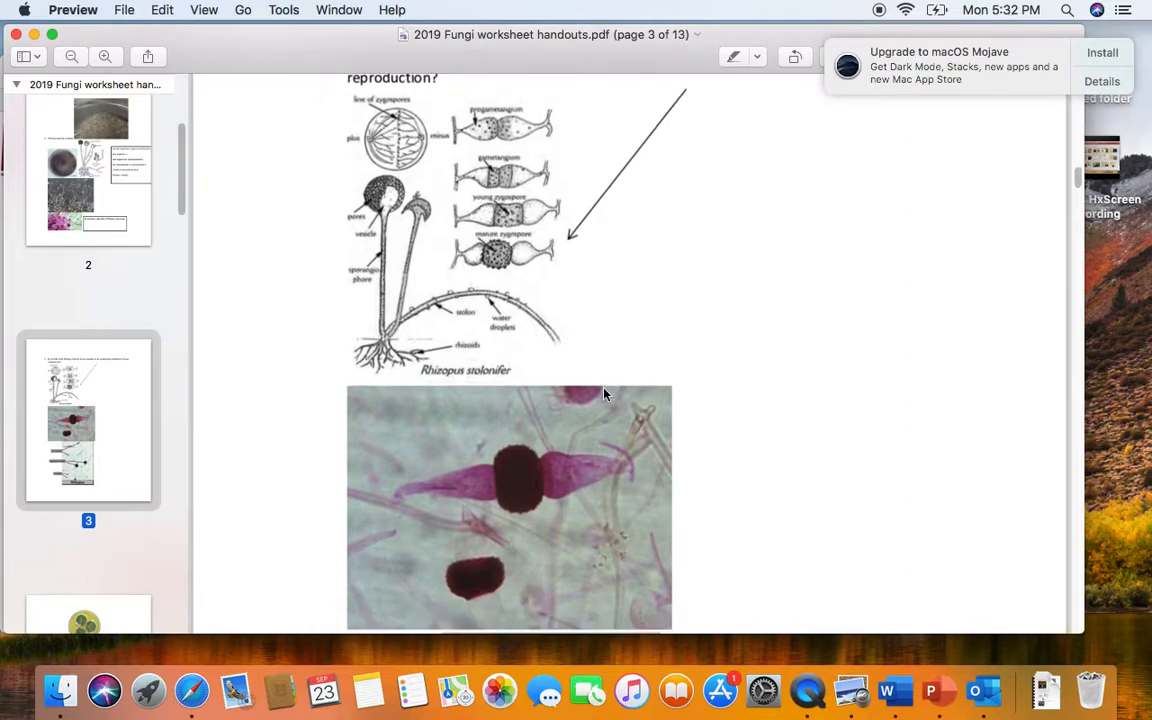
{"action": "scroll", "scroll_direction": "down", "scroll_amount": 3}
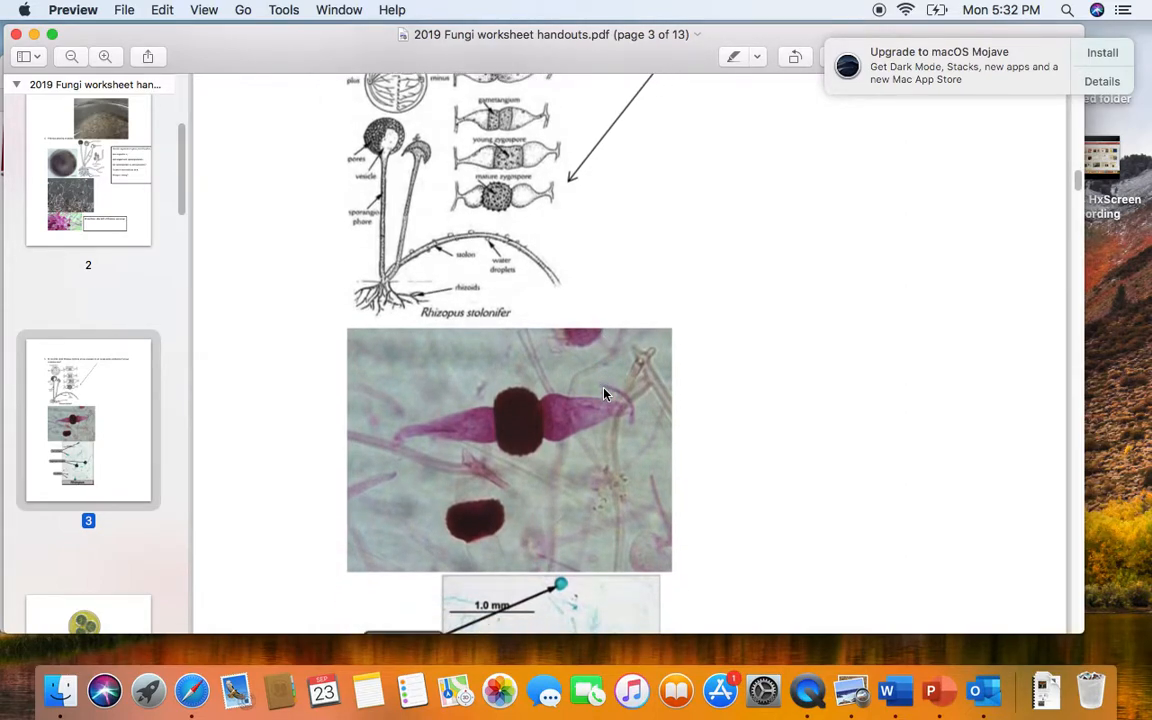
{"action": "mouse_move", "coordinate": [490, 426]}
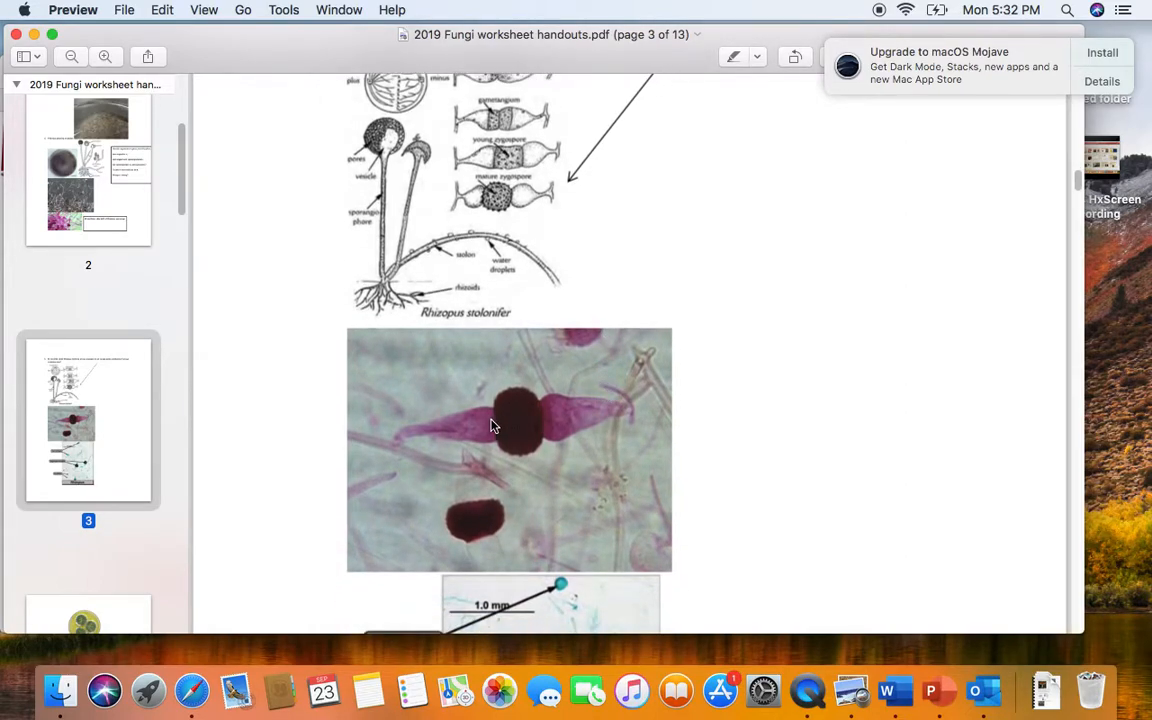
{"action": "mouse_move", "coordinate": [518, 432]}
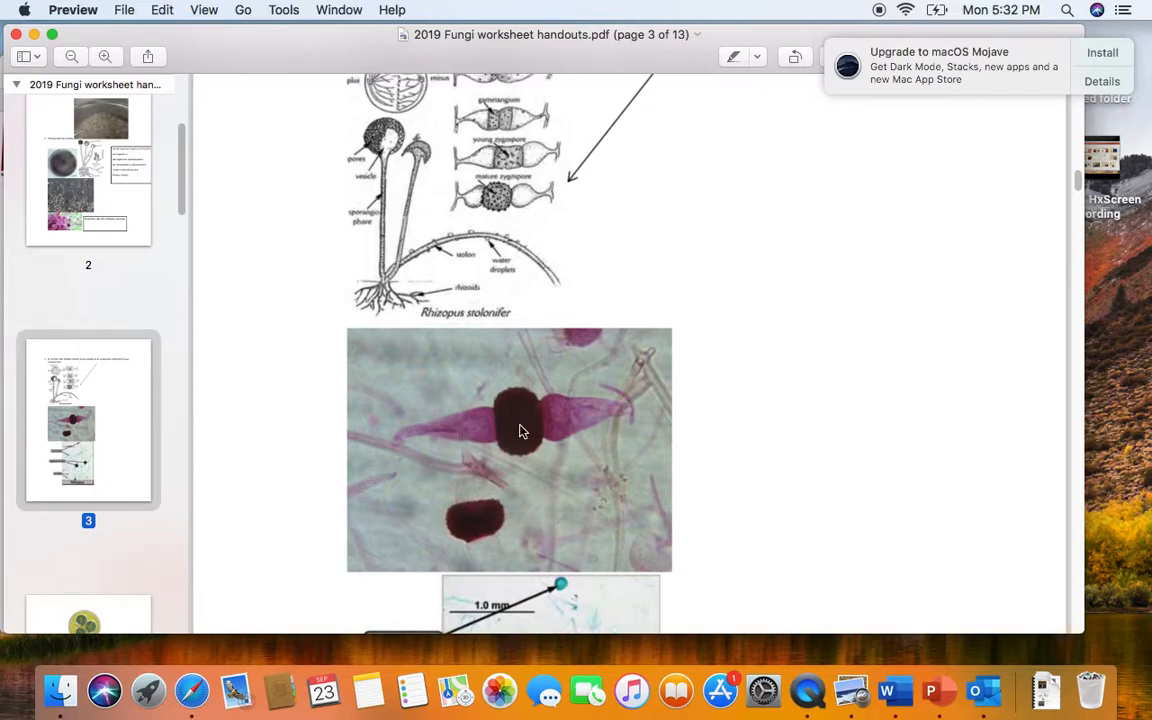
{"action": "mouse_move", "coordinate": [520, 420]}
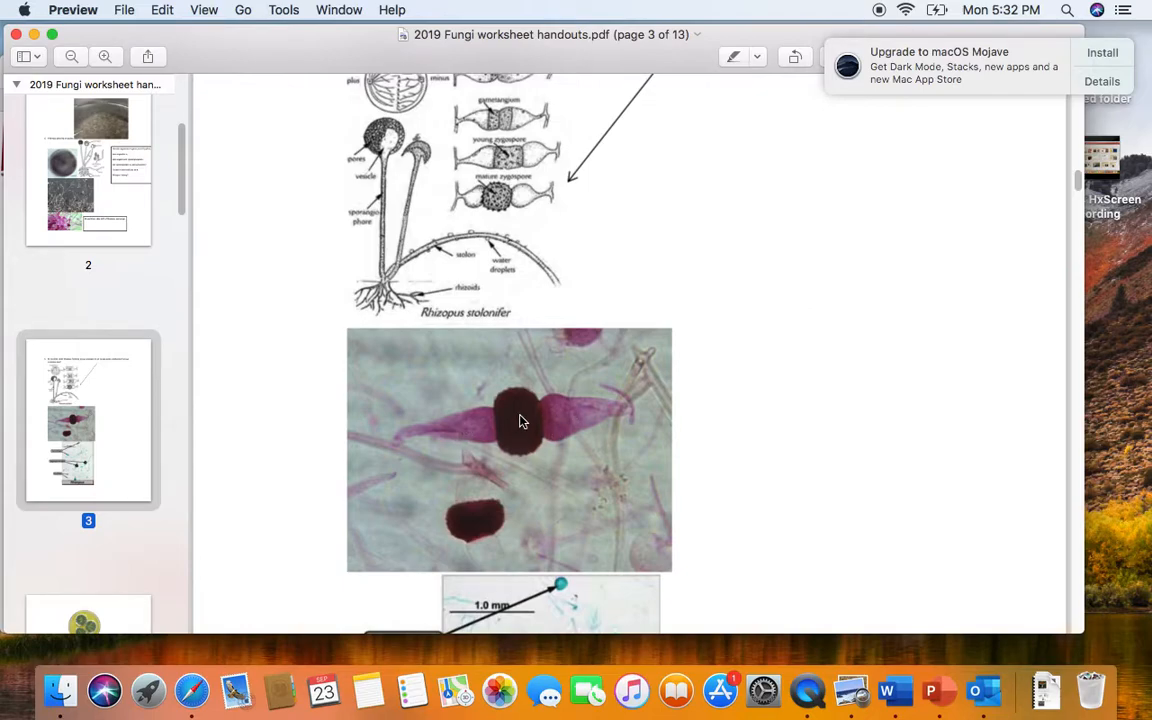
{"action": "scroll", "scroll_direction": "down", "scroll_amount": 3}
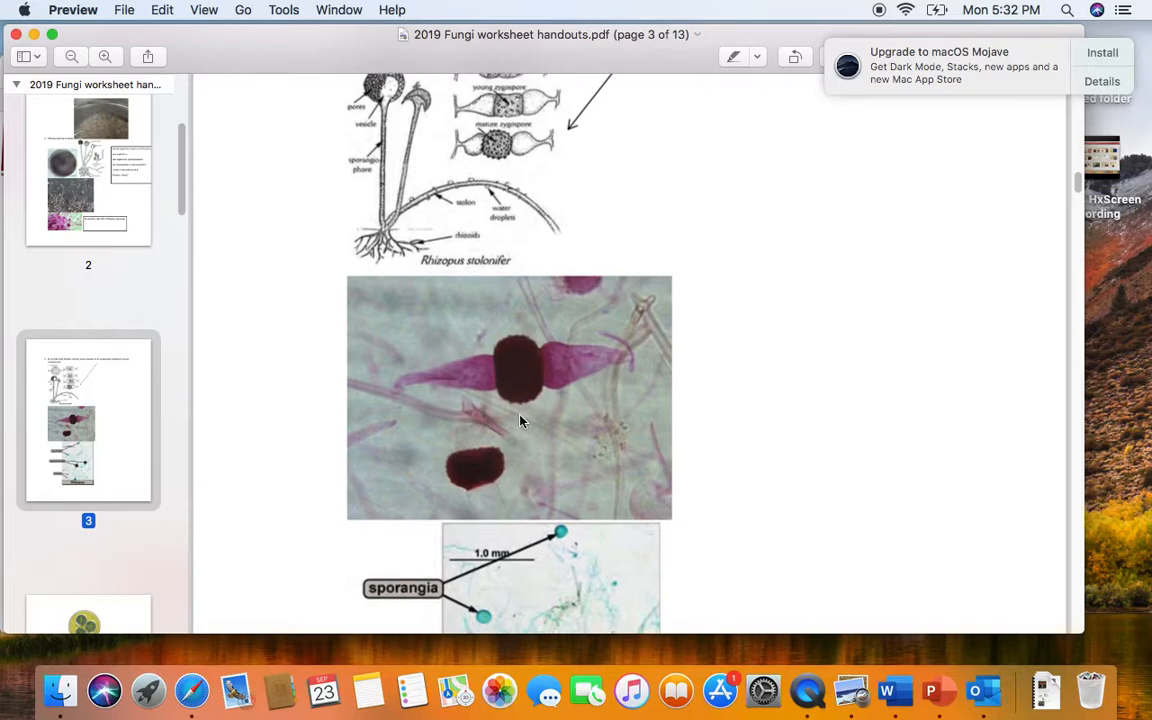
{"action": "scroll", "scroll_direction": "down", "scroll_amount": 3}
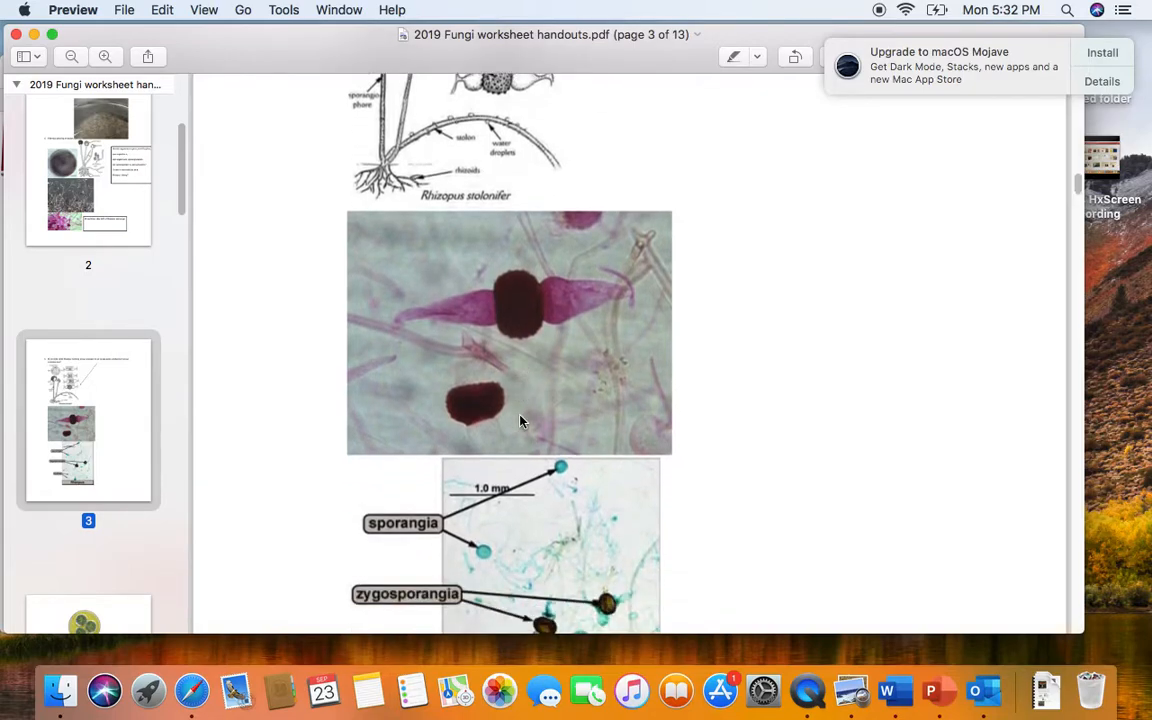
{"action": "scroll", "scroll_direction": "down", "scroll_amount": 3}
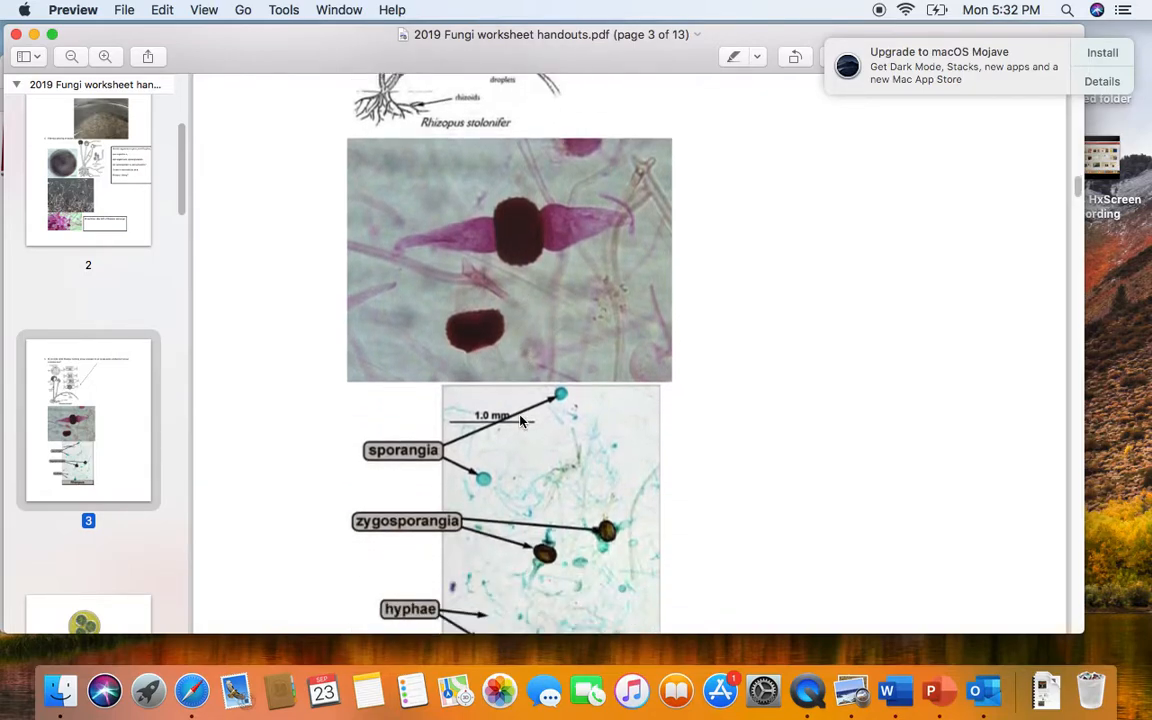
{"action": "scroll", "scroll_direction": "down", "scroll_amount": 3}
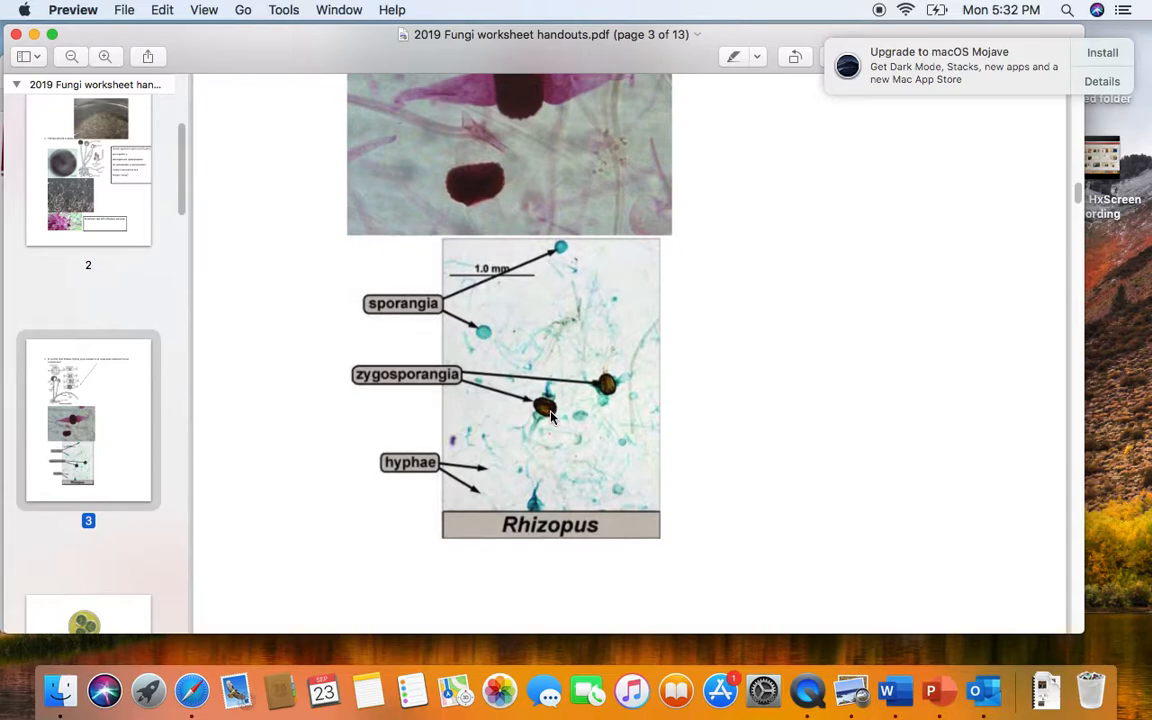
{"action": "scroll", "scroll_direction": "down", "scroll_amount": 3}
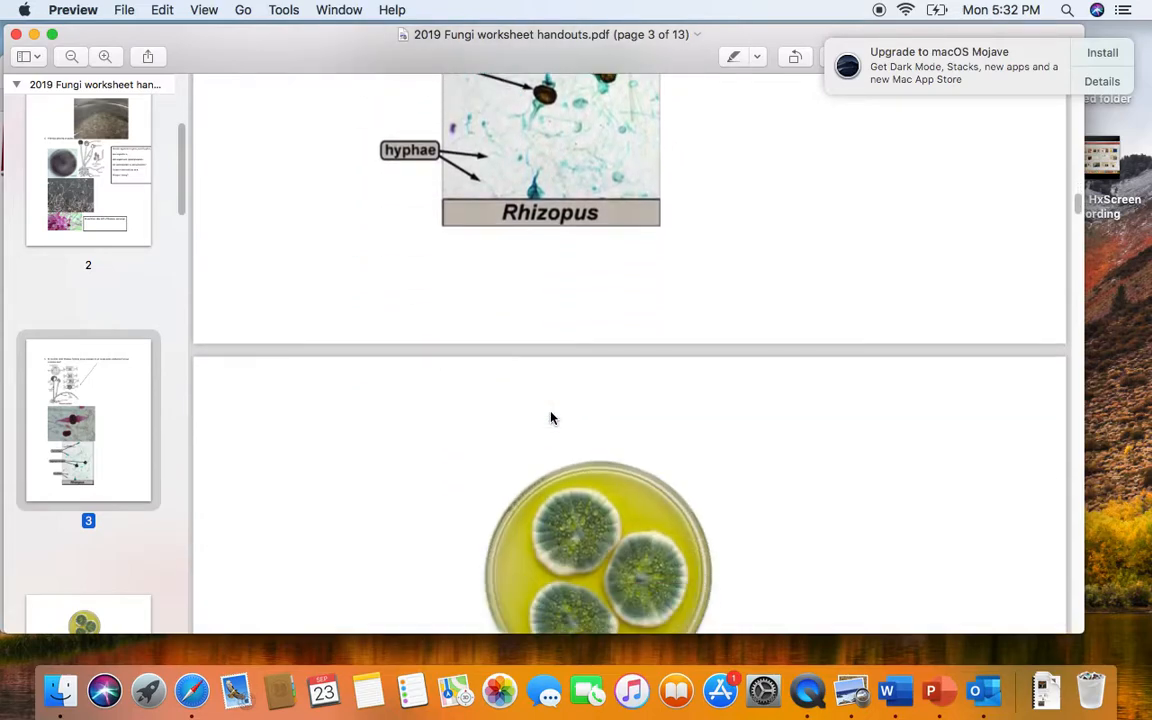
- Scroll to page 4's Penicillium plate photo and questions 6 and 7
{"action": "scroll", "scroll_direction": "down", "scroll_amount": 3}
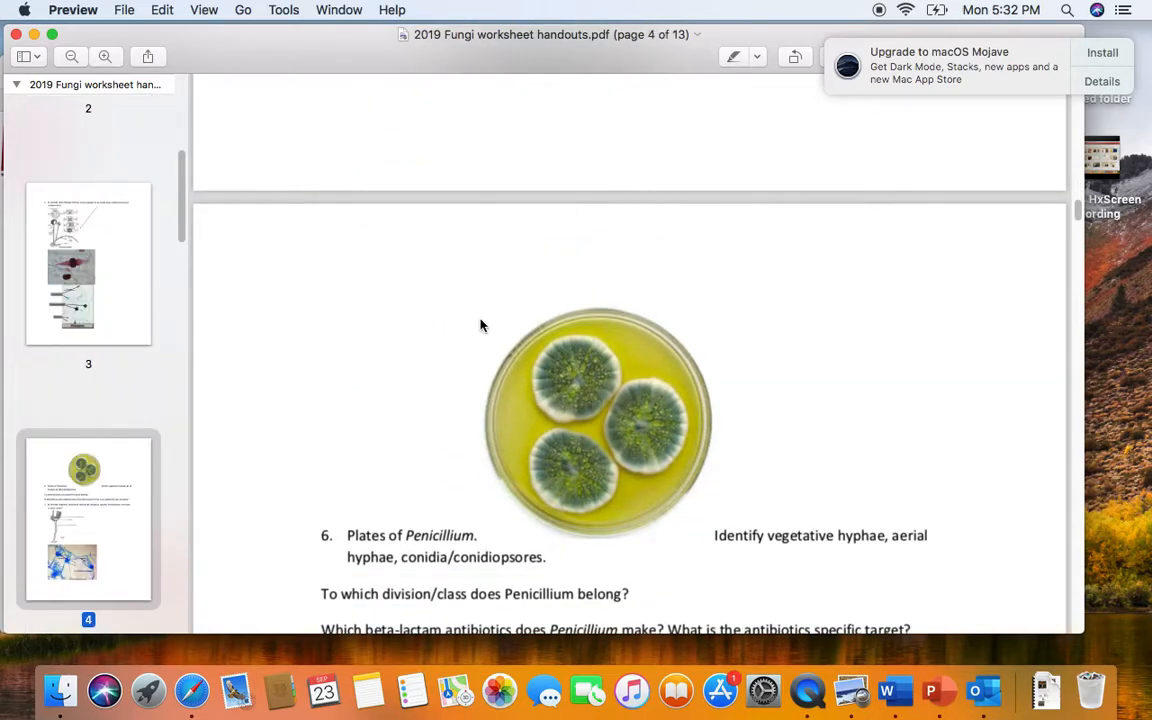
{"action": "scroll", "scroll_direction": "down", "scroll_amount": 3}
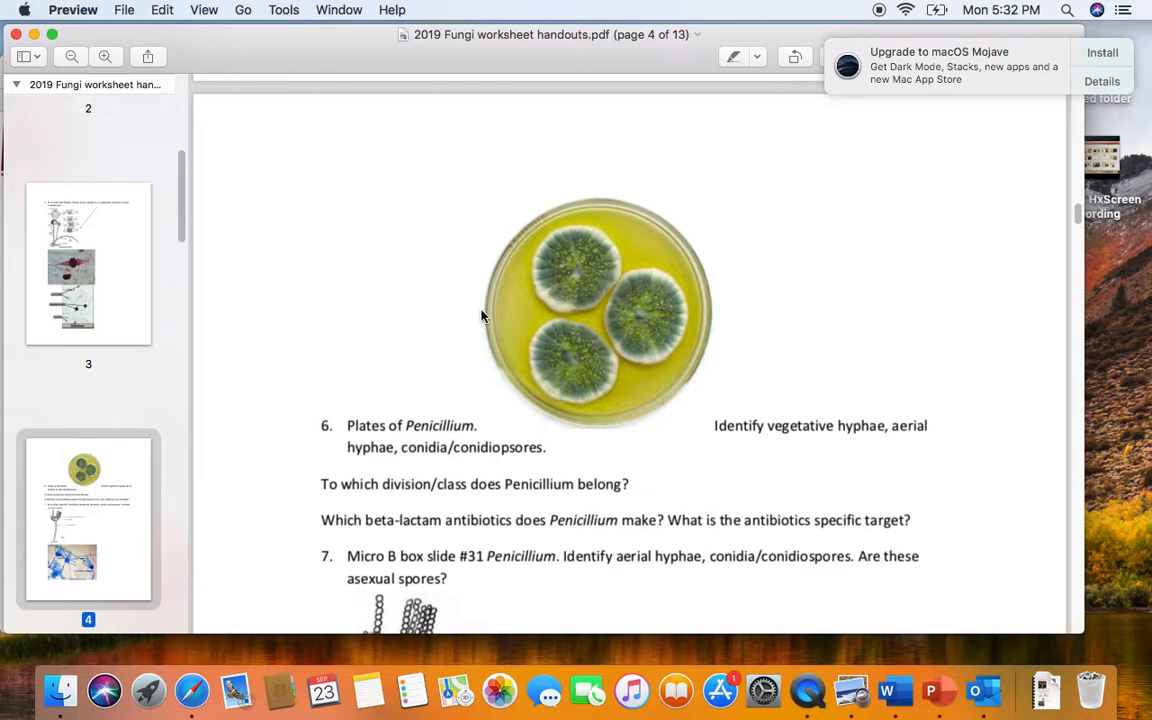
{"action": "mouse_move", "coordinate": [475, 321]}
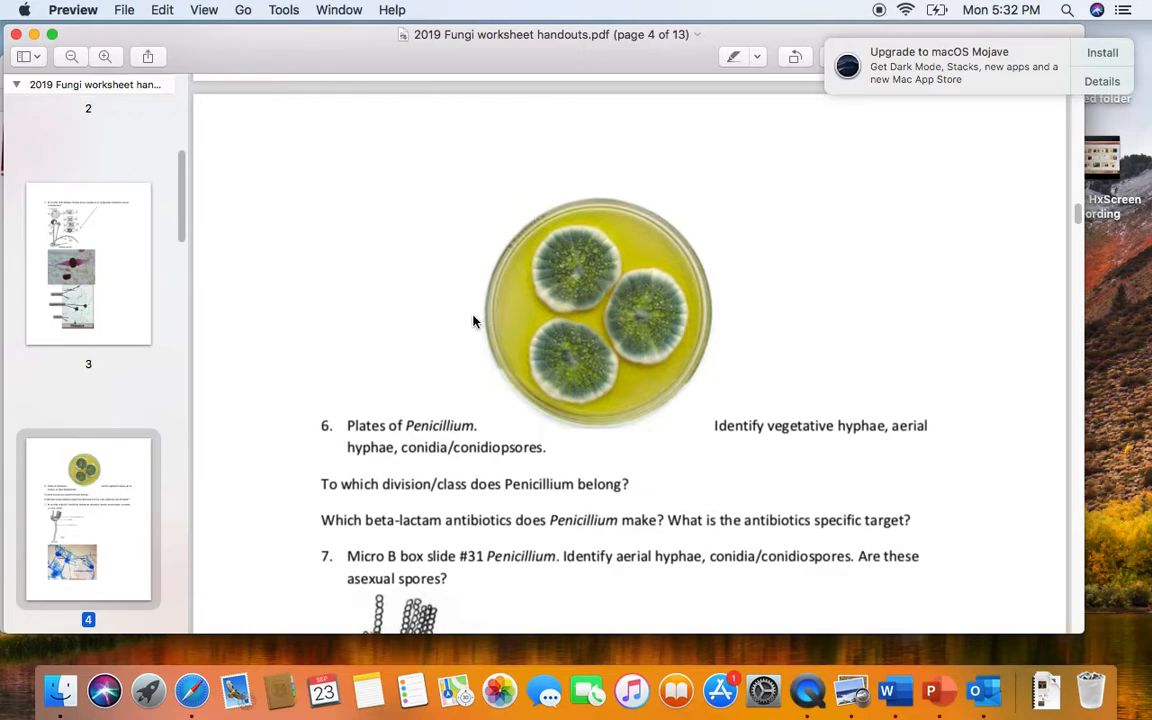
{"action": "mouse_move", "coordinate": [752, 295]}
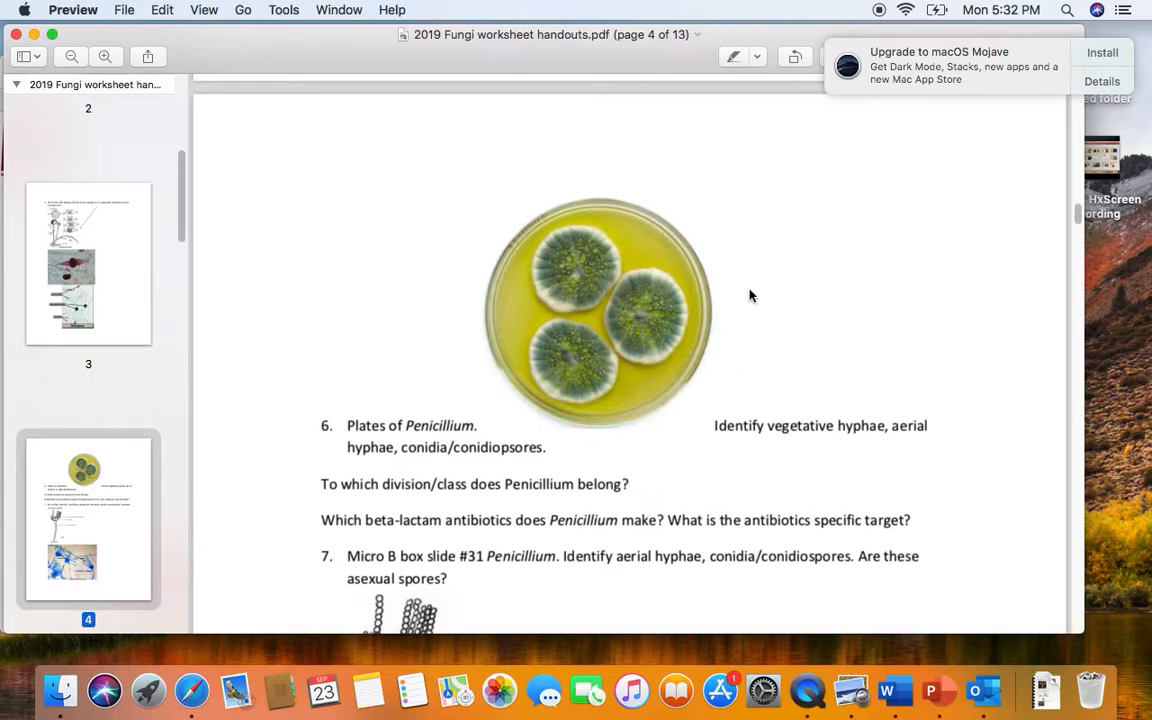
{"action": "mouse_move", "coordinate": [598, 271]}
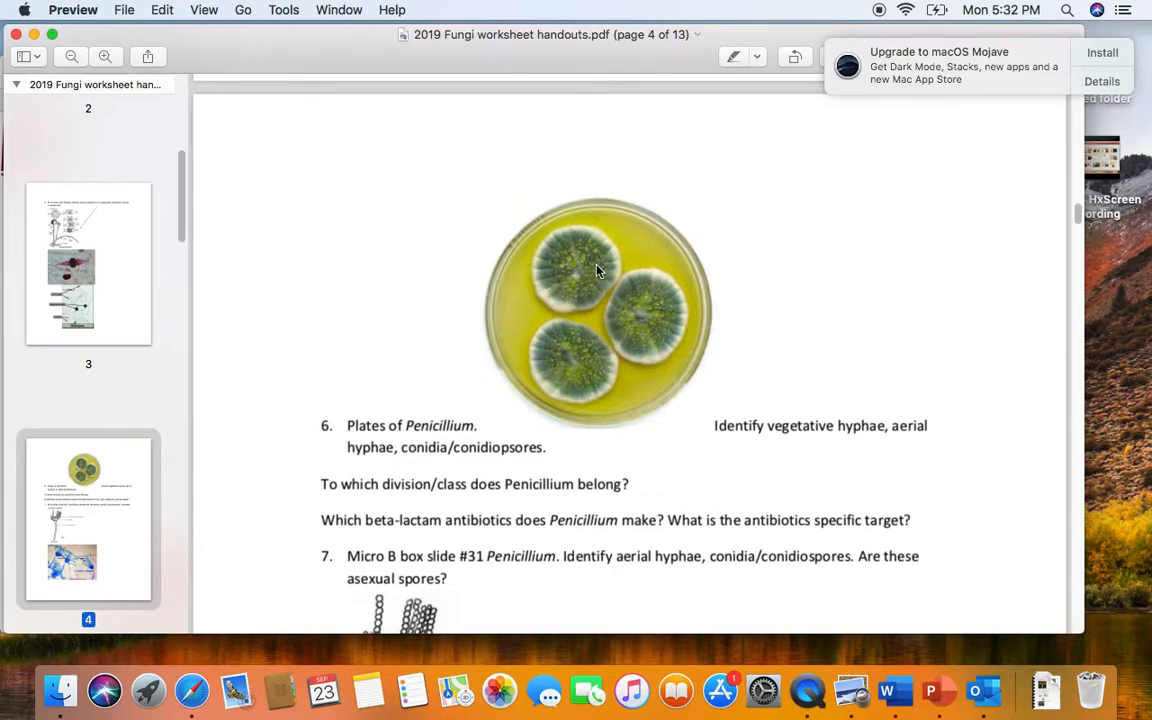
{"action": "mouse_move", "coordinate": [568, 273]}
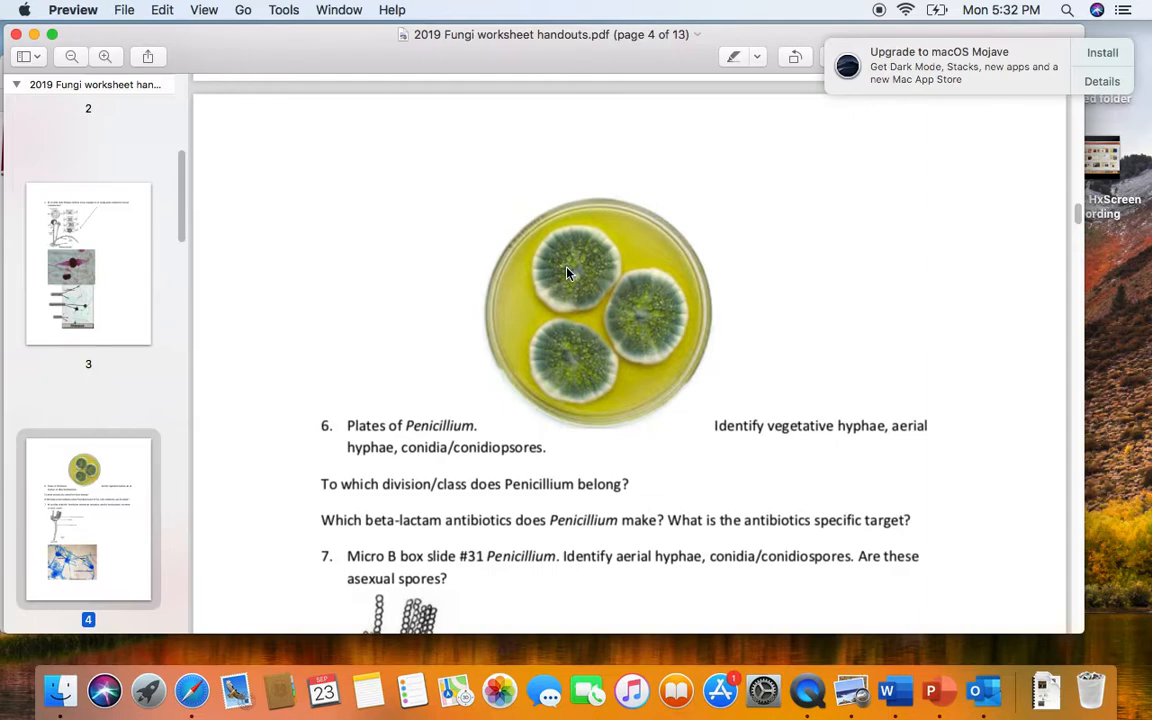
{"action": "mouse_move", "coordinate": [567, 290]}
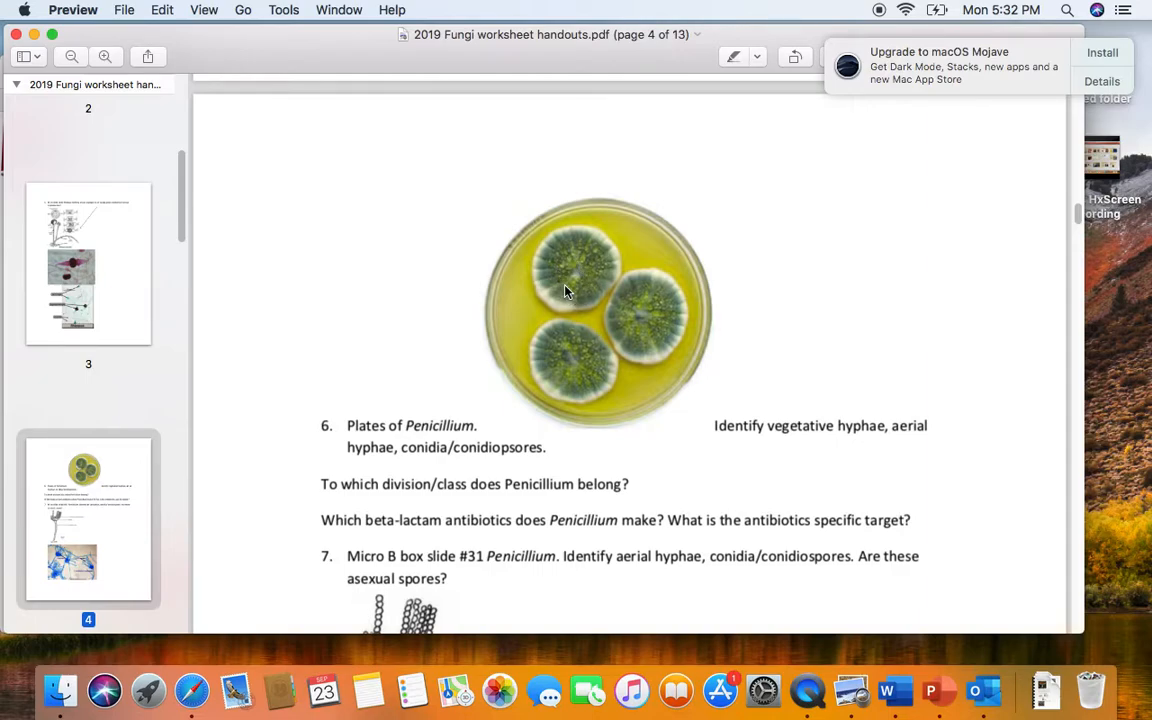
{"action": "mouse_move", "coordinate": [583, 293]}
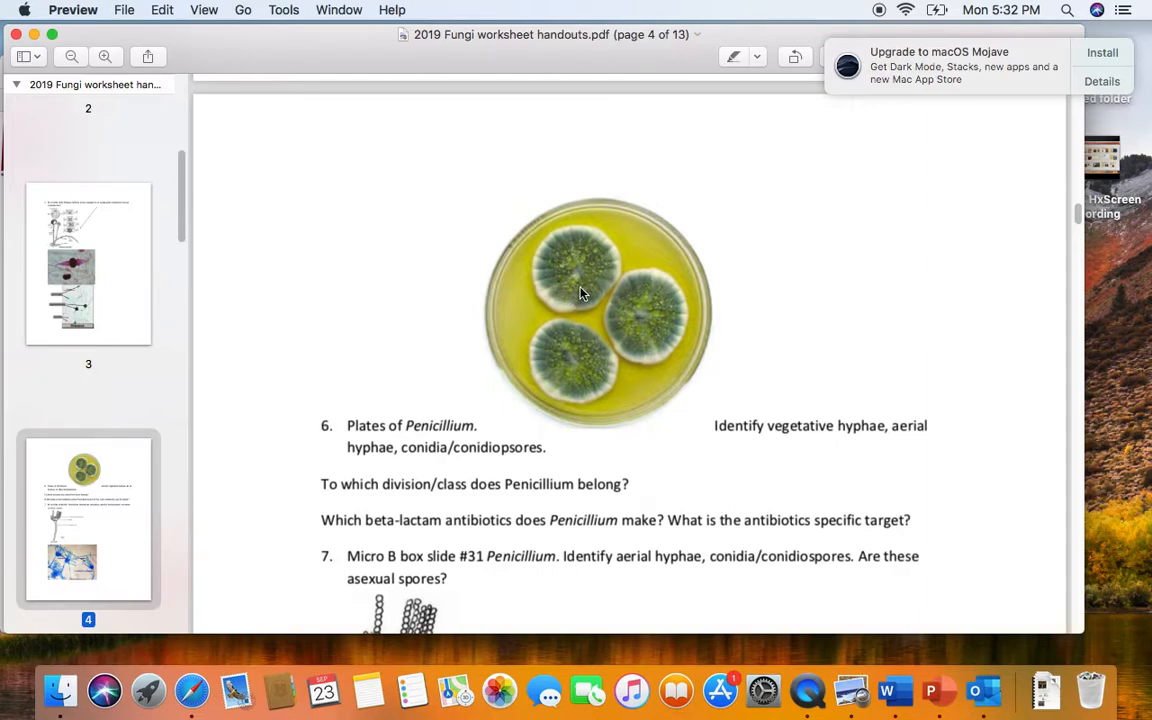
{"action": "mouse_move", "coordinate": [565, 275]}
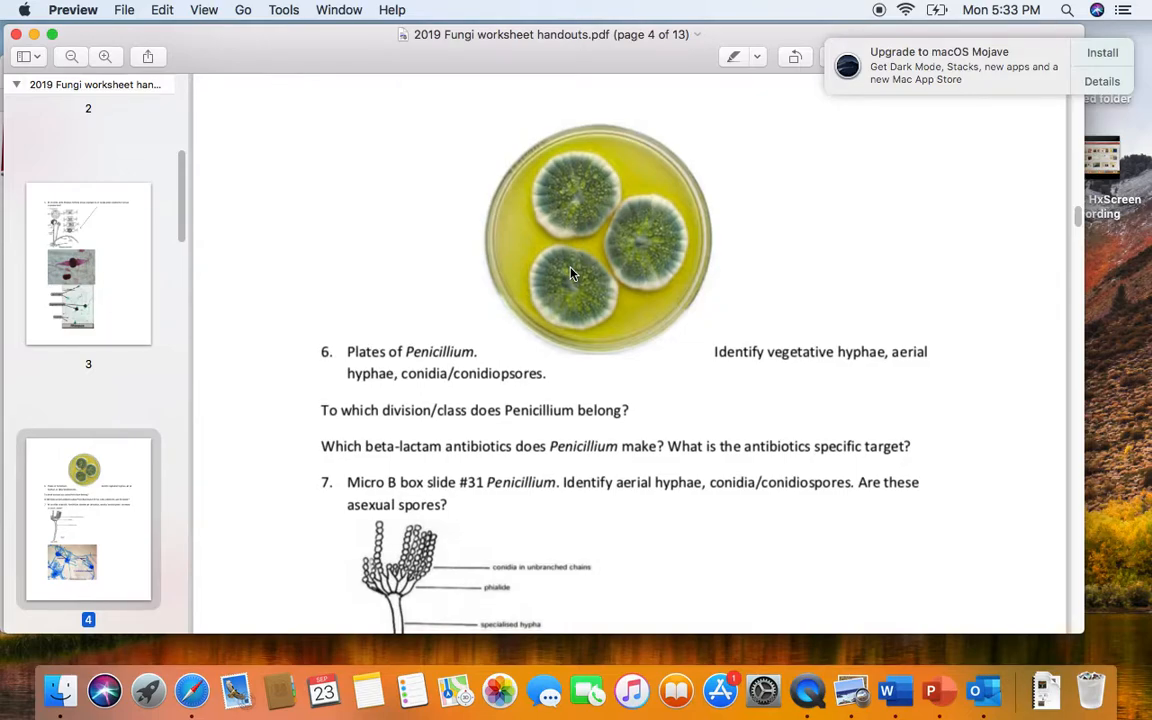
- Scroll past the Penicillium drawing and micrograph to question 8 on Saccharomyces budding
{"action": "scroll", "scroll_direction": "down", "scroll_amount": 3}
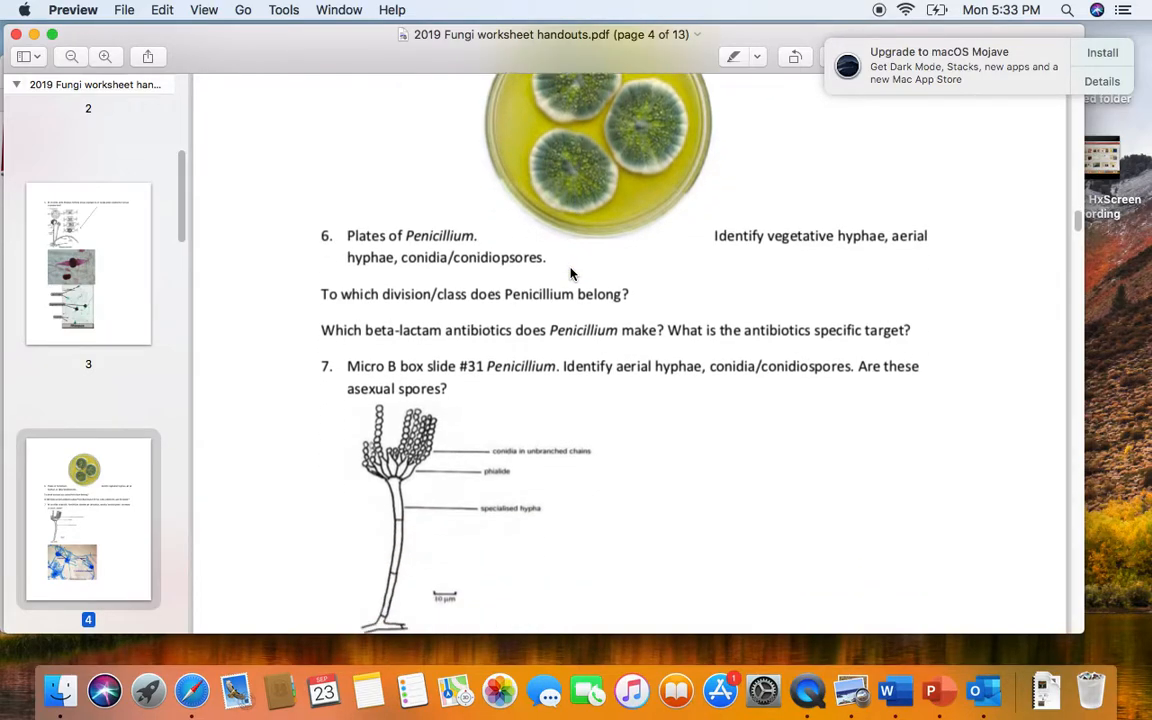
{"action": "scroll", "scroll_direction": "down", "scroll_amount": 3}
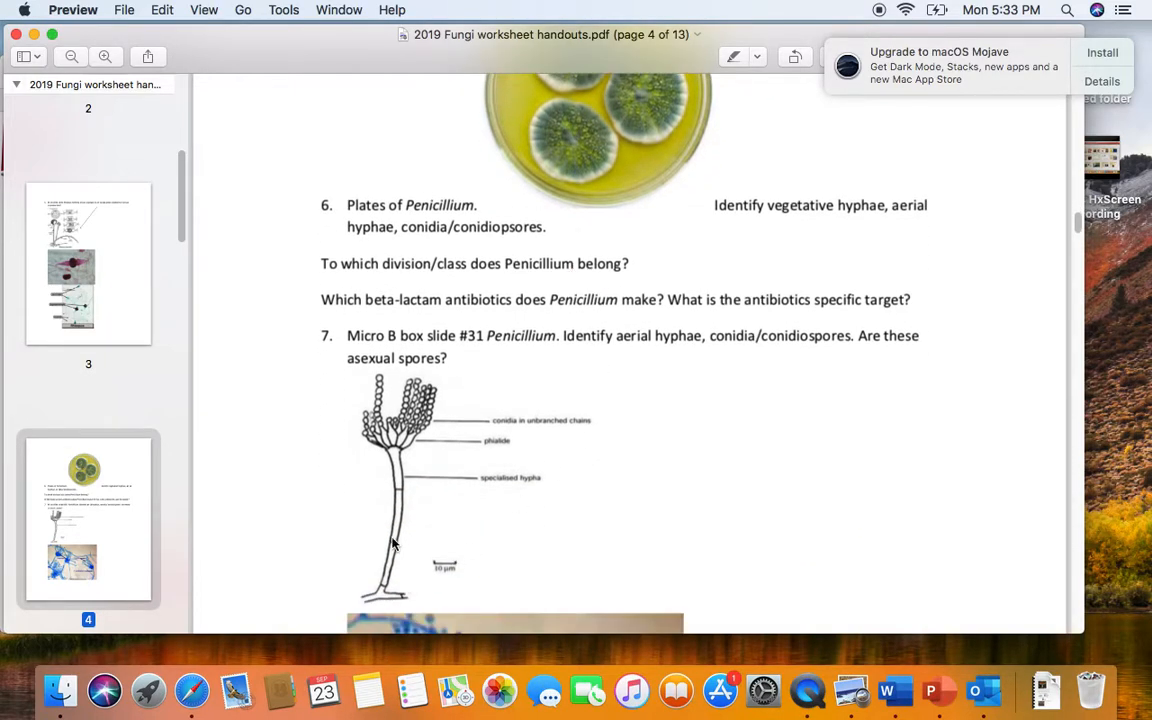
{"action": "mouse_move", "coordinate": [388, 470]}
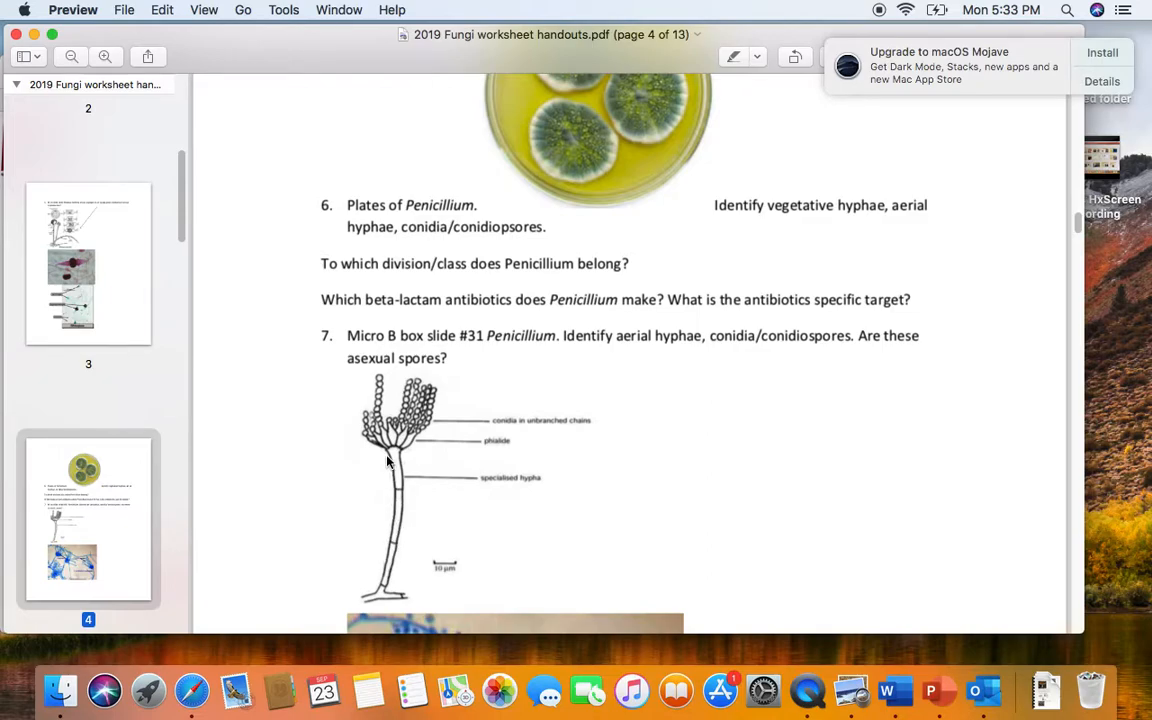
{"action": "mouse_move", "coordinate": [362, 445]}
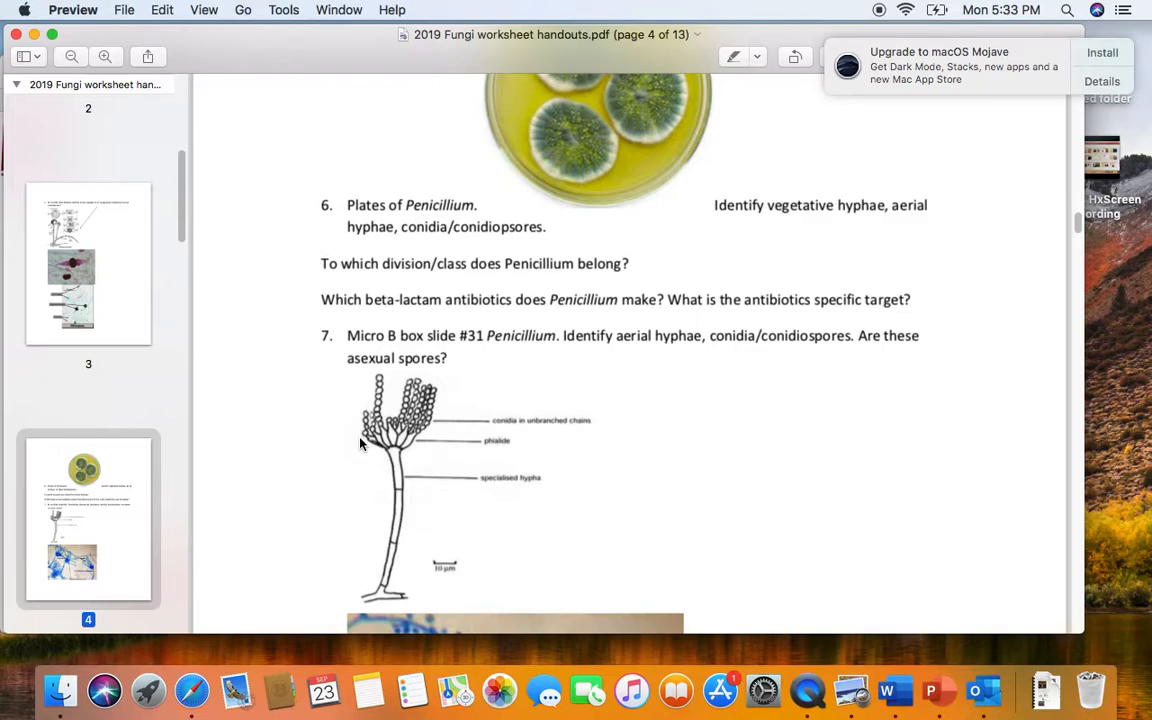
{"action": "mouse_move", "coordinate": [371, 452]}
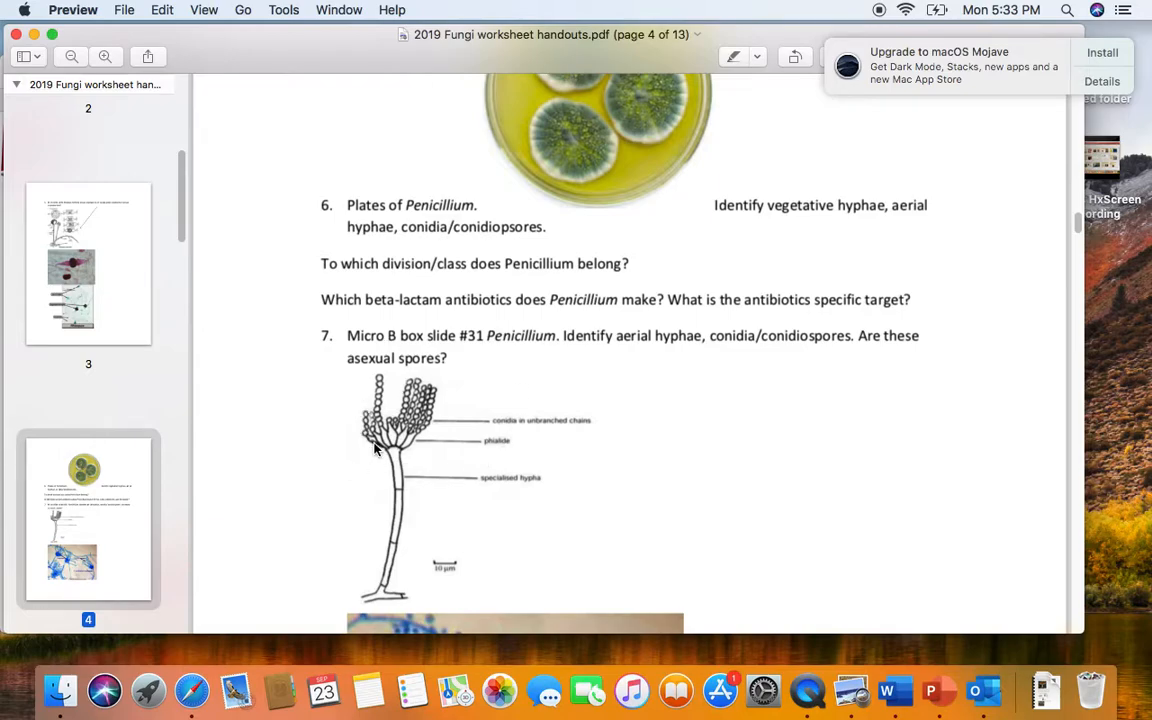
{"action": "mouse_move", "coordinate": [393, 452]}
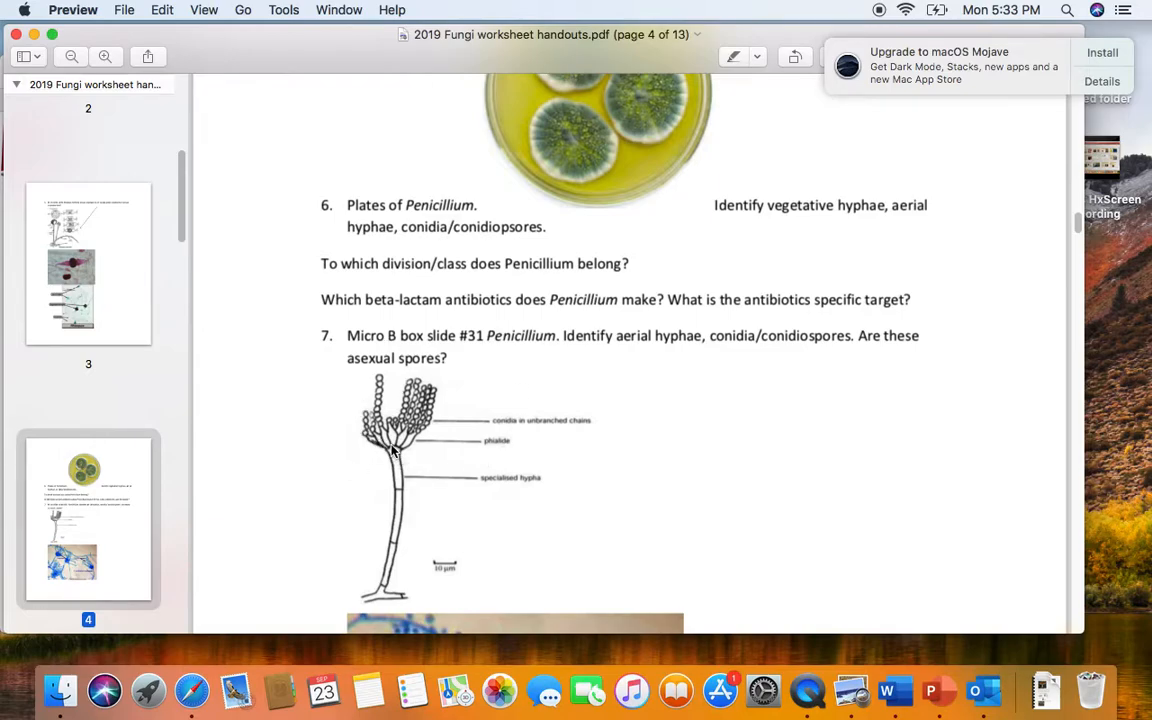
{"action": "mouse_move", "coordinate": [400, 447]}
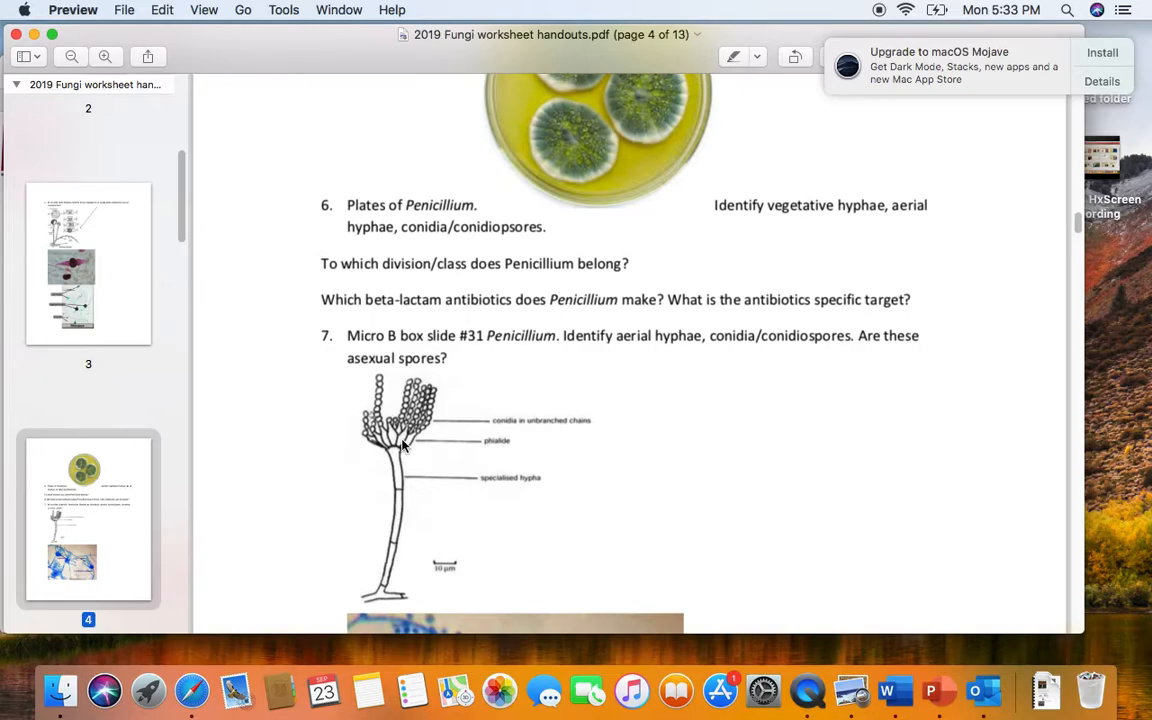
{"action": "mouse_move", "coordinate": [383, 421]}
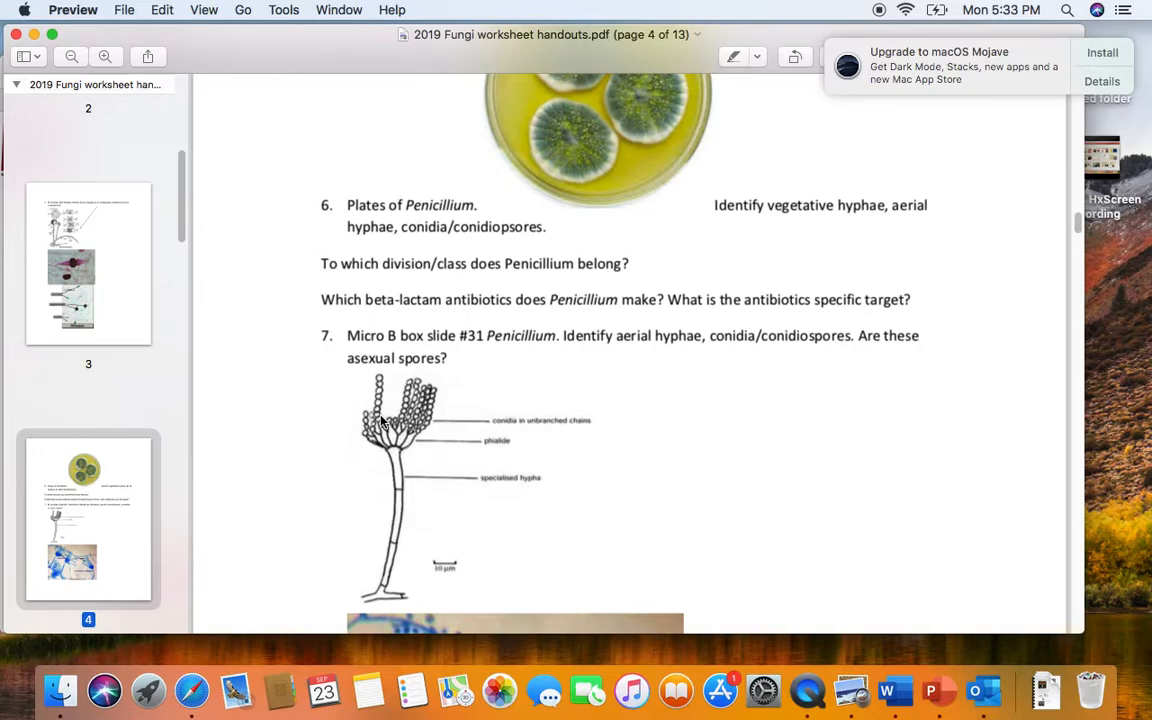
{"action": "mouse_move", "coordinate": [385, 420]}
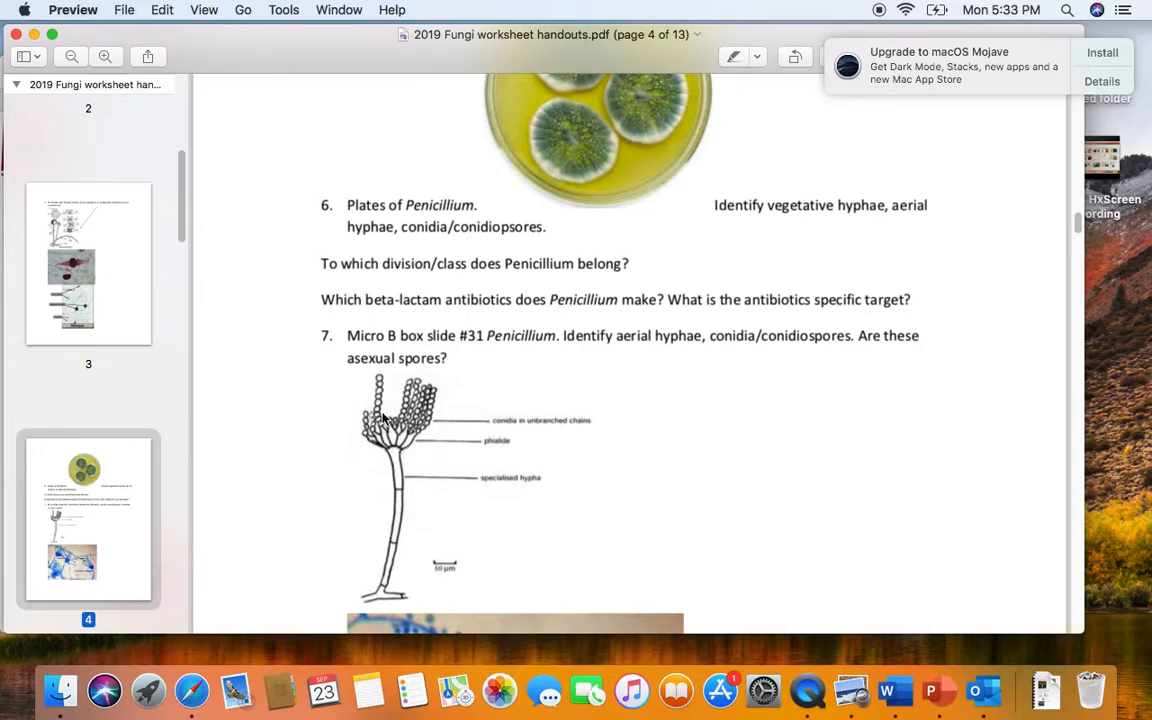
{"action": "mouse_move", "coordinate": [385, 400]}
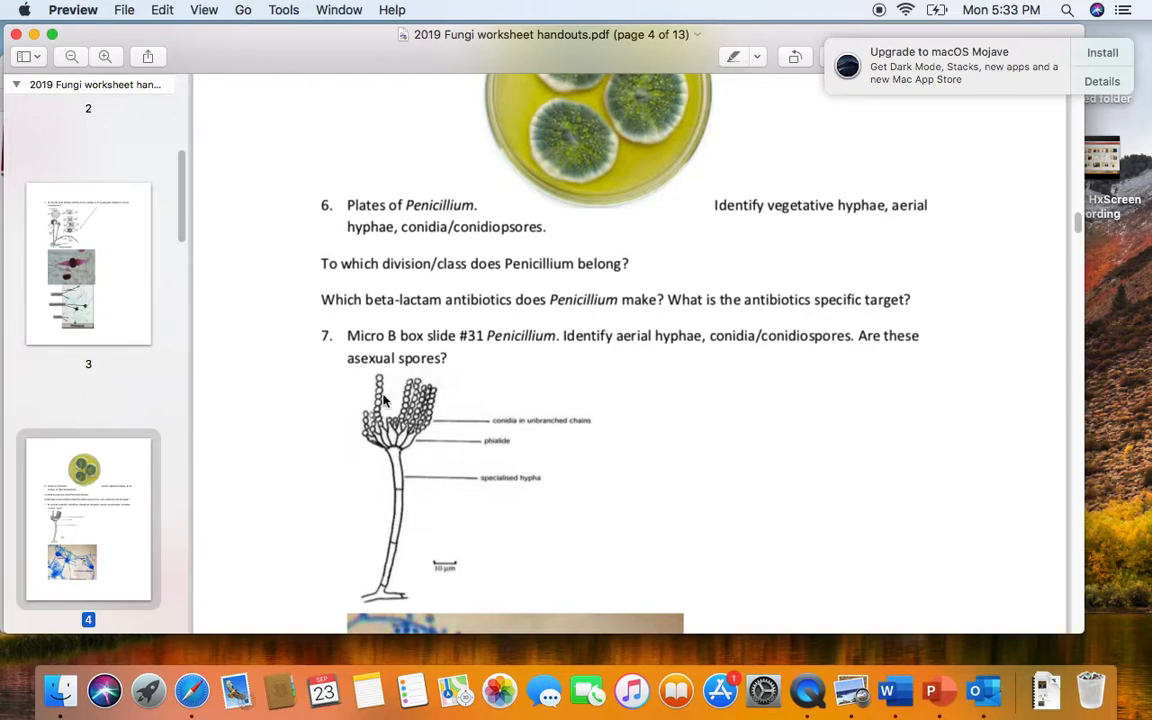
{"action": "mouse_move", "coordinate": [563, 152]}
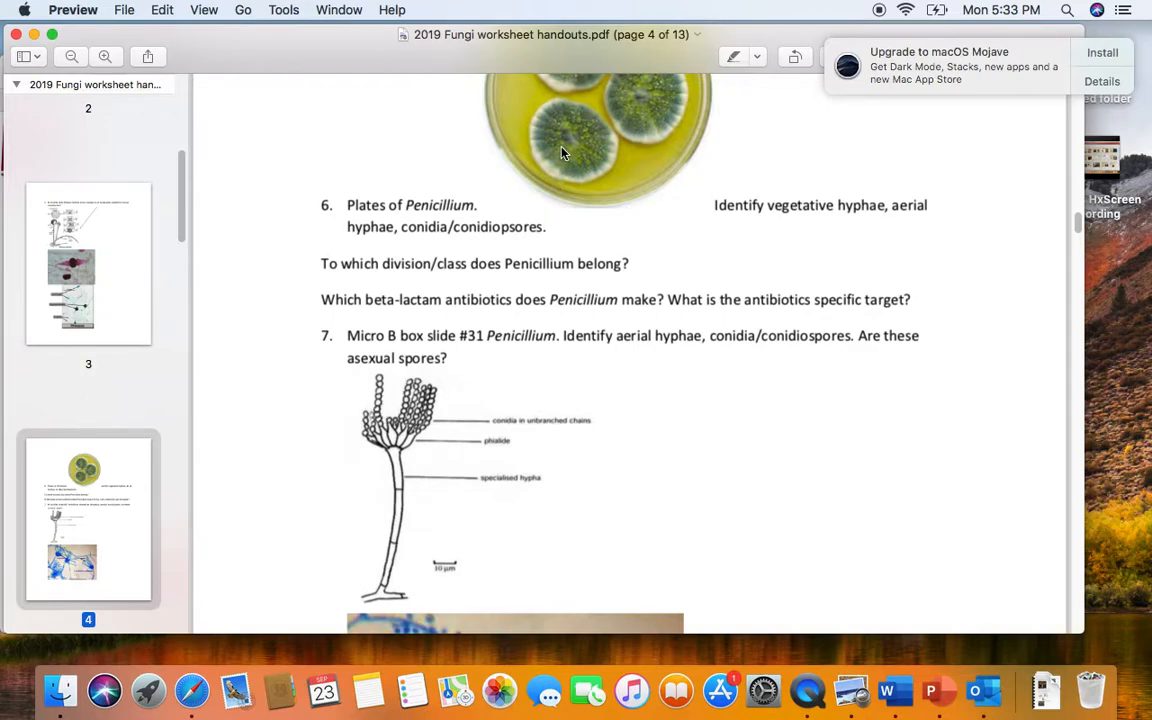
{"action": "mouse_move", "coordinate": [586, 166]}
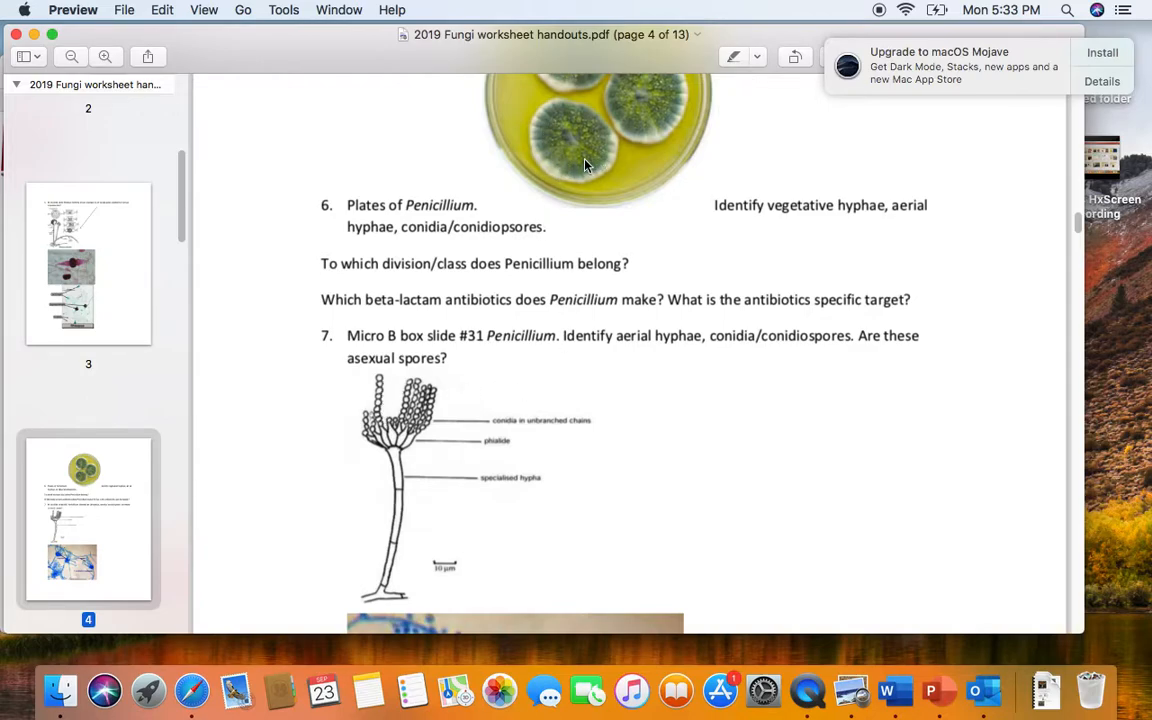
{"action": "mouse_move", "coordinate": [575, 160]}
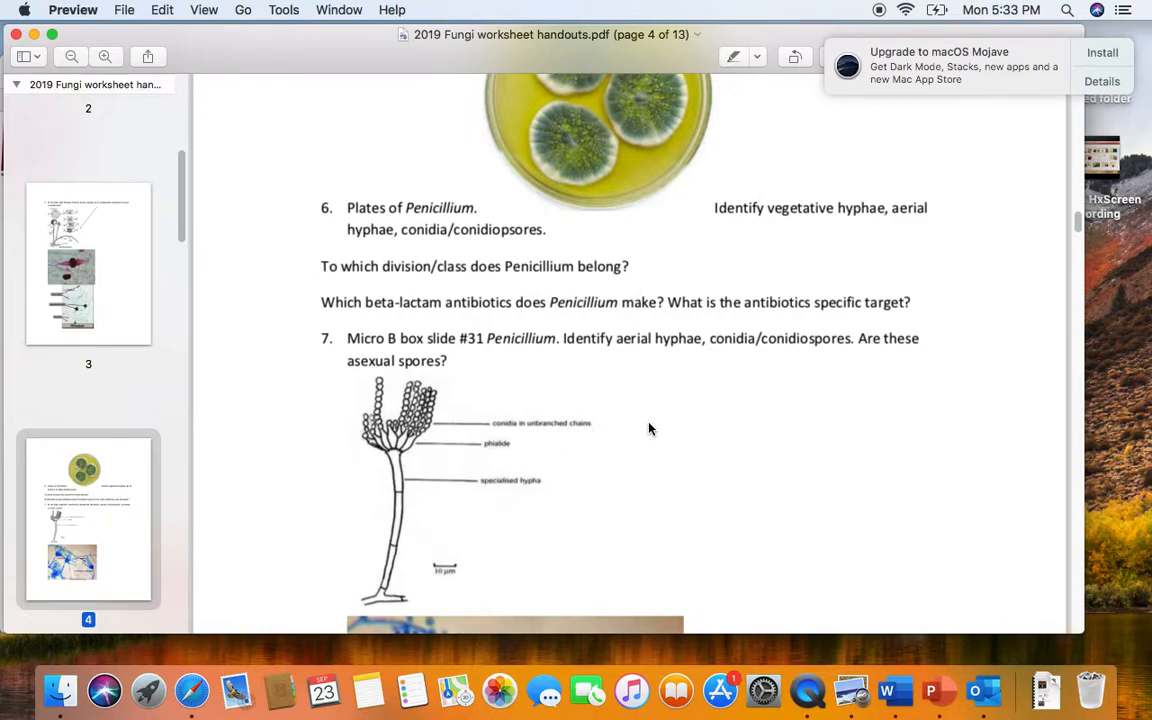
{"action": "scroll", "scroll_direction": "down", "scroll_amount": 3}
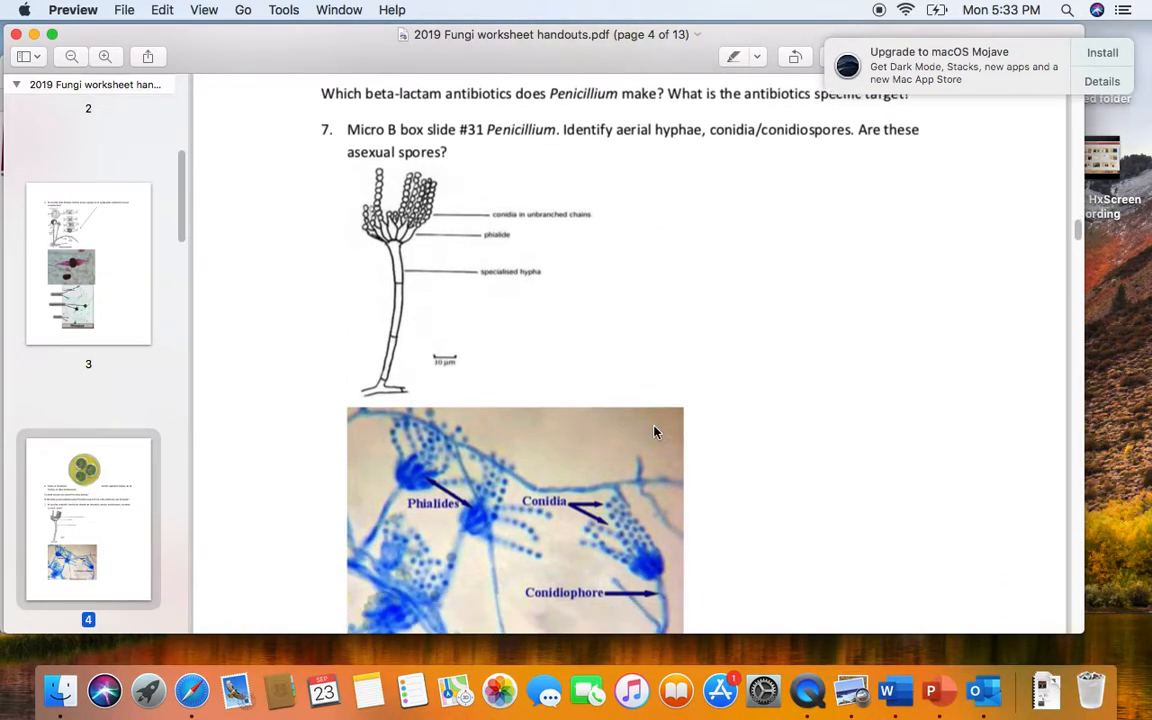
{"action": "scroll", "scroll_direction": "down", "scroll_amount": 3}
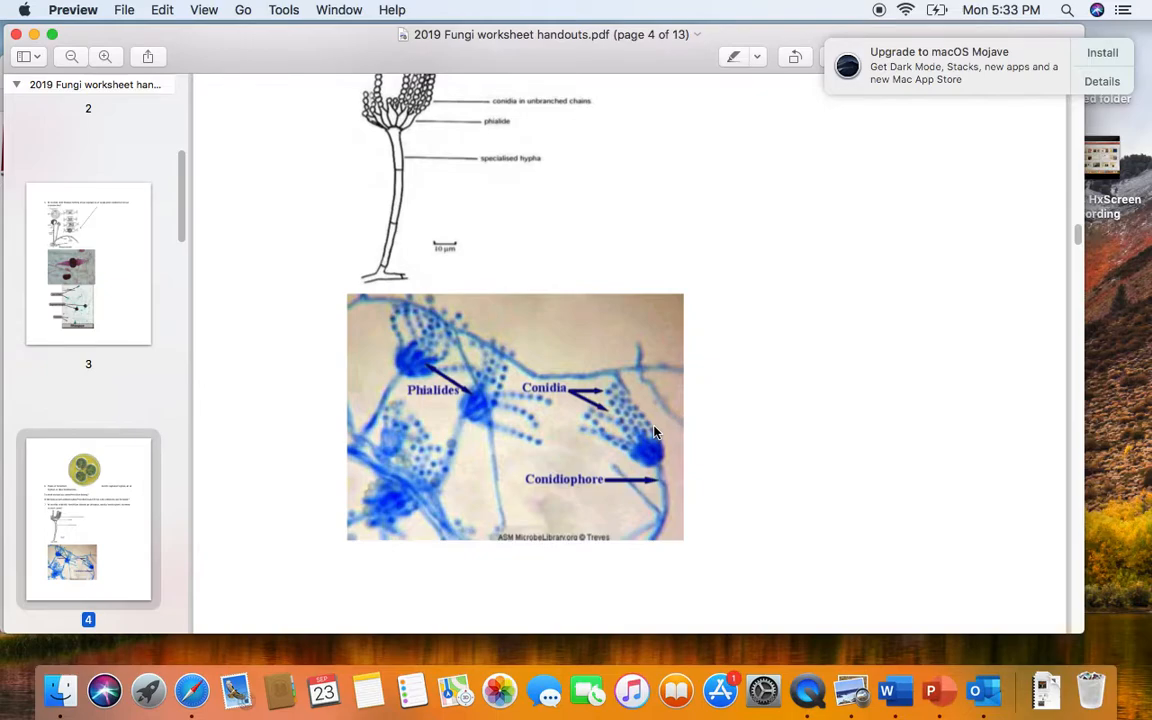
{"action": "mouse_move", "coordinate": [476, 472]}
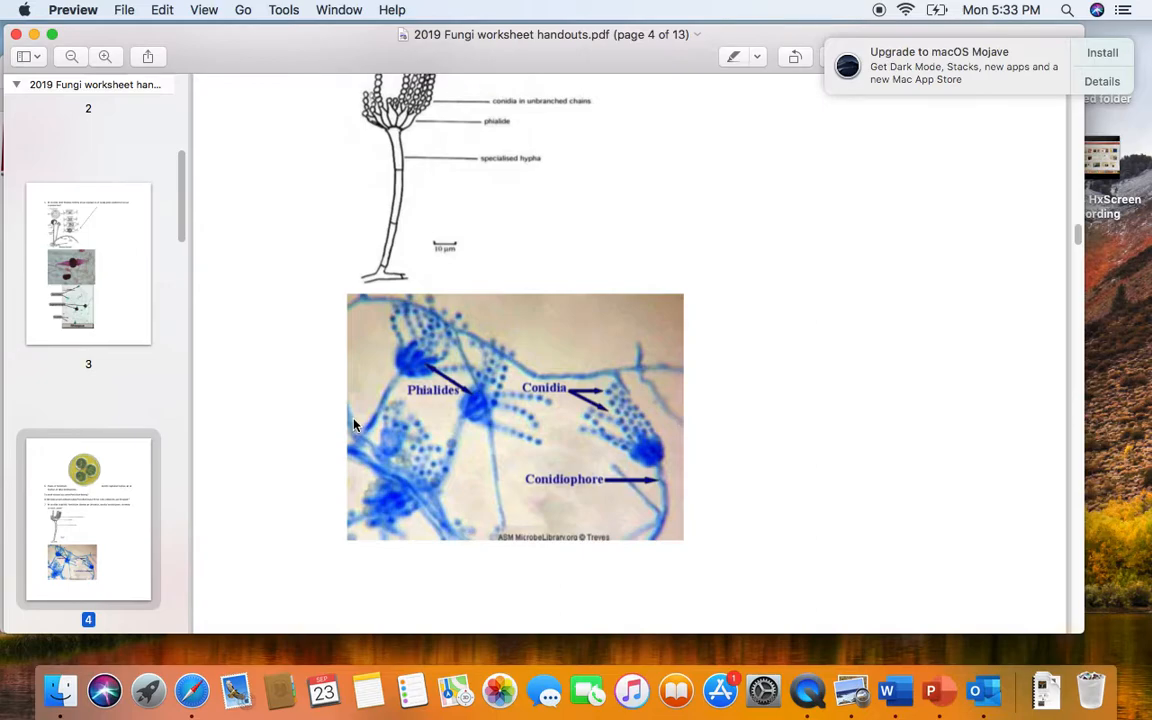
{"action": "mouse_move", "coordinate": [390, 378]}
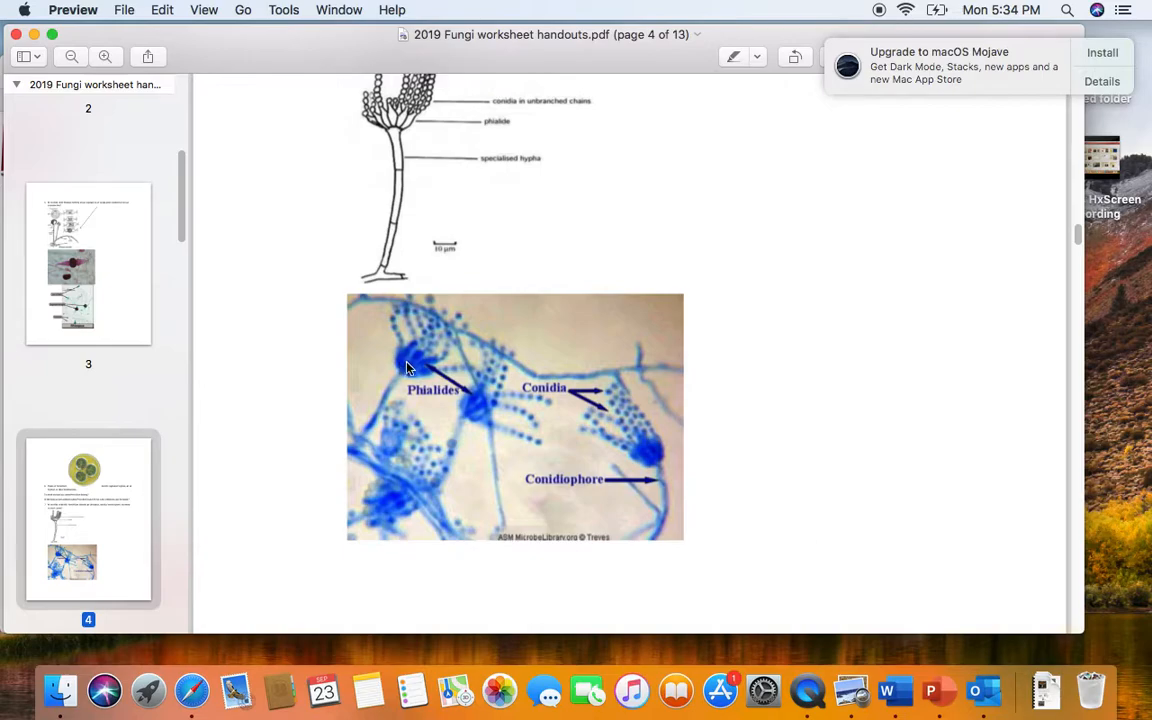
{"action": "mouse_move", "coordinate": [415, 403]}
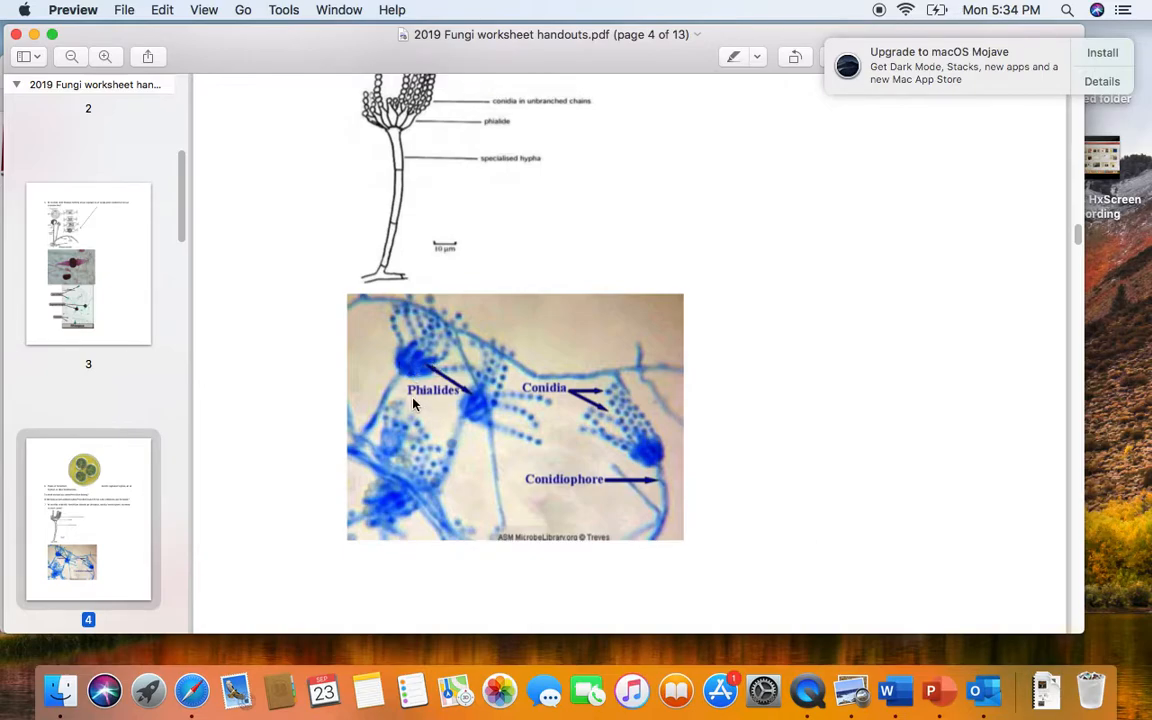
{"action": "mouse_move", "coordinate": [436, 404]}
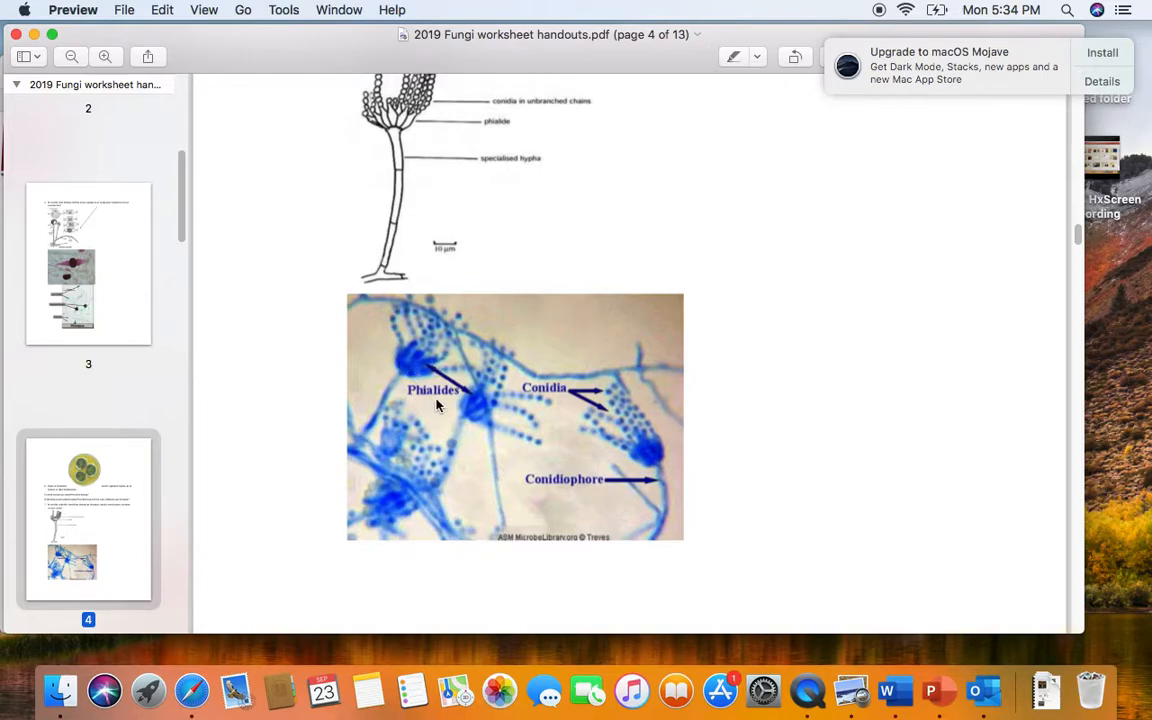
{"action": "mouse_move", "coordinate": [577, 437]}
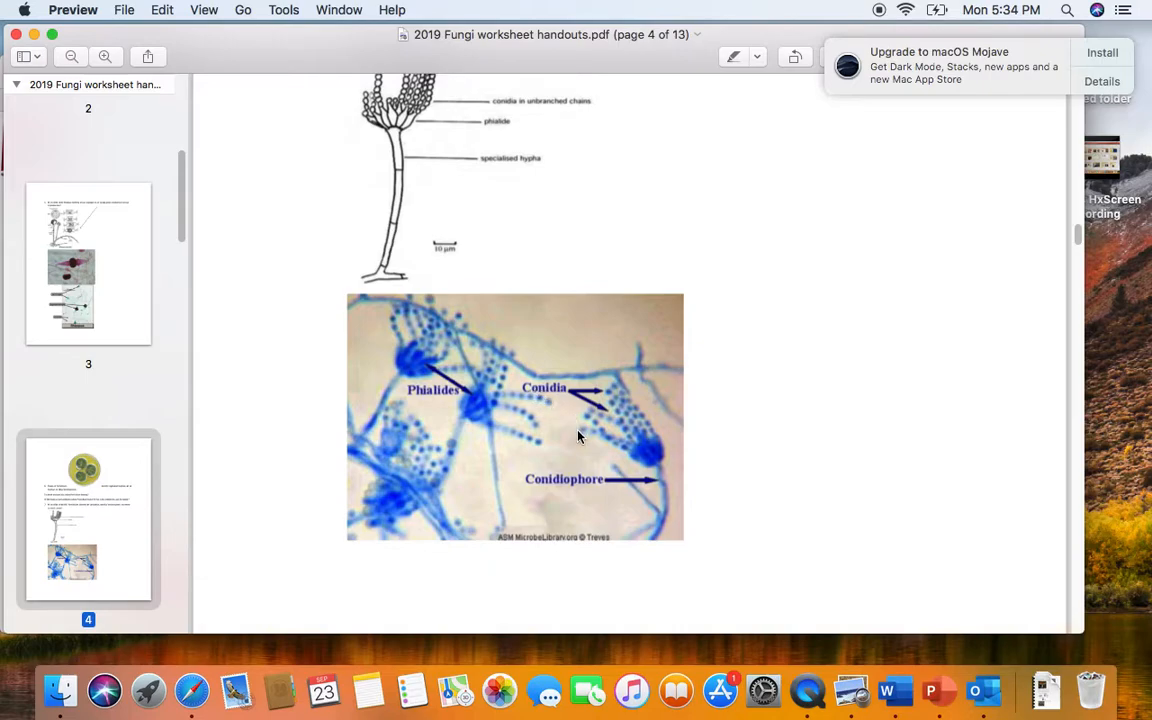
{"action": "mouse_move", "coordinate": [760, 445]}
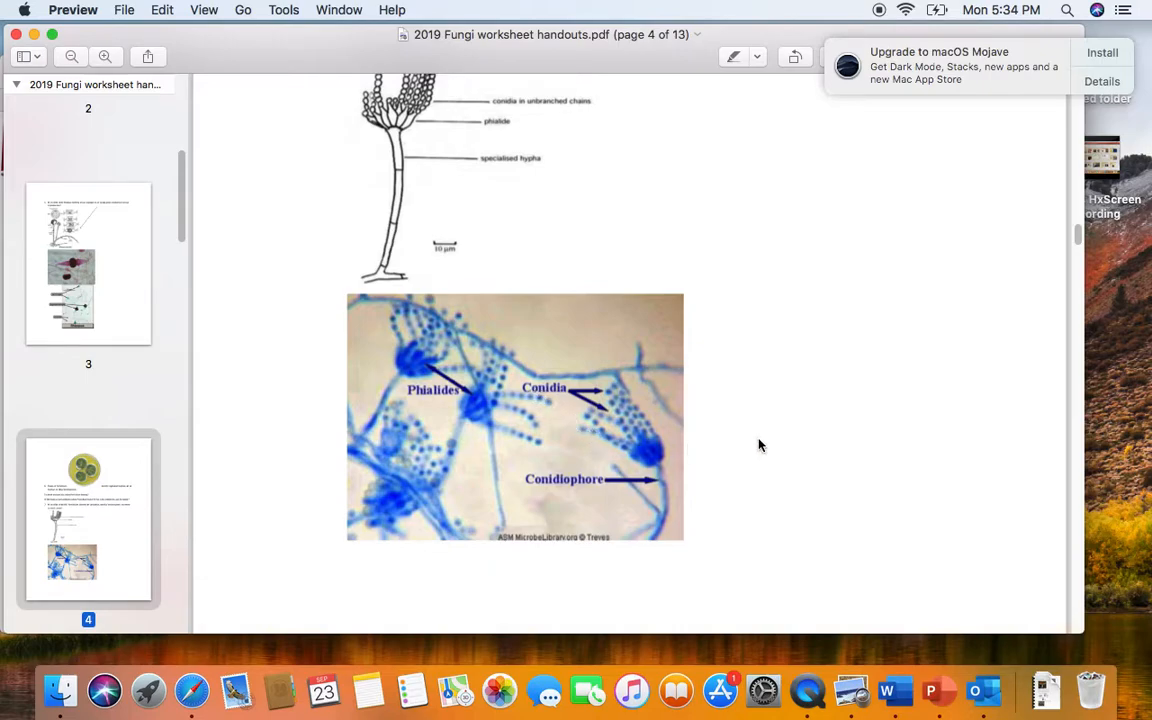
{"action": "mouse_move", "coordinate": [758, 447]}
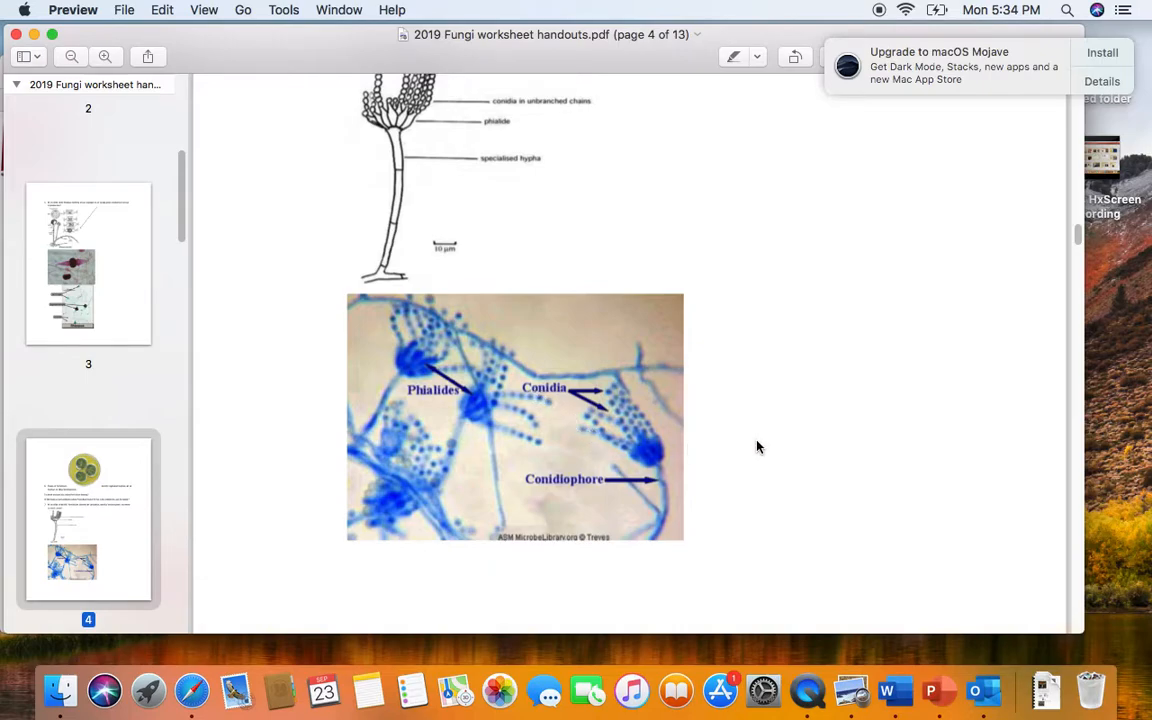
{"action": "scroll", "scroll_direction": "down", "scroll_amount": 3}
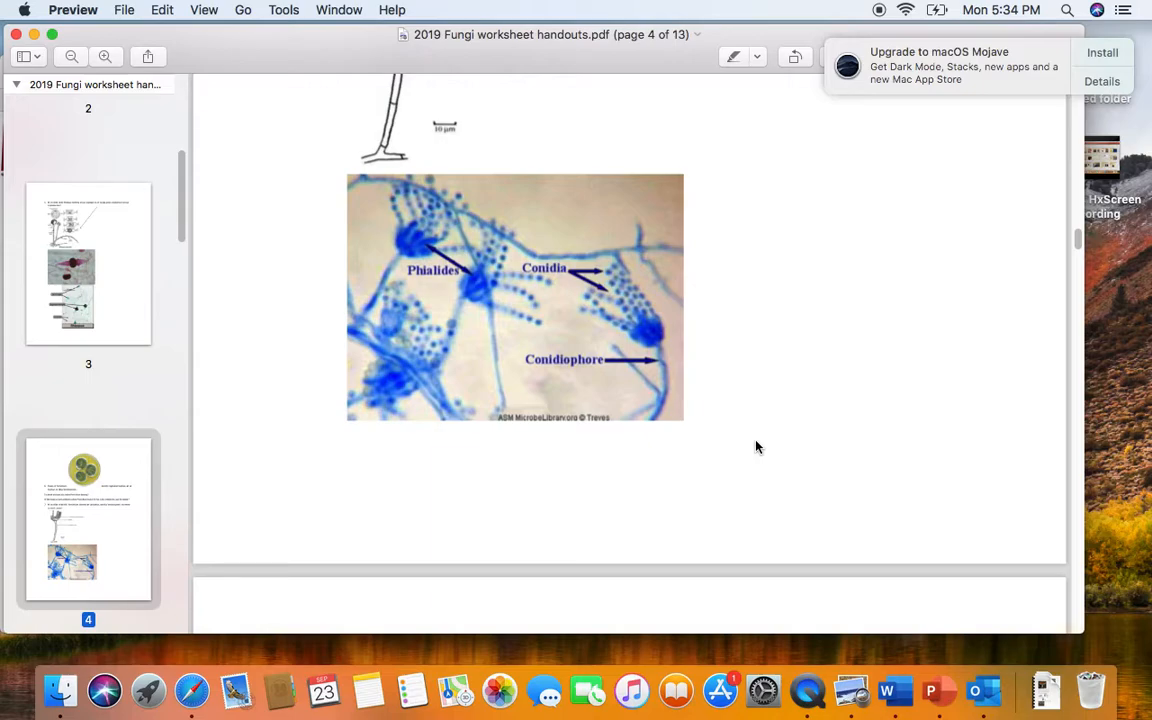
{"action": "mouse_move", "coordinate": [750, 442]}
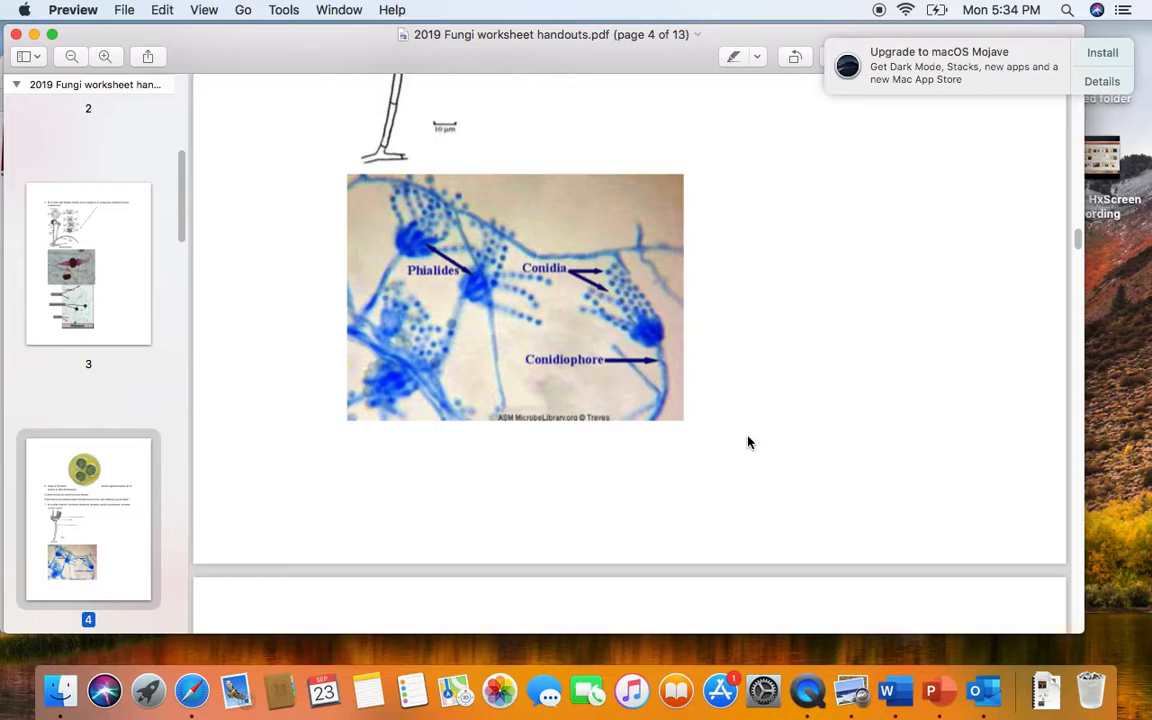
{"action": "scroll", "scroll_direction": "down", "scroll_amount": 3}
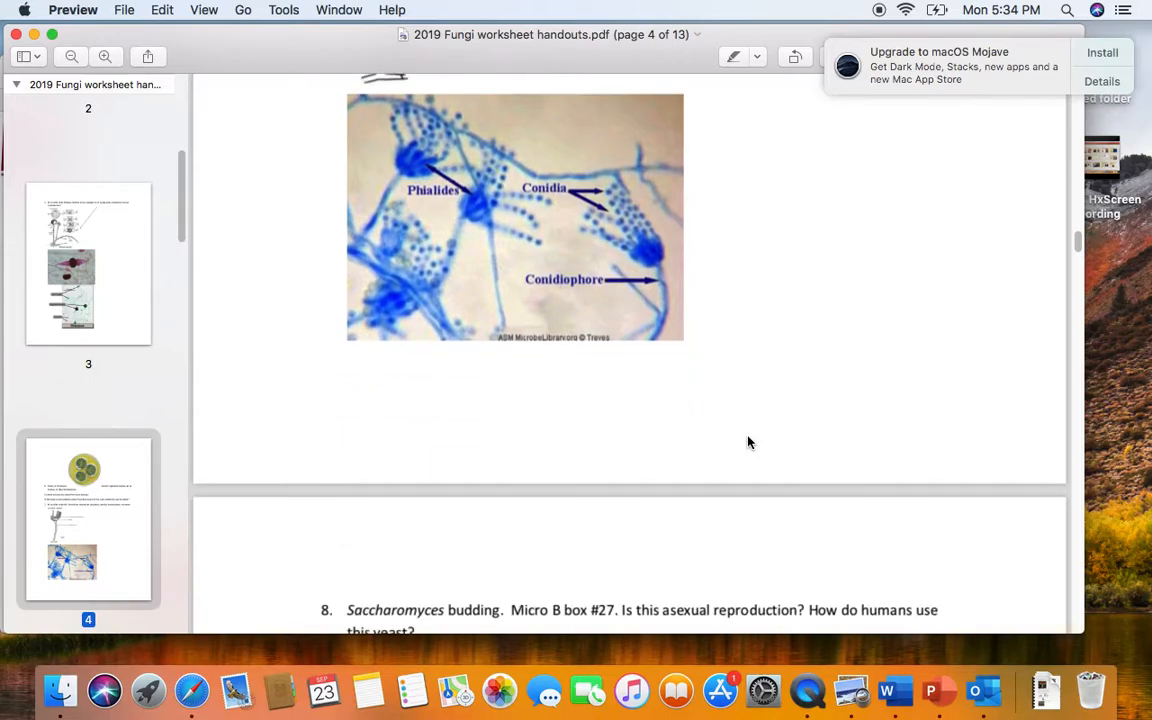
{"action": "scroll", "scroll_direction": "down", "scroll_amount": 3}
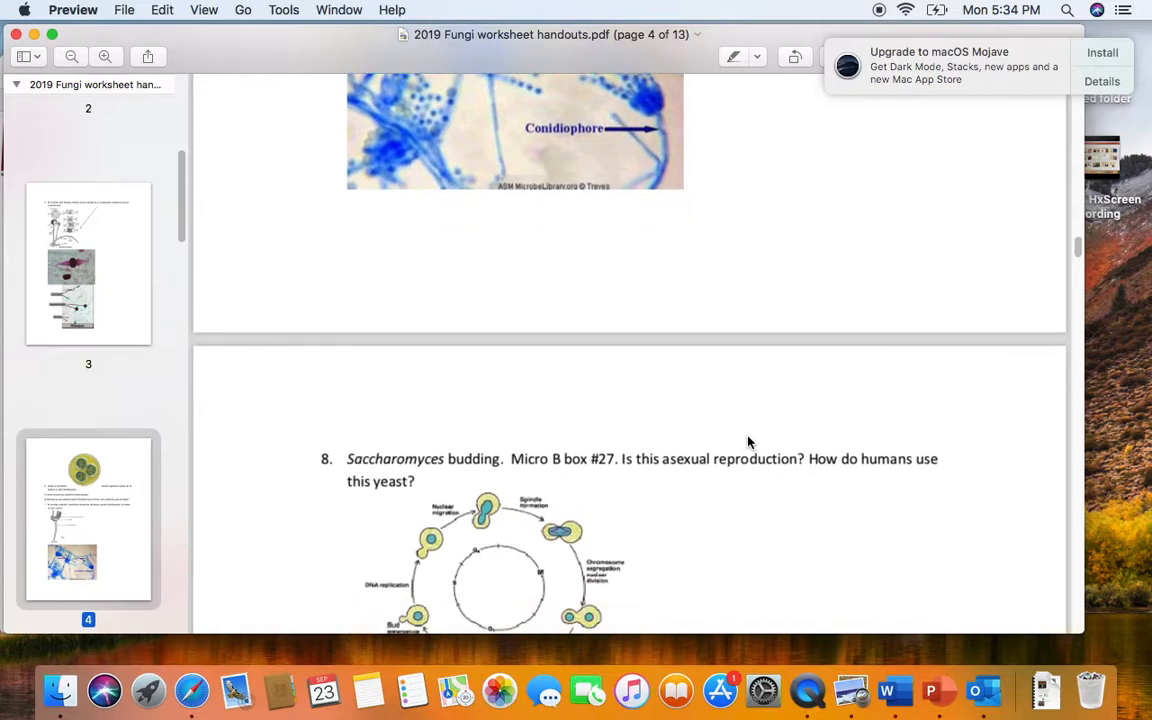
{"action": "scroll", "scroll_direction": "down", "scroll_amount": 3}
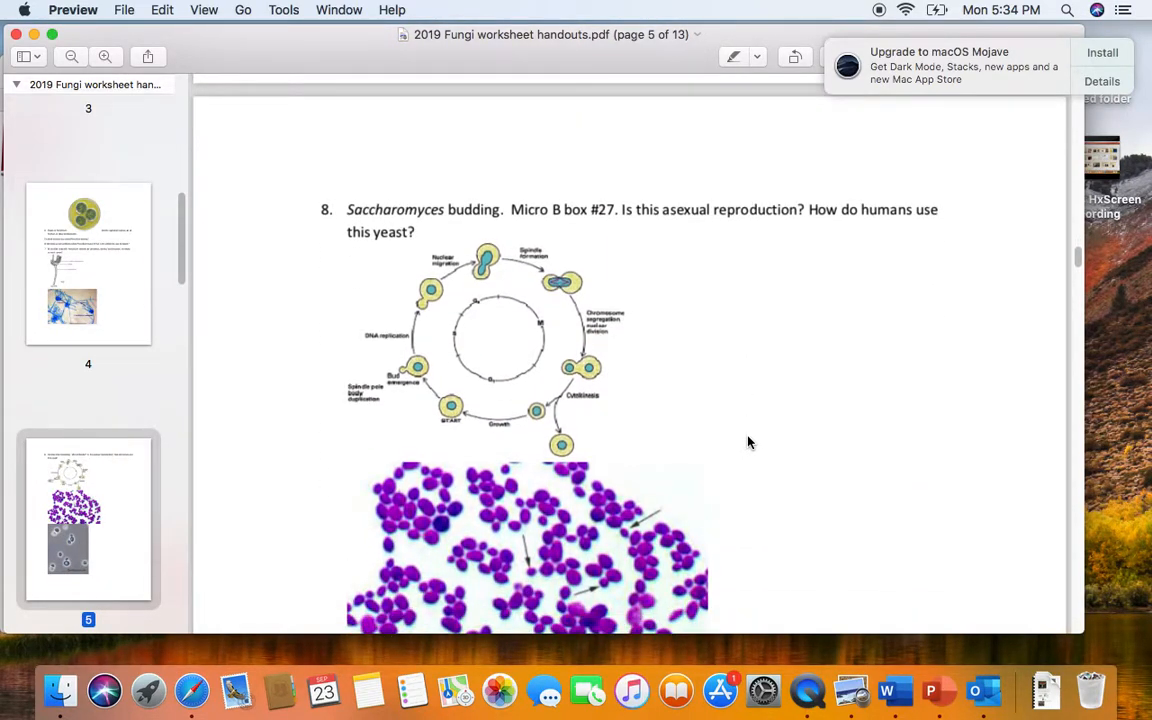
{"action": "mouse_move", "coordinate": [699, 414]}
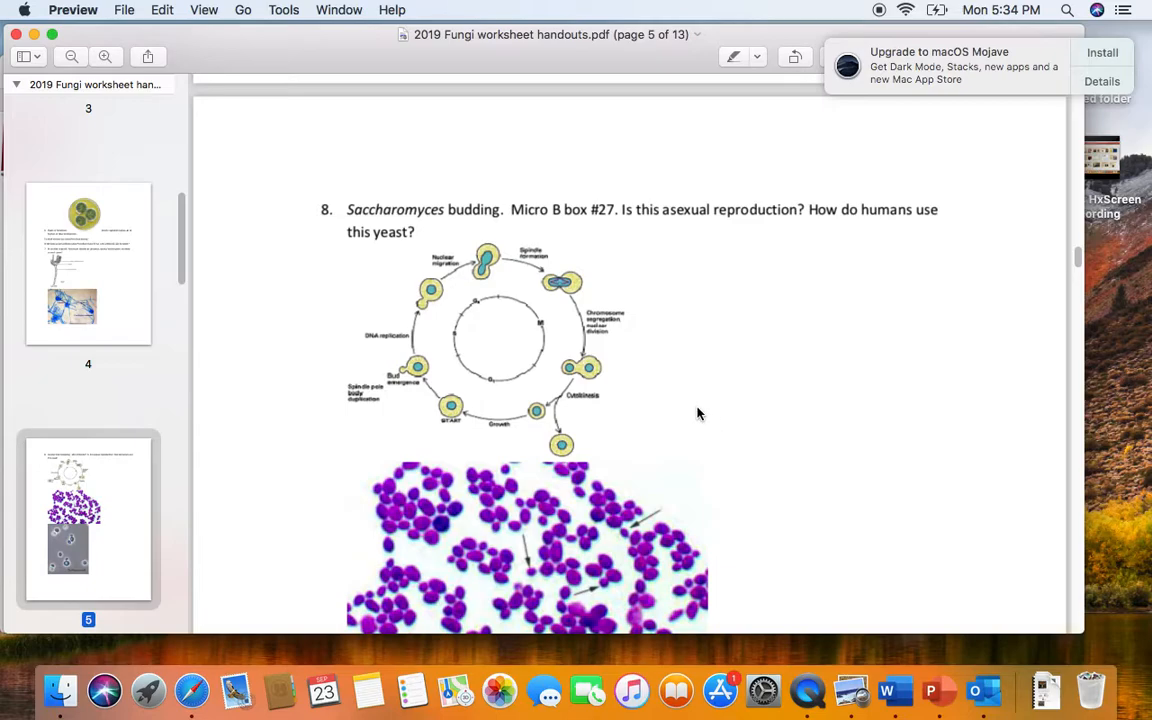
{"action": "mouse_move", "coordinate": [620, 276]}
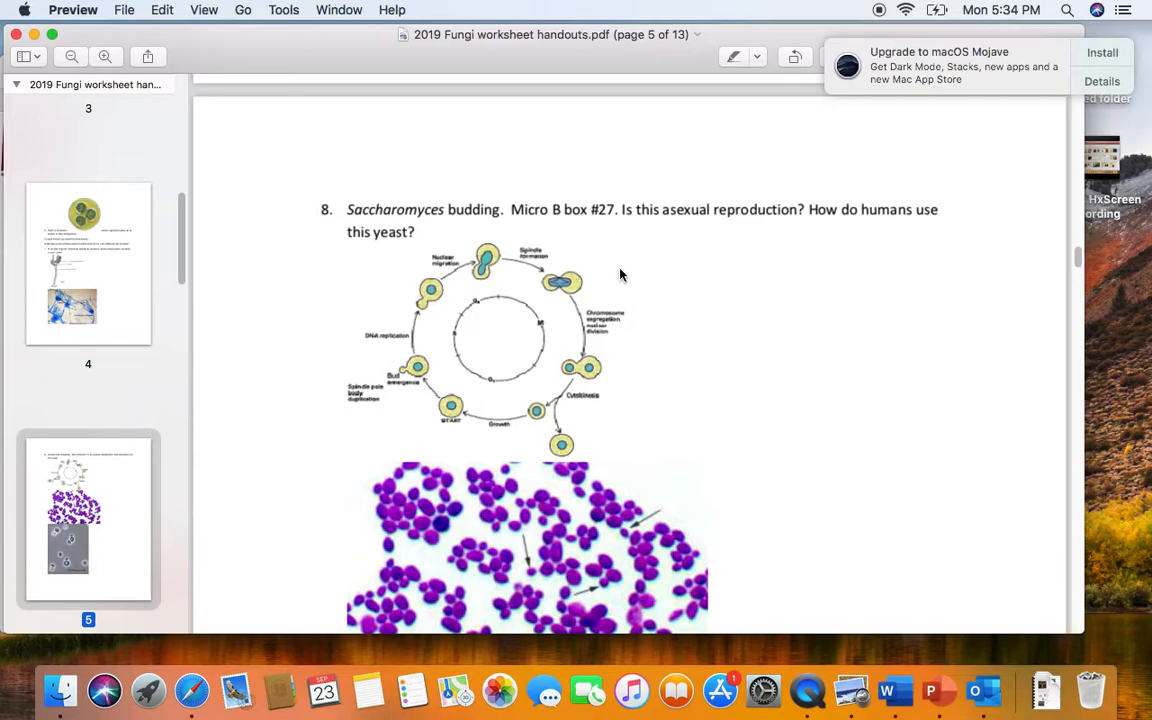
{"action": "mouse_move", "coordinate": [430, 223]}
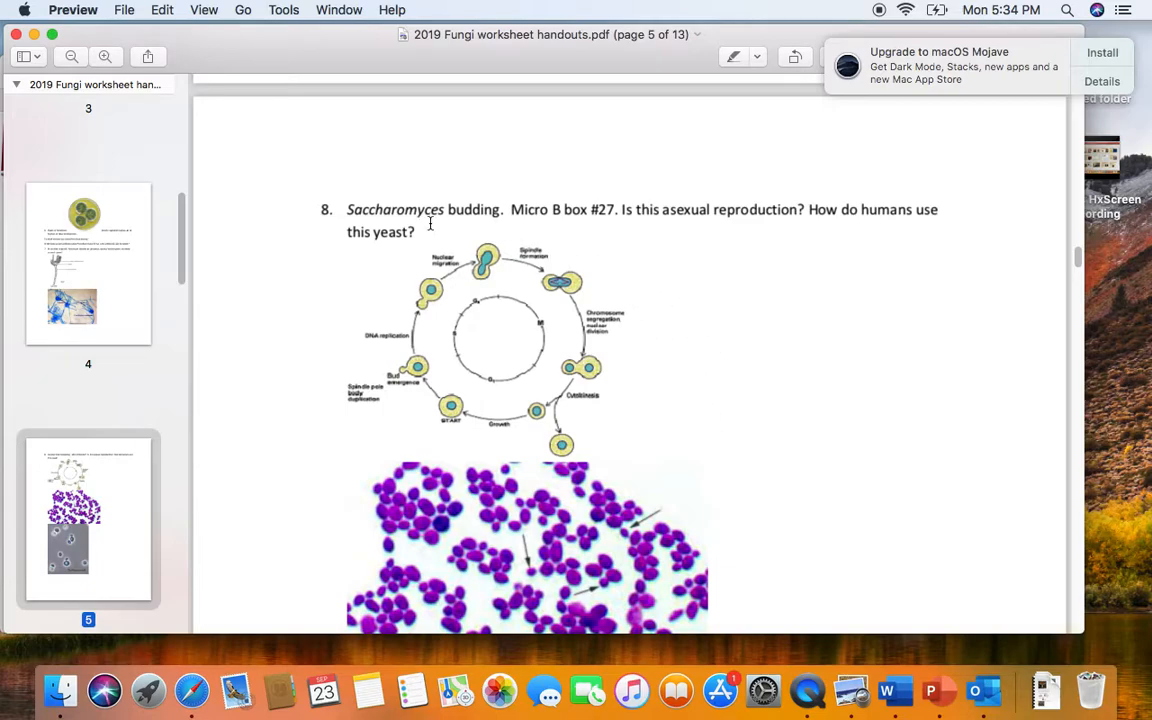
{"action": "mouse_move", "coordinate": [613, 229]}
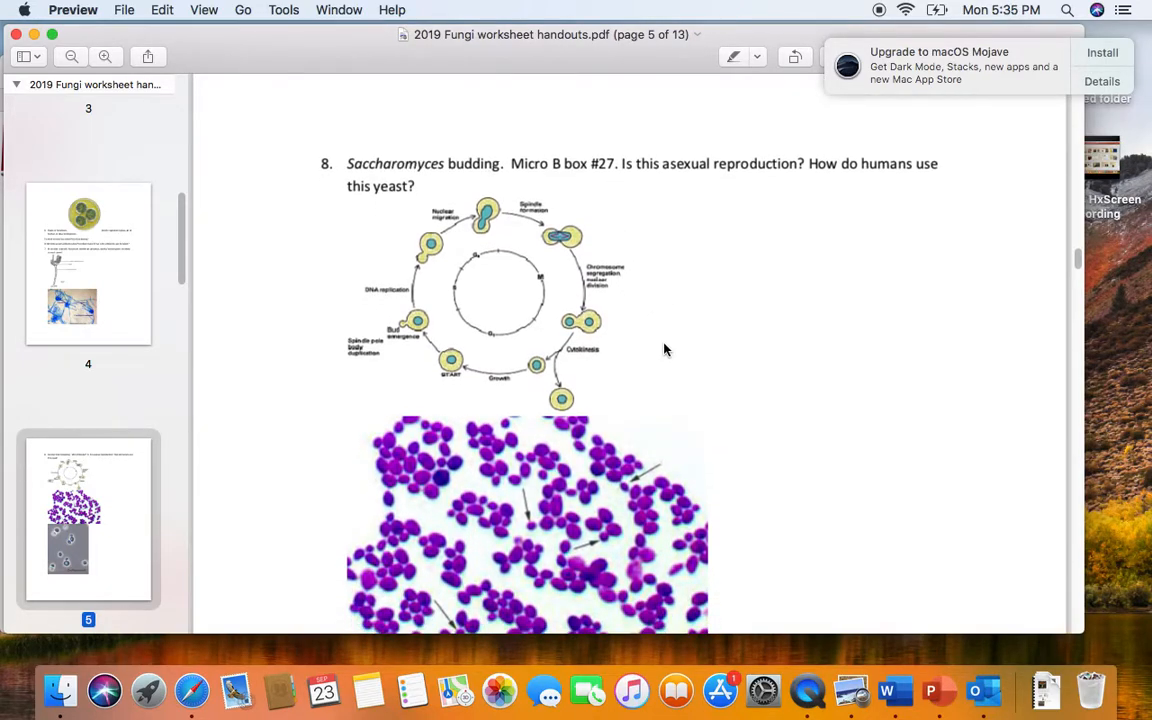
{"action": "scroll", "scroll_direction": "down", "scroll_amount": 3}
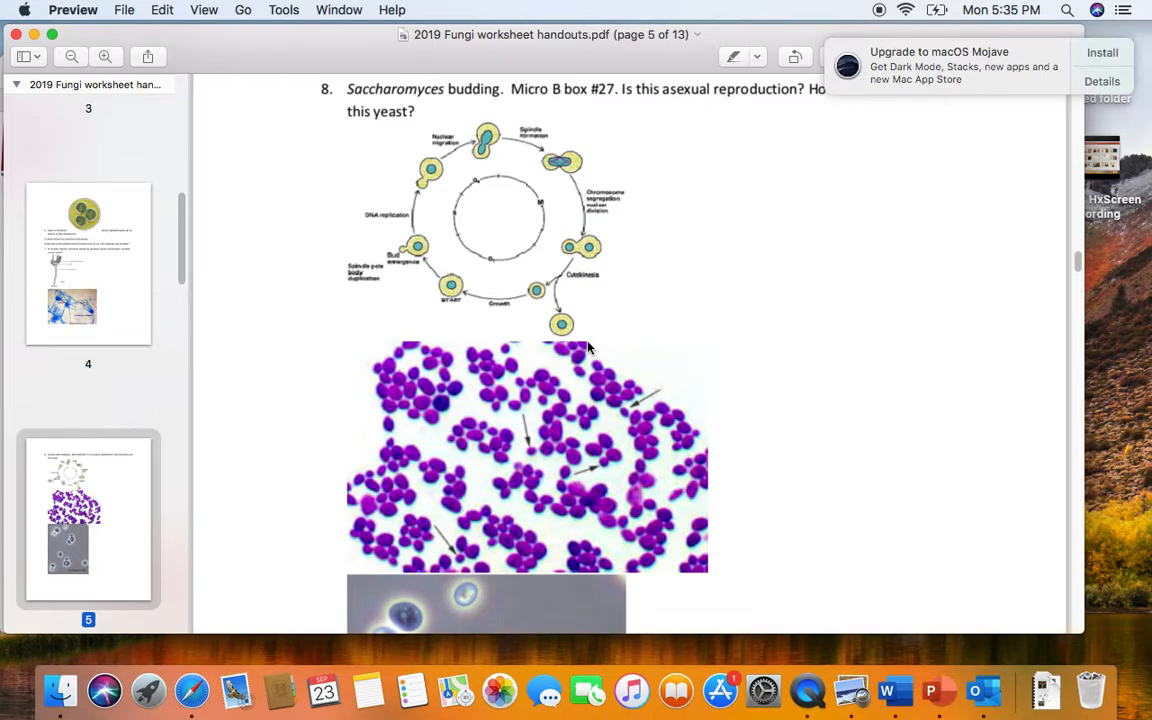
{"action": "mouse_move", "coordinate": [562, 353]}
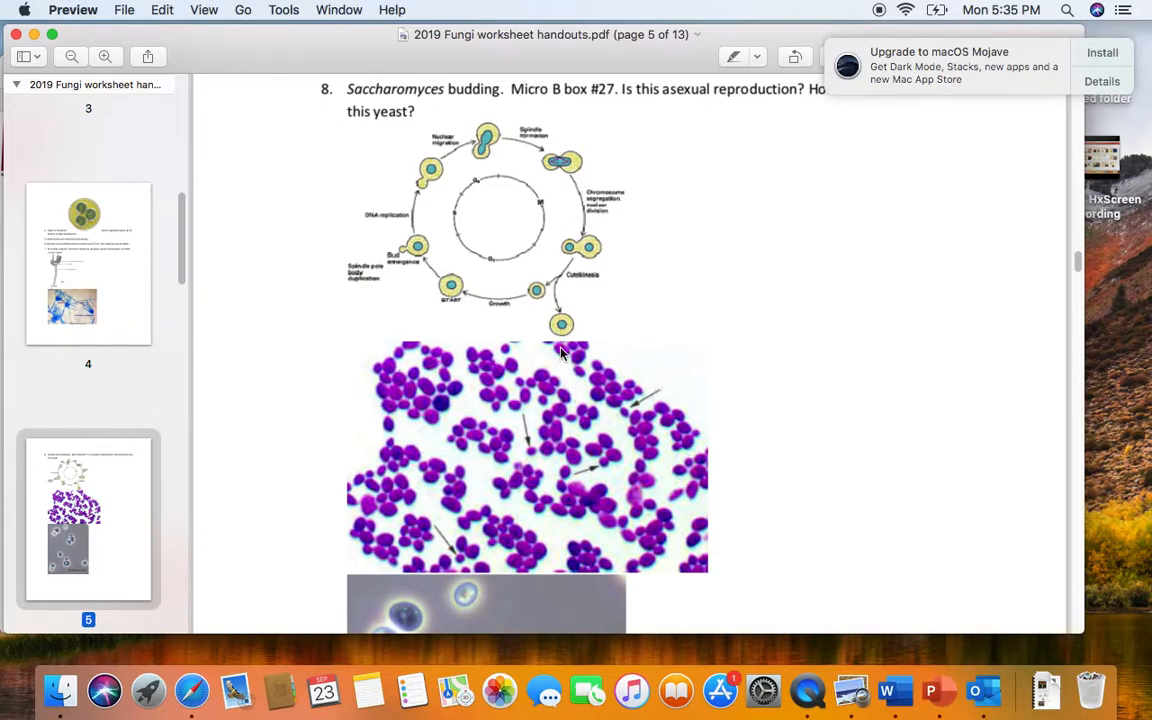
{"action": "mouse_move", "coordinate": [545, 465]}
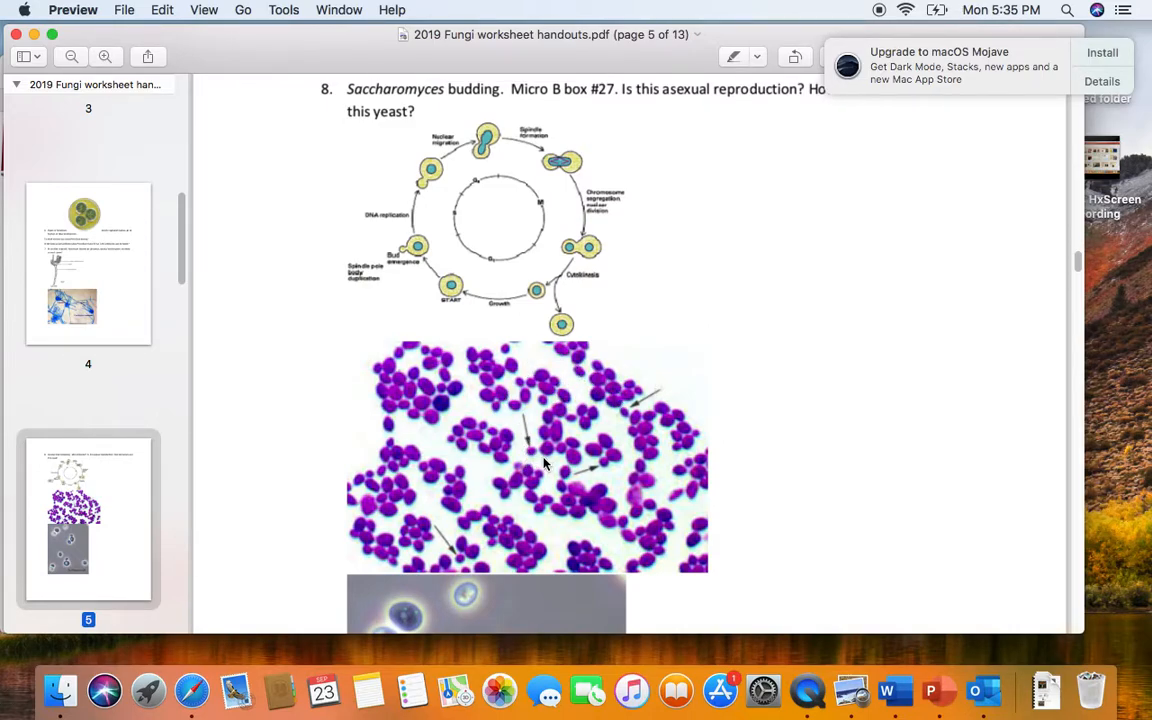
{"action": "mouse_move", "coordinate": [533, 460]}
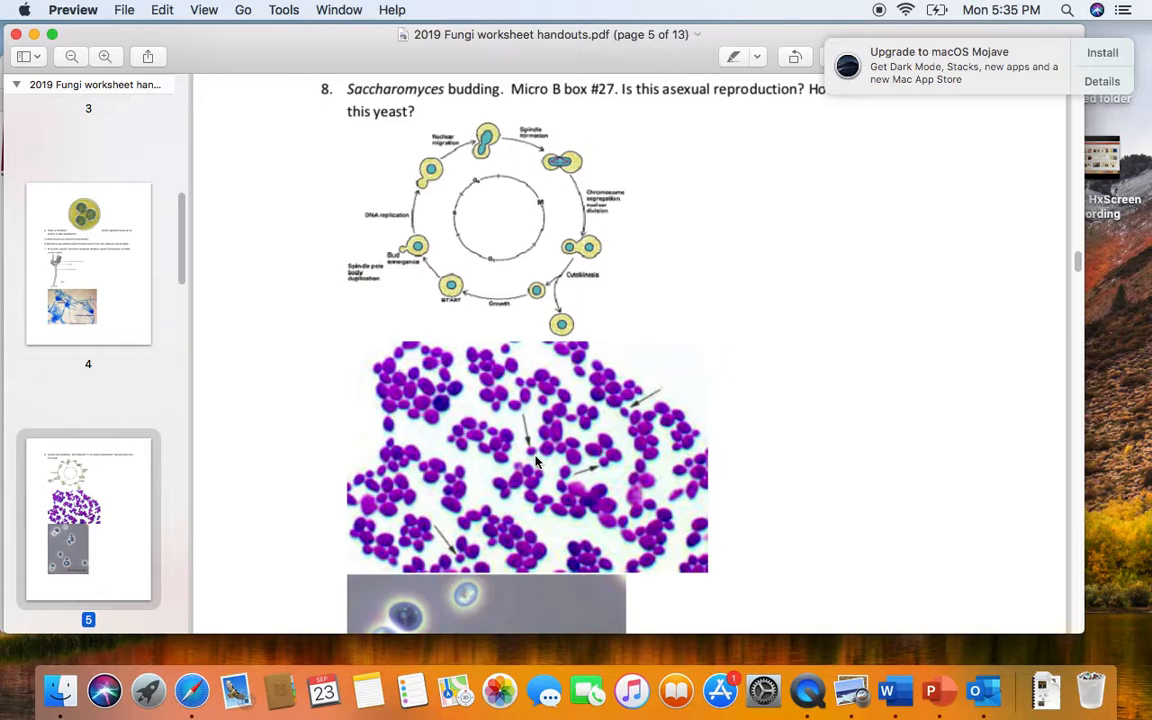
{"action": "mouse_move", "coordinate": [527, 451]}
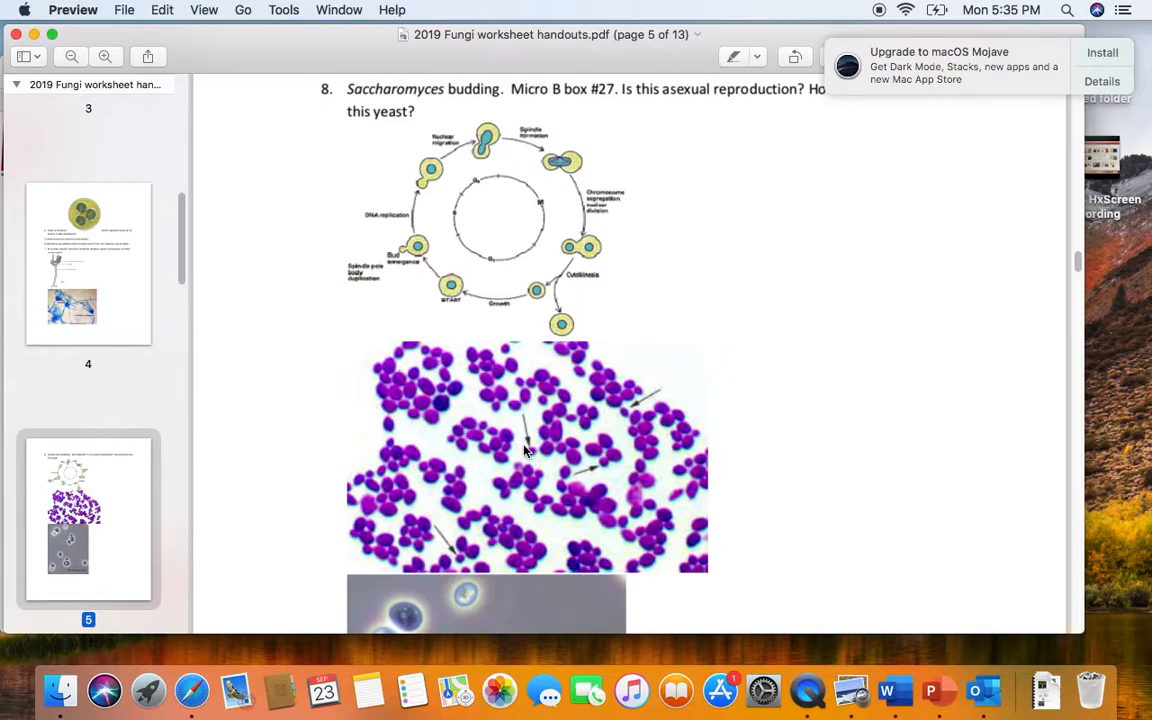
{"action": "mouse_move", "coordinate": [519, 463]}
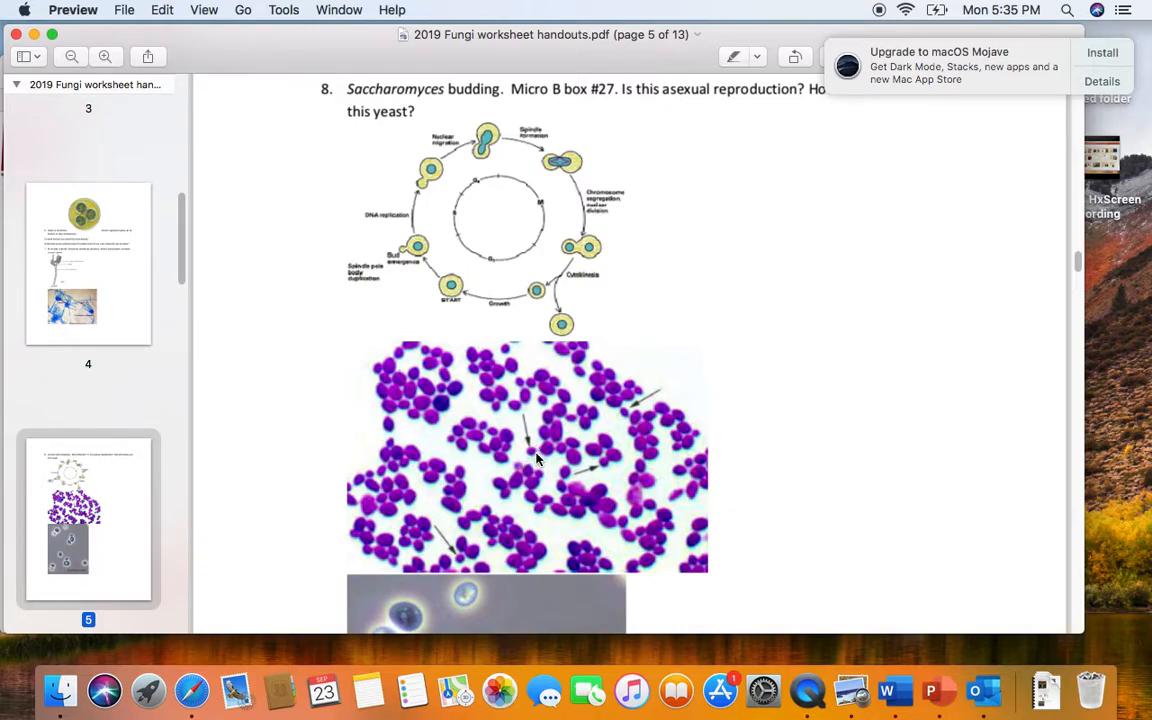
{"action": "mouse_move", "coordinate": [550, 462]}
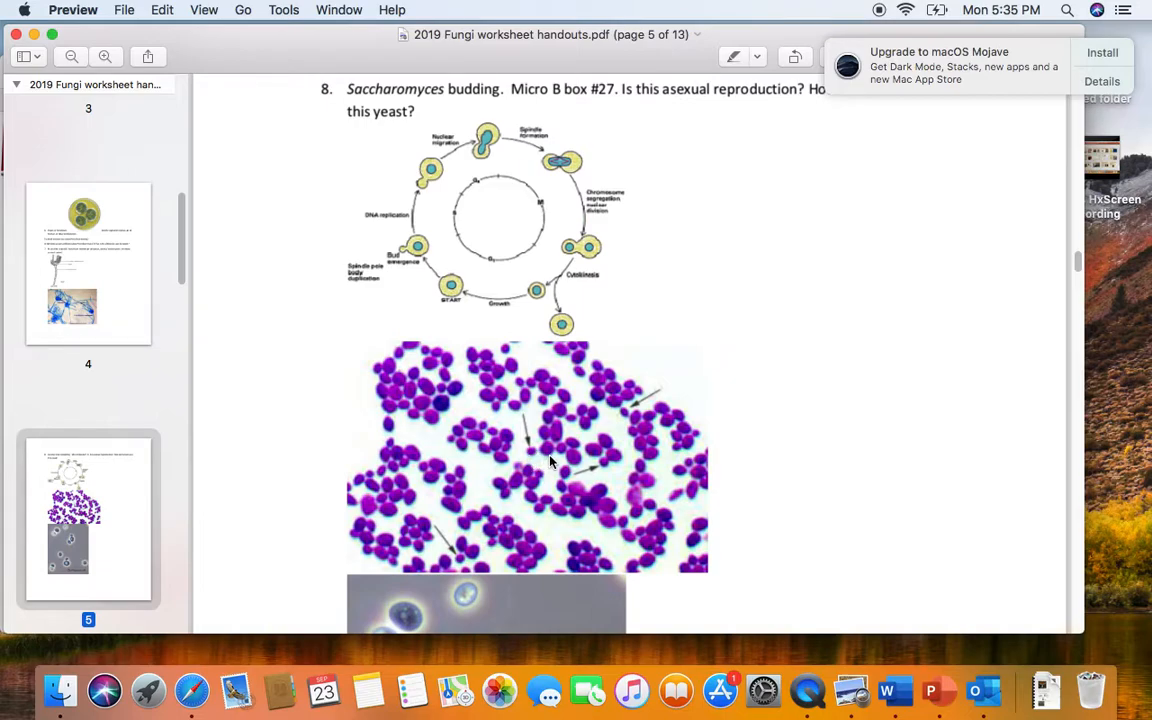
{"action": "mouse_move", "coordinate": [533, 458]}
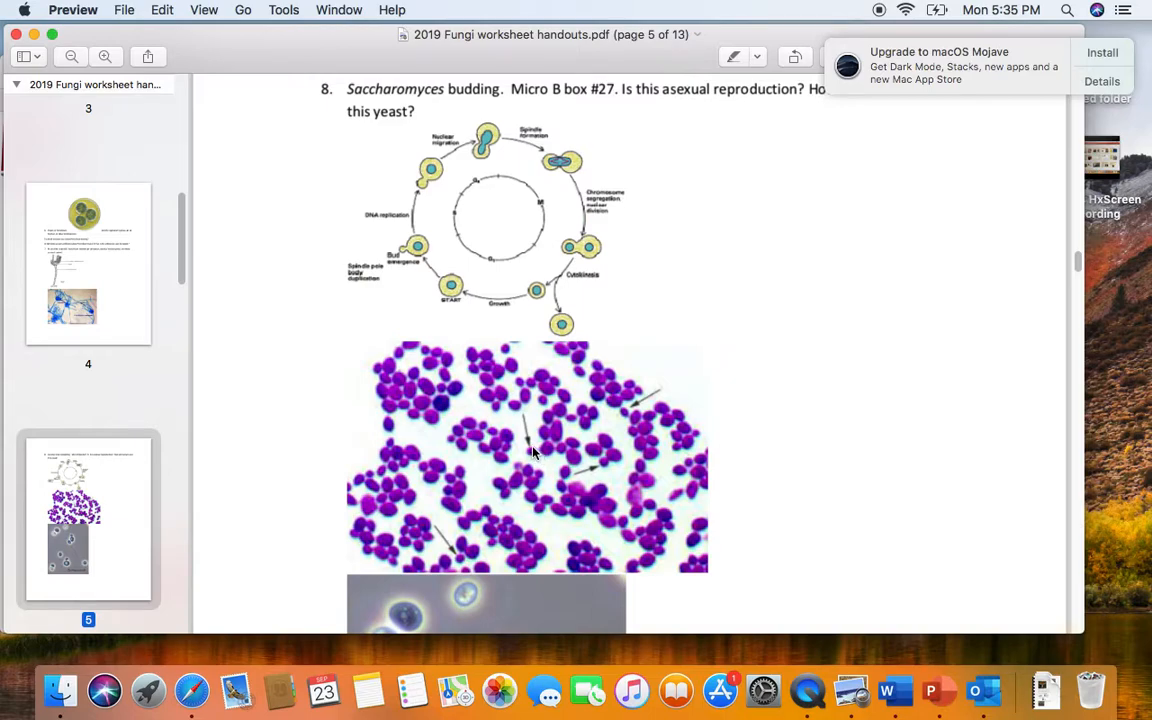
{"action": "mouse_move", "coordinate": [537, 459]}
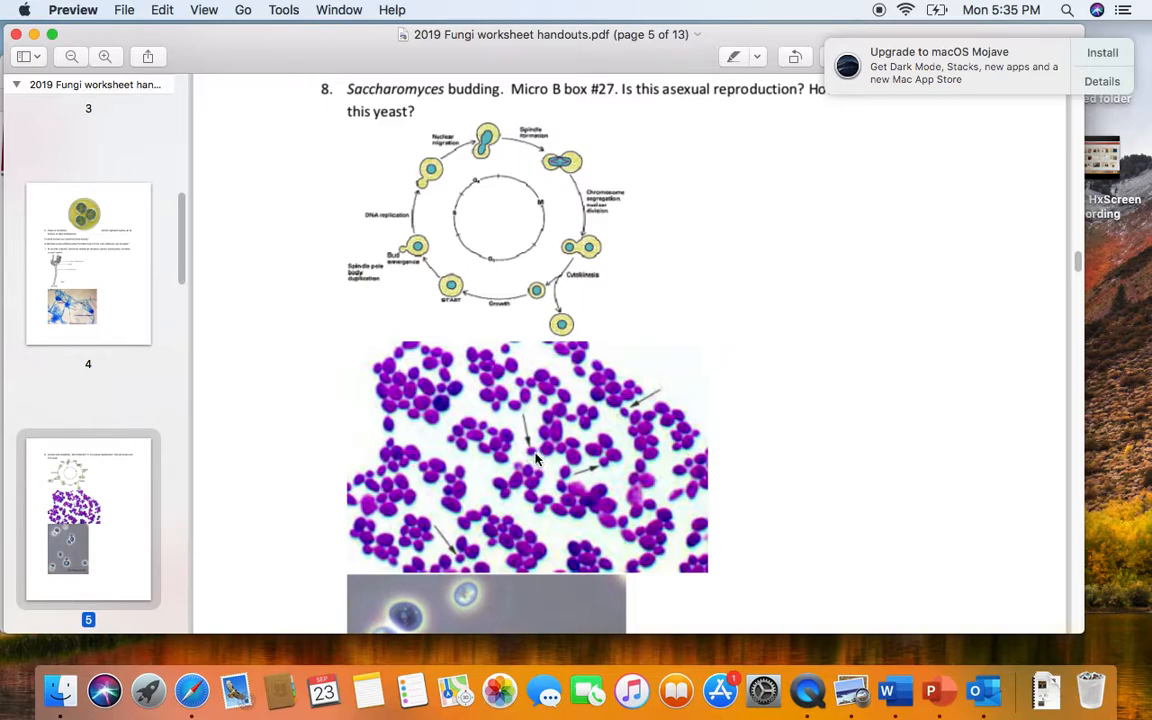
{"action": "mouse_move", "coordinate": [530, 460]}
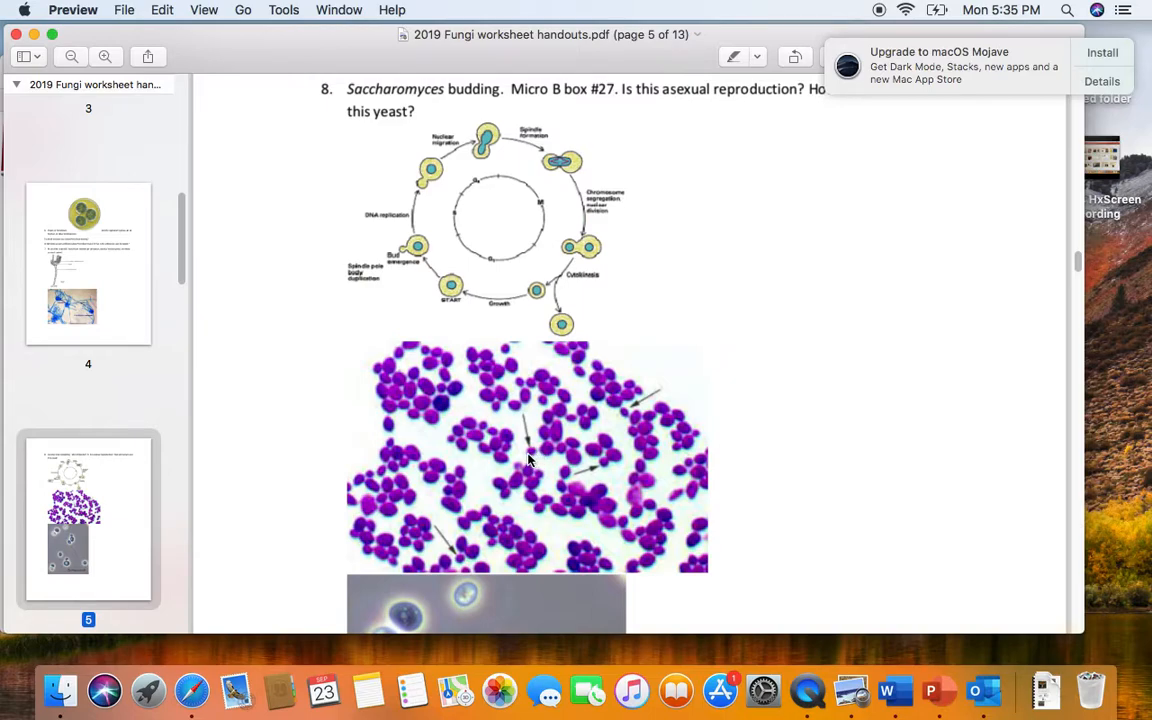
{"action": "mouse_move", "coordinate": [537, 457]}
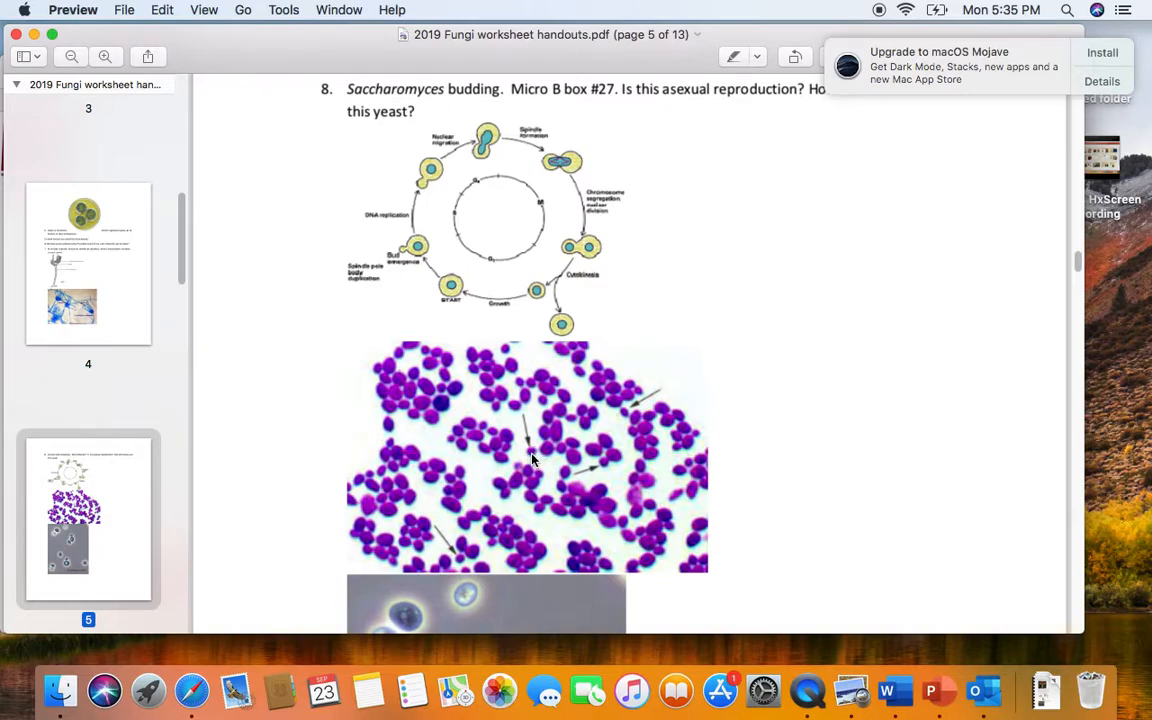
{"action": "mouse_move", "coordinate": [537, 458]}
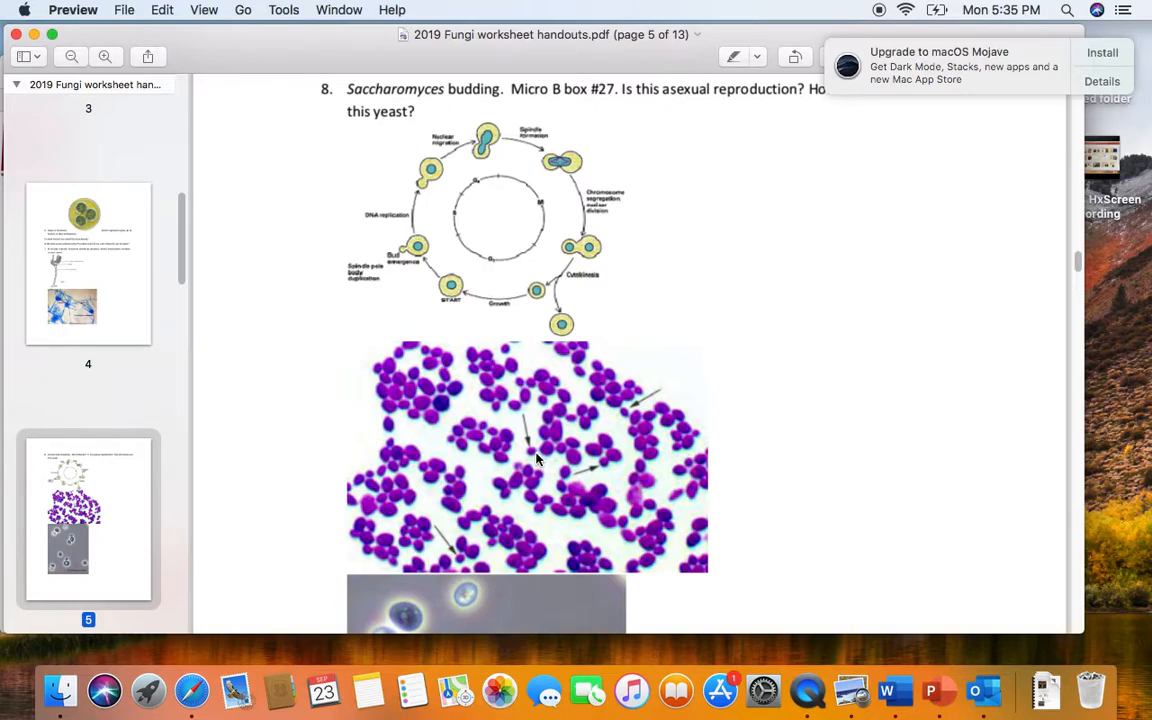
{"action": "mouse_move", "coordinate": [545, 456]}
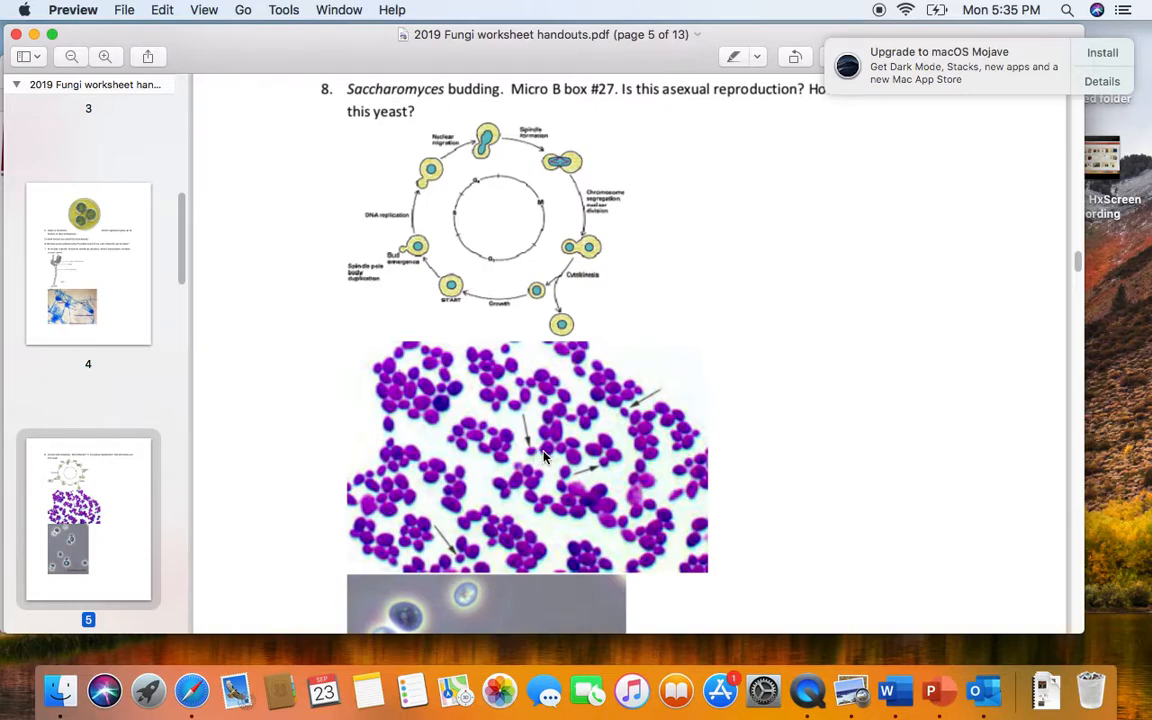
{"action": "mouse_move", "coordinate": [548, 462]}
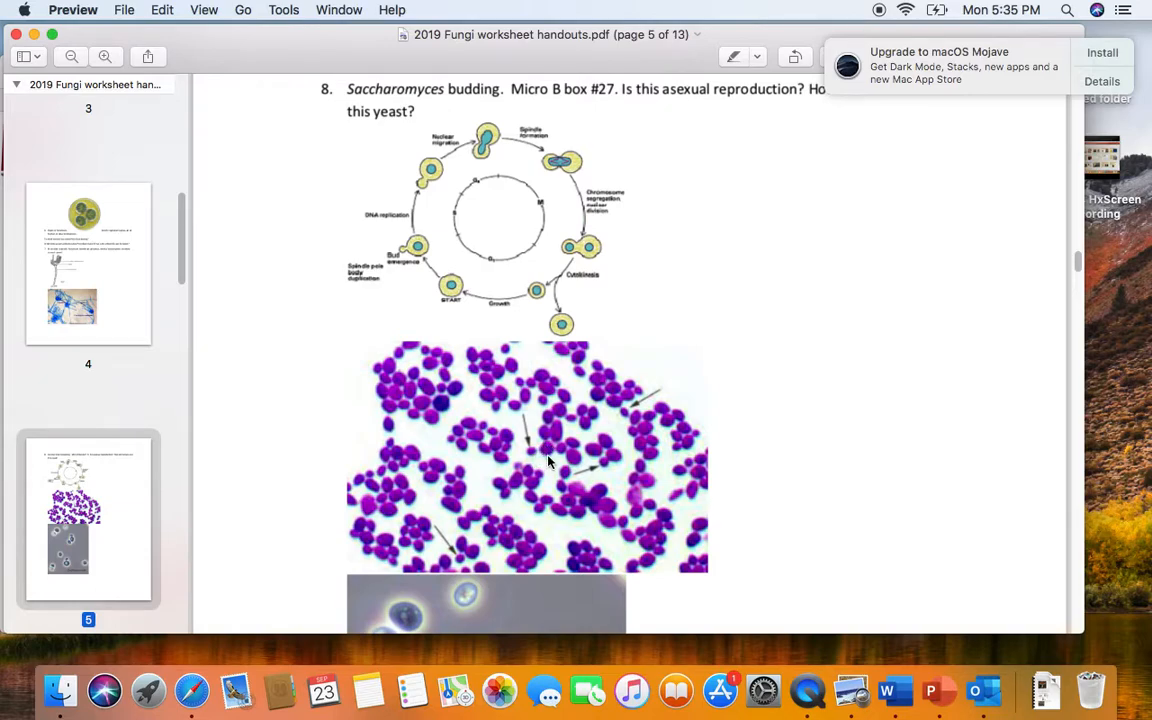
{"action": "mouse_move", "coordinate": [531, 457]}
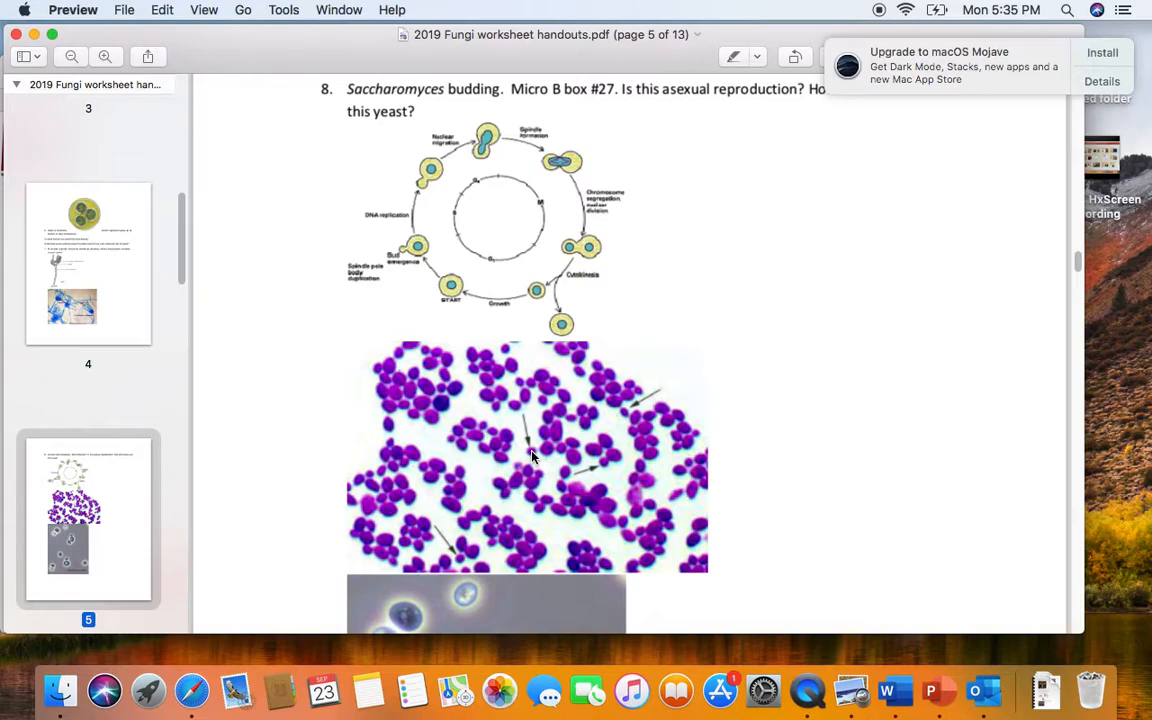
{"action": "mouse_move", "coordinate": [535, 454]}
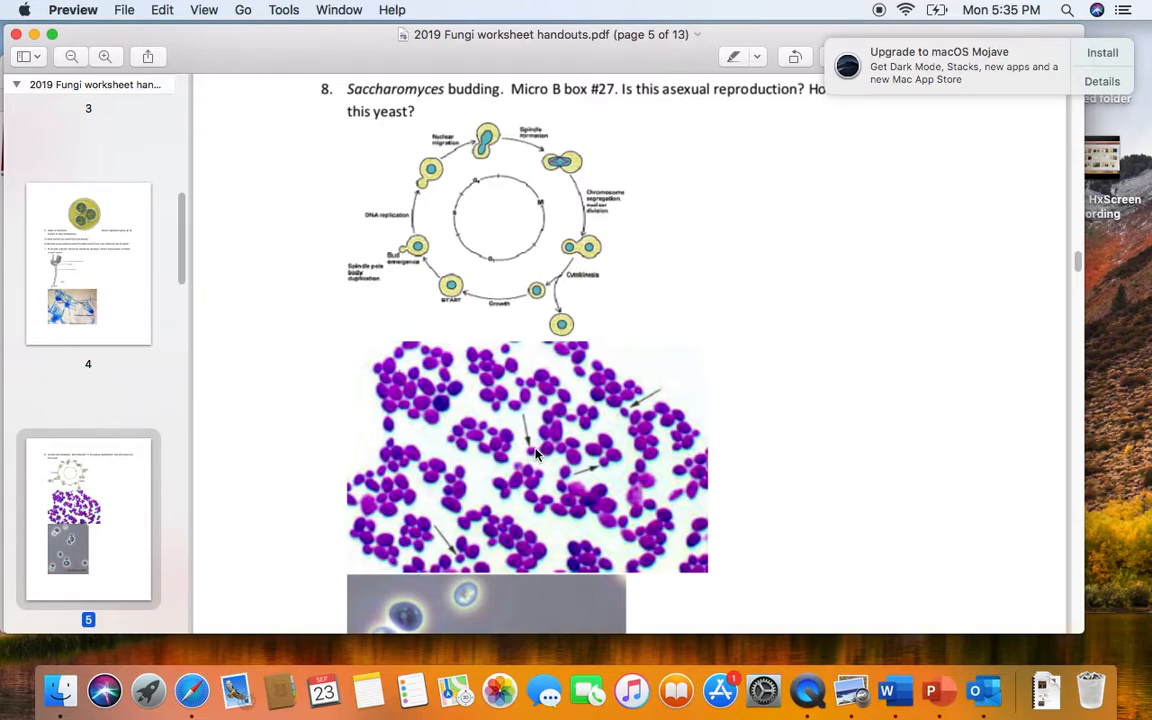
{"action": "mouse_move", "coordinate": [545, 458]}
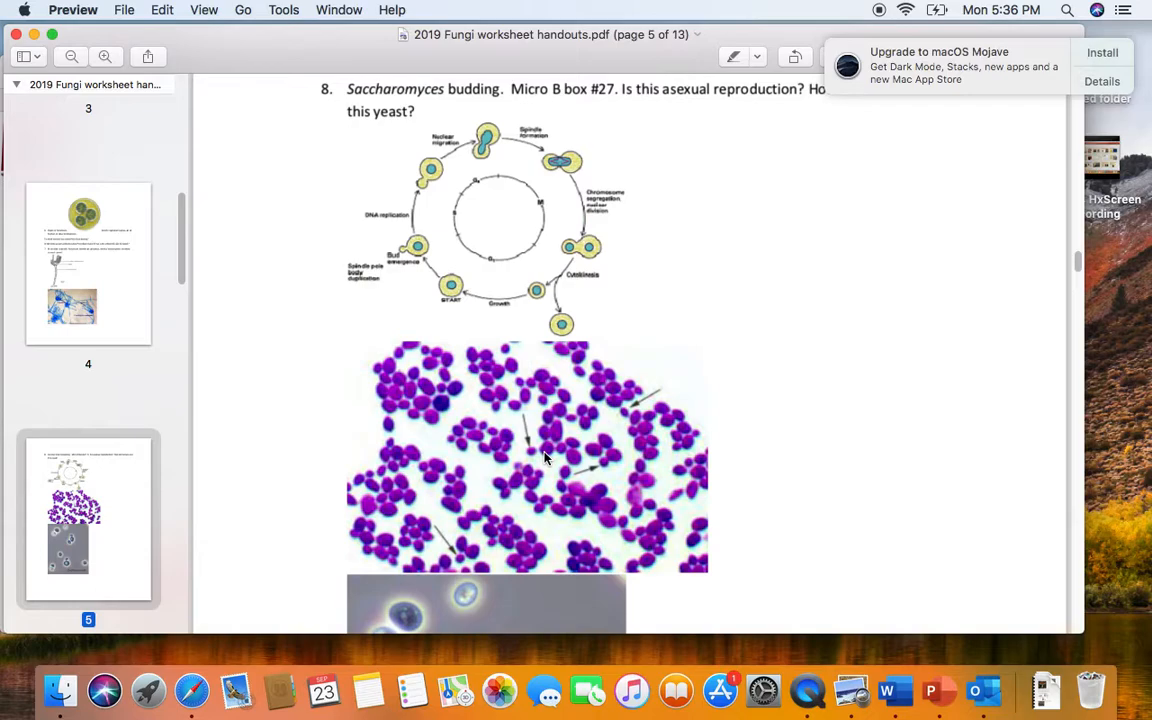
{"action": "mouse_move", "coordinate": [547, 456]}
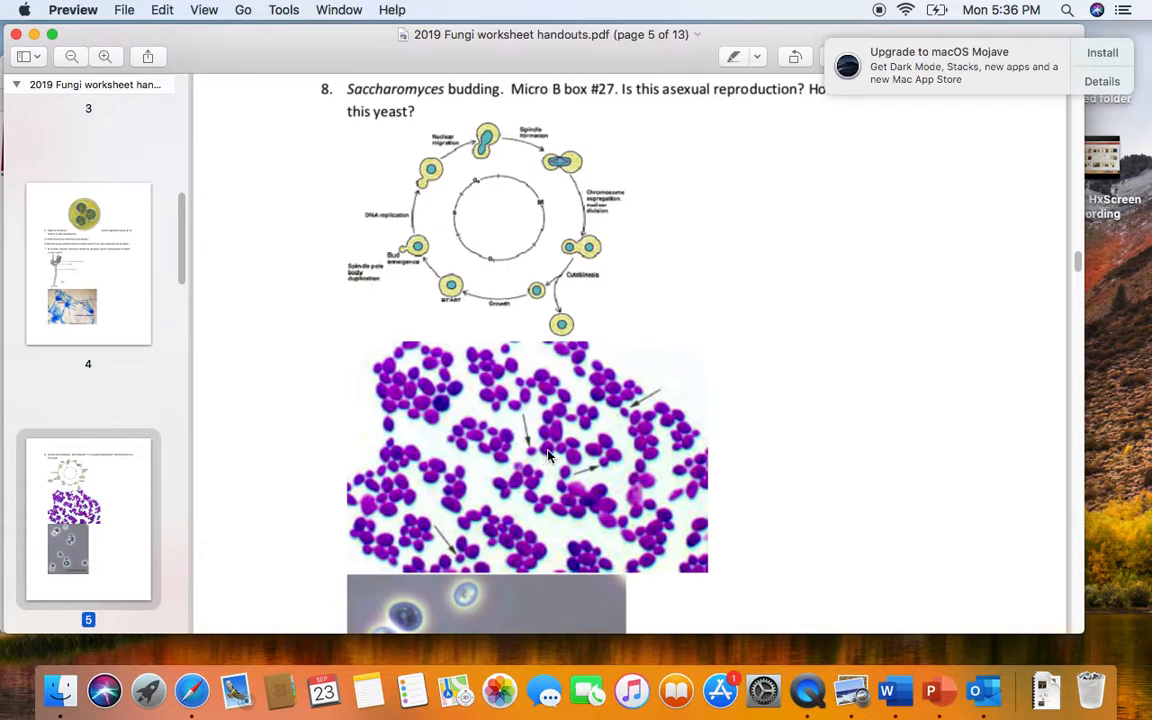
{"action": "mouse_move", "coordinate": [530, 452]}
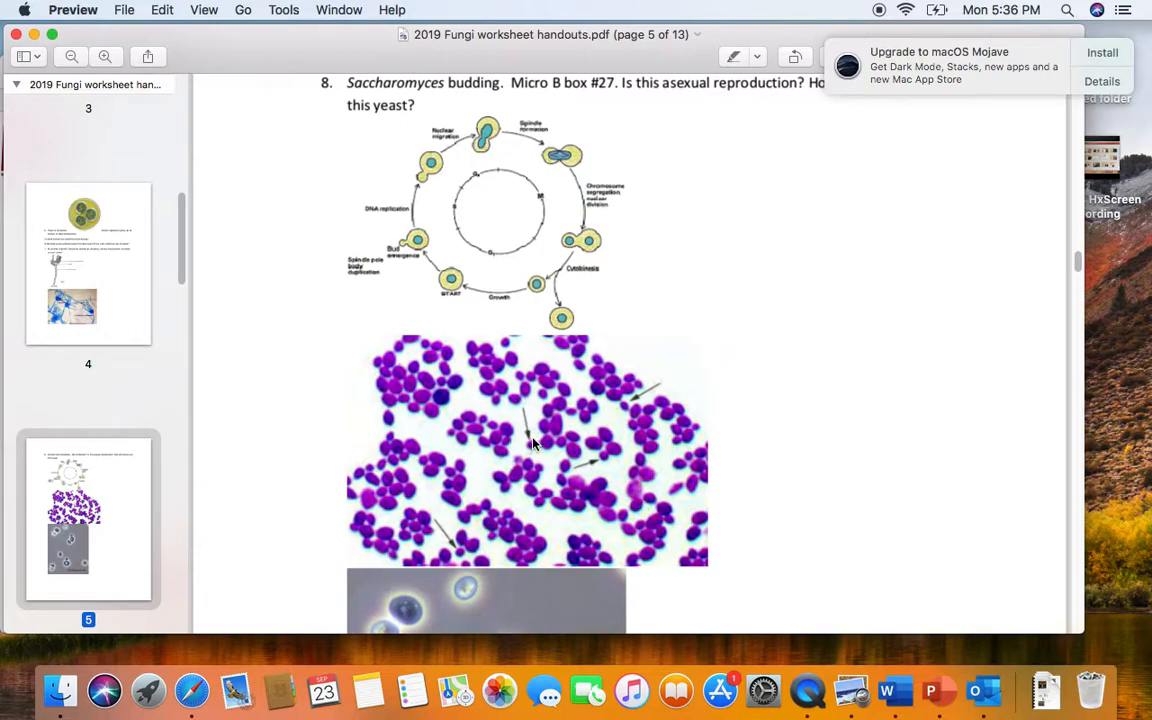
{"action": "mouse_move", "coordinate": [528, 453]}
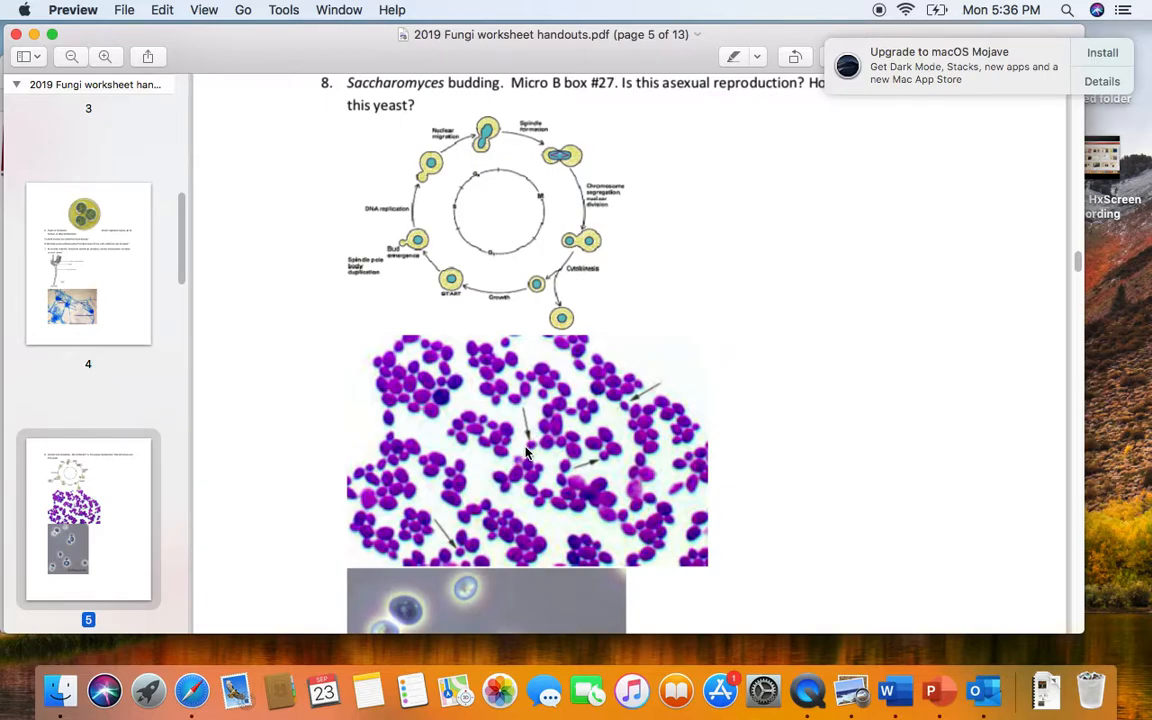
{"action": "scroll", "scroll_direction": "down", "scroll_amount": 3}
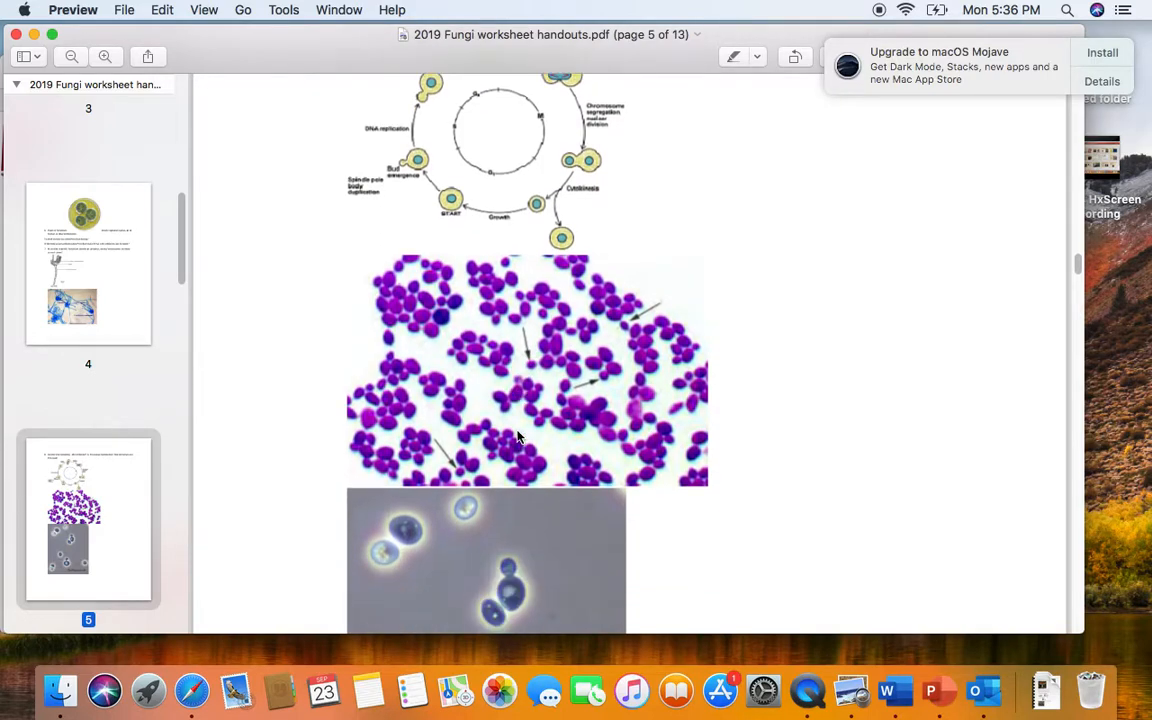
- Scroll past the budding yeast cells photo to question 9 on Saccharomyces ascospores
{"action": "scroll", "scroll_direction": "down", "scroll_amount": 3}
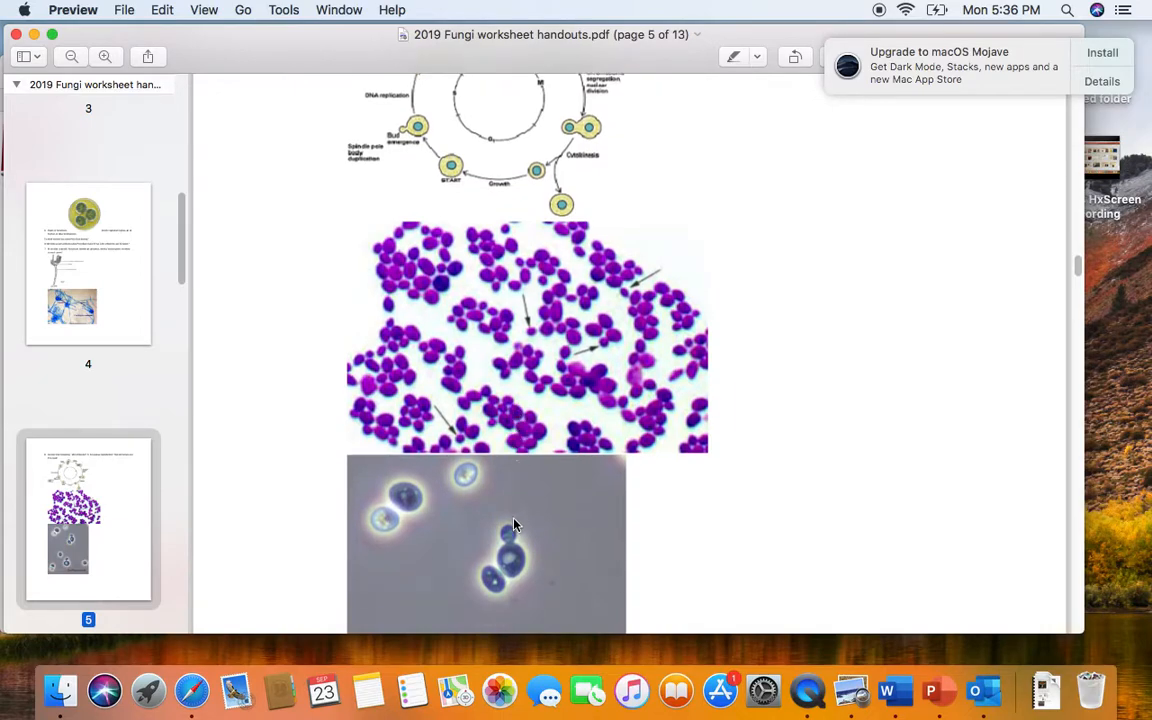
{"action": "scroll", "scroll_direction": "down", "scroll_amount": 3}
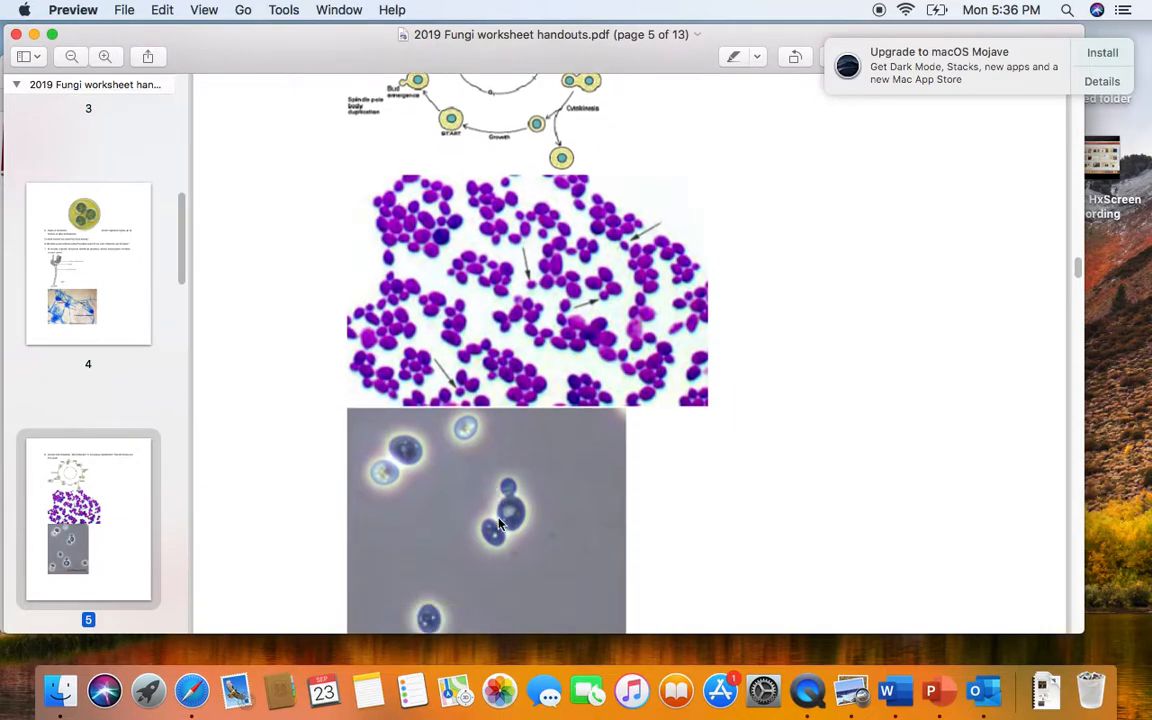
{"action": "scroll", "scroll_direction": "down", "scroll_amount": 3}
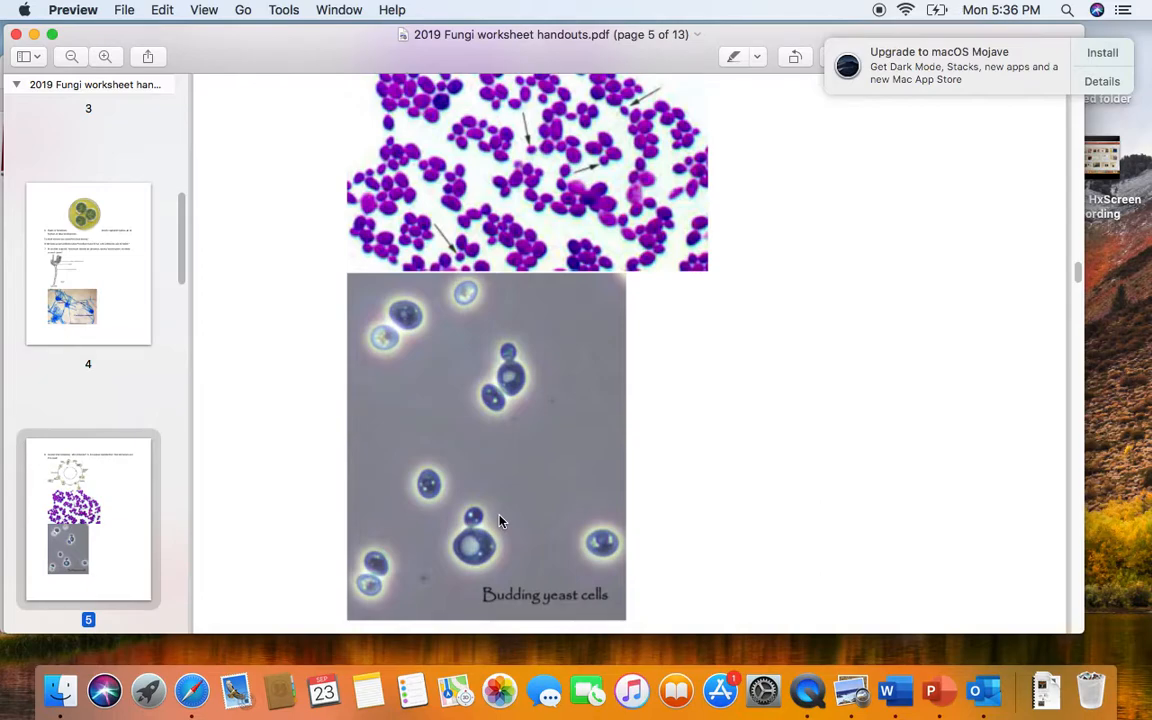
{"action": "scroll", "scroll_direction": "down", "scroll_amount": 3}
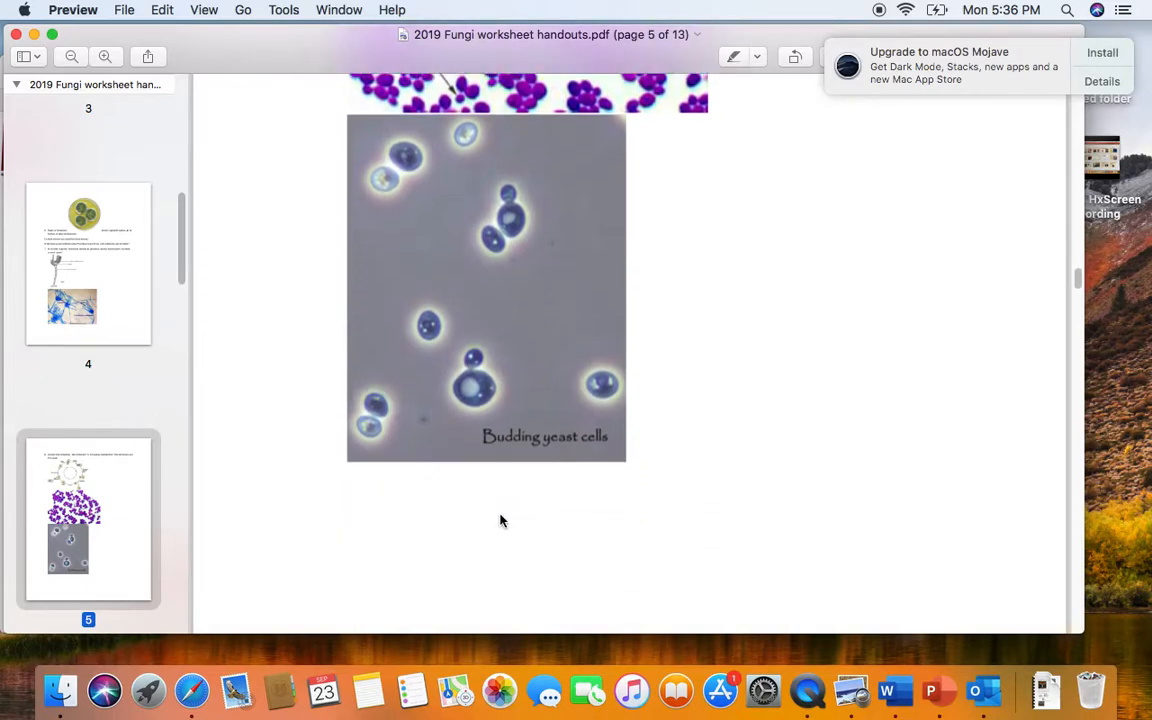
{"action": "scroll", "scroll_direction": "down", "scroll_amount": 3}
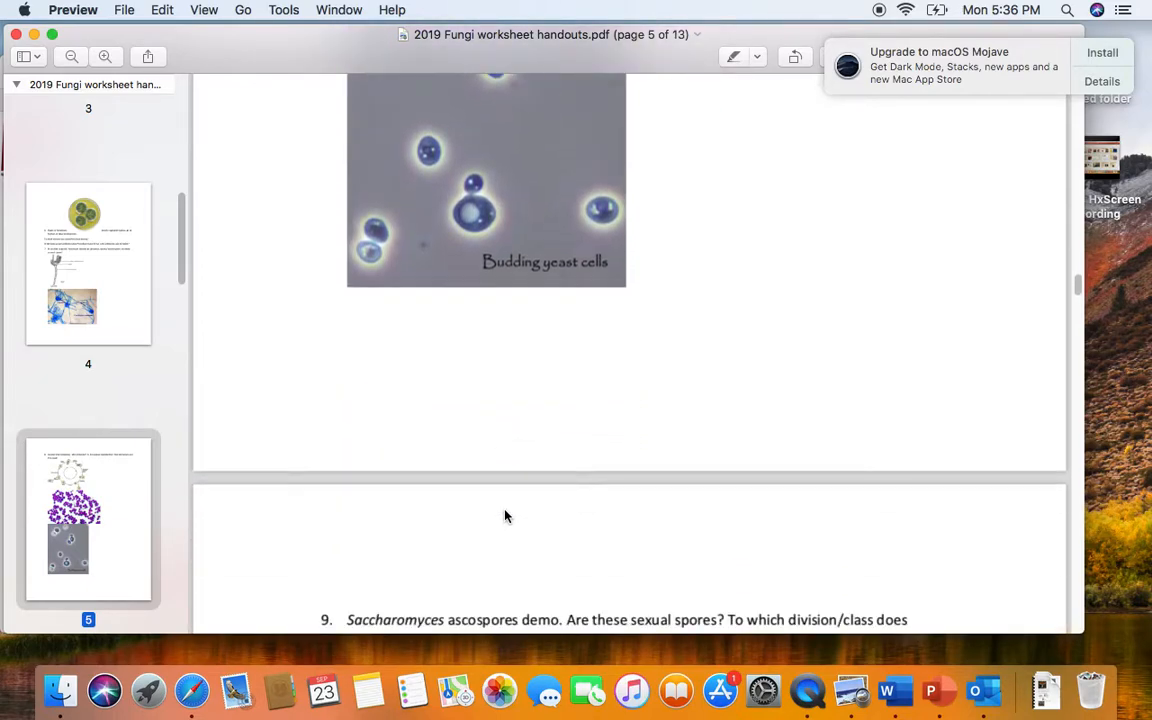
- Scroll to page 7's Day 2 Symbiotic fungi heading and the foliose, fruticose, crustose lichens
{"action": "scroll", "scroll_direction": "down", "scroll_amount": 3}
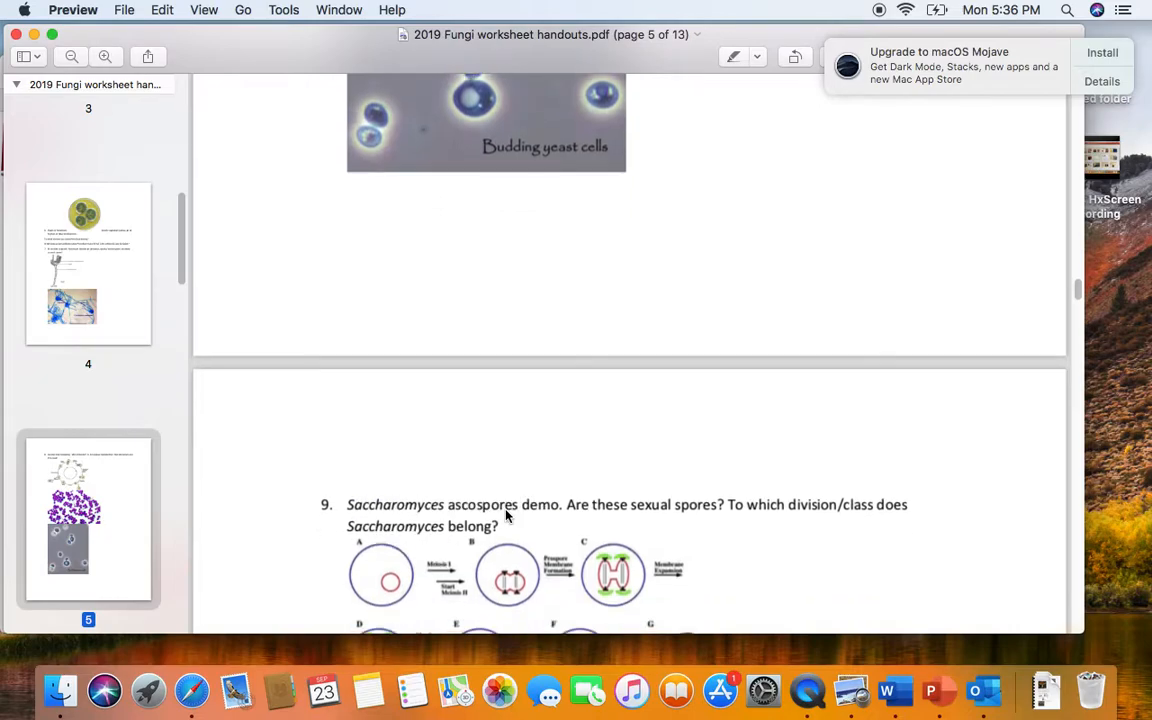
{"action": "mouse_move", "coordinate": [620, 645]}
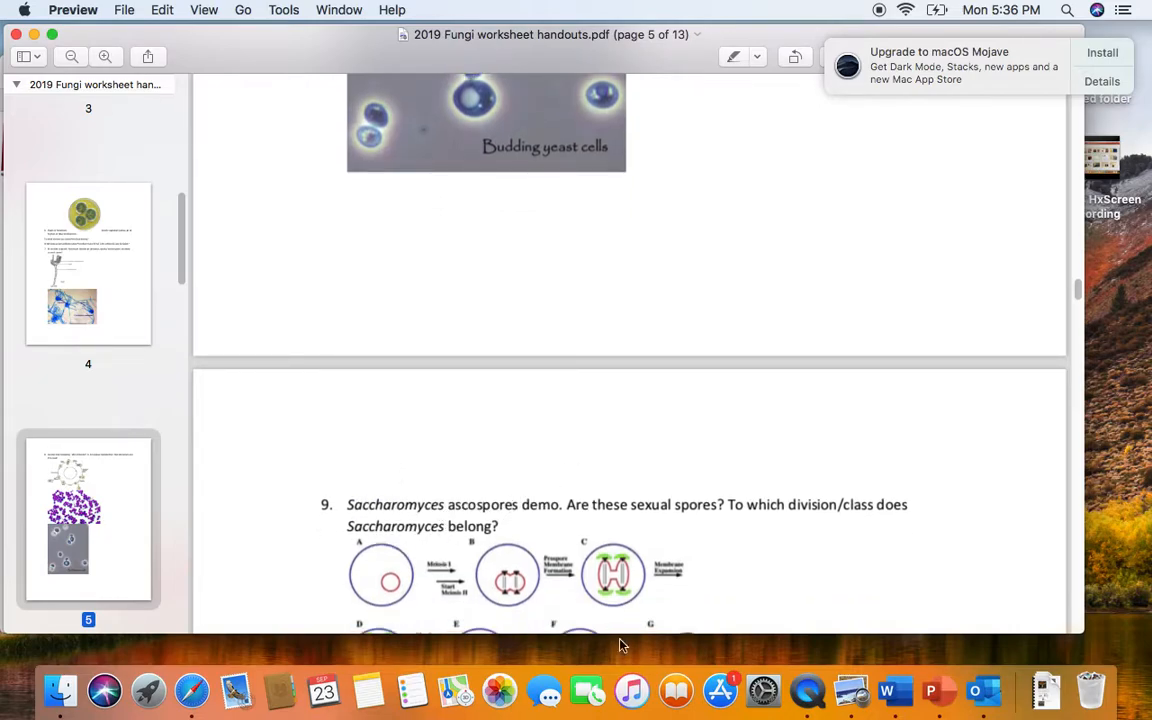
{"action": "mouse_move", "coordinate": [806, 538]}
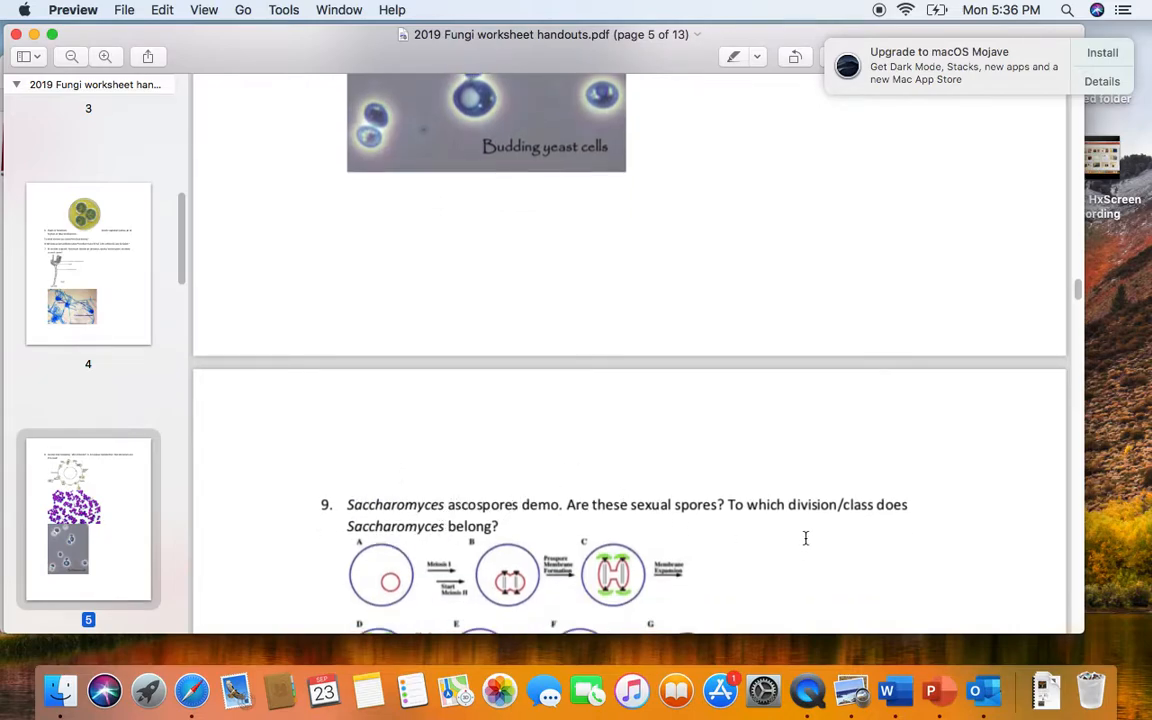
{"action": "scroll", "scroll_direction": "down", "scroll_amount": 3}
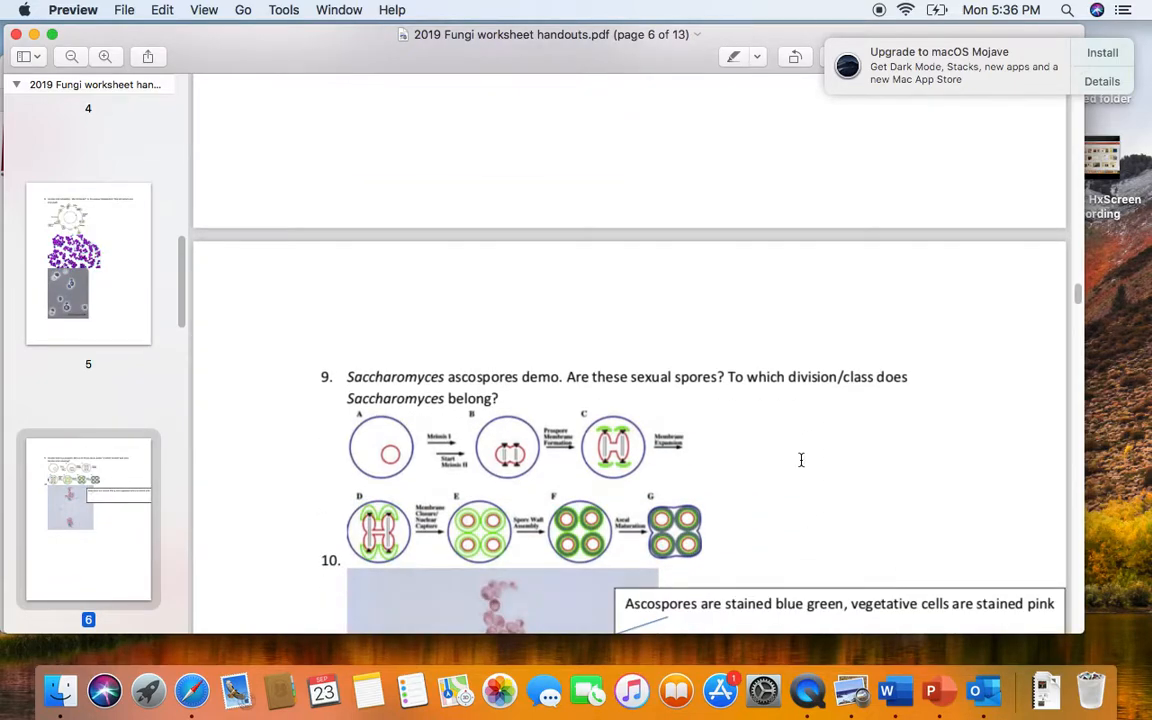
{"action": "mouse_move", "coordinate": [697, 422]}
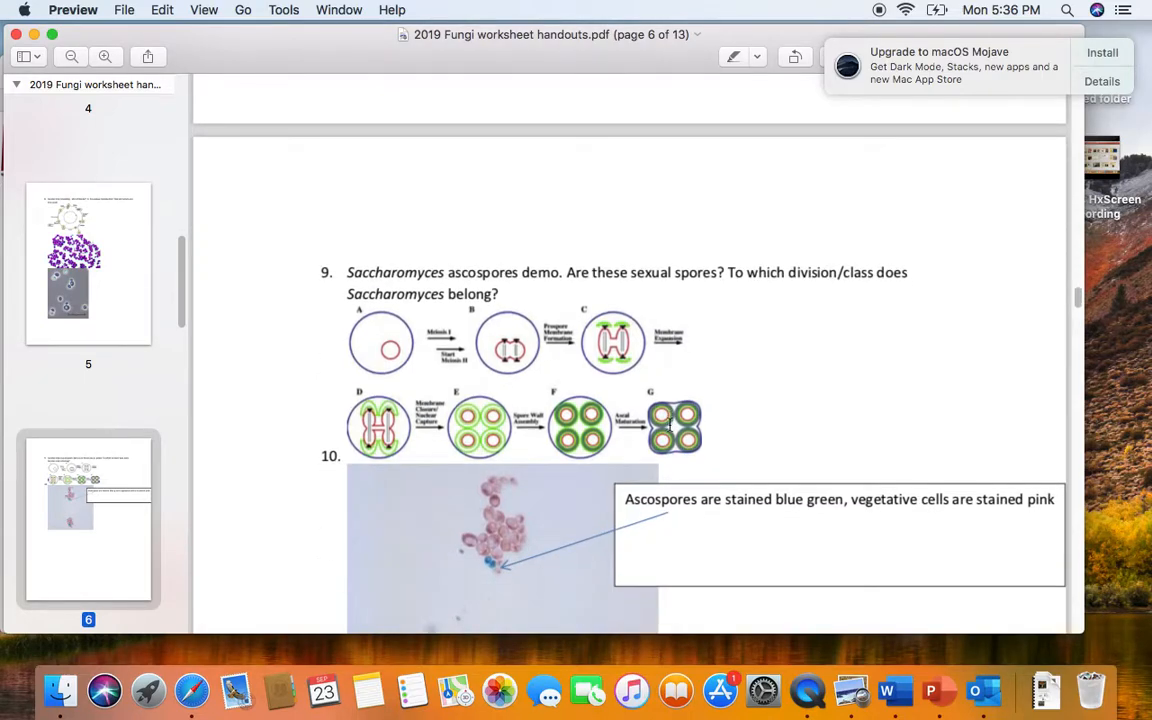
{"action": "scroll", "scroll_direction": "down", "scroll_amount": 3}
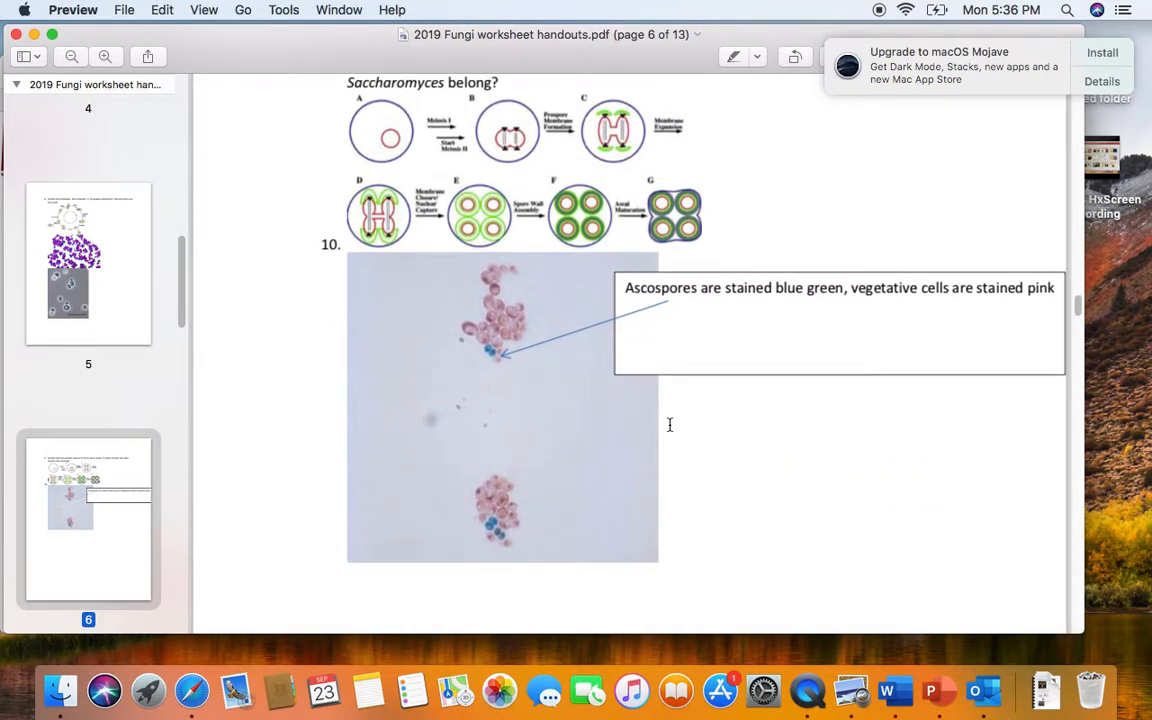
{"action": "scroll", "scroll_direction": "down", "scroll_amount": 3}
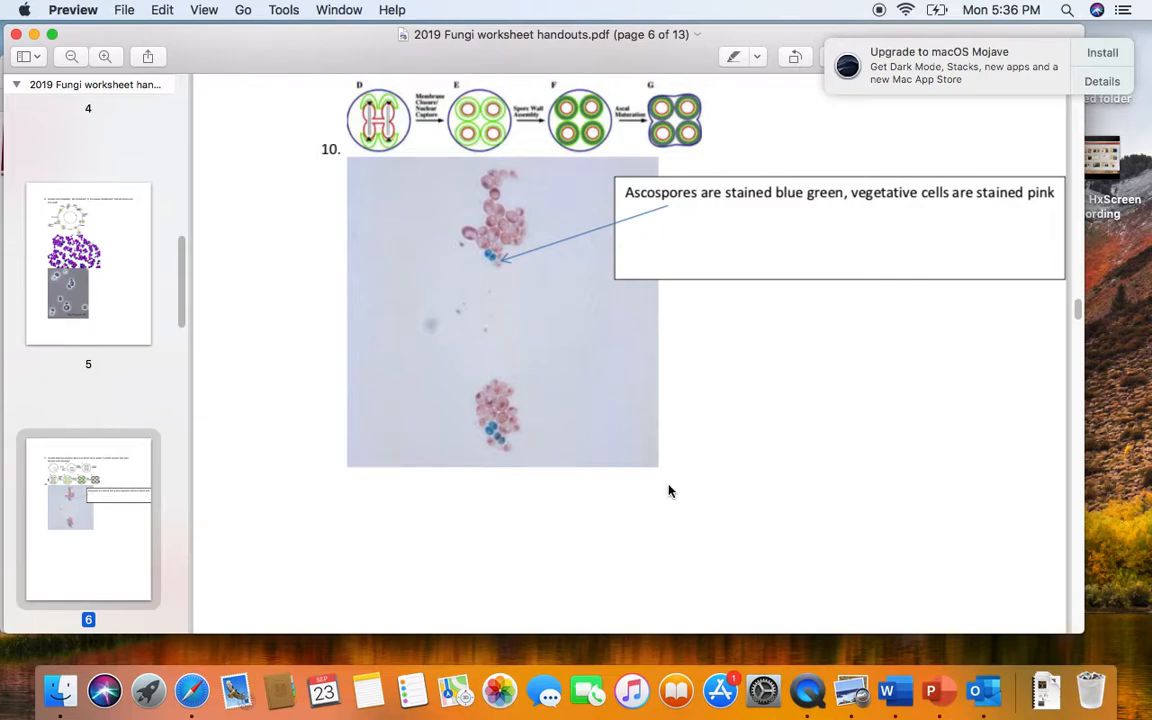
{"action": "scroll", "scroll_direction": "down", "scroll_amount": 3}
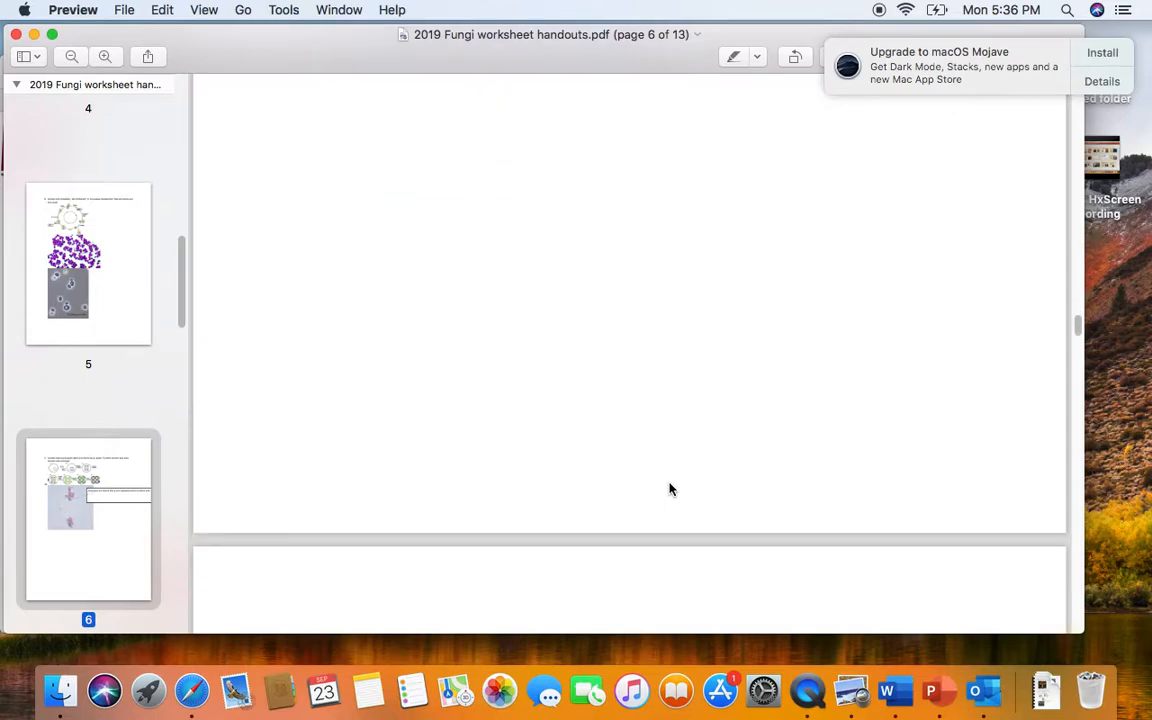
{"action": "scroll", "scroll_direction": "down", "scroll_amount": 3}
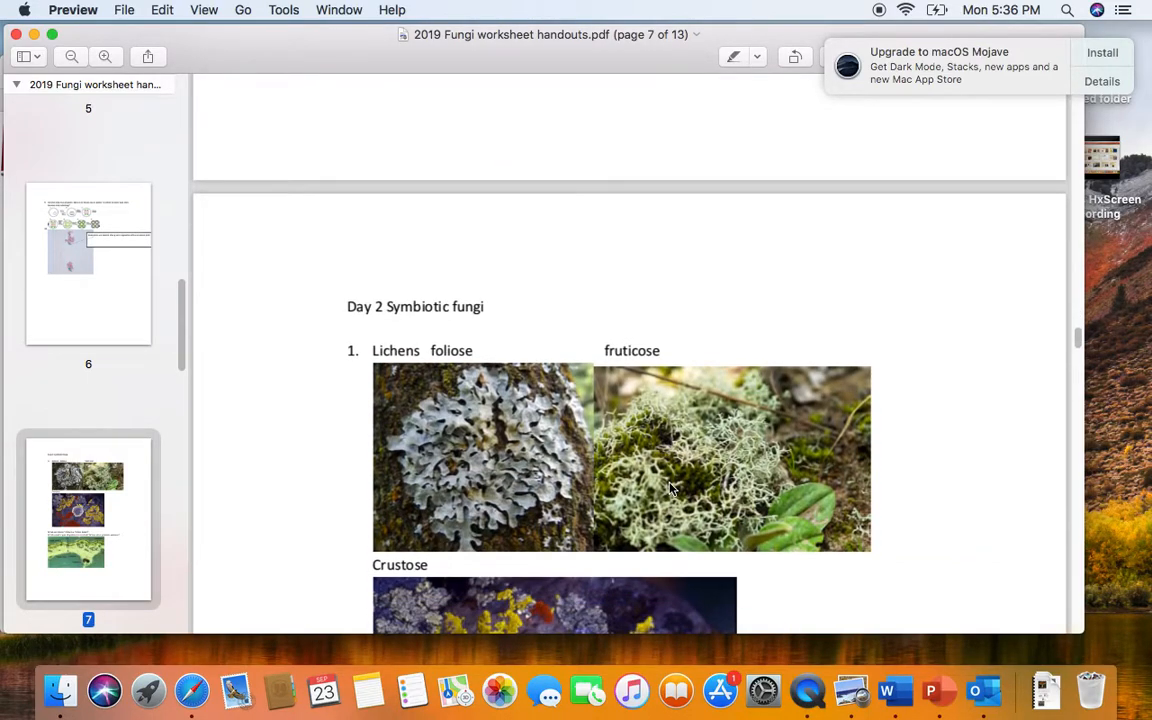
- Scroll below the Crustose photo to the lichen, lichen shake and symbiosis questions
{"action": "scroll", "scroll_direction": "down", "scroll_amount": 3}
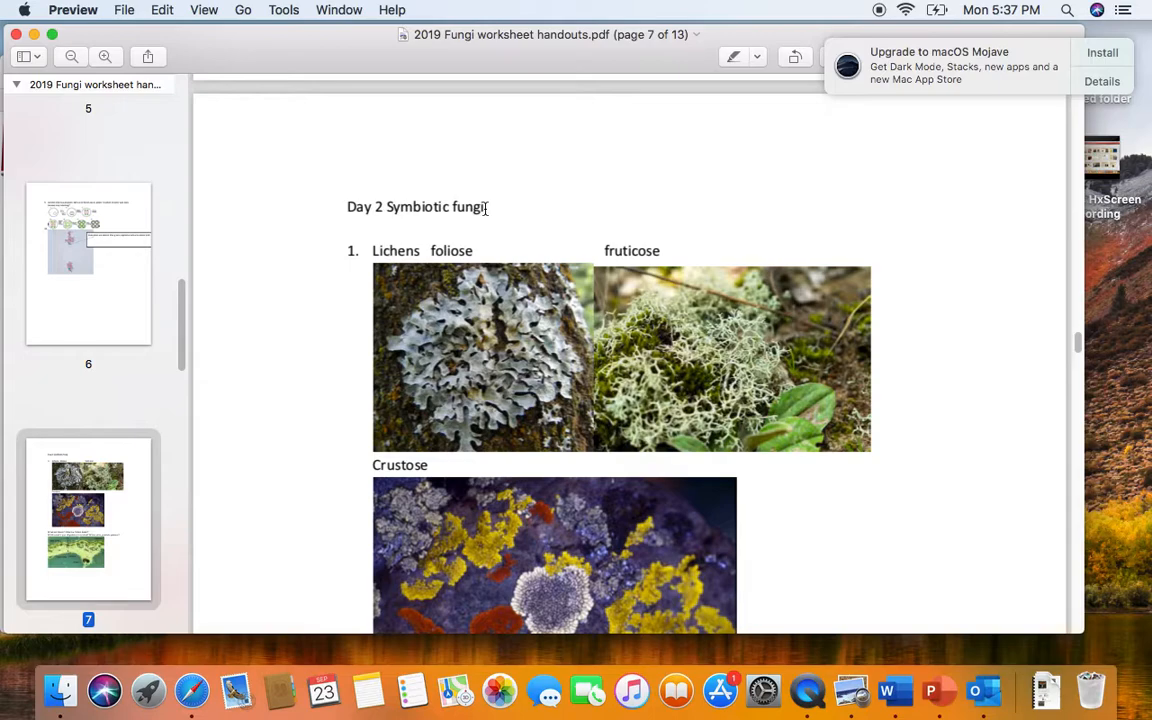
{"action": "mouse_move", "coordinate": [427, 251]}
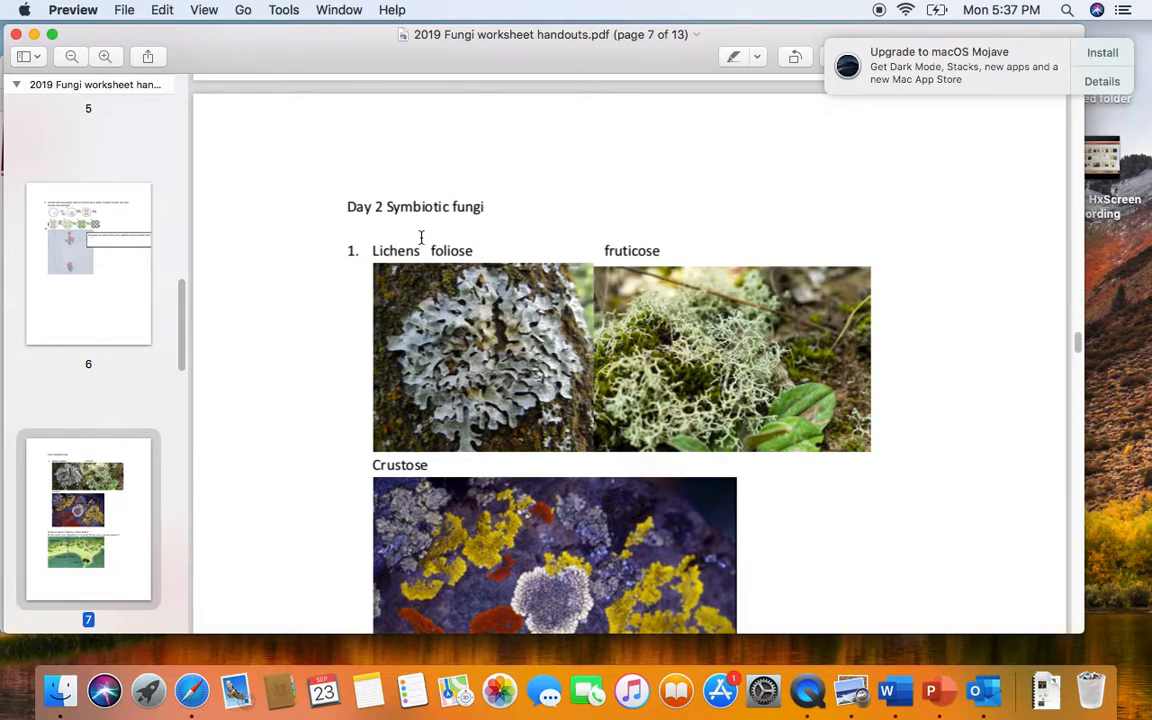
{"action": "mouse_move", "coordinate": [955, 336]}
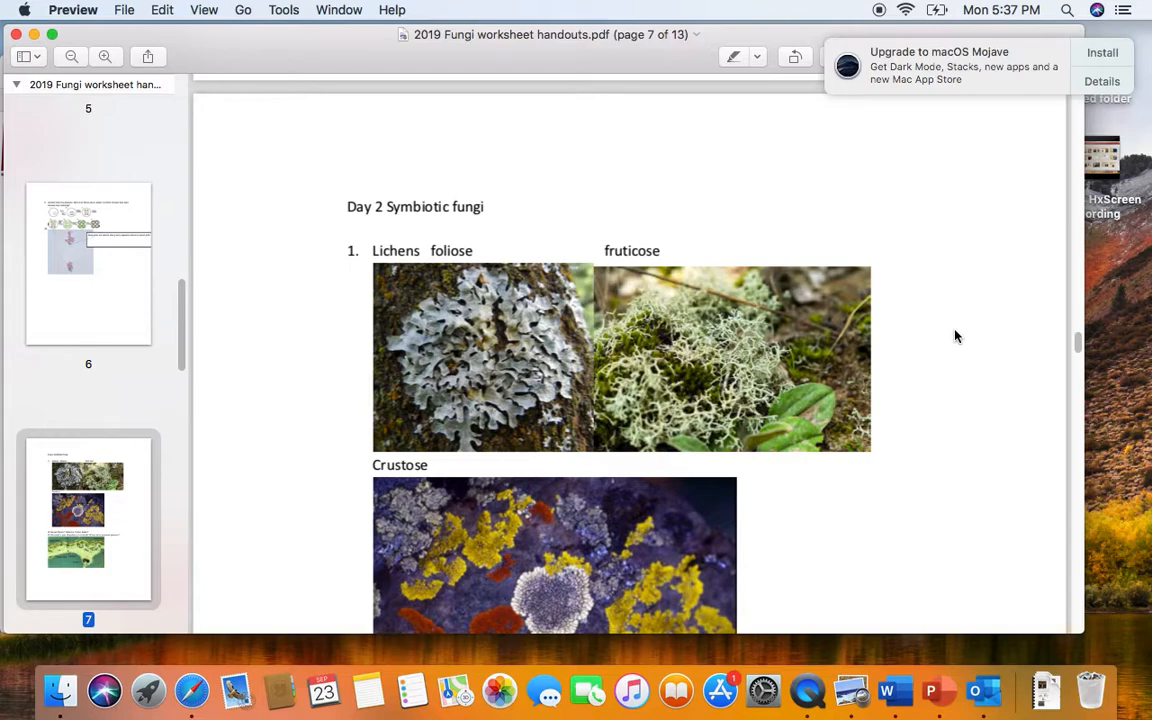
{"action": "scroll", "scroll_direction": "down", "scroll_amount": 3}
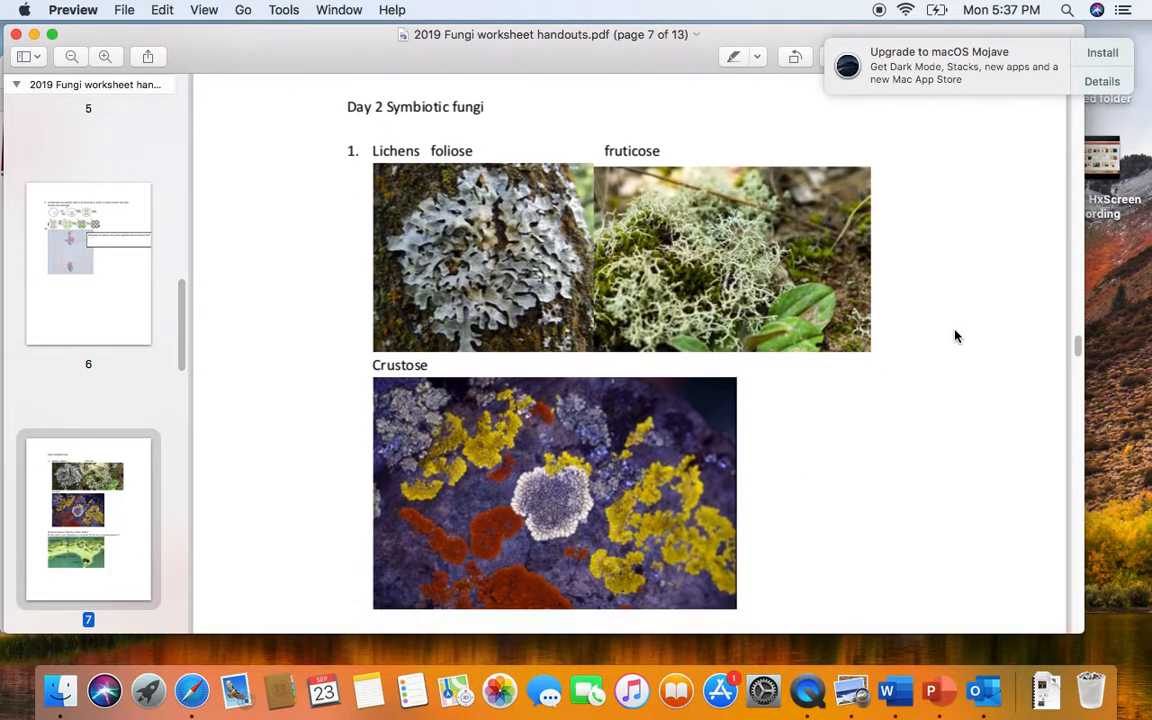
{"action": "scroll", "scroll_direction": "down", "scroll_amount": 3}
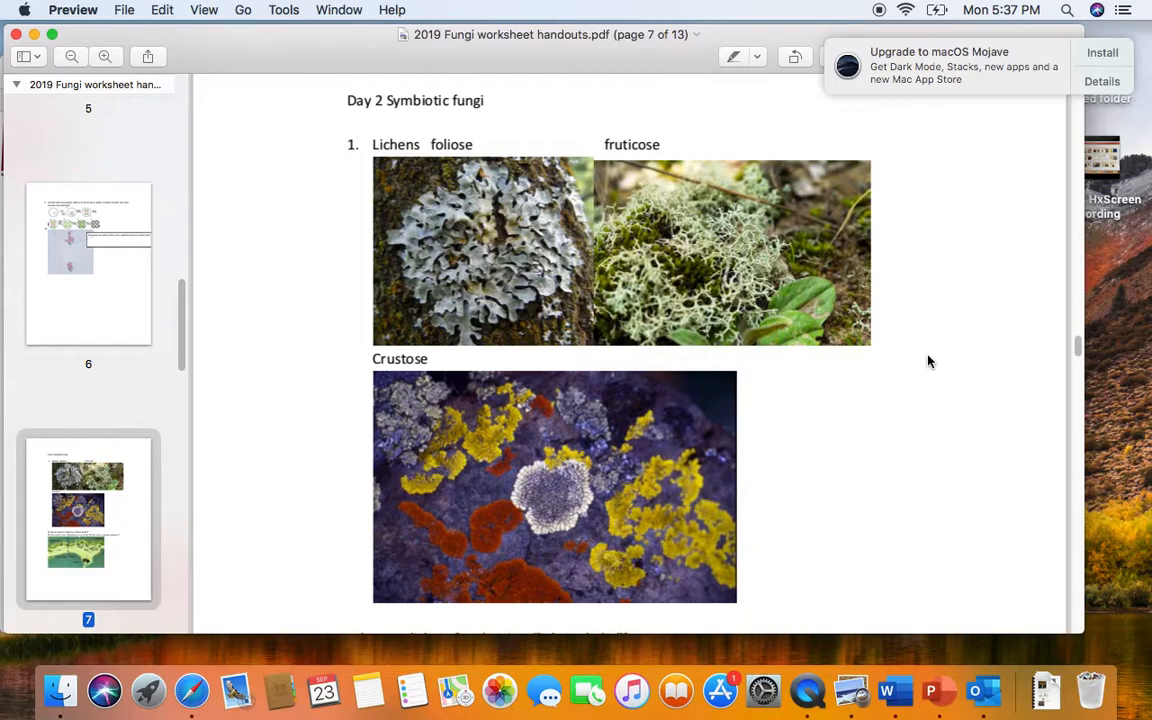
{"action": "mouse_move", "coordinate": [923, 367]}
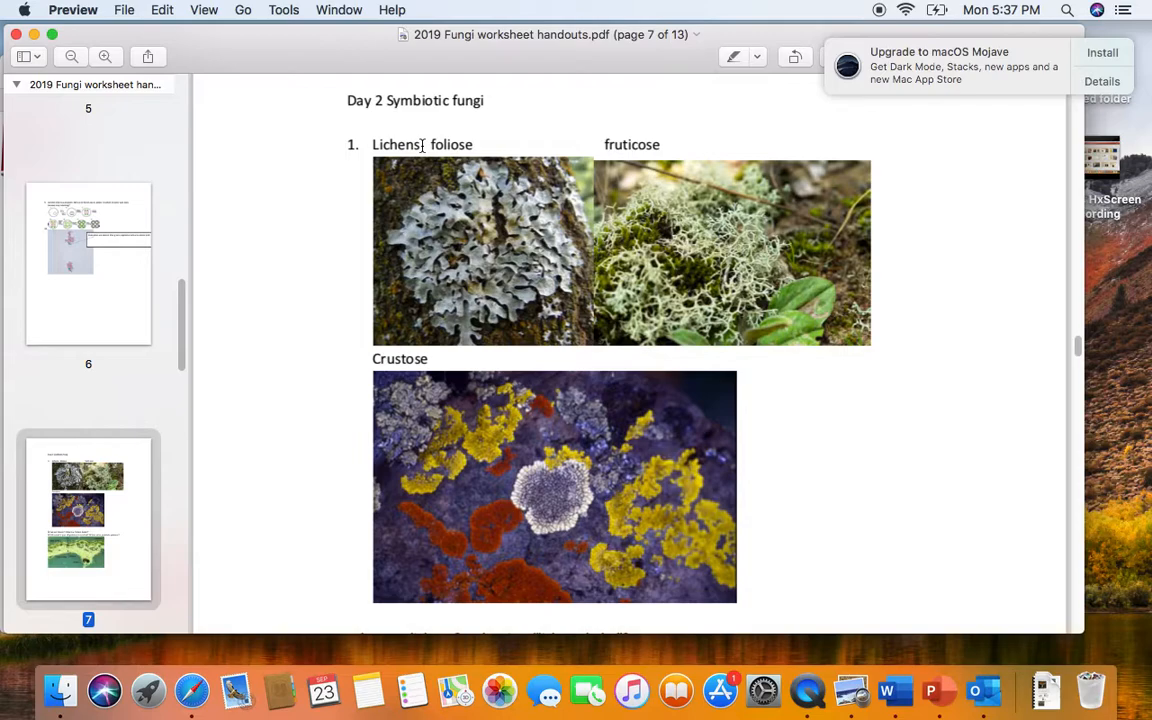
{"action": "mouse_move", "coordinate": [883, 304]}
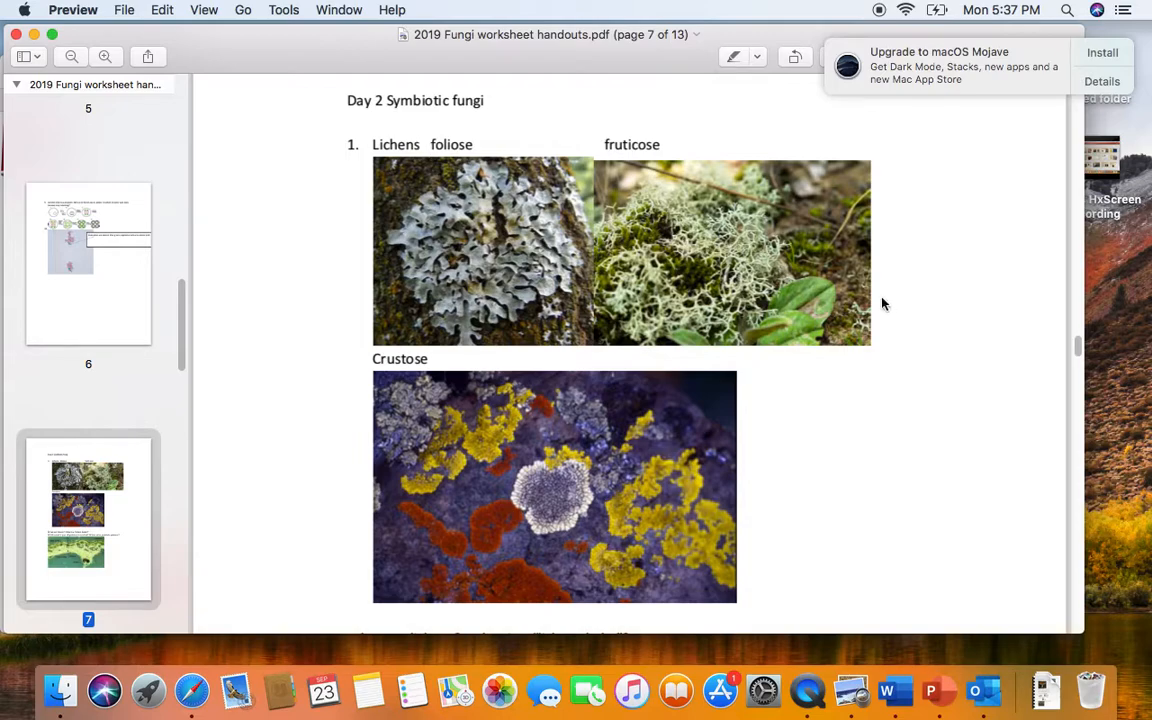
{"action": "mouse_move", "coordinate": [427, 227]}
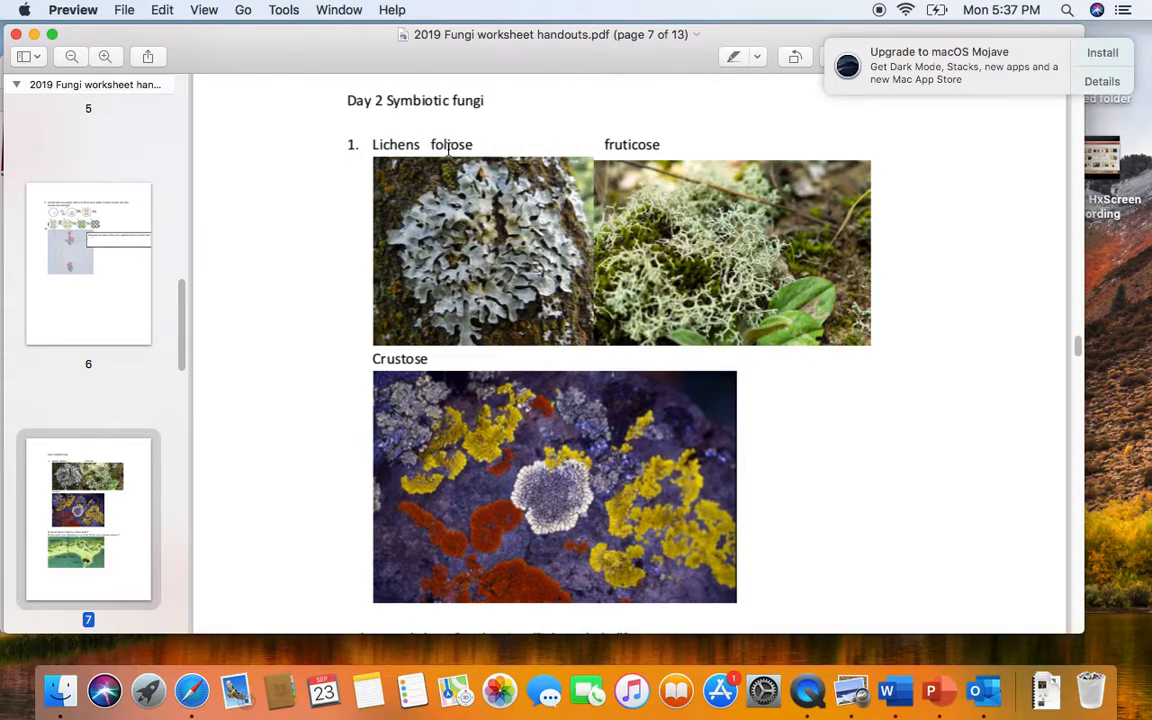
{"action": "mouse_move", "coordinate": [562, 368]}
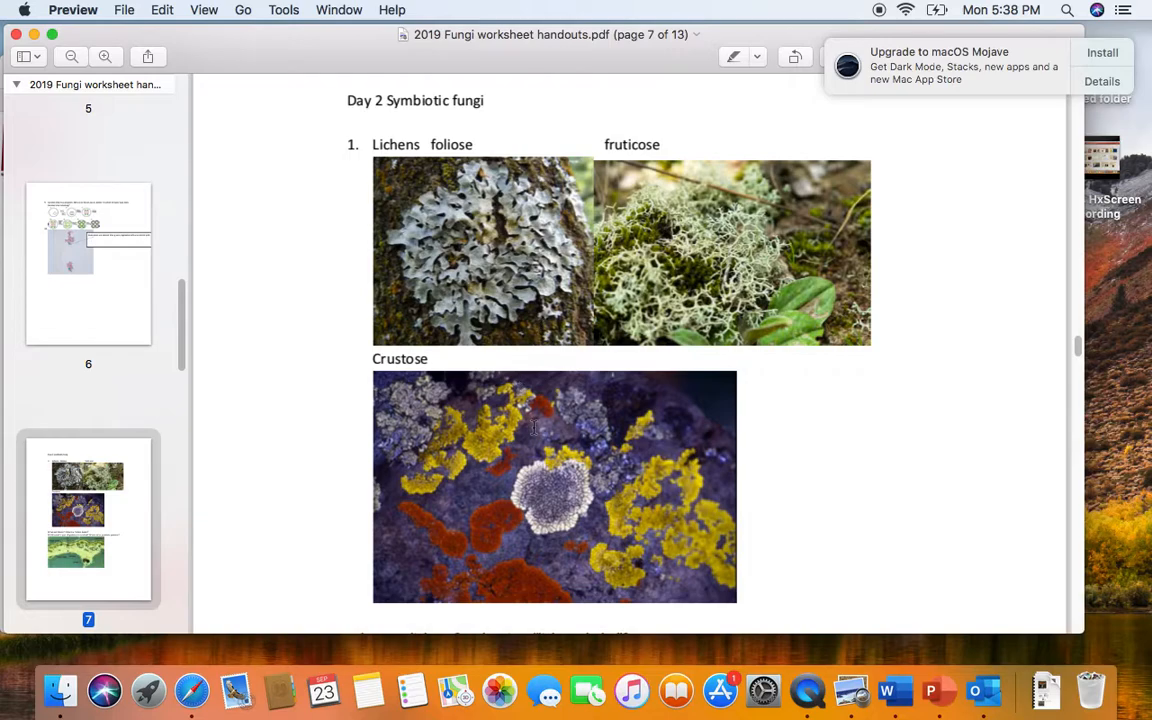
{"action": "scroll", "scroll_direction": "down", "scroll_amount": 3}
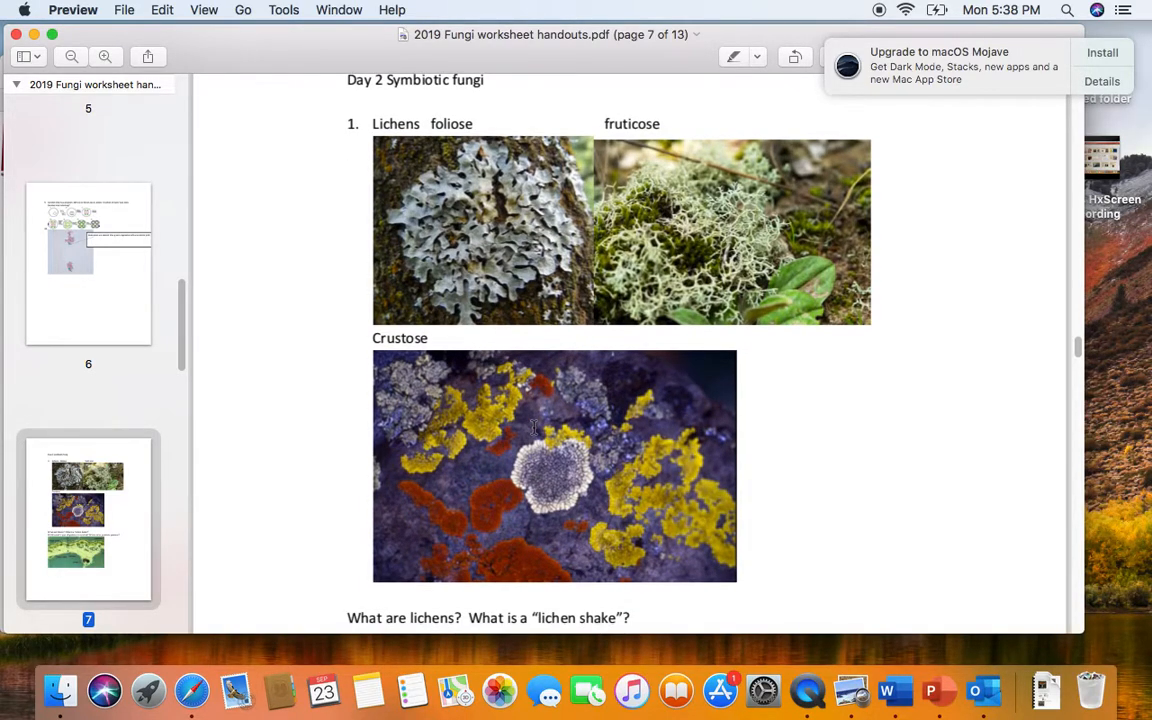
{"action": "mouse_move", "coordinate": [370, 272]}
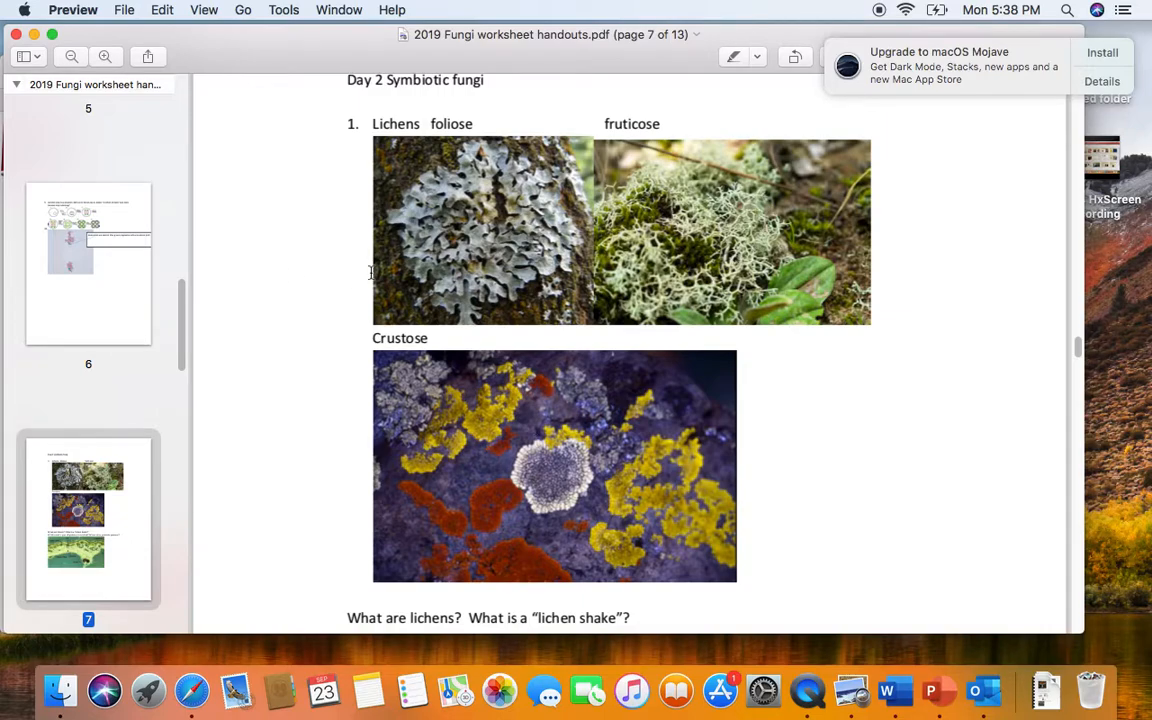
{"action": "mouse_move", "coordinate": [492, 294]}
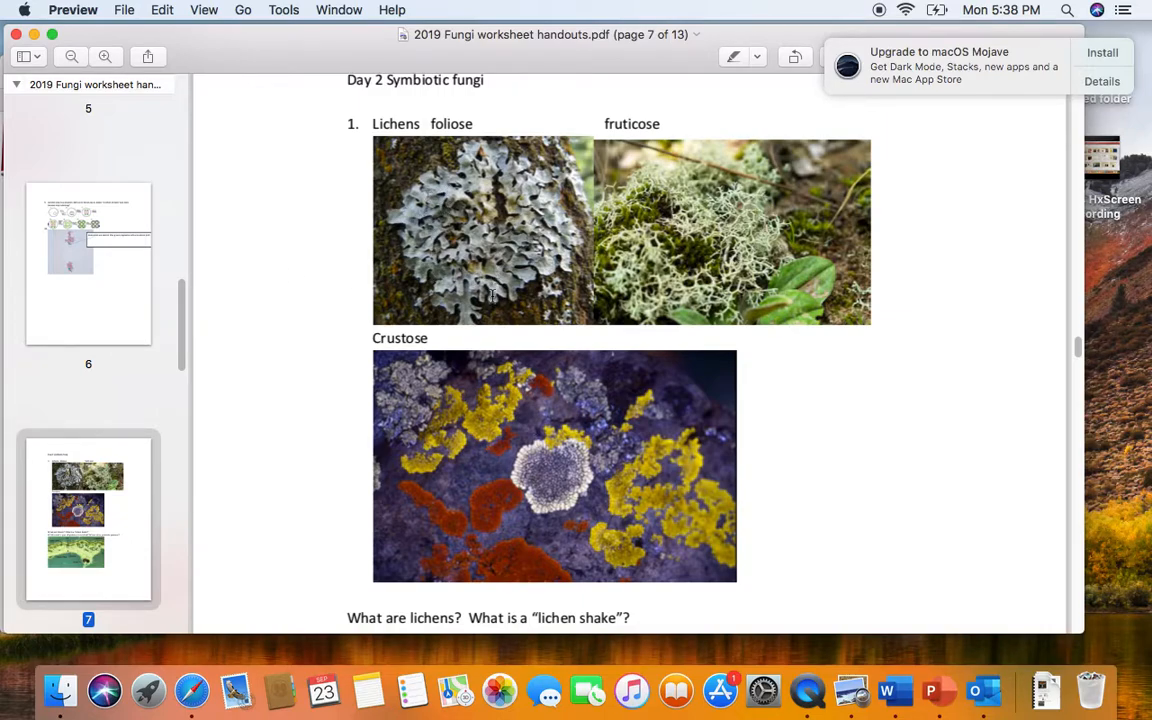
{"action": "mouse_move", "coordinate": [548, 200]}
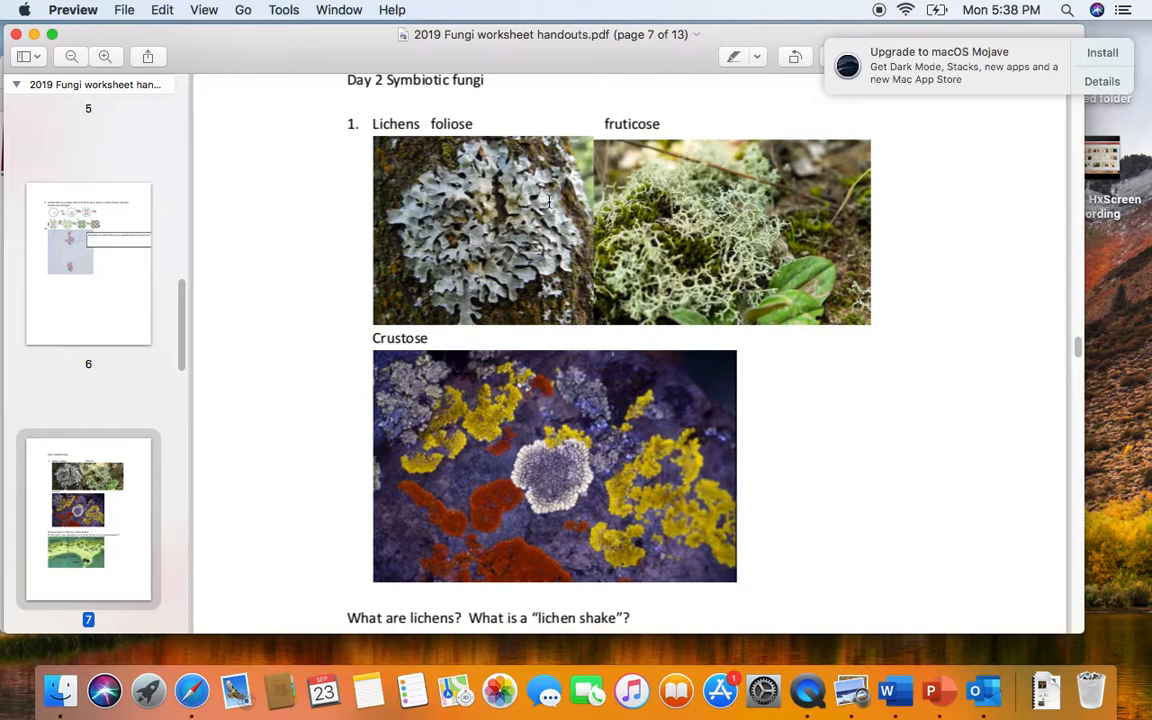
{"action": "mouse_move", "coordinate": [562, 245]}
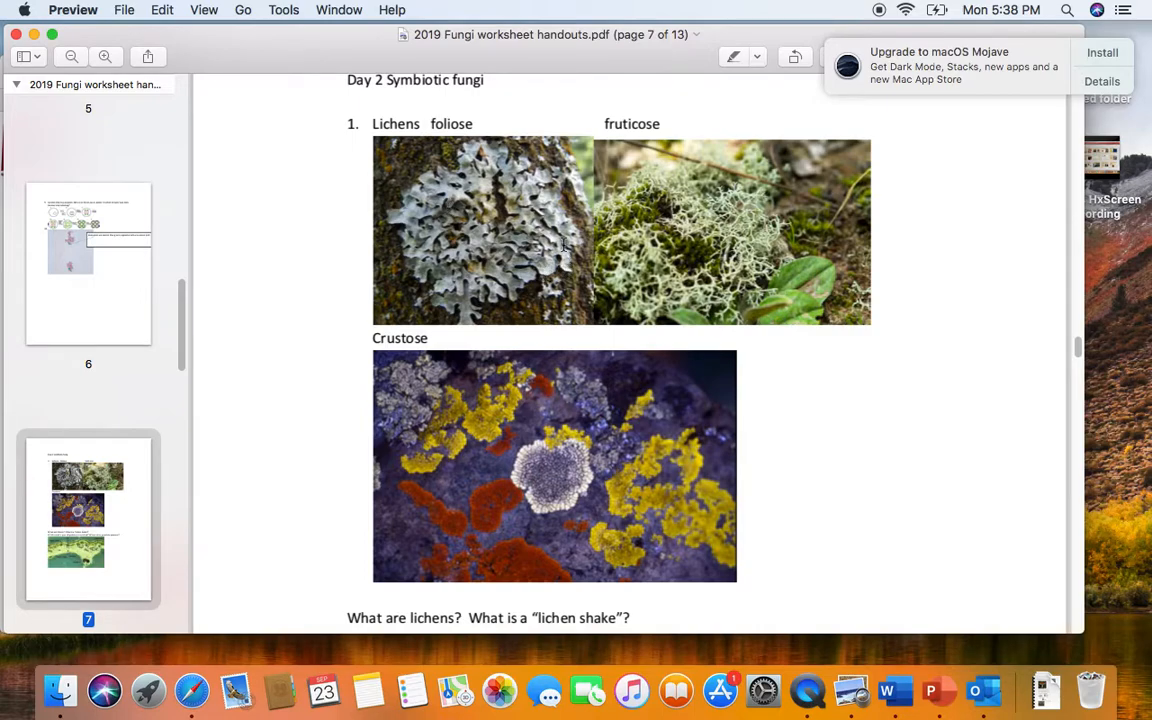
{"action": "mouse_move", "coordinate": [535, 385]}
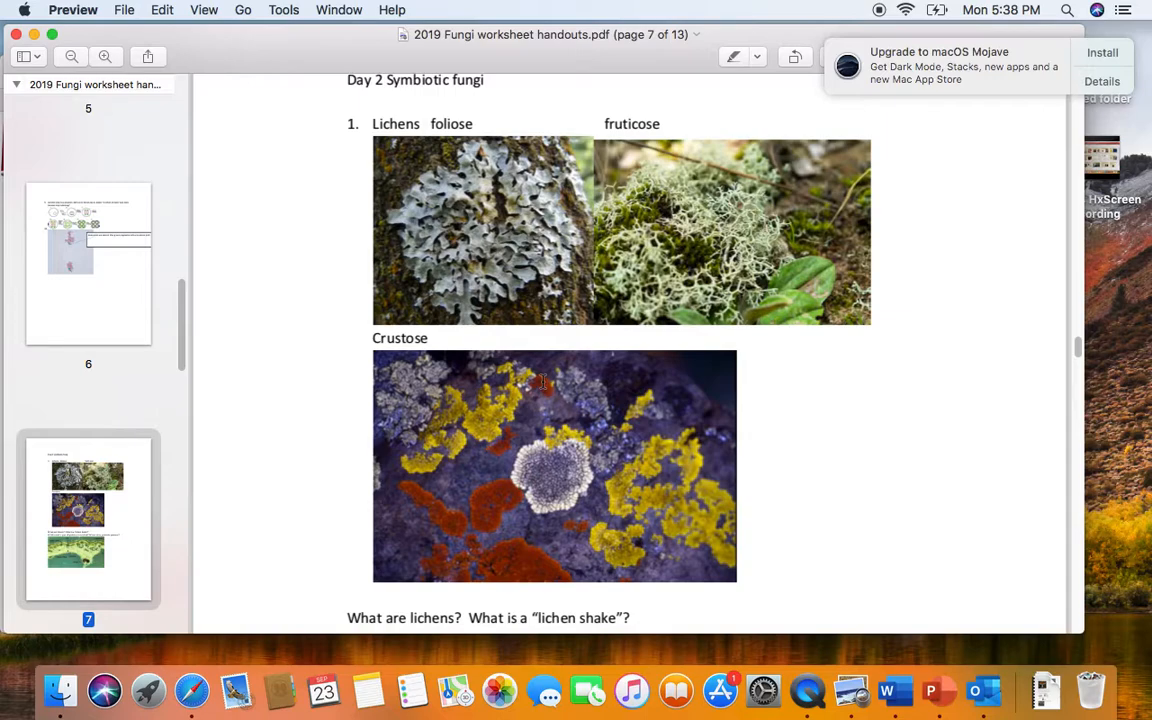
{"action": "mouse_move", "coordinate": [562, 416]}
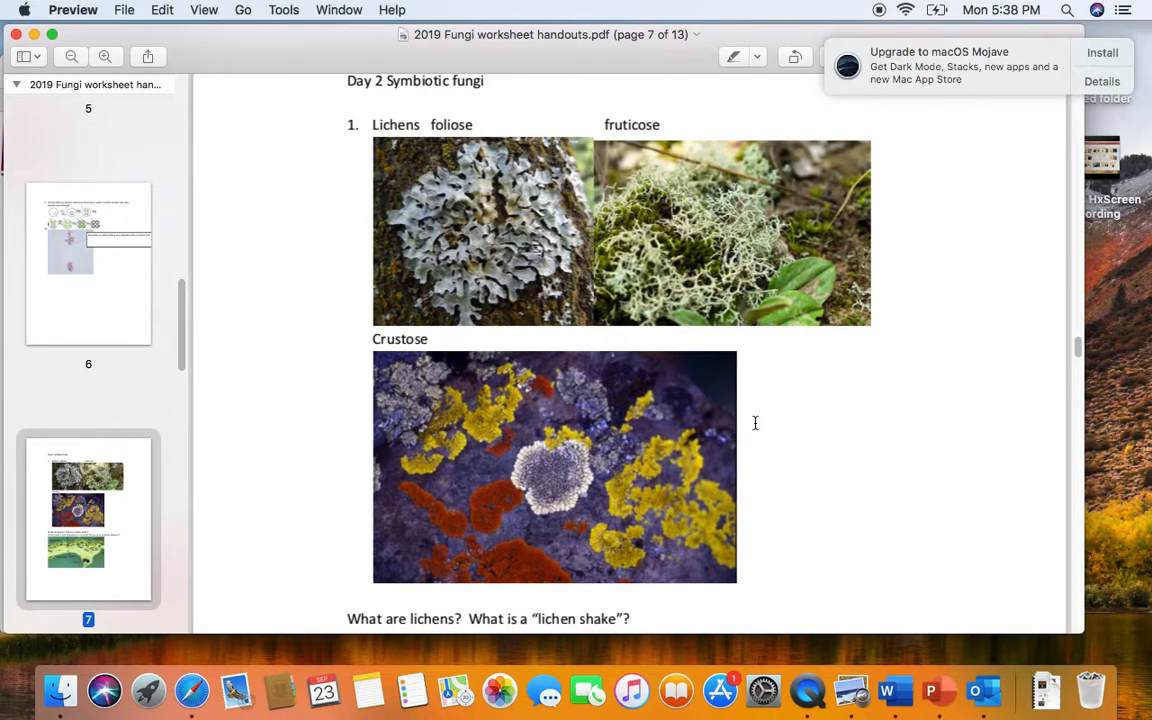
{"action": "scroll", "scroll_direction": "down", "scroll_amount": 3}
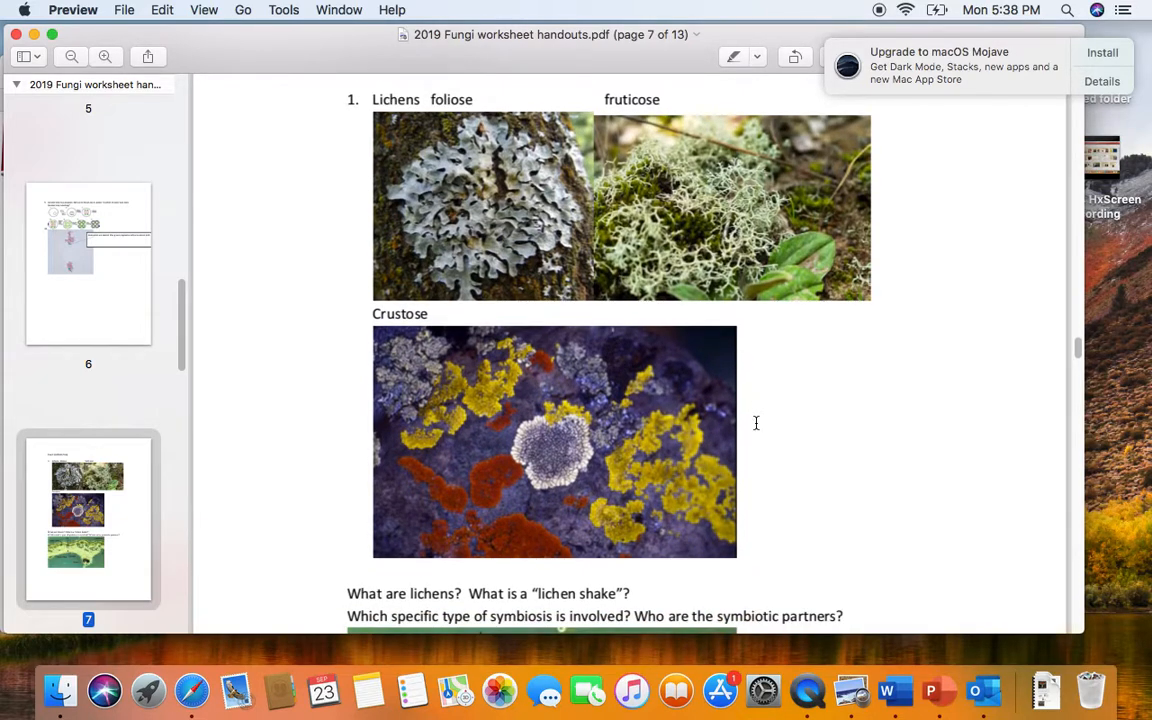
- Scroll past page 7's labelled lichen cross-section to page 8's upper cortex, alga and medulla diagram
{"action": "scroll", "scroll_direction": "down", "scroll_amount": 3}
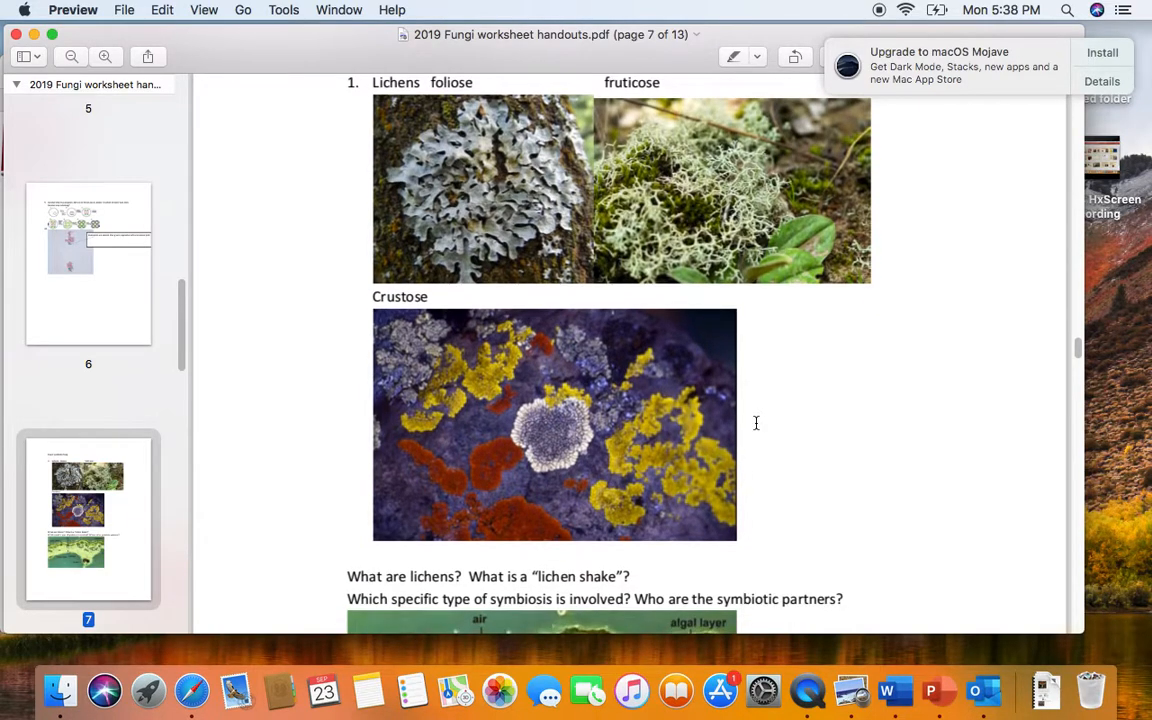
{"action": "scroll", "scroll_direction": "down", "scroll_amount": 3}
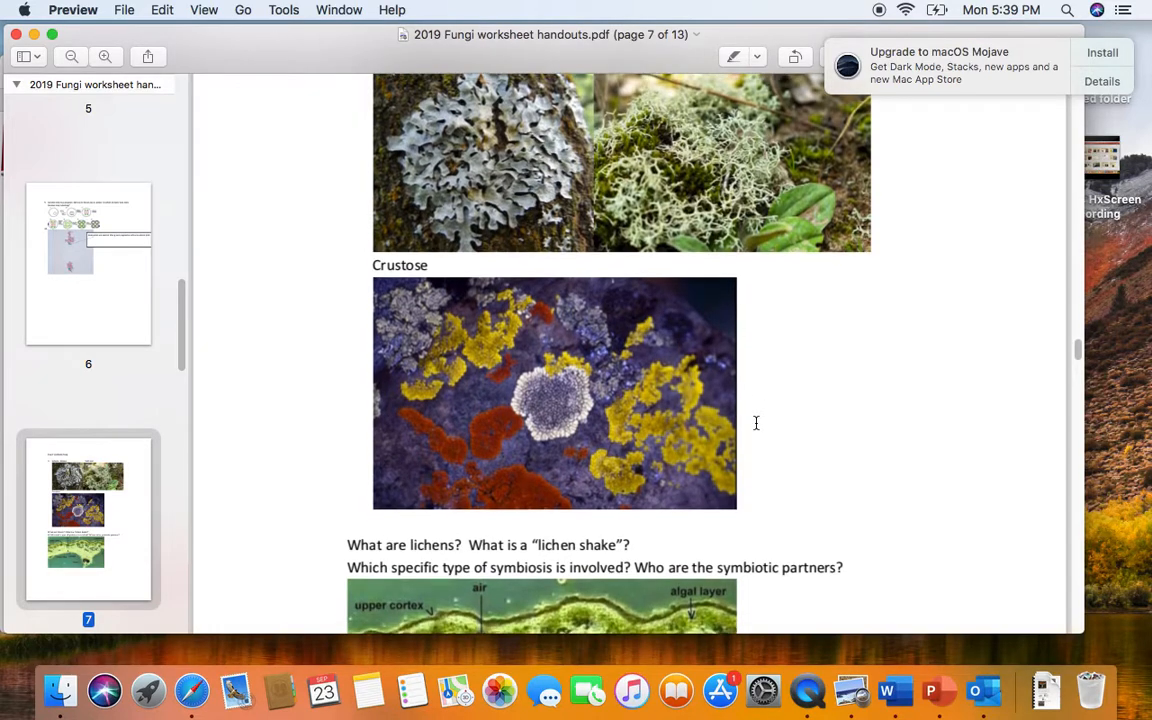
{"action": "scroll", "scroll_direction": "down", "scroll_amount": 3}
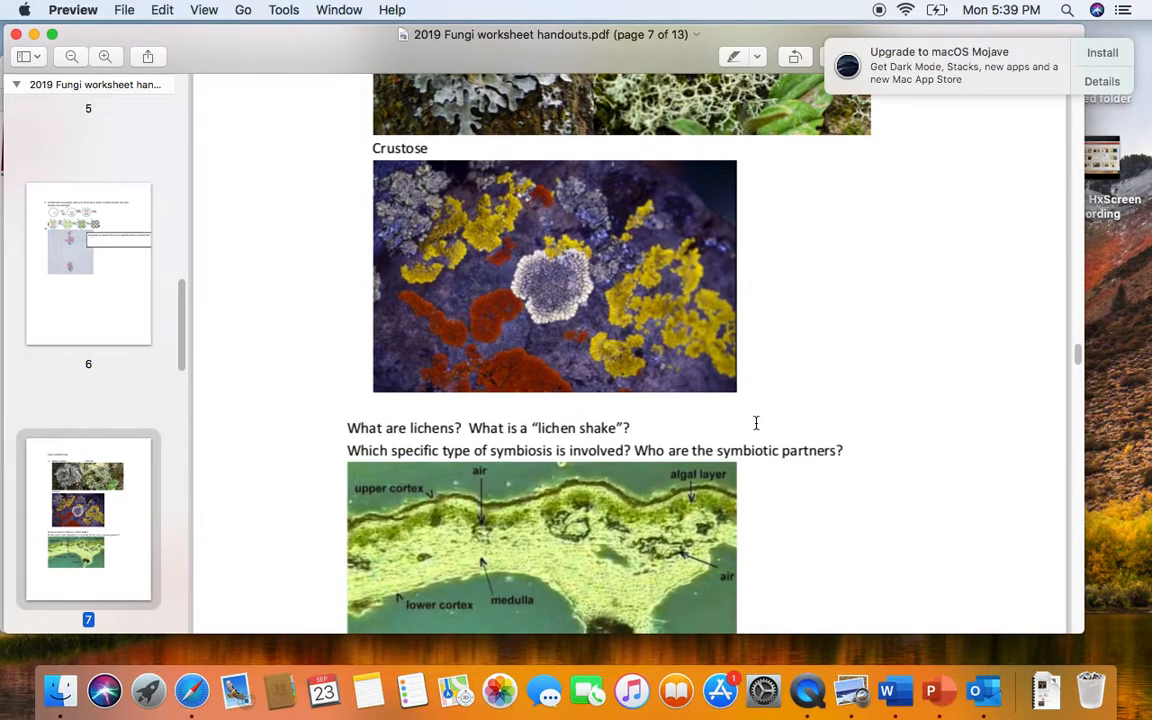
{"action": "scroll", "scroll_direction": "down", "scroll_amount": 3}
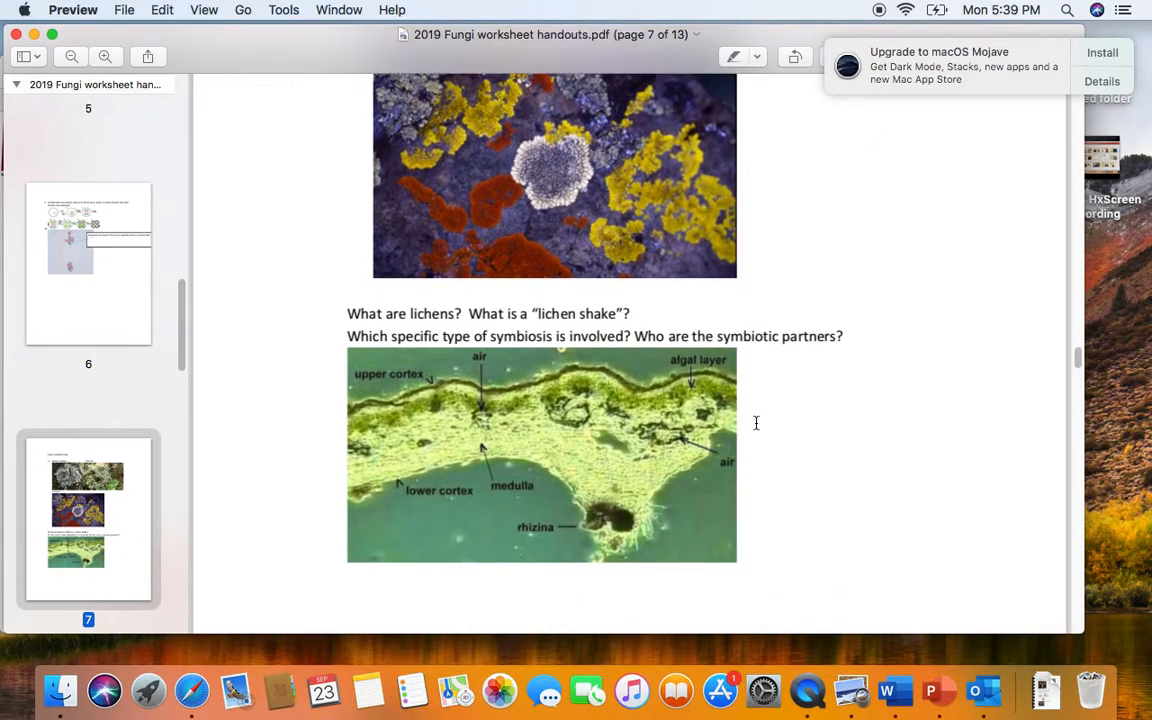
{"action": "mouse_move", "coordinate": [766, 448]}
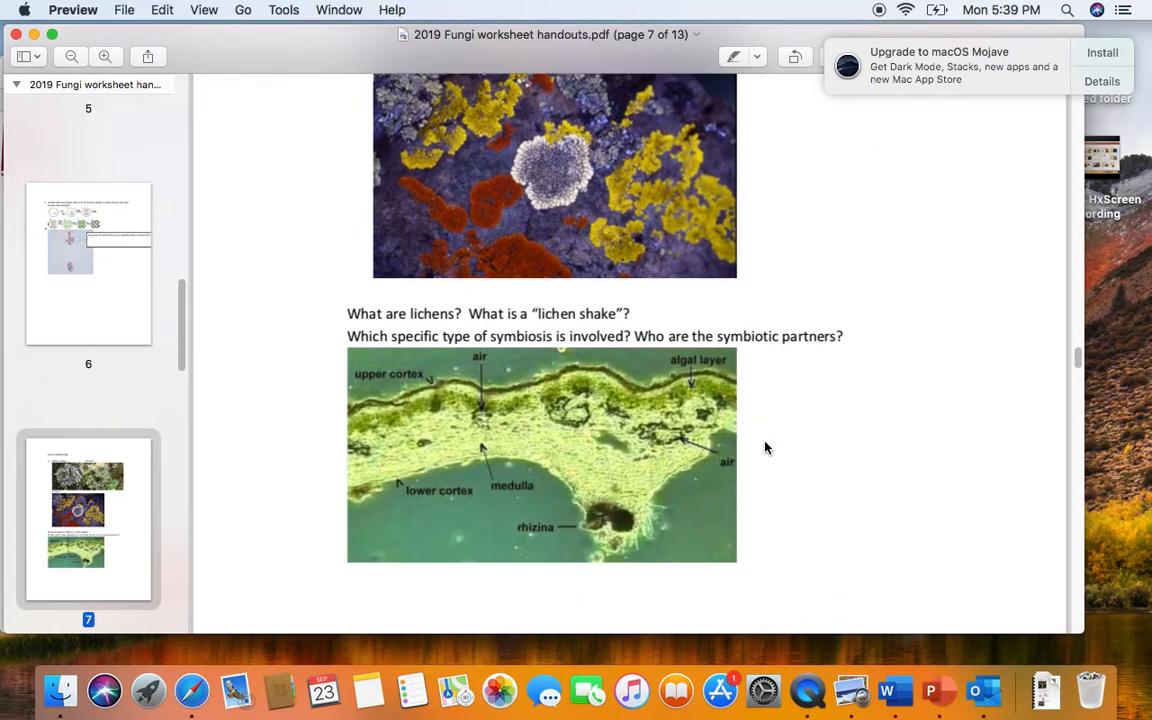
{"action": "mouse_move", "coordinate": [773, 440]}
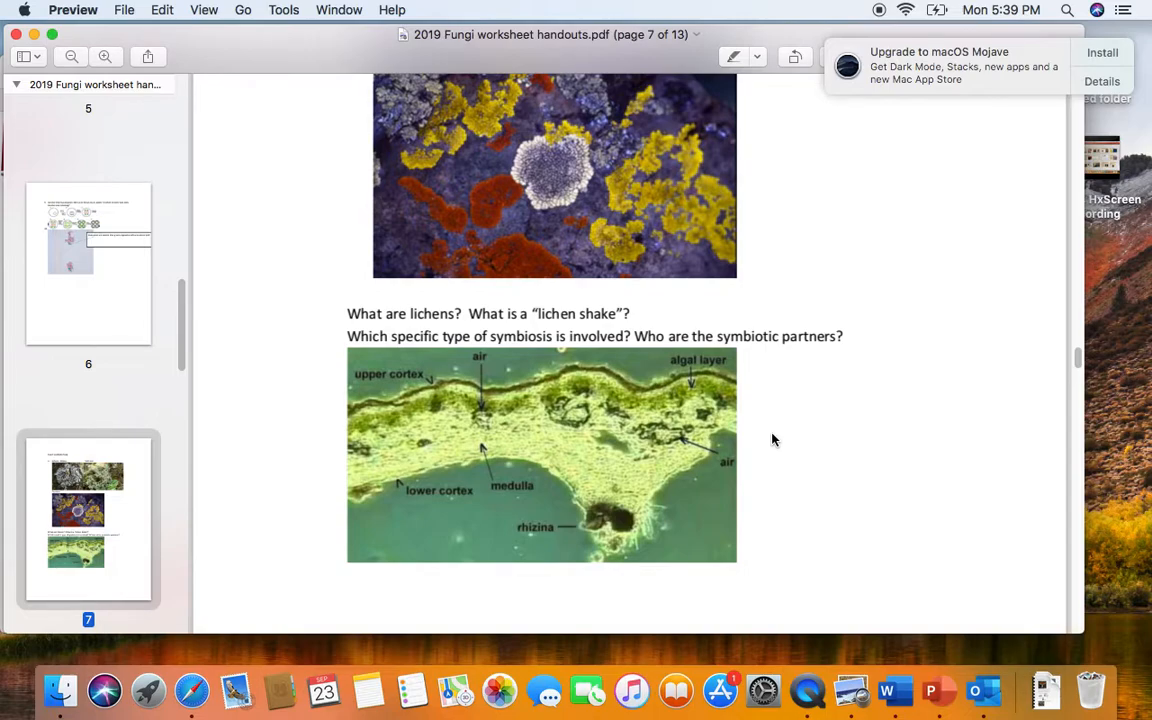
{"action": "mouse_move", "coordinate": [800, 410]}
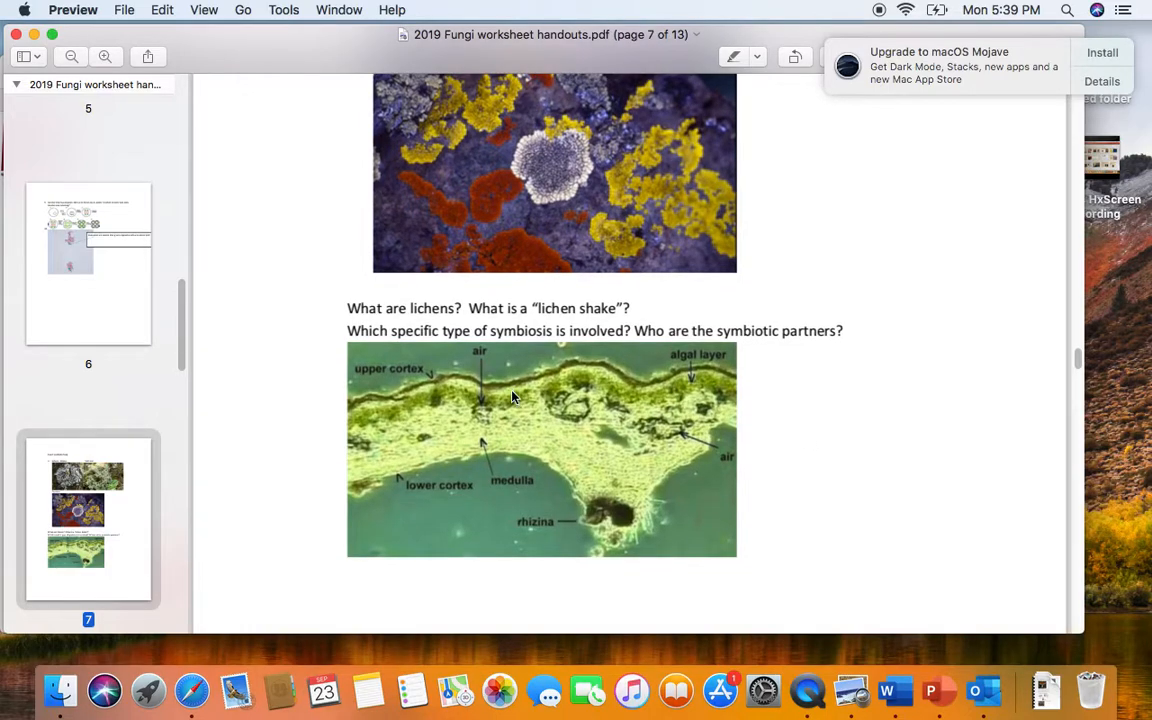
{"action": "mouse_move", "coordinate": [636, 511]}
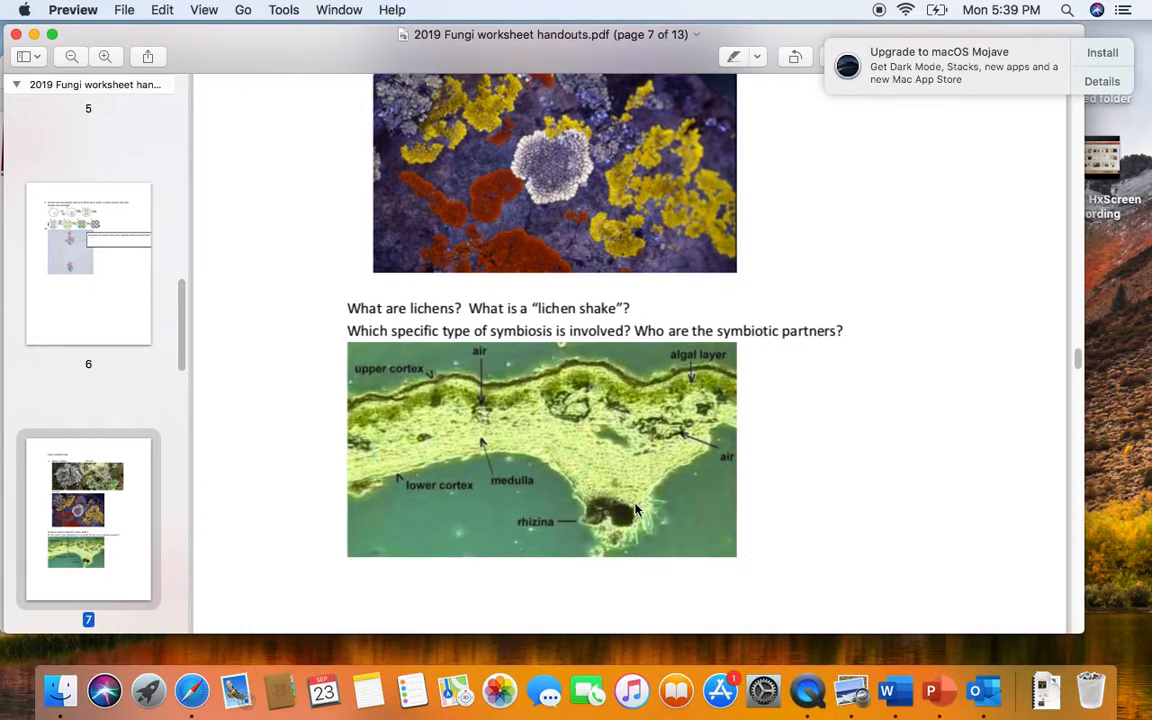
{"action": "mouse_move", "coordinate": [575, 475]}
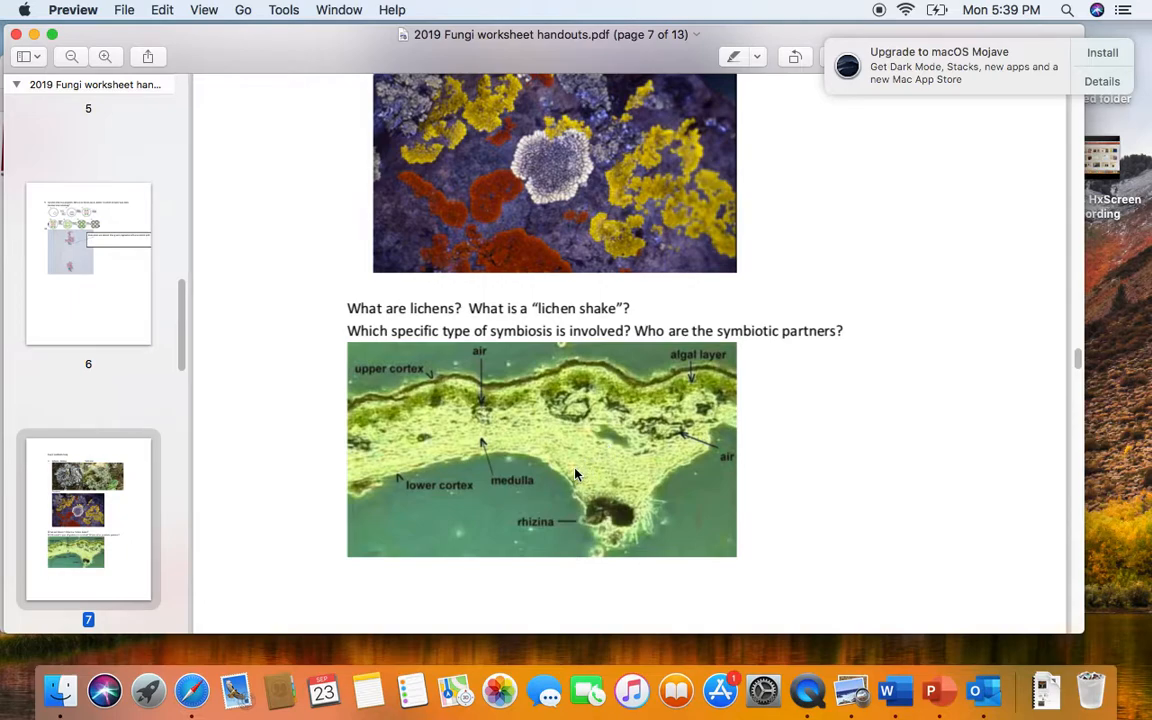
{"action": "mouse_move", "coordinate": [532, 450]}
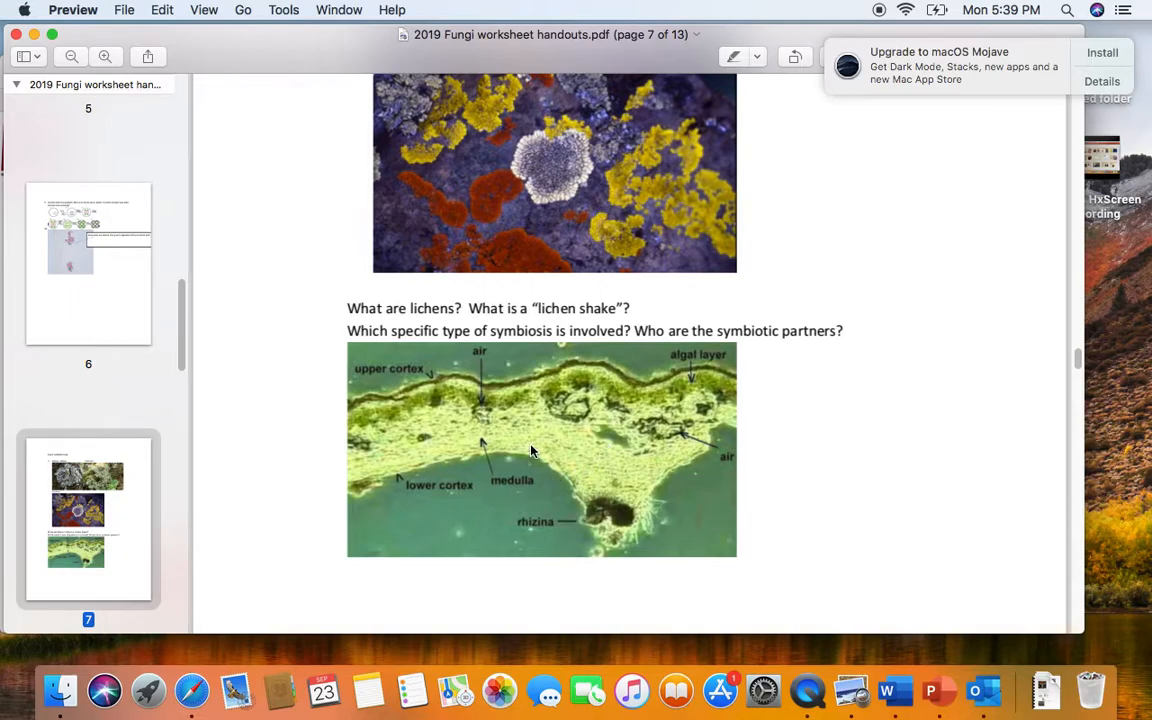
{"action": "mouse_move", "coordinate": [529, 408]}
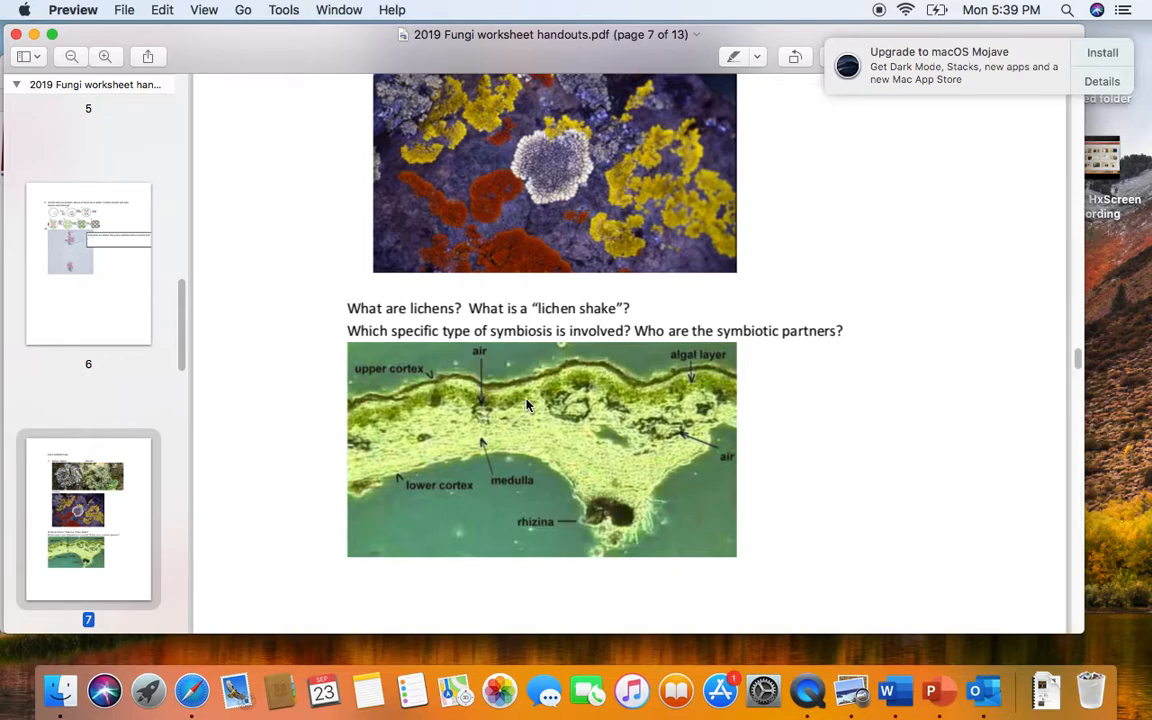
{"action": "mouse_move", "coordinate": [727, 465]}
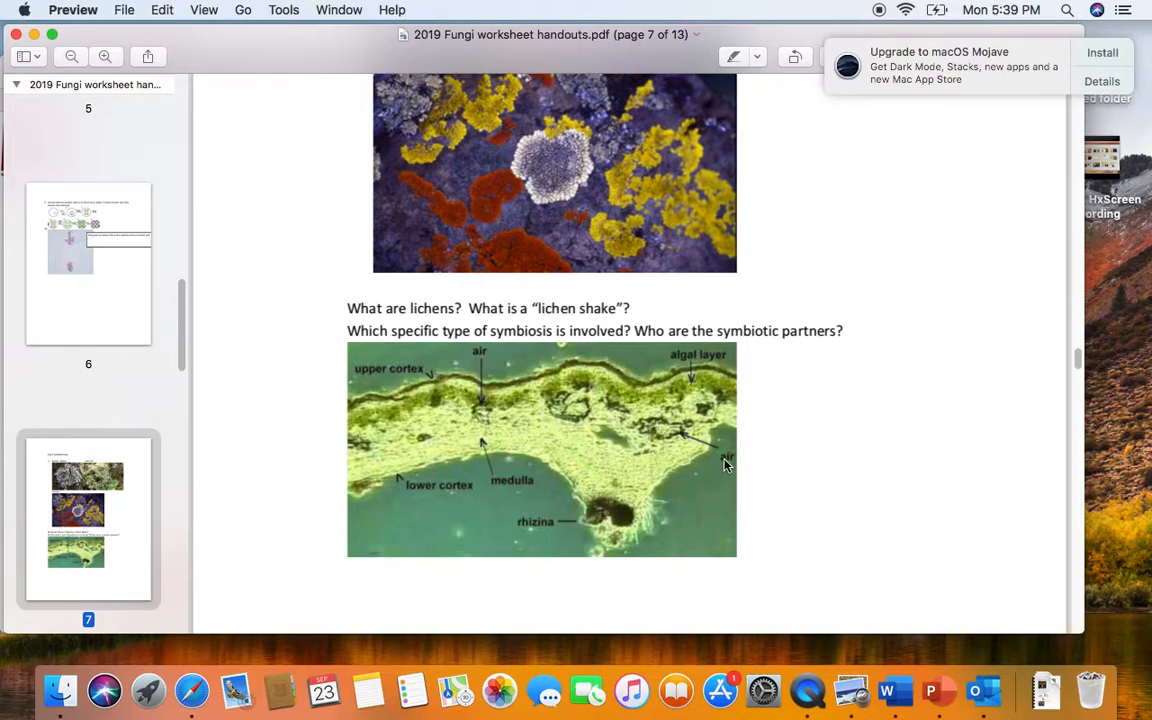
{"action": "mouse_move", "coordinate": [549, 439]}
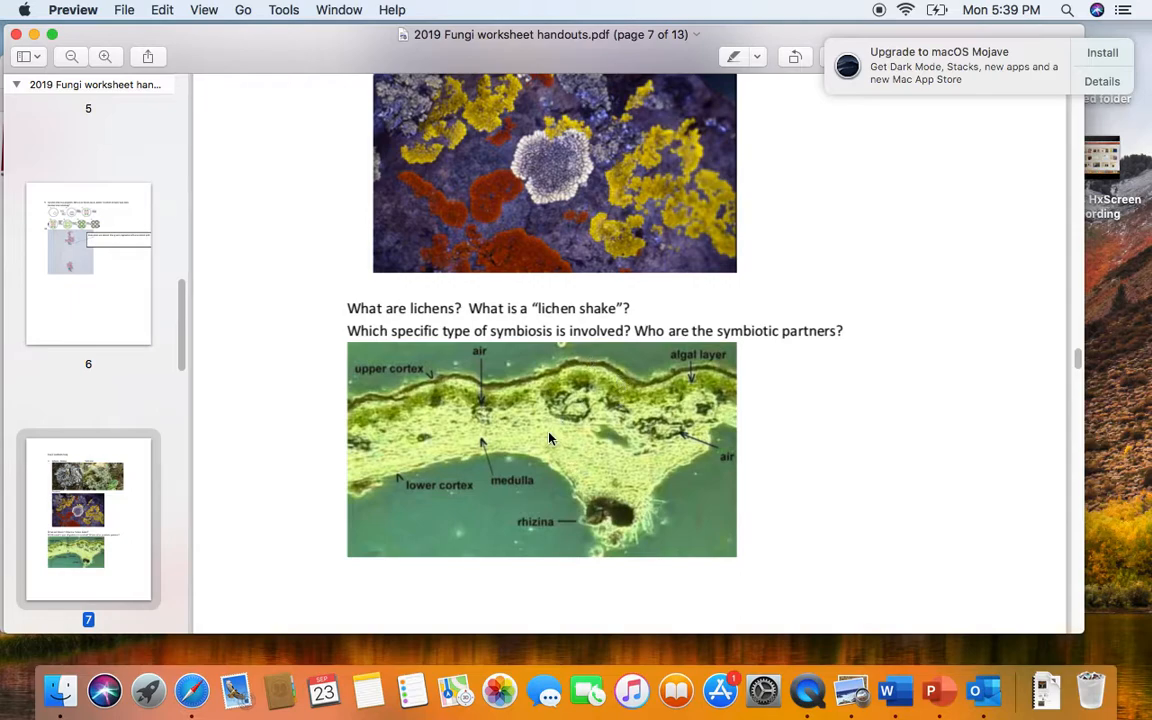
{"action": "mouse_move", "coordinate": [545, 450]}
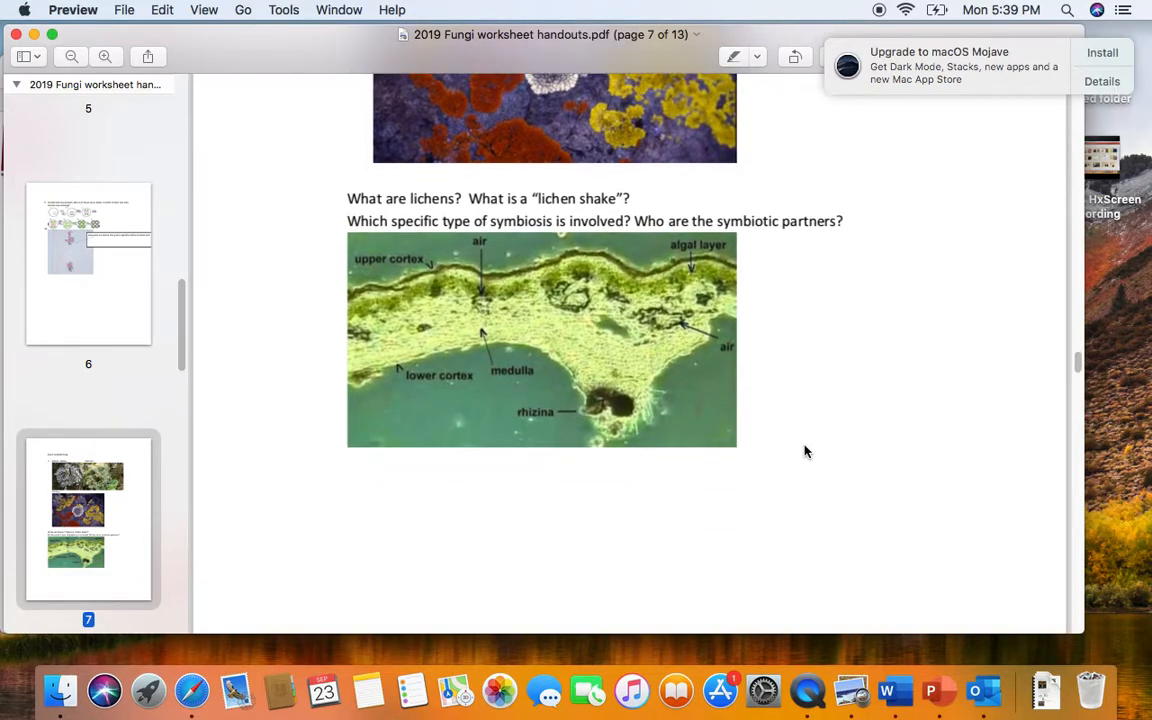
{"action": "scroll", "scroll_direction": "down", "scroll_amount": 3}
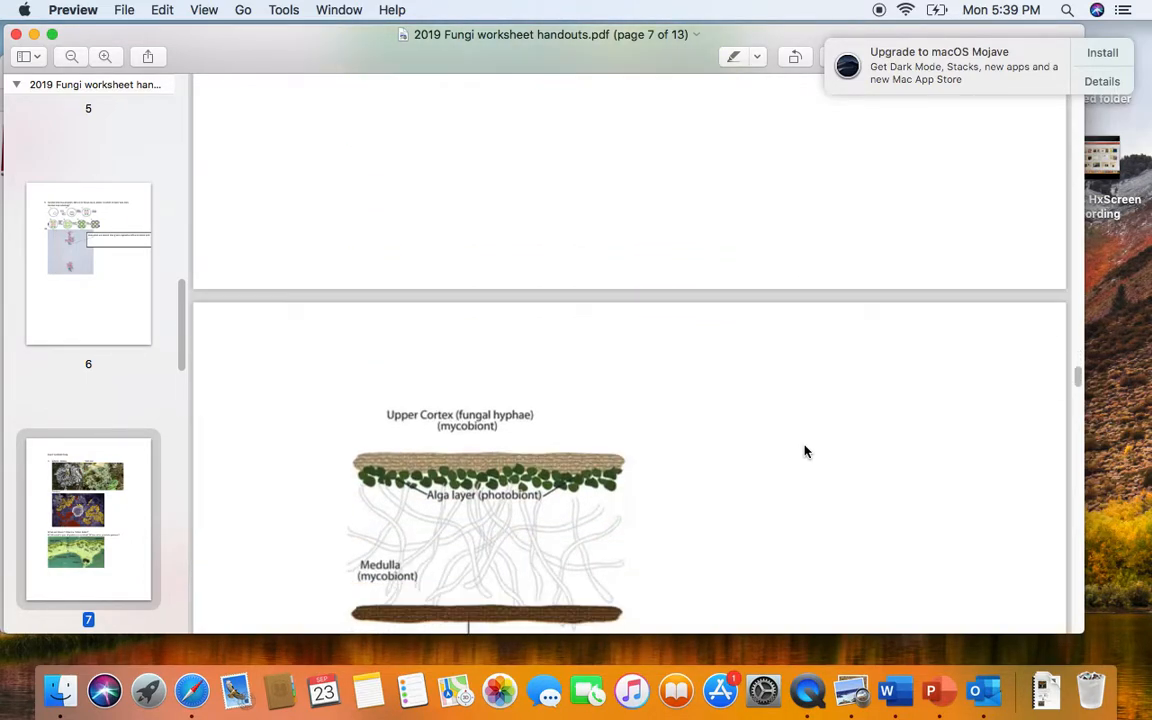
- Scroll through page 8's stained leafy-lichen cross-section and layer descriptions to page 9's question 2
{"action": "scroll", "scroll_direction": "down", "scroll_amount": 3}
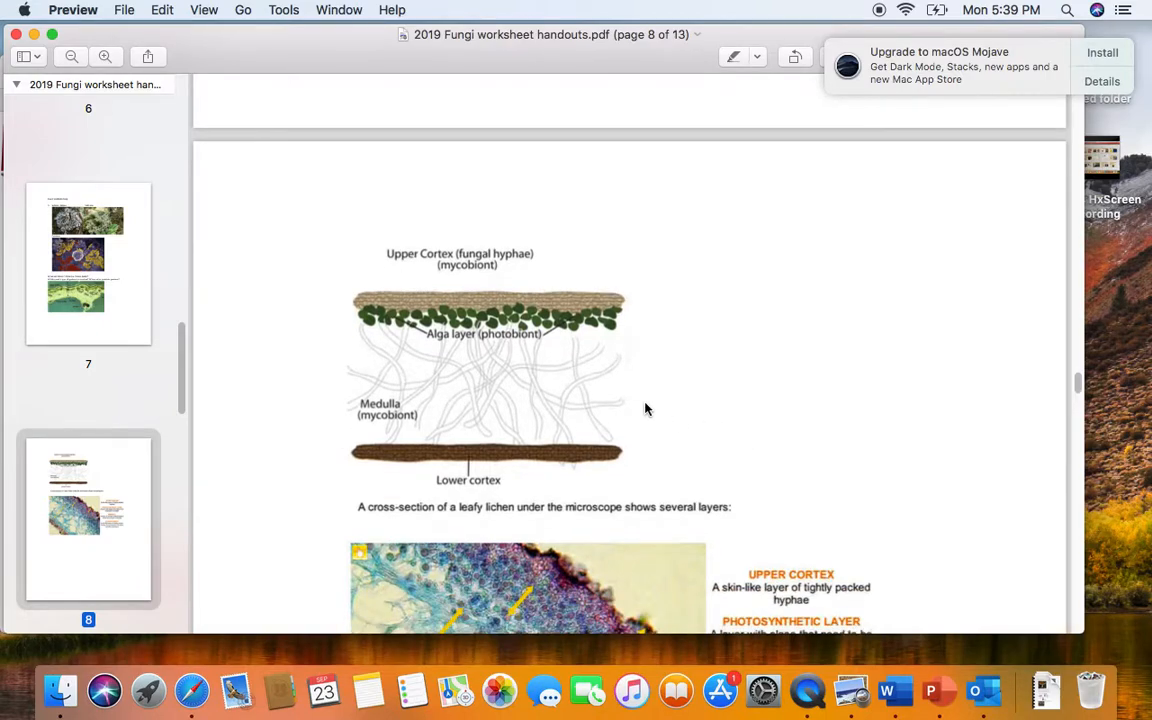
{"action": "mouse_move", "coordinate": [615, 427]}
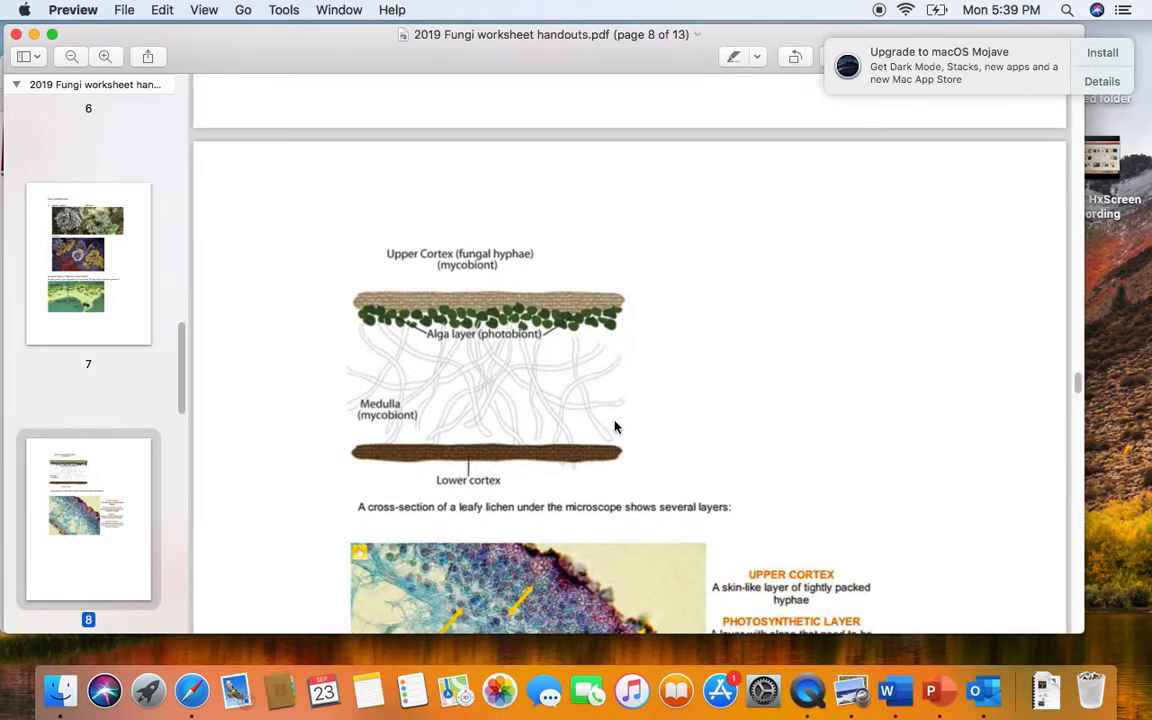
{"action": "mouse_move", "coordinate": [555, 367]}
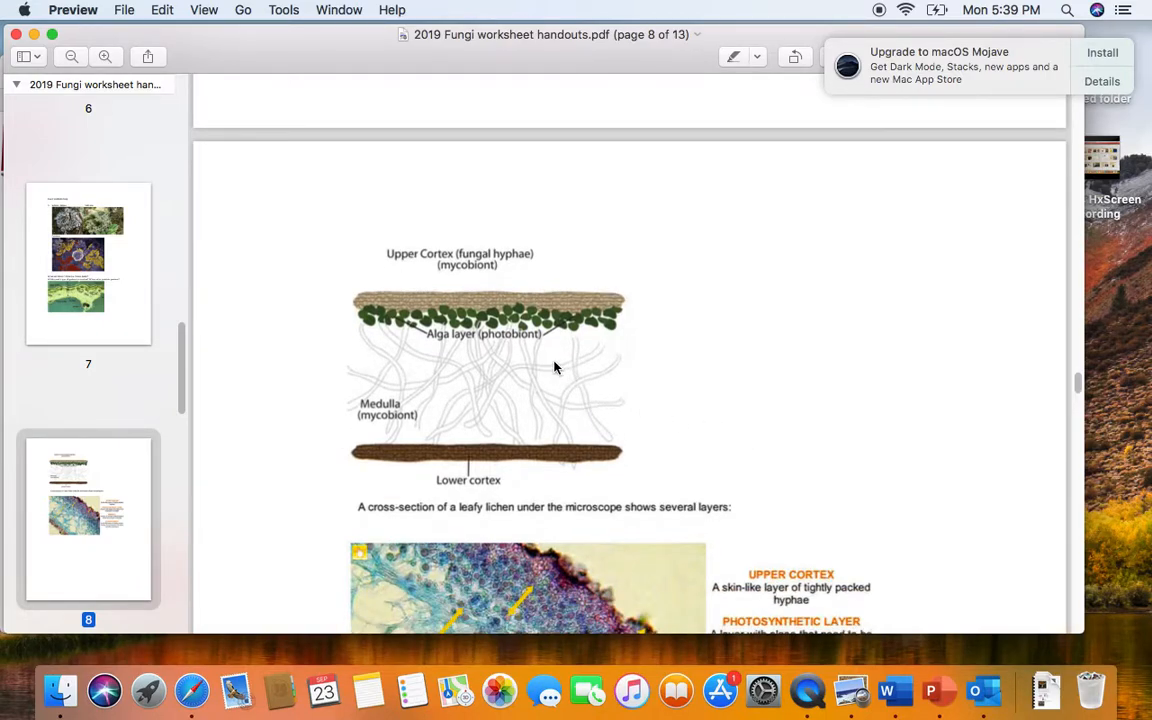
{"action": "mouse_move", "coordinate": [605, 330]}
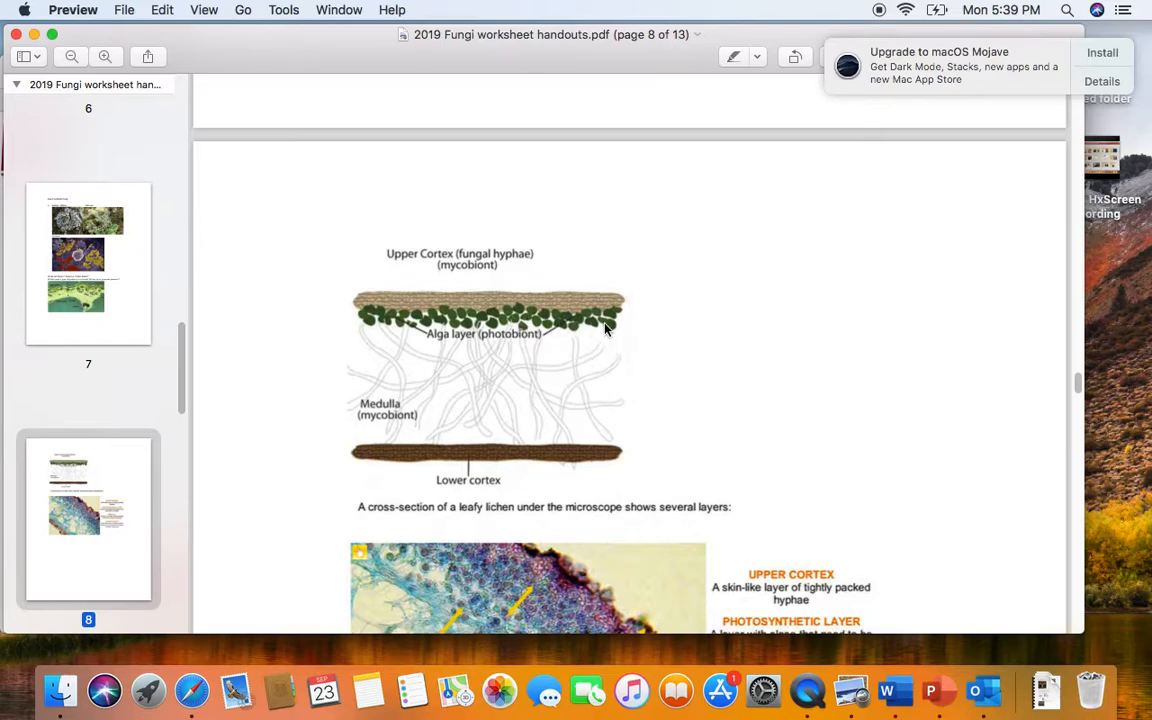
{"action": "scroll", "scroll_direction": "down", "scroll_amount": 3}
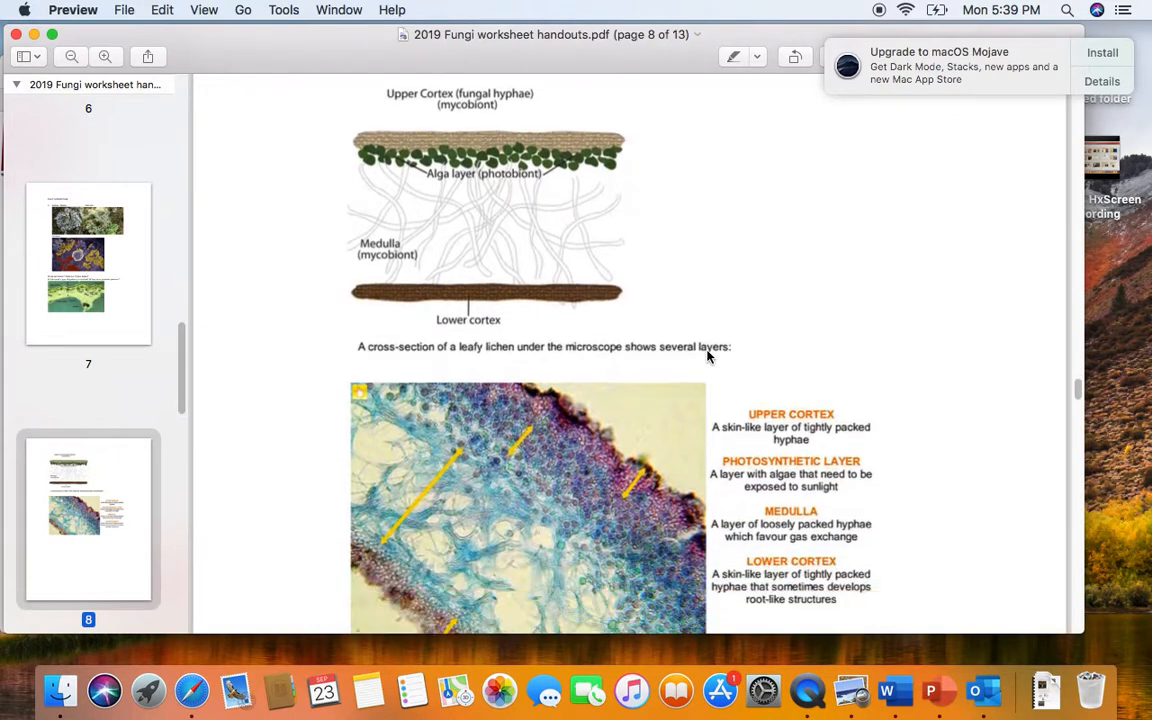
{"action": "scroll", "scroll_direction": "down", "scroll_amount": 3}
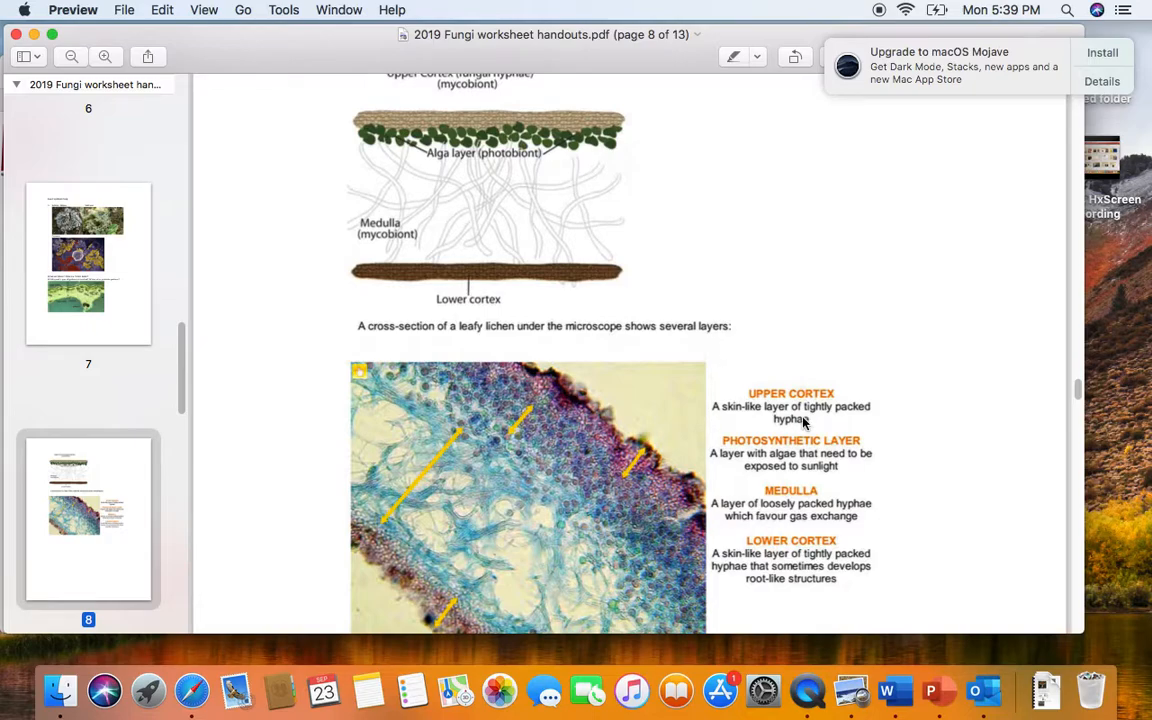
{"action": "scroll", "scroll_direction": "down", "scroll_amount": 3}
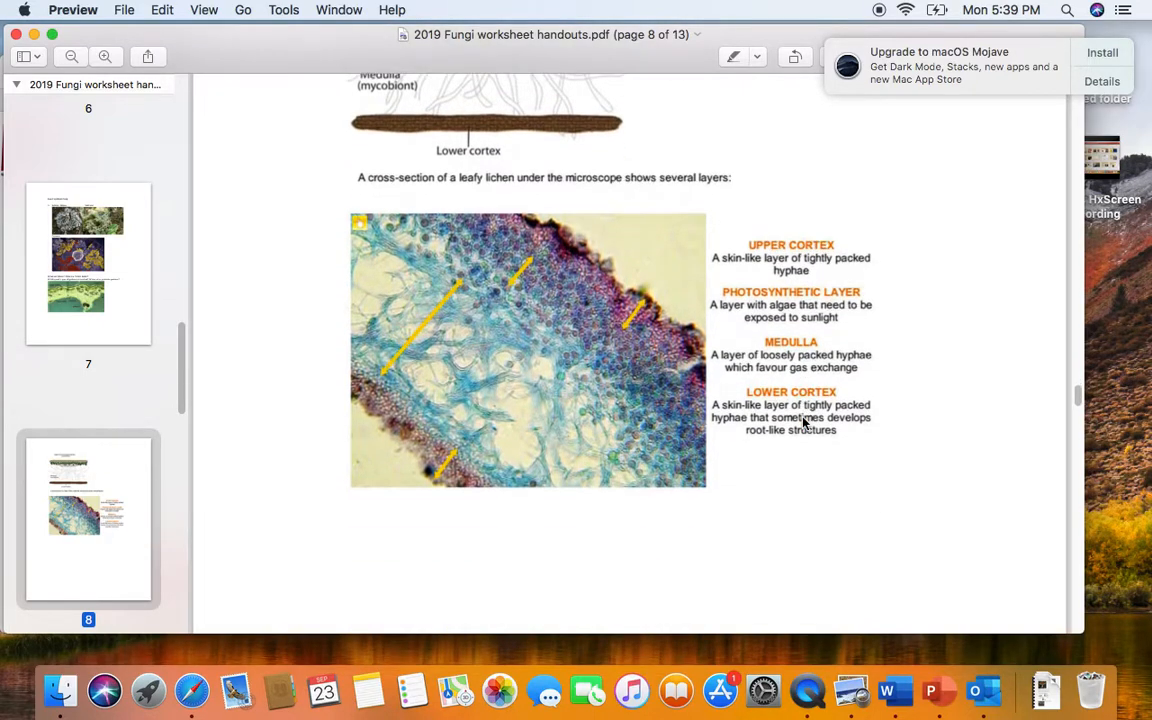
{"action": "mouse_move", "coordinate": [722, 445]}
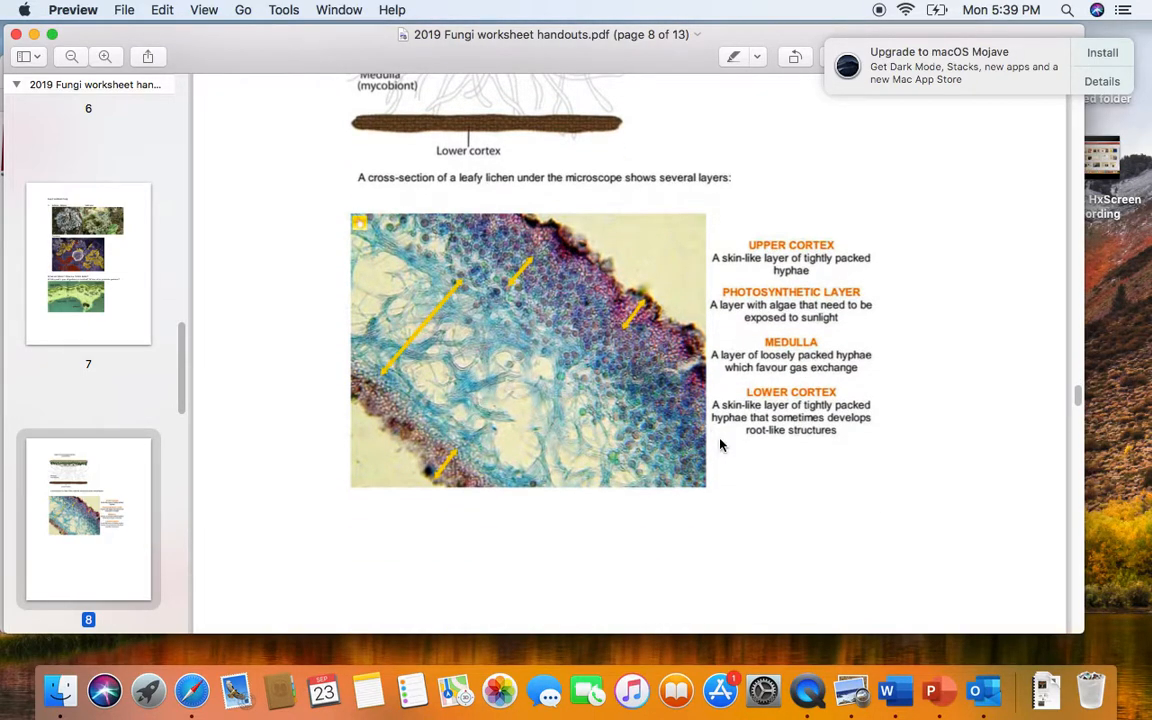
{"action": "scroll", "scroll_direction": "down", "scroll_amount": 3}
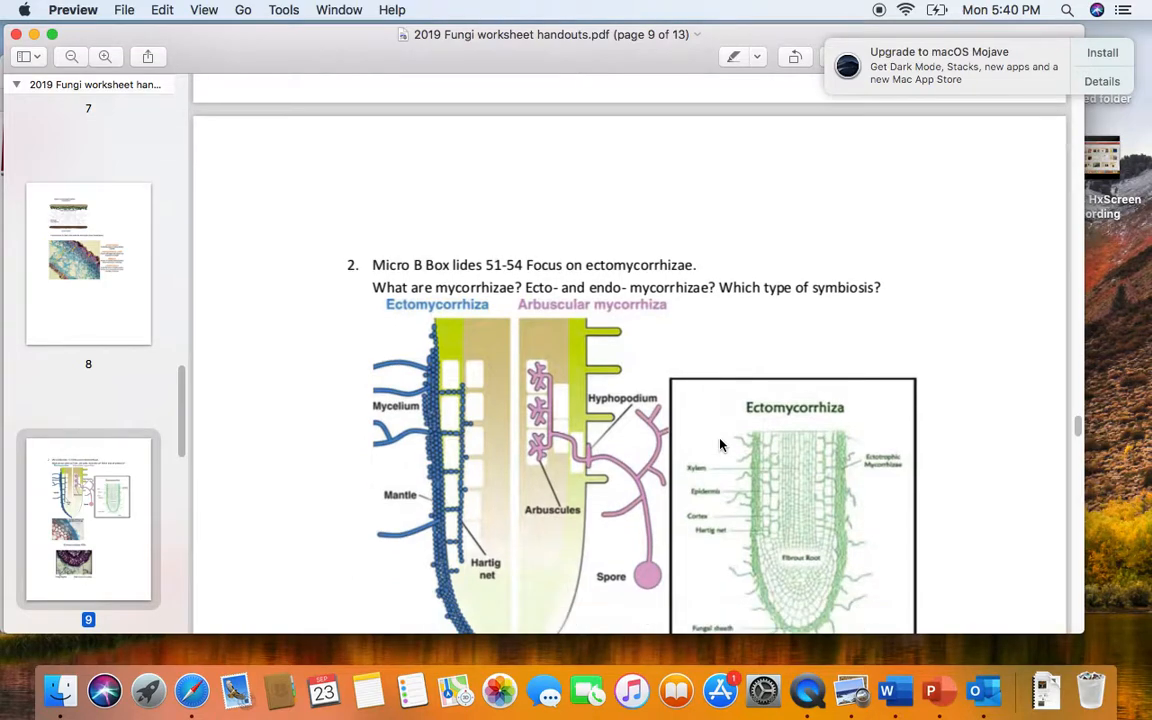
{"action": "mouse_move", "coordinate": [685, 342]}
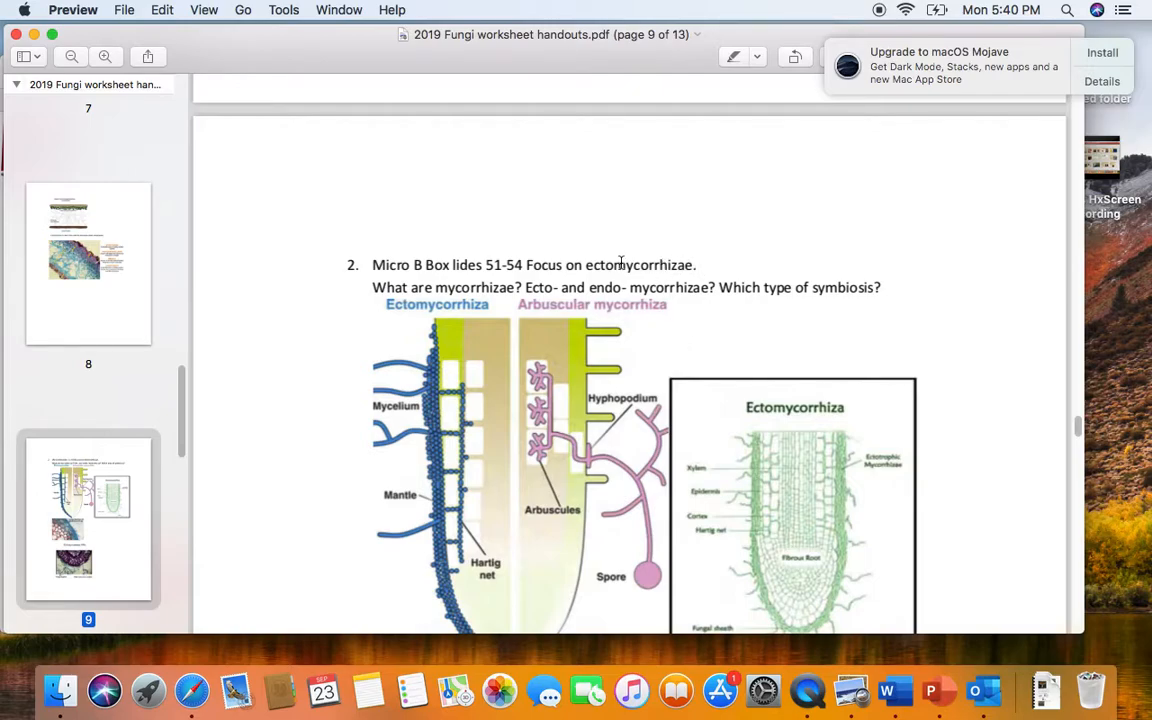
{"action": "mouse_move", "coordinate": [663, 268]}
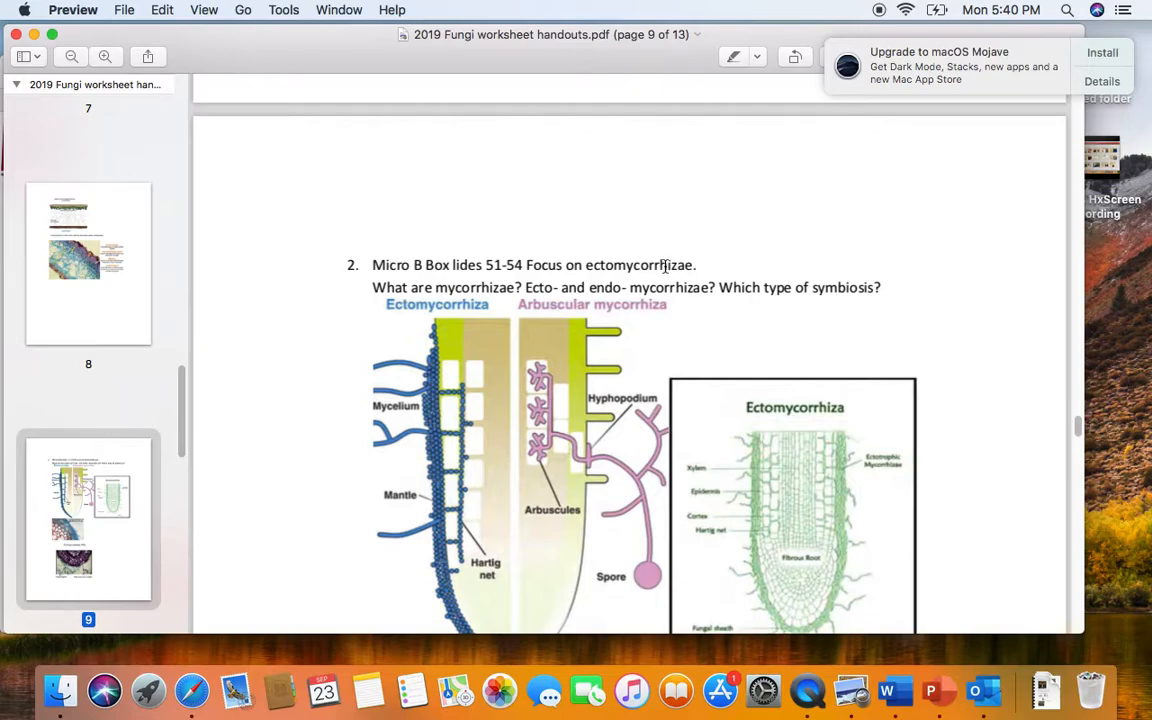
{"action": "mouse_move", "coordinate": [664, 267]}
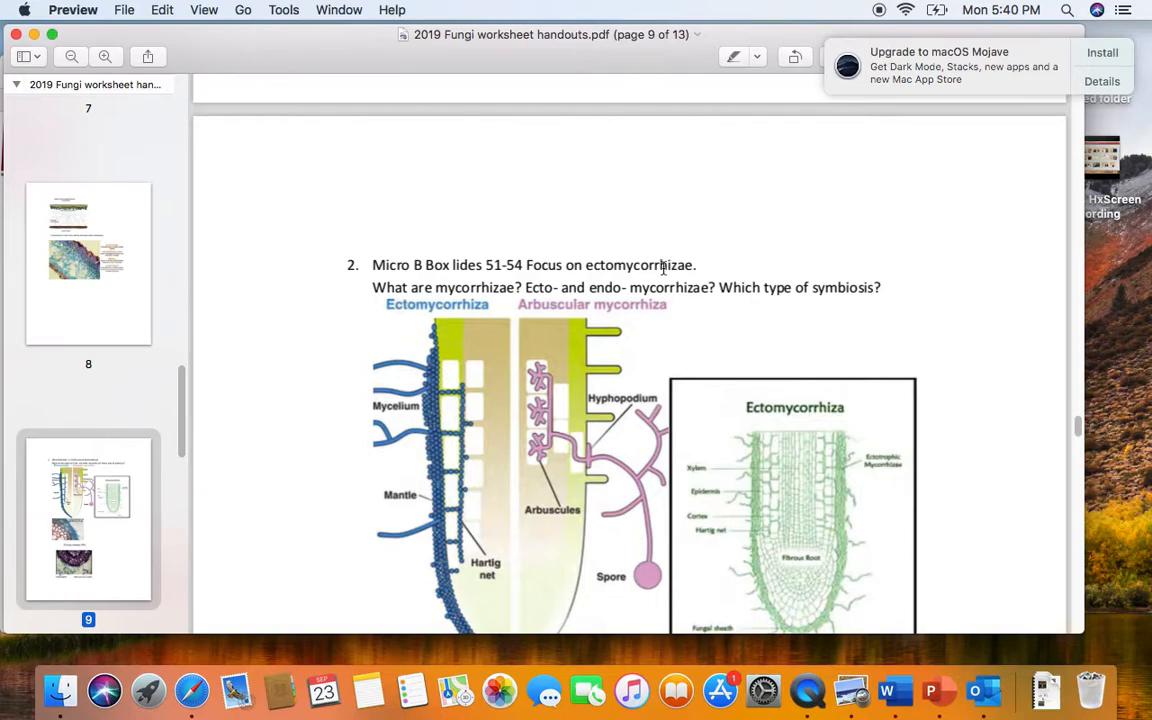
{"action": "mouse_move", "coordinate": [633, 290]}
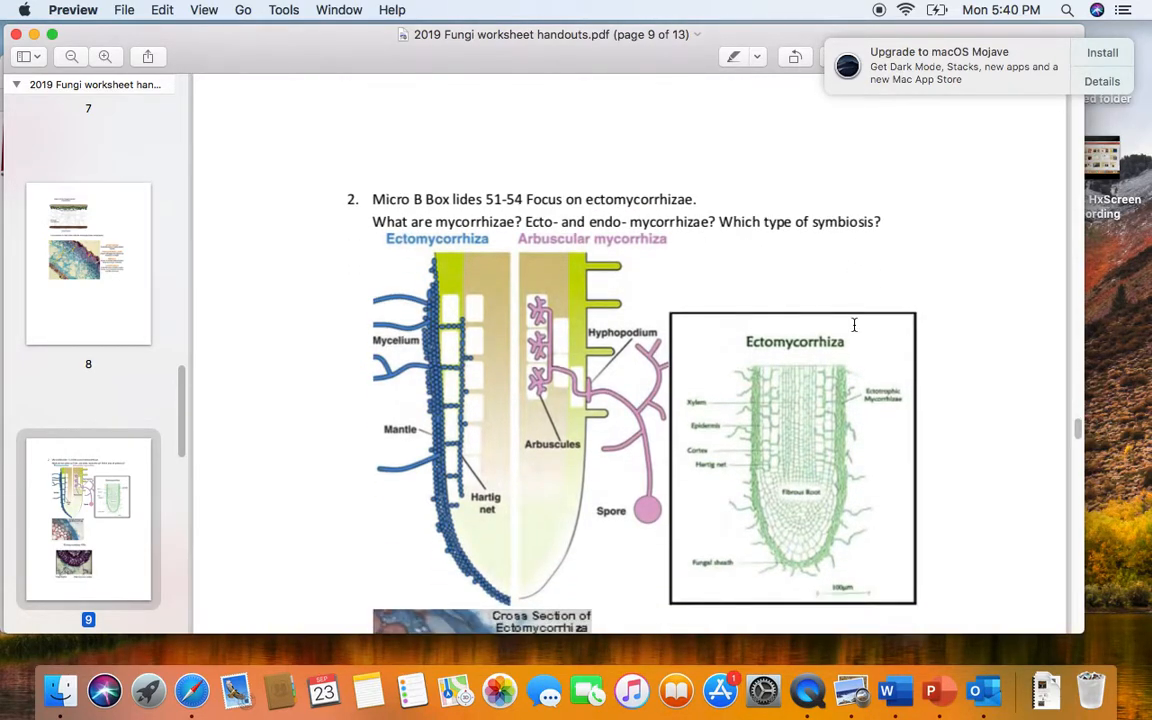
- Scroll past page 9's ectomycorrhiza diagrams to the Ectomycorrhizae 450x caption and purple micrograph
{"action": "scroll", "scroll_direction": "down", "scroll_amount": 3}
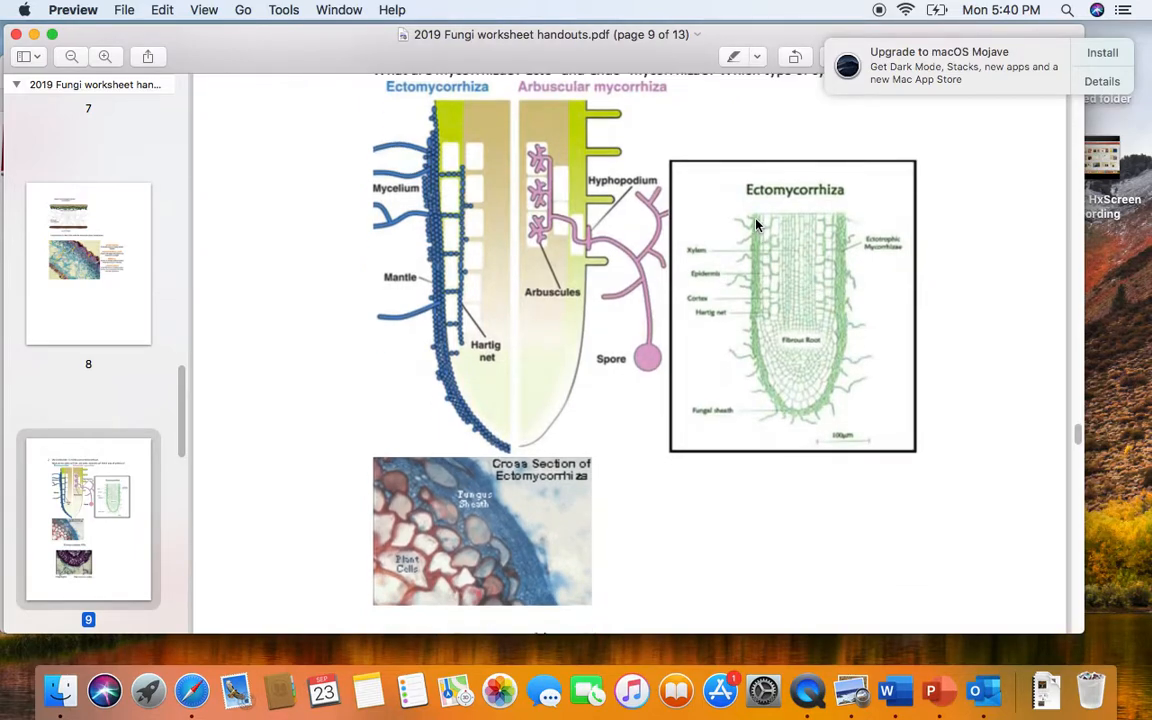
{"action": "mouse_move", "coordinate": [868, 314]}
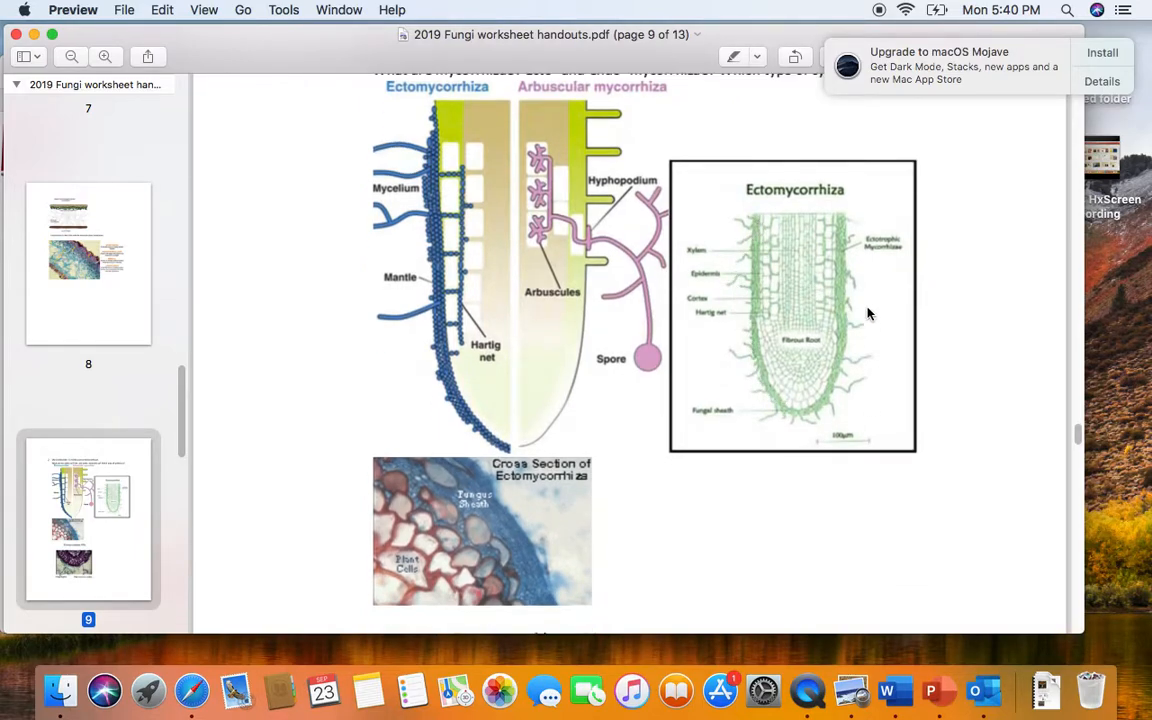
{"action": "mouse_move", "coordinate": [715, 377]}
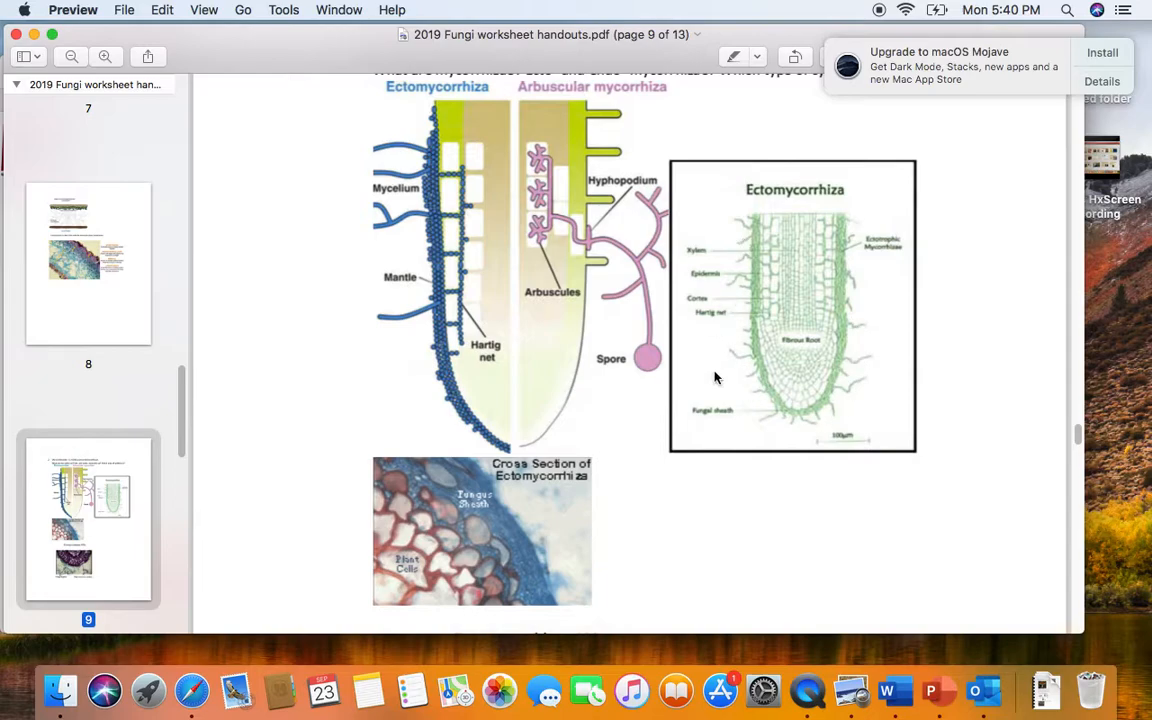
{"action": "mouse_move", "coordinate": [731, 392]}
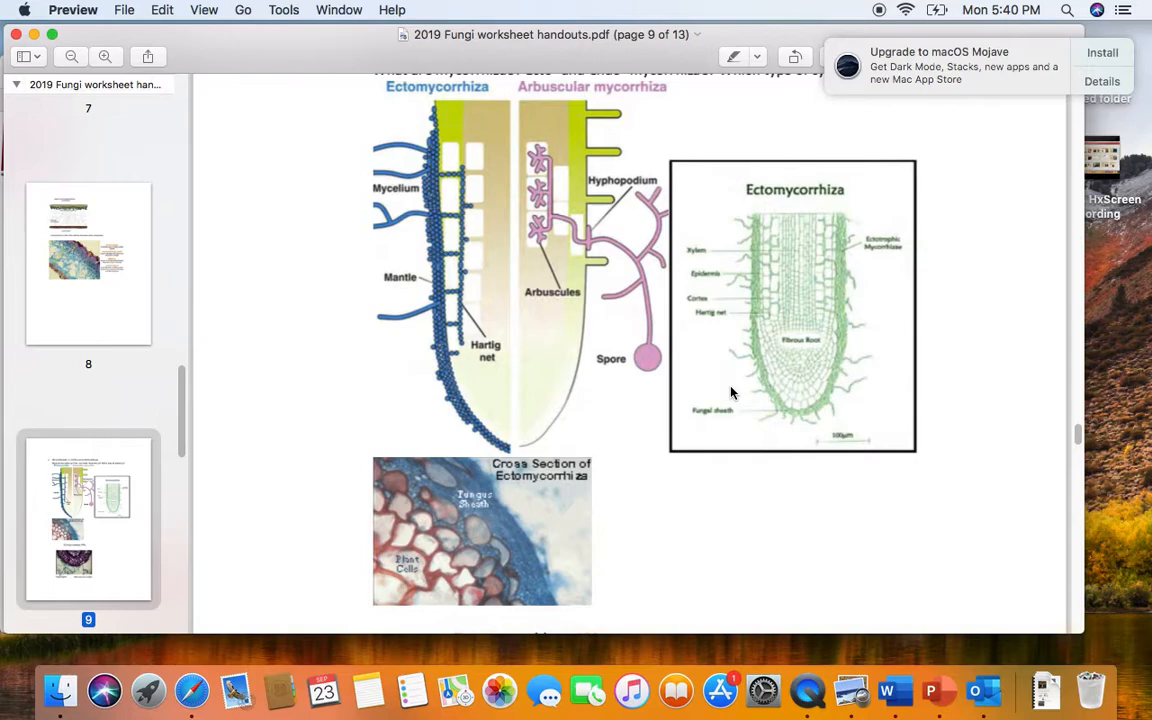
{"action": "mouse_move", "coordinate": [805, 178]}
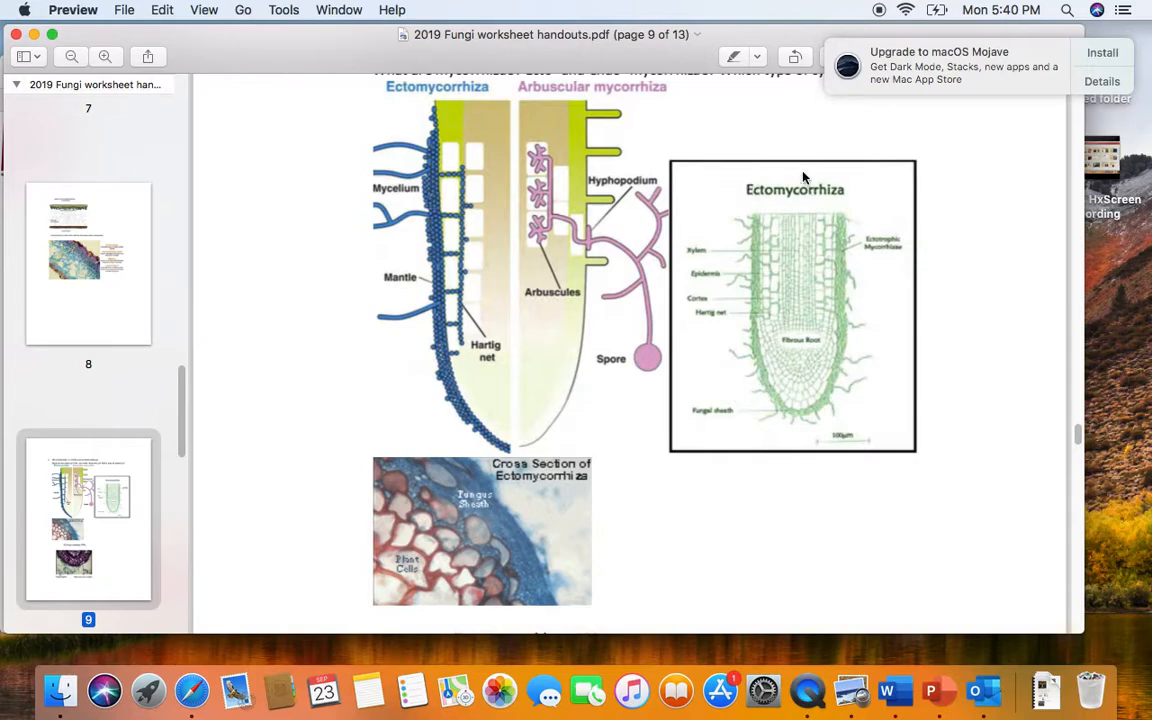
{"action": "mouse_move", "coordinate": [732, 248]}
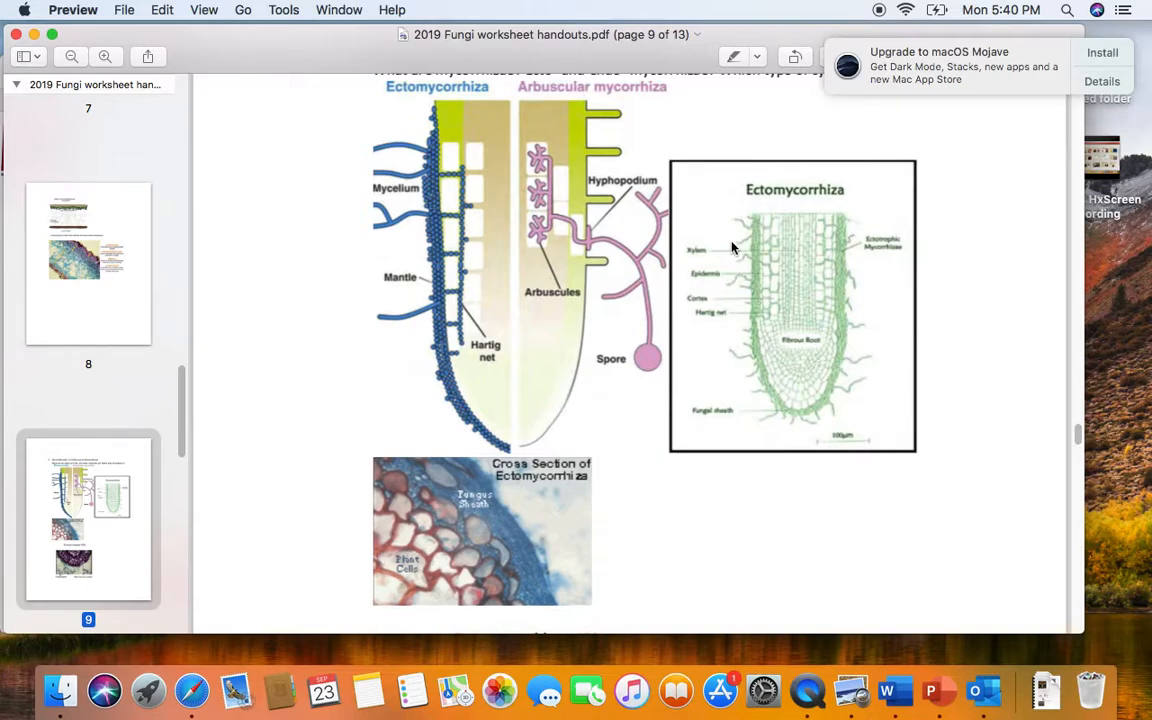
{"action": "mouse_move", "coordinate": [747, 380]}
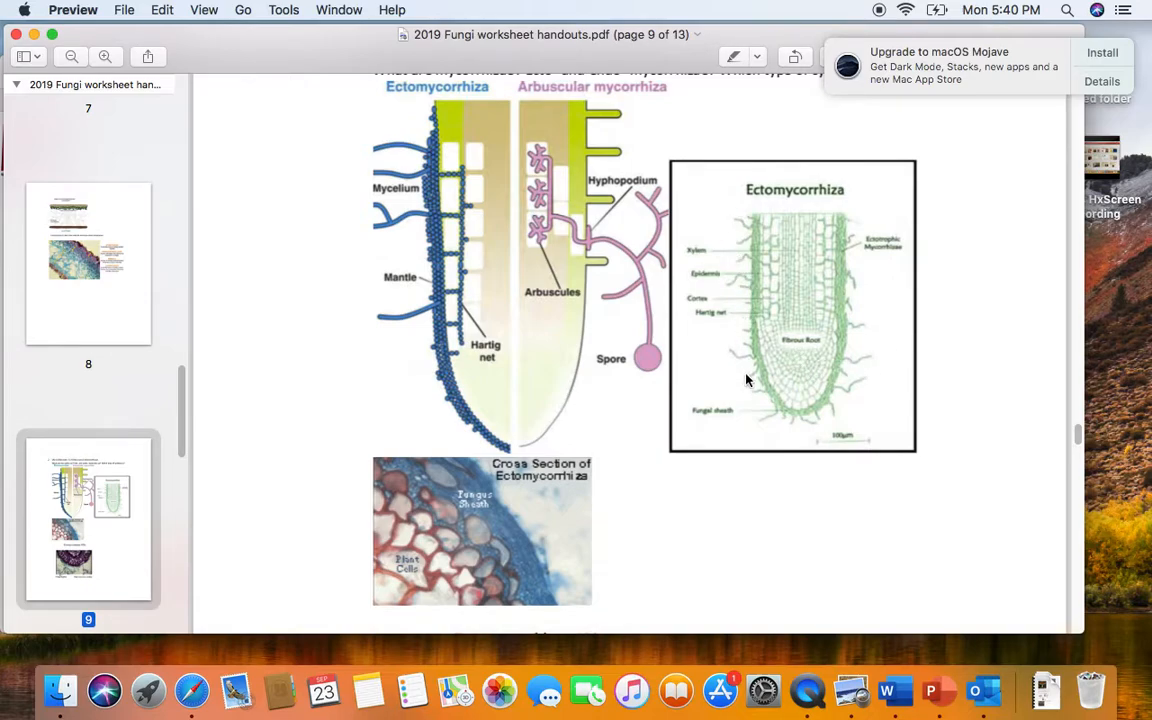
{"action": "mouse_move", "coordinate": [750, 330]}
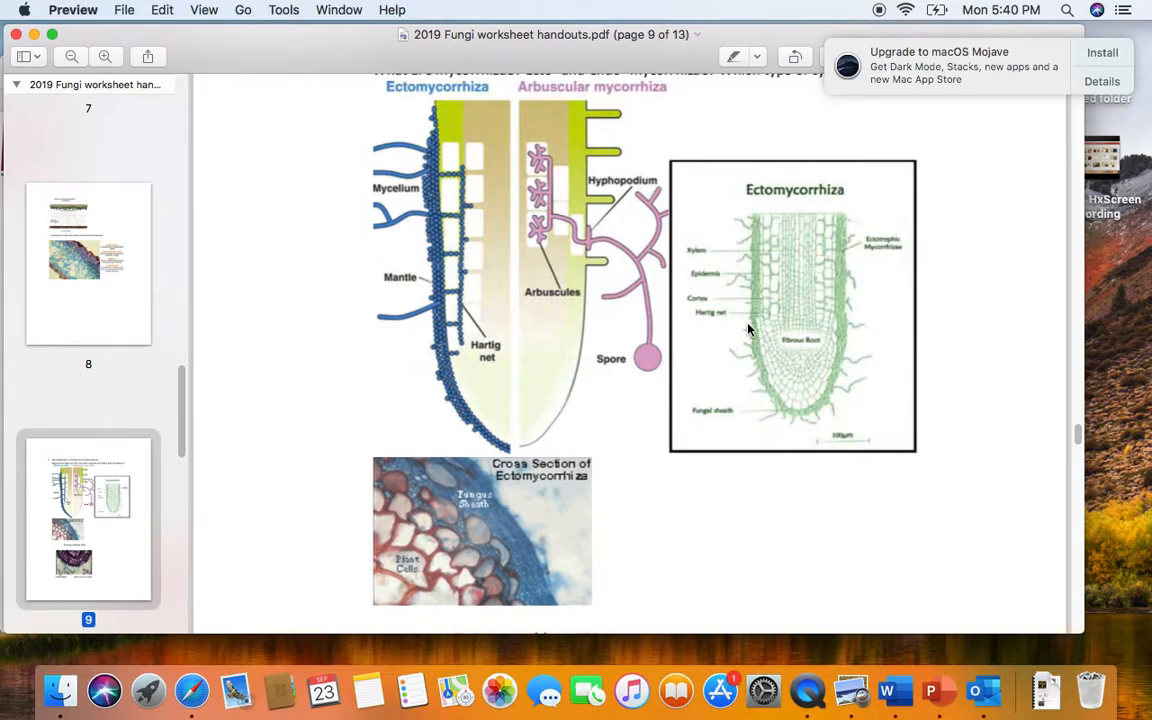
{"action": "mouse_move", "coordinate": [755, 318]}
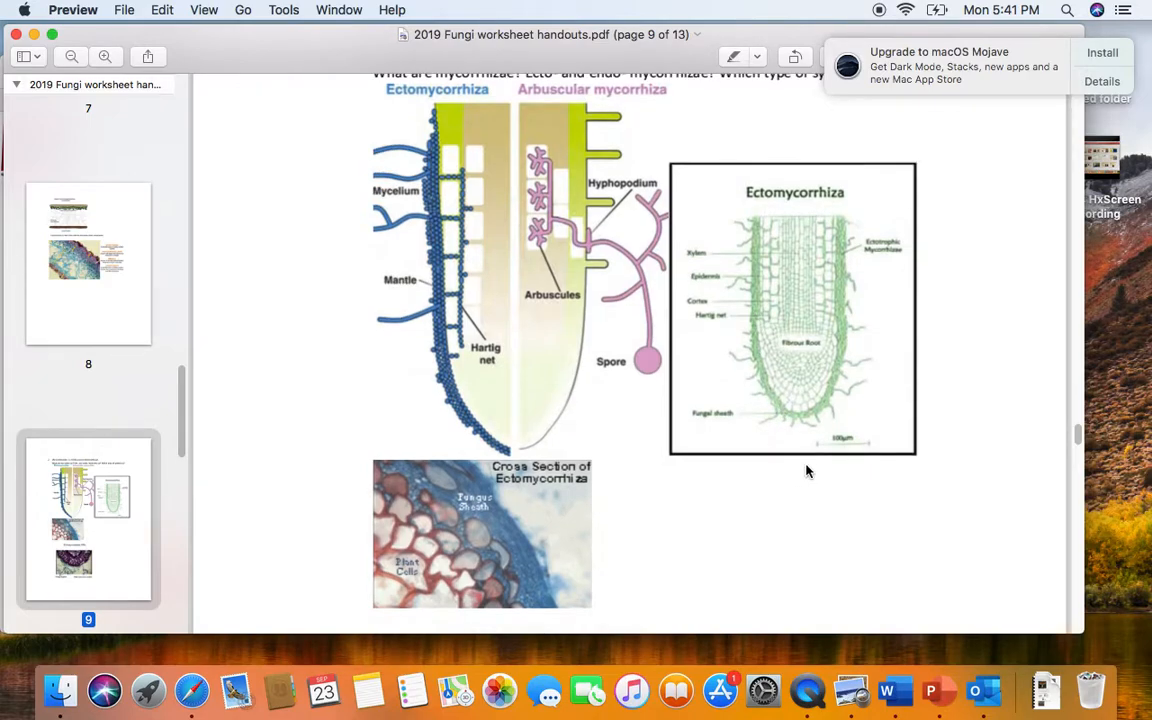
{"action": "scroll", "scroll_direction": "down", "scroll_amount": 3}
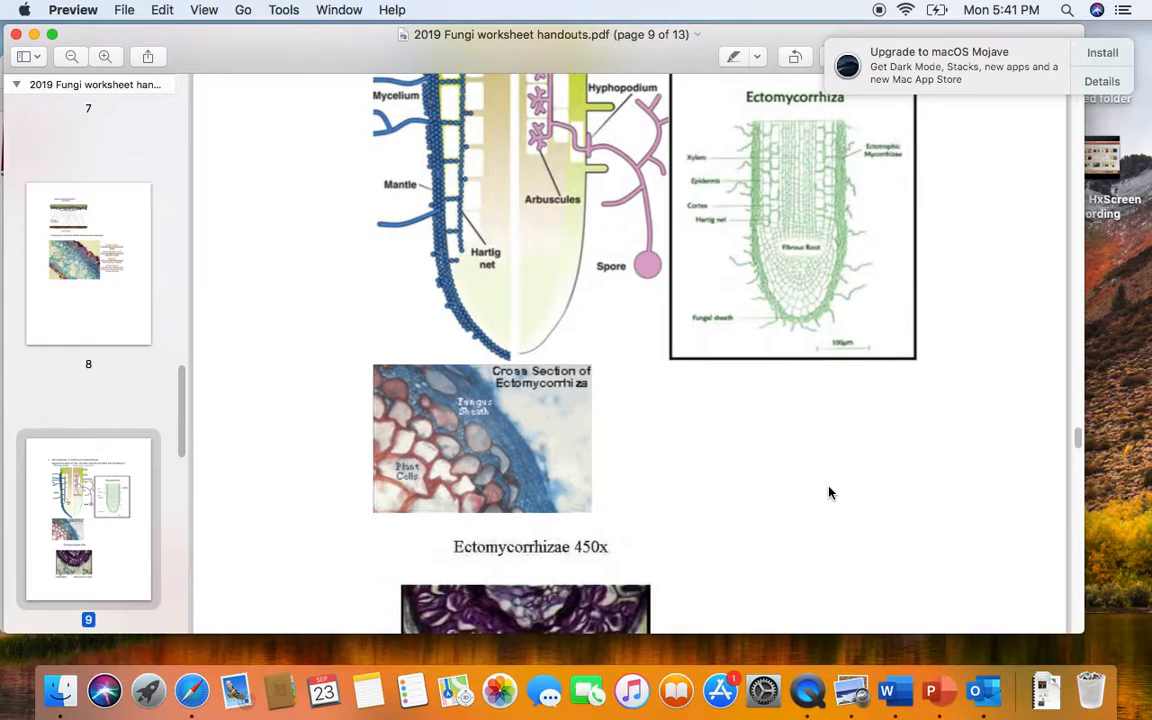
- Scroll past the fungal hyphae micrograph to page 10's question 3 on Claviceps purpurea ergot
{"action": "scroll", "scroll_direction": "down", "scroll_amount": 3}
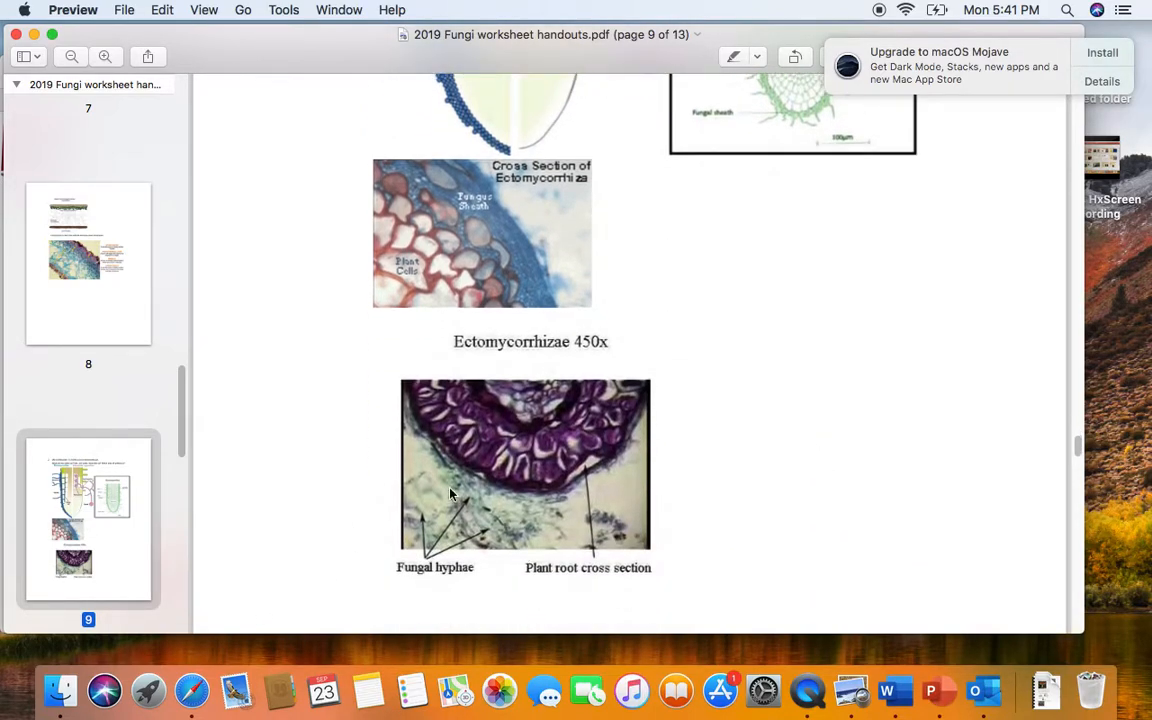
{"action": "mouse_move", "coordinate": [475, 408]}
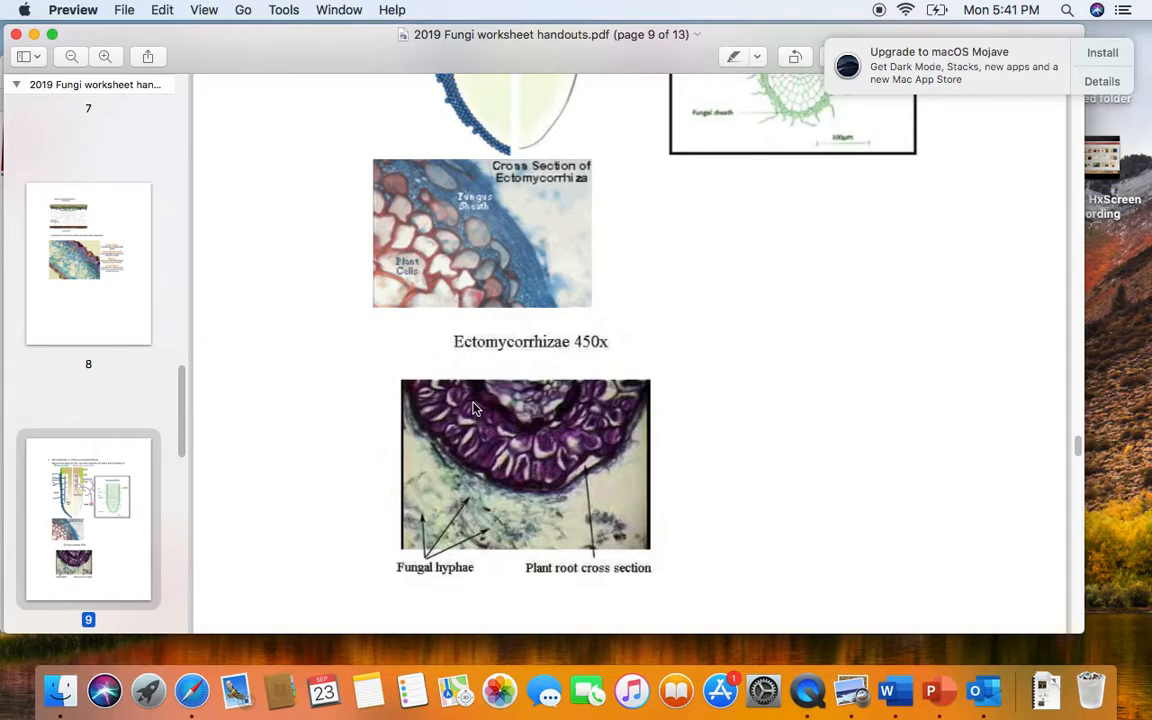
{"action": "mouse_move", "coordinate": [603, 413]}
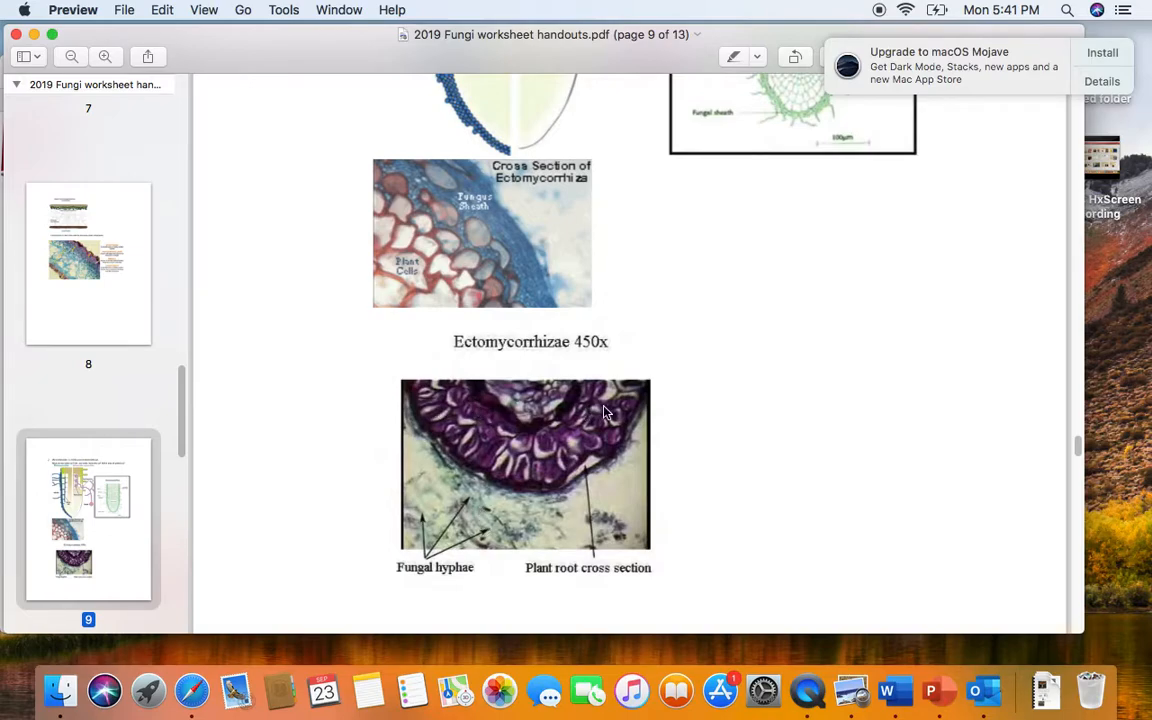
{"action": "mouse_move", "coordinate": [490, 510]}
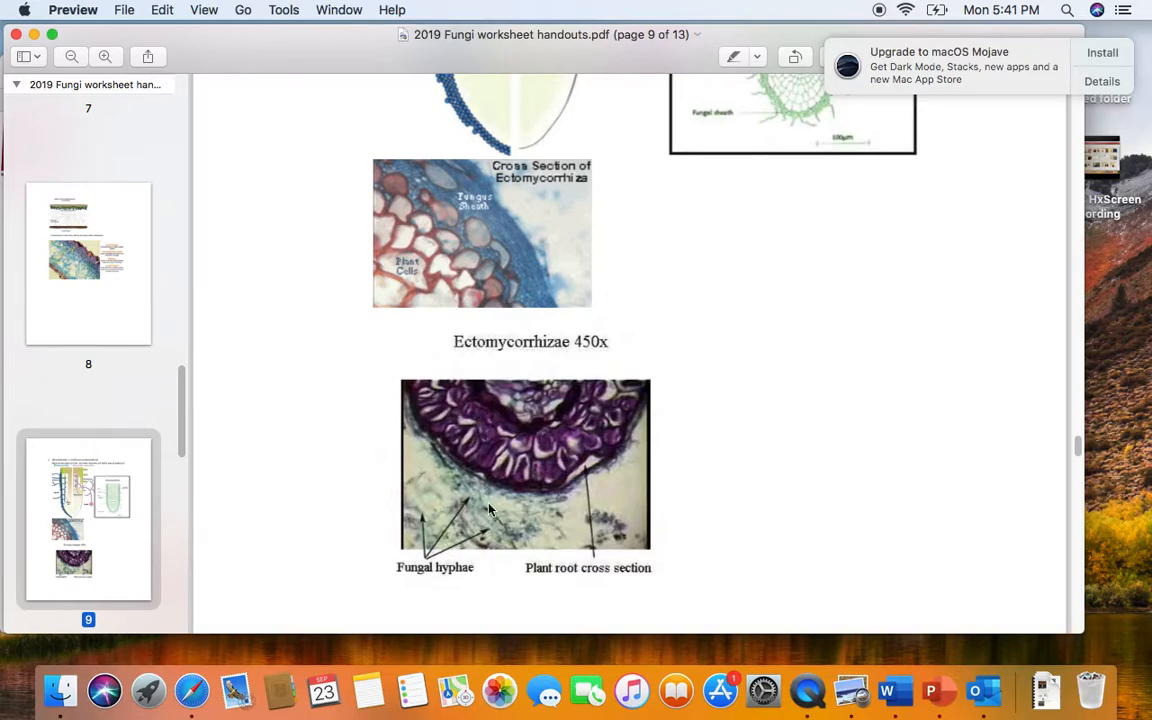
{"action": "mouse_move", "coordinate": [490, 523]}
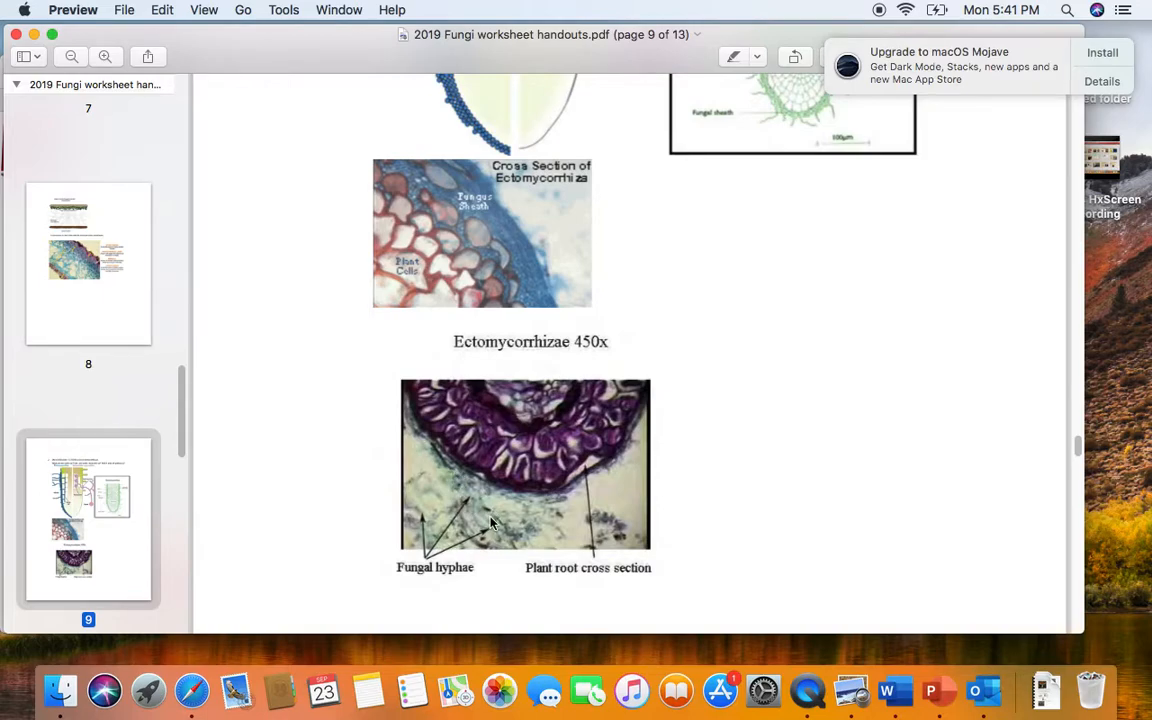
{"action": "mouse_move", "coordinate": [478, 515]}
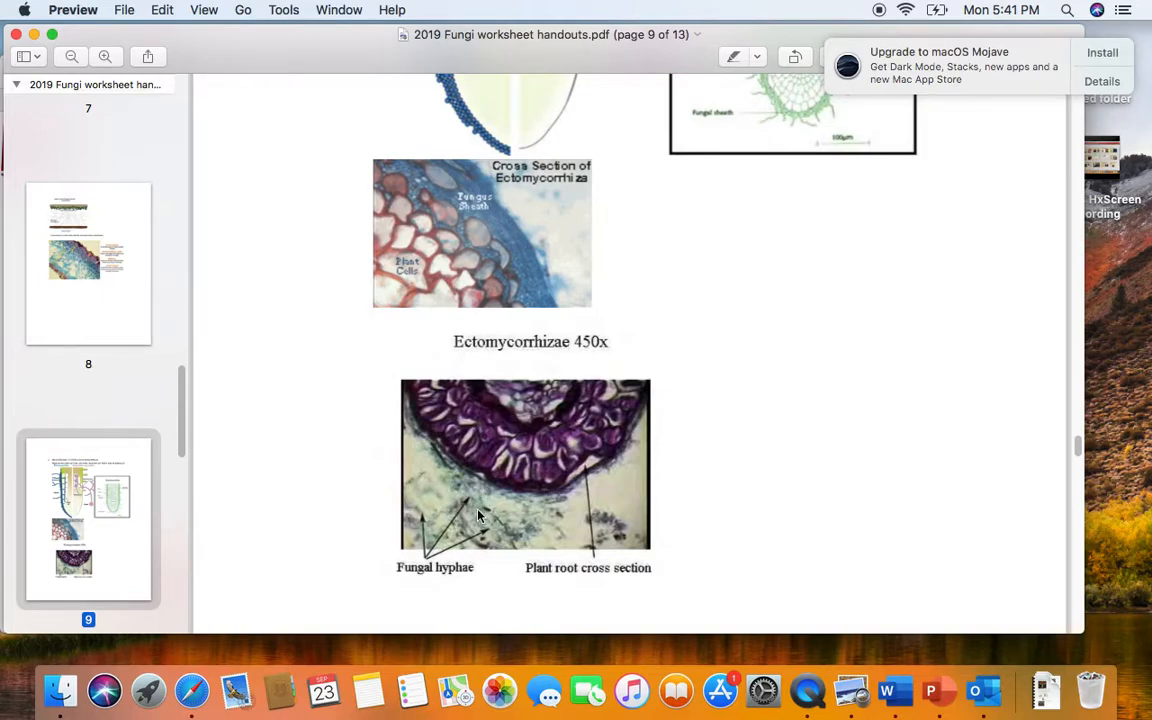
{"action": "mouse_move", "coordinate": [415, 505]}
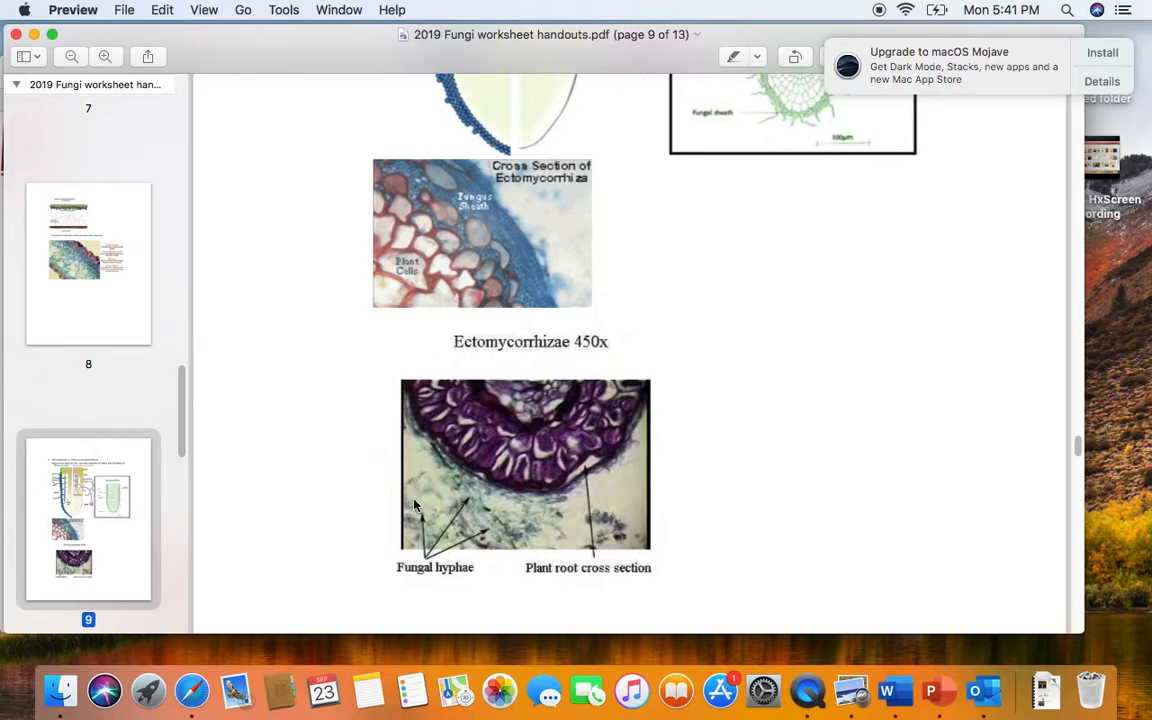
{"action": "mouse_move", "coordinate": [563, 487]}
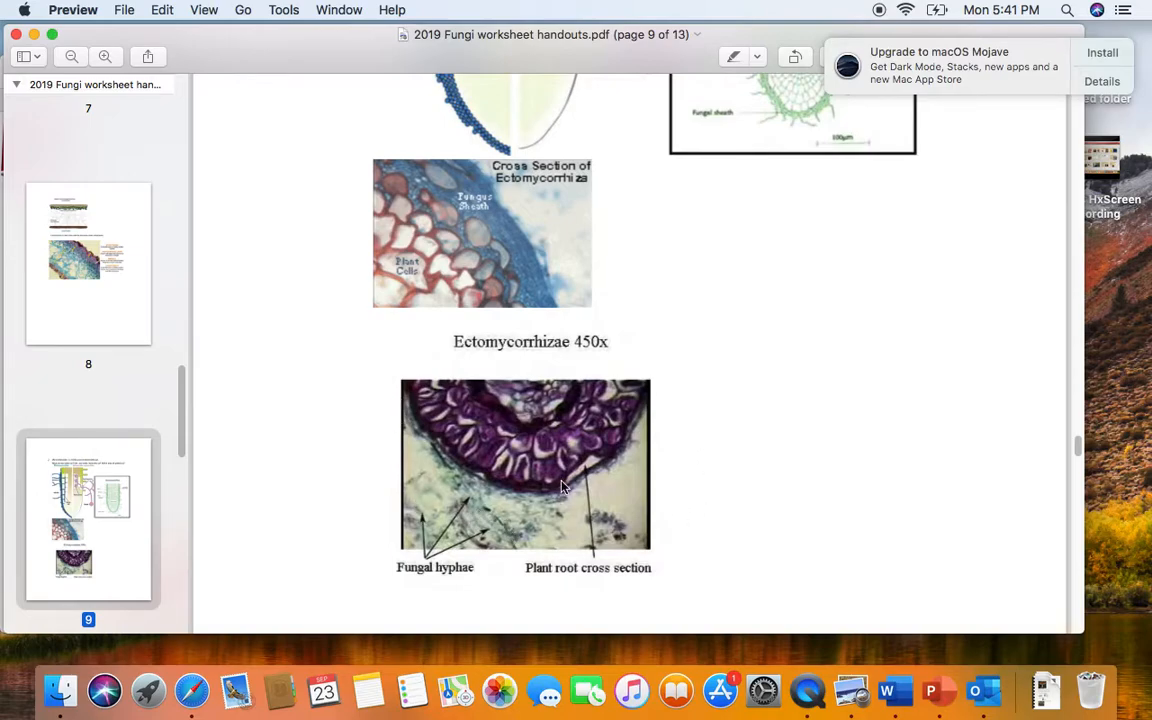
{"action": "mouse_move", "coordinate": [475, 518]}
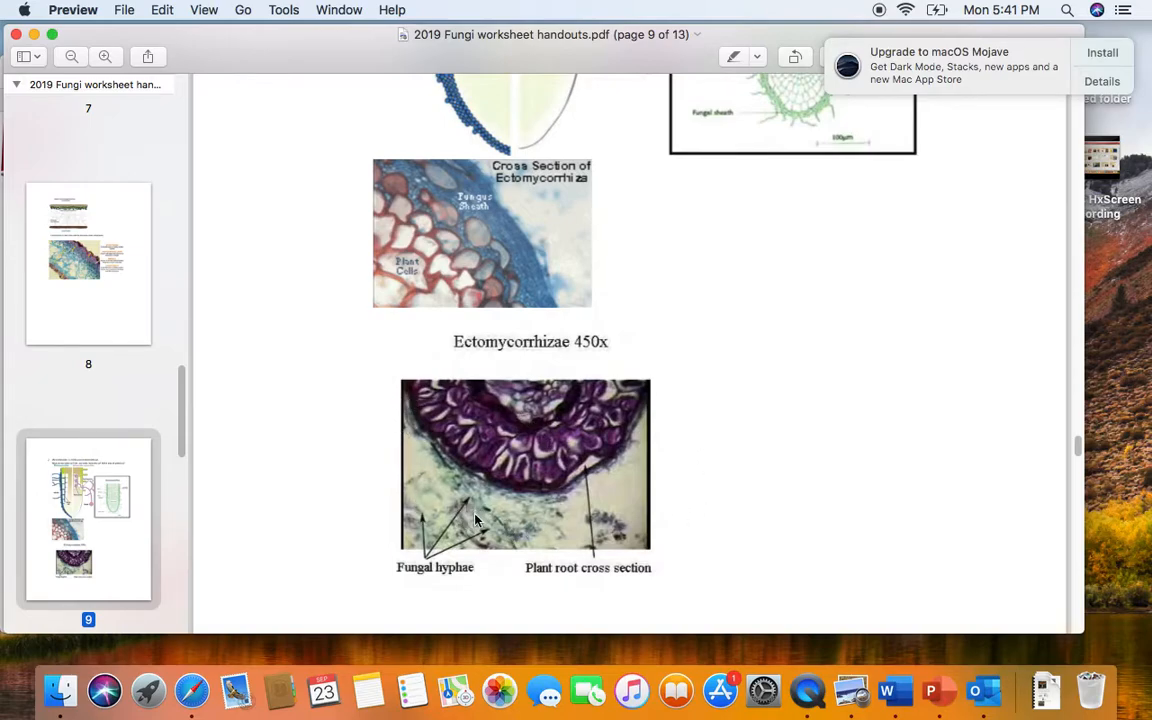
{"action": "mouse_move", "coordinate": [470, 500]}
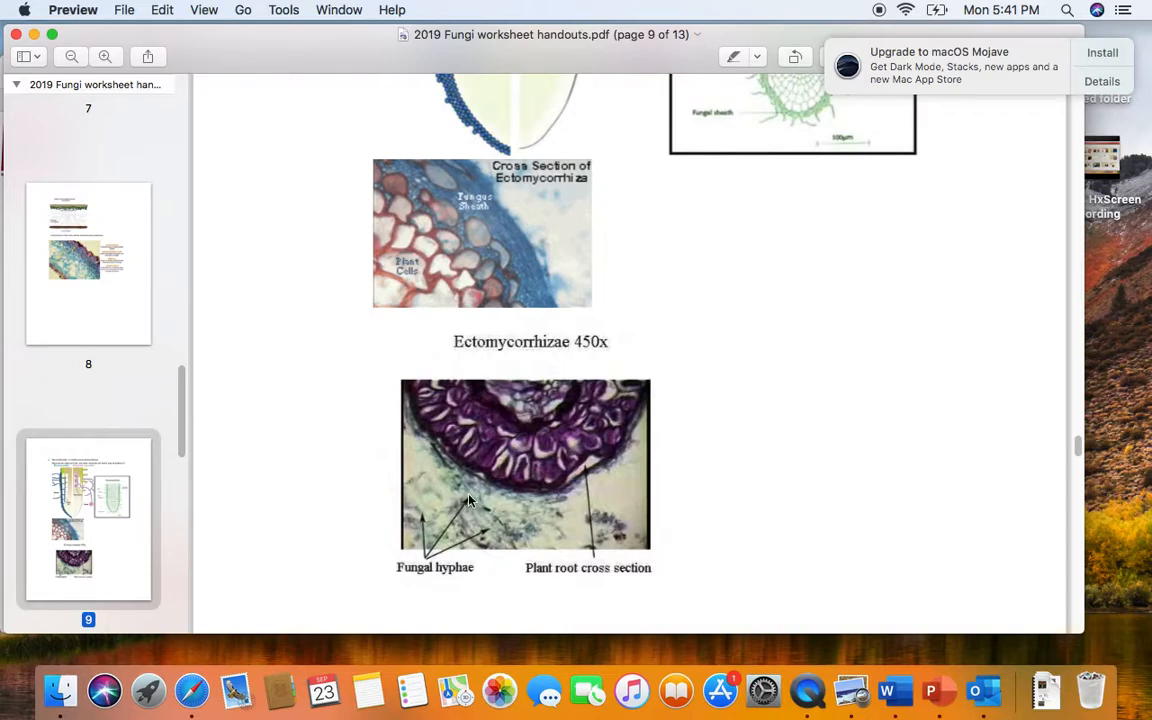
{"action": "mouse_move", "coordinate": [473, 507]}
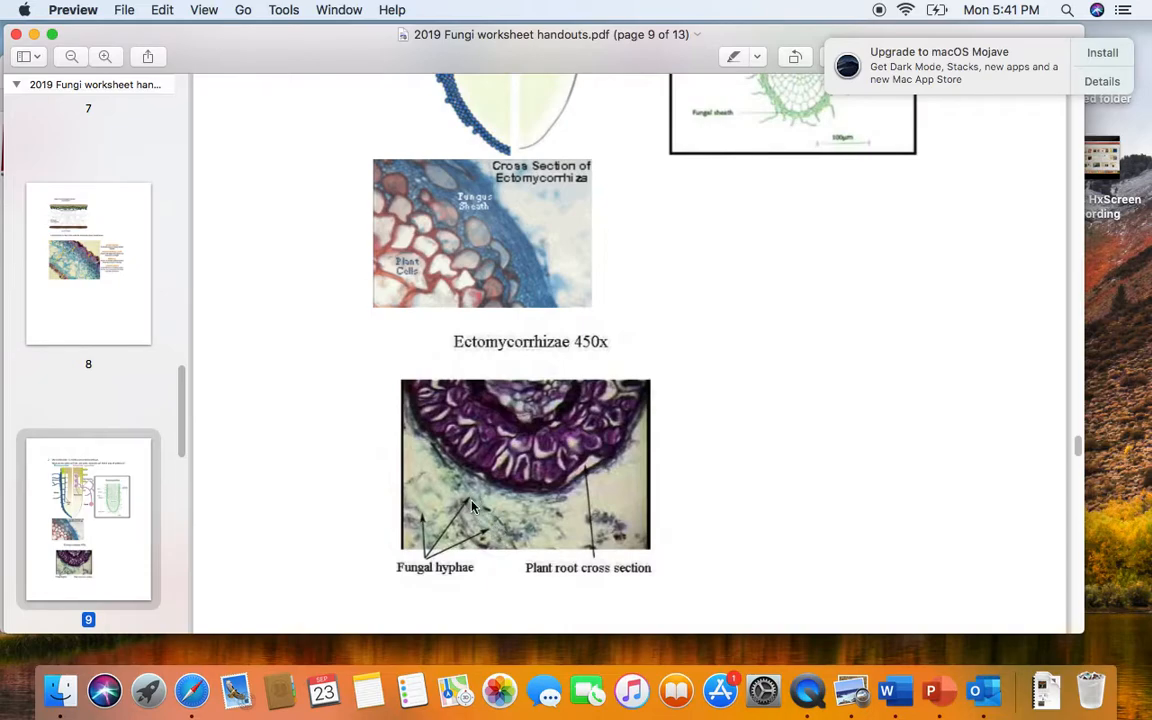
{"action": "mouse_move", "coordinate": [480, 514]}
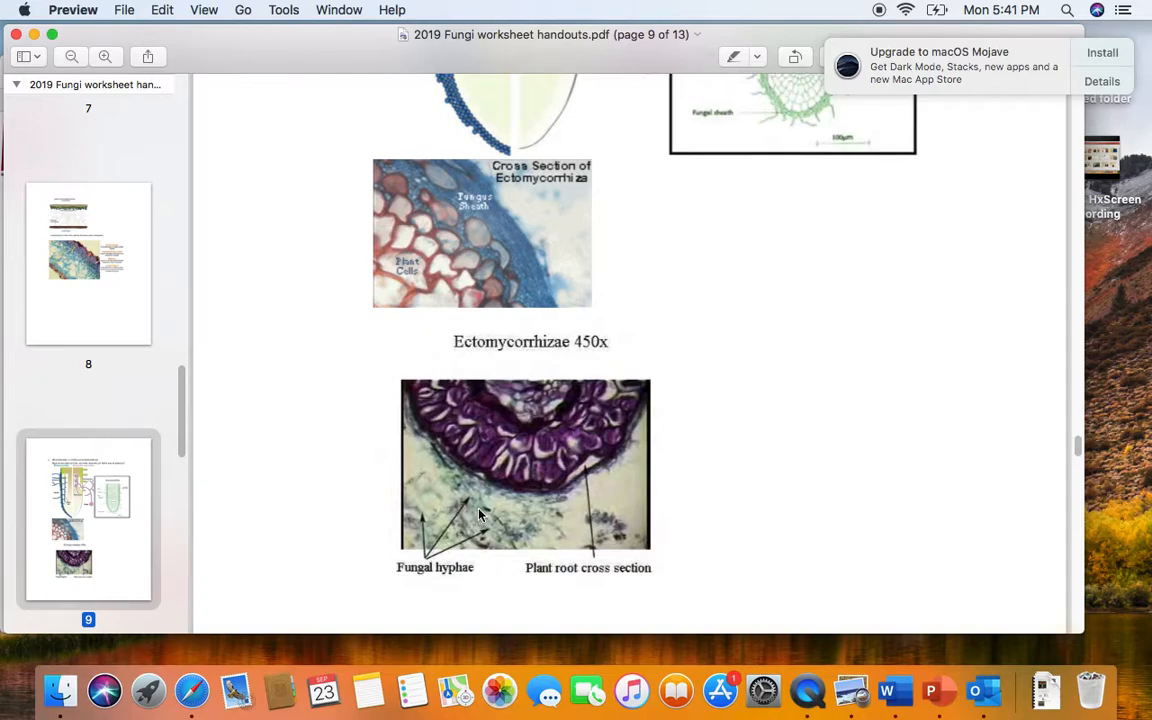
{"action": "mouse_move", "coordinate": [480, 508]}
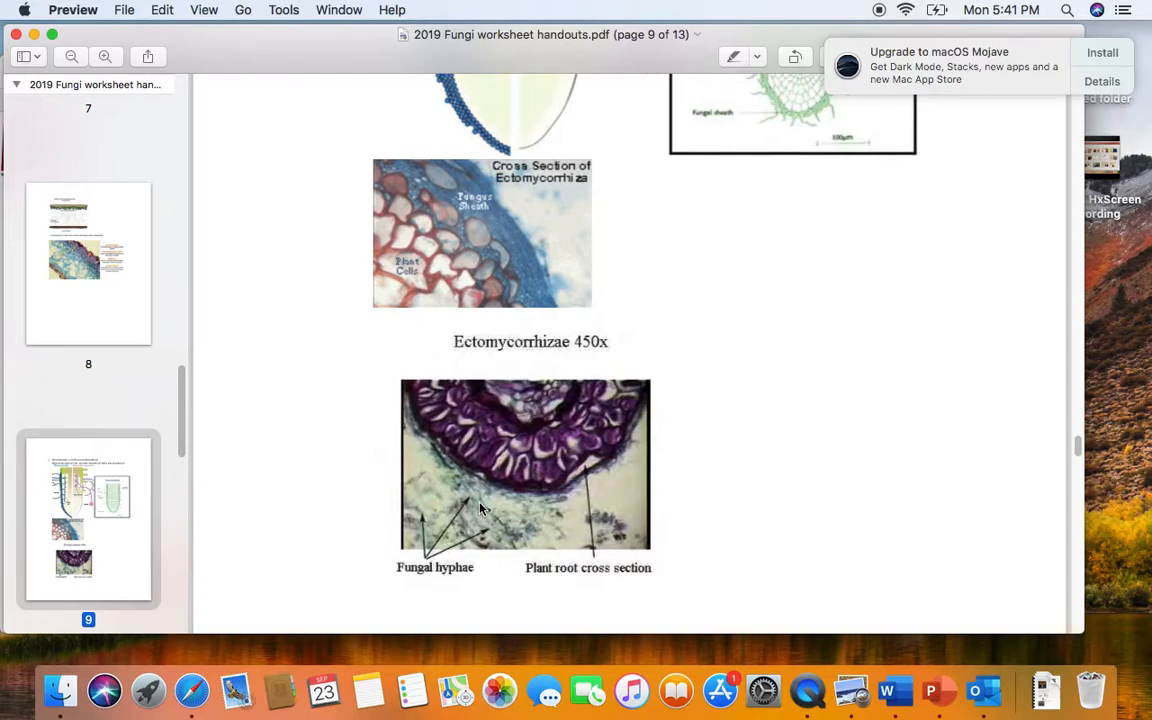
{"action": "mouse_move", "coordinate": [500, 463]}
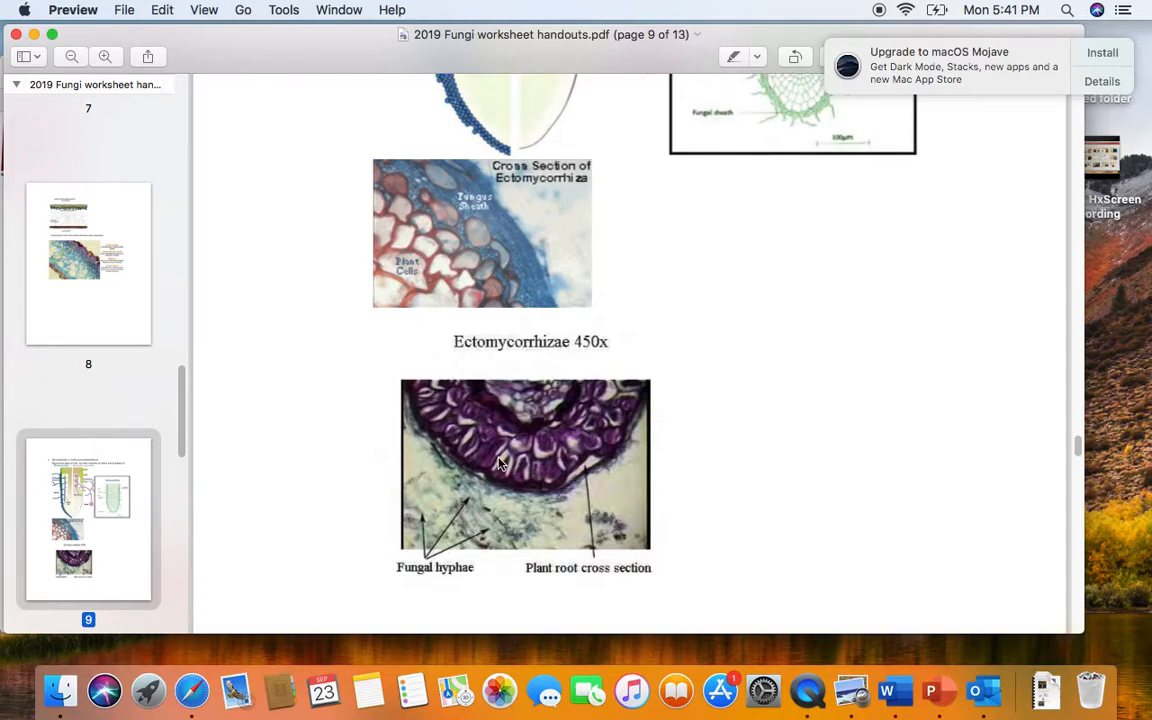
{"action": "mouse_move", "coordinate": [481, 435]}
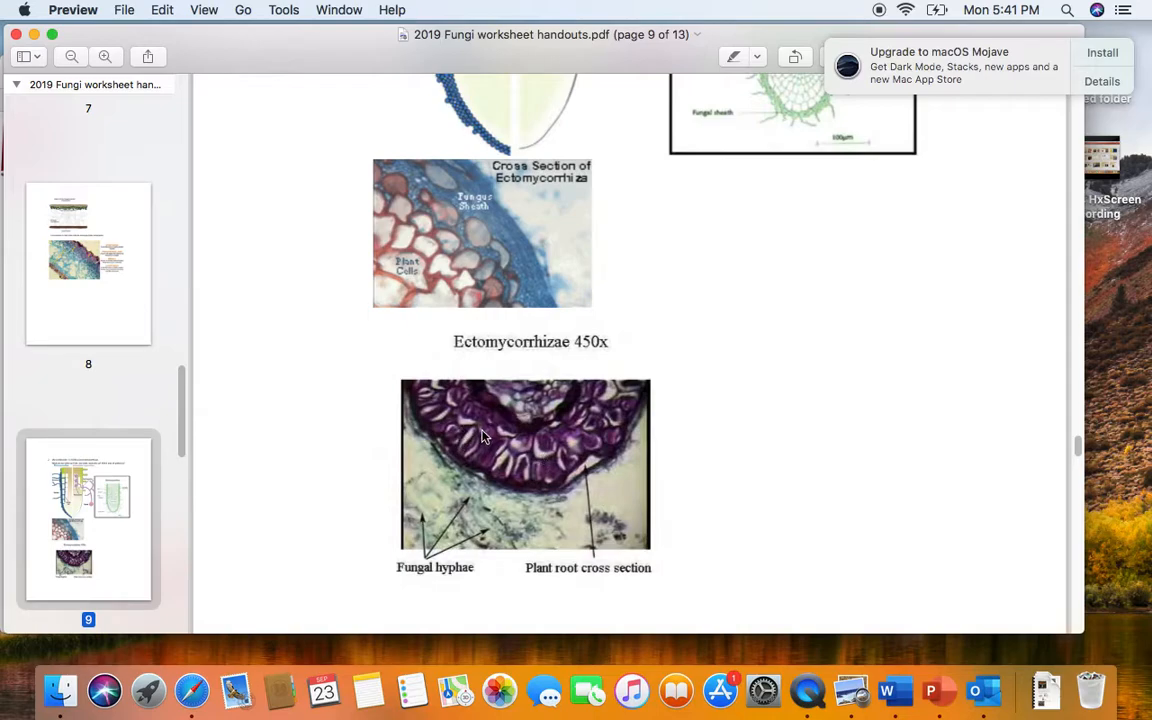
{"action": "mouse_move", "coordinate": [505, 473]}
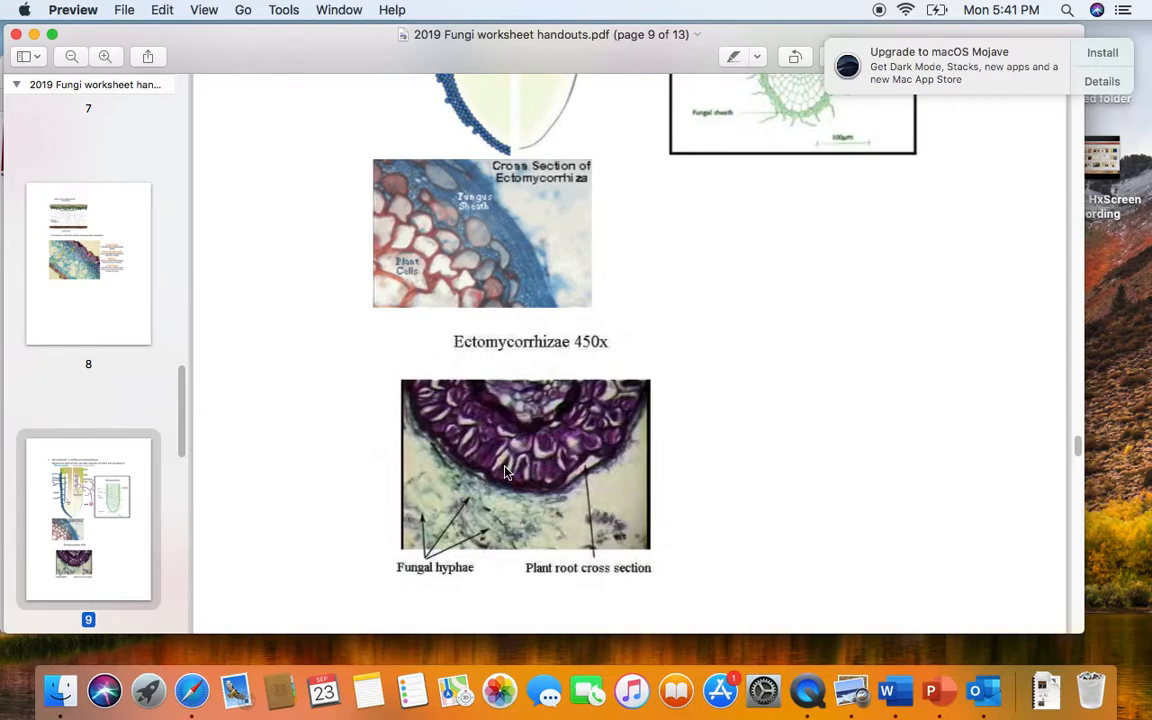
{"action": "mouse_move", "coordinate": [505, 433]}
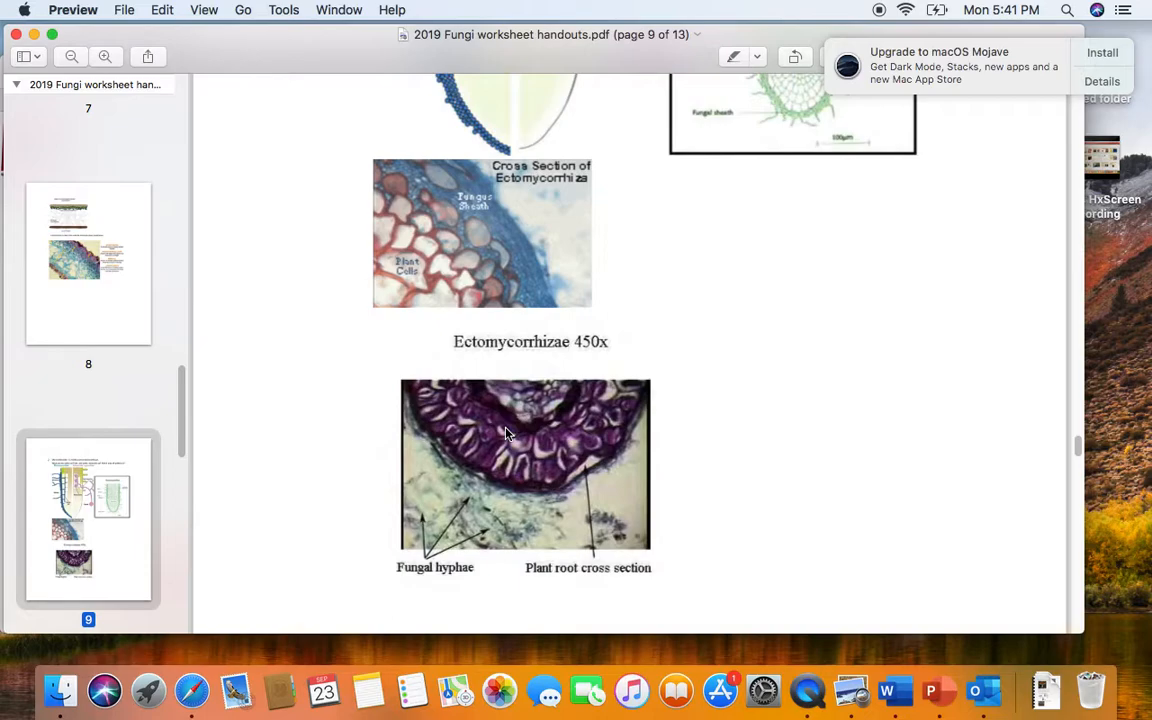
{"action": "mouse_move", "coordinate": [538, 440]}
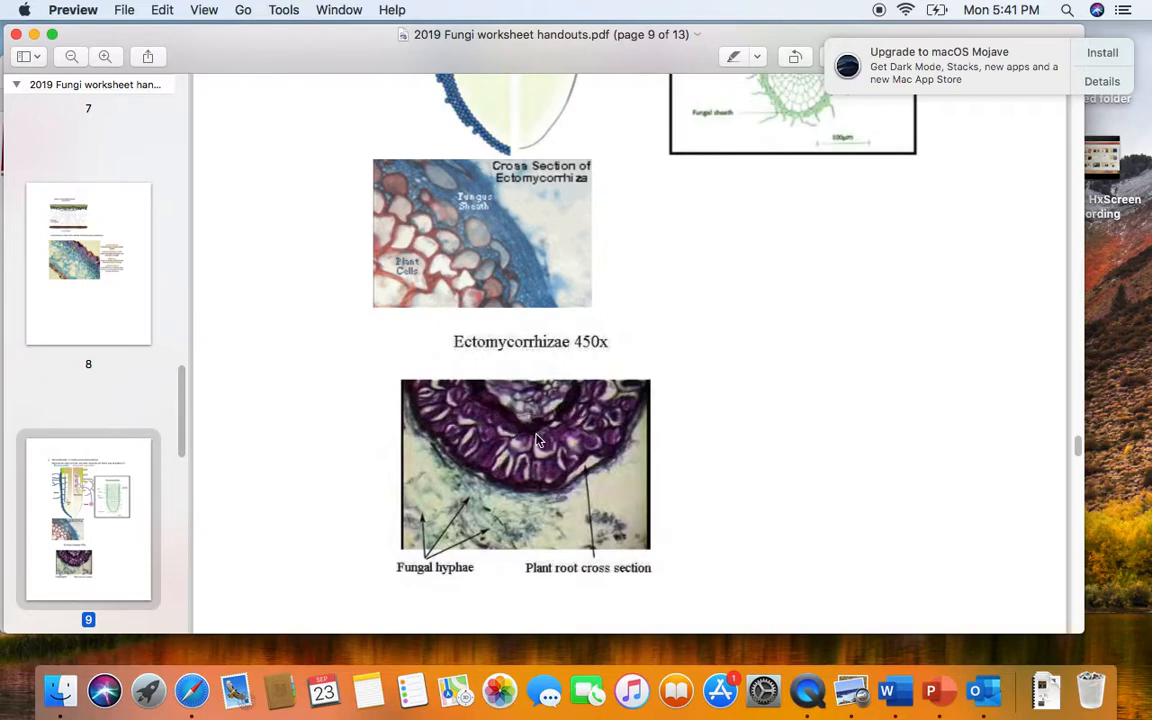
{"action": "mouse_move", "coordinate": [473, 485]}
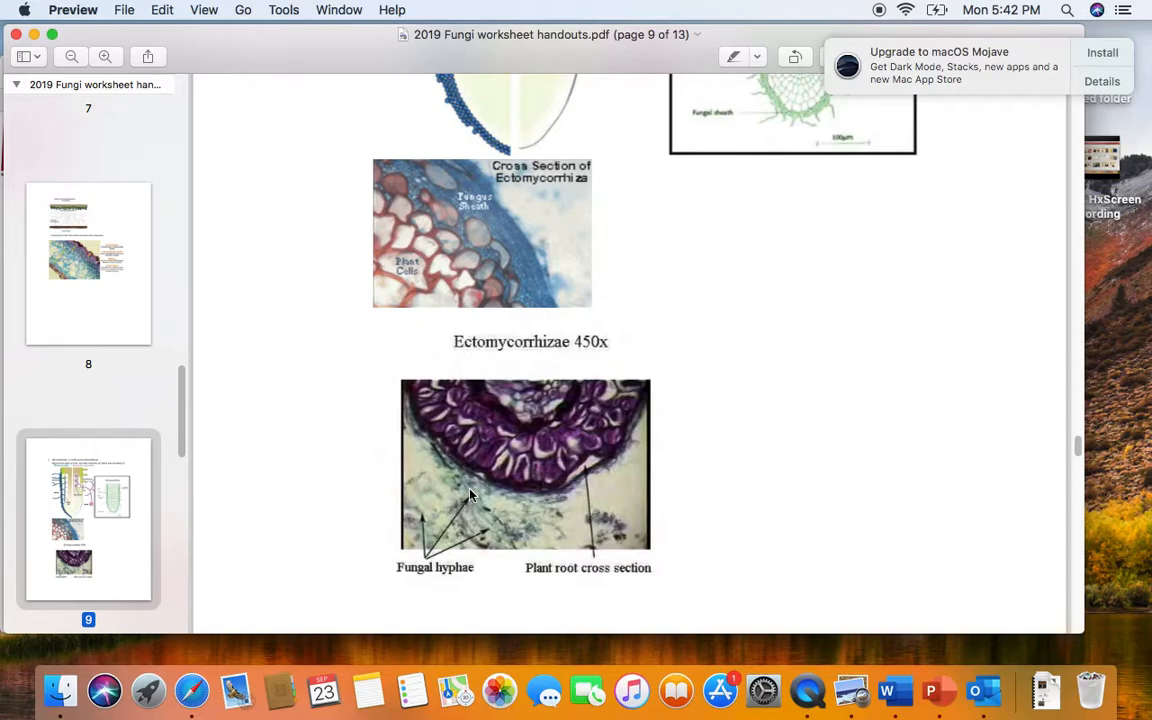
{"action": "mouse_move", "coordinate": [492, 479]}
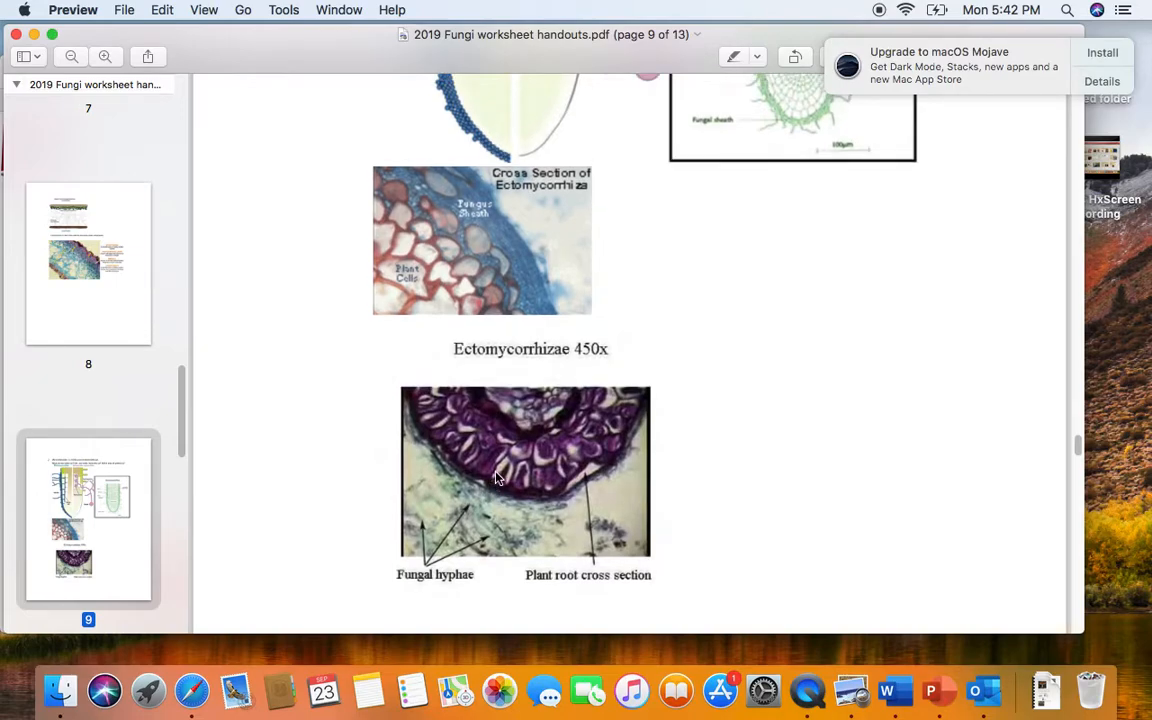
{"action": "scroll", "scroll_direction": "down", "scroll_amount": 3}
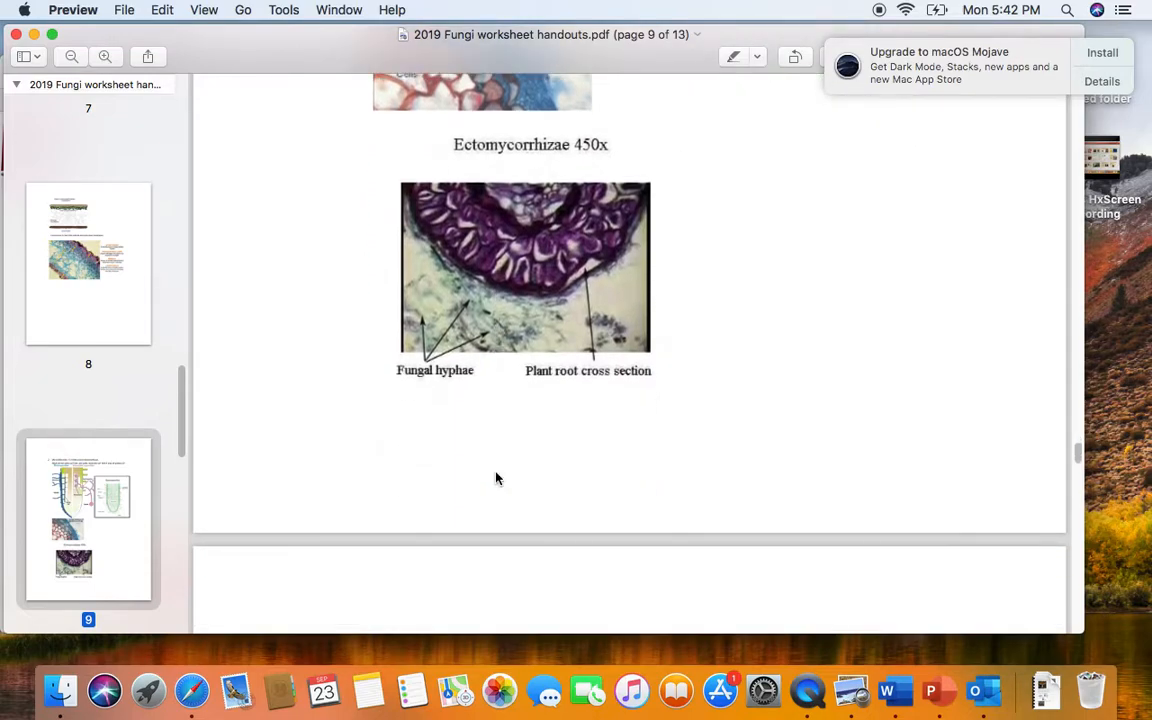
{"action": "scroll", "scroll_direction": "down", "scroll_amount": 3}
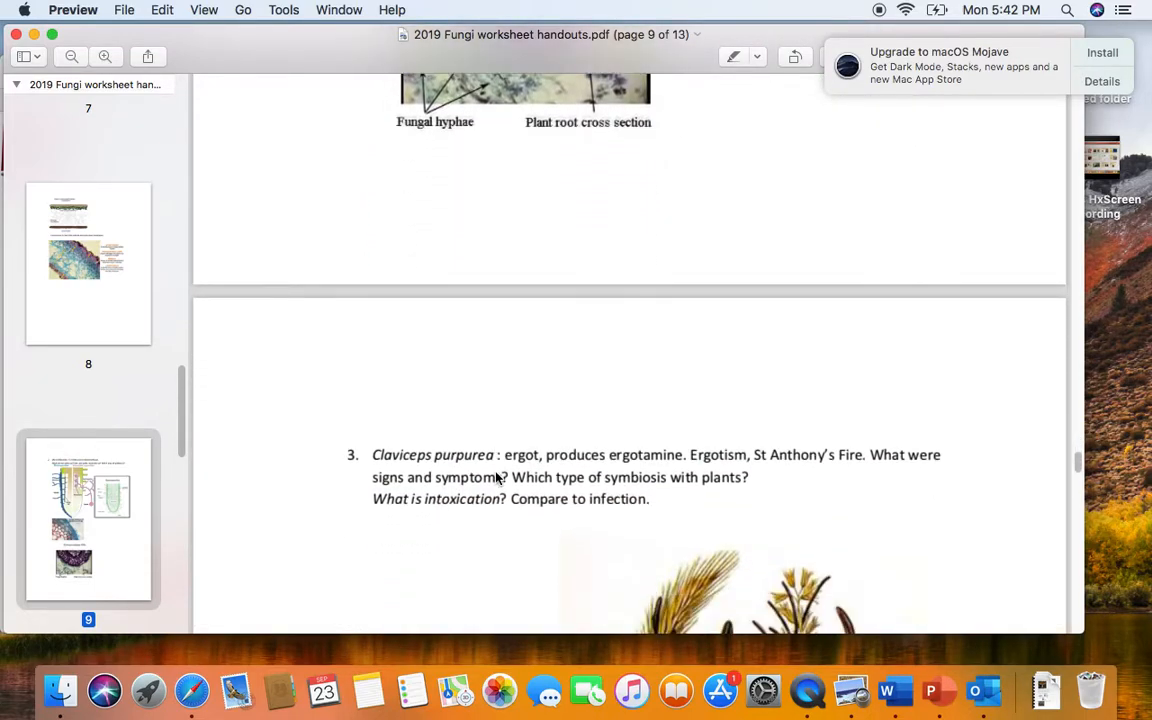
{"action": "scroll", "scroll_direction": "down", "scroll_amount": 3}
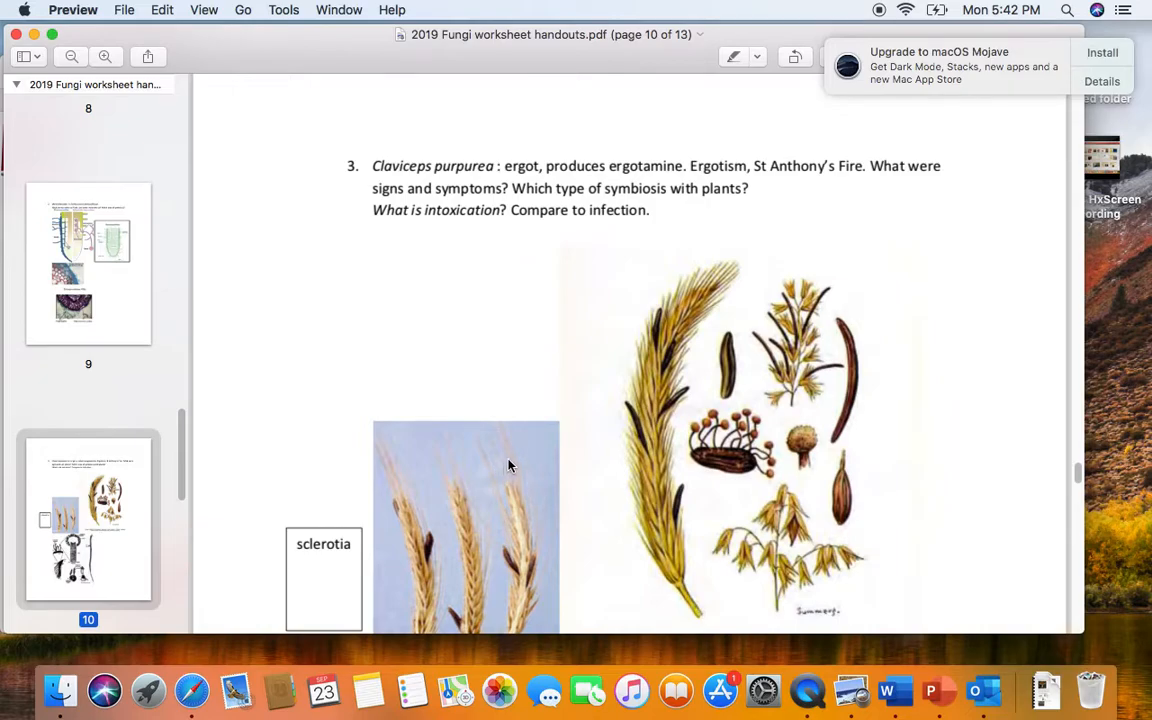
{"action": "mouse_move", "coordinate": [521, 464]}
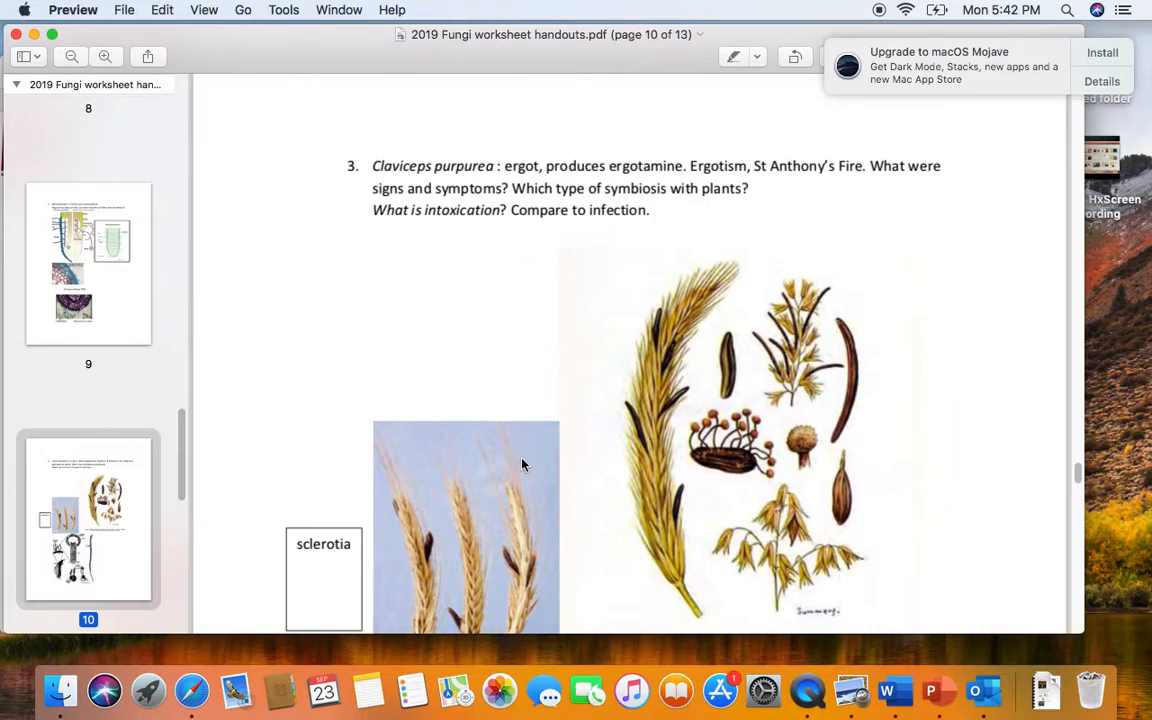
{"action": "mouse_move", "coordinate": [640, 424]}
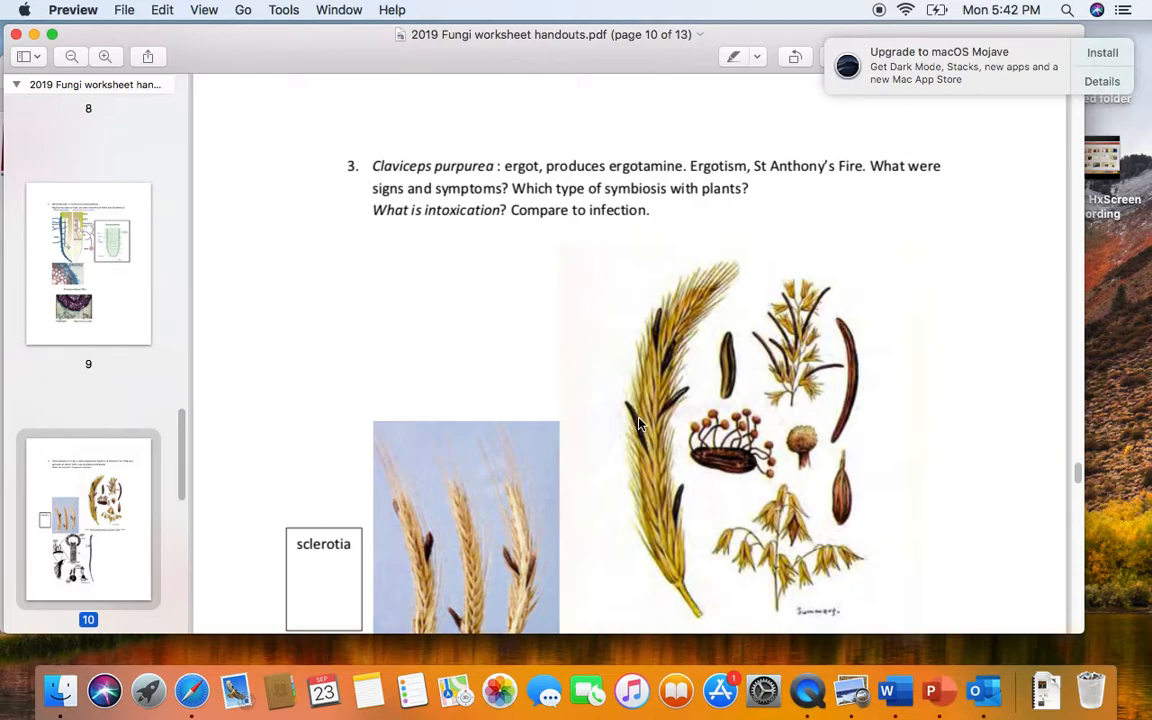
{"action": "mouse_move", "coordinate": [632, 410]}
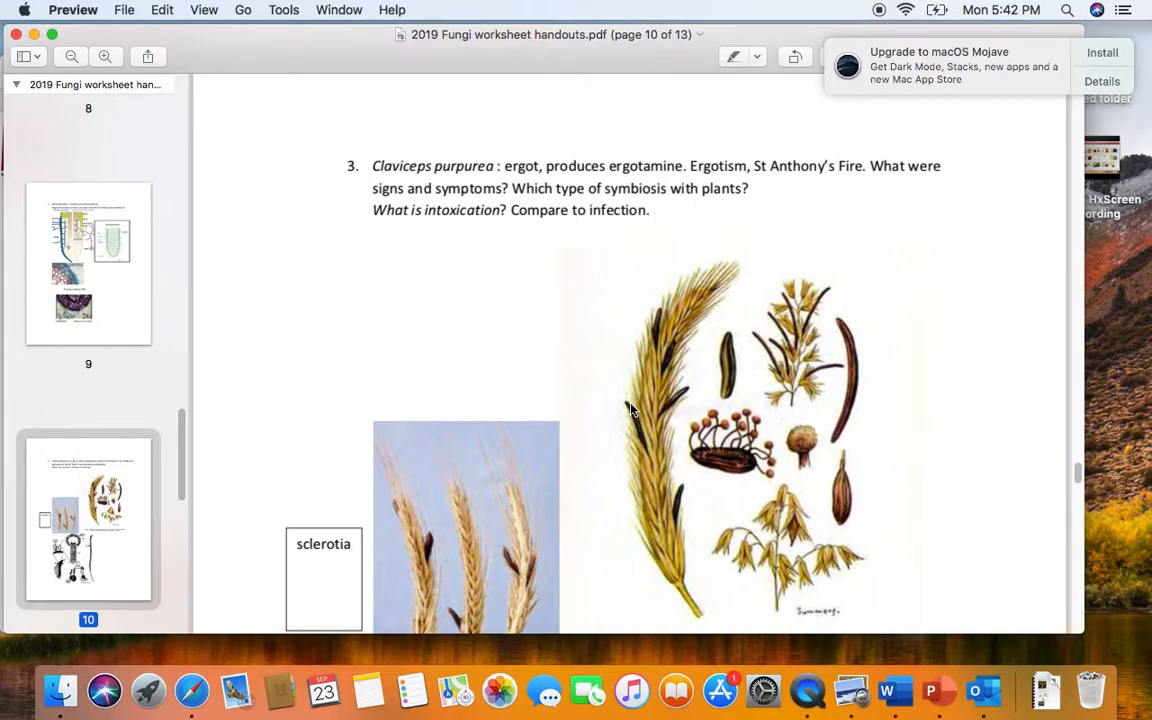
{"action": "mouse_move", "coordinate": [642, 443]}
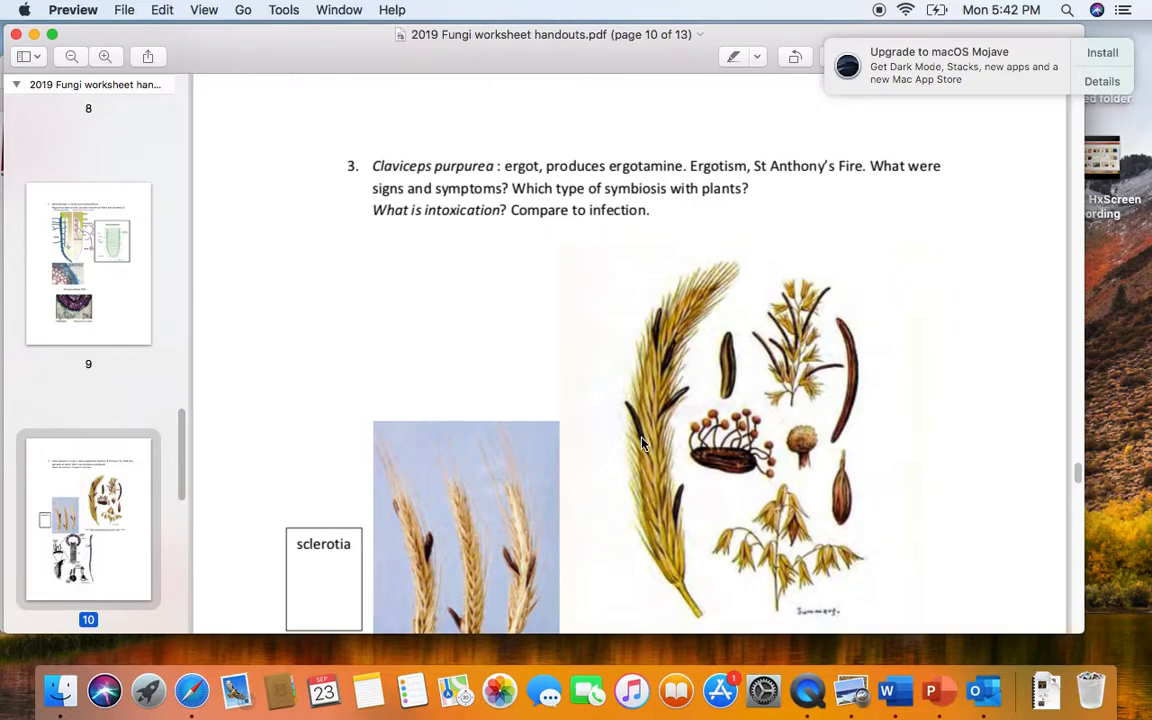
{"action": "mouse_move", "coordinate": [623, 407]}
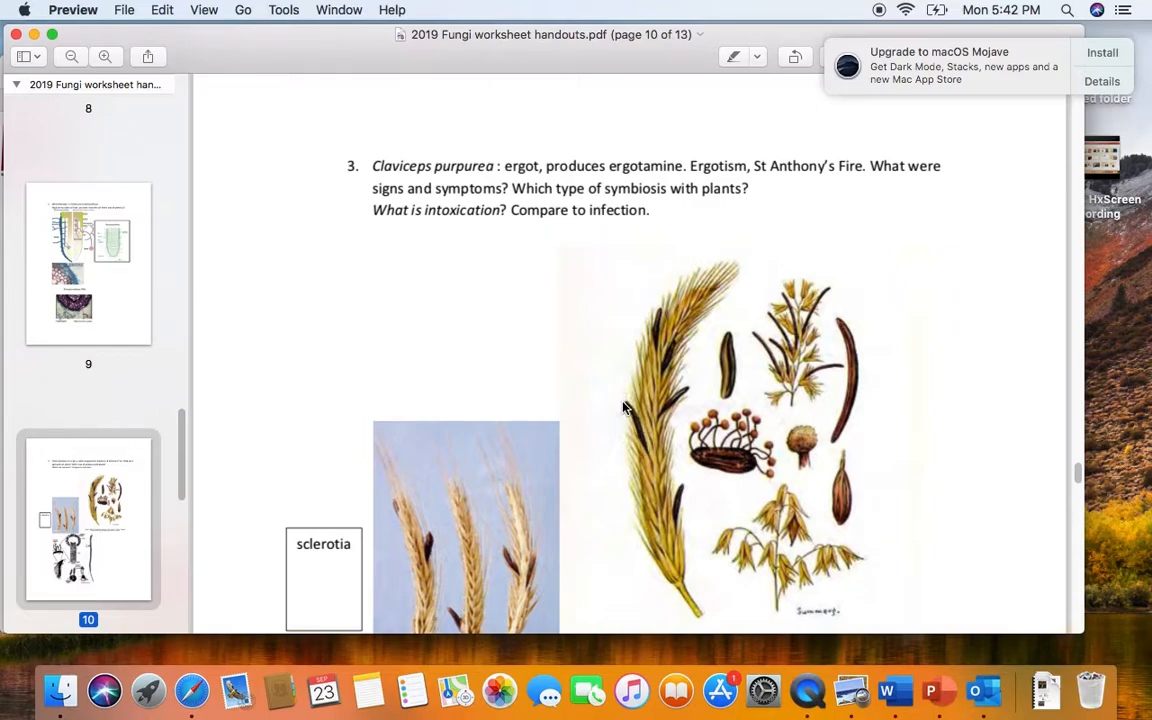
{"action": "mouse_move", "coordinate": [637, 423]}
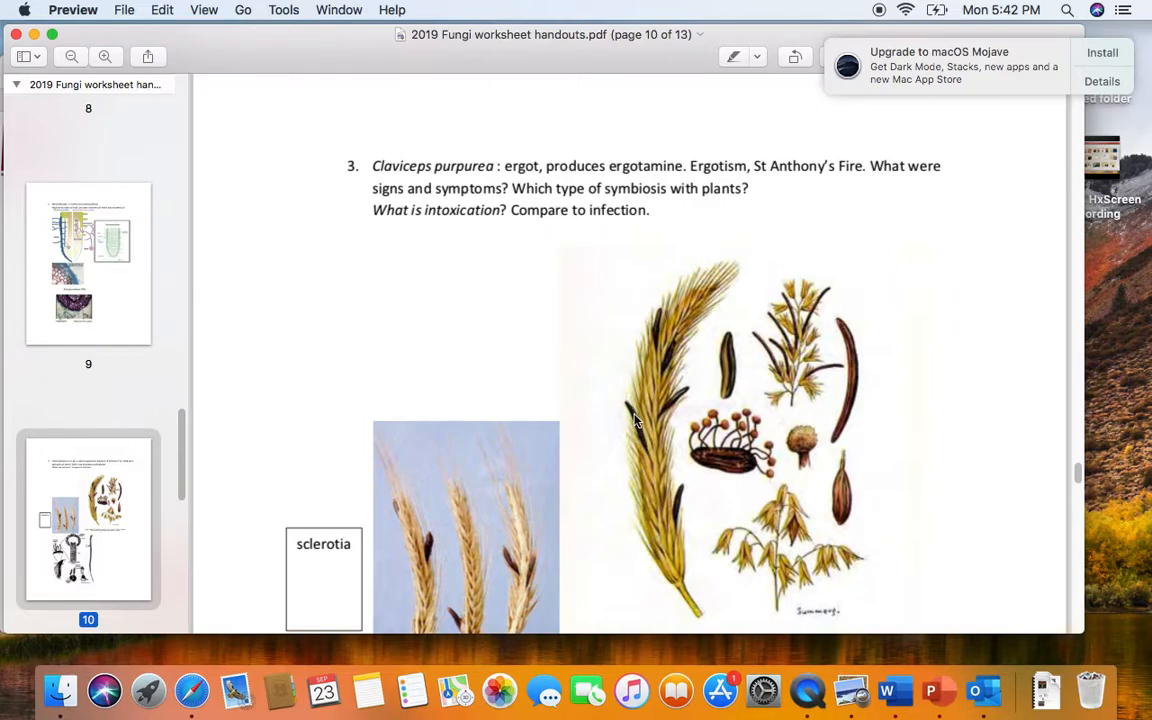
{"action": "mouse_move", "coordinate": [640, 438]}
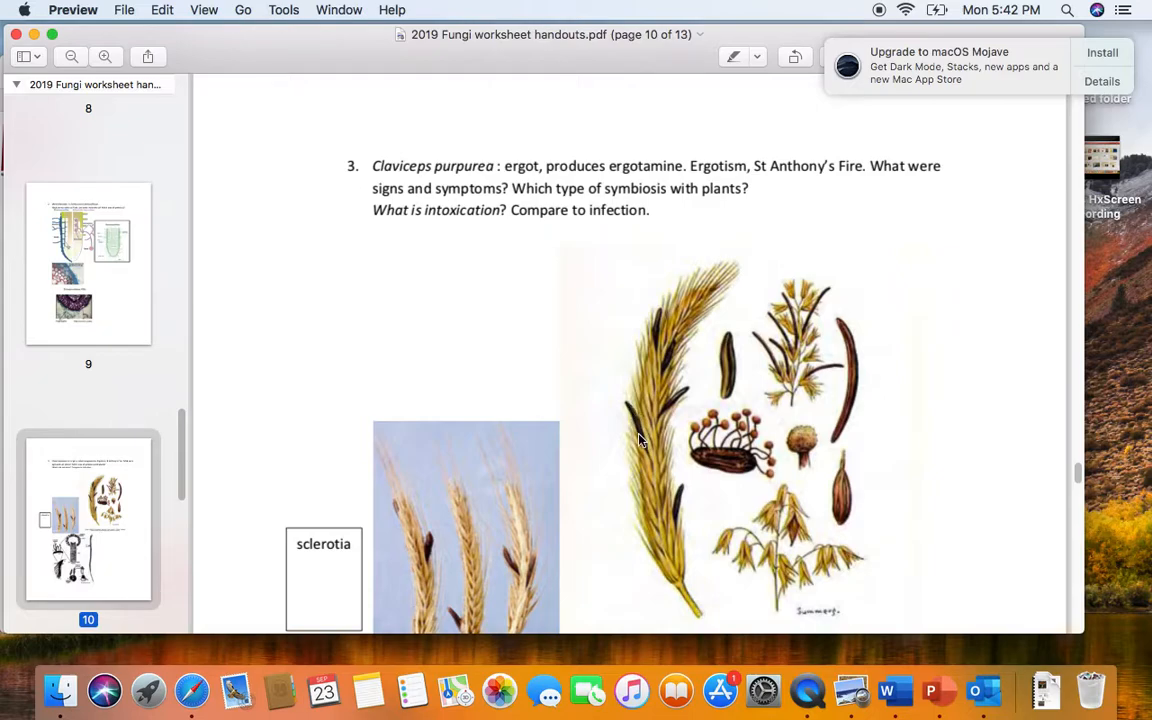
{"action": "mouse_move", "coordinate": [638, 435]}
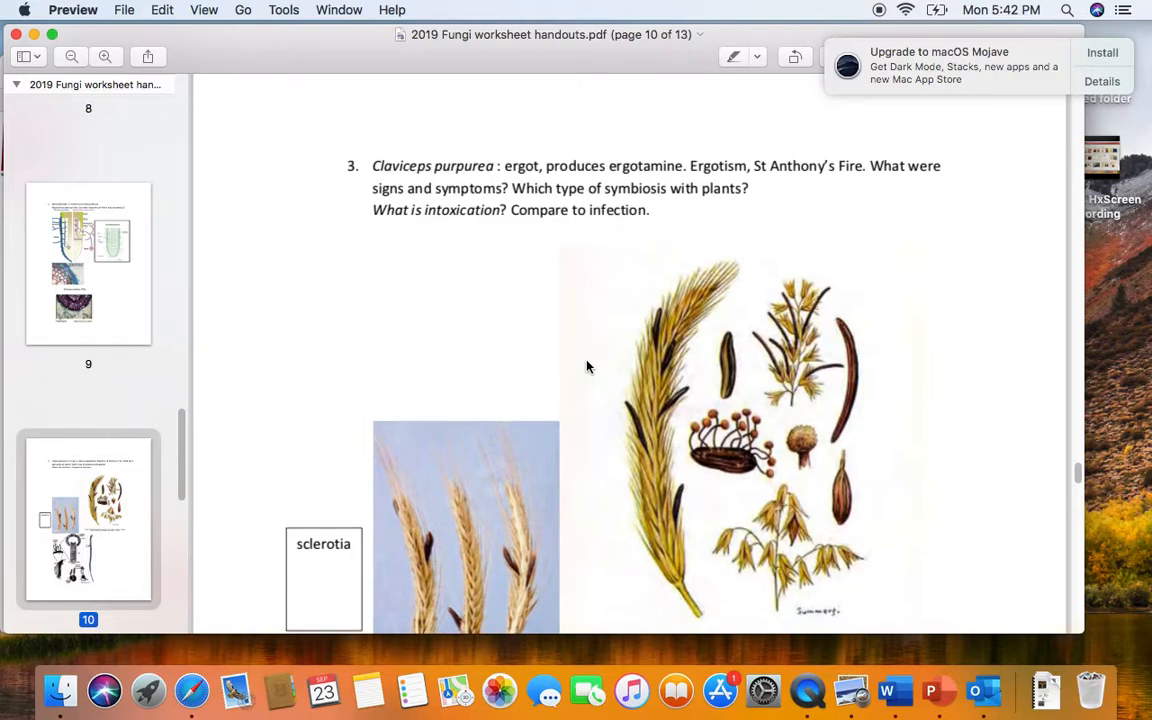
{"action": "scroll", "scroll_direction": "down", "scroll_amount": 3}
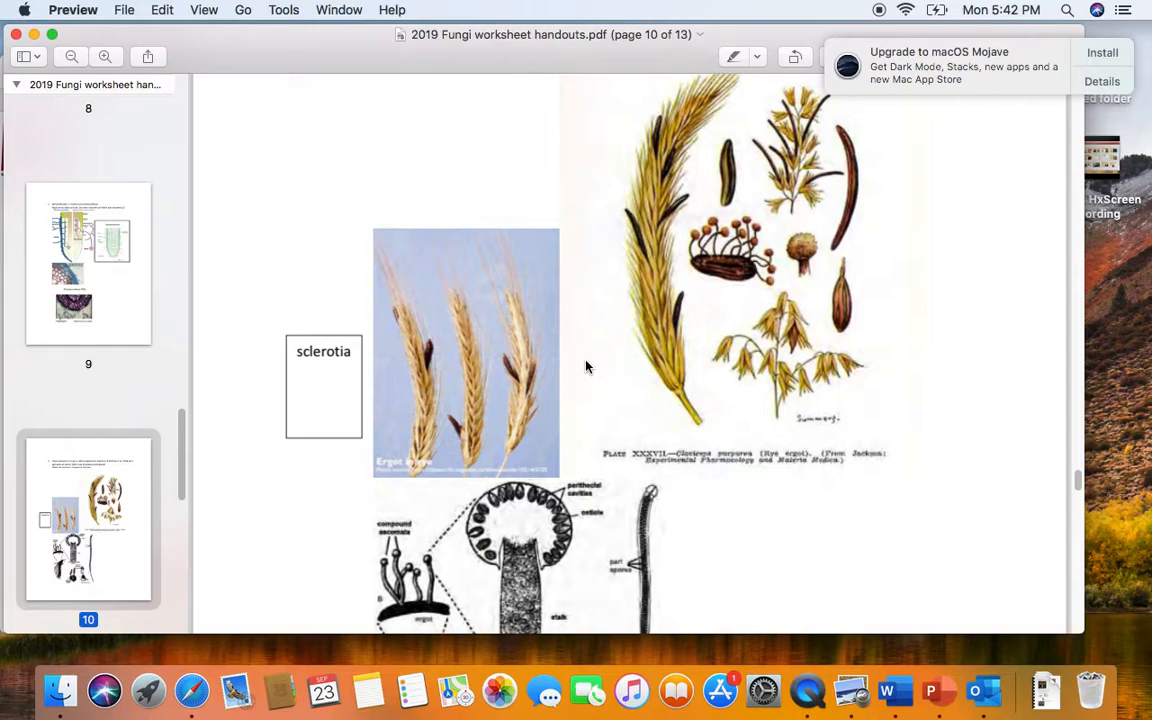
{"action": "mouse_move", "coordinate": [455, 371]}
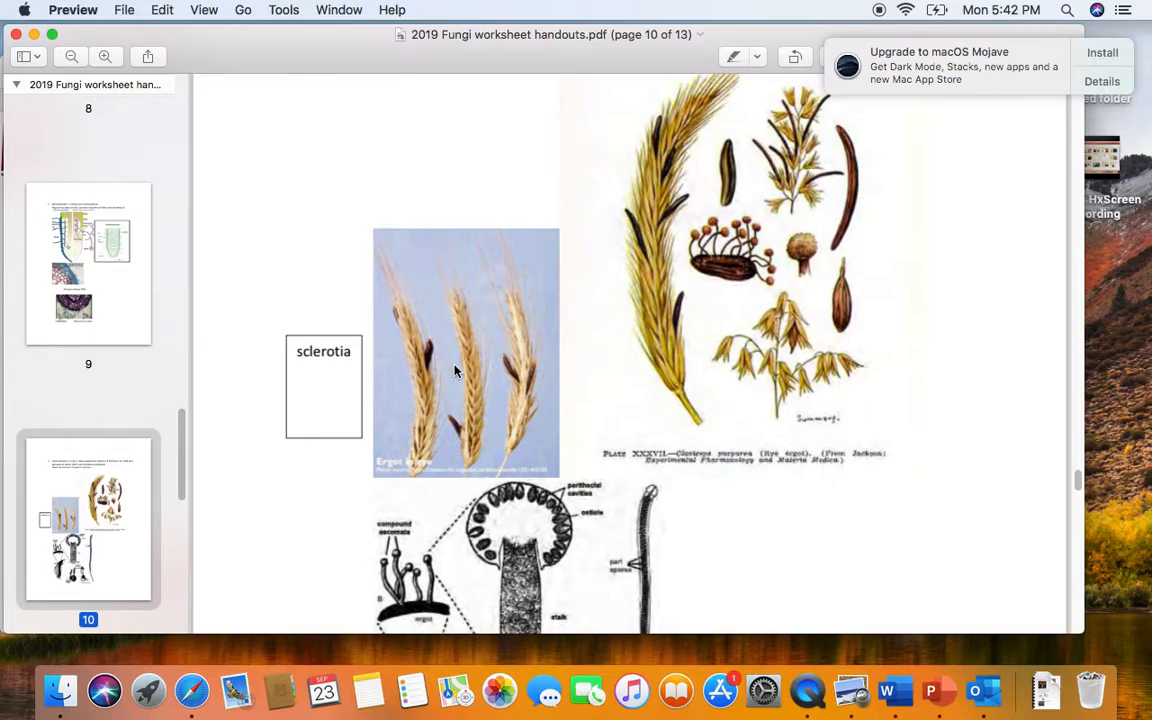
{"action": "mouse_move", "coordinate": [417, 367]}
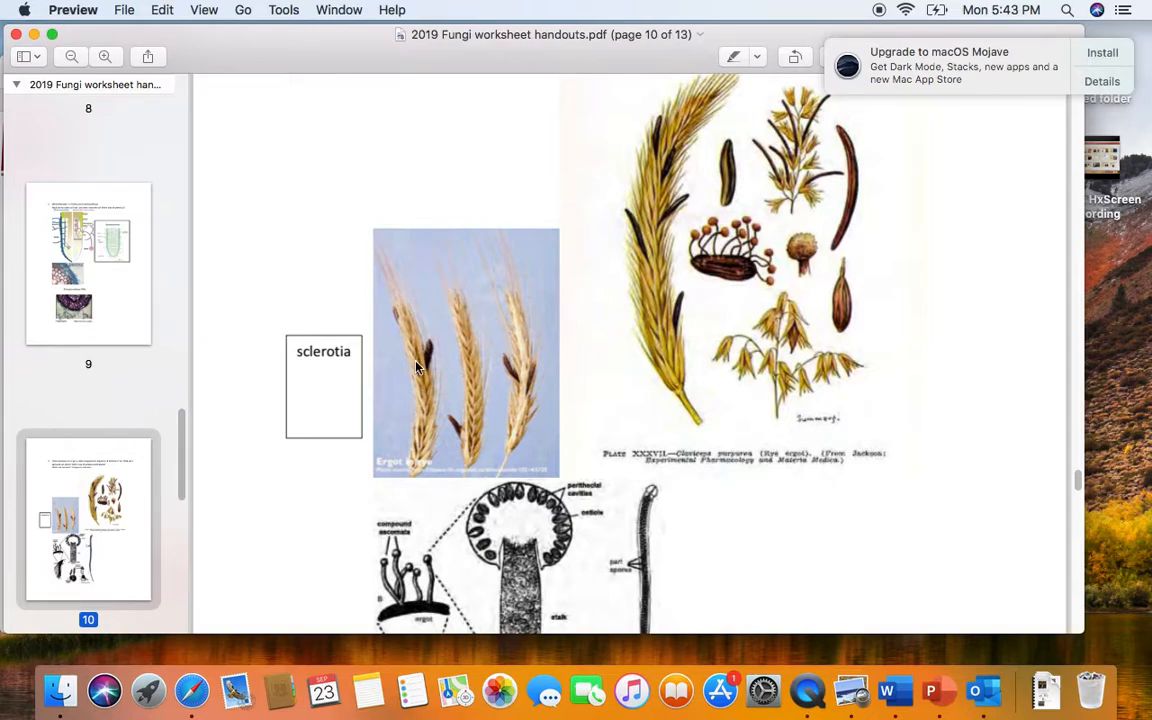
{"action": "mouse_move", "coordinate": [426, 361]}
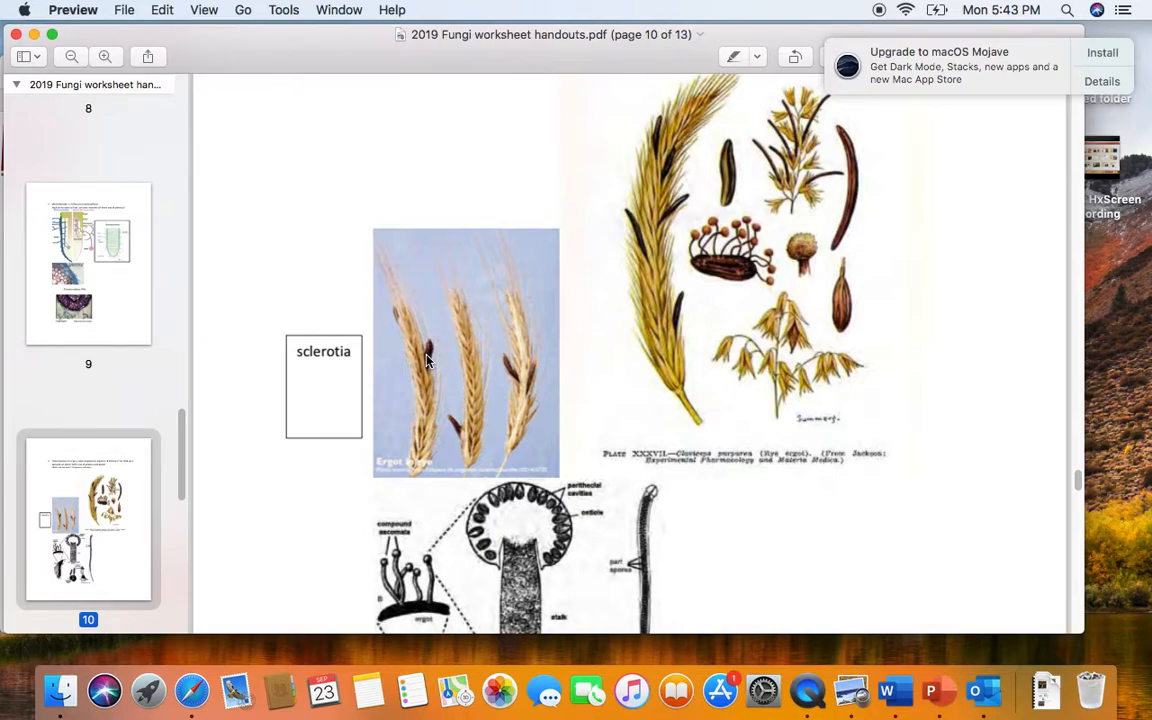
{"action": "mouse_move", "coordinate": [447, 358]}
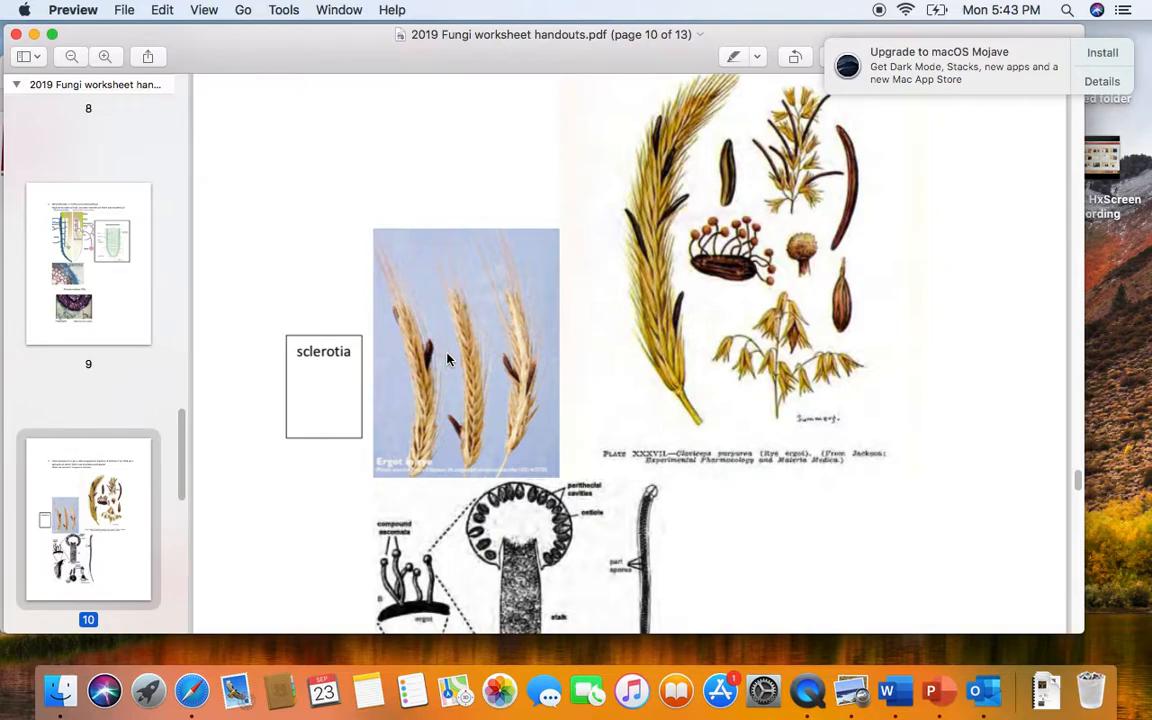
{"action": "mouse_move", "coordinate": [556, 331]}
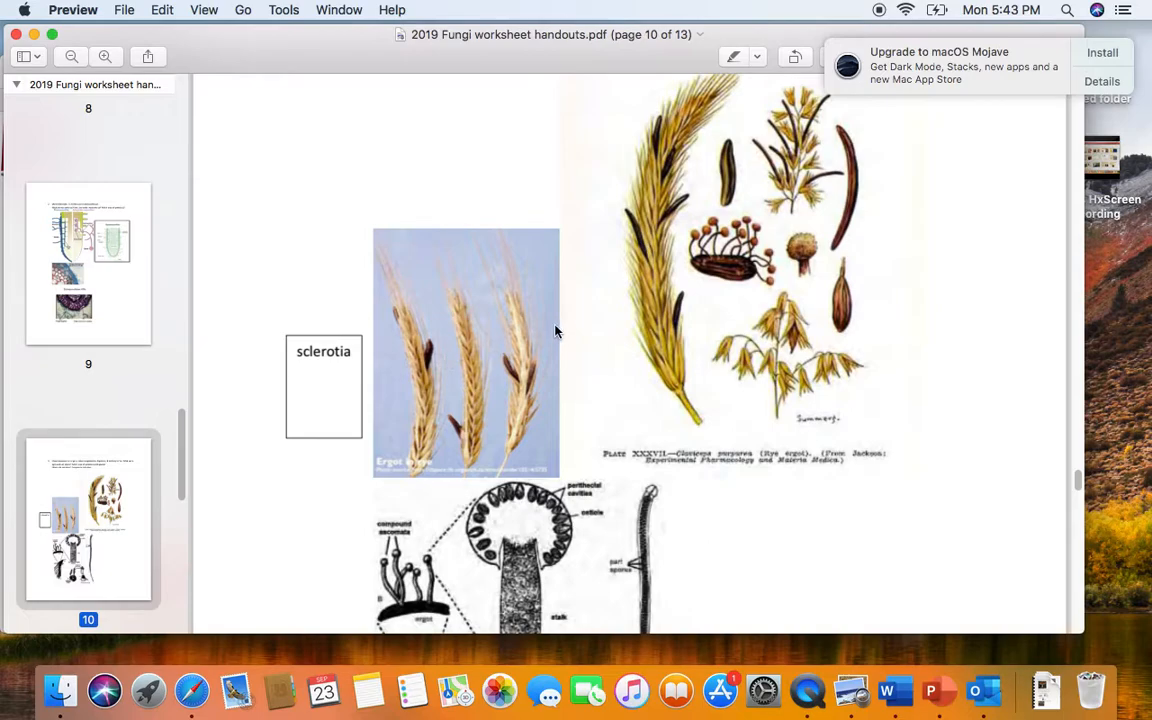
{"action": "mouse_move", "coordinate": [600, 343]}
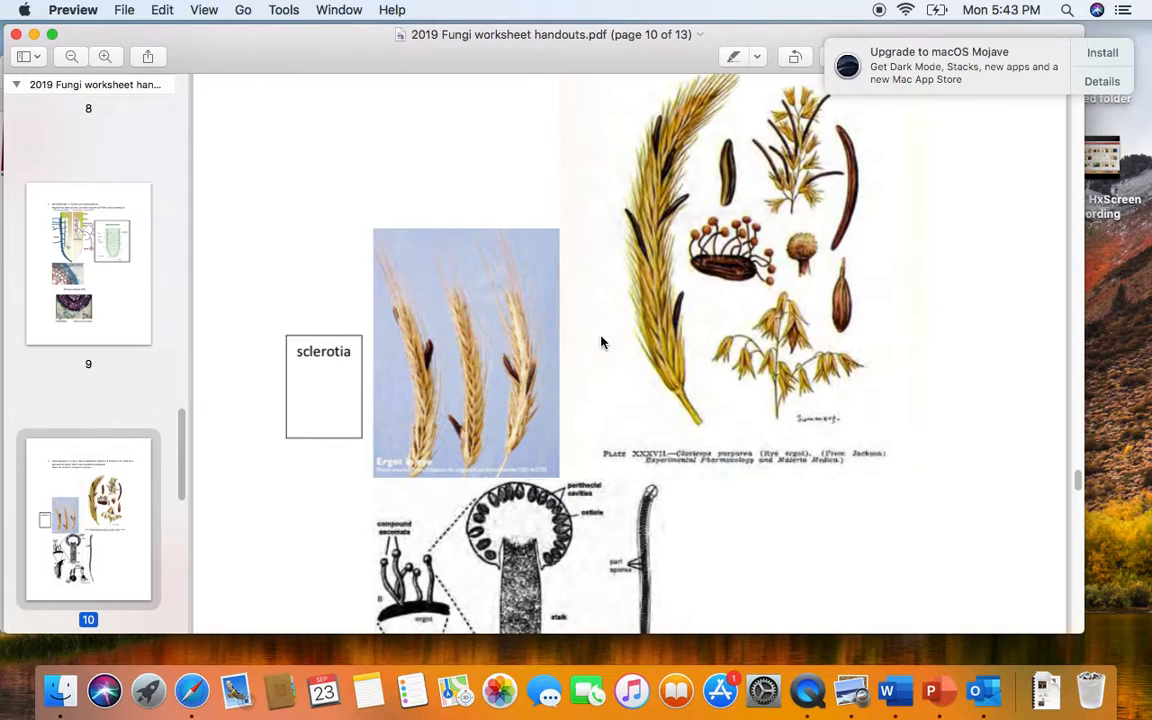
{"action": "mouse_move", "coordinate": [614, 360]}
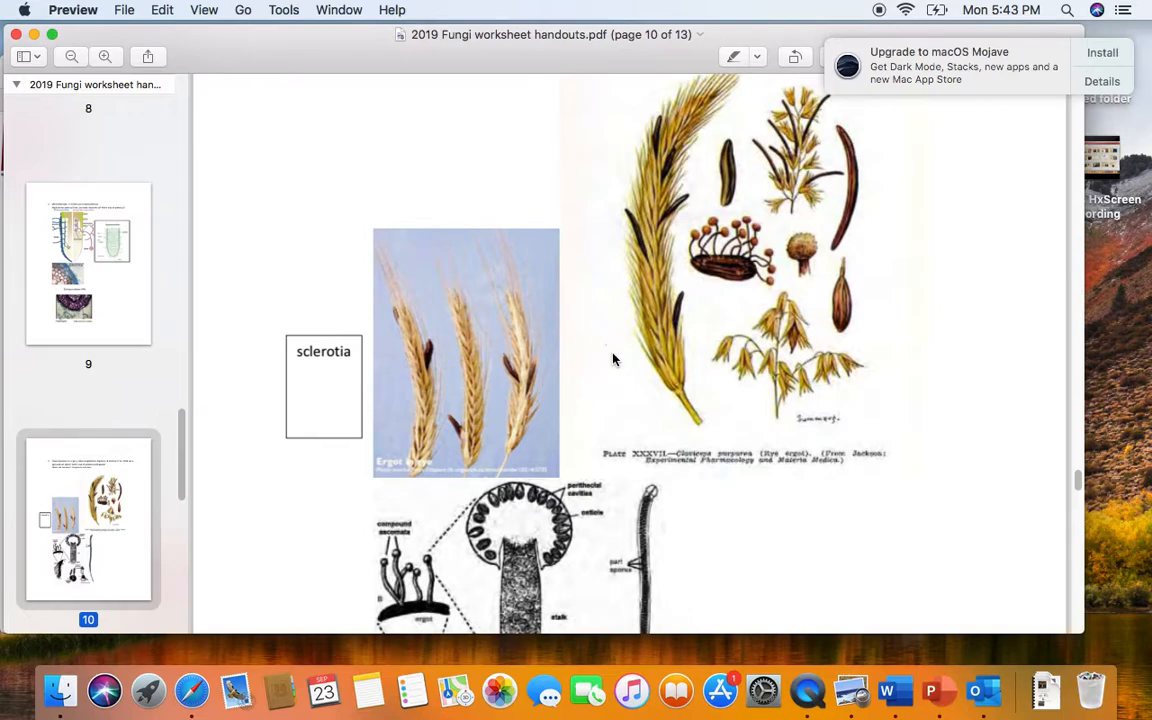
{"action": "mouse_move", "coordinate": [705, 330]}
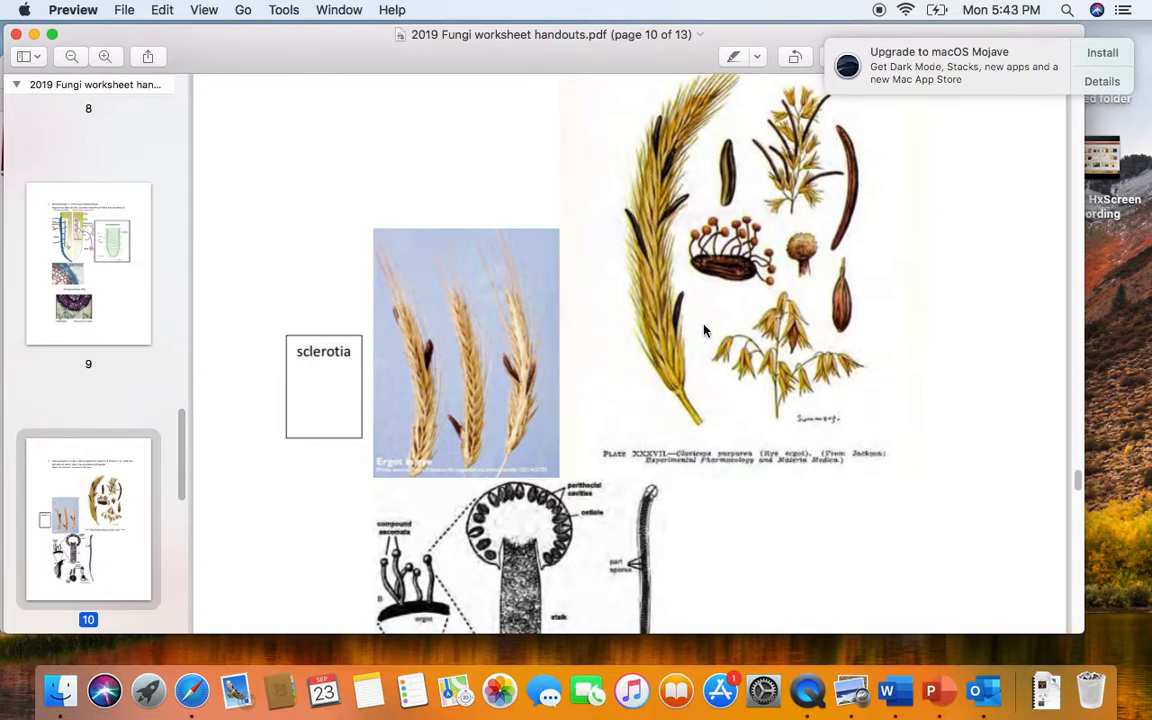
{"action": "mouse_move", "coordinate": [662, 429]}
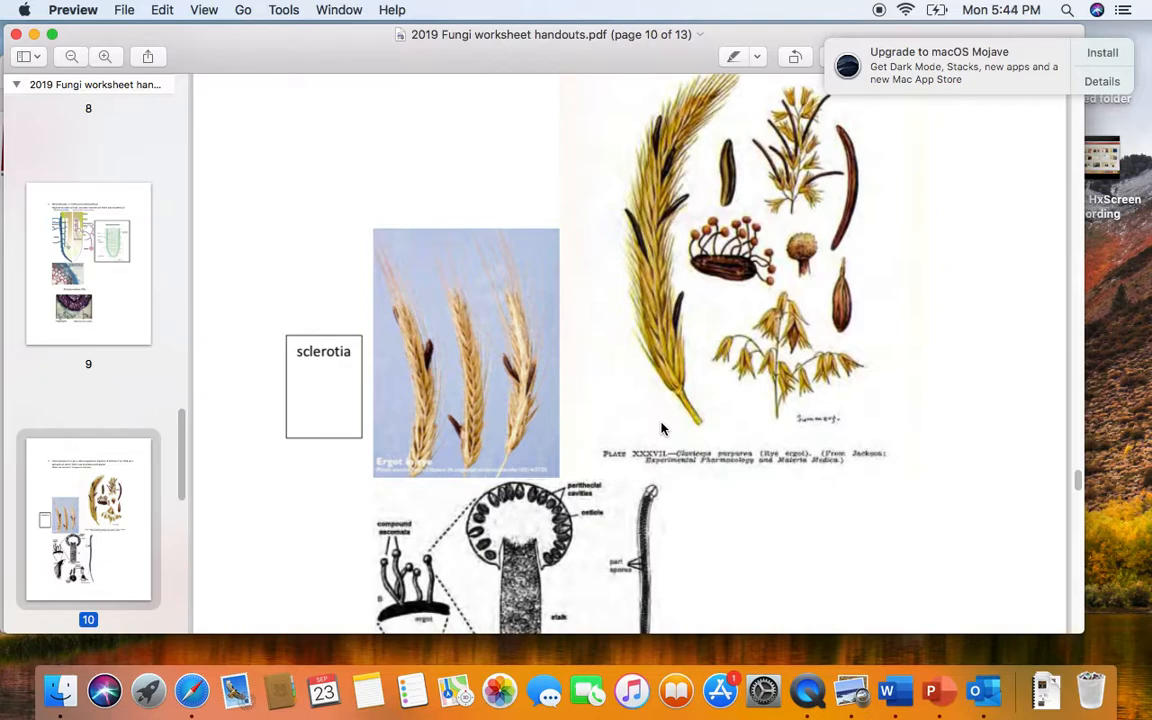
{"action": "mouse_move", "coordinate": [740, 403]}
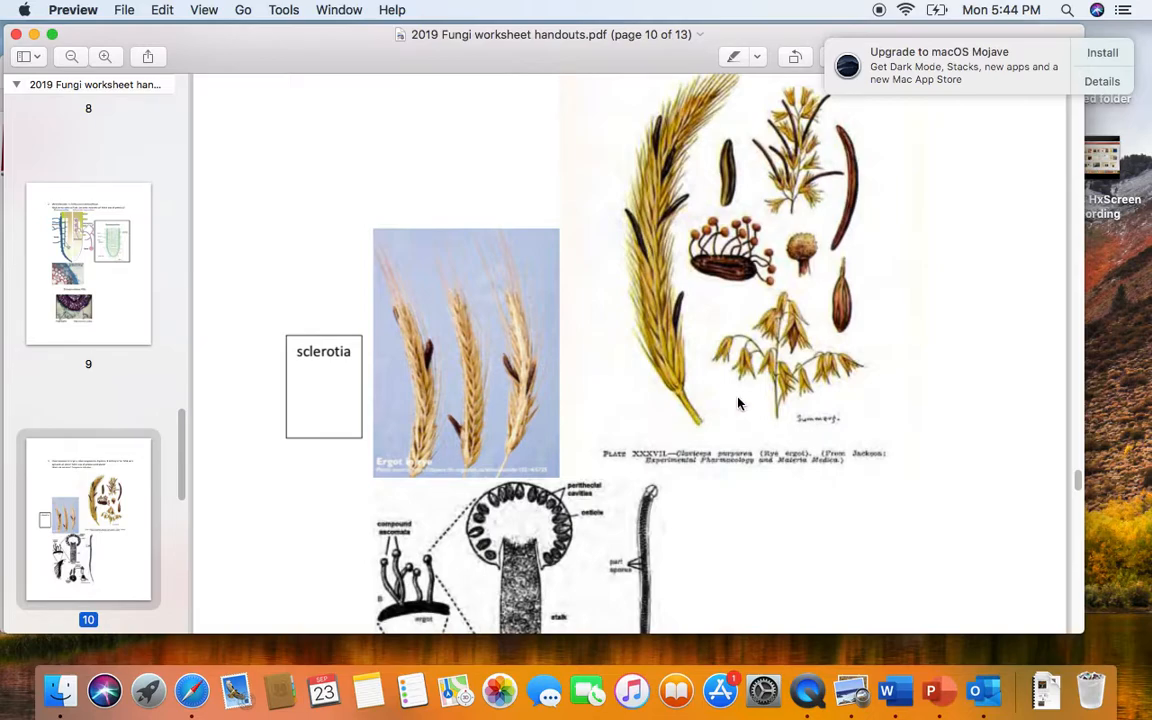
{"action": "mouse_move", "coordinate": [735, 399]}
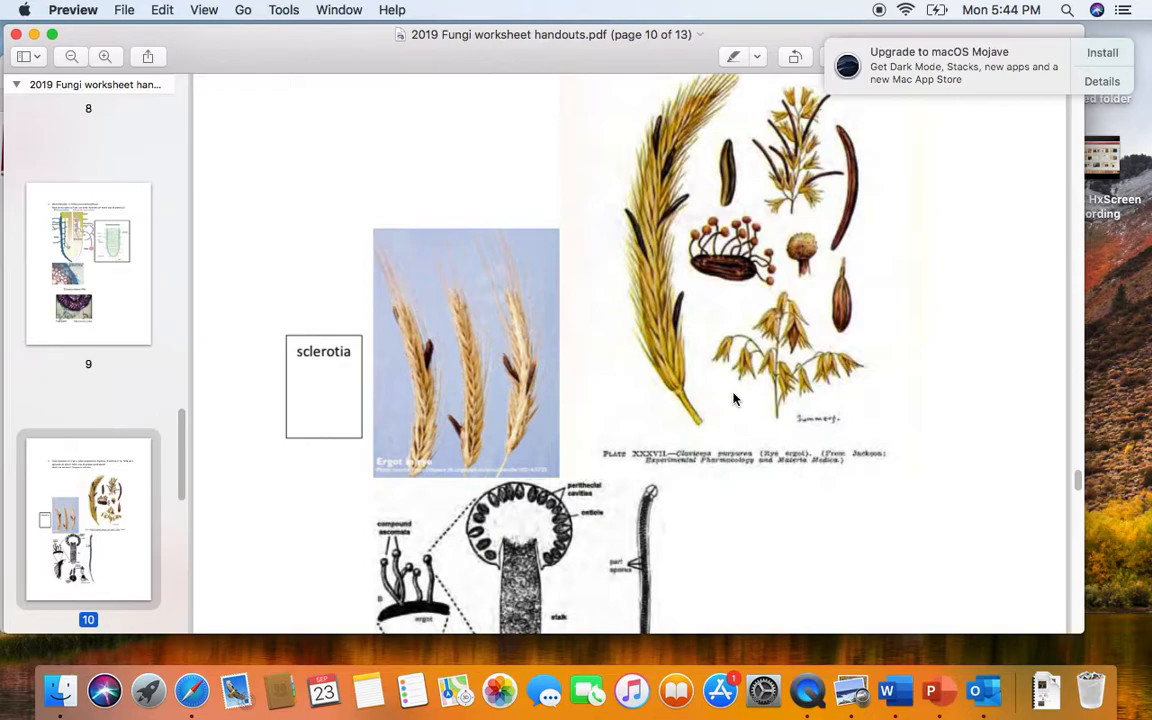
{"action": "mouse_move", "coordinate": [905, 388]}
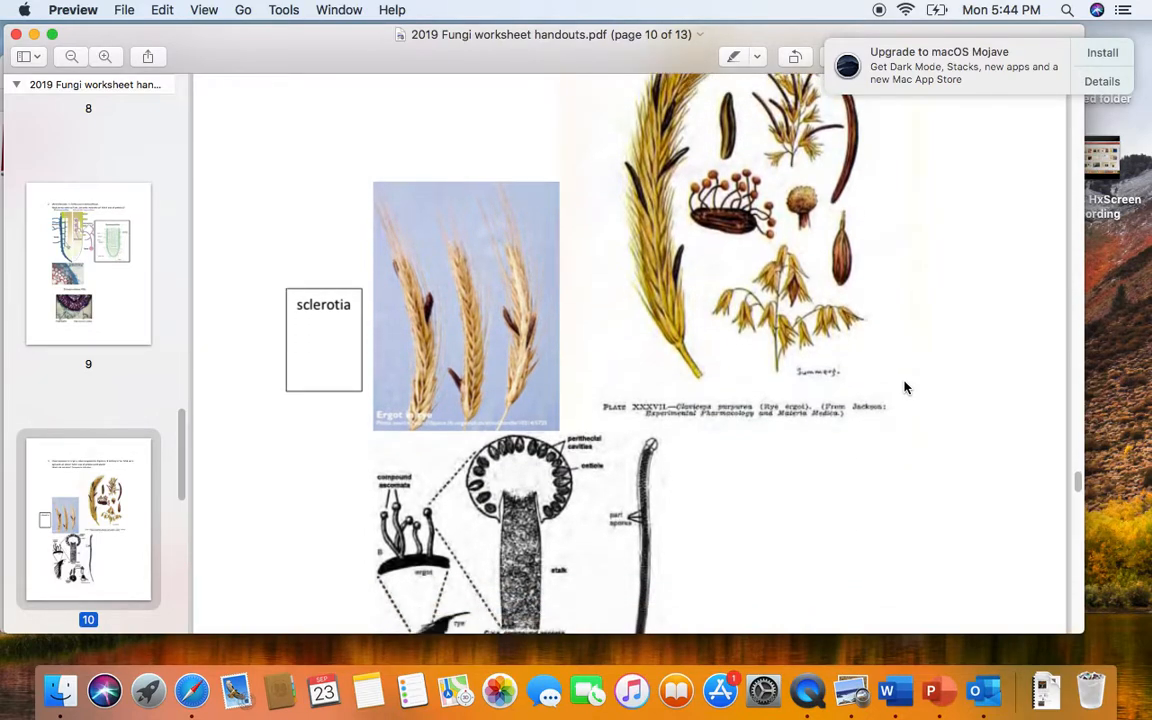
- Scroll page 10 down to the full Claviceps stroma diagram with caterpillar and Elaphomyces hosts
{"action": "scroll", "scroll_direction": "down", "scroll_amount": 3}
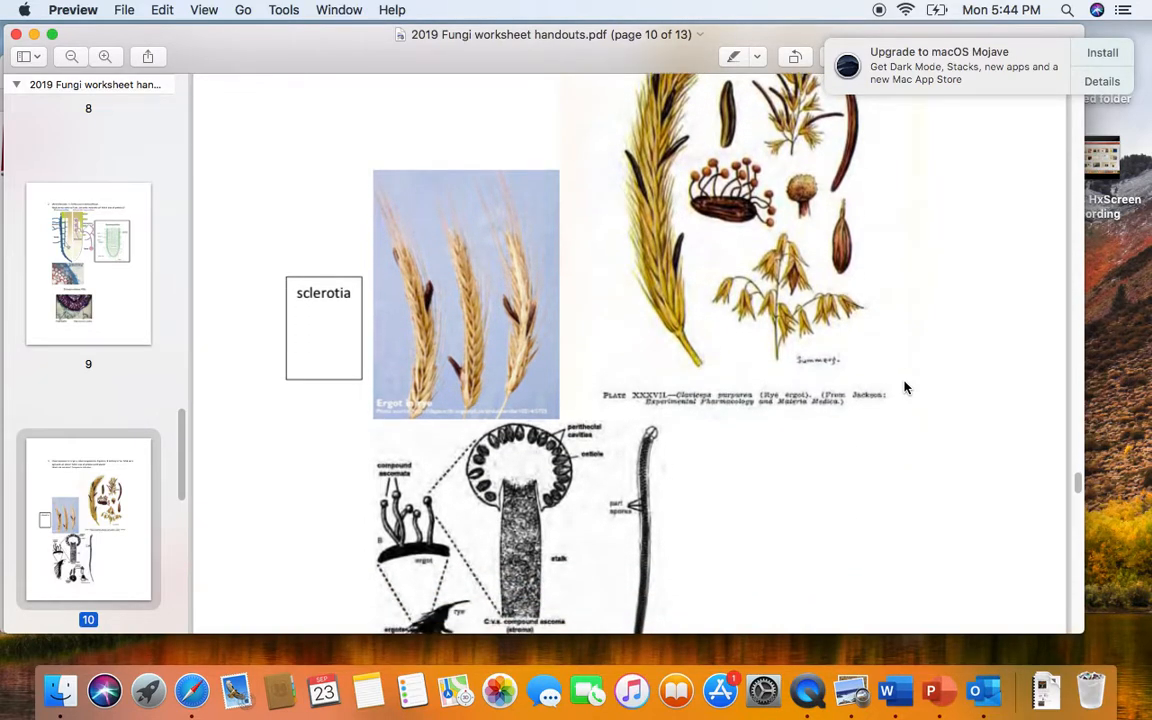
{"action": "scroll", "scroll_direction": "down", "scroll_amount": 3}
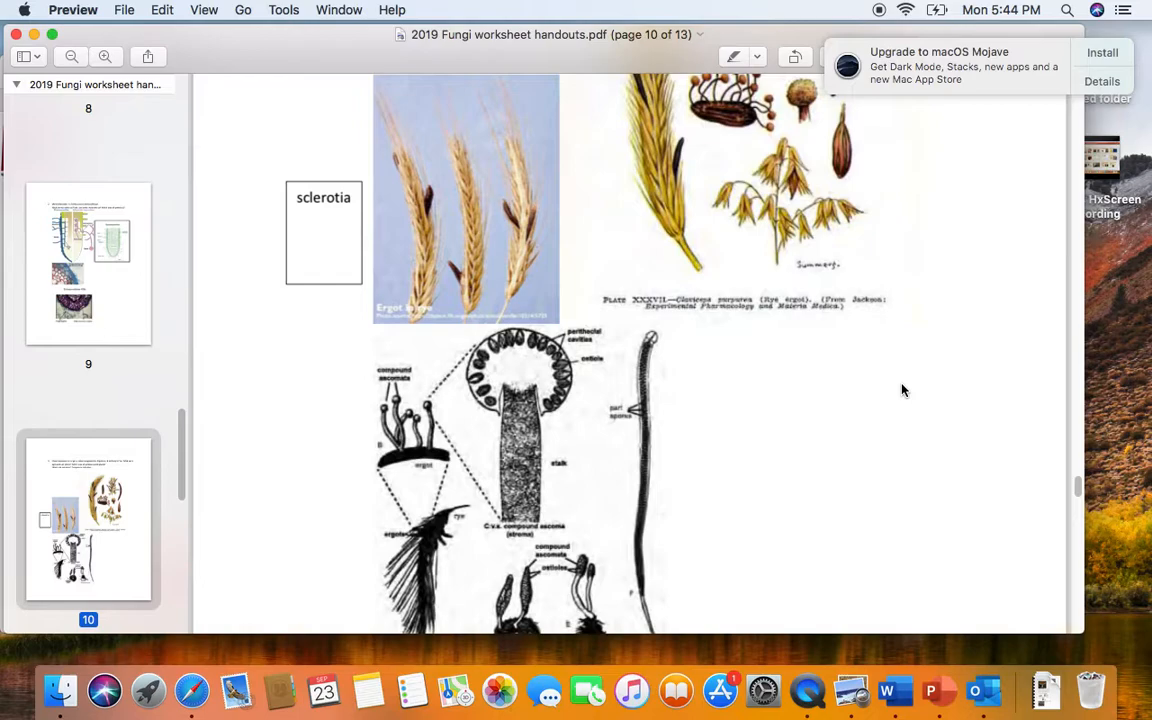
{"action": "mouse_move", "coordinate": [810, 355]}
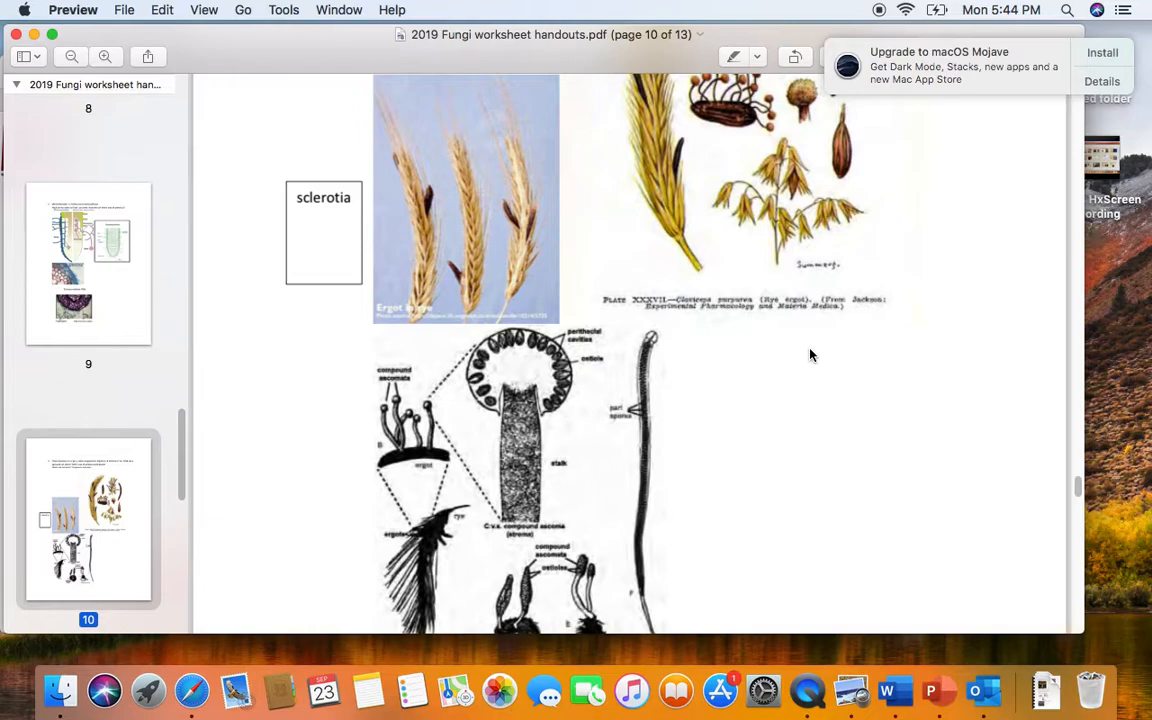
{"action": "mouse_move", "coordinate": [816, 361]}
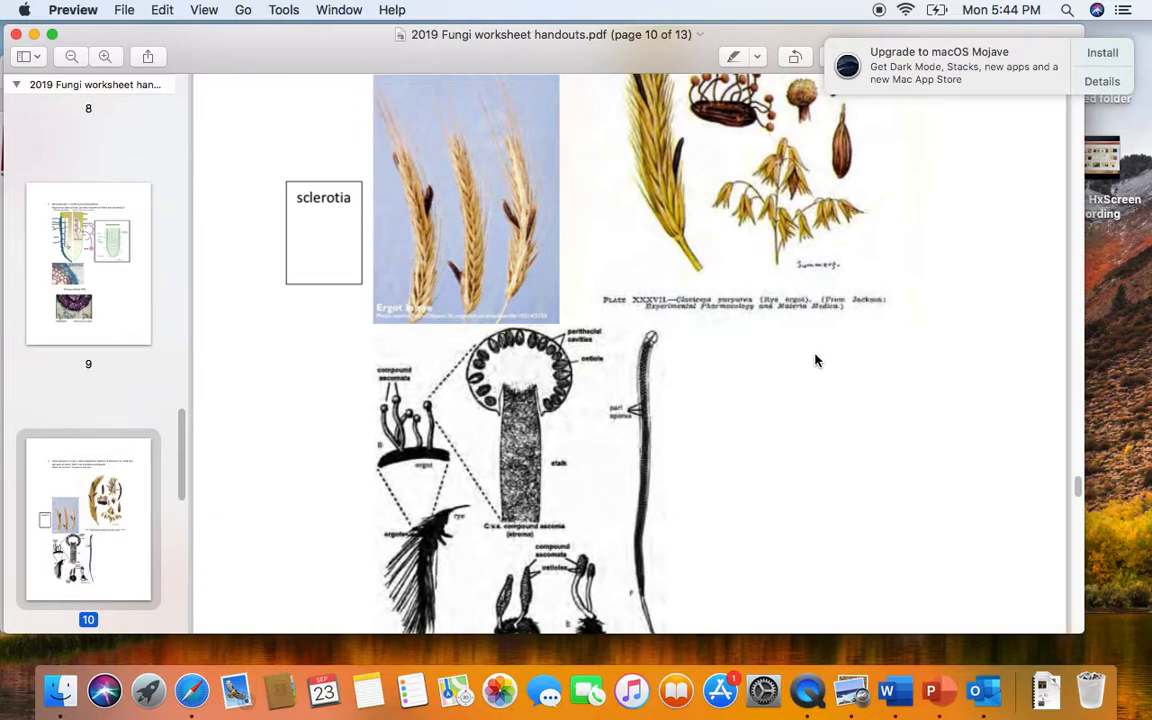
{"action": "mouse_move", "coordinate": [817, 366]}
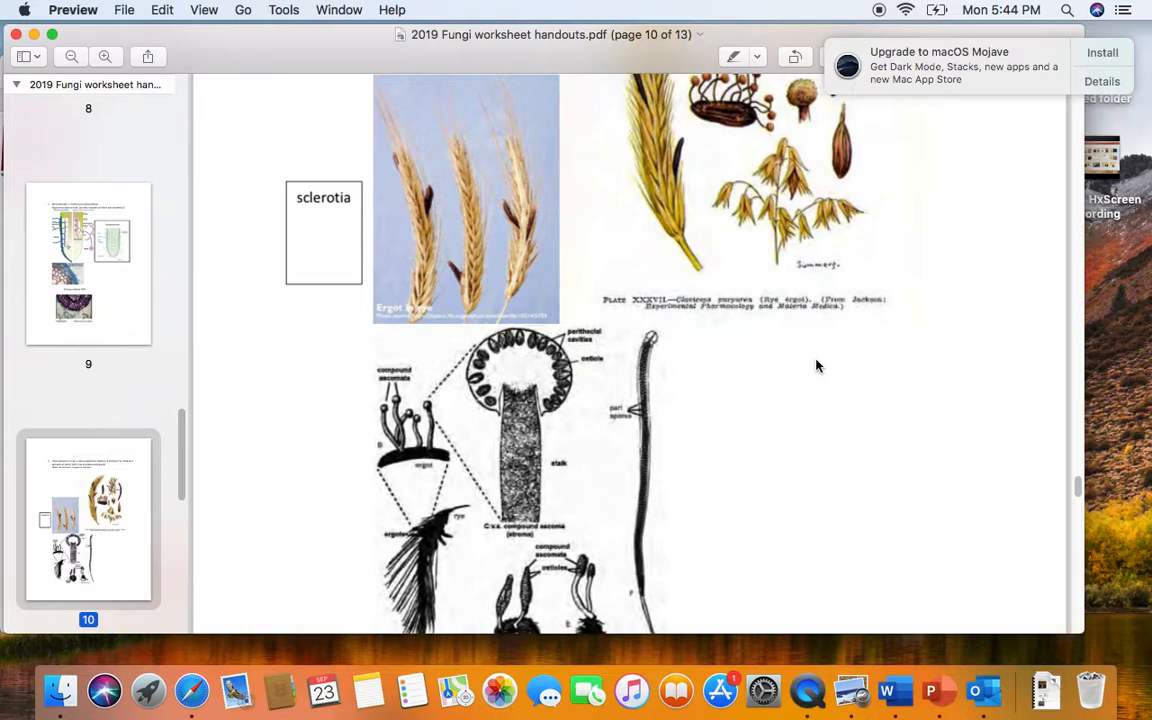
{"action": "mouse_move", "coordinate": [448, 447]}
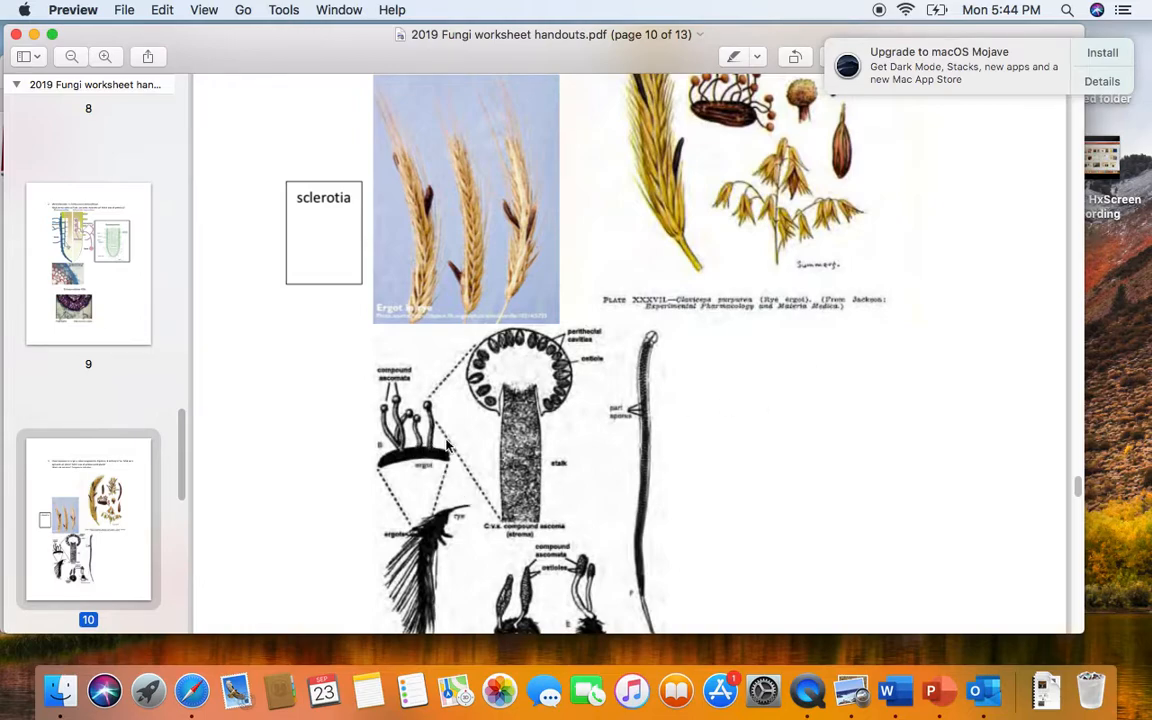
{"action": "mouse_move", "coordinate": [427, 195]}
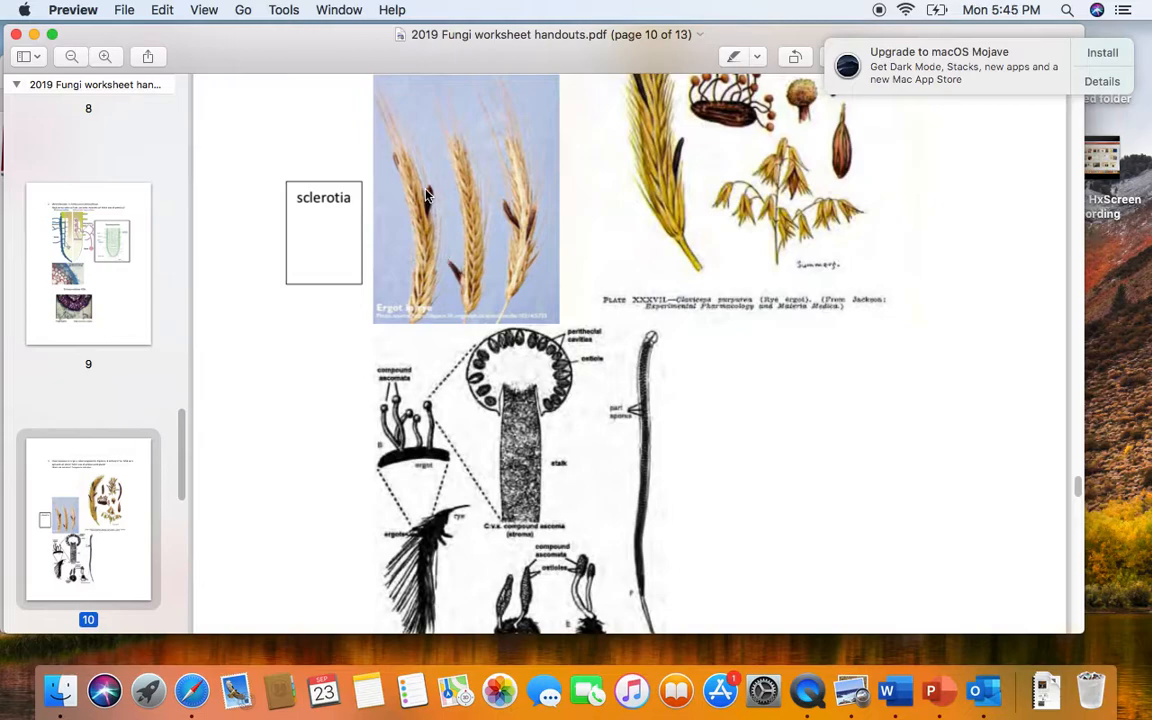
{"action": "mouse_move", "coordinate": [393, 444]}
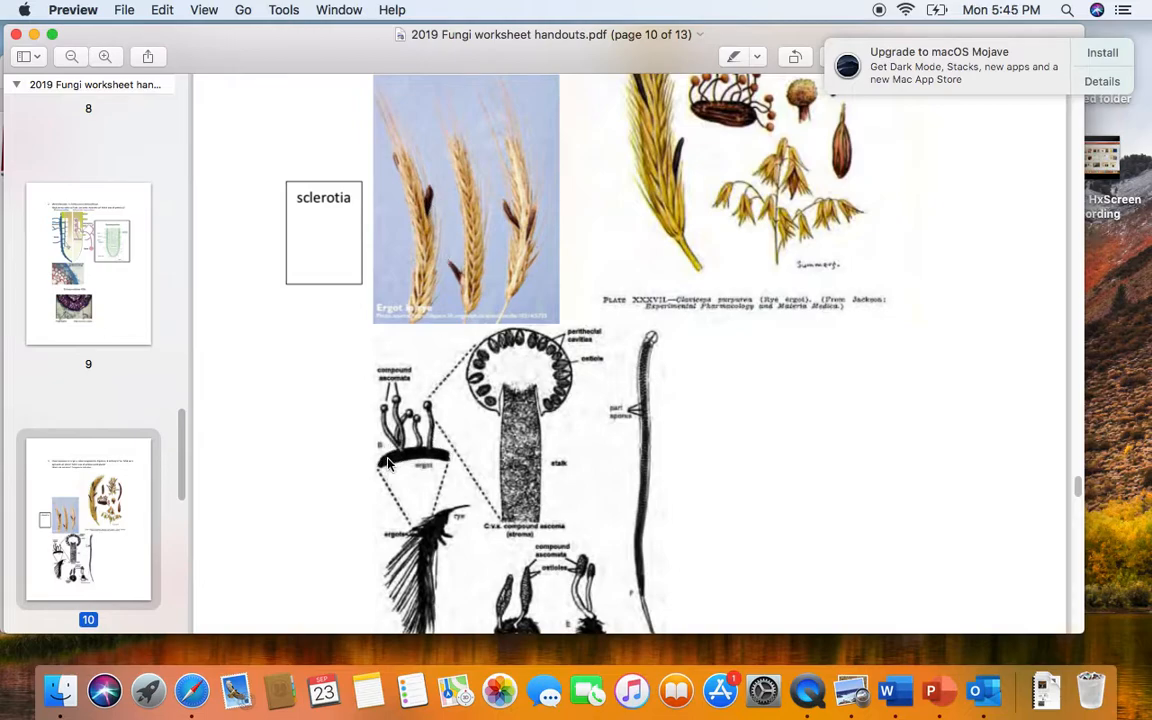
{"action": "mouse_move", "coordinate": [388, 415]}
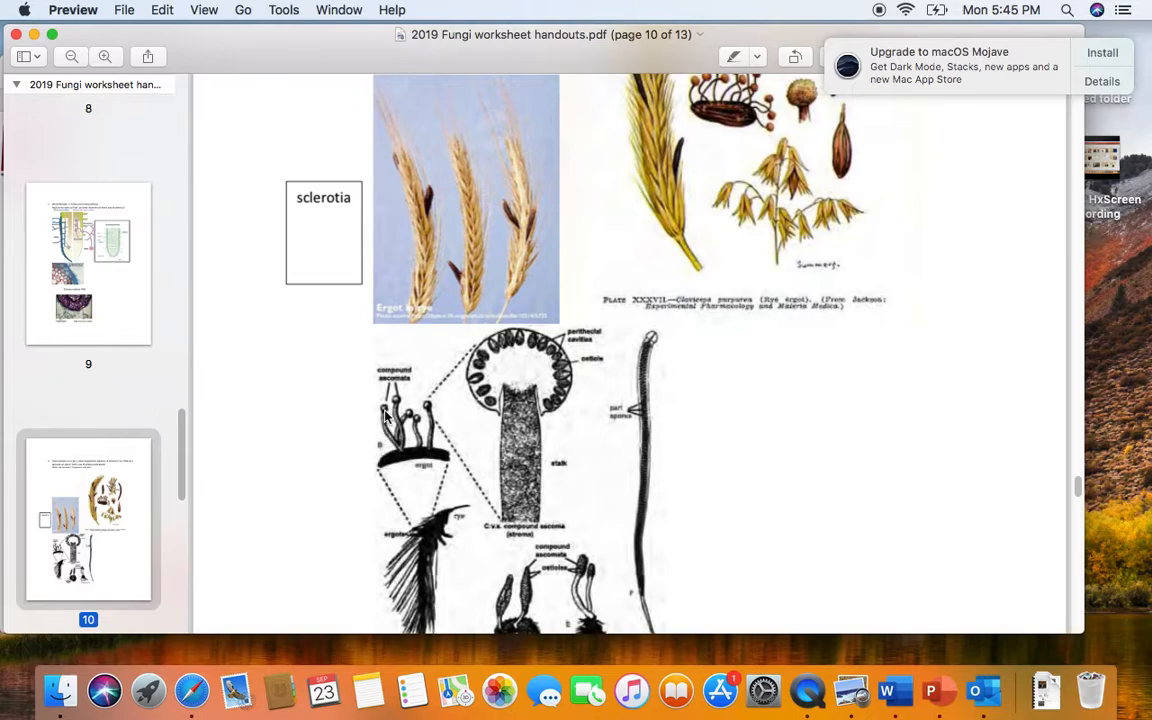
{"action": "mouse_move", "coordinate": [388, 425]}
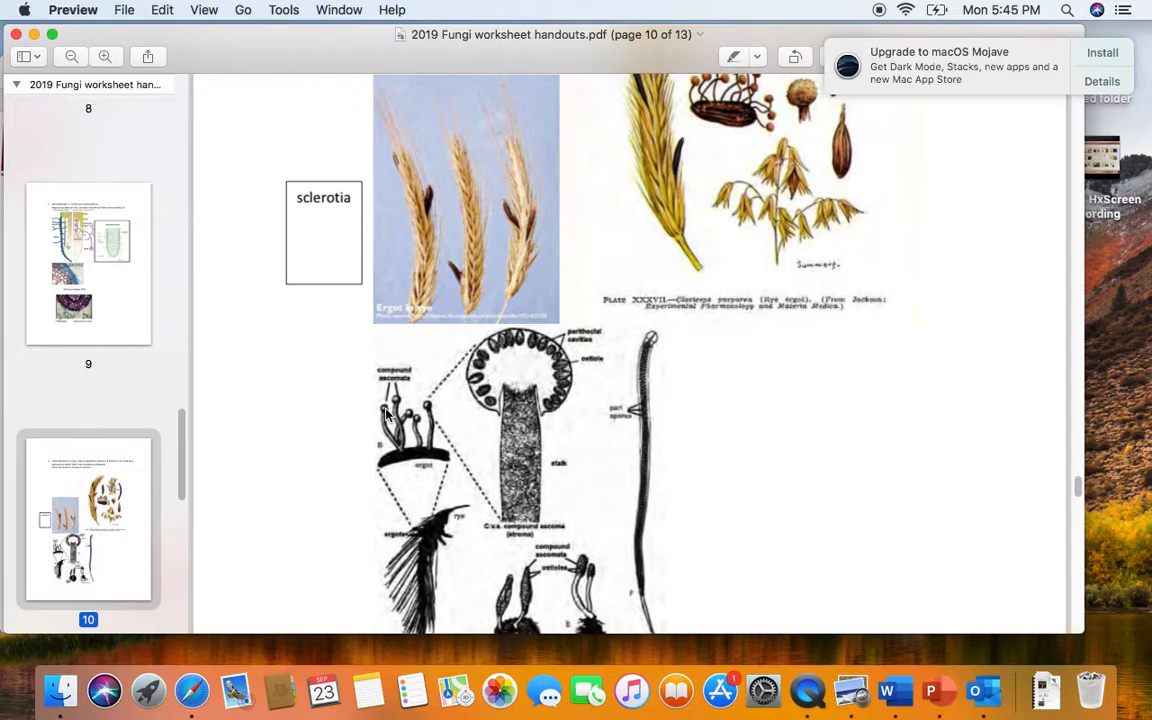
{"action": "mouse_move", "coordinate": [428, 413]}
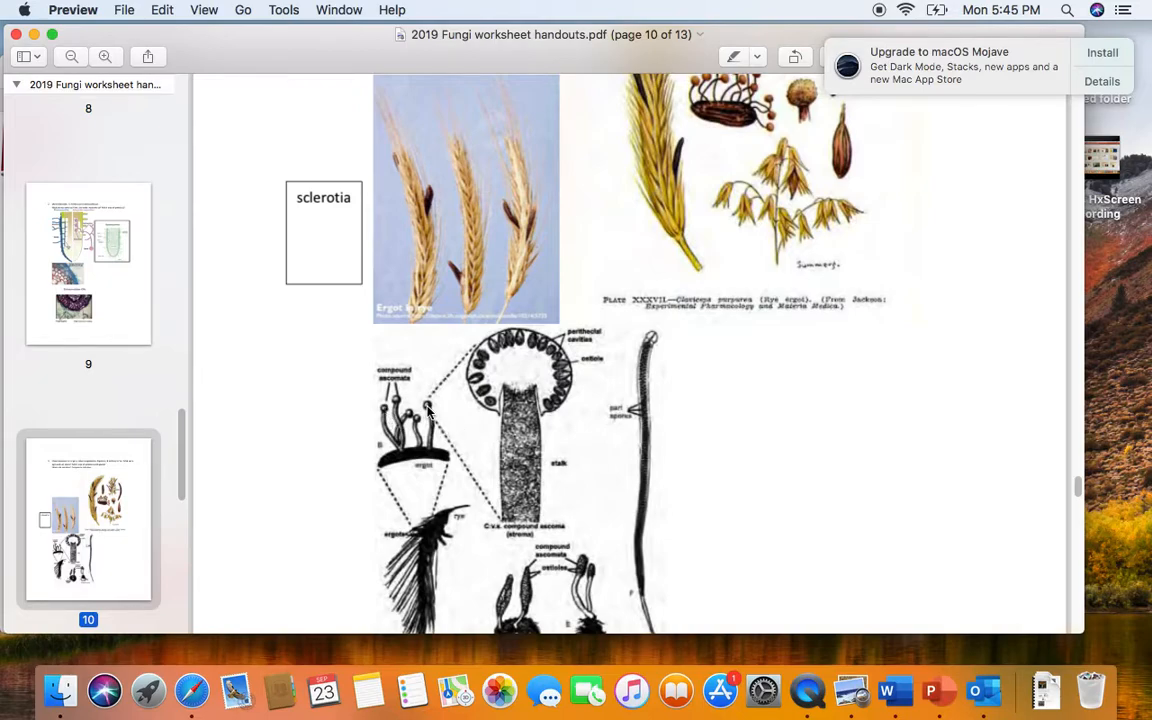
{"action": "mouse_move", "coordinate": [481, 413]}
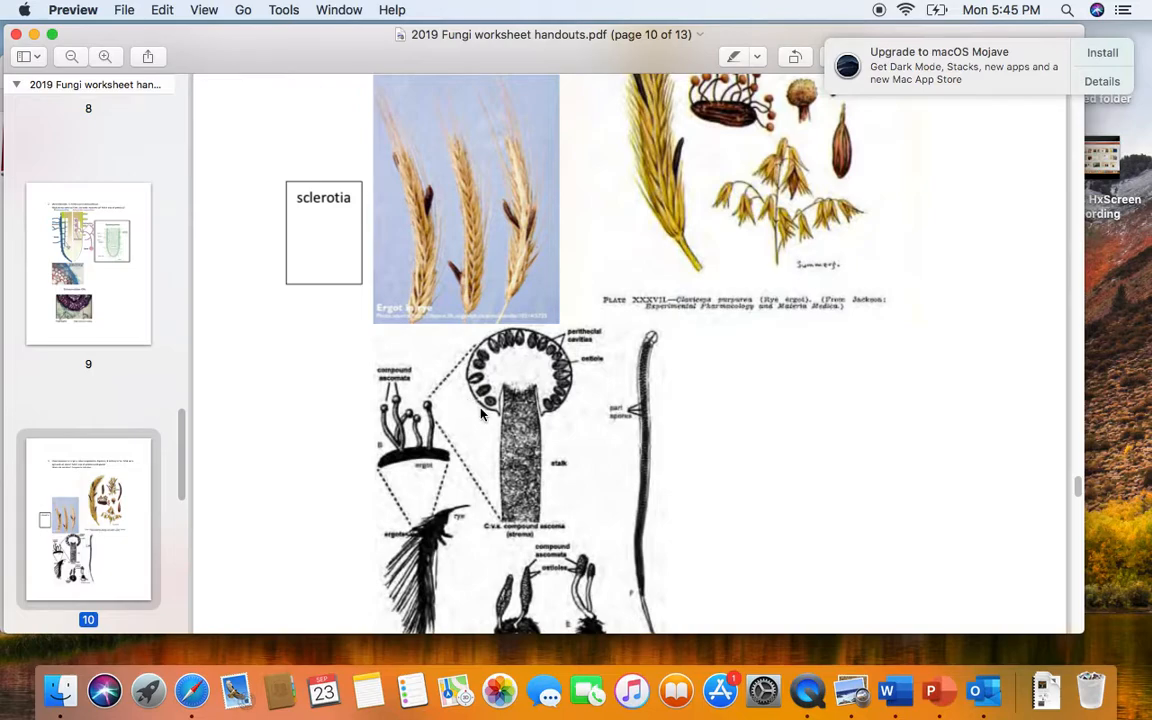
{"action": "mouse_move", "coordinate": [550, 415]}
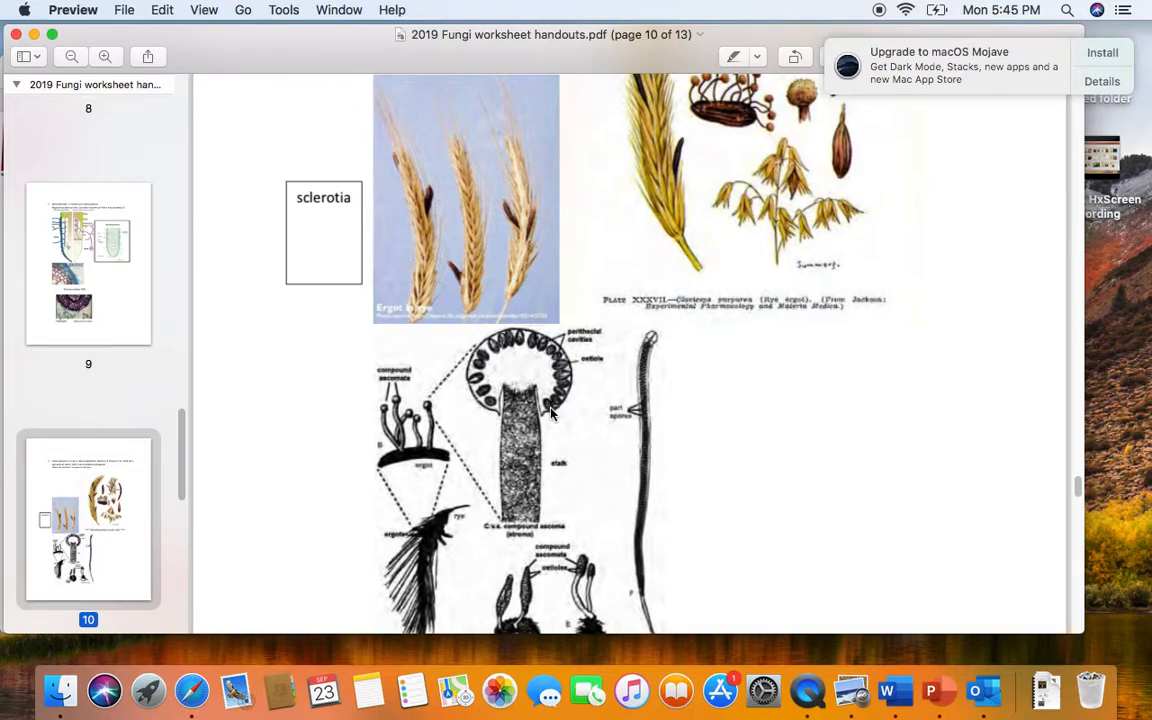
{"action": "mouse_move", "coordinate": [500, 410]}
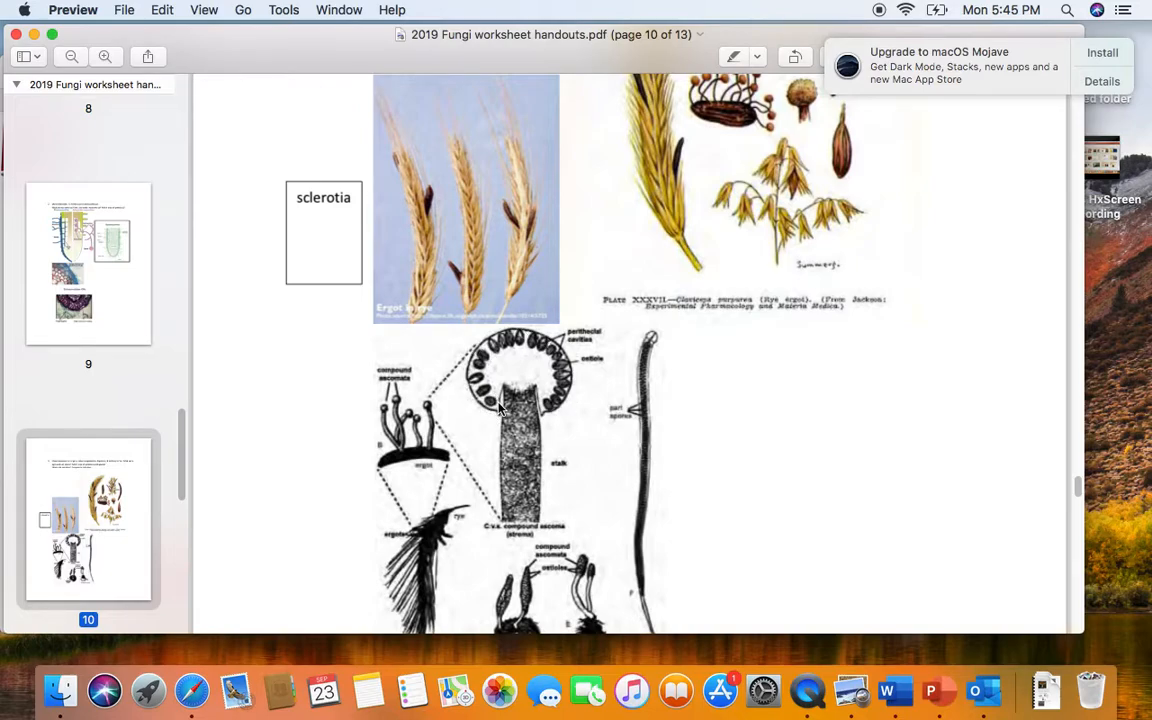
{"action": "mouse_move", "coordinate": [480, 385]}
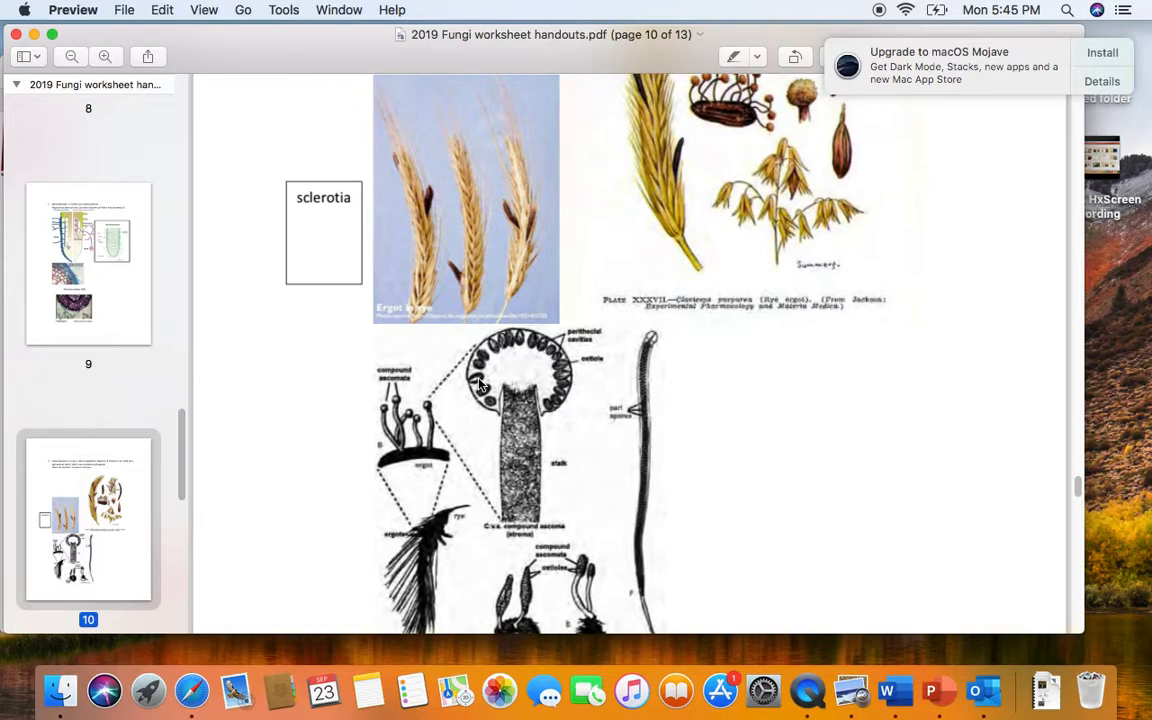
{"action": "mouse_move", "coordinate": [478, 385]}
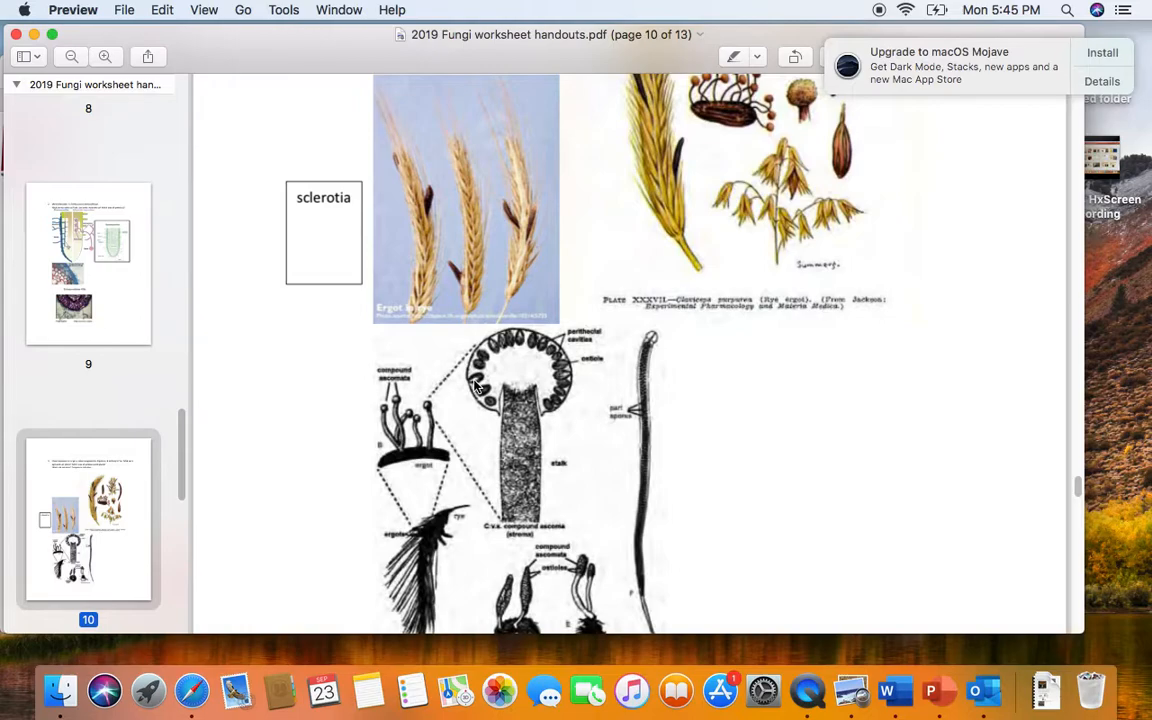
{"action": "mouse_move", "coordinate": [481, 386]}
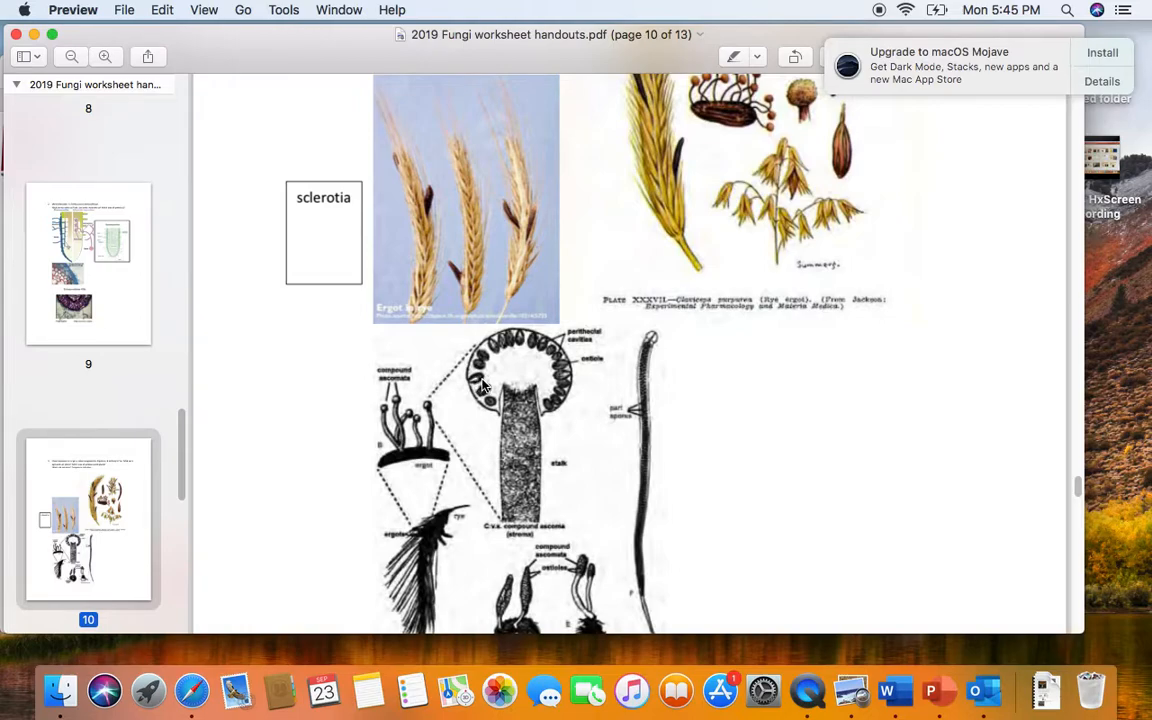
{"action": "mouse_move", "coordinate": [480, 362]}
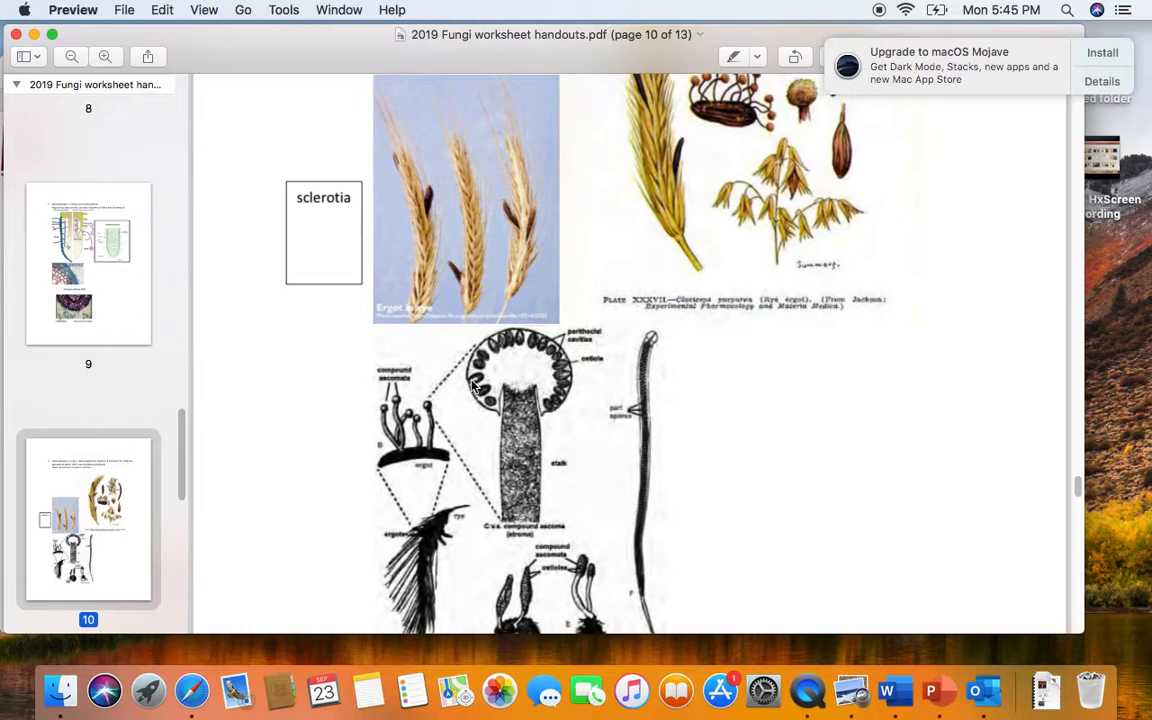
{"action": "mouse_move", "coordinate": [480, 390]}
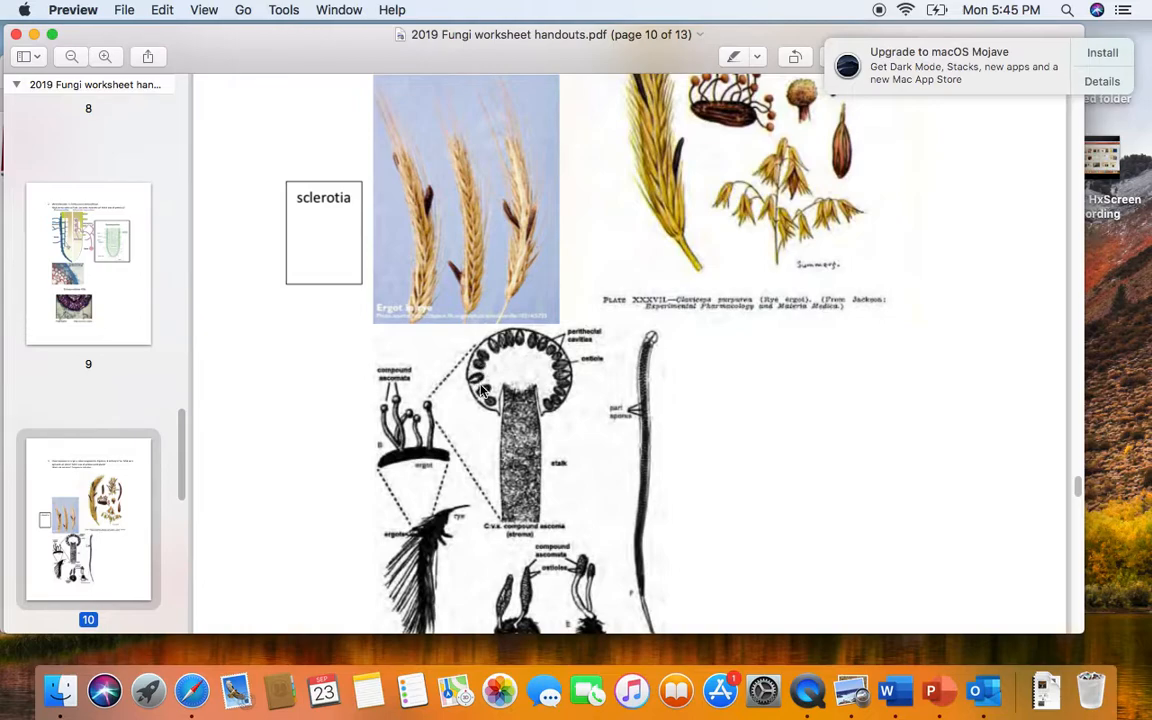
{"action": "scroll", "scroll_direction": "down", "scroll_amount": 3}
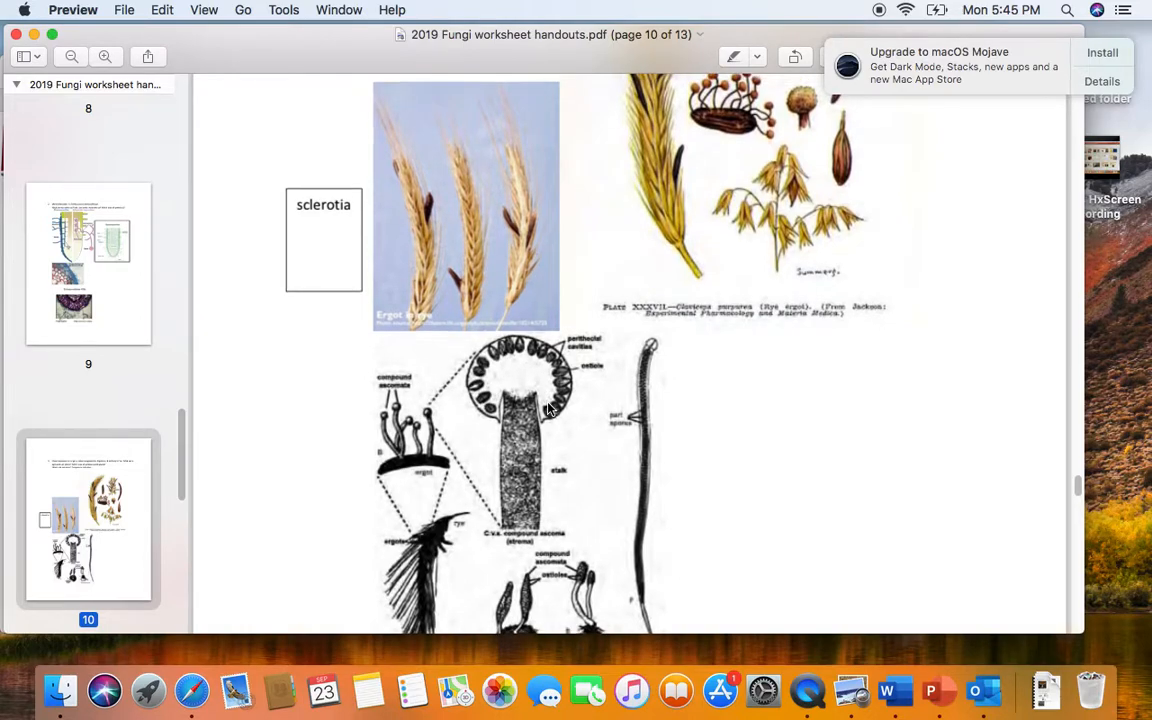
{"action": "scroll", "scroll_direction": "down", "scroll_amount": 3}
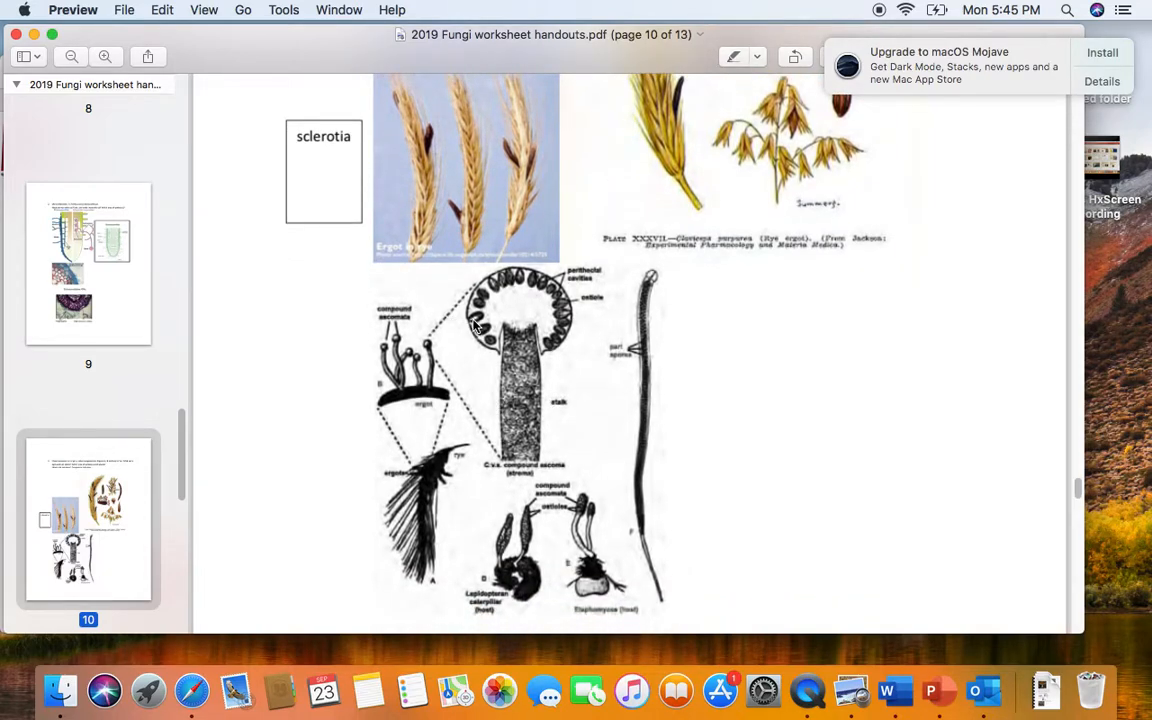
{"action": "mouse_move", "coordinate": [505, 345]}
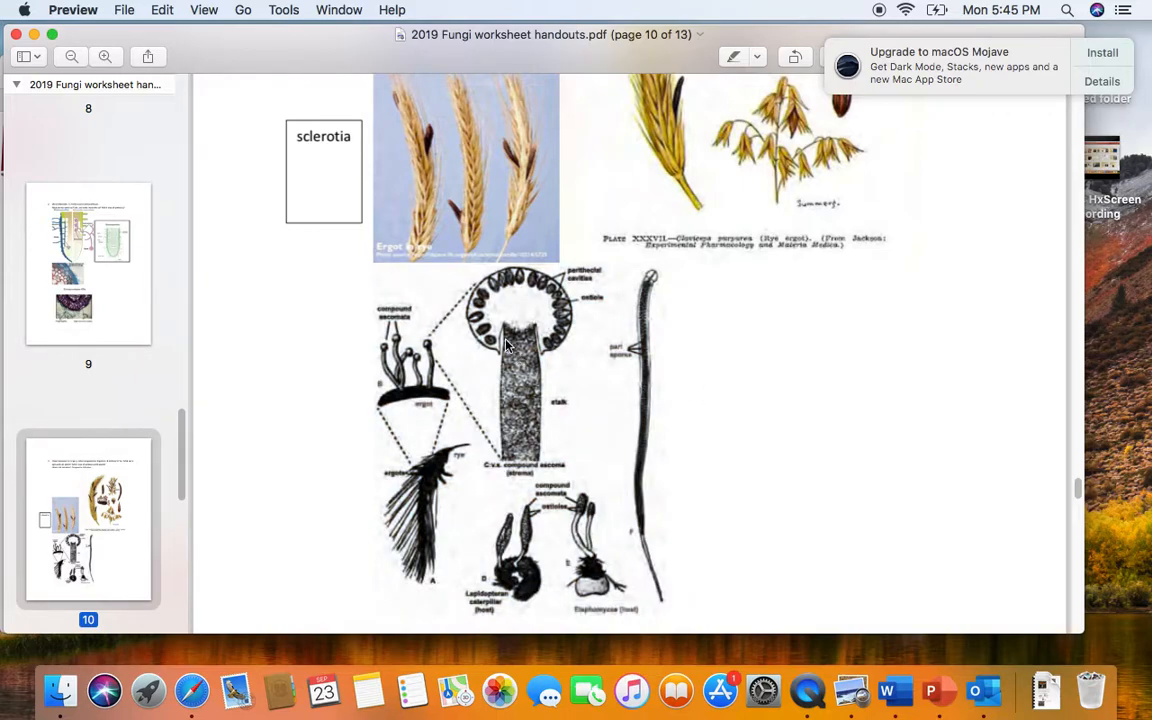
{"action": "mouse_move", "coordinate": [460, 327]}
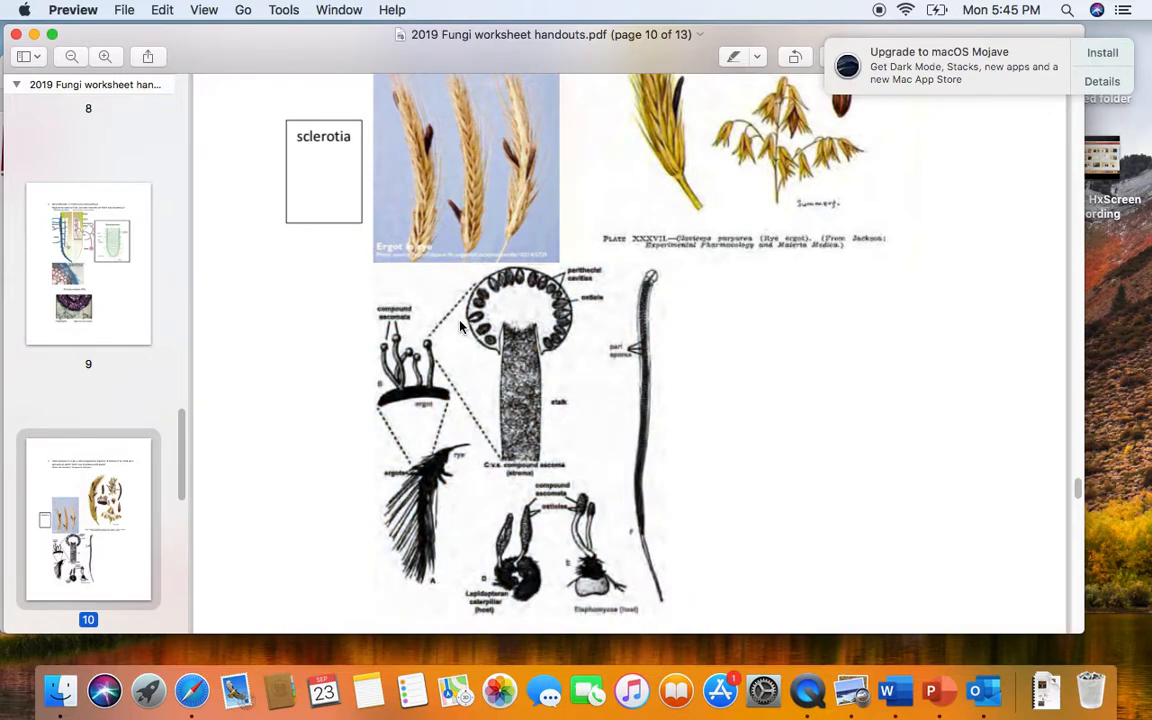
{"action": "mouse_move", "coordinate": [697, 368]}
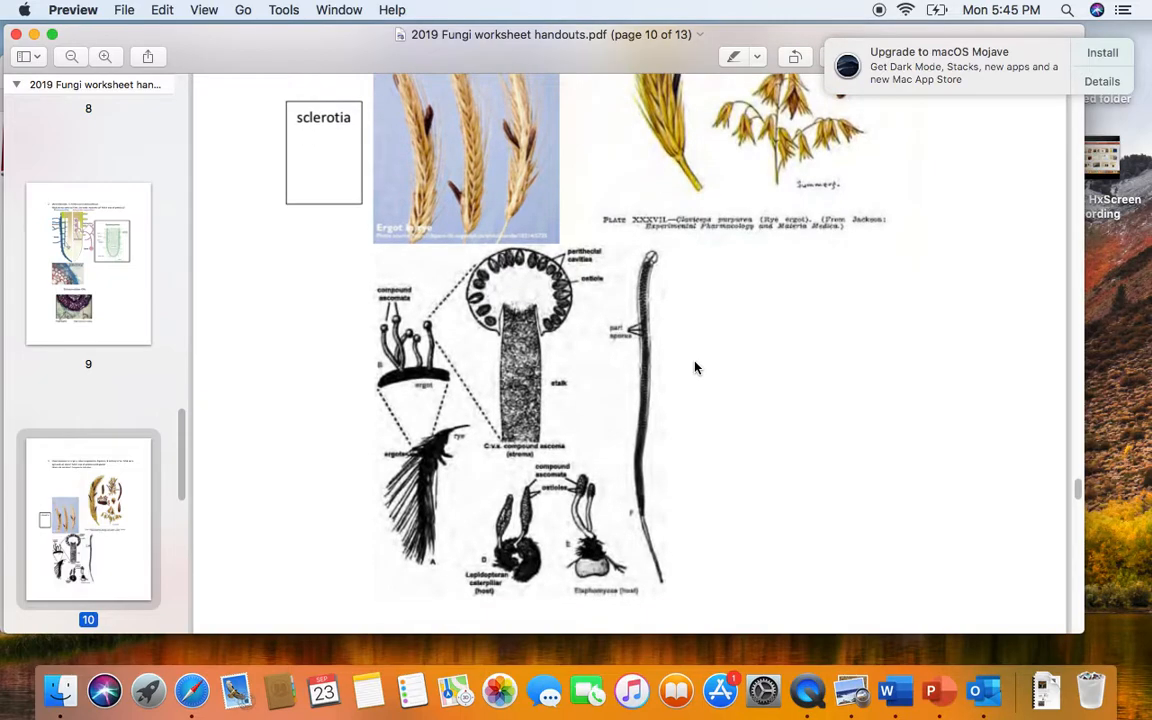
- Scroll past page 11's Claviceps perithecia micrographs and alkaloid quote to question 4 on Candida albicans
{"action": "scroll", "scroll_direction": "down", "scroll_amount": 3}
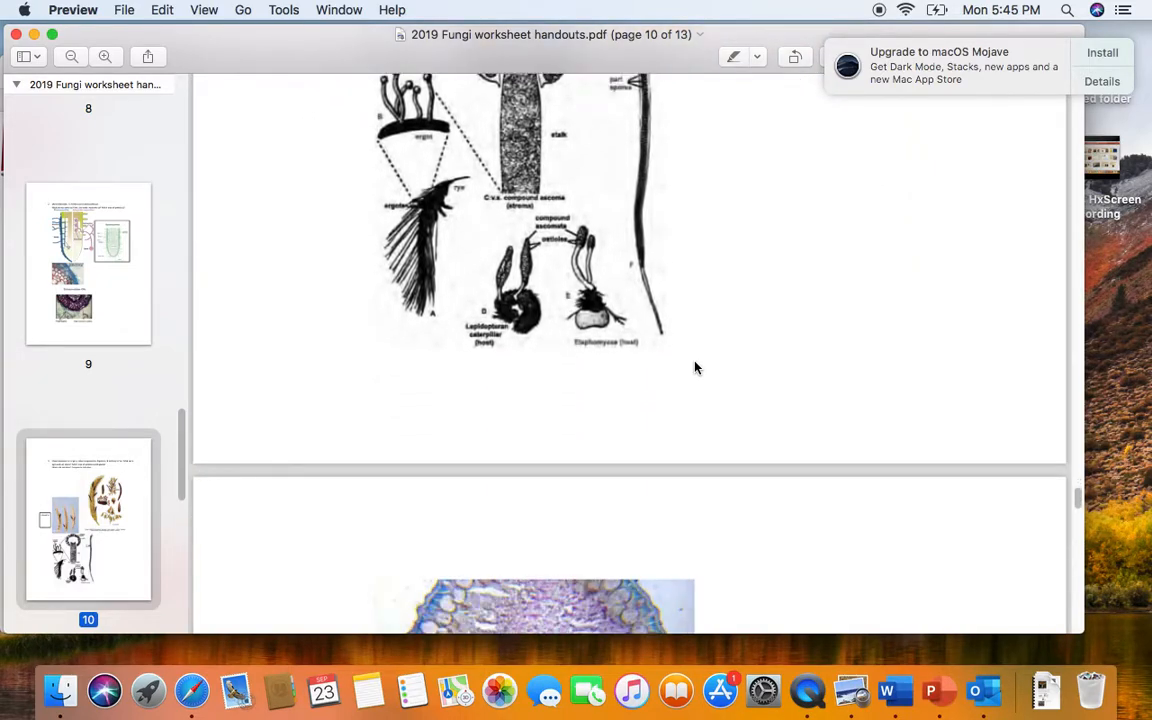
{"action": "scroll", "scroll_direction": "down", "scroll_amount": 3}
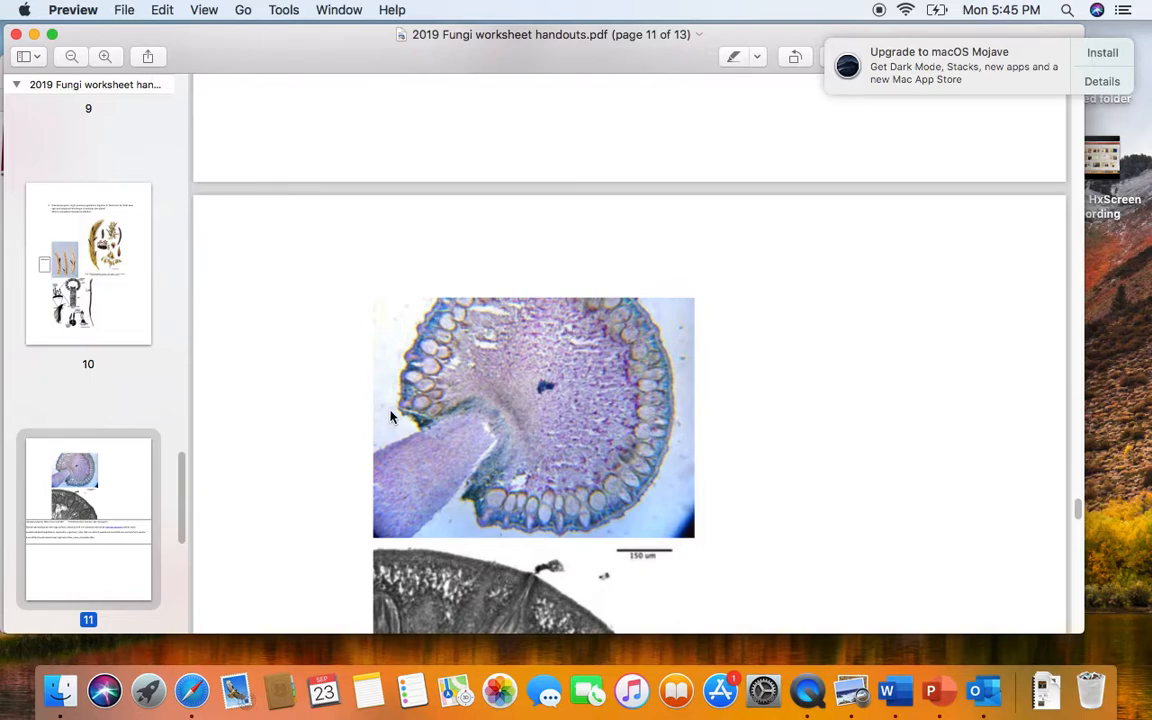
{"action": "mouse_move", "coordinate": [399, 407]}
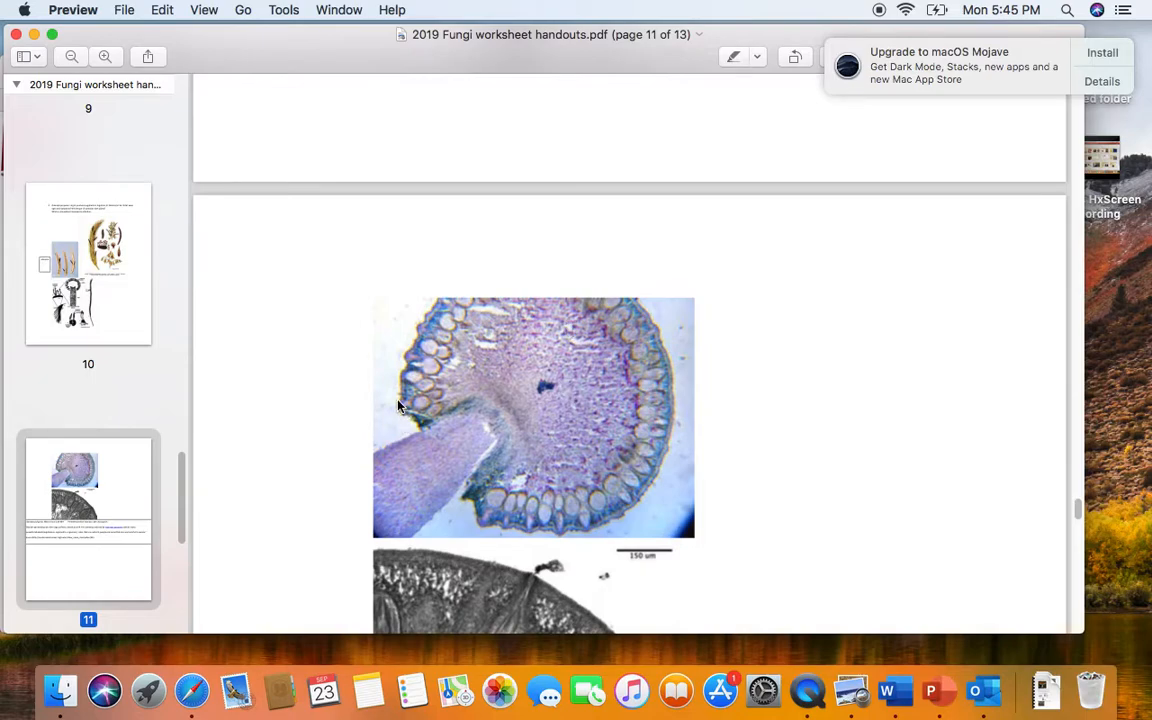
{"action": "mouse_move", "coordinate": [588, 512]}
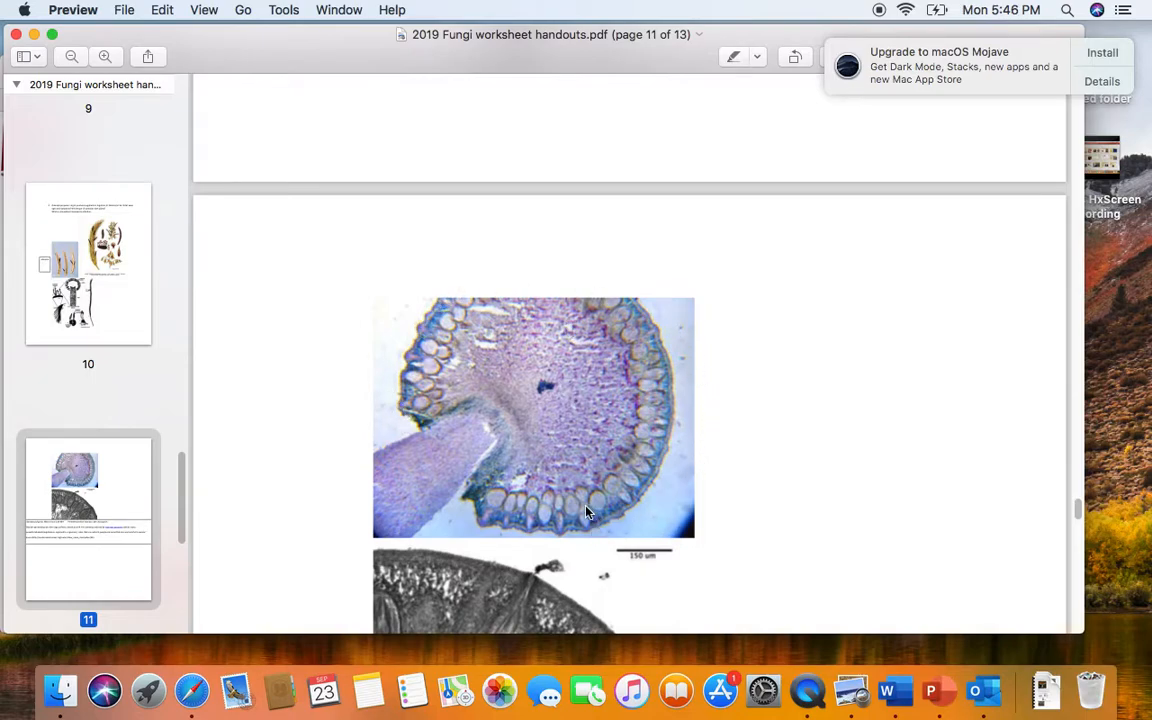
{"action": "mouse_move", "coordinate": [588, 533]}
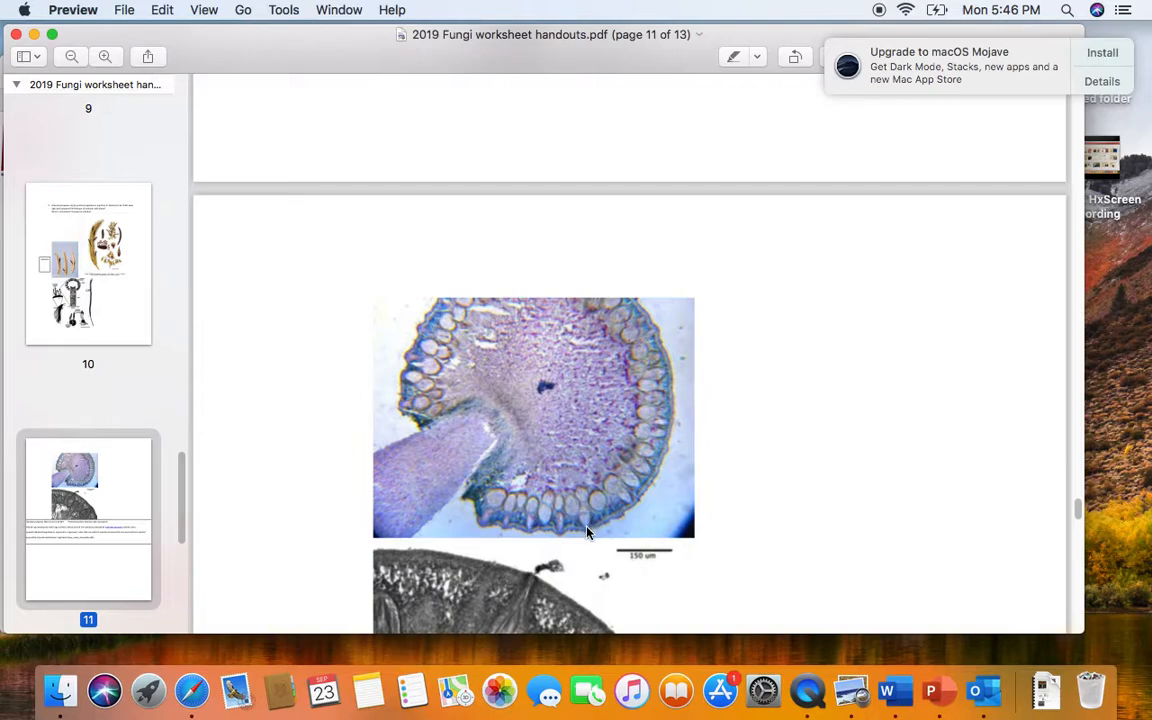
{"action": "mouse_move", "coordinate": [588, 521]}
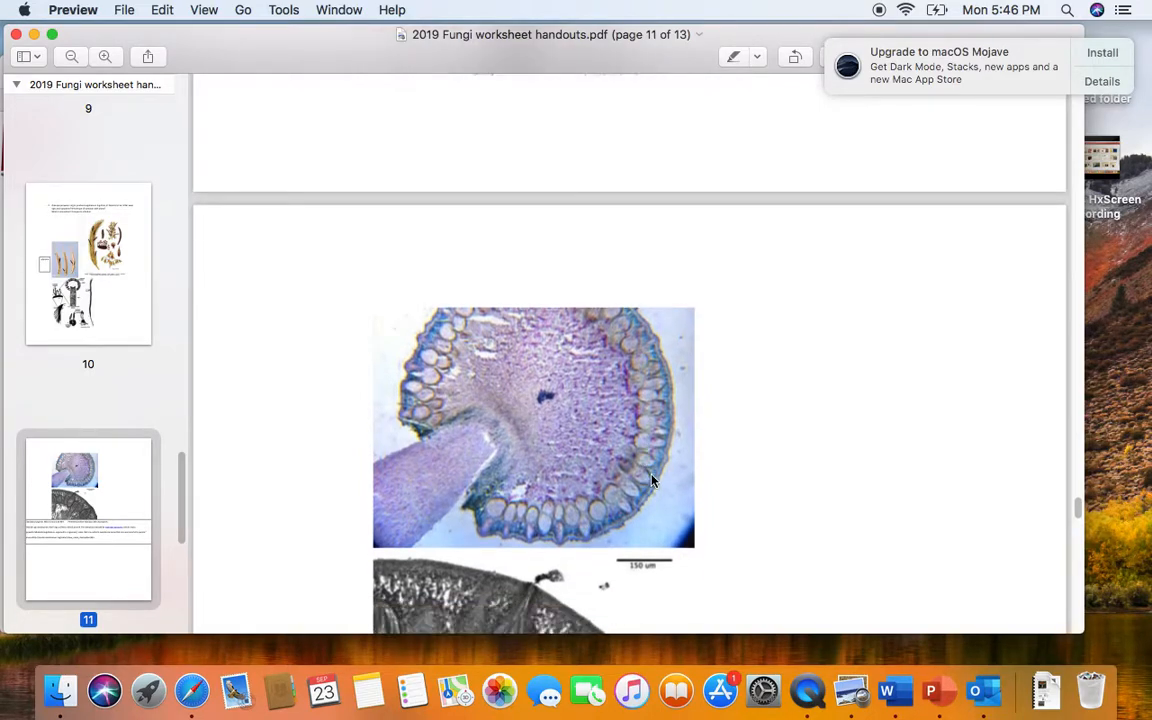
{"action": "scroll", "scroll_direction": "down", "scroll_amount": 3}
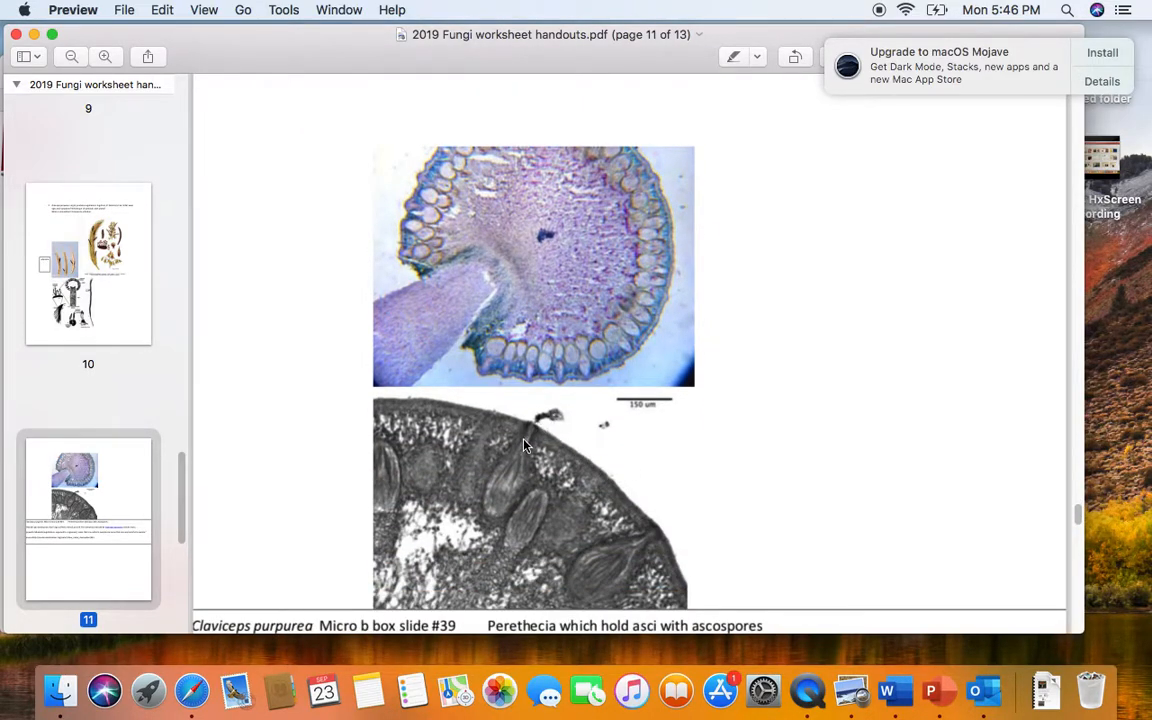
{"action": "mouse_move", "coordinate": [538, 422]}
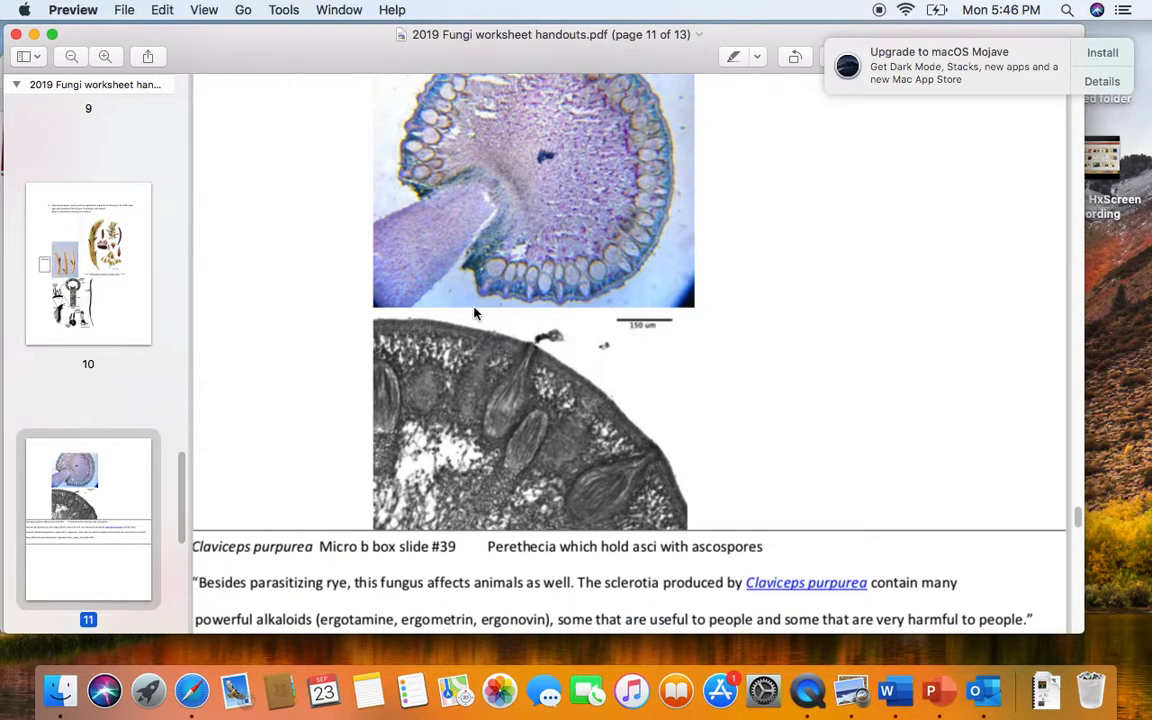
{"action": "mouse_move", "coordinate": [520, 424]}
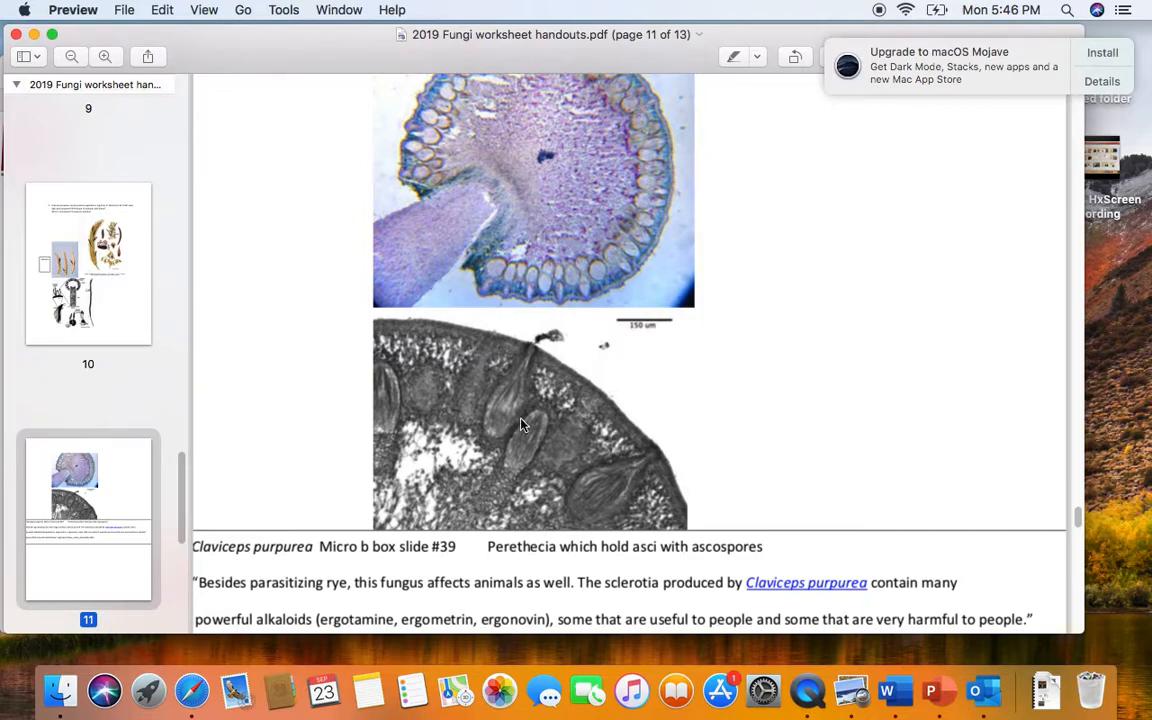
{"action": "mouse_move", "coordinate": [533, 357]}
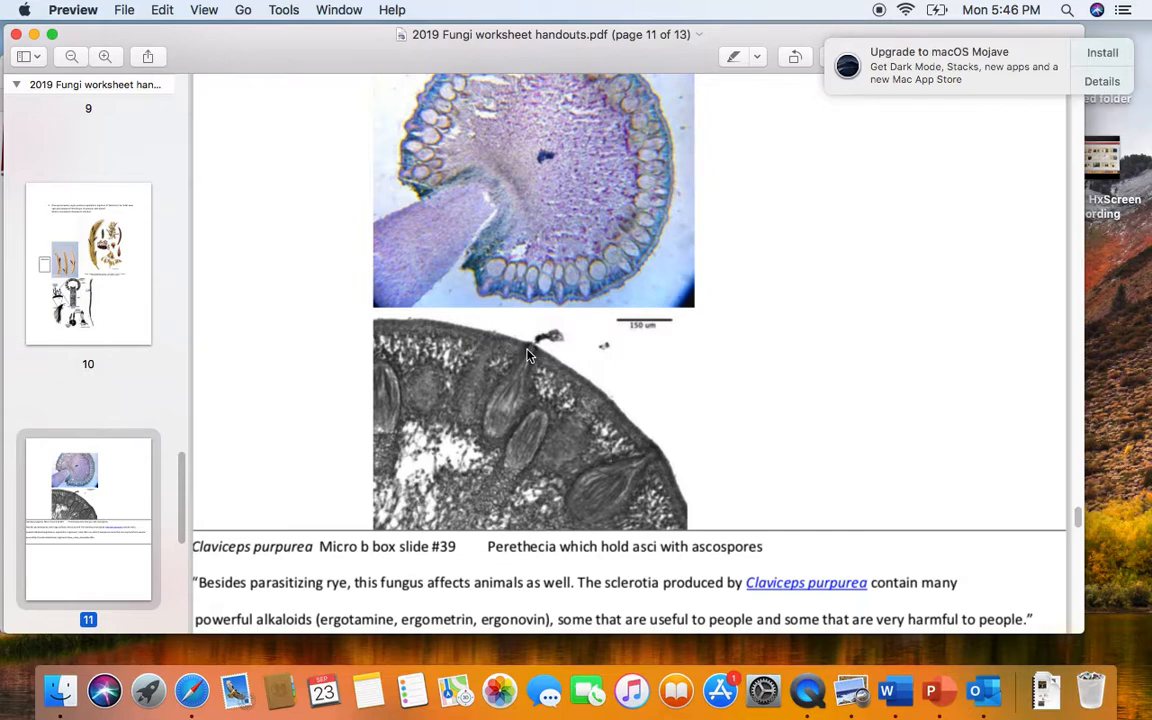
{"action": "mouse_move", "coordinate": [533, 360]}
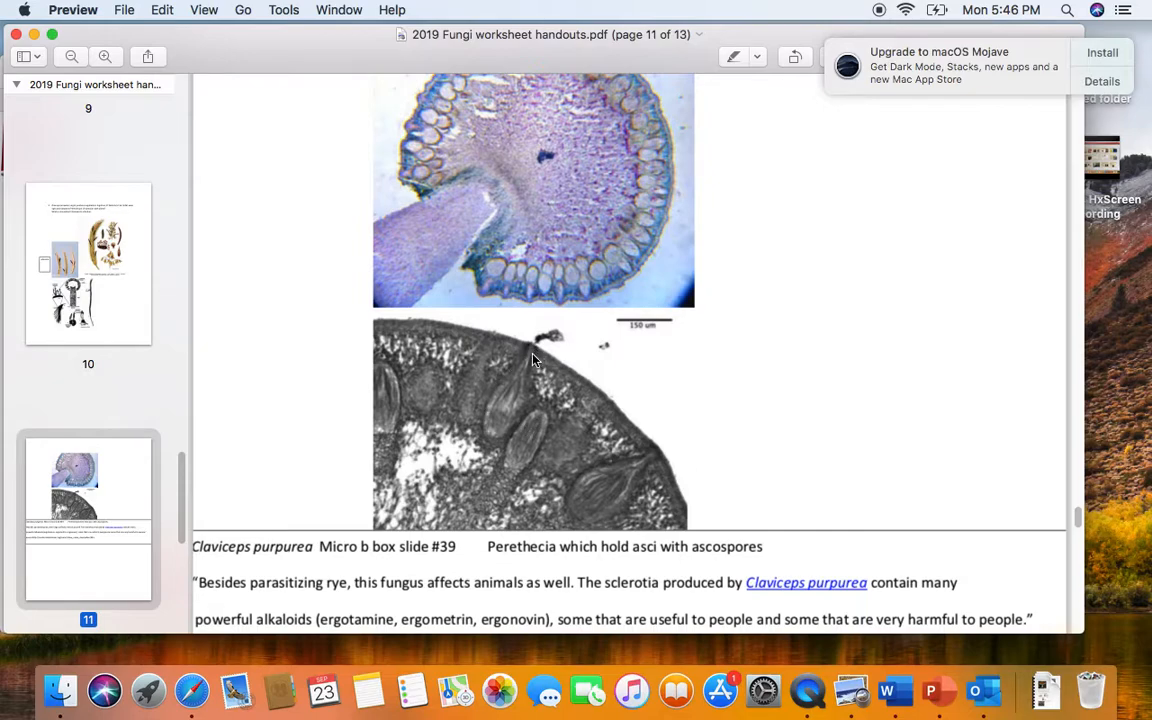
{"action": "mouse_move", "coordinate": [503, 411]}
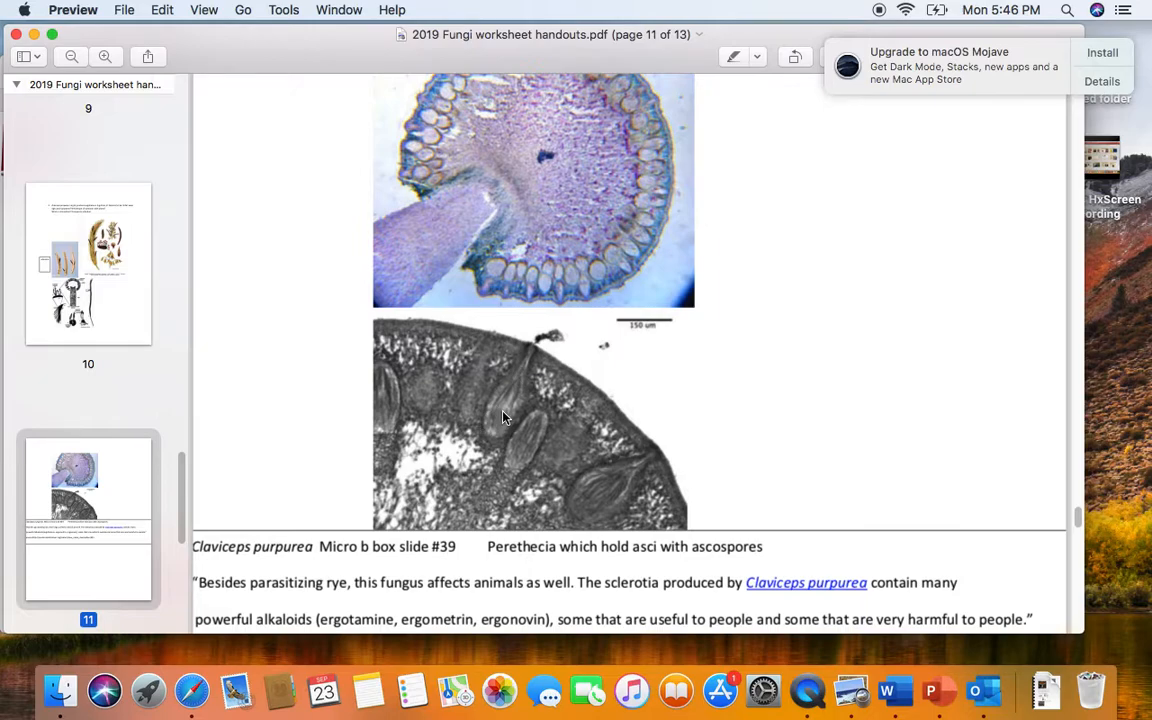
{"action": "mouse_move", "coordinate": [505, 415]}
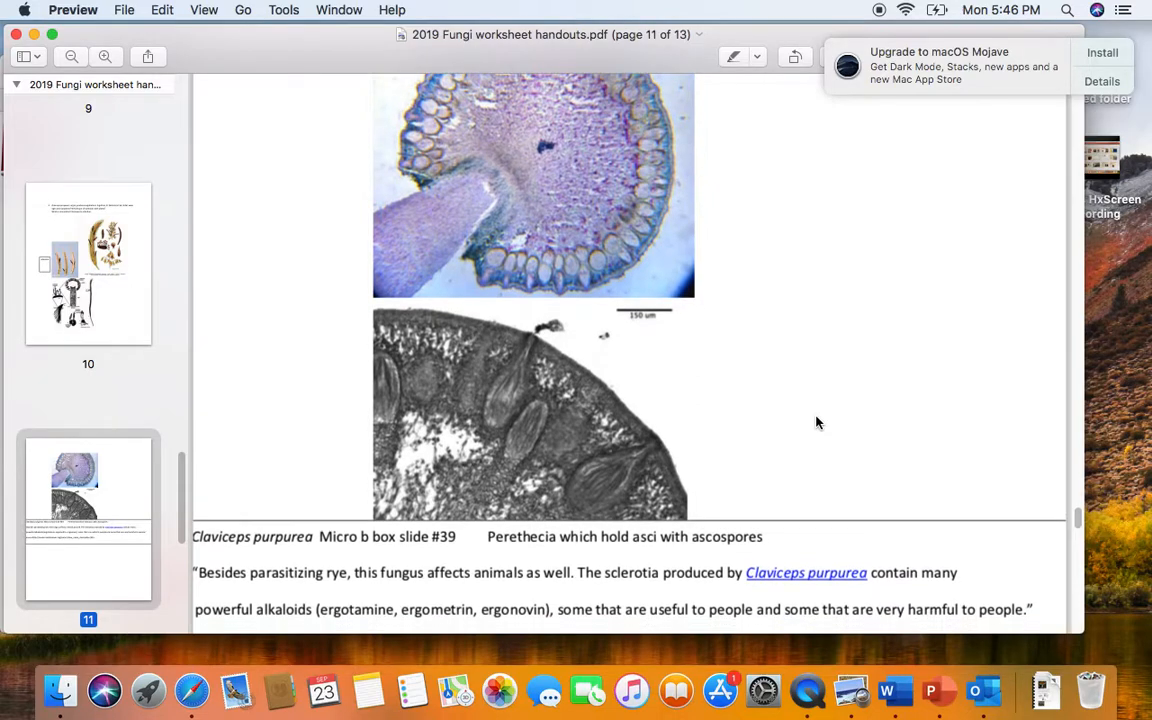
{"action": "scroll", "scroll_direction": "down", "scroll_amount": 3}
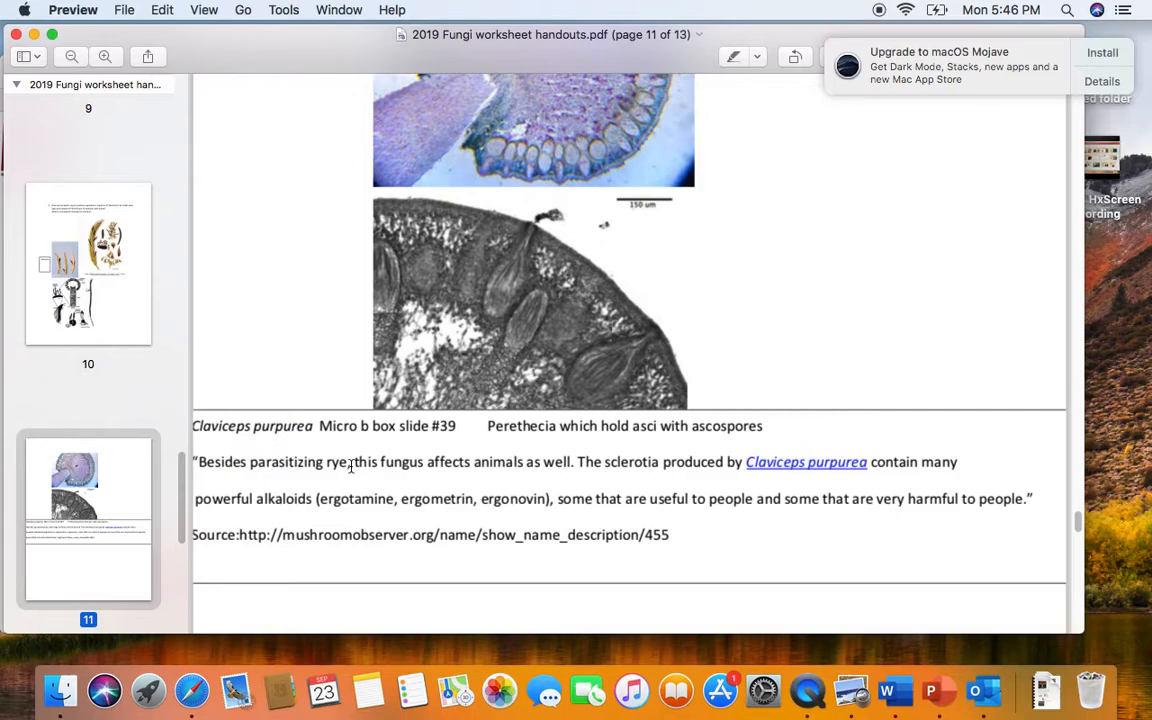
{"action": "mouse_move", "coordinate": [710, 382]}
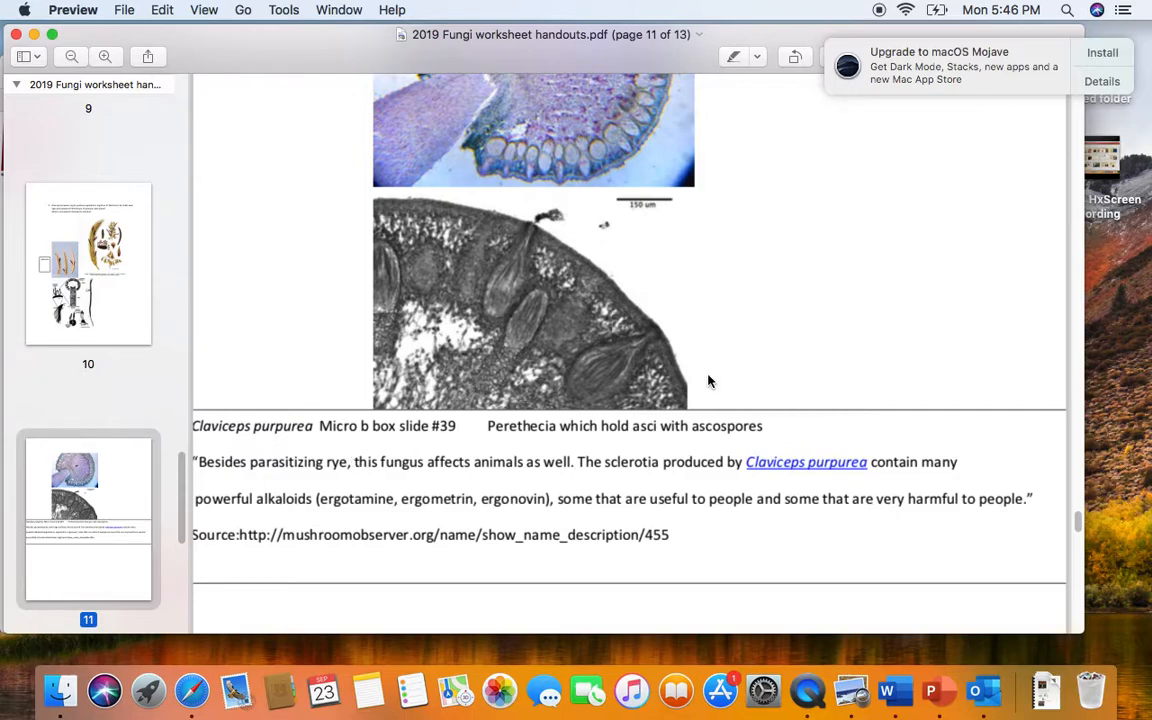
{"action": "mouse_move", "coordinate": [703, 383]}
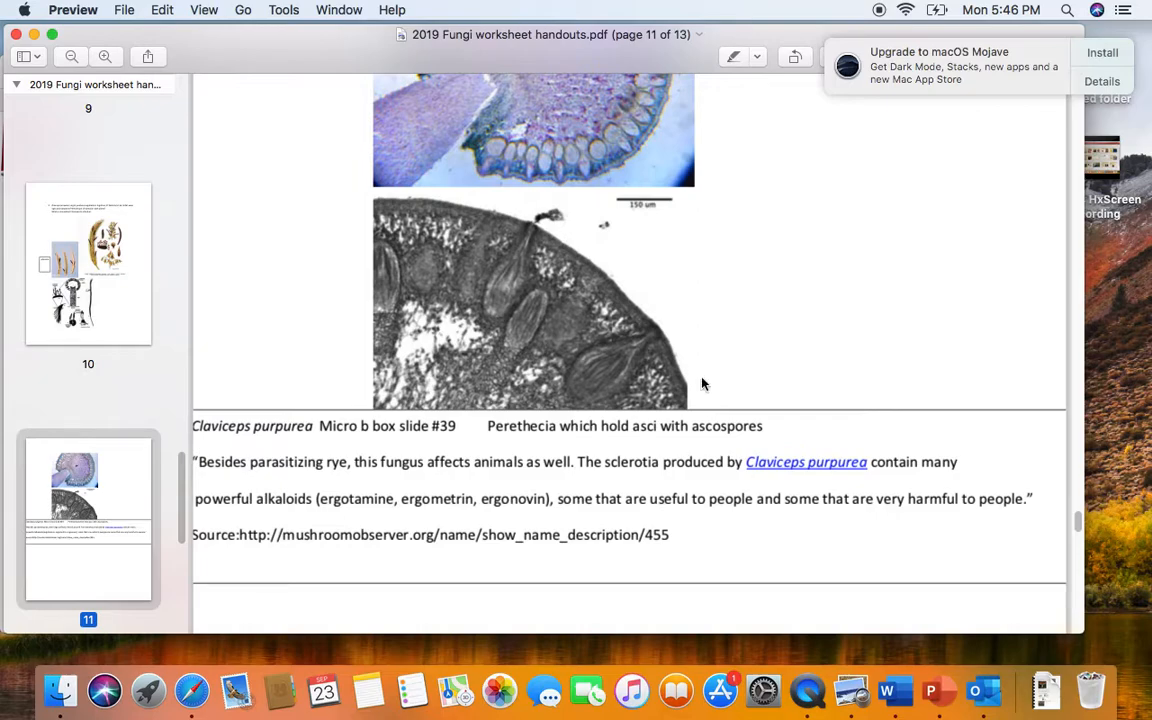
{"action": "mouse_move", "coordinate": [702, 391]}
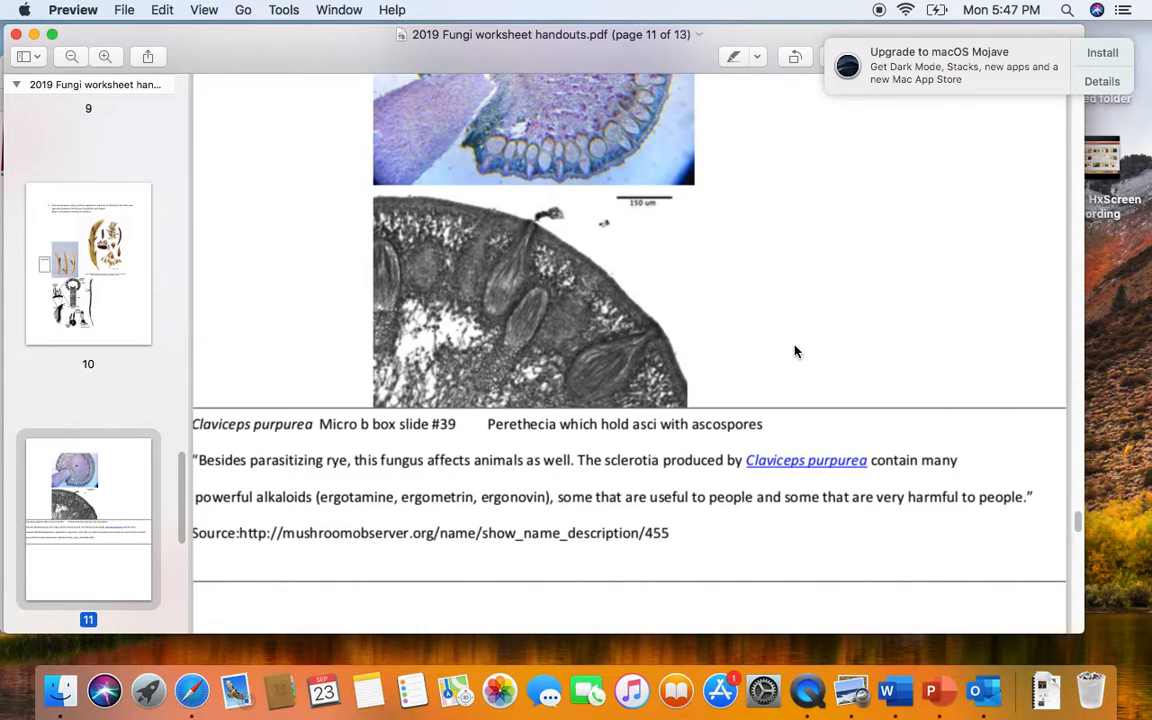
{"action": "scroll", "scroll_direction": "down", "scroll_amount": 3}
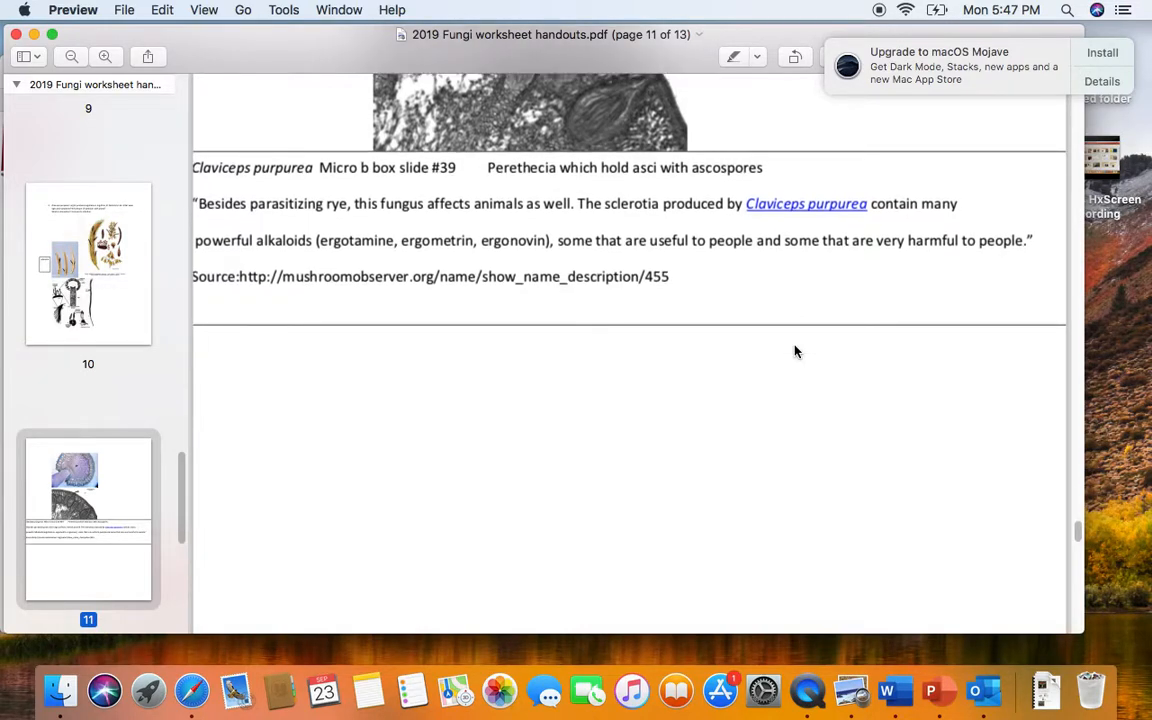
{"action": "mouse_move", "coordinate": [789, 370]}
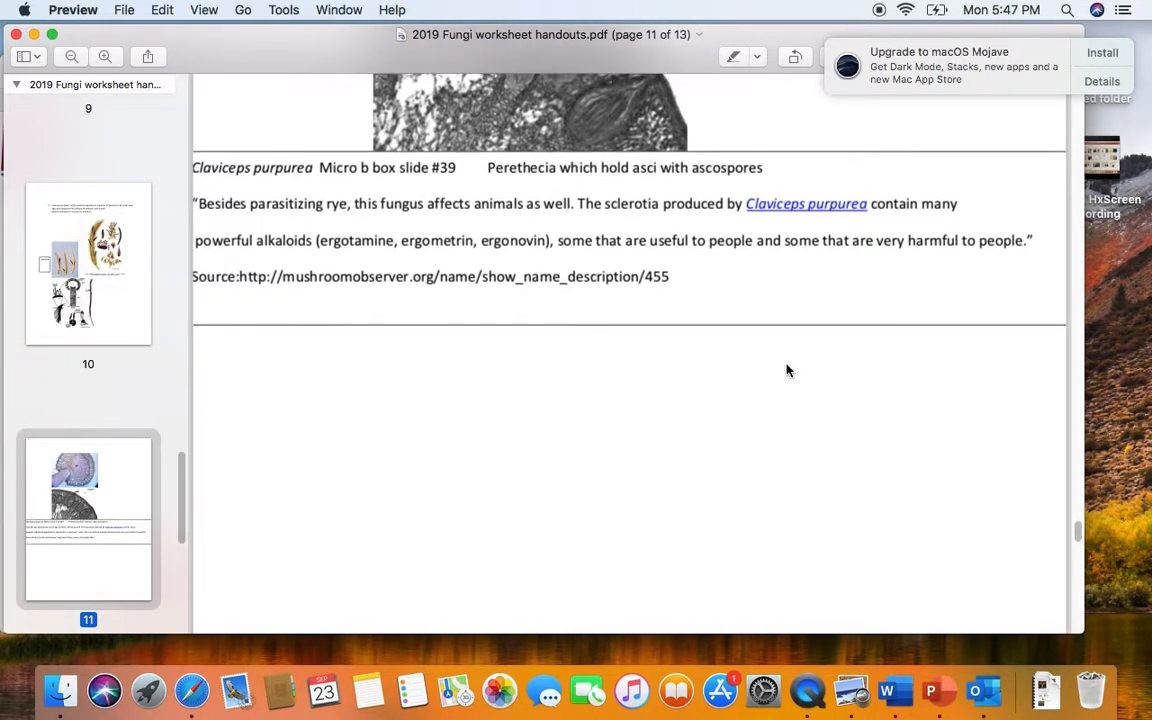
{"action": "mouse_move", "coordinate": [780, 391]}
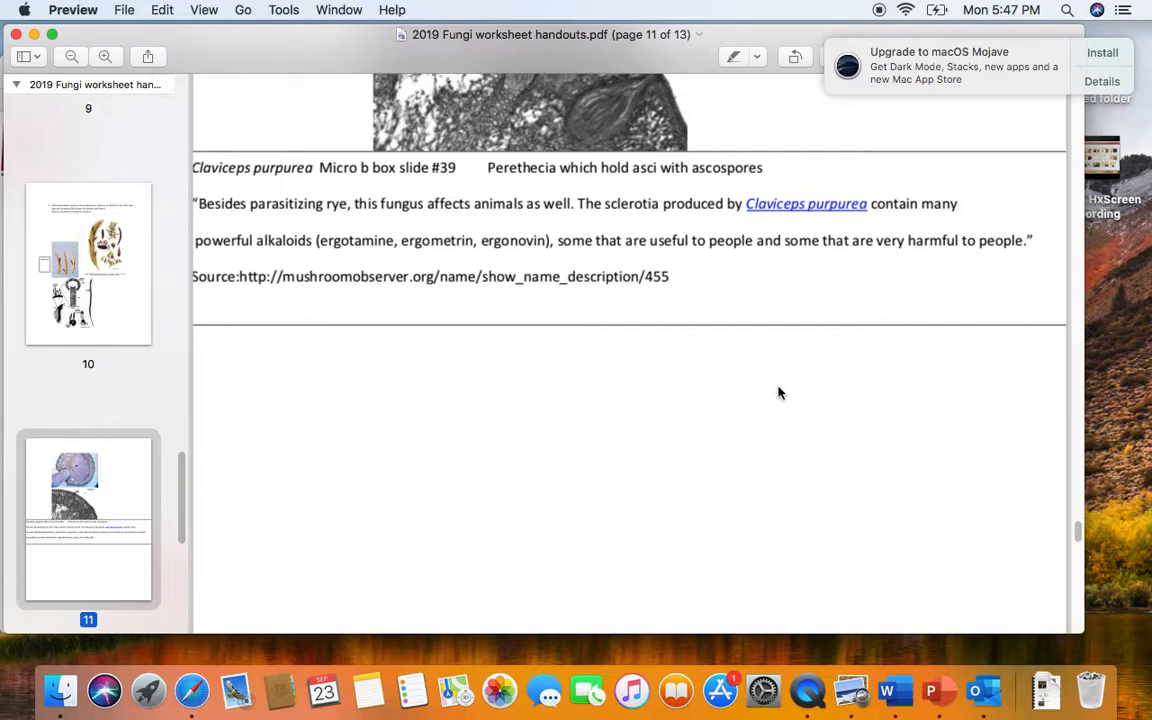
{"action": "scroll", "scroll_direction": "down", "scroll_amount": 3}
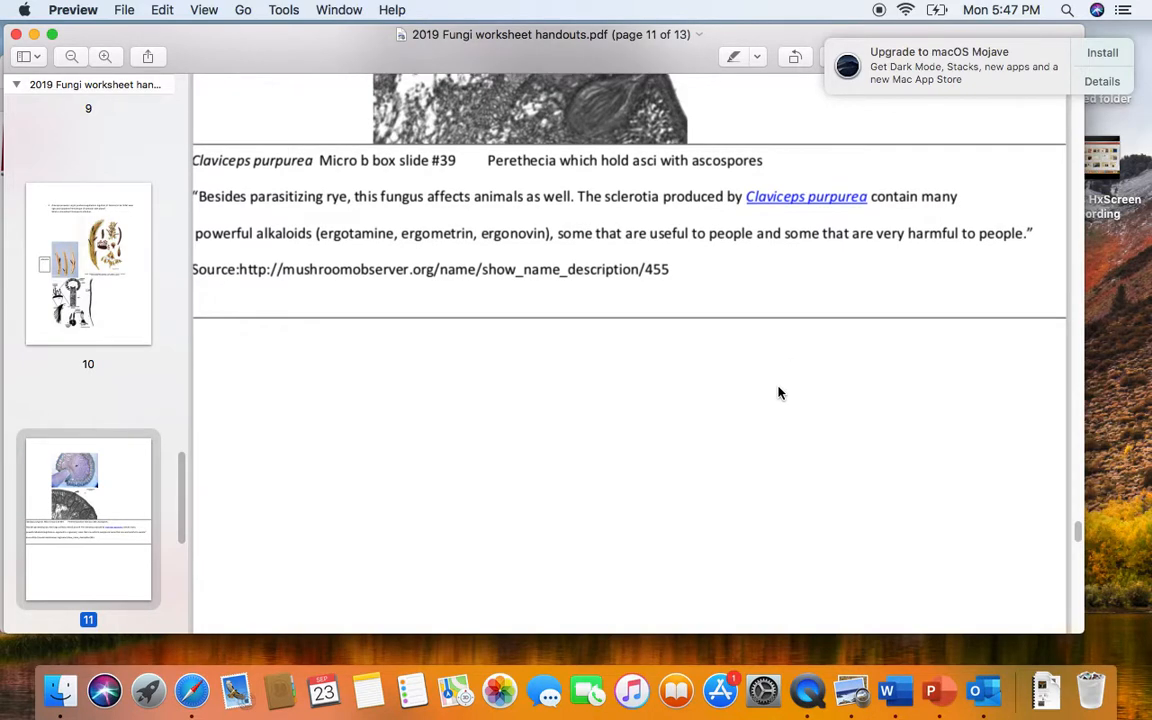
{"action": "scroll", "scroll_direction": "down", "scroll_amount": 3}
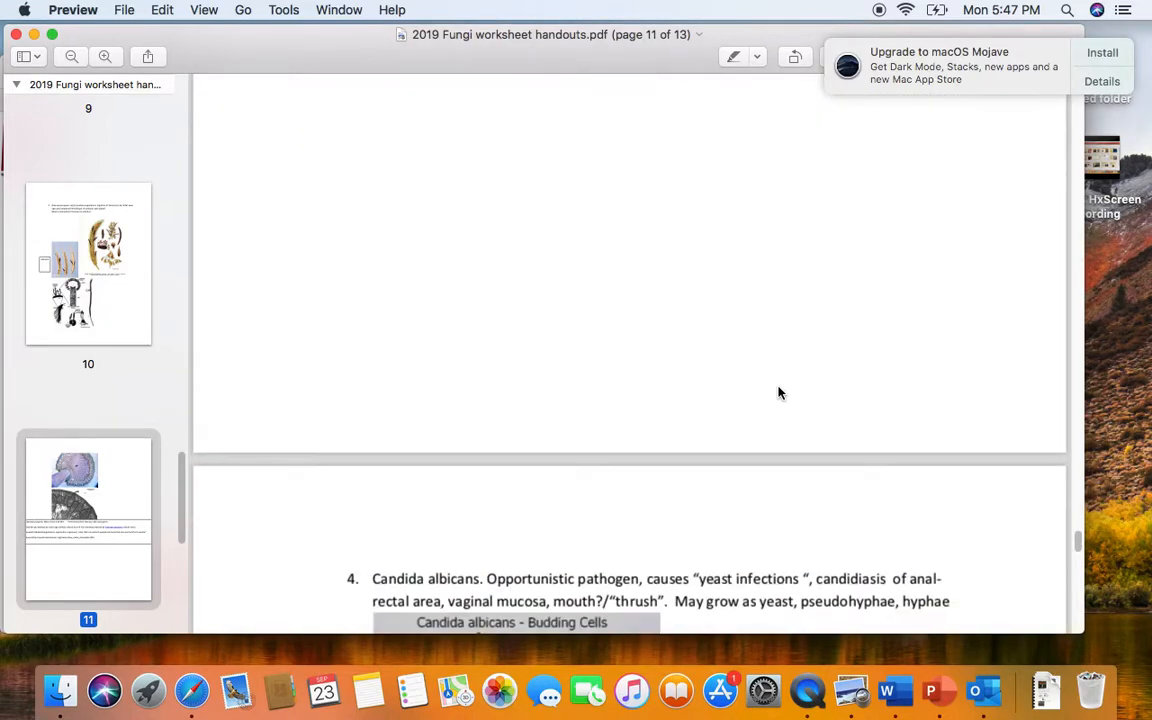
- Scroll onto page 12's Candida albicans item, budding-cells micrograph and yeast-to-hyphae diagram
{"action": "scroll", "scroll_direction": "down", "scroll_amount": 3}
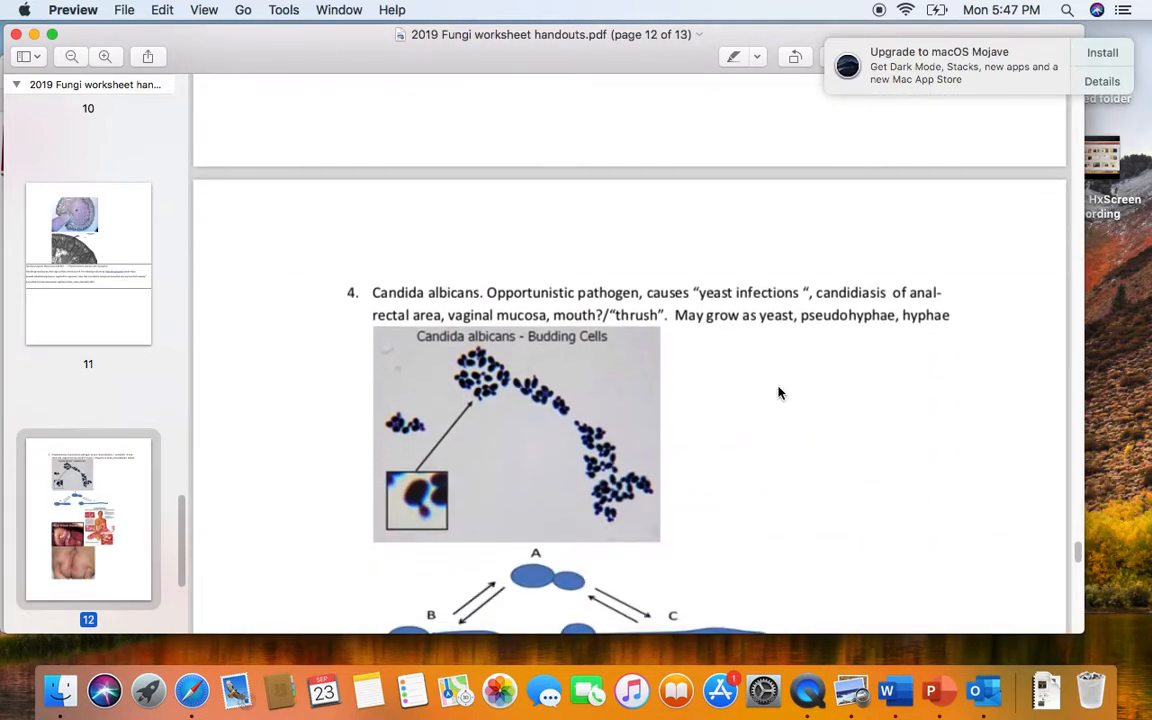
{"action": "scroll", "scroll_direction": "down", "scroll_amount": 3}
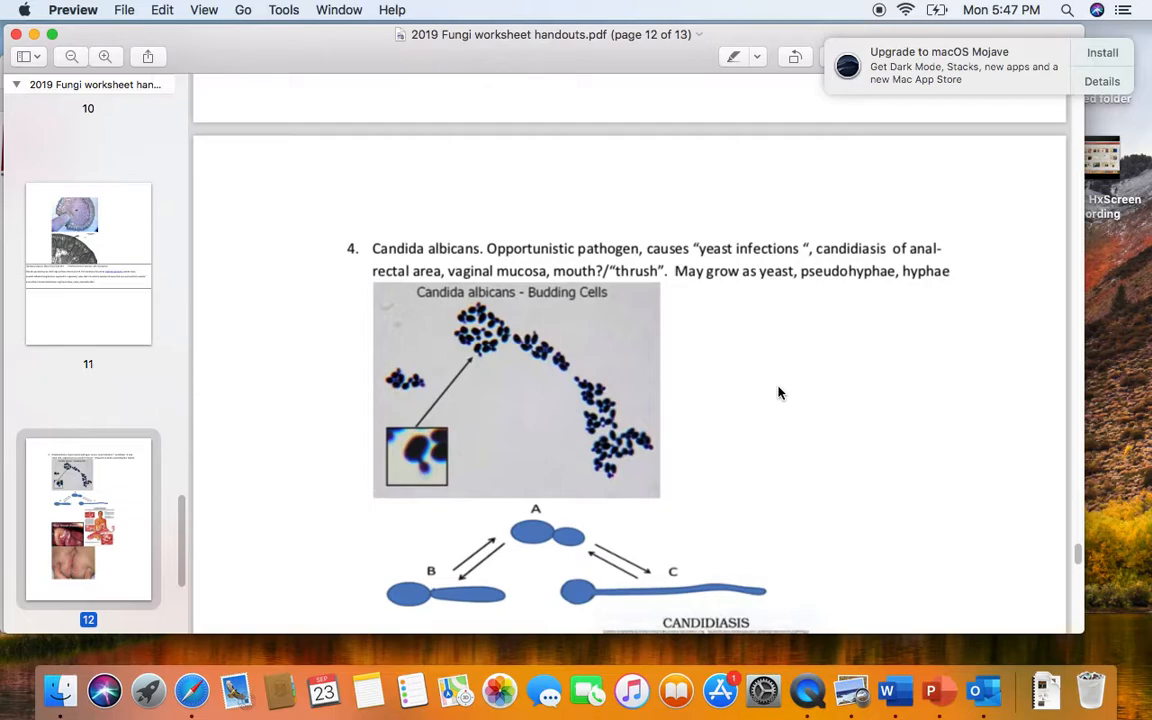
{"action": "scroll", "scroll_direction": "down", "scroll_amount": 3}
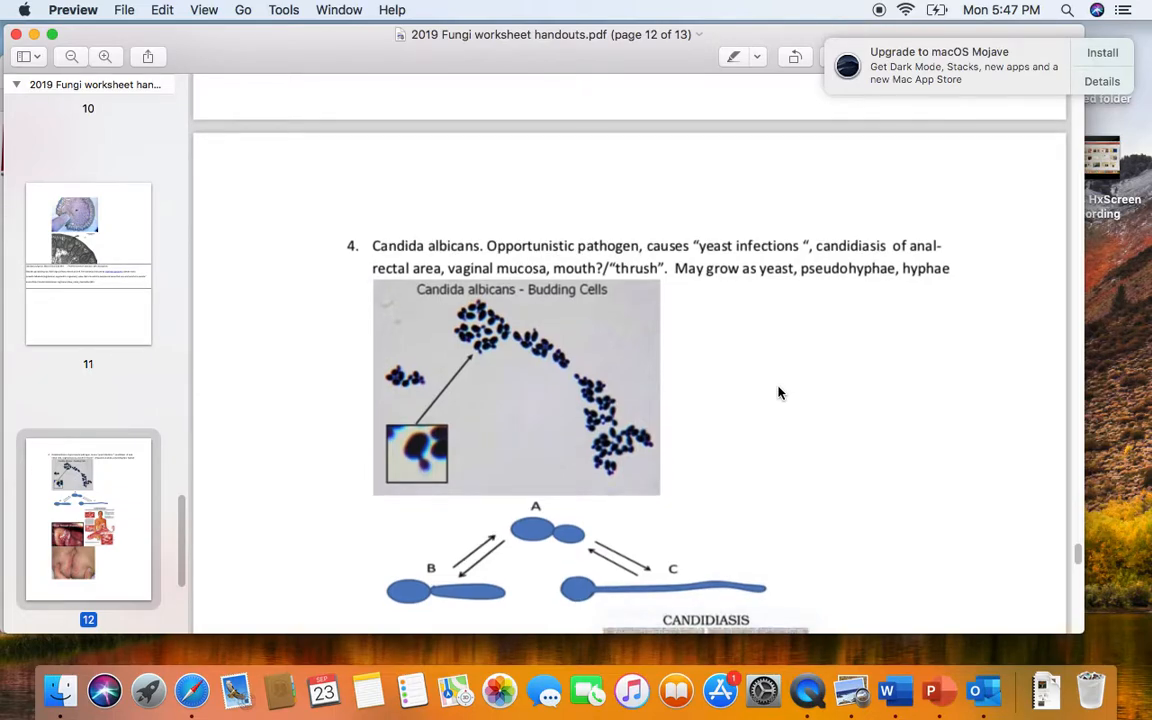
{"action": "scroll", "scroll_direction": "down", "scroll_amount": 3}
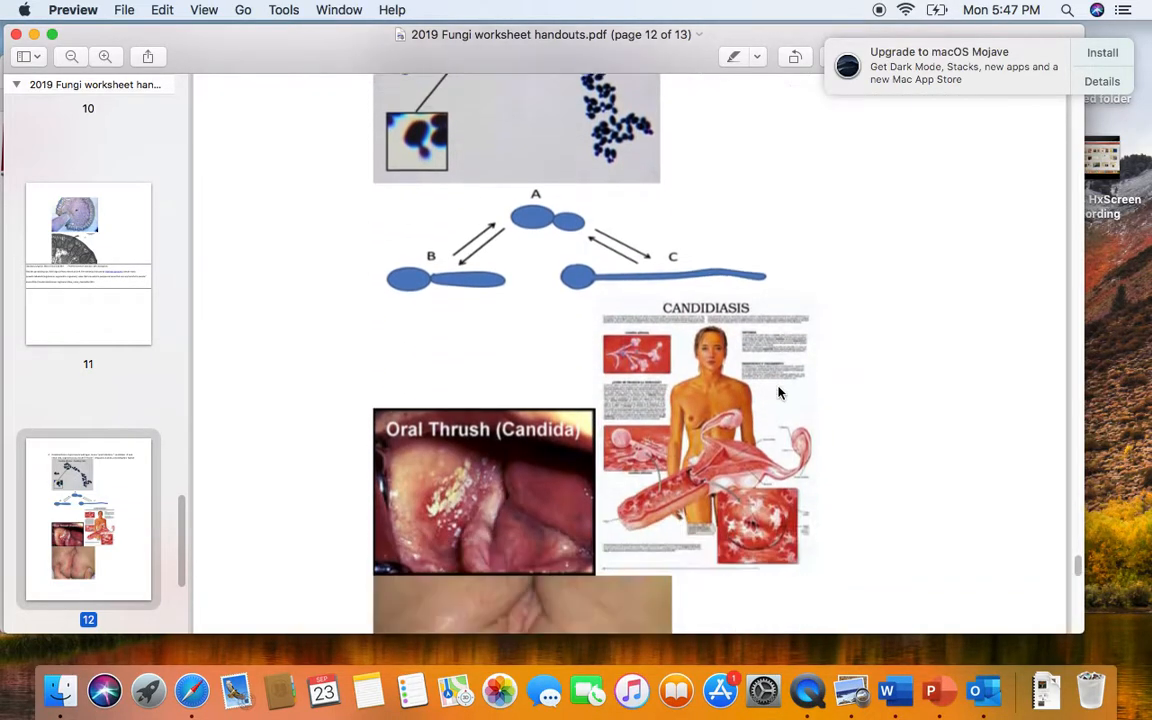
{"action": "scroll", "scroll_direction": "down", "scroll_amount": 3}
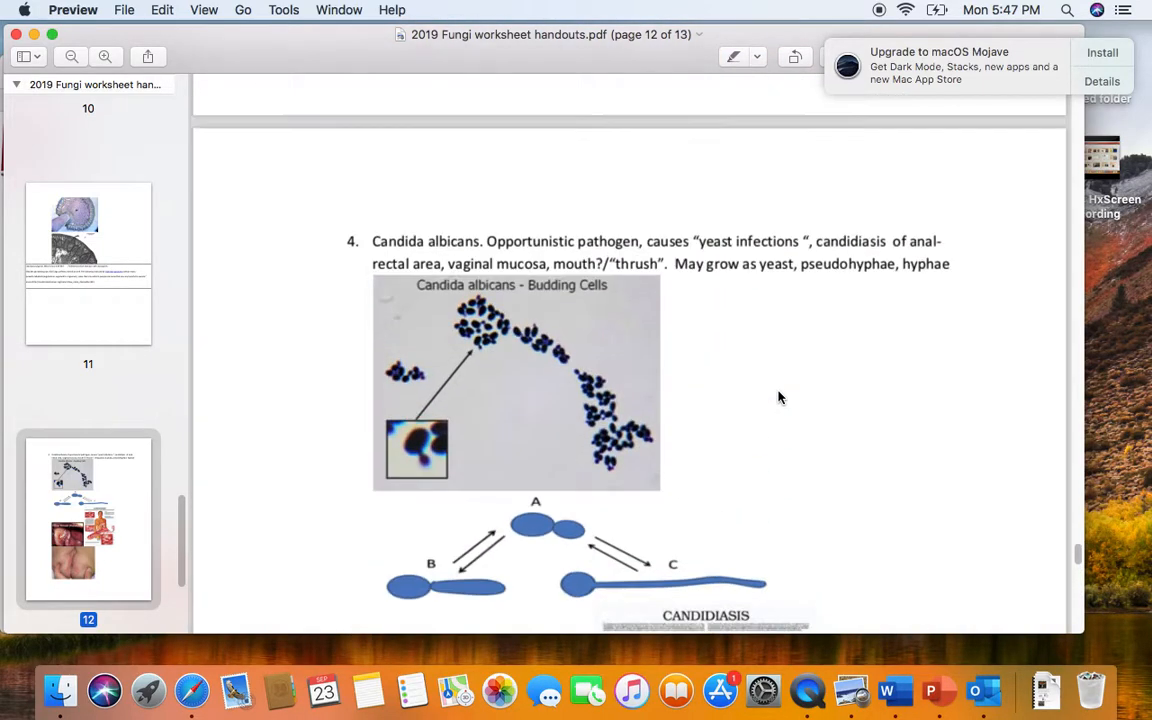
{"action": "scroll", "scroll_direction": "down", "scroll_amount": 3}
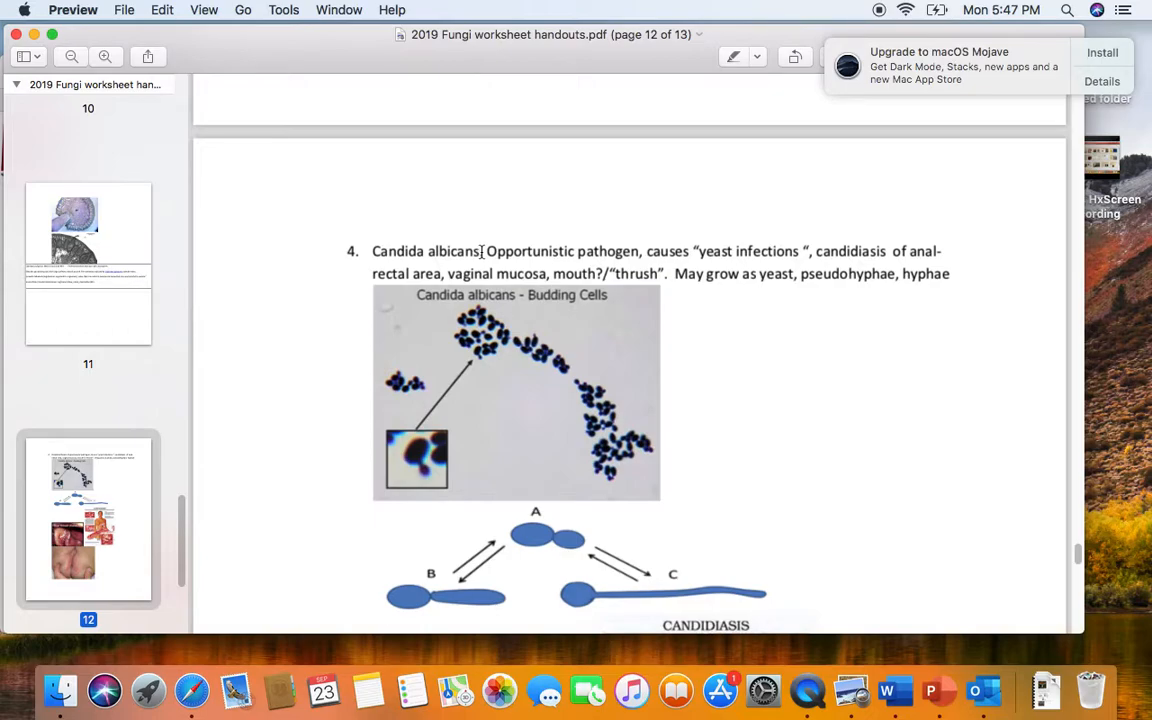
{"action": "mouse_move", "coordinate": [465, 375]}
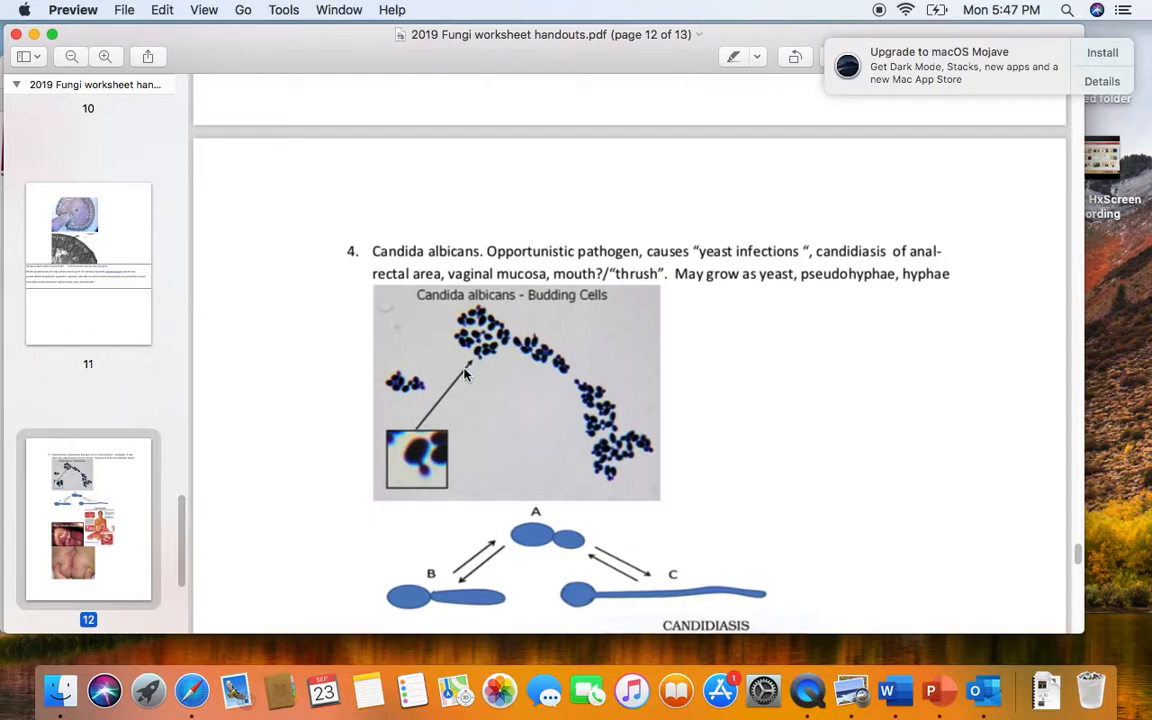
{"action": "mouse_move", "coordinate": [478, 373]}
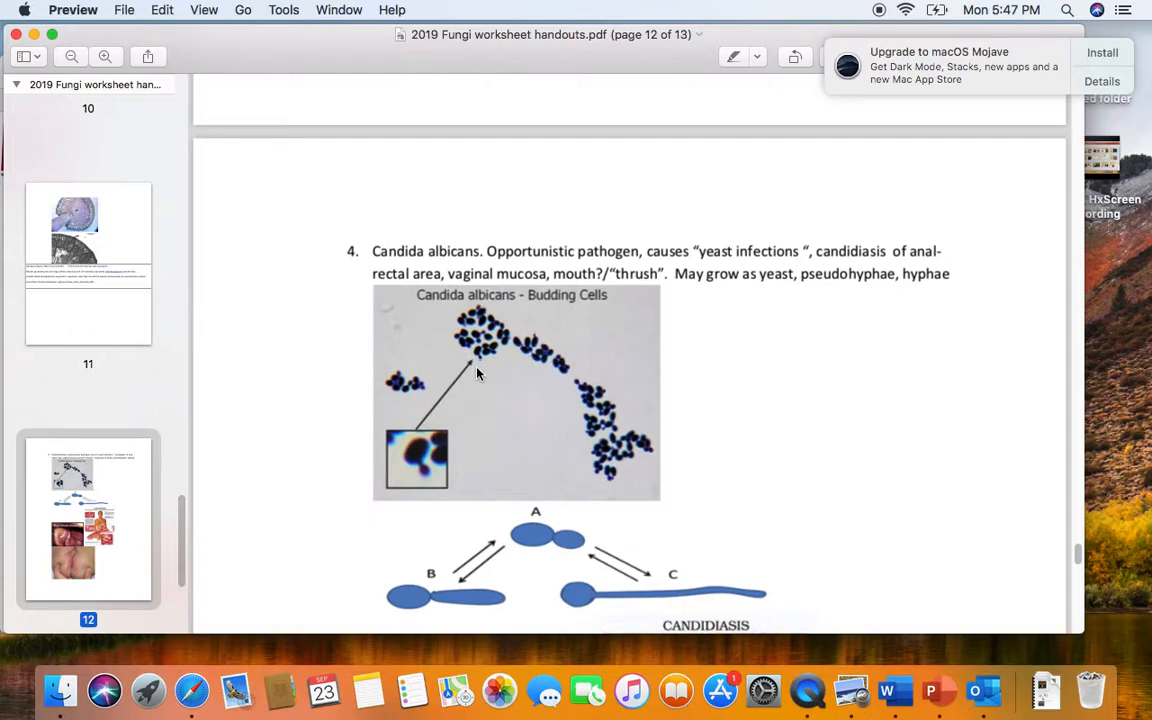
{"action": "mouse_move", "coordinate": [476, 362]}
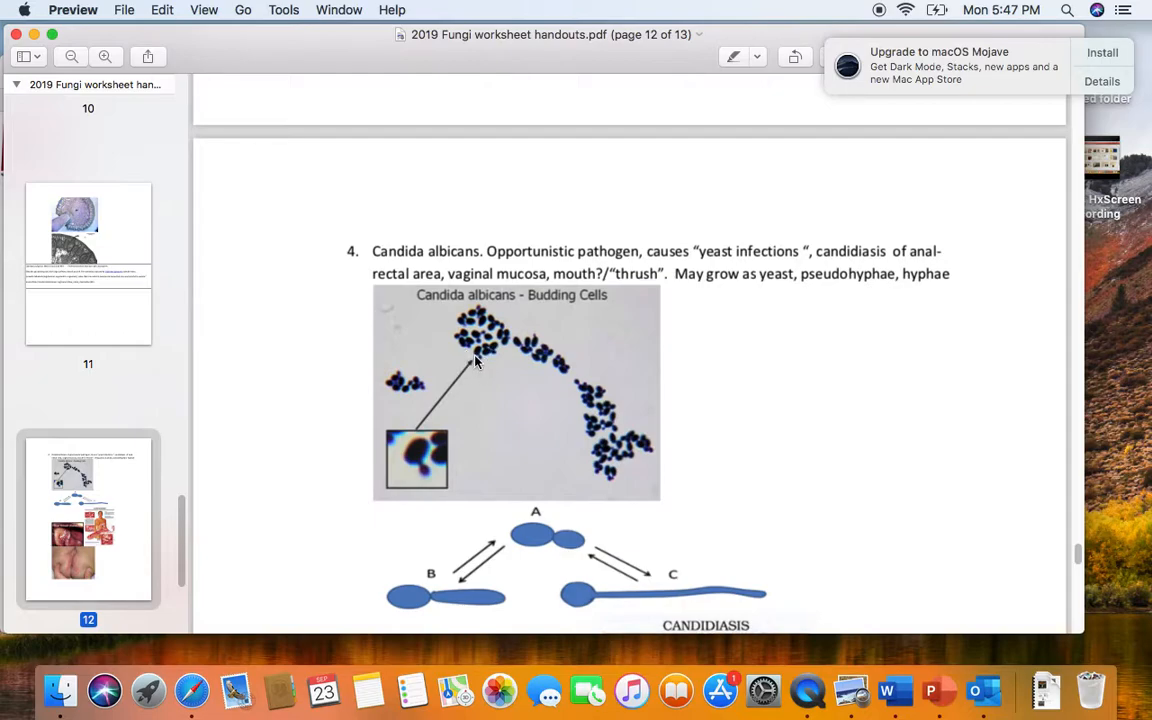
{"action": "mouse_move", "coordinate": [492, 371]}
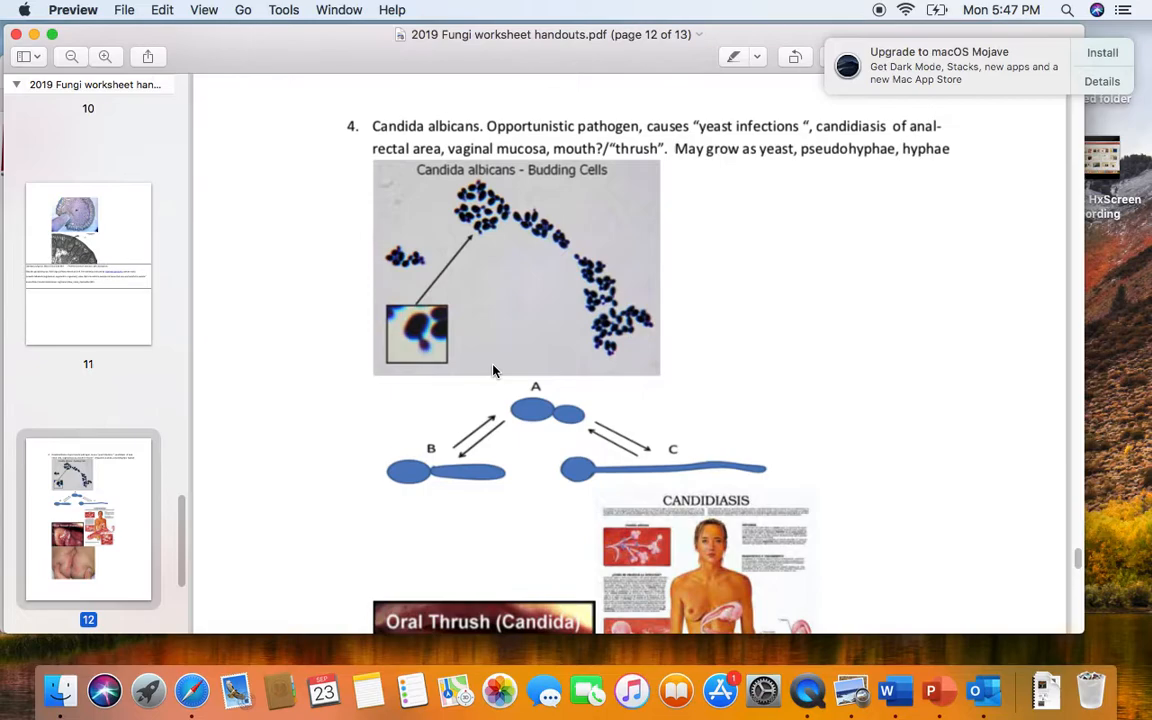
- Scroll past page 12's oral thrush and skin candidiasis photos to question 5 on dermatophytes
{"action": "scroll", "scroll_direction": "down", "scroll_amount": 3}
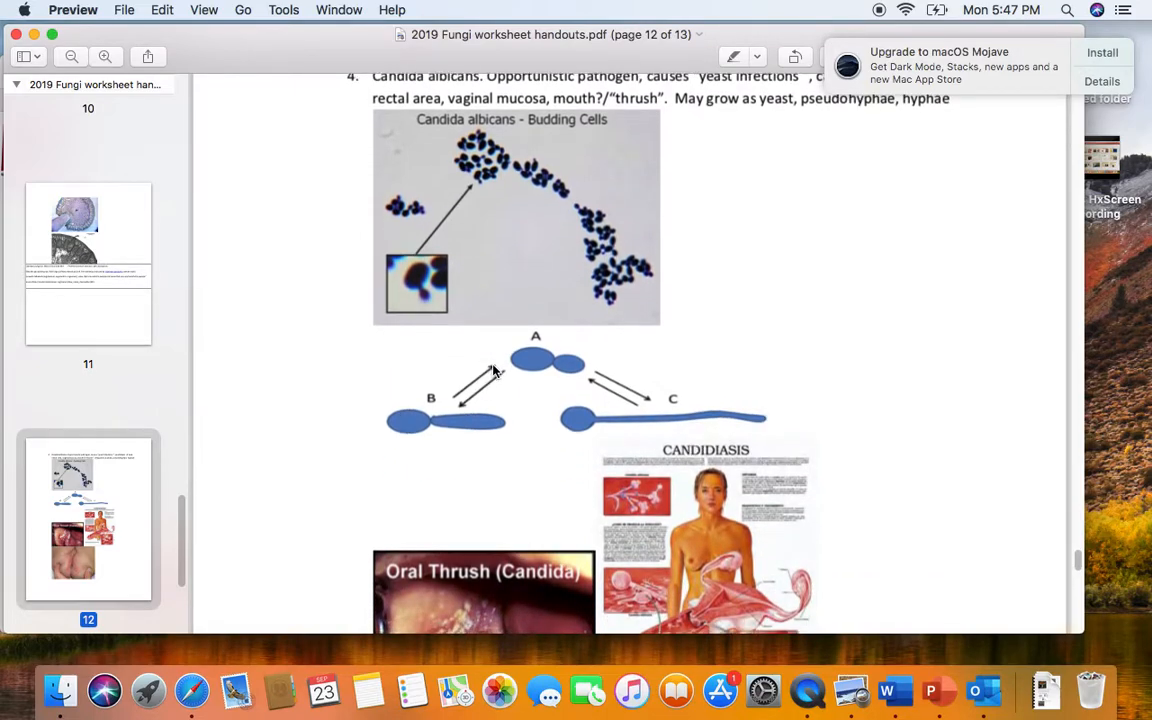
{"action": "scroll", "scroll_direction": "down", "scroll_amount": 3}
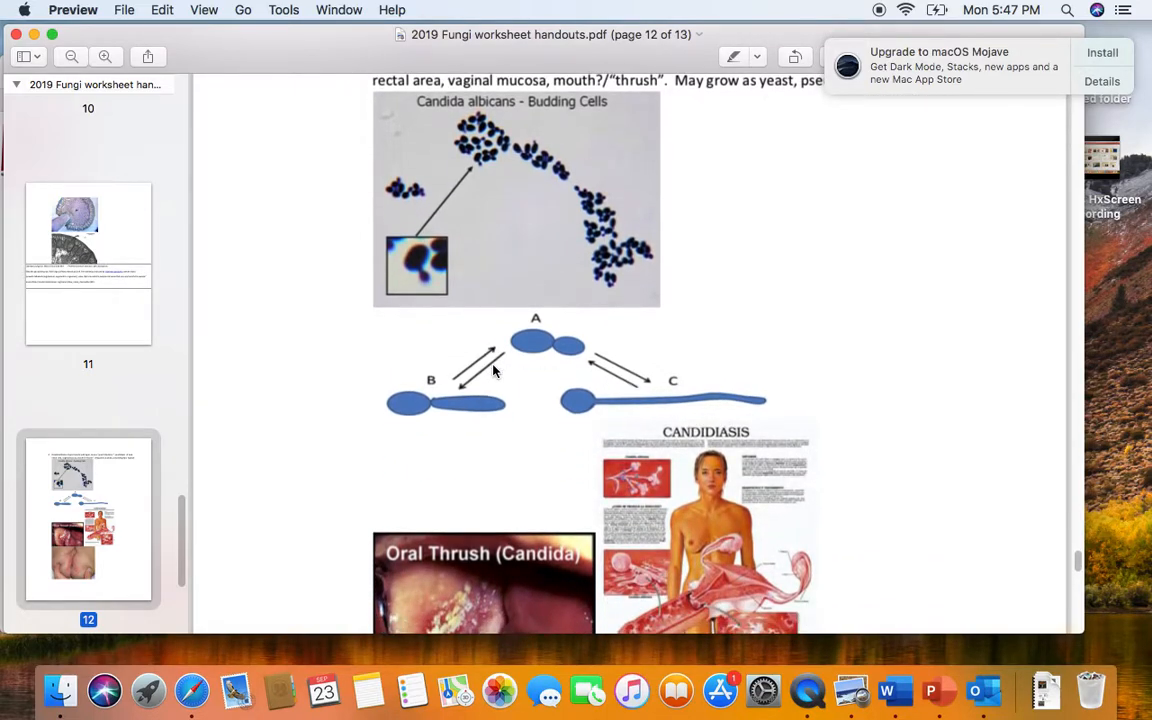
{"action": "scroll", "scroll_direction": "down", "scroll_amount": 3}
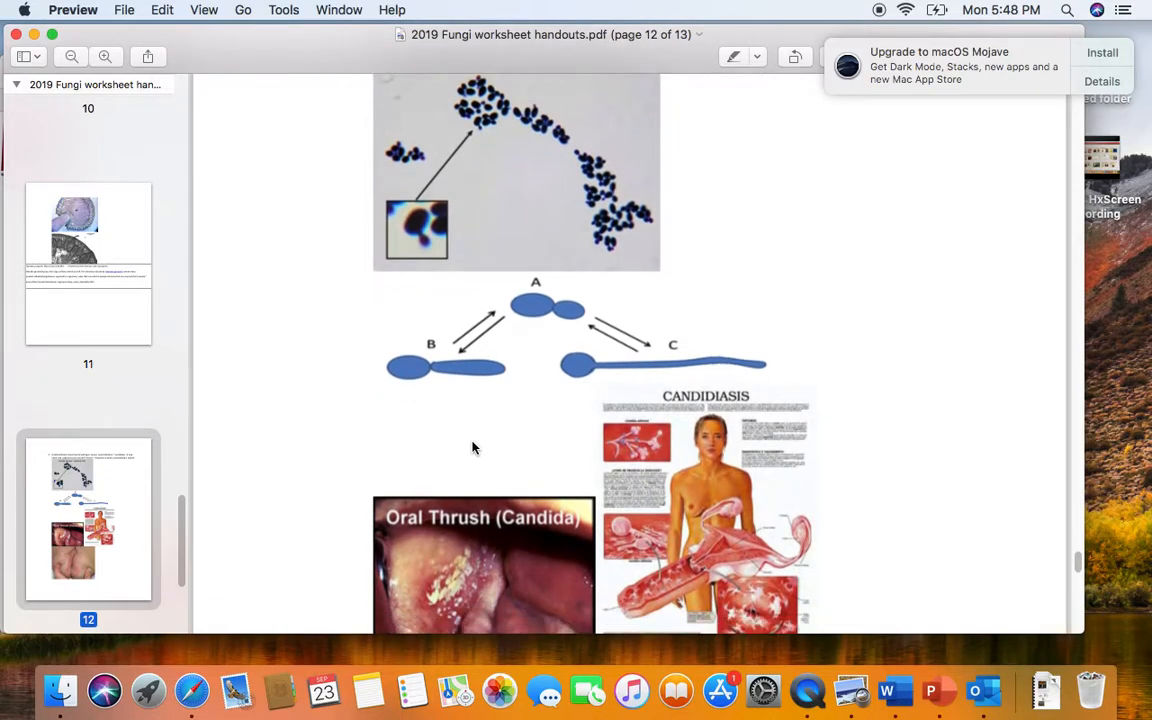
{"action": "mouse_move", "coordinate": [469, 423]}
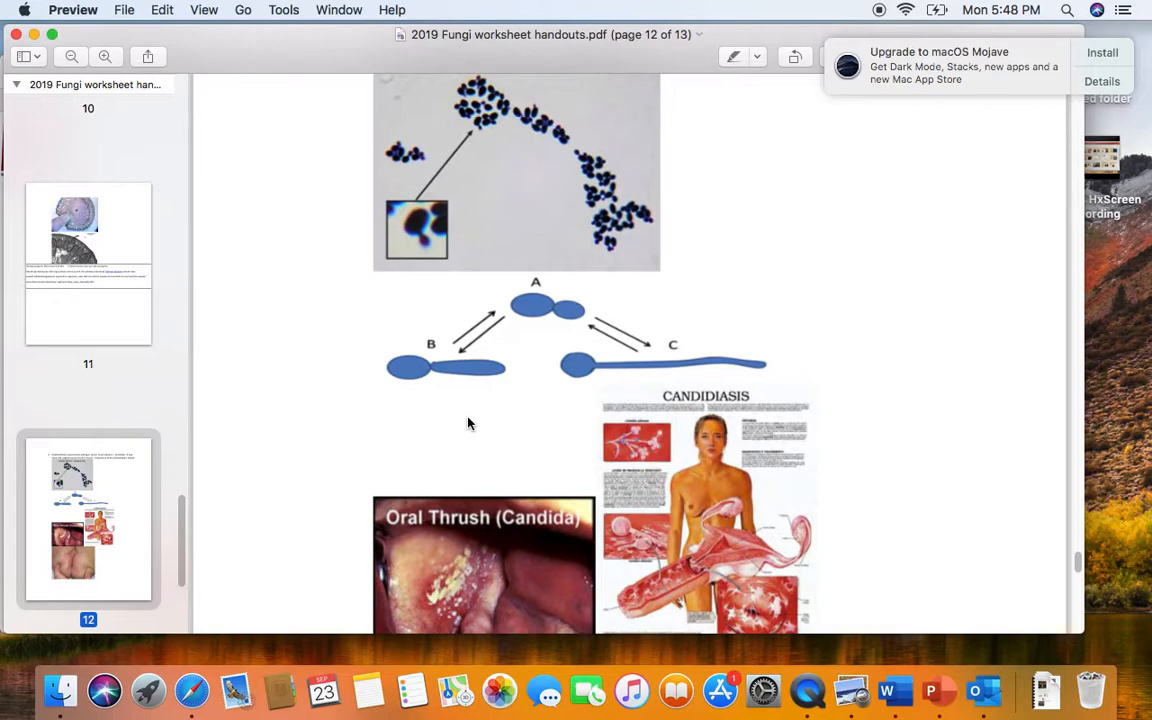
{"action": "scroll", "scroll_direction": "down", "scroll_amount": 3}
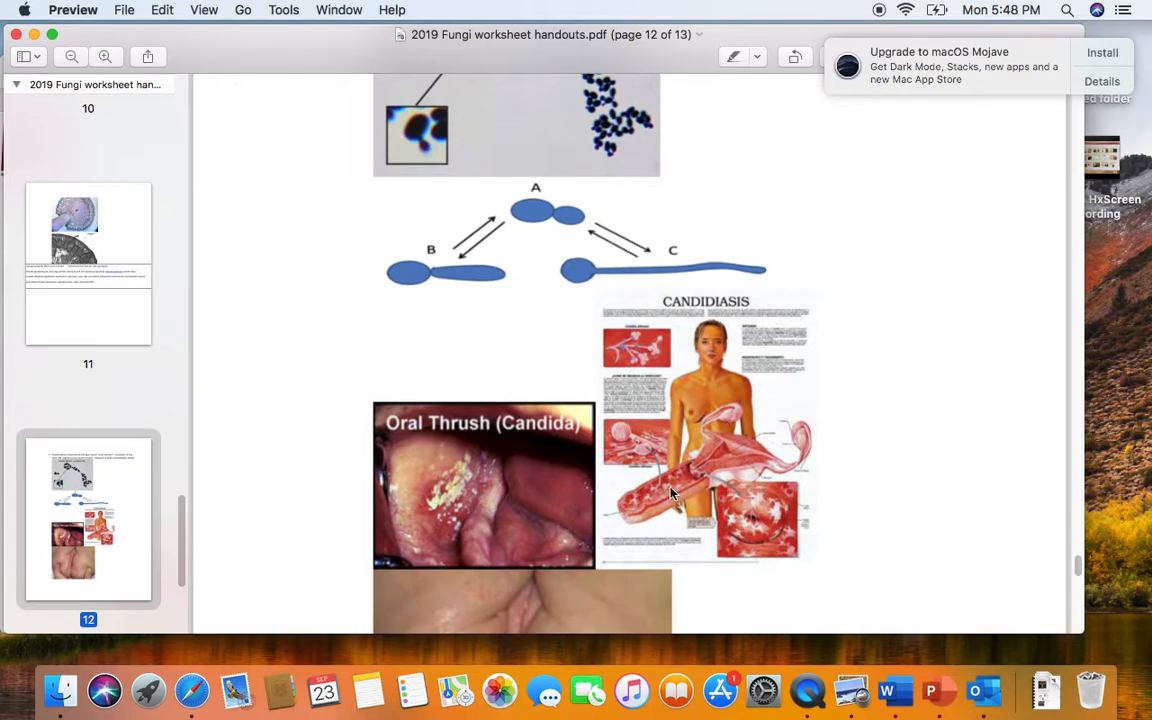
{"action": "mouse_move", "coordinate": [428, 468]}
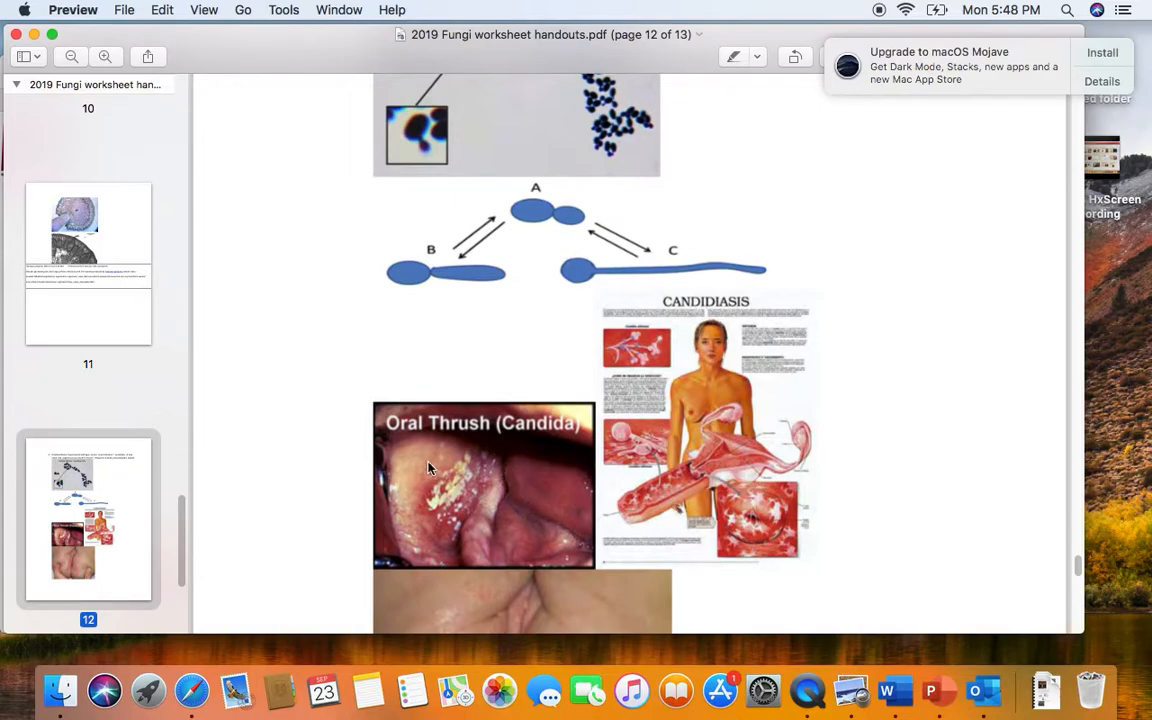
{"action": "mouse_move", "coordinate": [428, 522]}
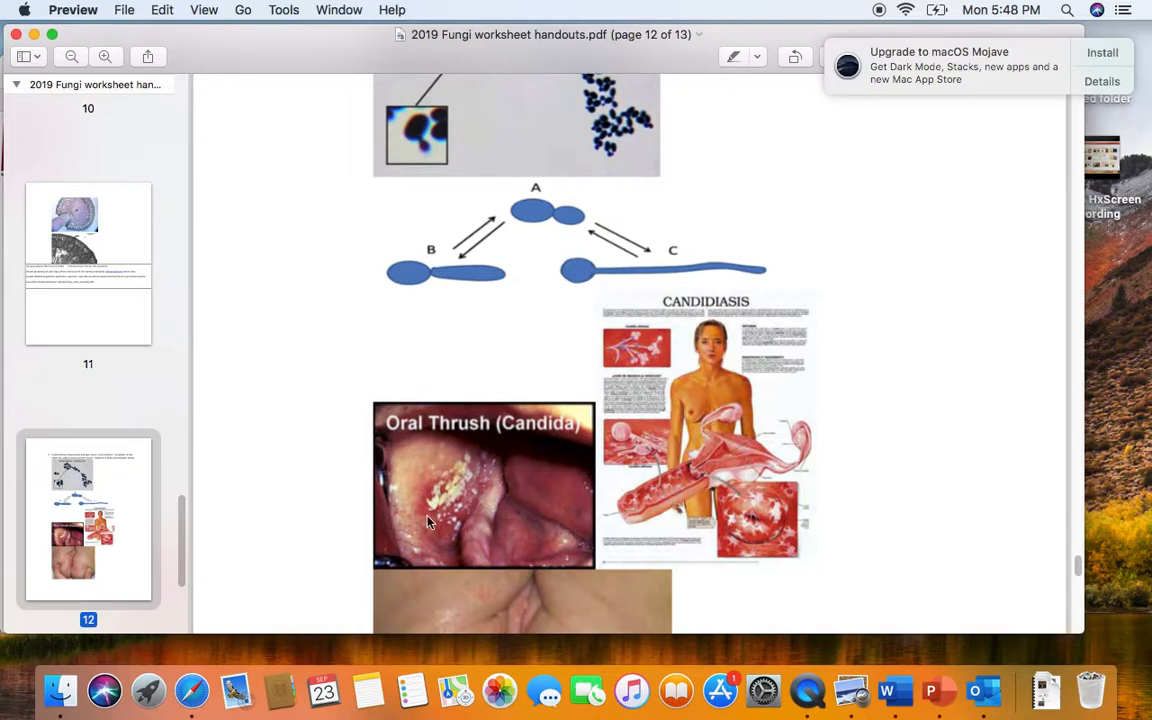
{"action": "mouse_move", "coordinate": [444, 513]}
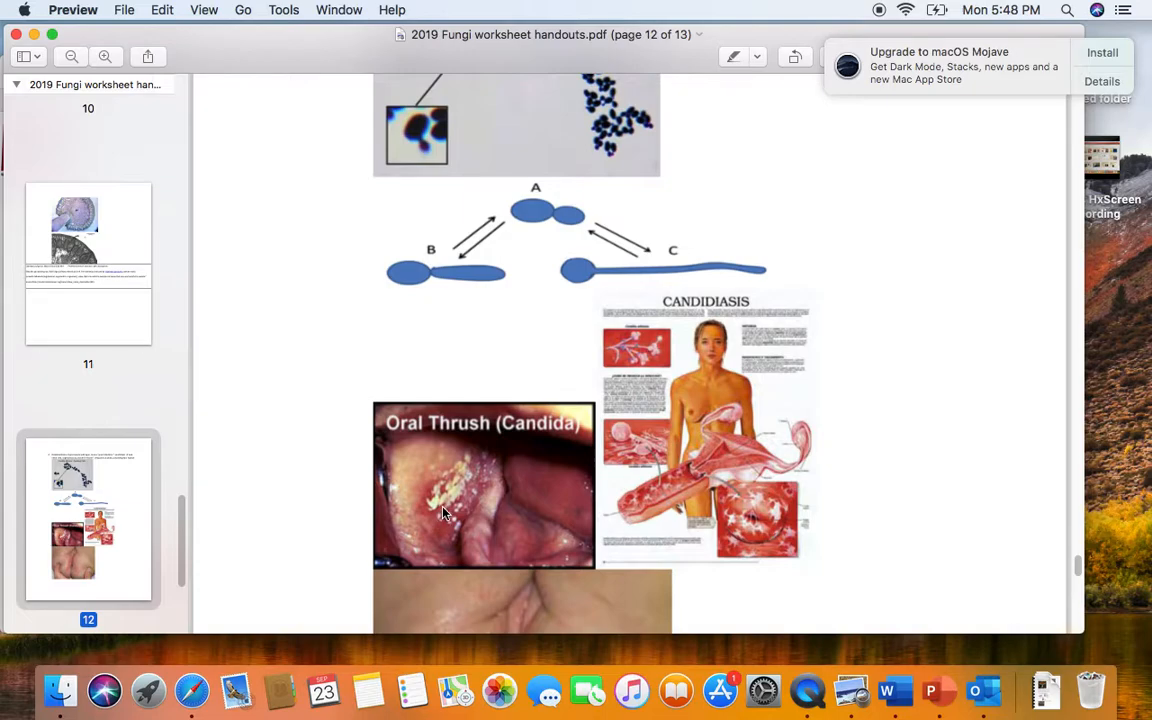
{"action": "mouse_move", "coordinate": [440, 511]}
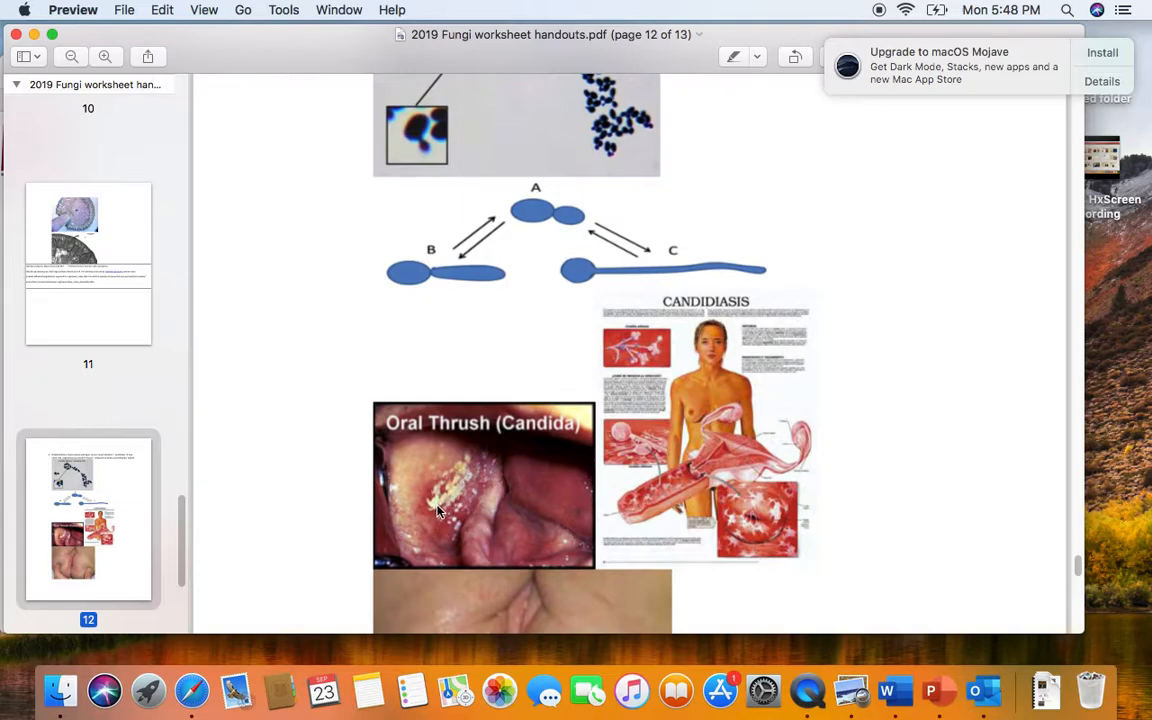
{"action": "mouse_move", "coordinate": [453, 497]}
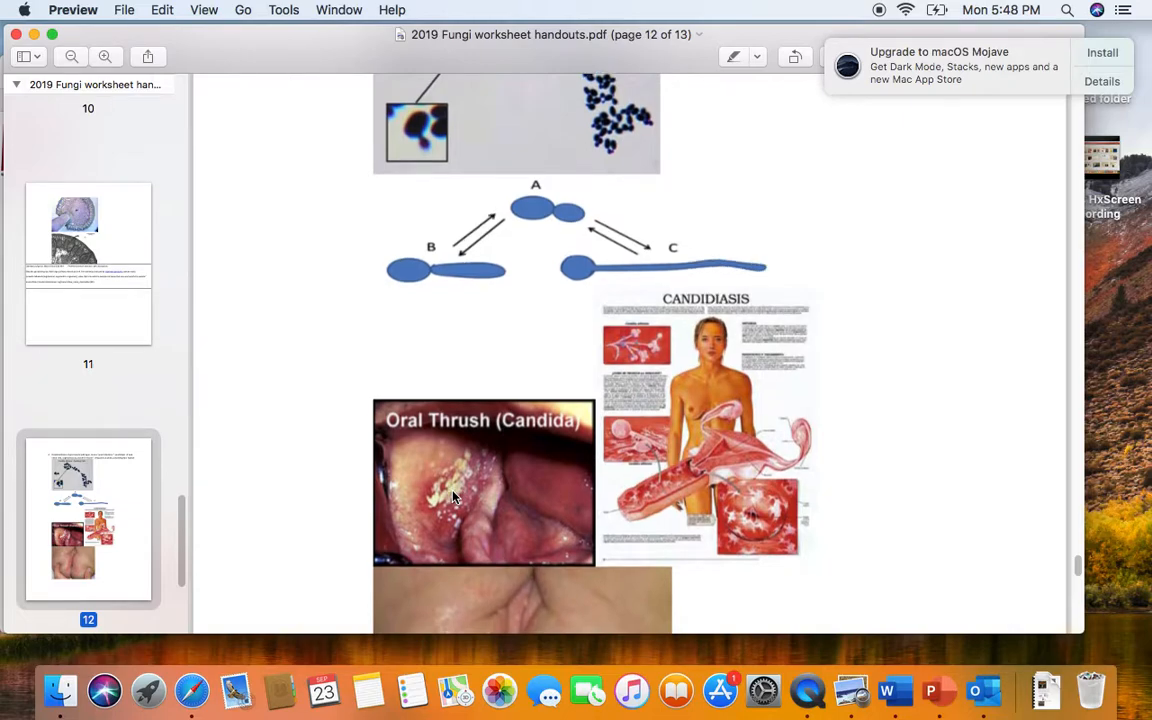
{"action": "scroll", "scroll_direction": "down", "scroll_amount": 3}
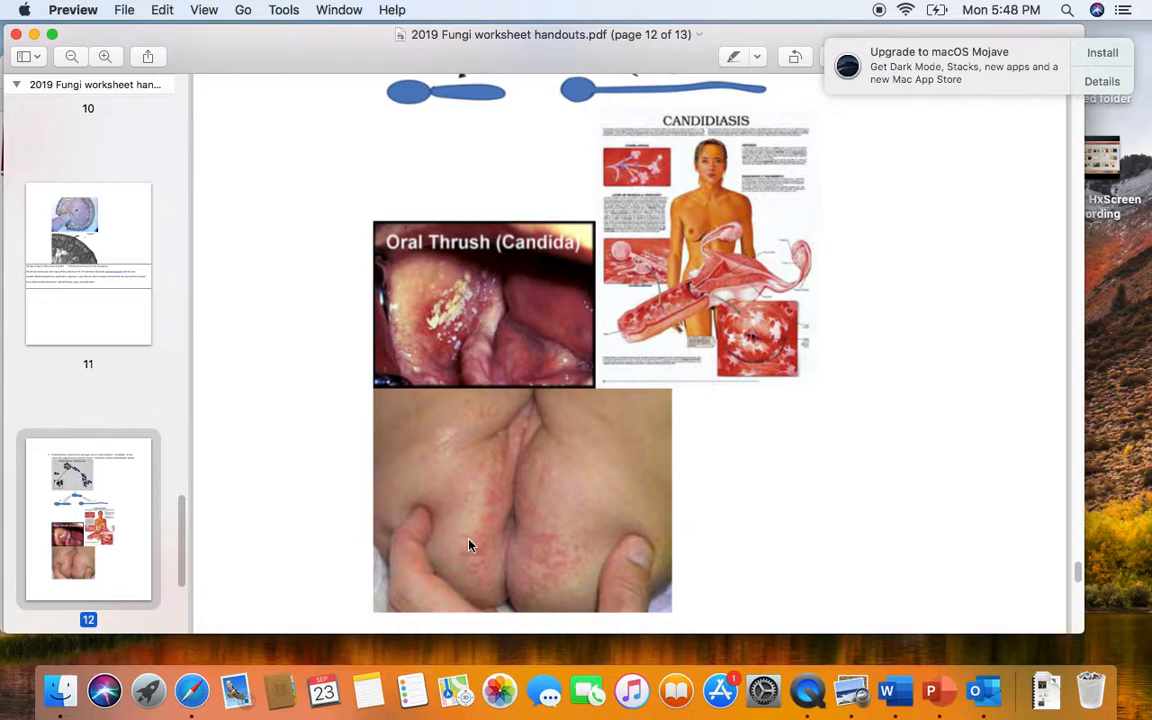
{"action": "mouse_move", "coordinate": [503, 513]}
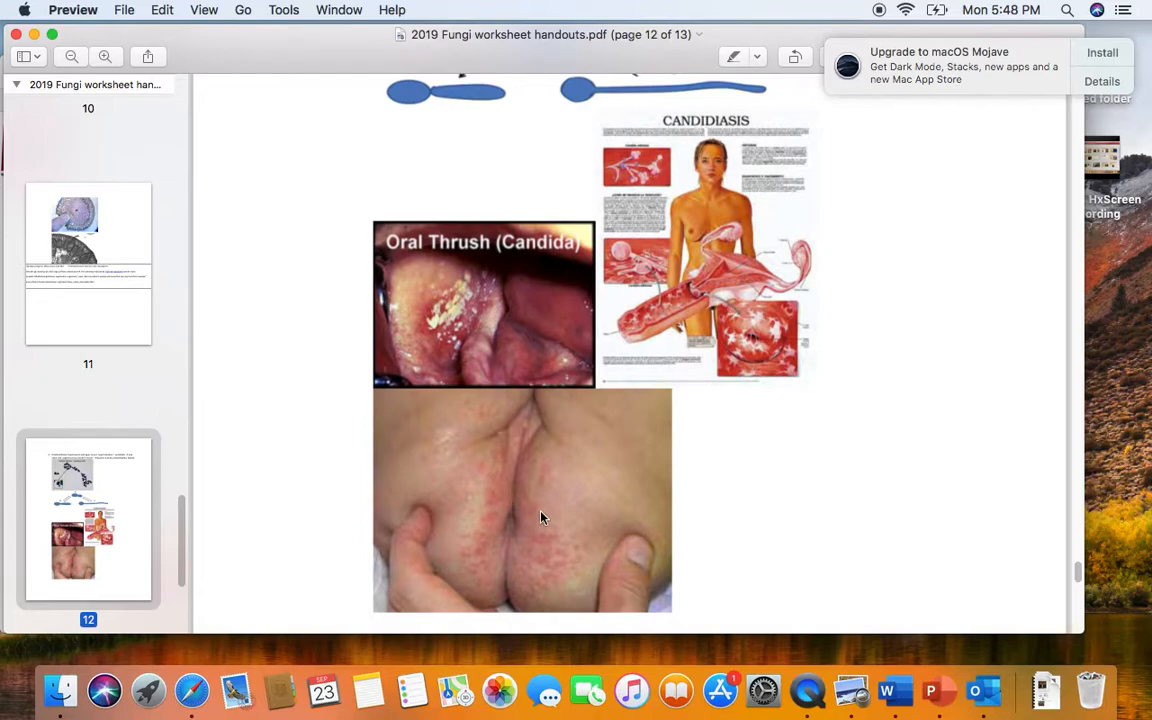
{"action": "mouse_move", "coordinate": [552, 541]}
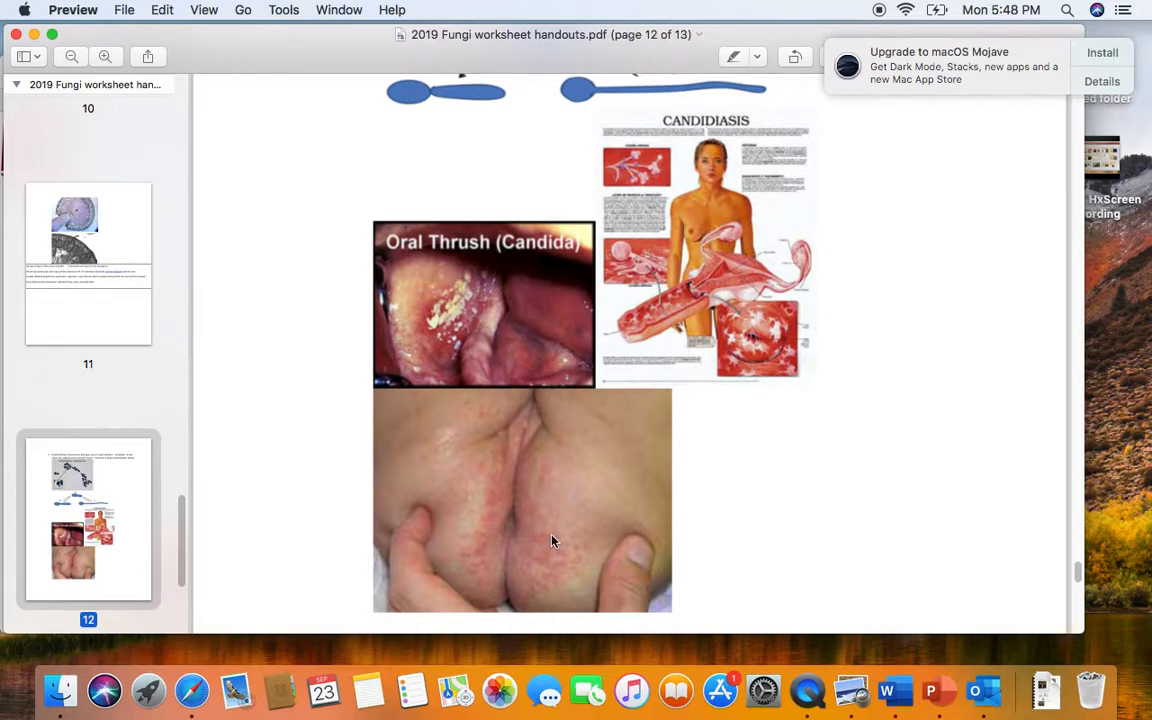
{"action": "scroll", "scroll_direction": "down", "scroll_amount": 3}
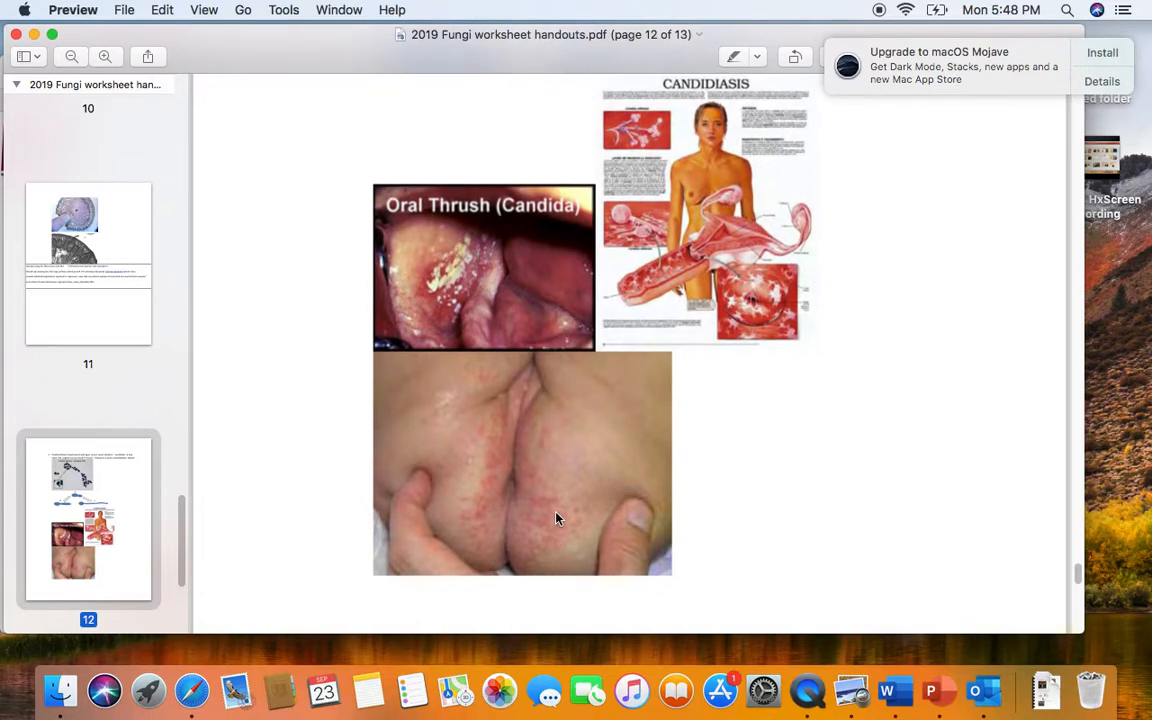
{"action": "mouse_move", "coordinate": [450, 292]}
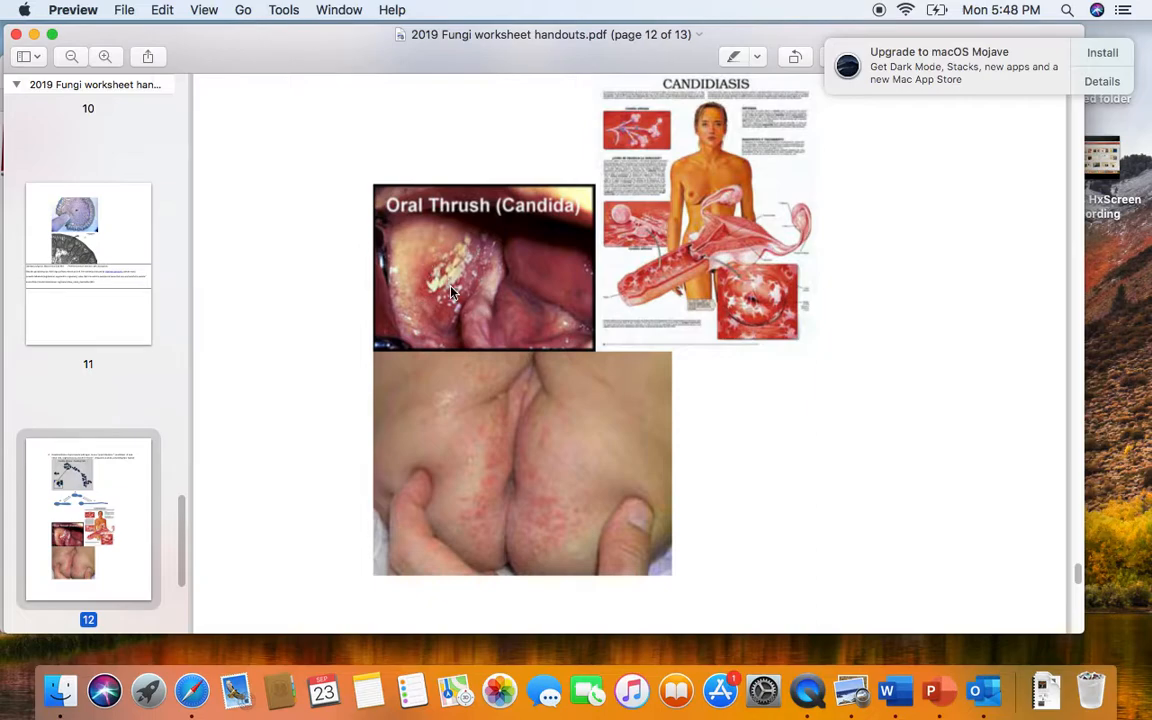
{"action": "mouse_move", "coordinate": [699, 466]}
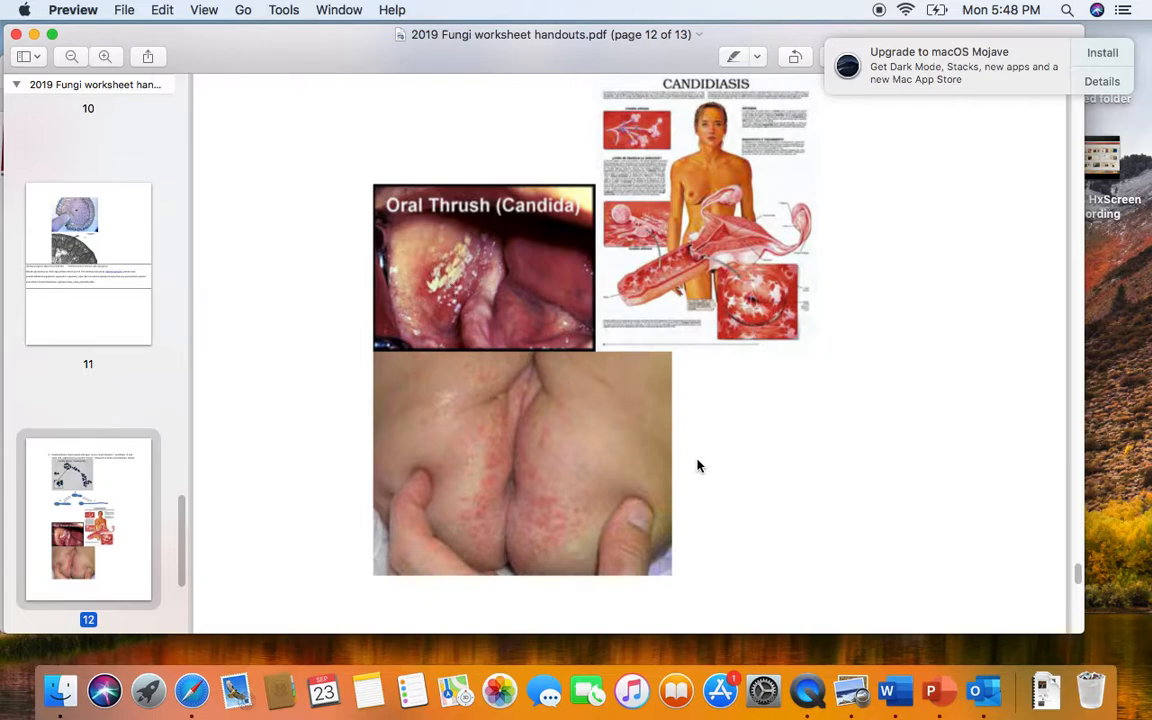
{"action": "scroll", "scroll_direction": "down", "scroll_amount": 3}
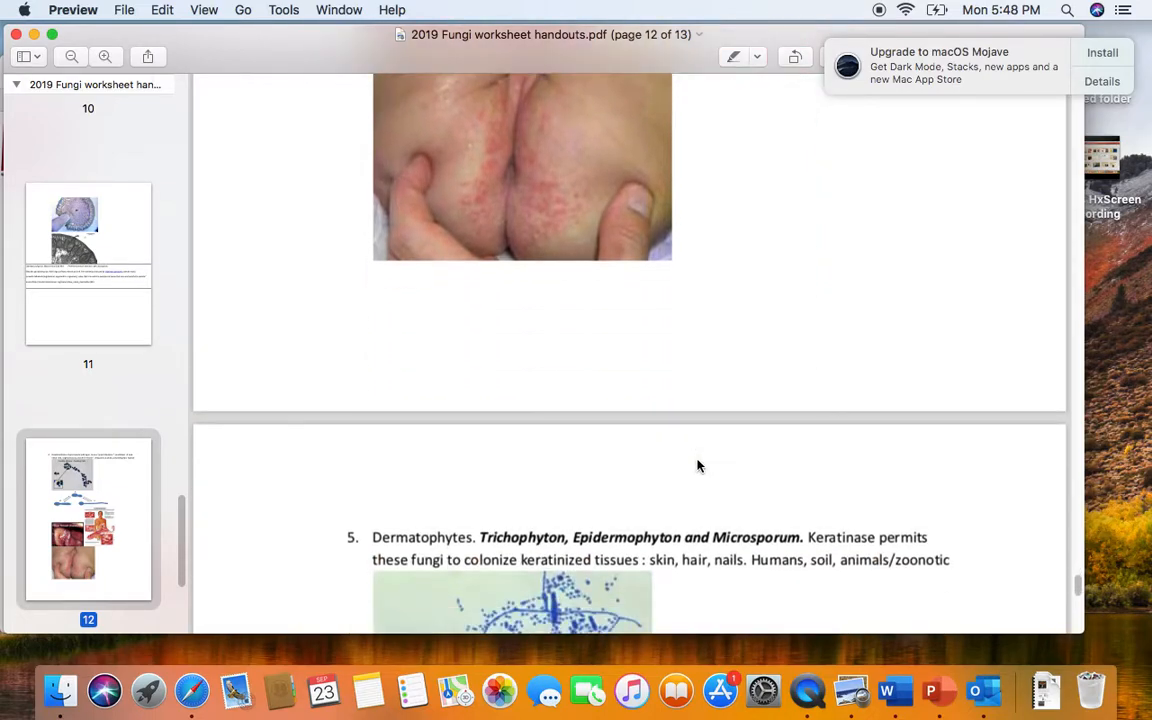
- Scroll through page 13's dermatophyte micrograph, infected toenails and ringworm lesions toward the scalp photo
{"action": "scroll", "scroll_direction": "down", "scroll_amount": 3}
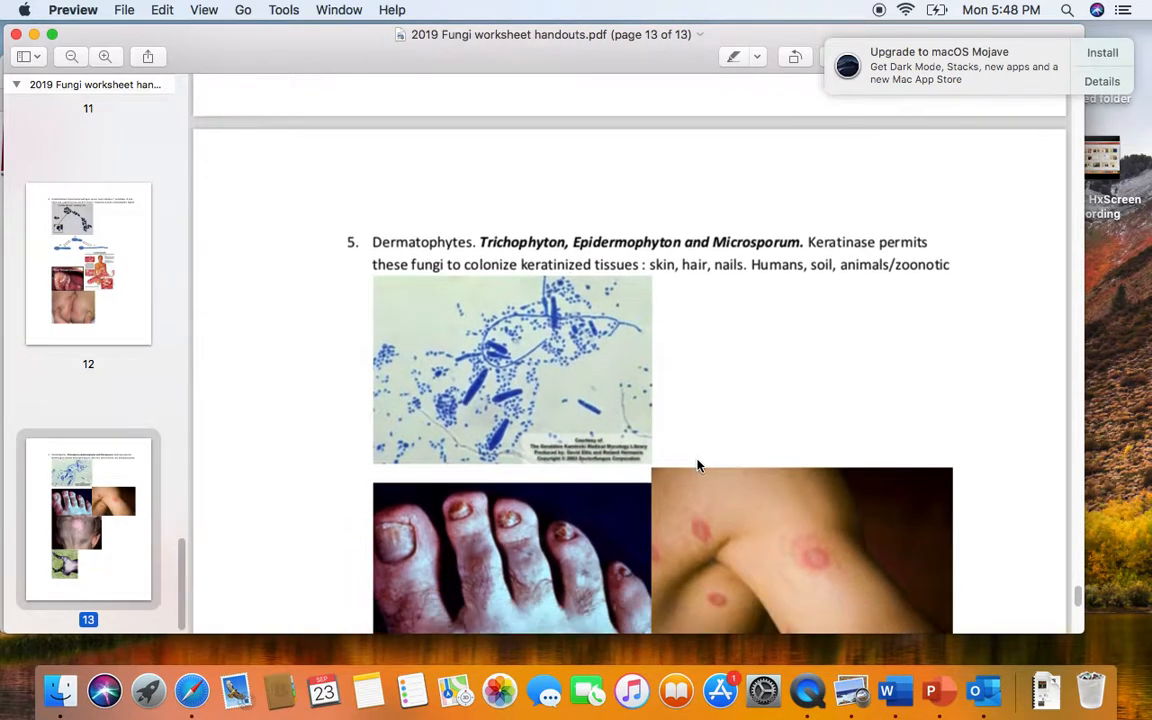
{"action": "scroll", "scroll_direction": "down", "scroll_amount": 3}
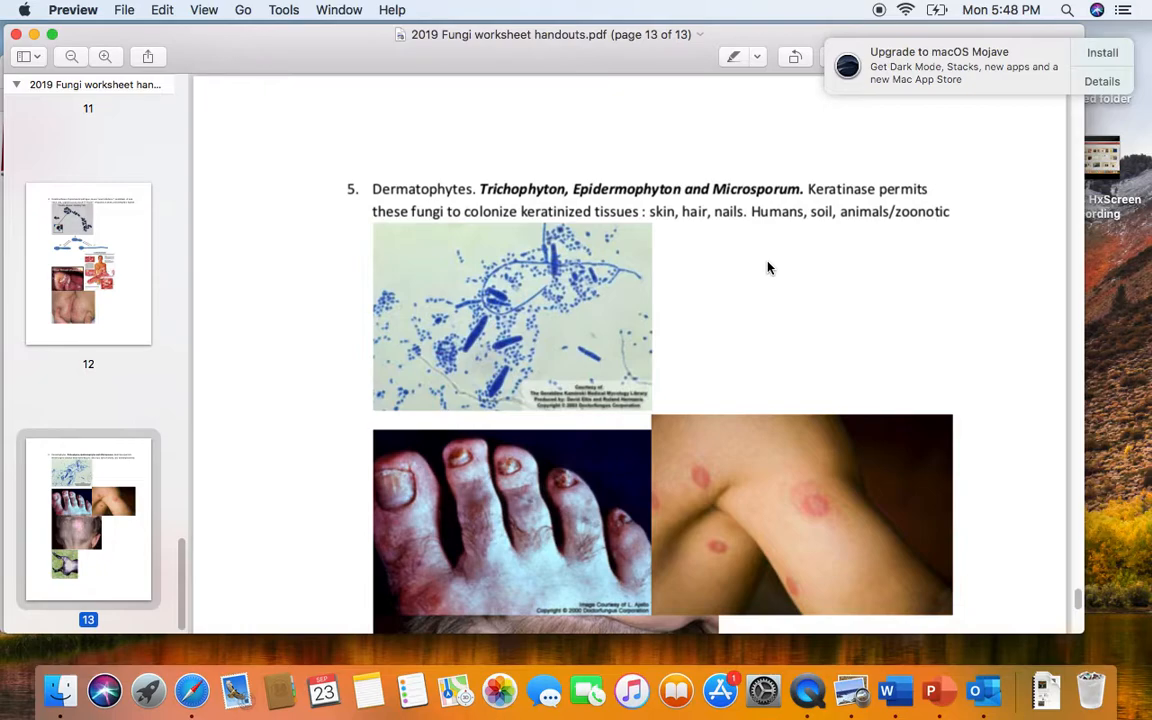
{"action": "mouse_move", "coordinate": [770, 275]}
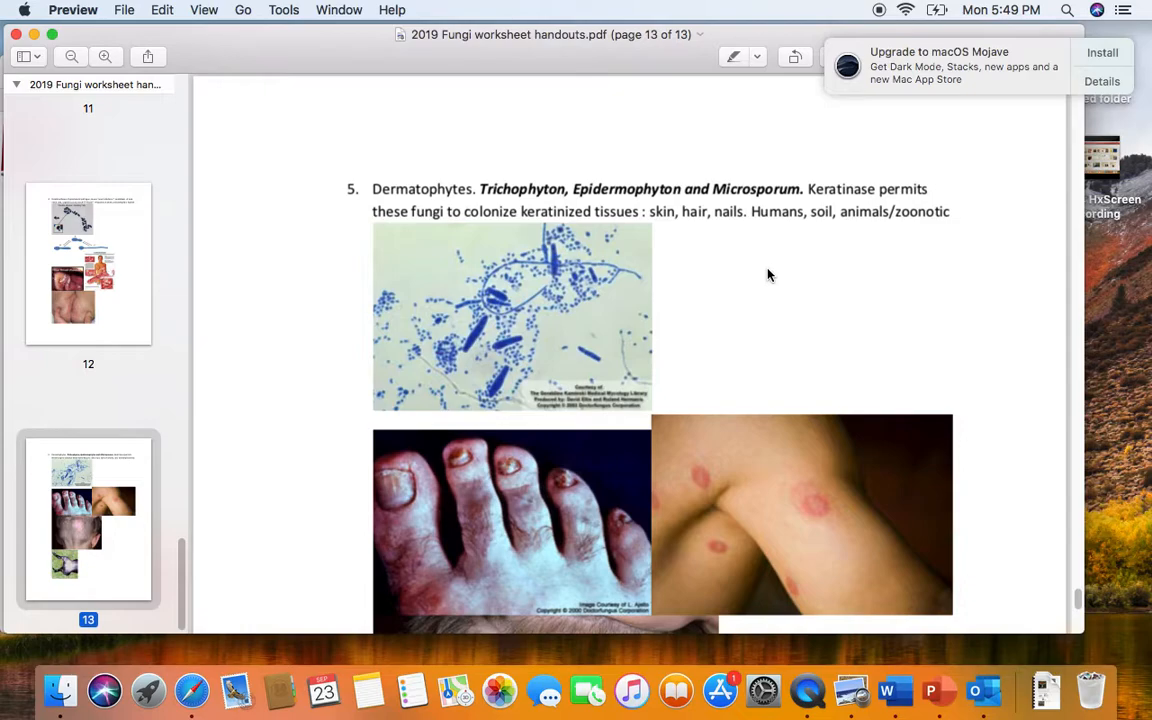
{"action": "mouse_move", "coordinate": [730, 172]}
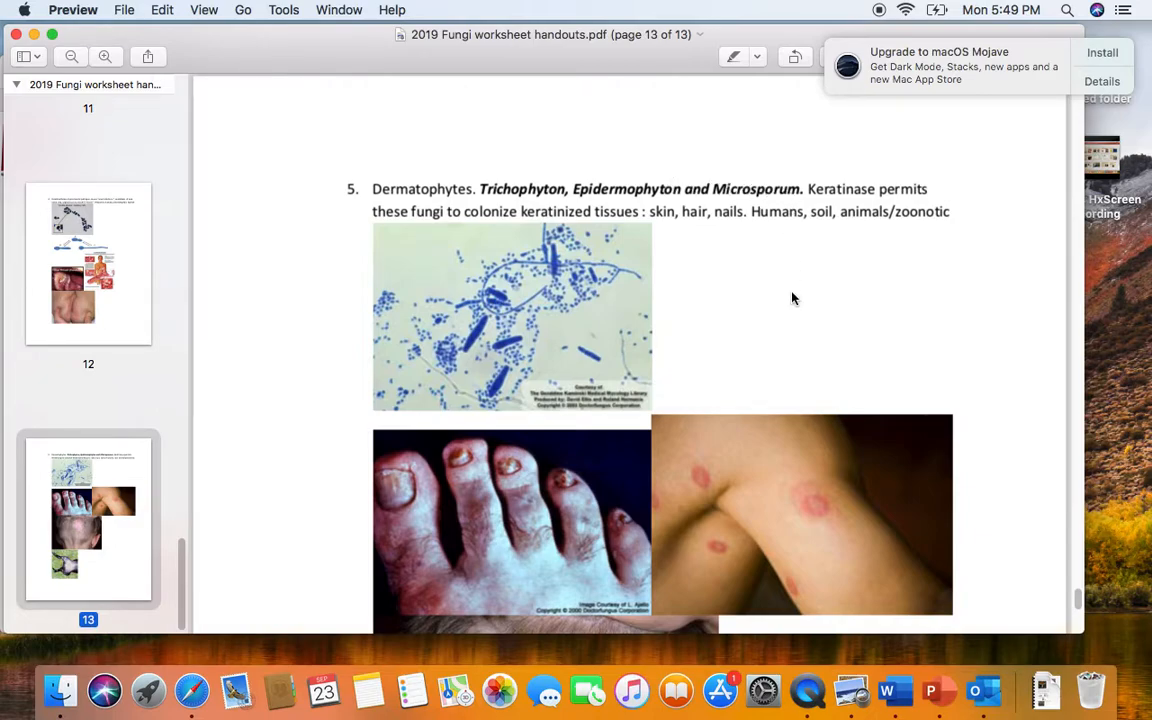
{"action": "mouse_move", "coordinate": [770, 547]}
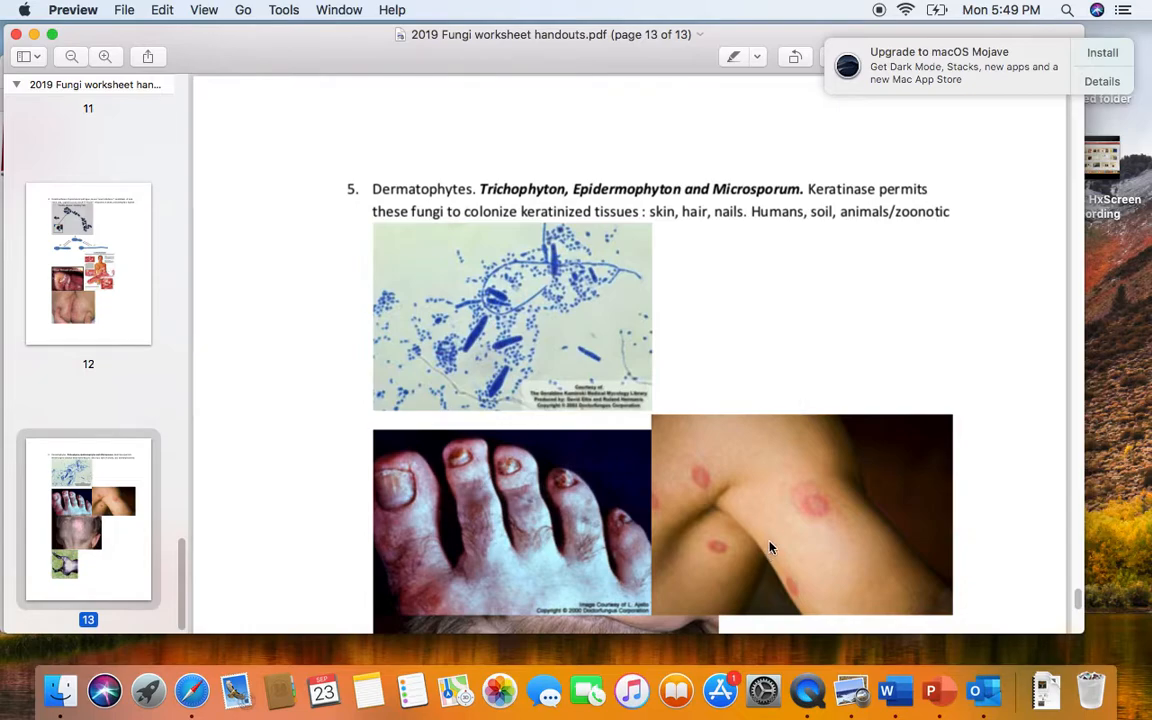
{"action": "mouse_move", "coordinate": [800, 536]}
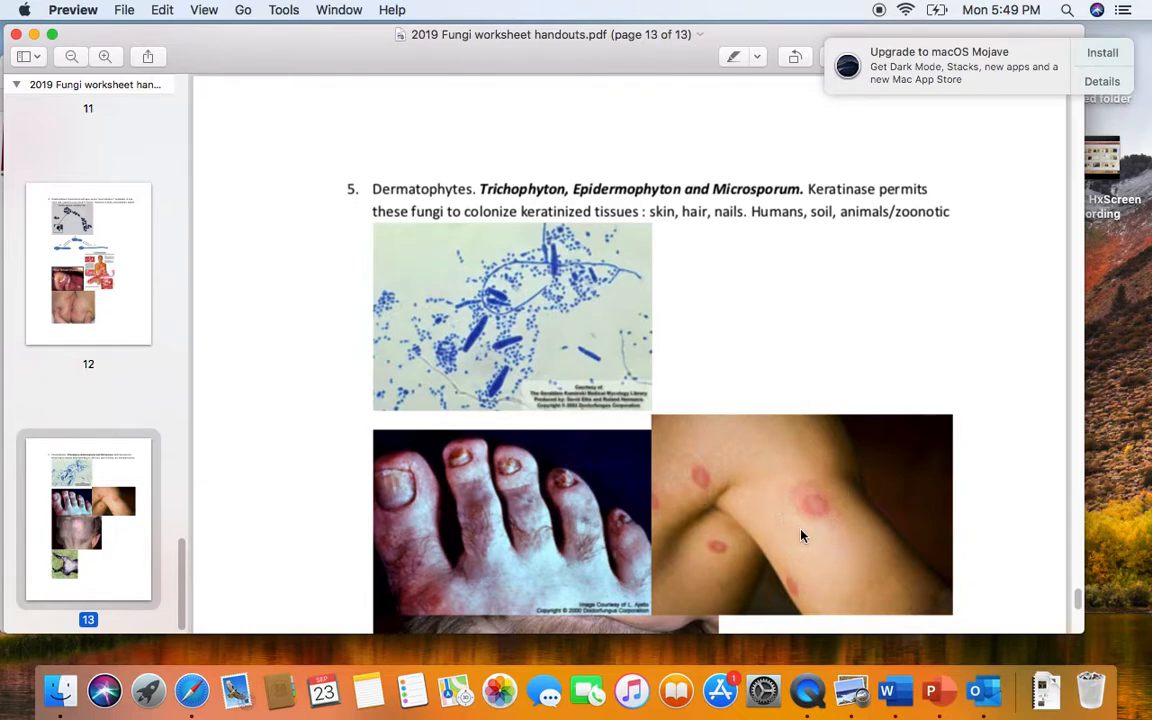
{"action": "mouse_move", "coordinate": [824, 506]}
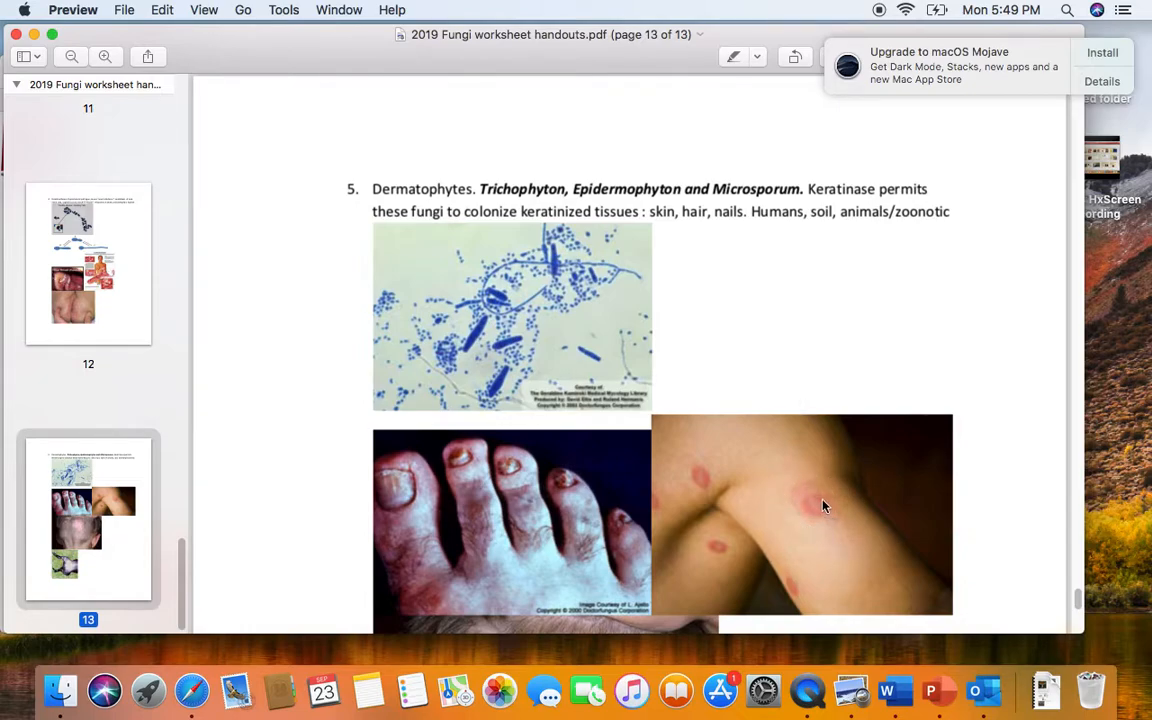
{"action": "mouse_move", "coordinate": [808, 508]}
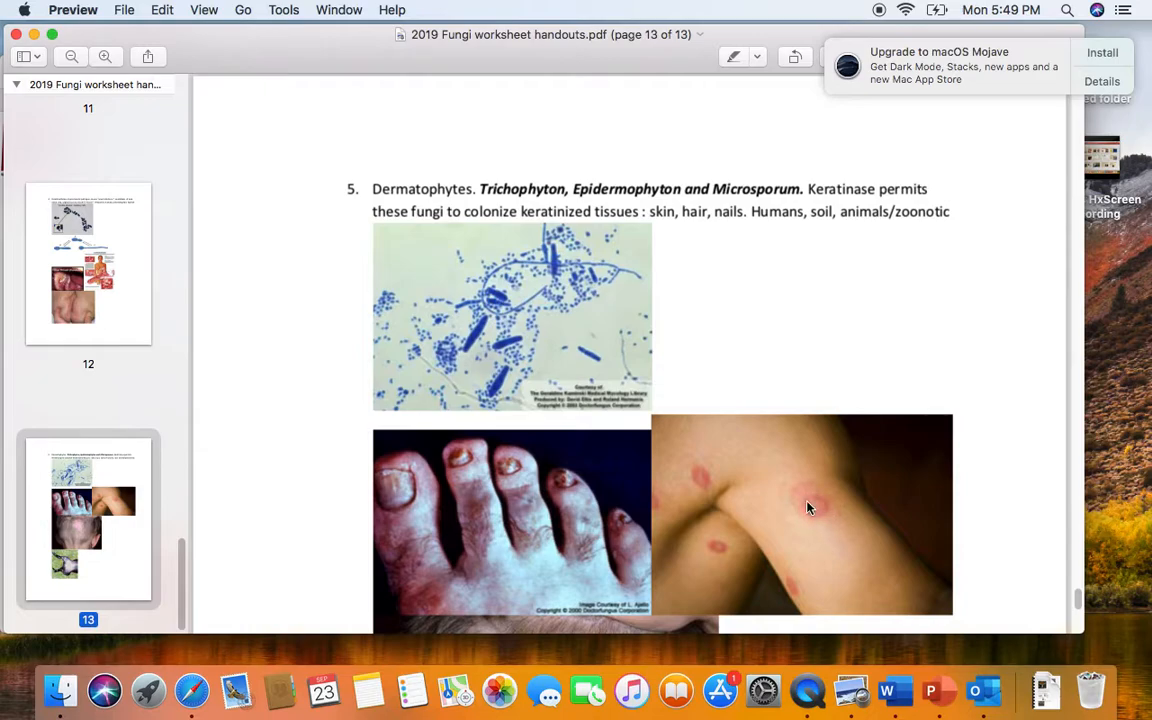
{"action": "mouse_move", "coordinate": [505, 490]}
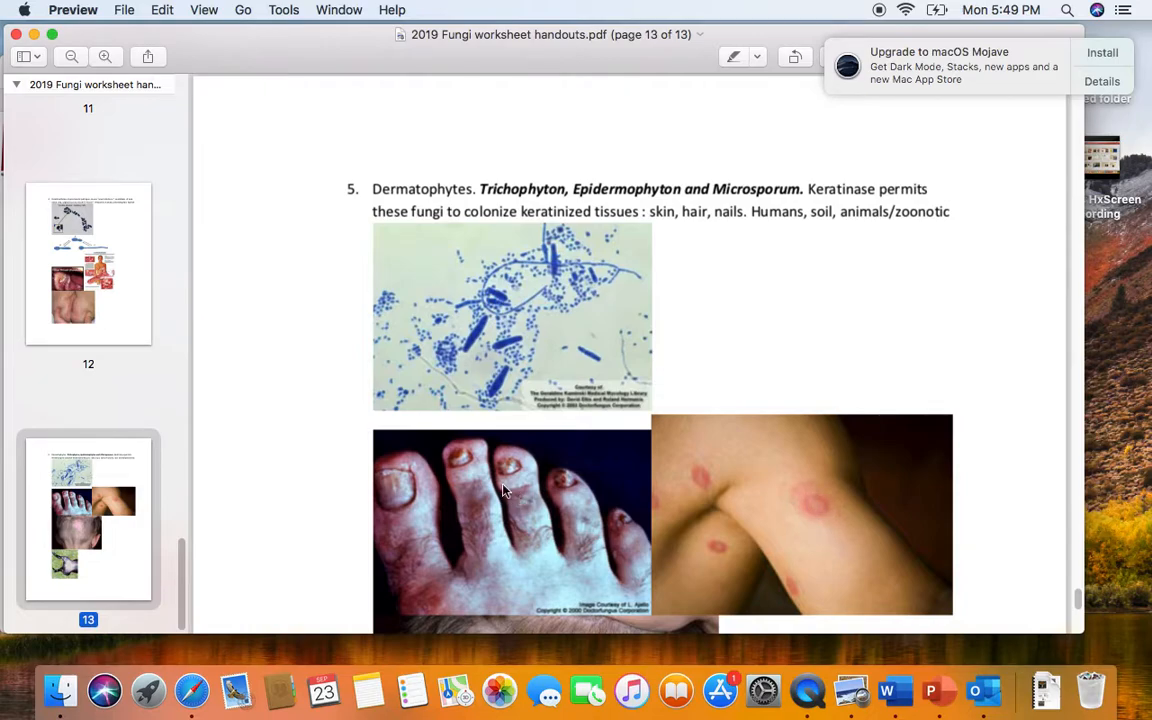
{"action": "mouse_move", "coordinate": [400, 490]}
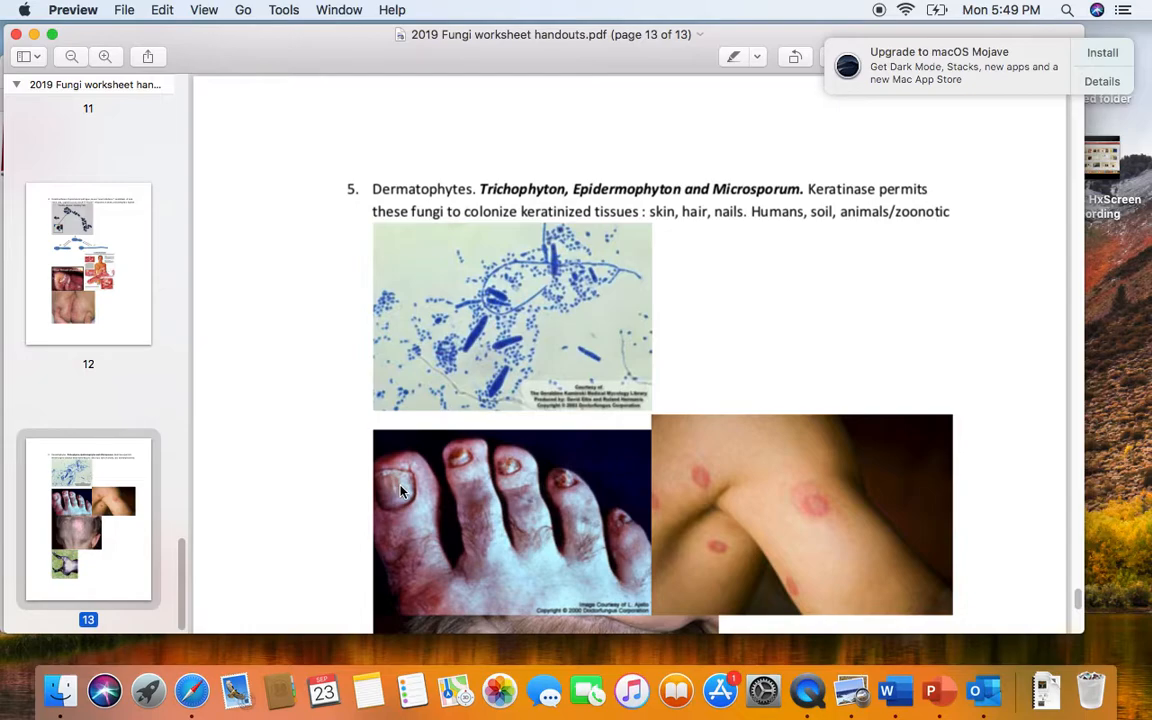
{"action": "mouse_move", "coordinate": [560, 375]}
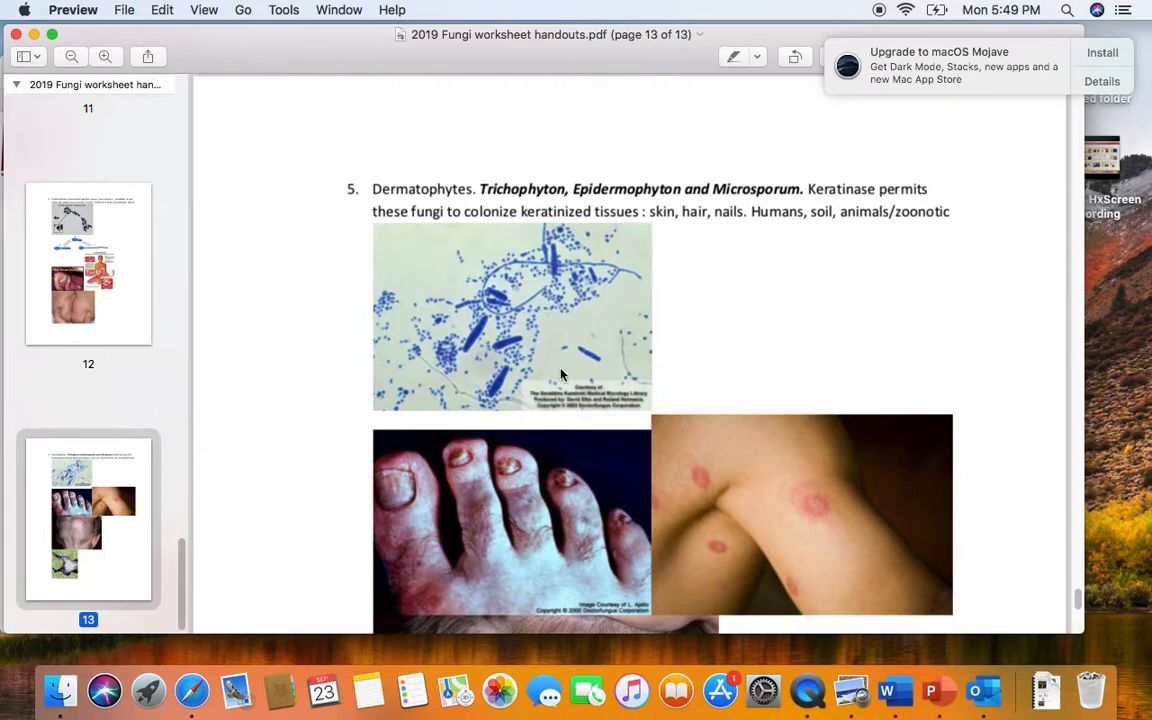
{"action": "mouse_move", "coordinate": [546, 329]}
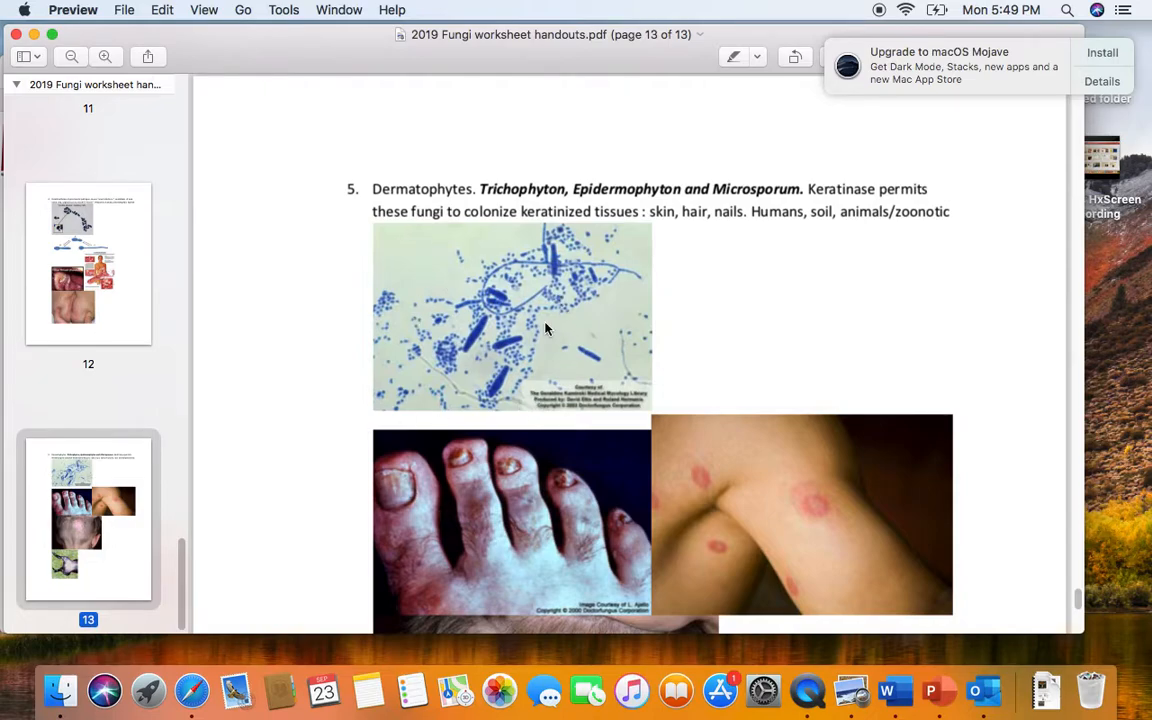
{"action": "scroll", "scroll_direction": "down", "scroll_amount": 3}
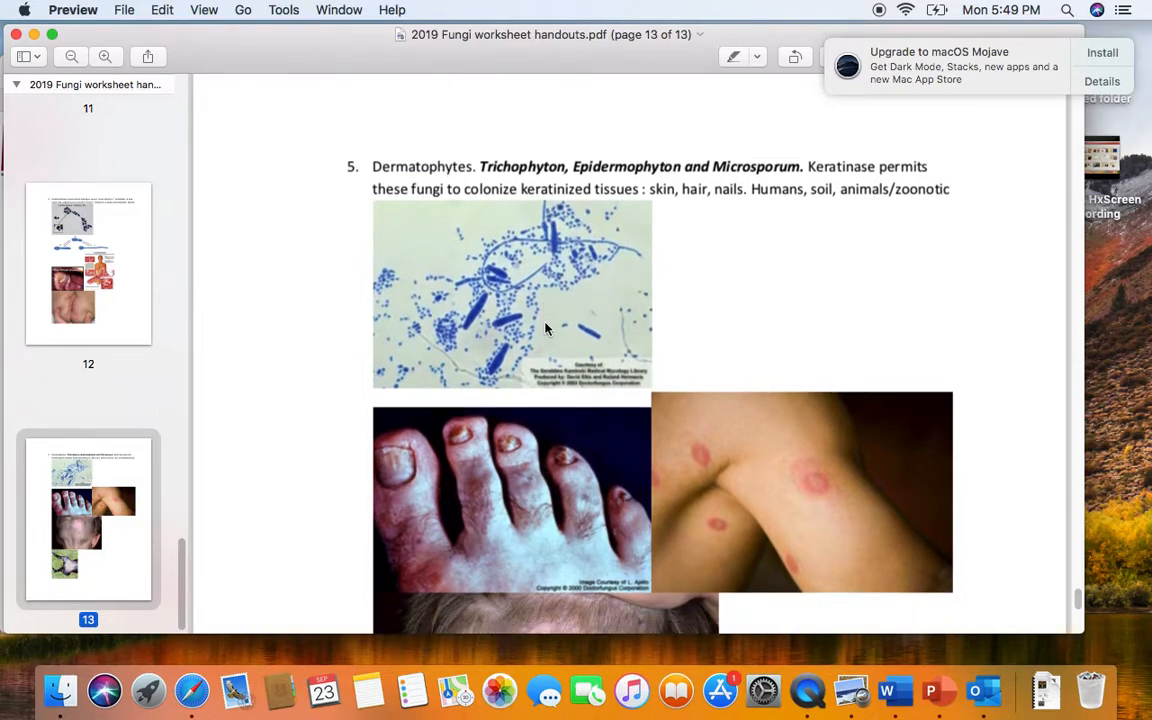
{"action": "scroll", "scroll_direction": "down", "scroll_amount": 3}
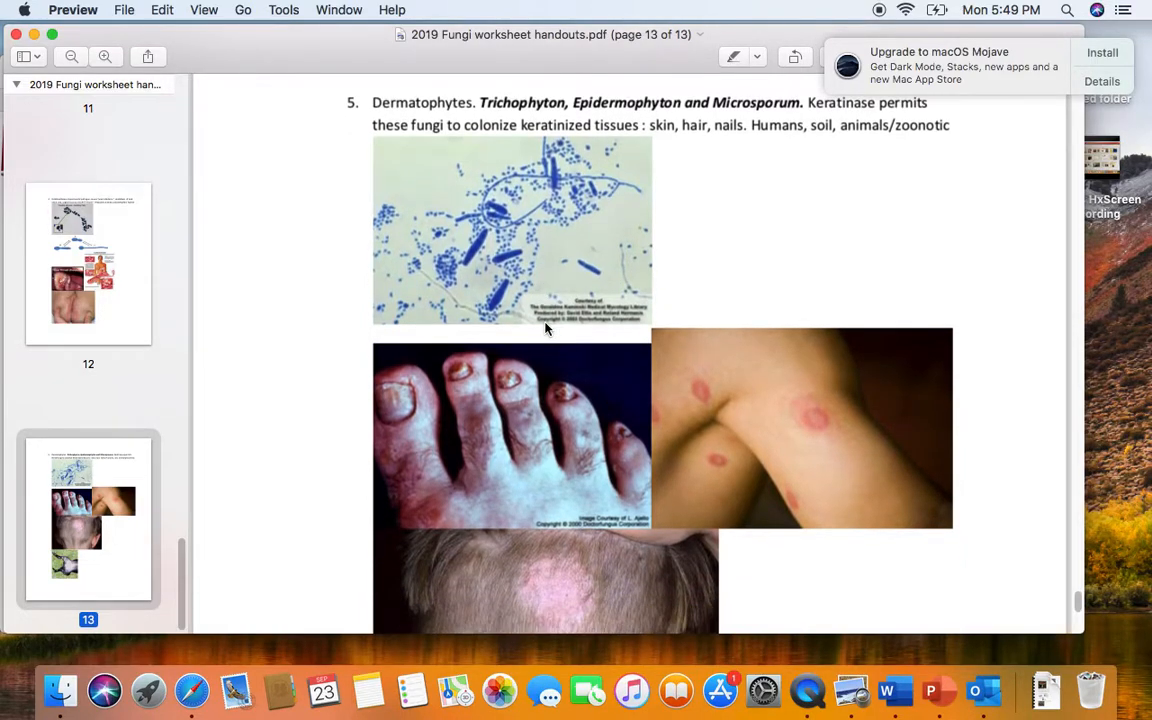
{"action": "mouse_move", "coordinate": [535, 305]}
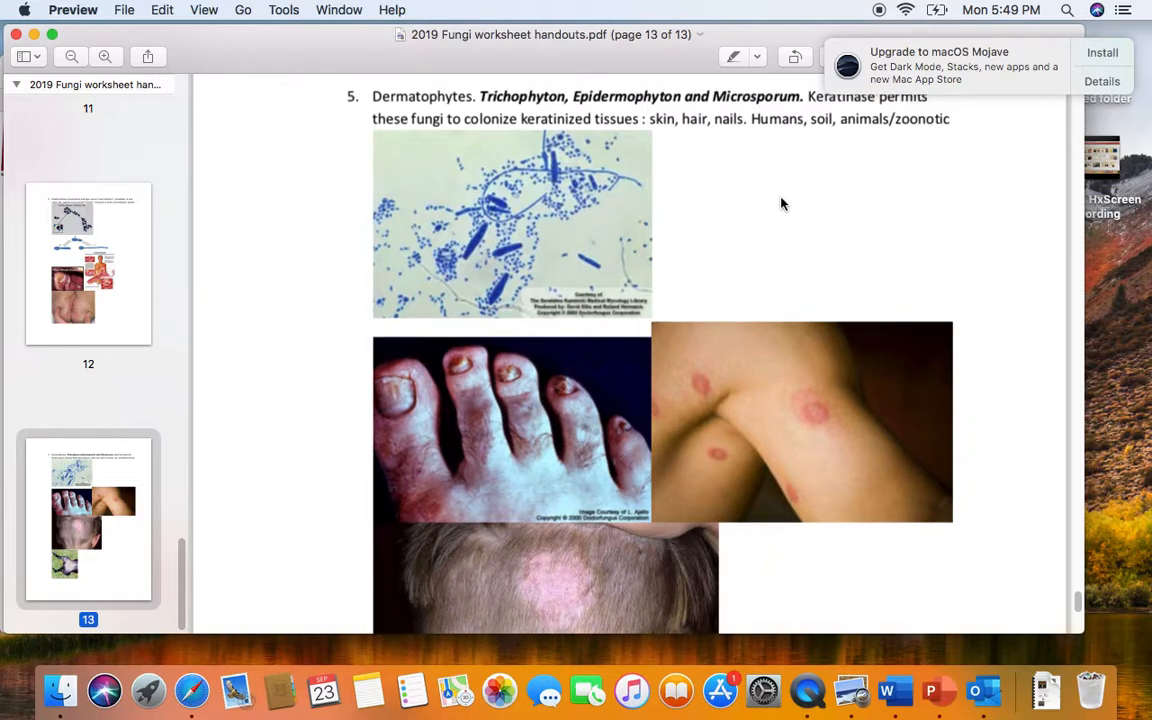
{"action": "mouse_move", "coordinate": [661, 155]}
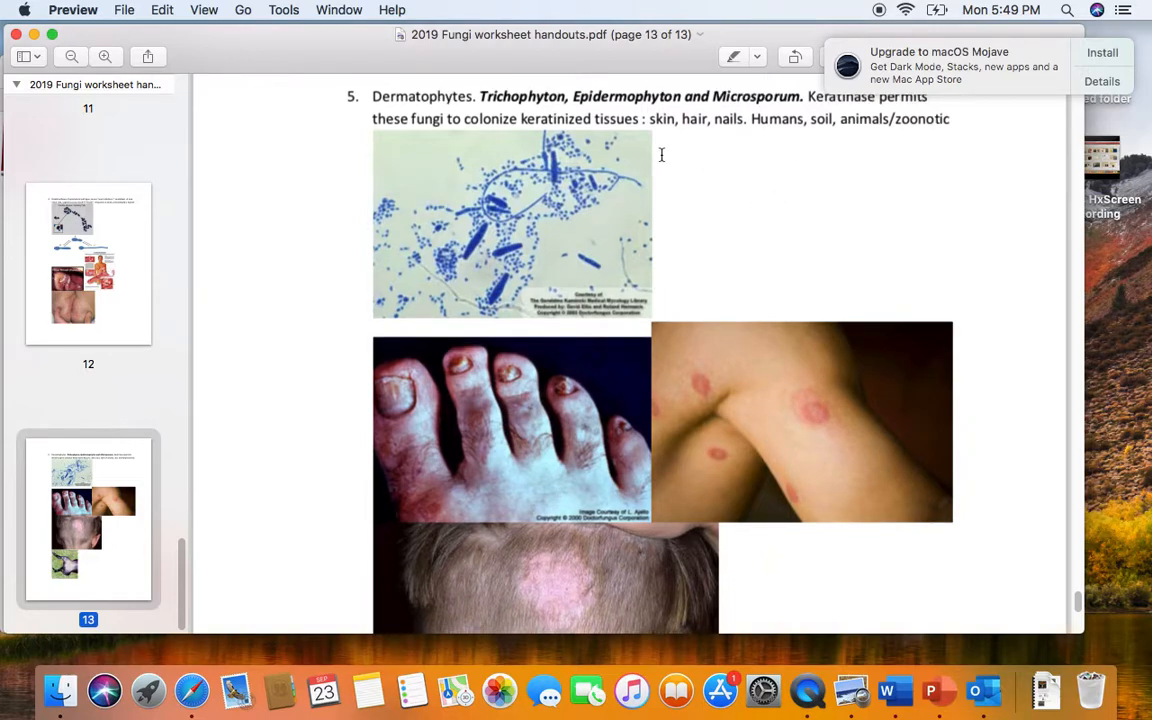
{"action": "mouse_move", "coordinate": [666, 140]}
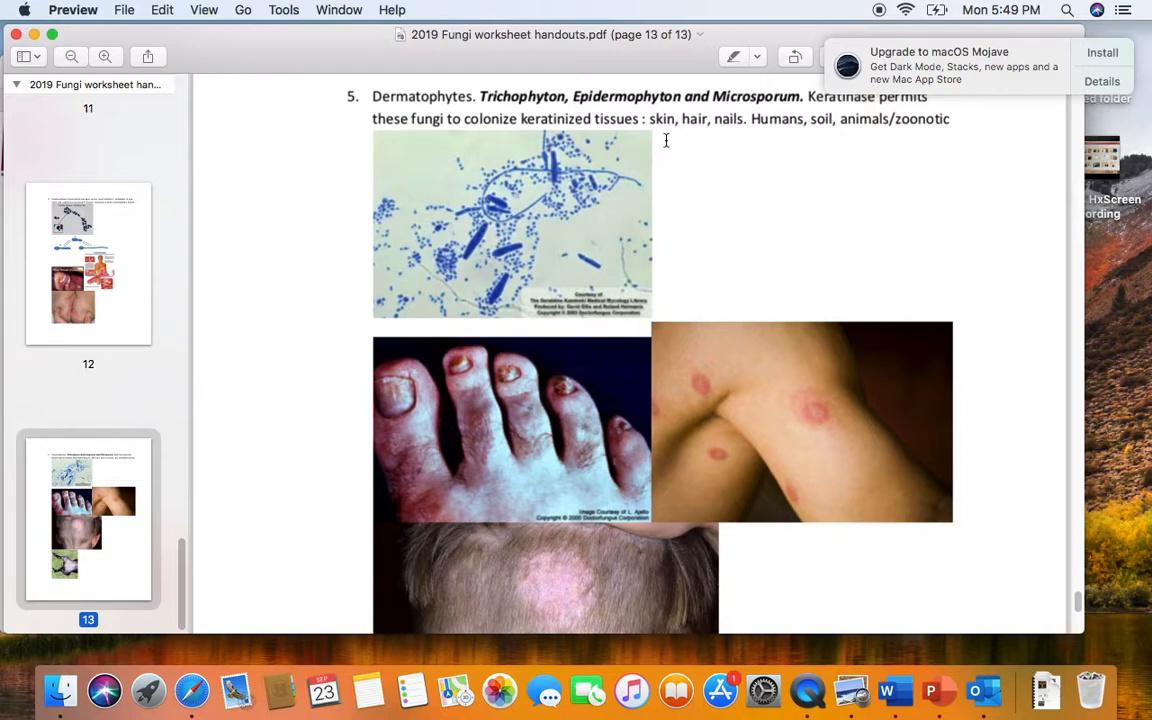
{"action": "mouse_move", "coordinate": [810, 121]}
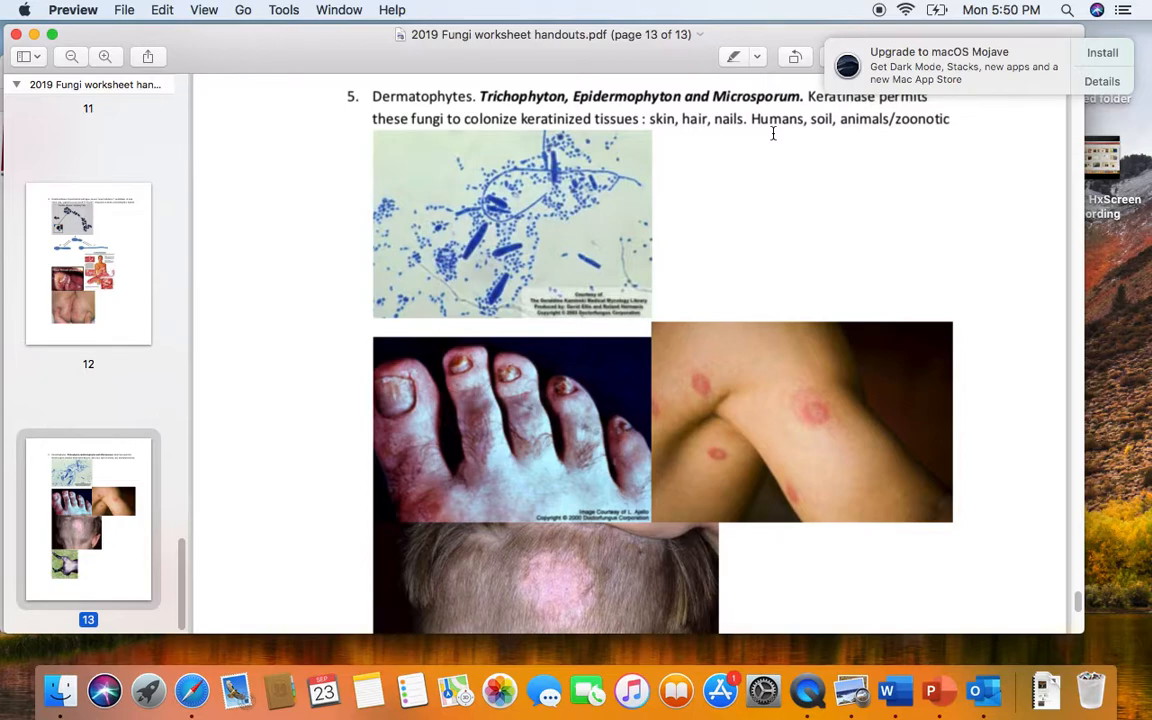
{"action": "mouse_move", "coordinate": [838, 130]}
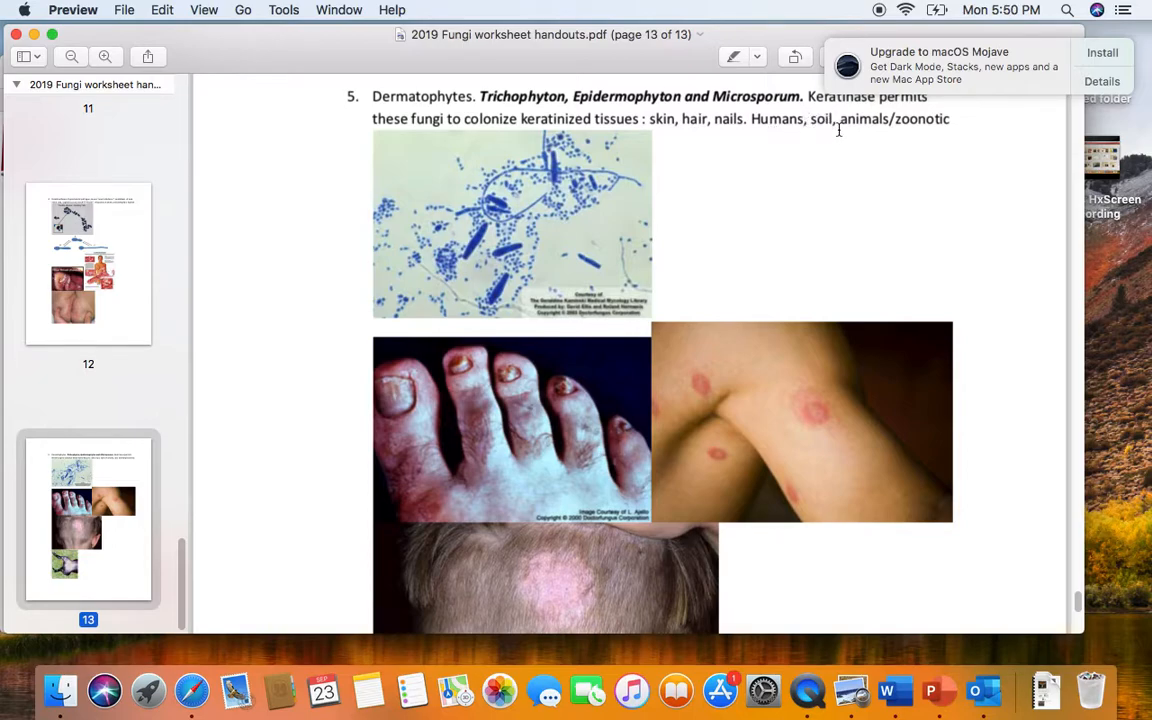
{"action": "mouse_move", "coordinate": [506, 369]}
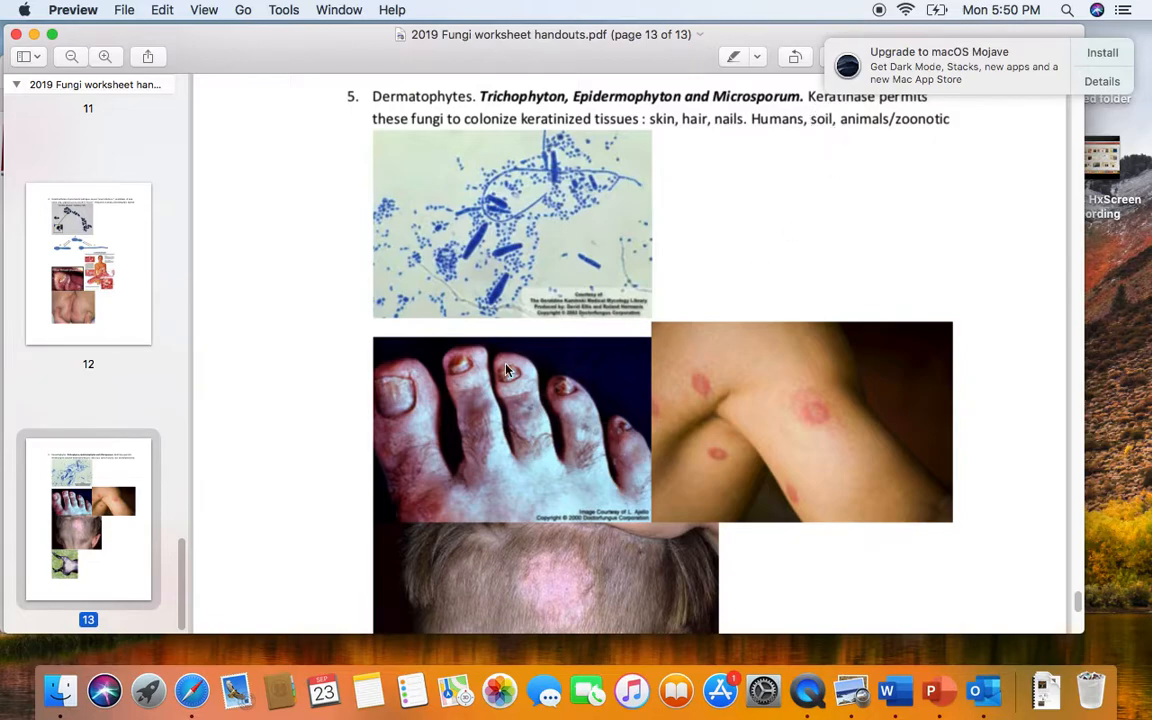
{"action": "mouse_move", "coordinate": [398, 398]}
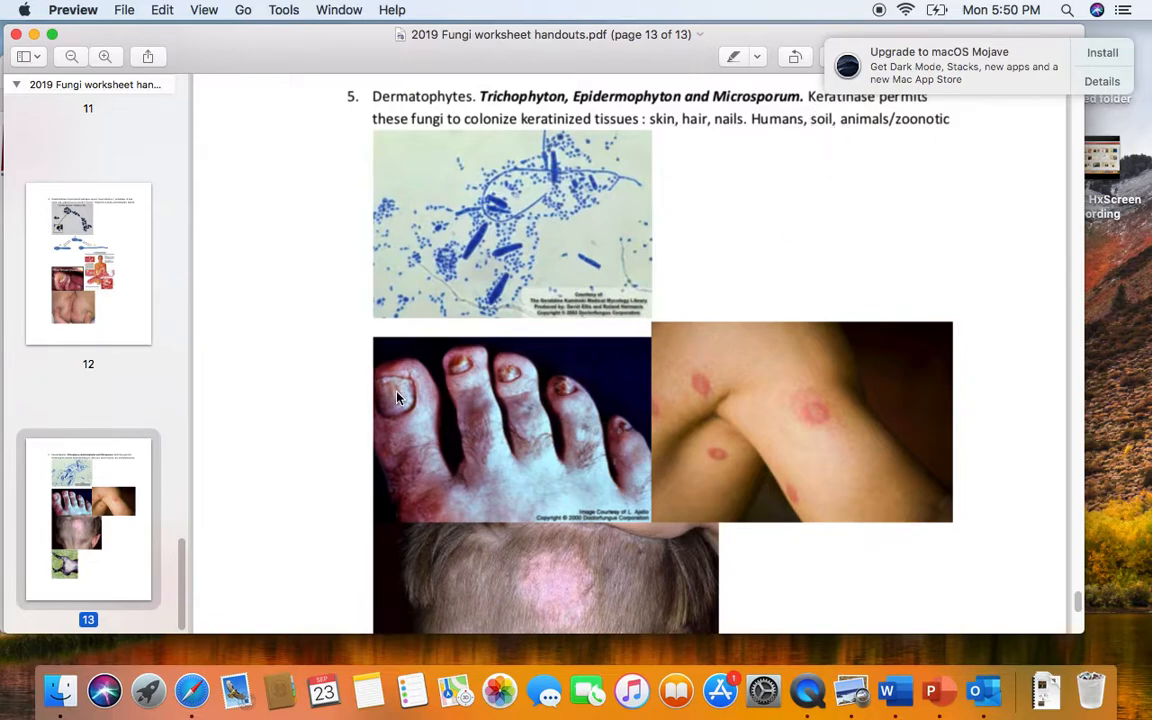
{"action": "mouse_move", "coordinate": [410, 387]}
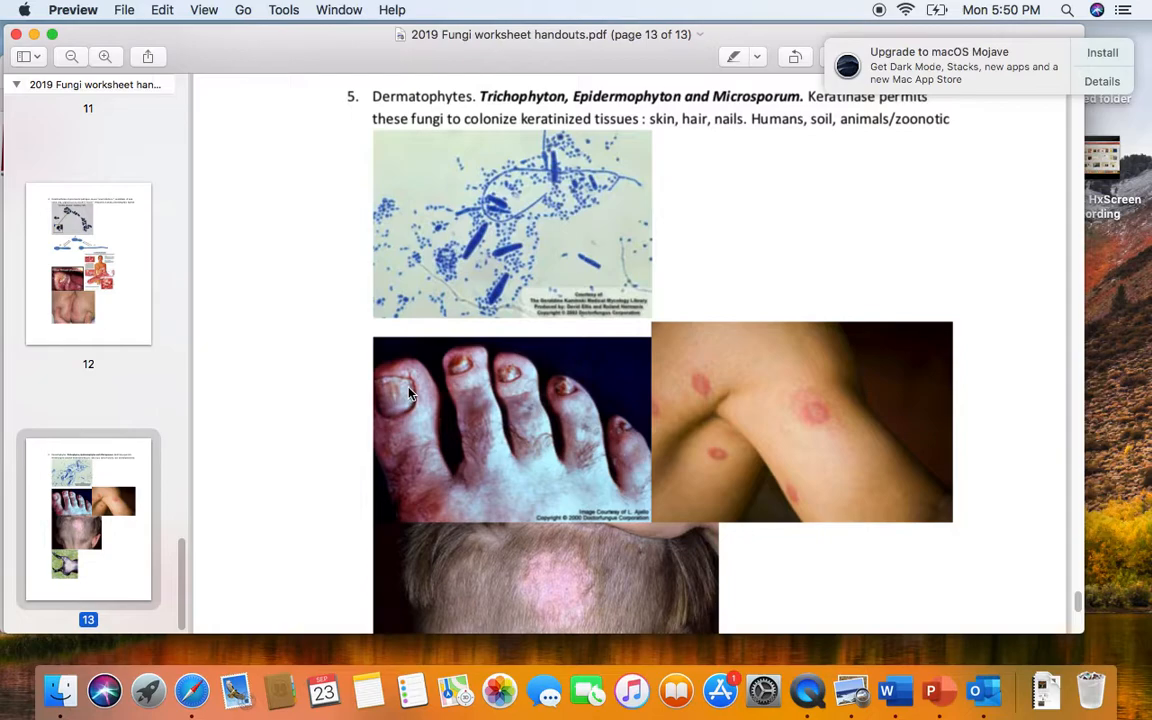
{"action": "mouse_move", "coordinate": [413, 395]}
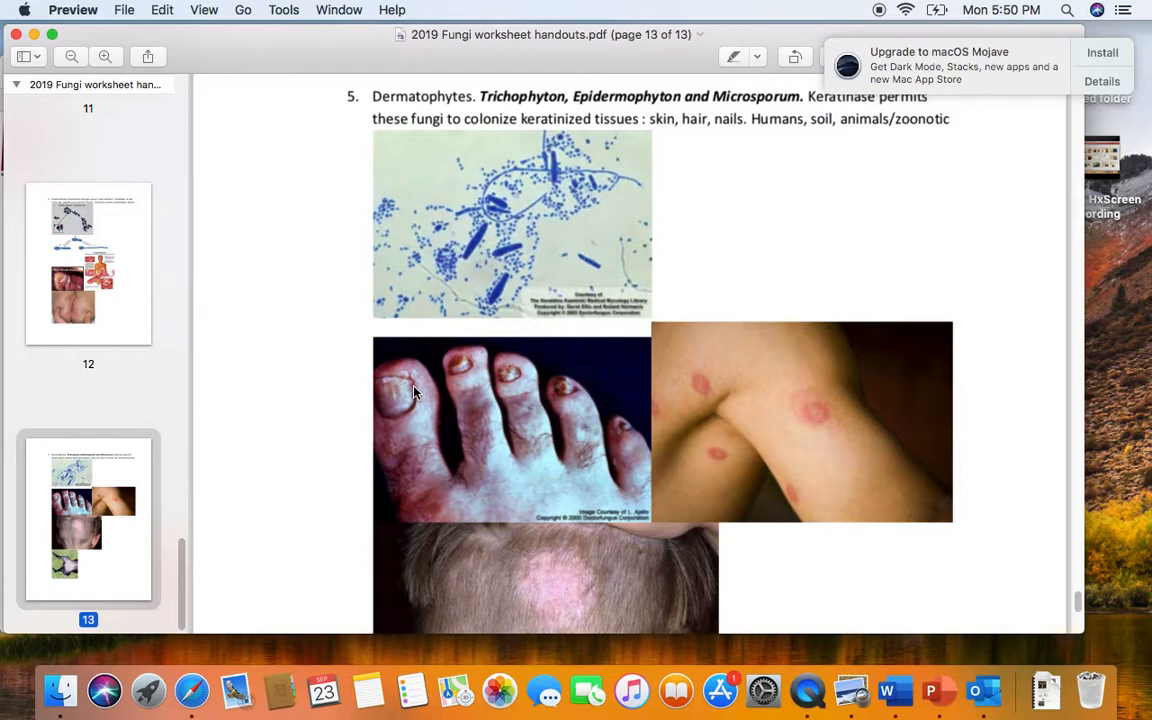
{"action": "mouse_move", "coordinate": [403, 377]}
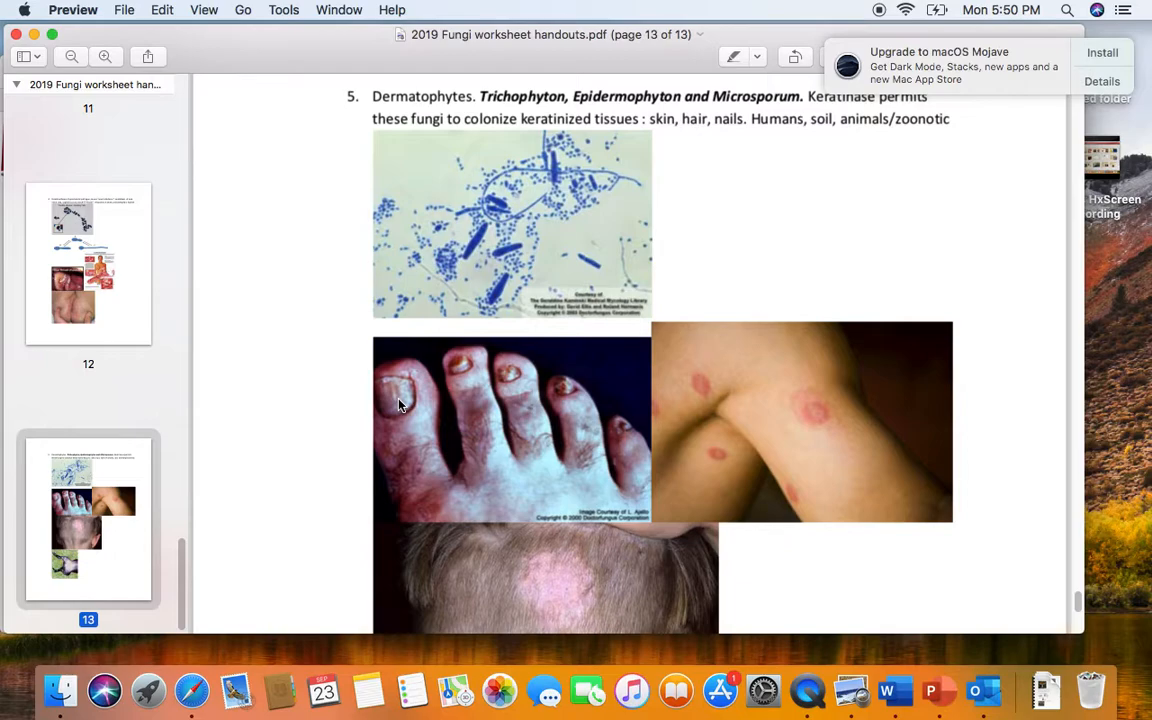
{"action": "mouse_move", "coordinate": [757, 236]}
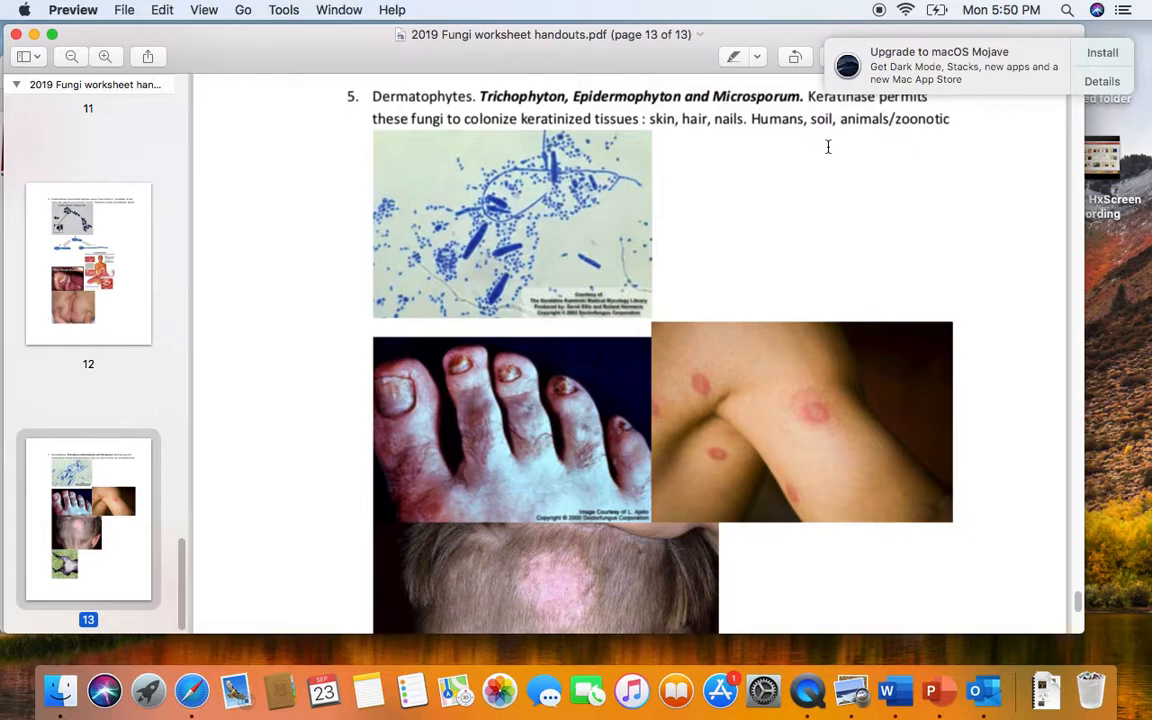
{"action": "mouse_move", "coordinate": [935, 205]}
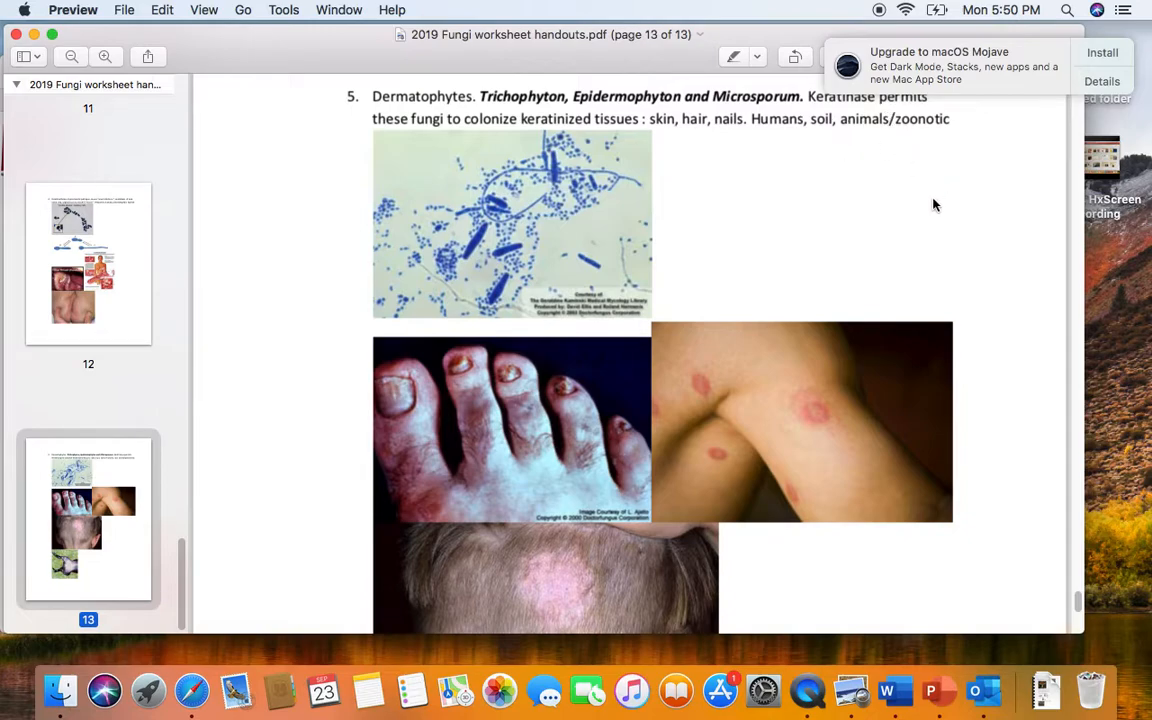
{"action": "mouse_move", "coordinate": [820, 230]}
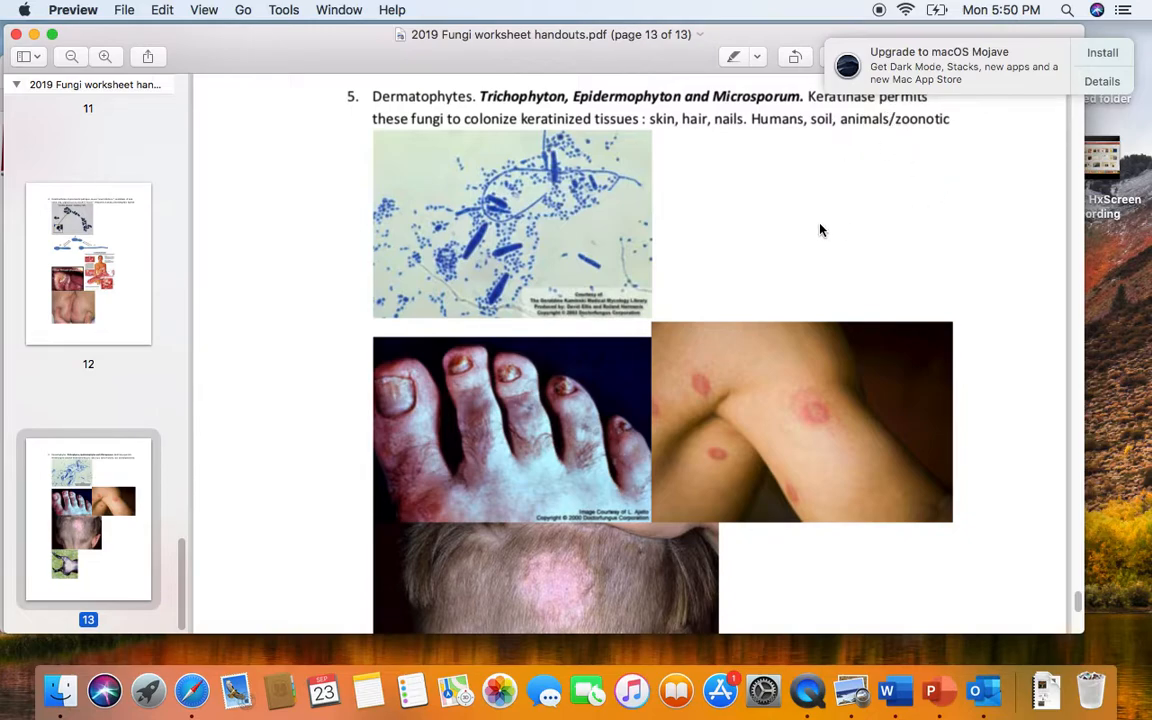
{"action": "mouse_move", "coordinate": [923, 232]}
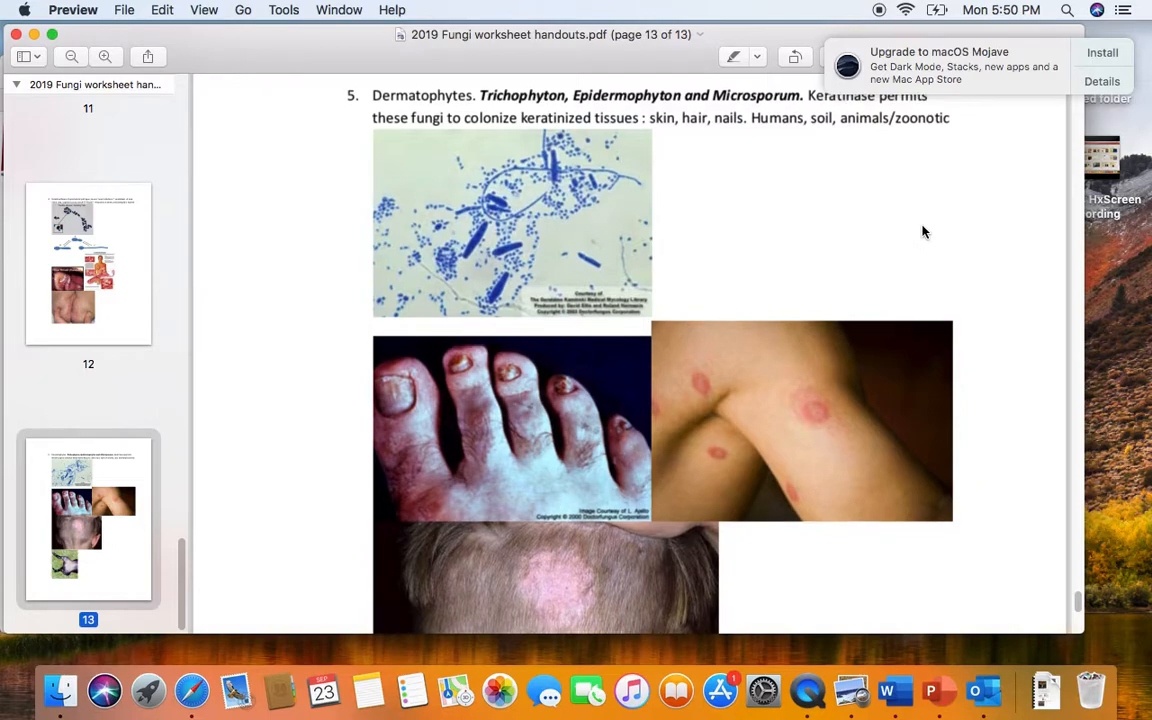
{"action": "mouse_move", "coordinate": [841, 453]}
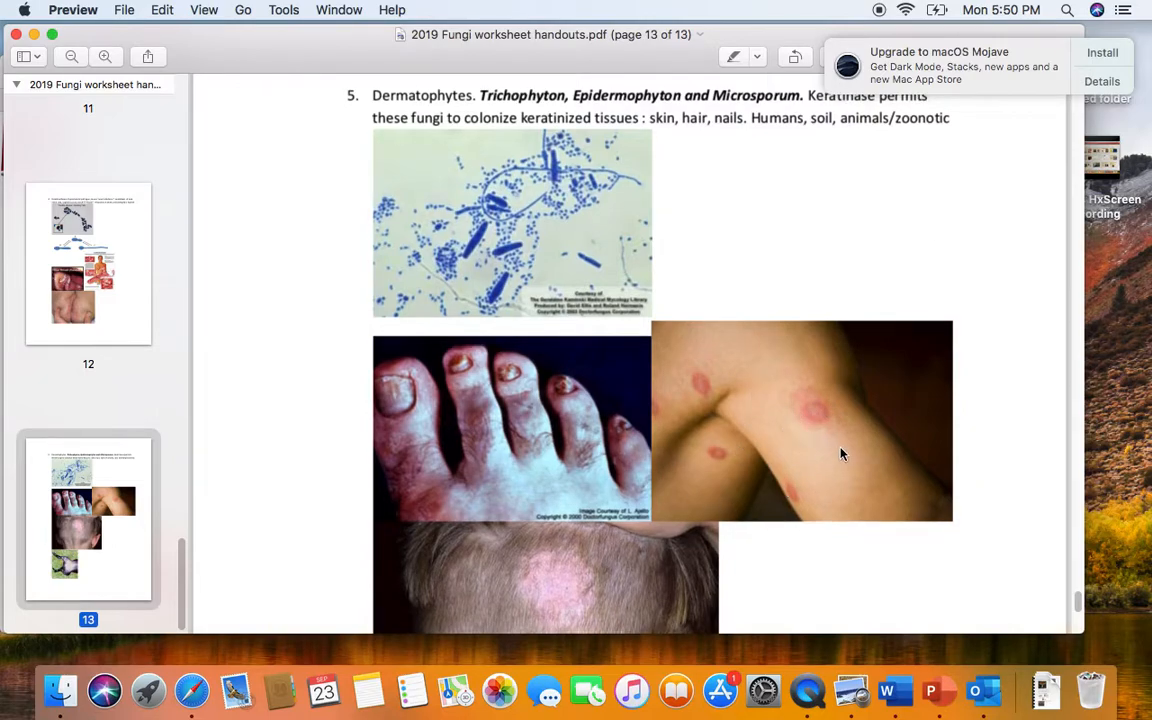
{"action": "mouse_move", "coordinate": [896, 427]}
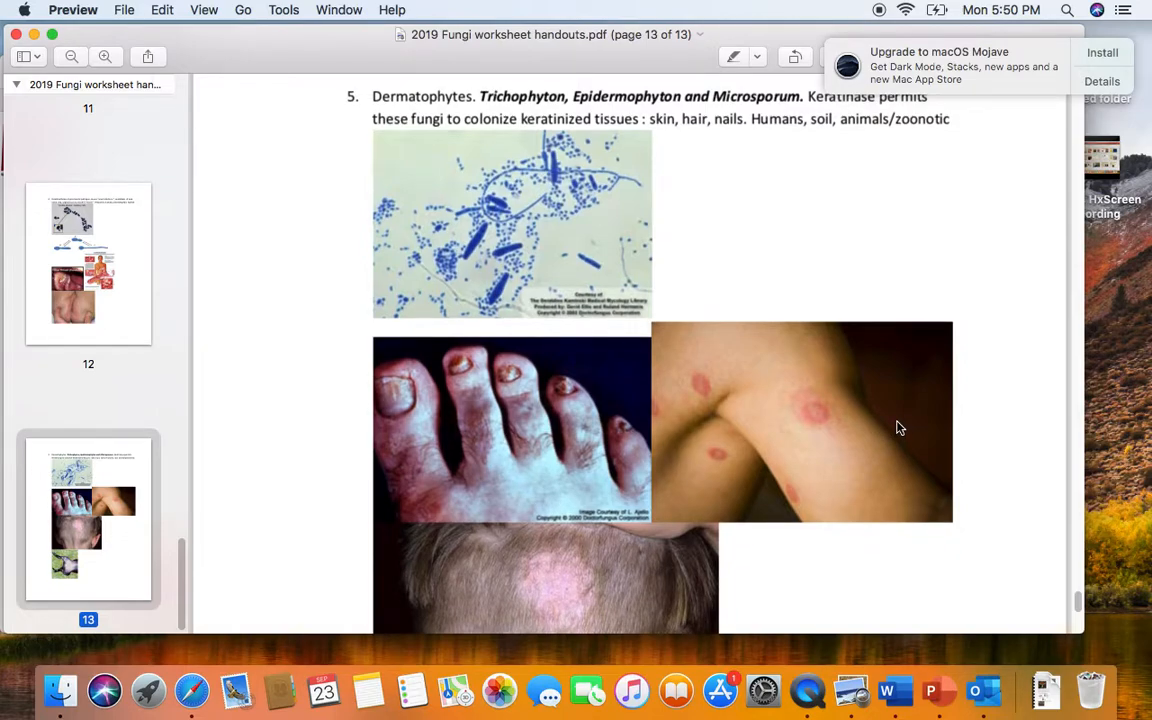
{"action": "mouse_move", "coordinate": [1040, 461]}
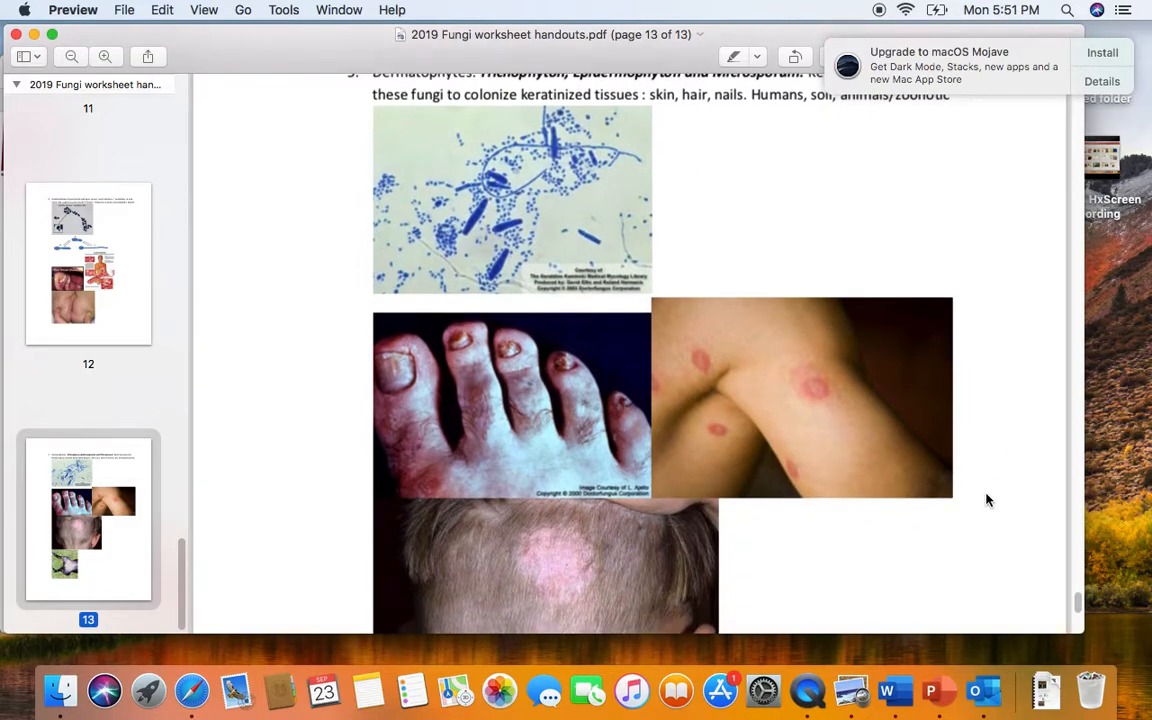
- Scroll to page 13's full scalp ringworm photo and the animal with circular lesions below
{"action": "scroll", "scroll_direction": "down", "scroll_amount": 3}
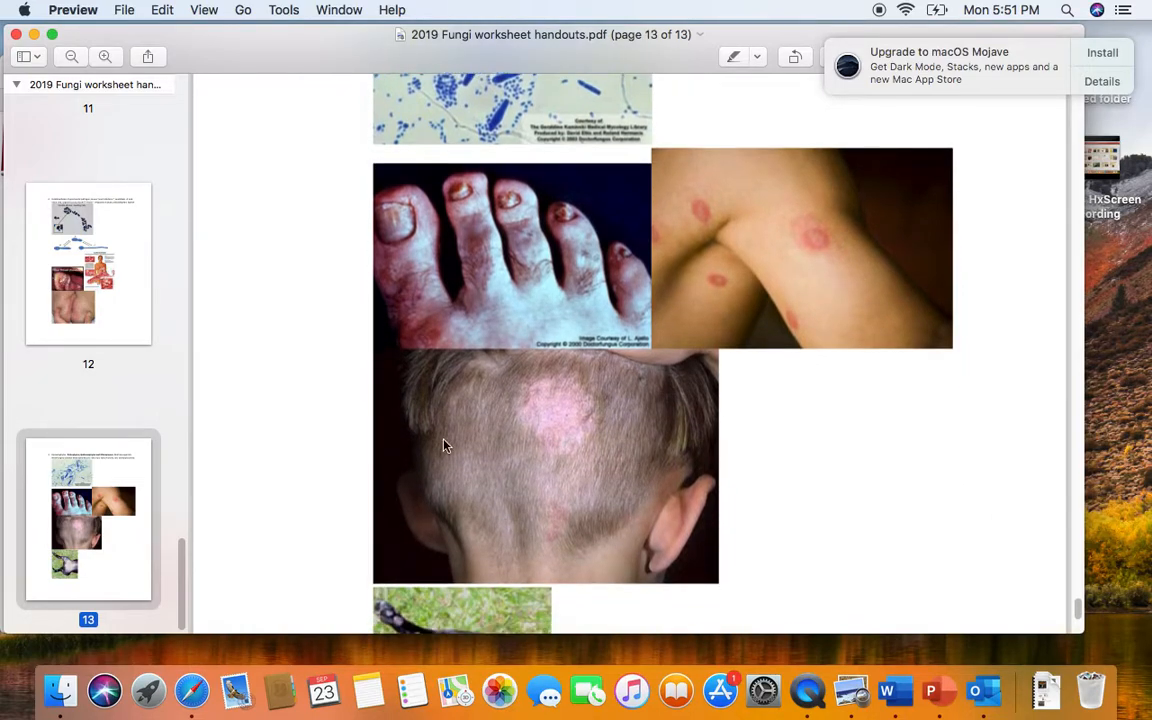
{"action": "mouse_move", "coordinate": [545, 450]}
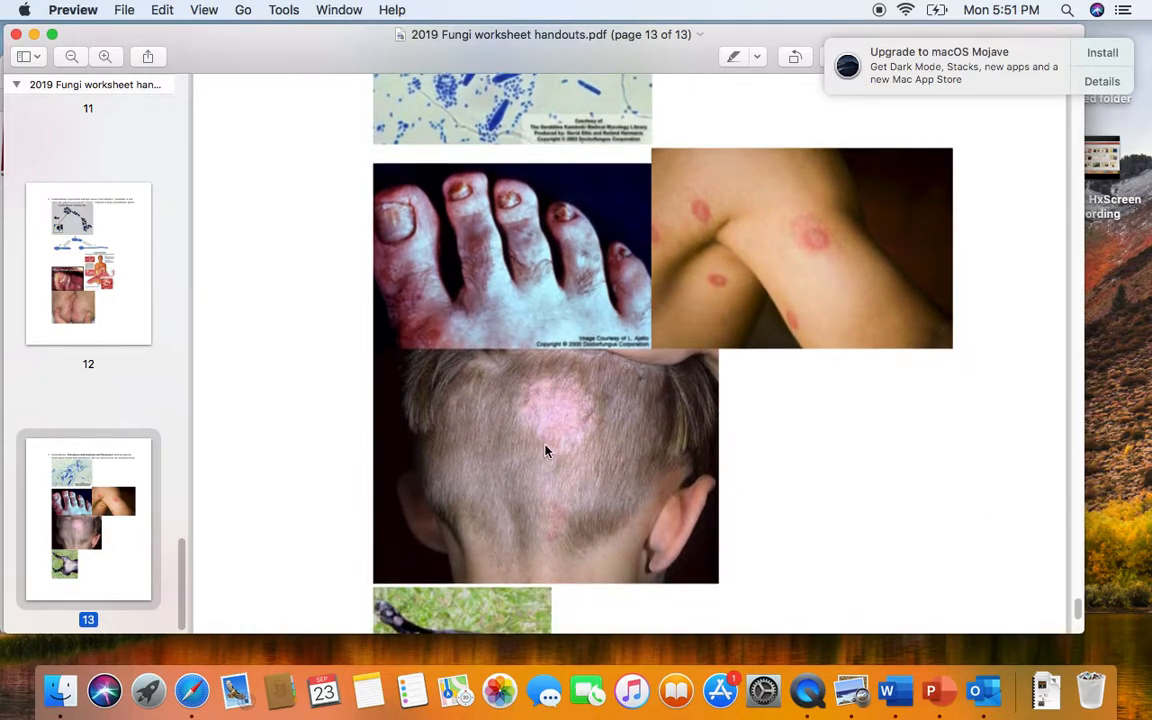
{"action": "mouse_move", "coordinate": [550, 400]}
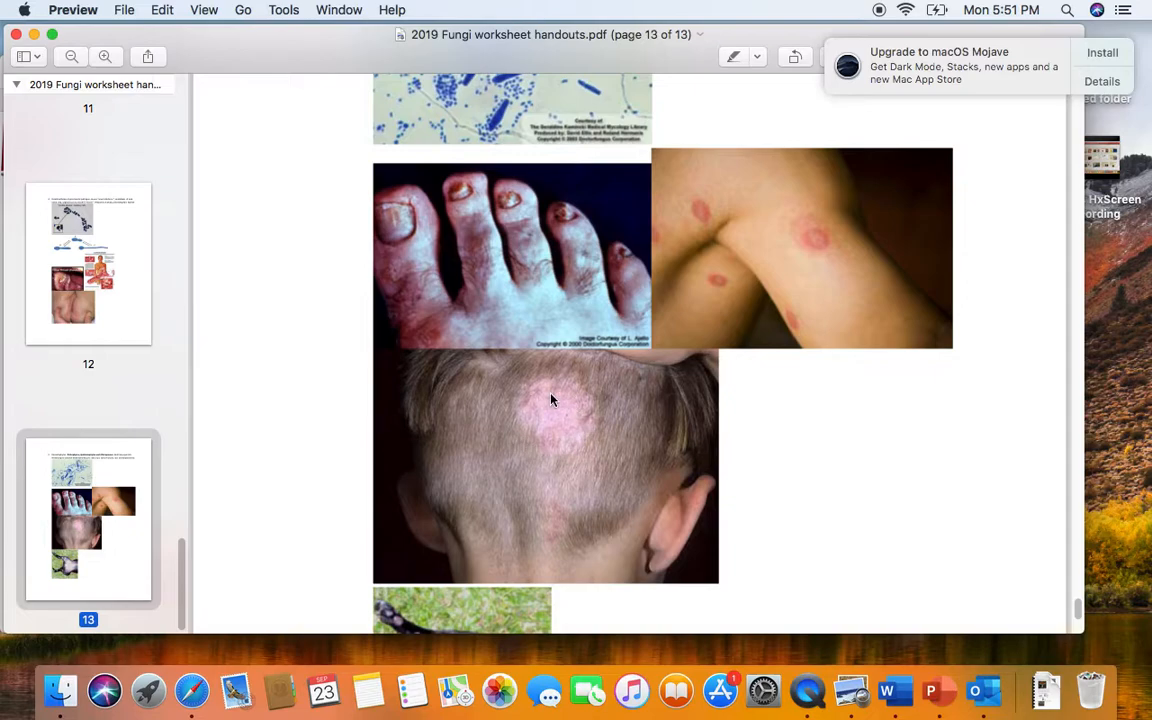
{"action": "mouse_move", "coordinate": [560, 388]}
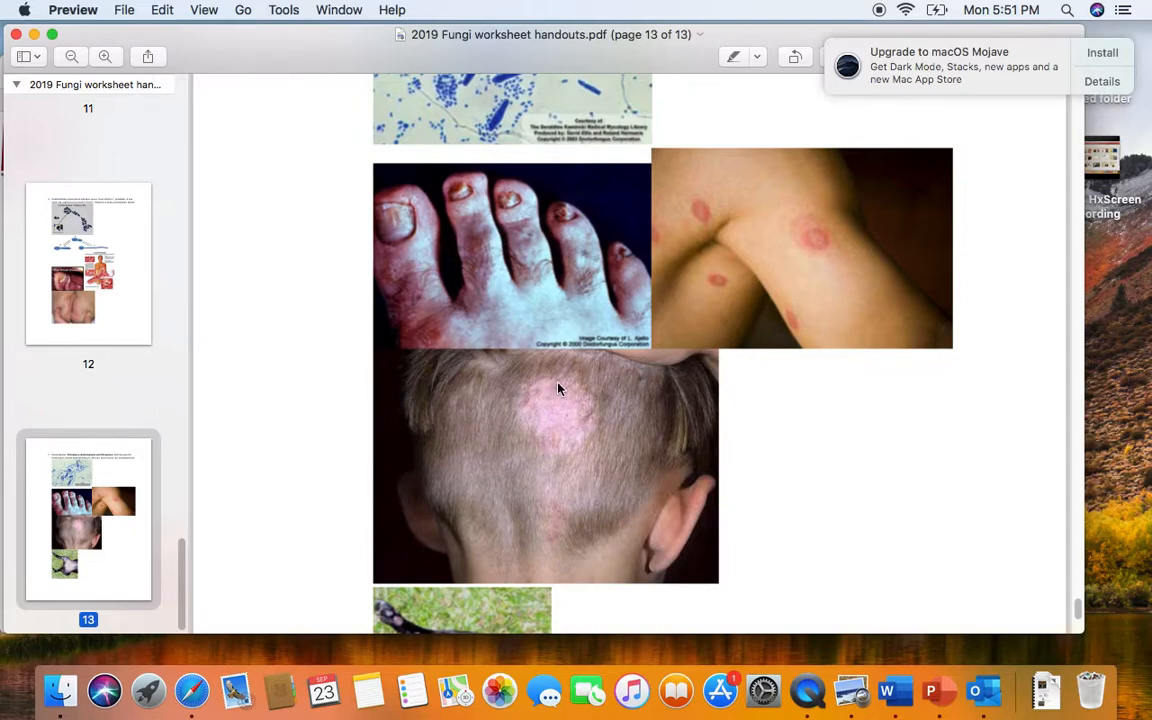
{"action": "mouse_move", "coordinate": [591, 398]}
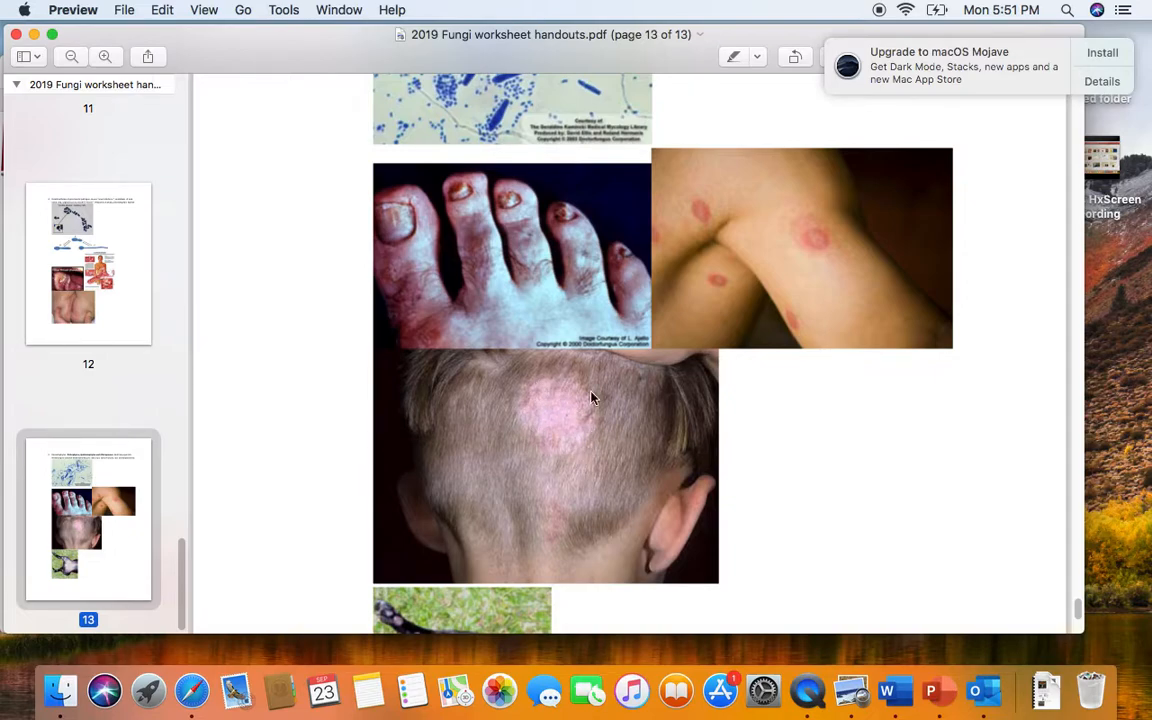
{"action": "mouse_move", "coordinate": [521, 405]}
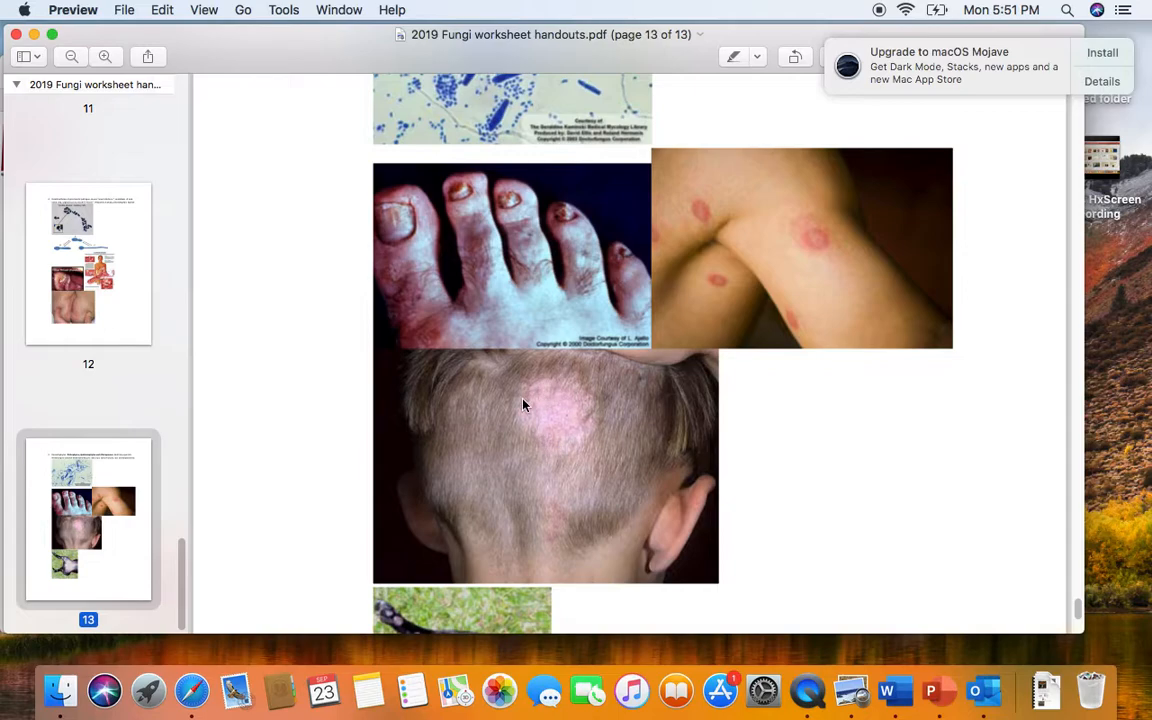
{"action": "scroll", "scroll_direction": "down", "scroll_amount": 3}
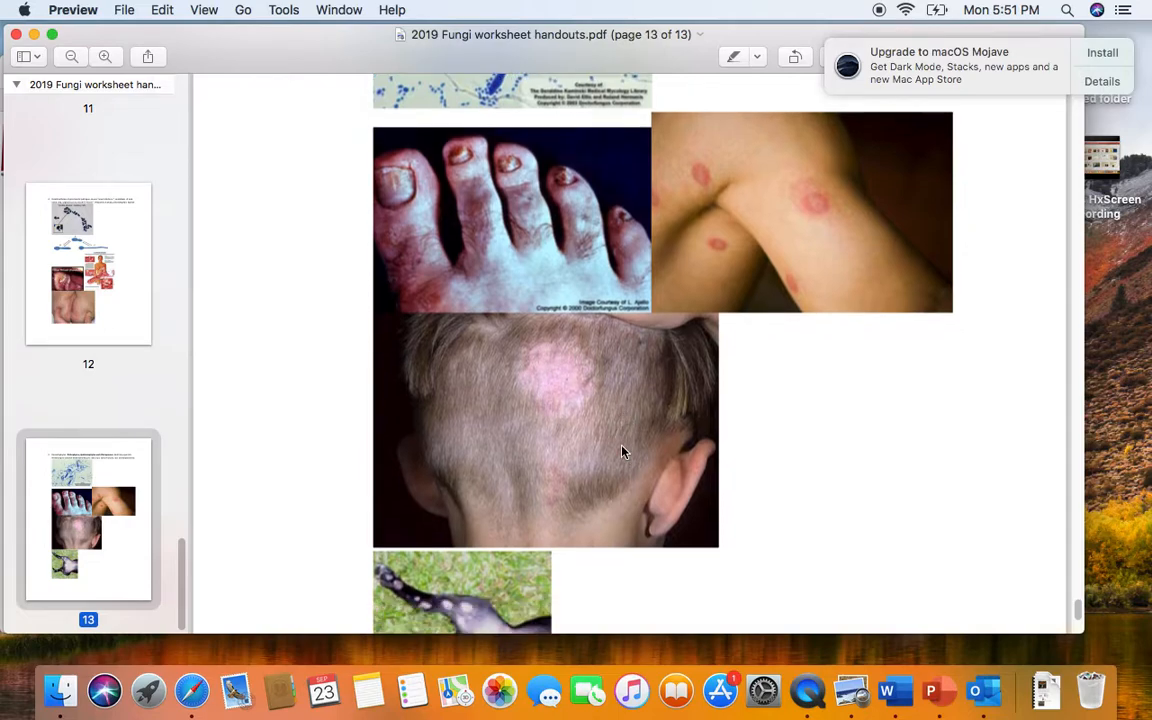
{"action": "scroll", "scroll_direction": "down", "scroll_amount": 3}
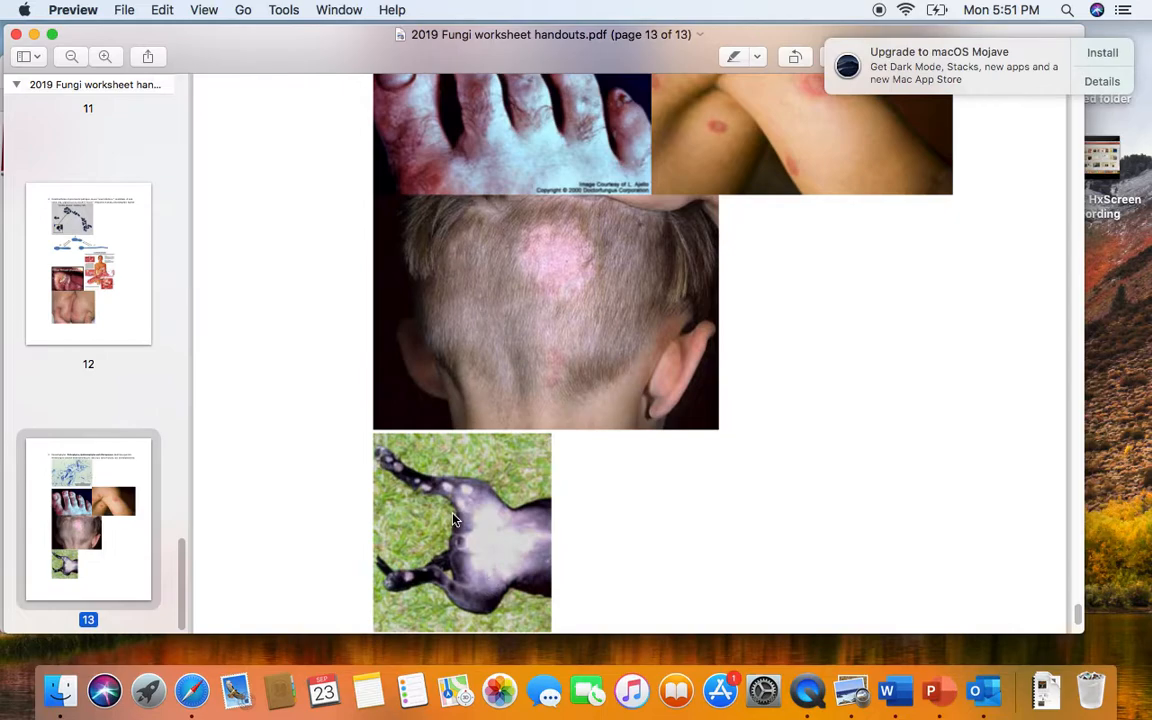
{"action": "mouse_move", "coordinate": [448, 490]}
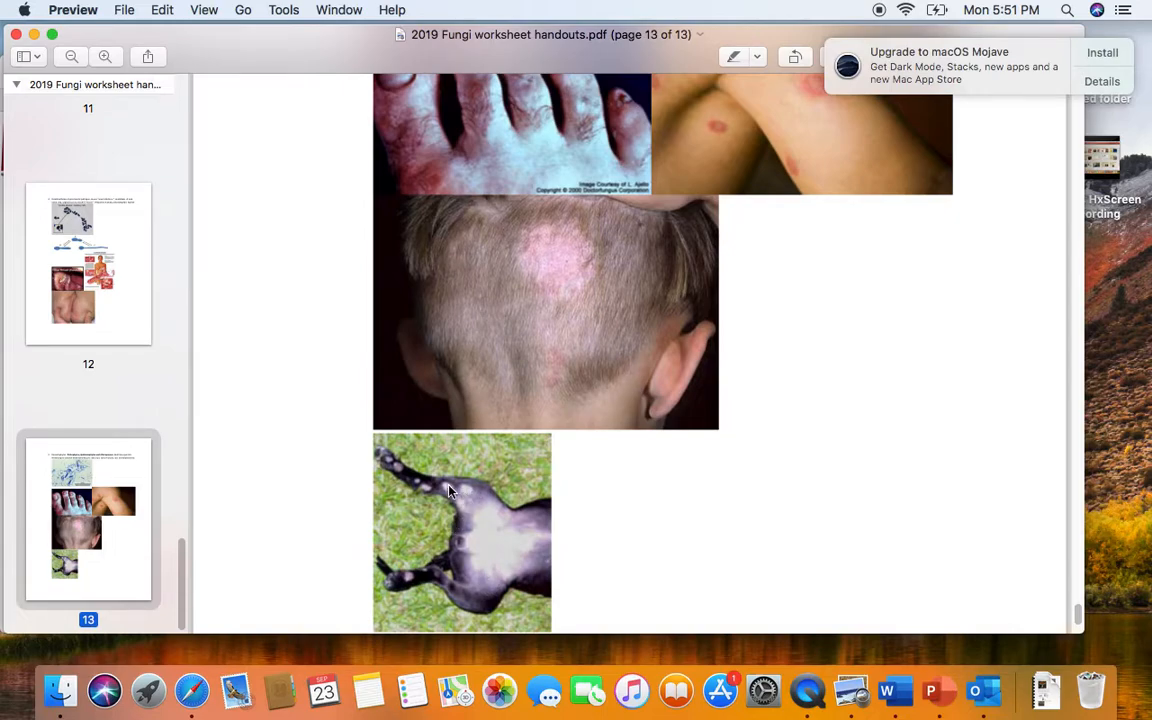
{"action": "mouse_move", "coordinate": [425, 497]}
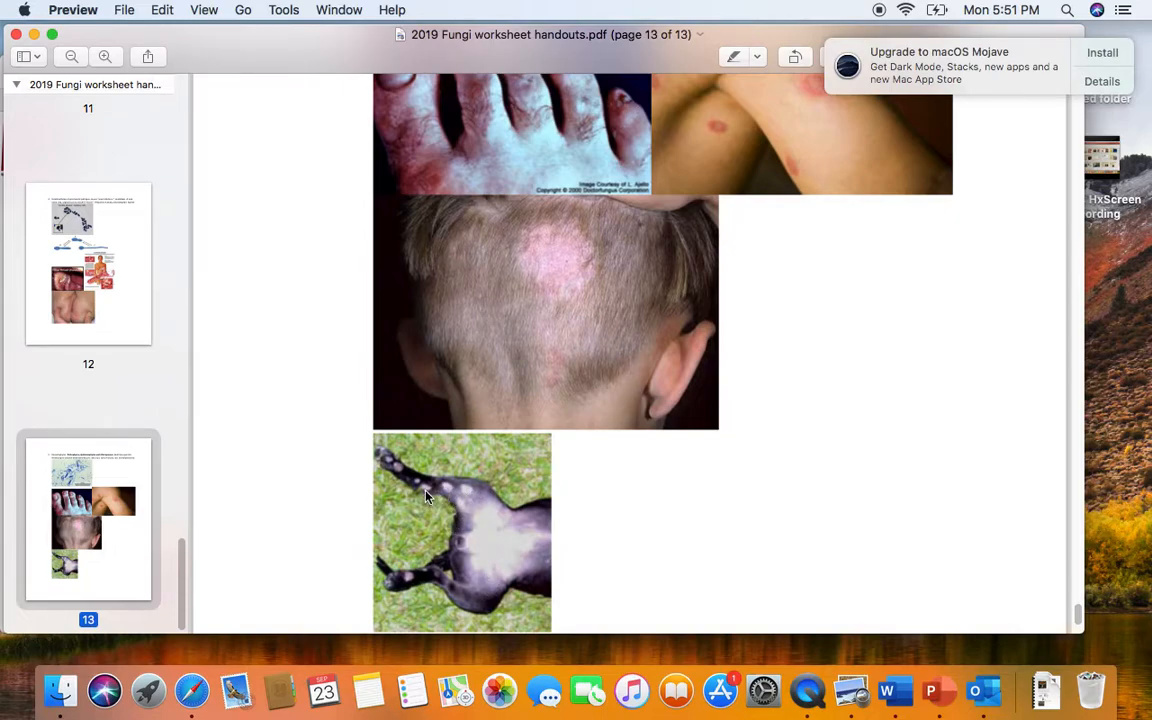
{"action": "mouse_move", "coordinate": [518, 543]}
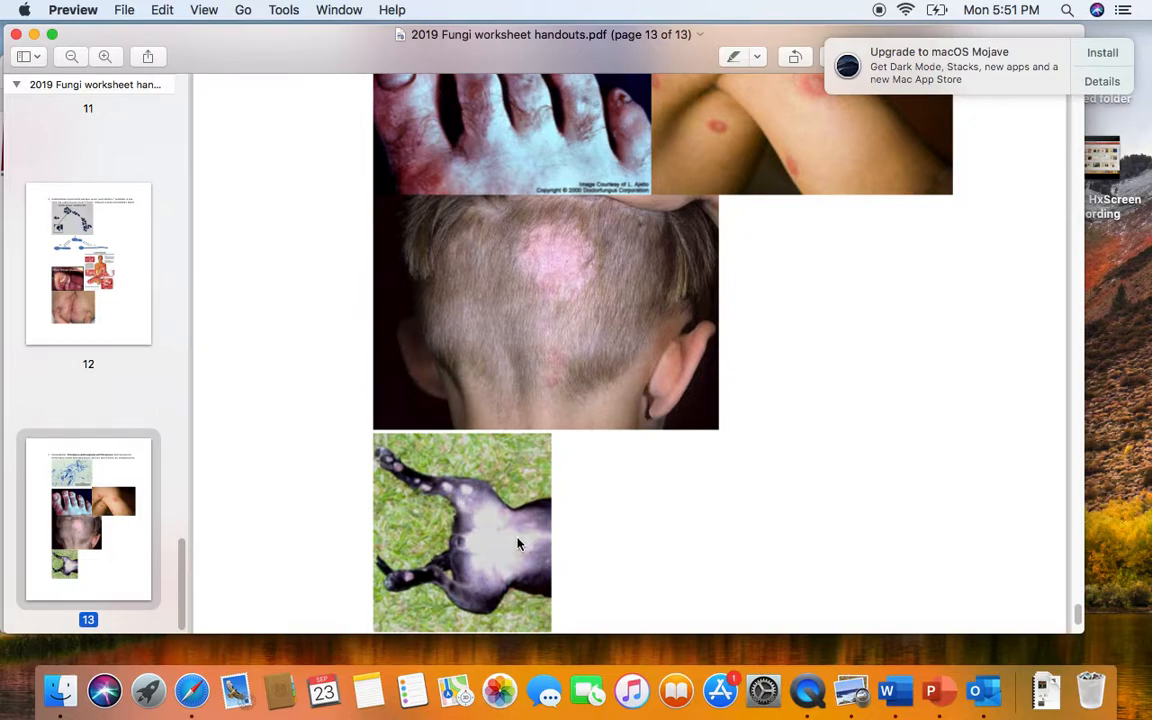
{"action": "mouse_move", "coordinate": [466, 512]}
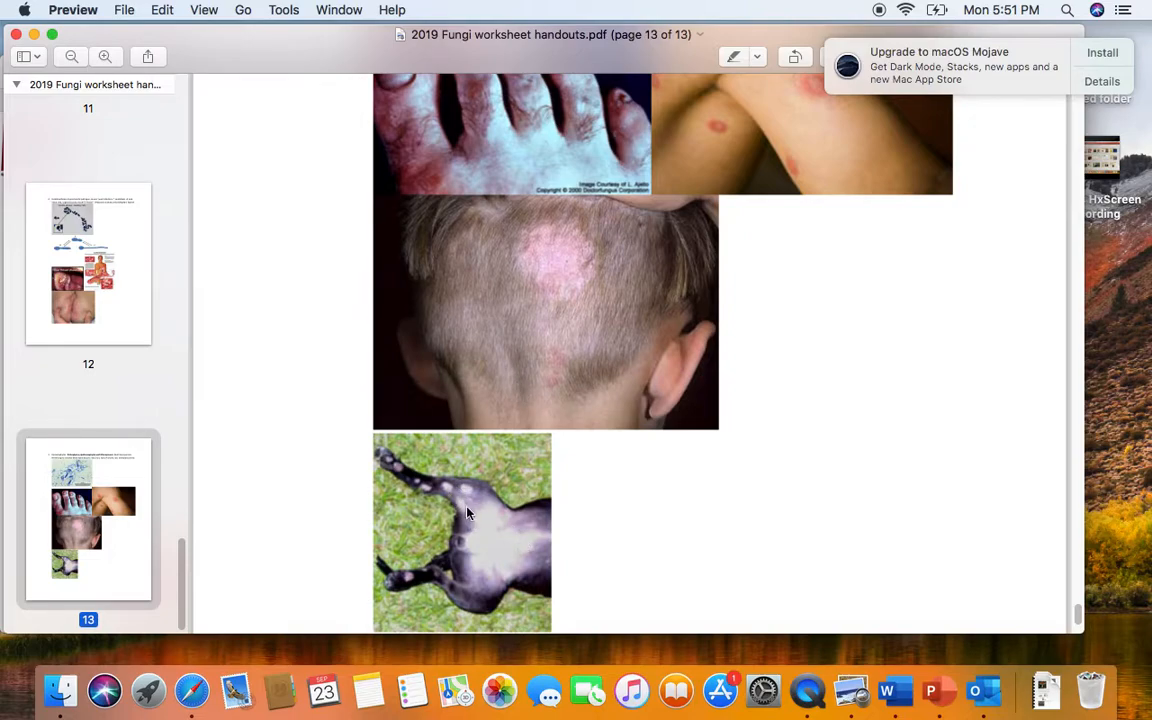
{"action": "mouse_move", "coordinate": [483, 503]}
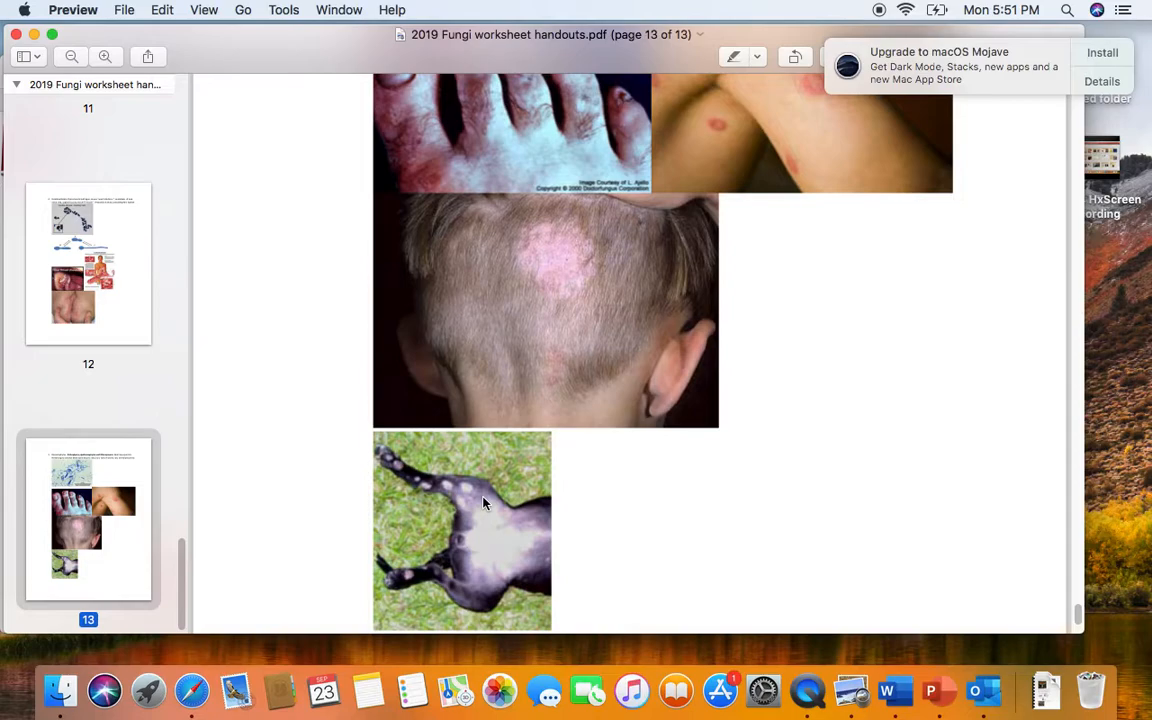
{"action": "mouse_move", "coordinate": [813, 411]}
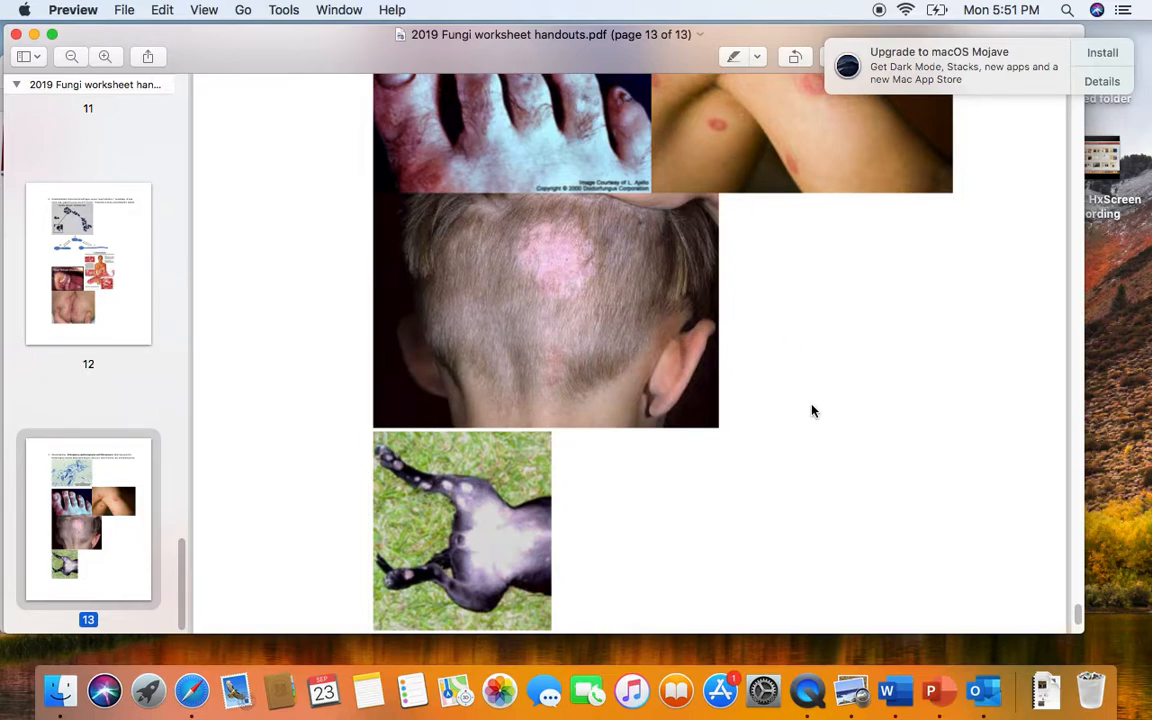
- Scroll down to the end of page 13, past the animal ringworm photo
{"action": "scroll", "scroll_direction": "down", "scroll_amount": 3}
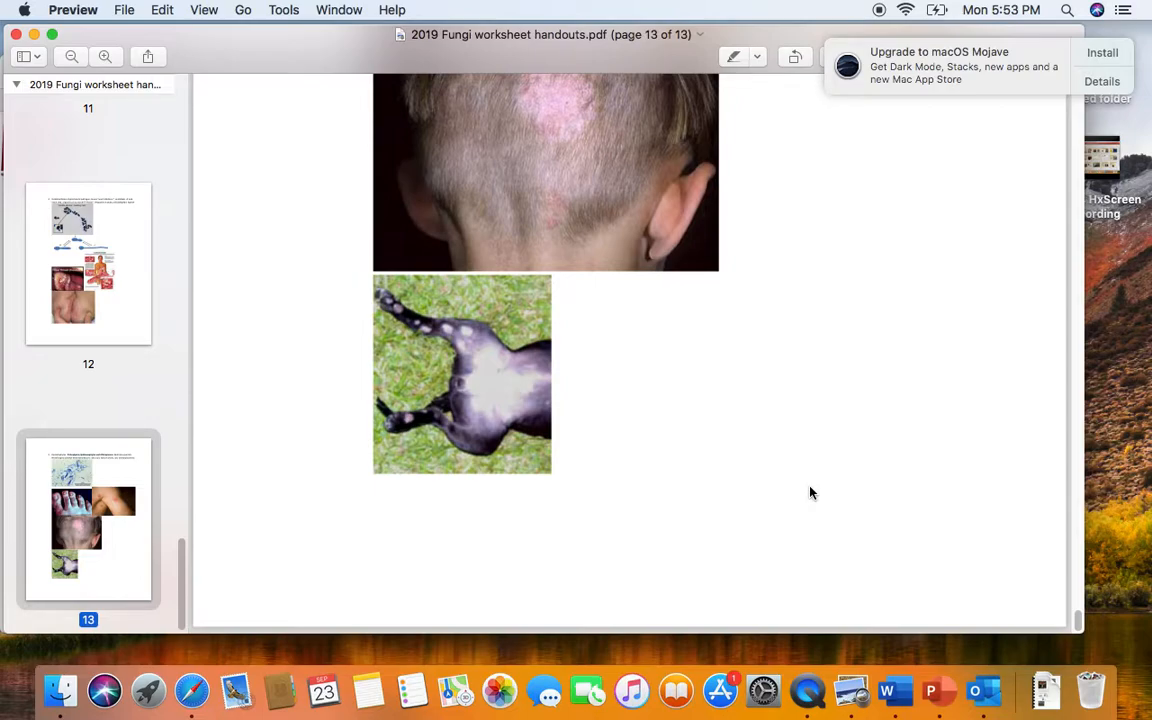
{"action": "mouse_move", "coordinate": [765, 690]}
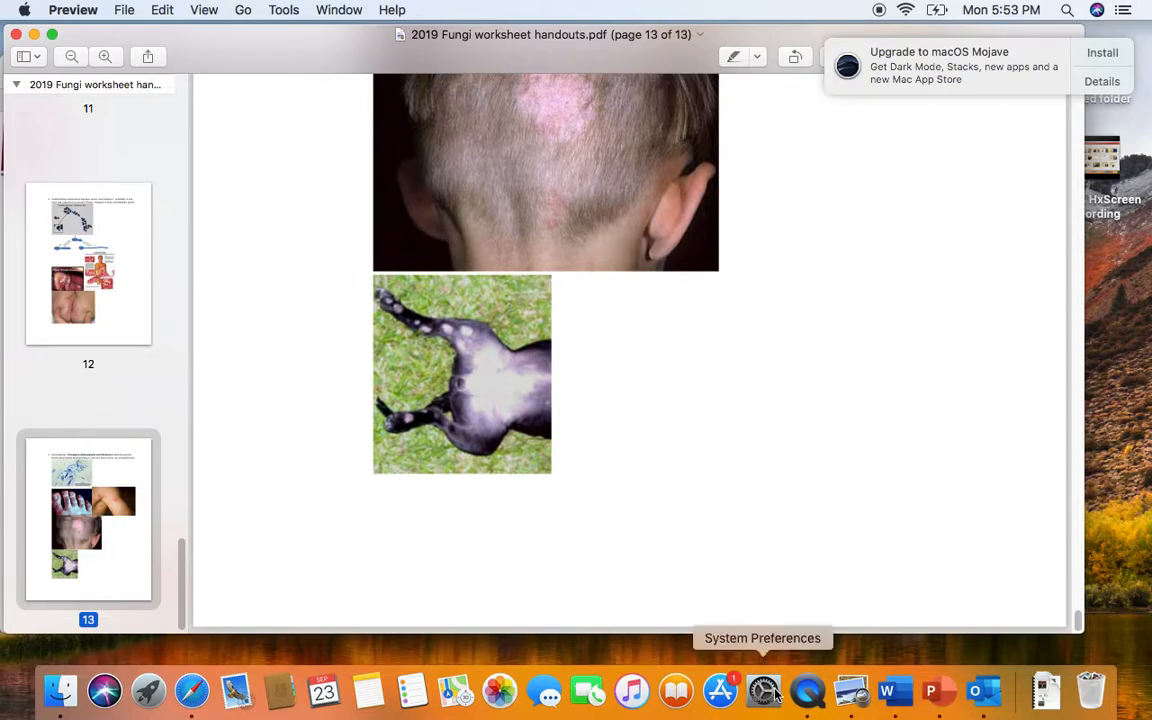
{"action": "mouse_move", "coordinate": [807, 690]}
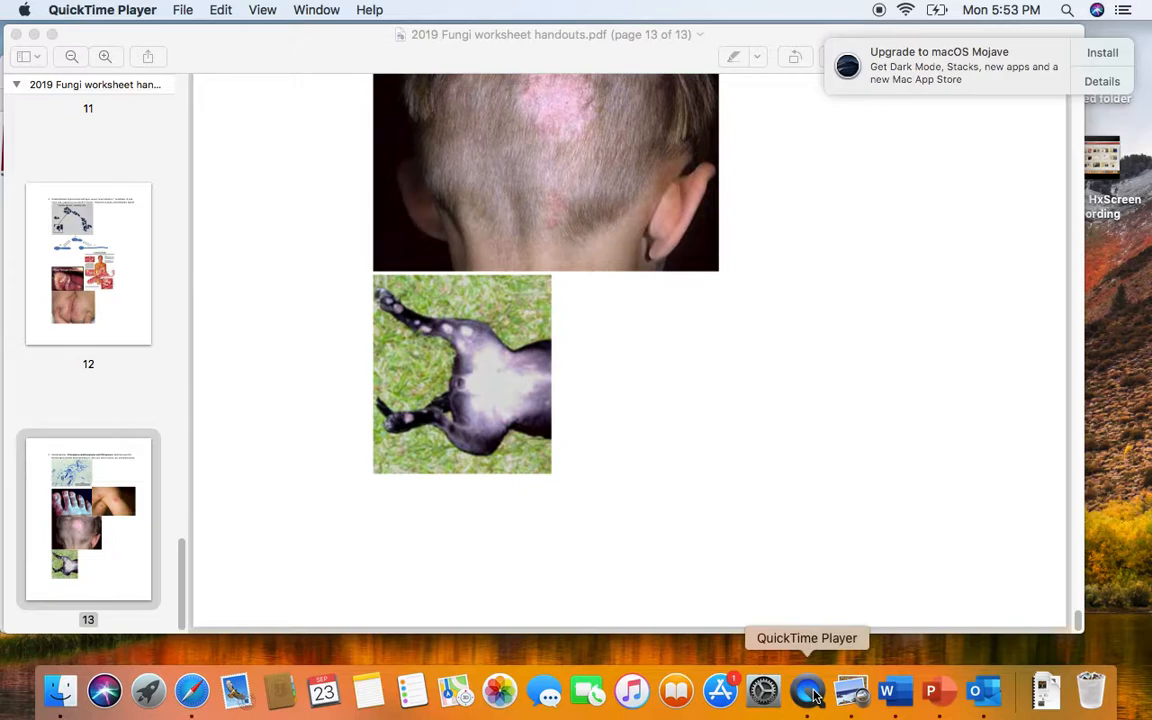
- Make QuickTime Player frontmost and pick an item from its application menu
{"action": "left_click", "coordinate": [102, 10]}
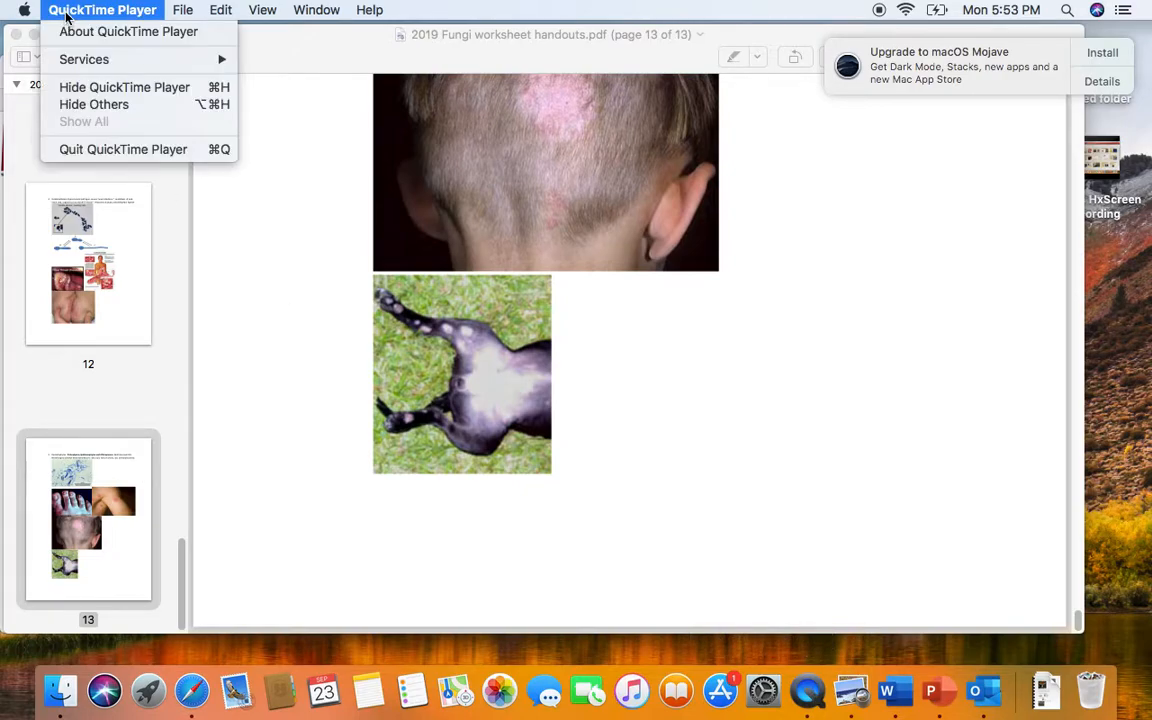
{"action": "left_click", "coordinate": [97, 155]}
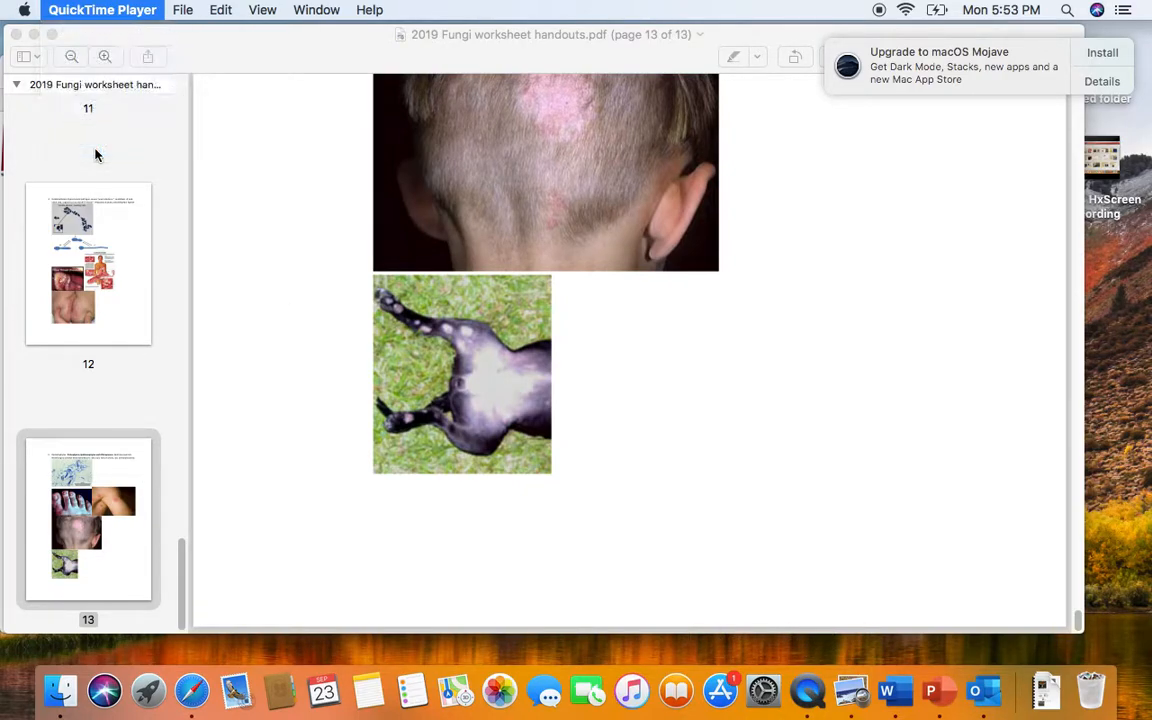